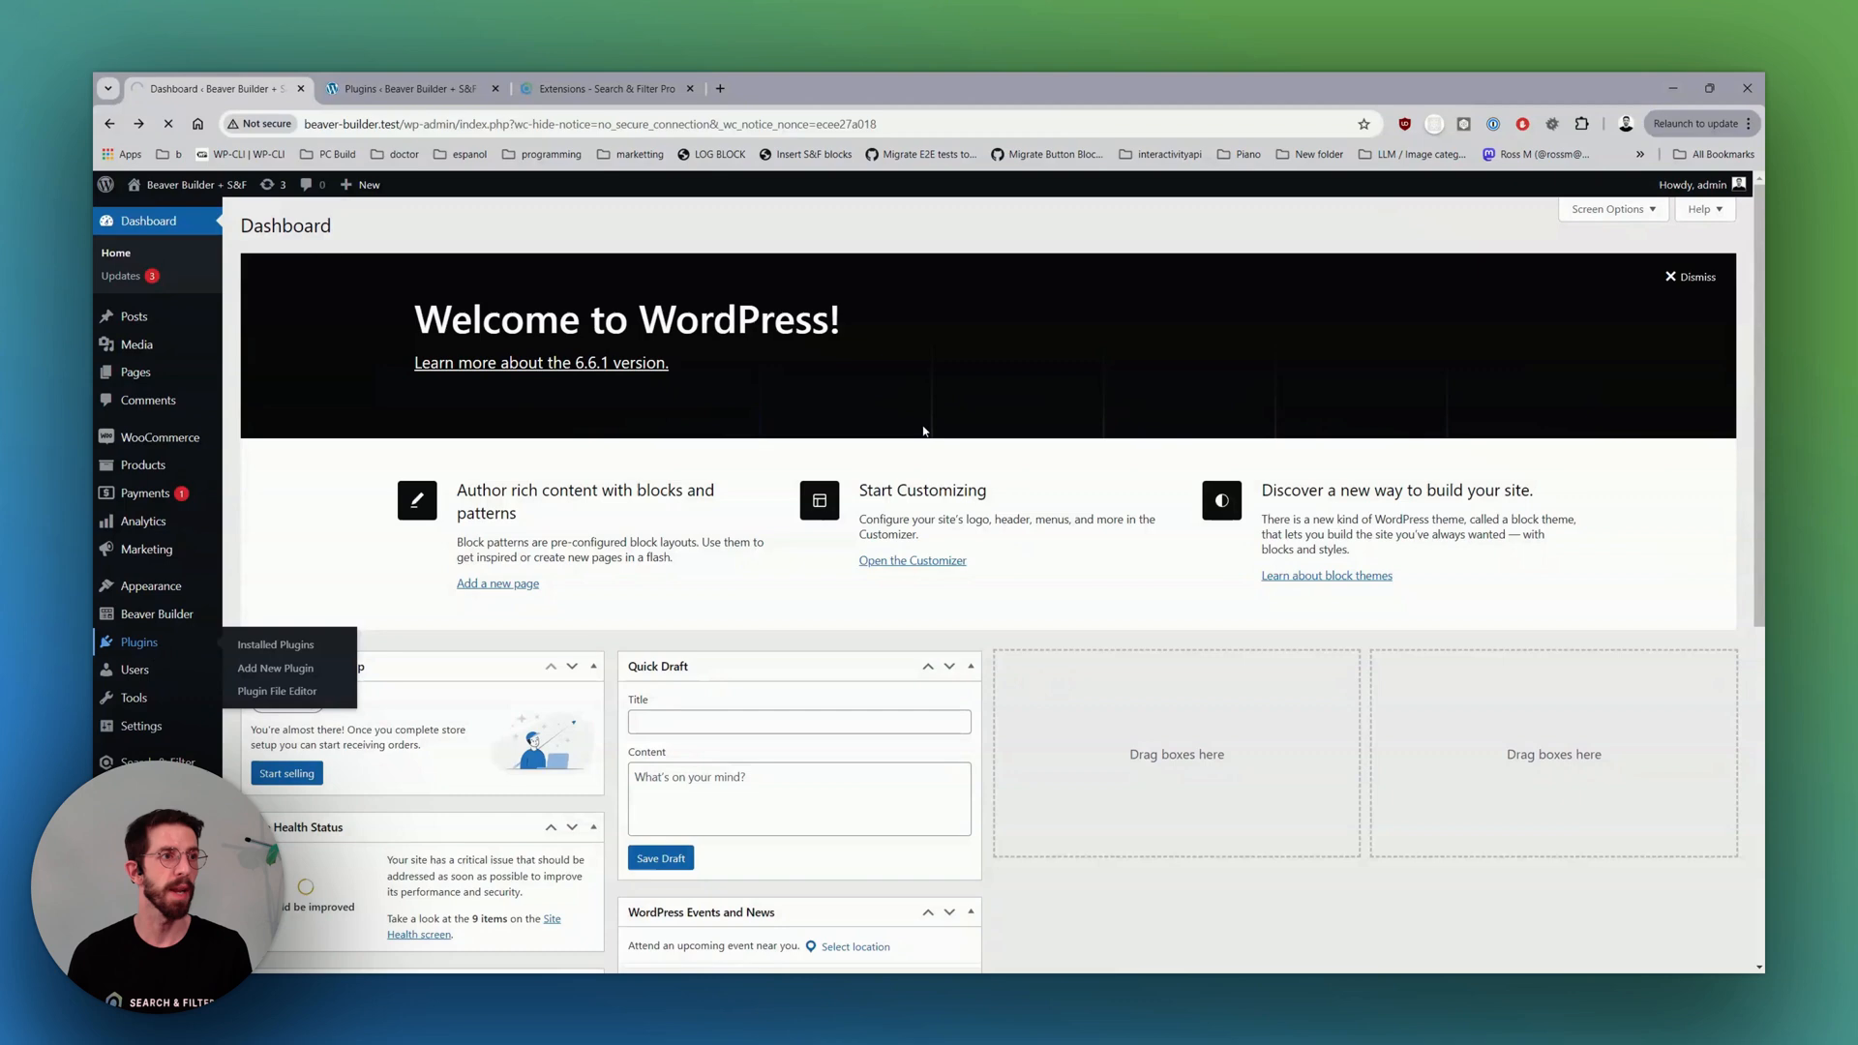
# Review the installed plugins list, then bring up Pages > All Pages.
pyautogui.click(275, 643)
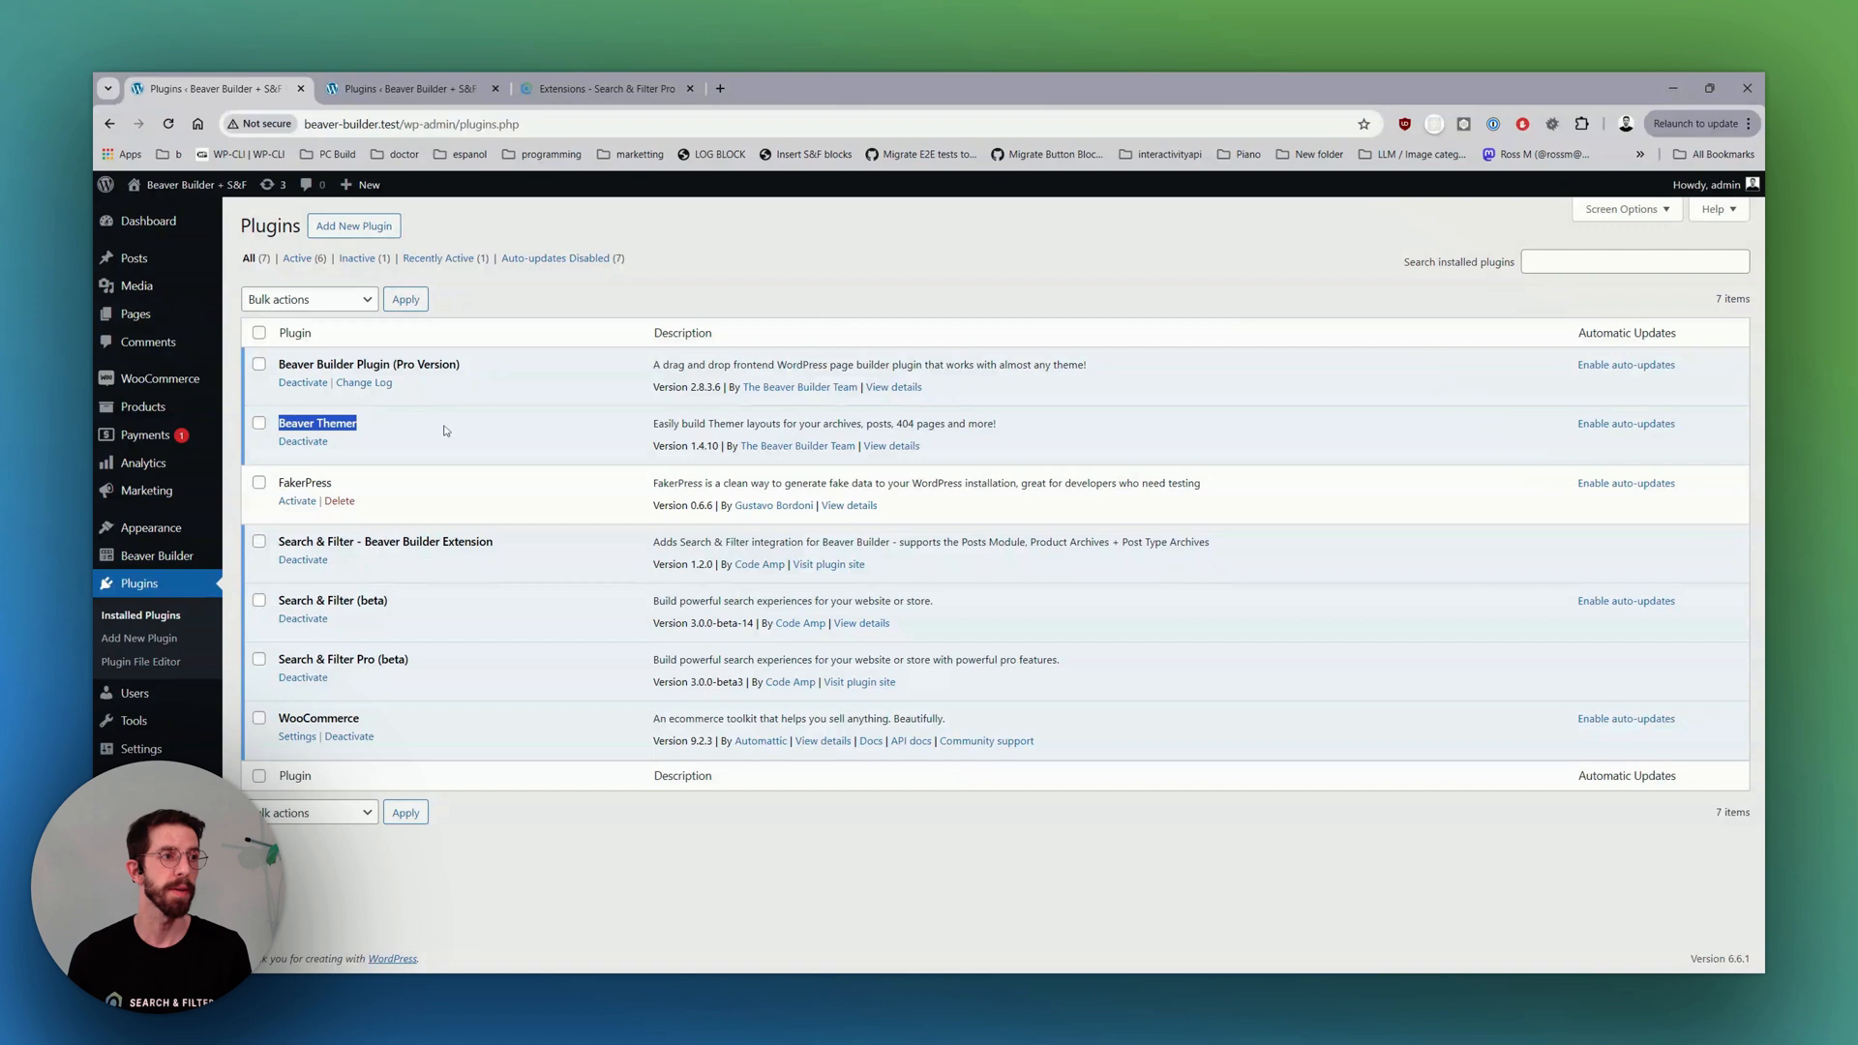
pyautogui.moveTo(424, 503)
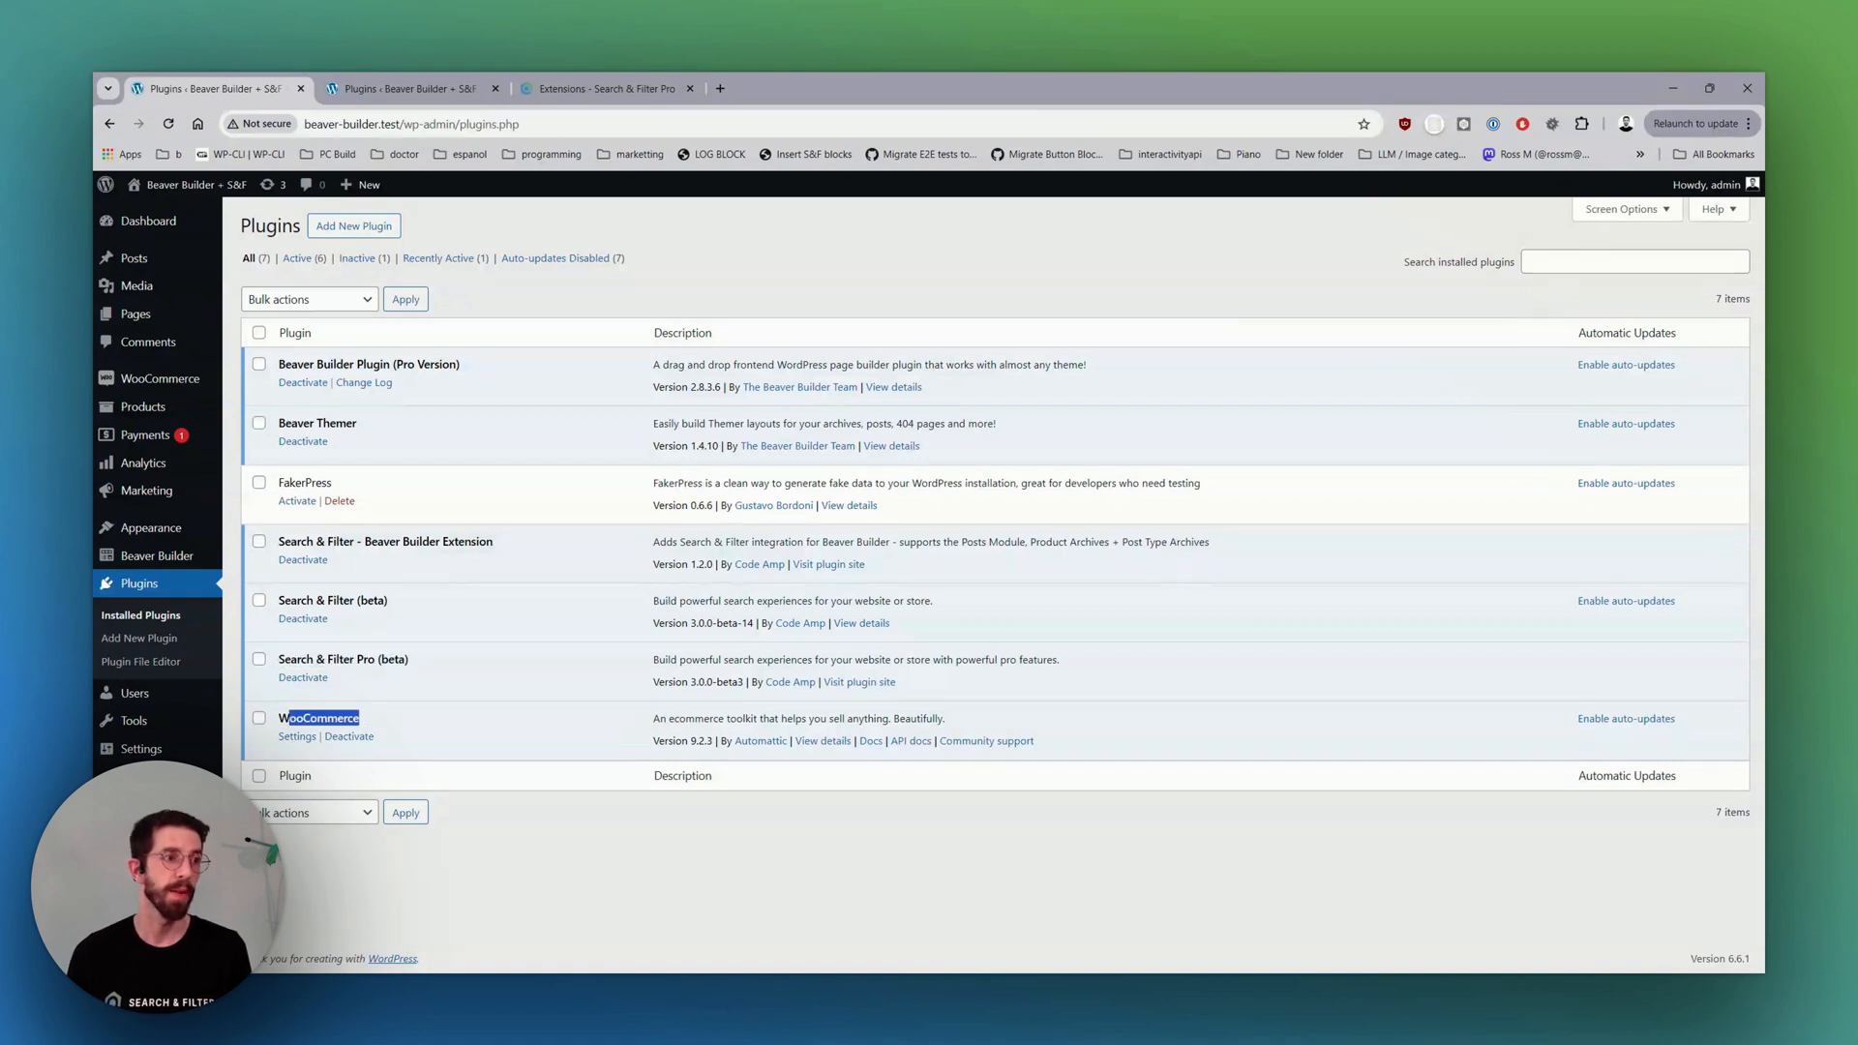
pyautogui.doubleClick(383, 542)
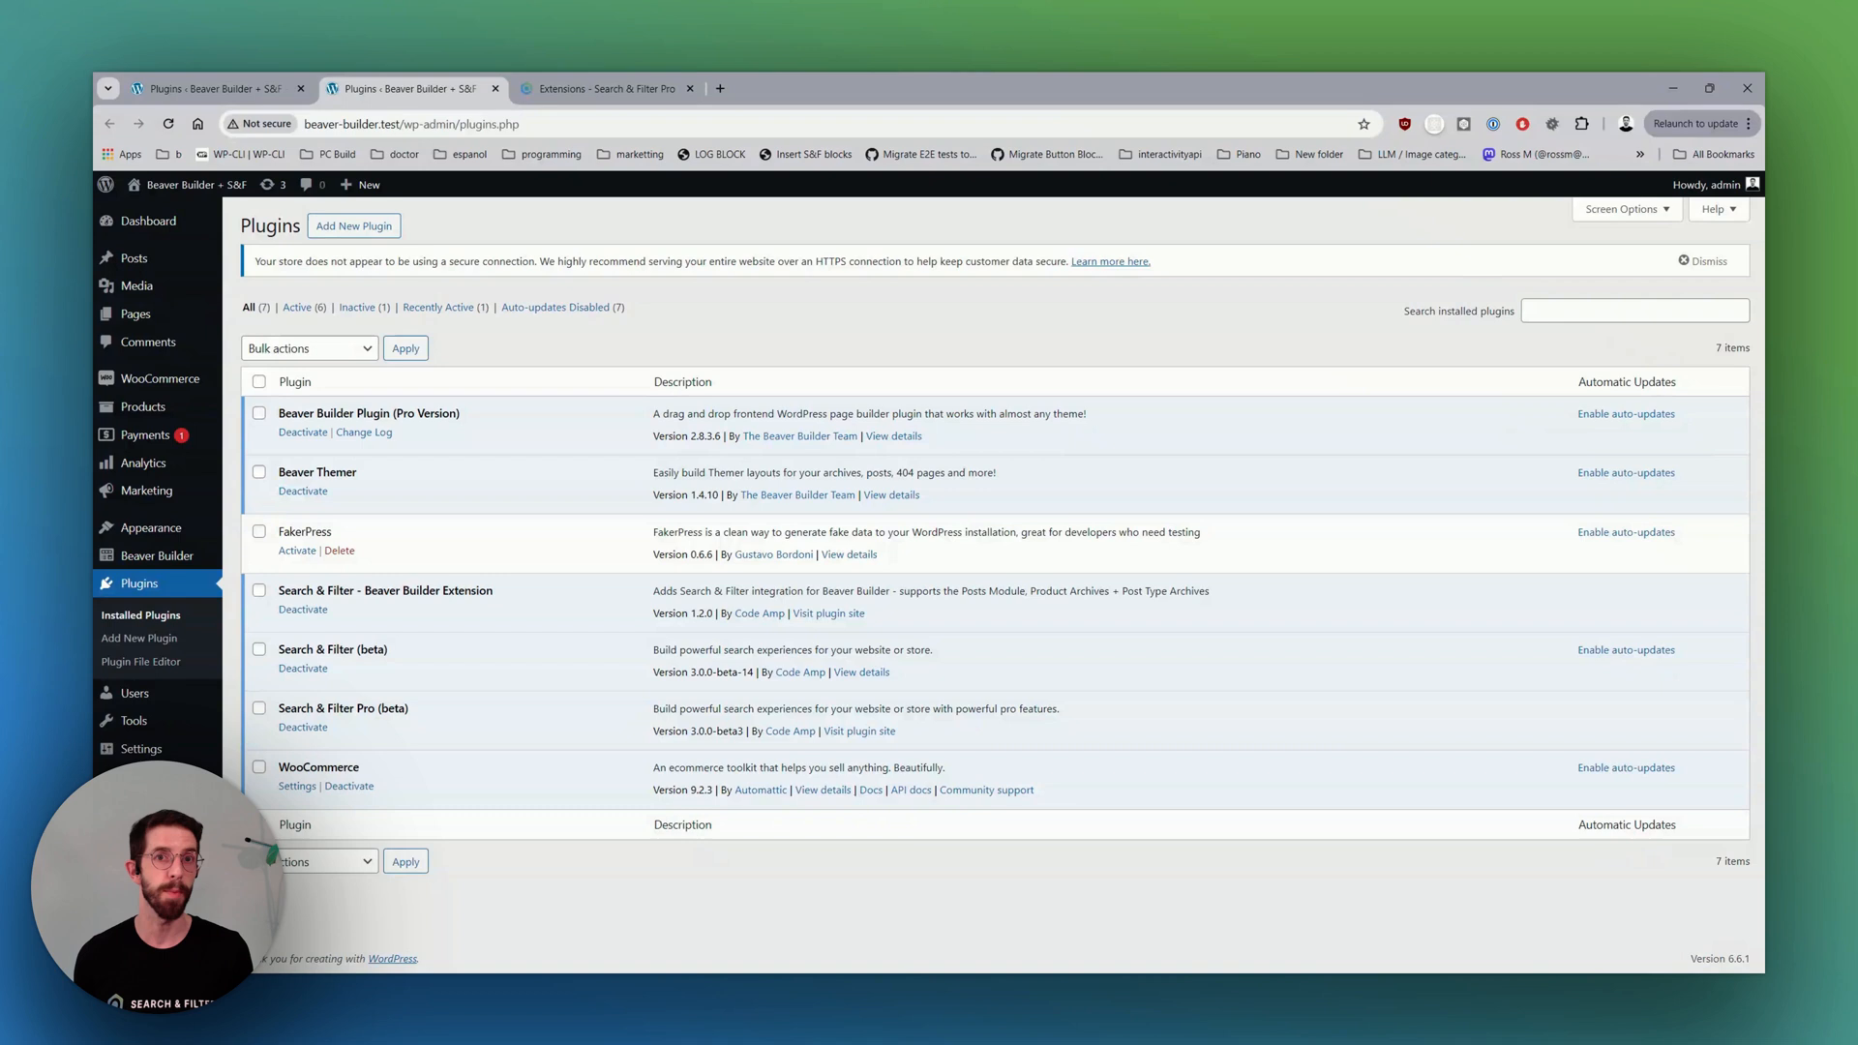
pyautogui.moveTo(147, 220)
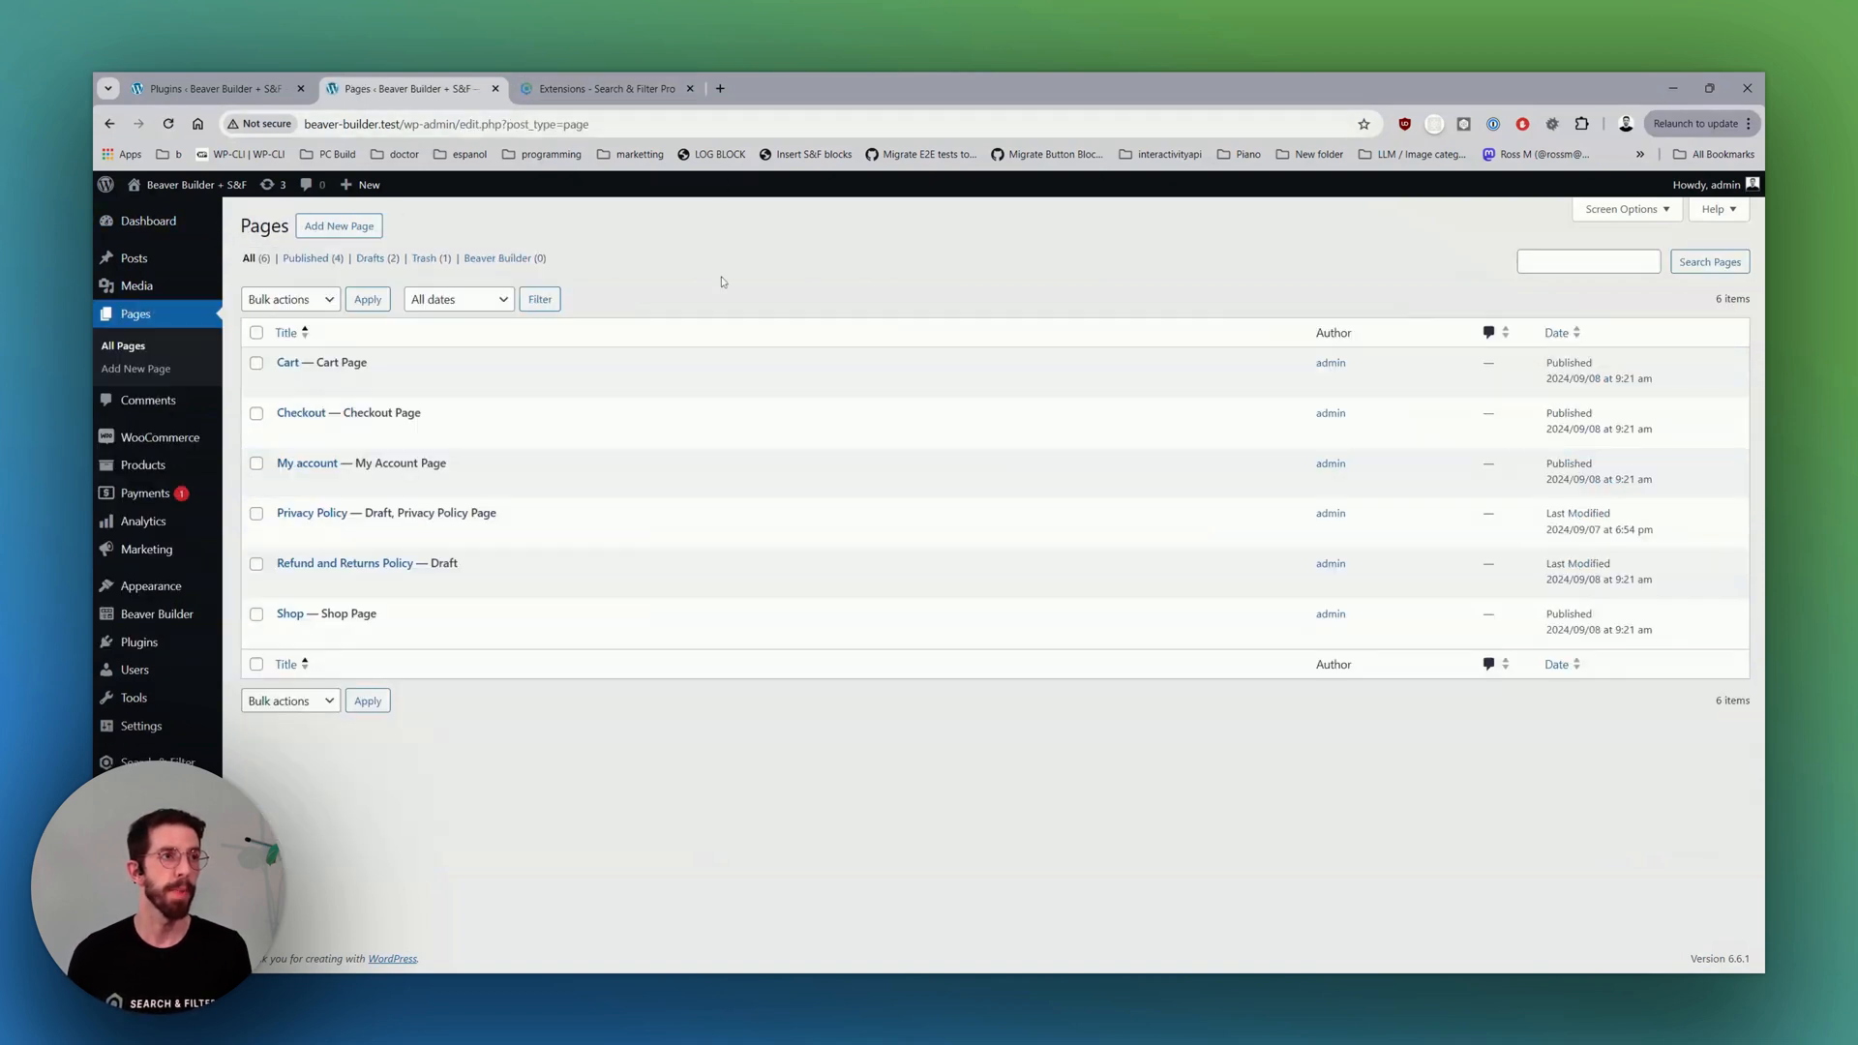
# Create and publish a page titled 'Posts module', then launch Beaver Builder on it.
pyautogui.click(339, 225)
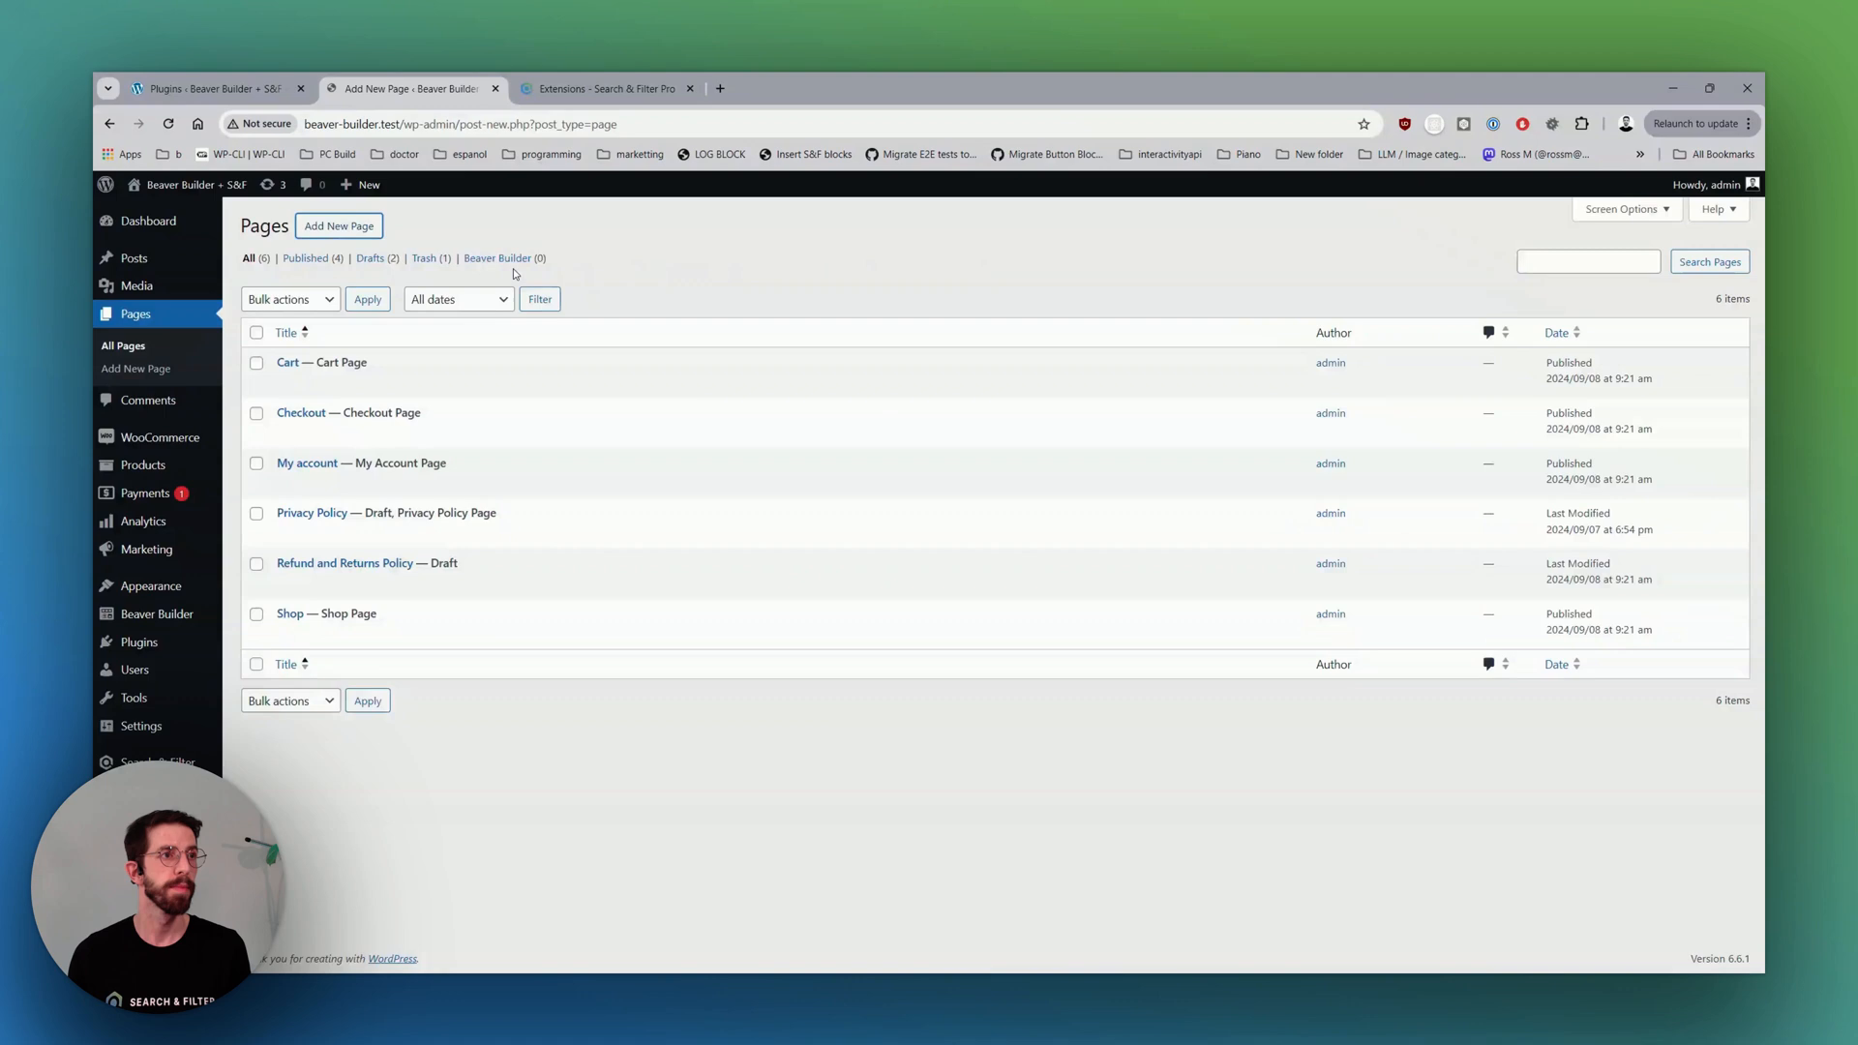
pyautogui.click(338, 225)
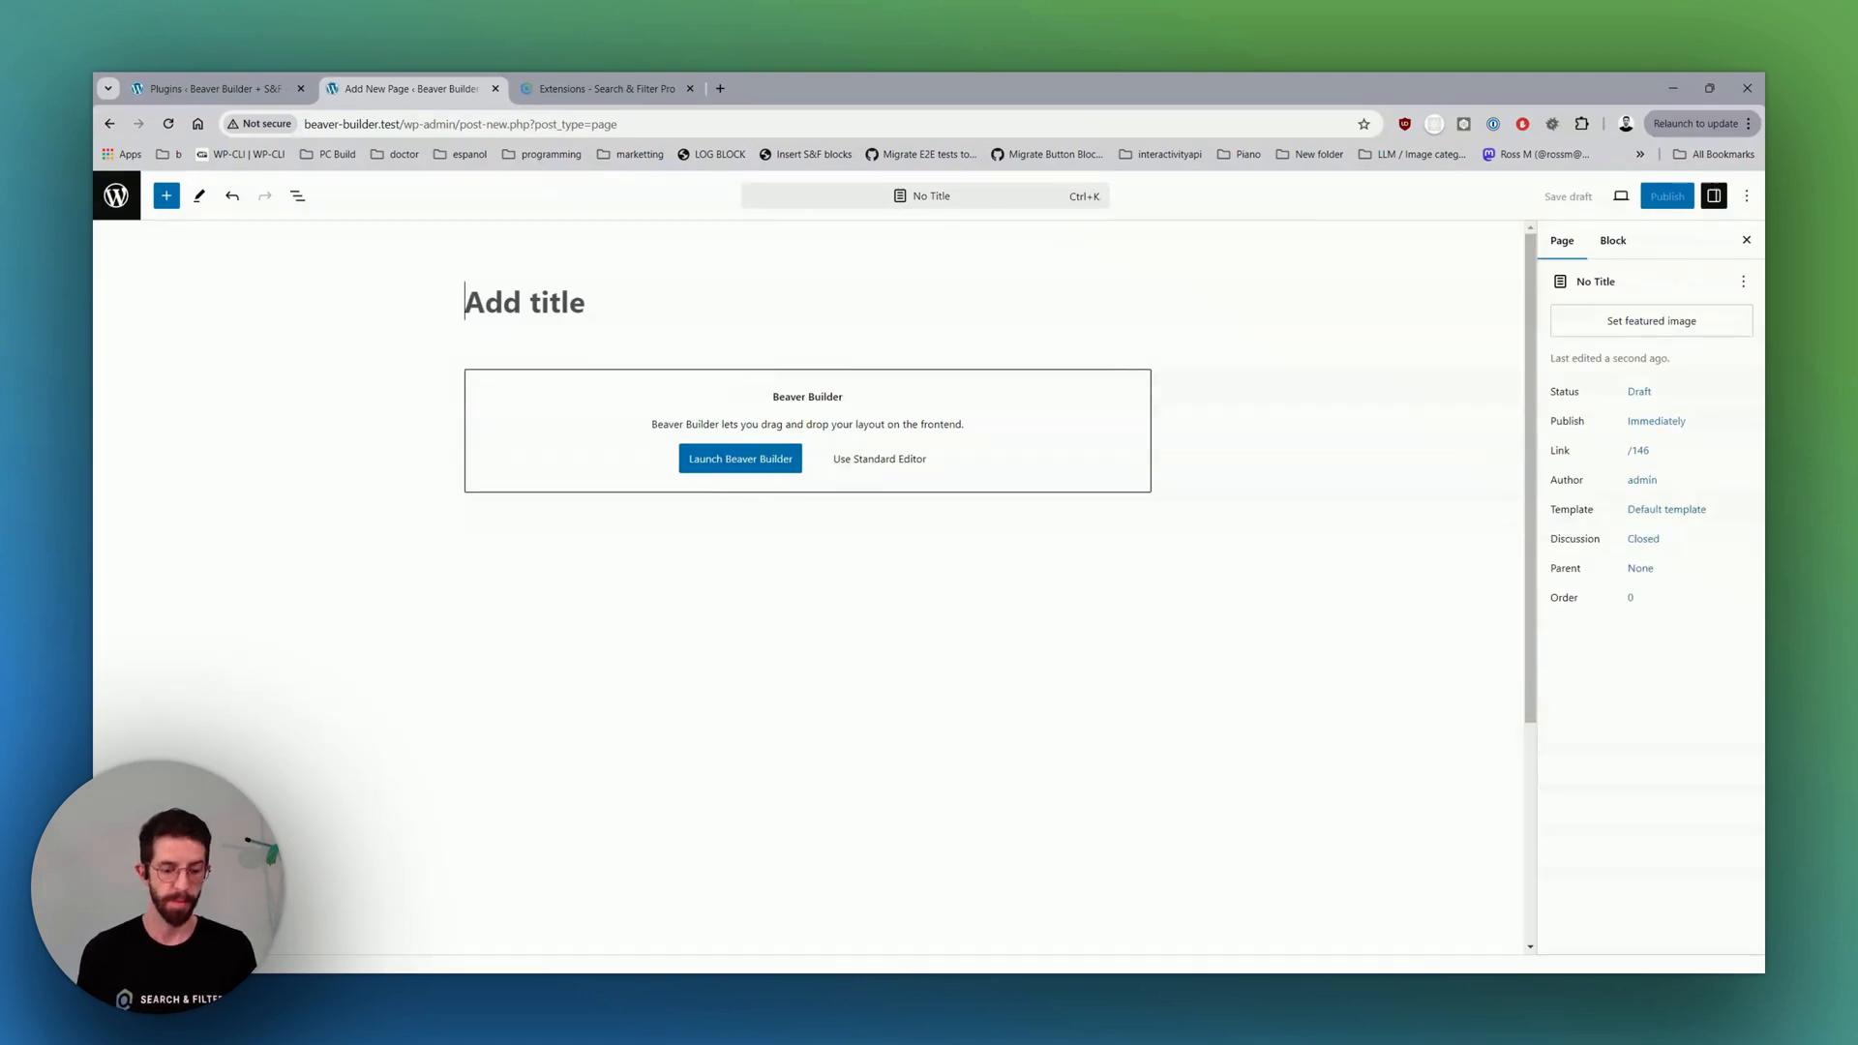
pyautogui.write('Posts modu')
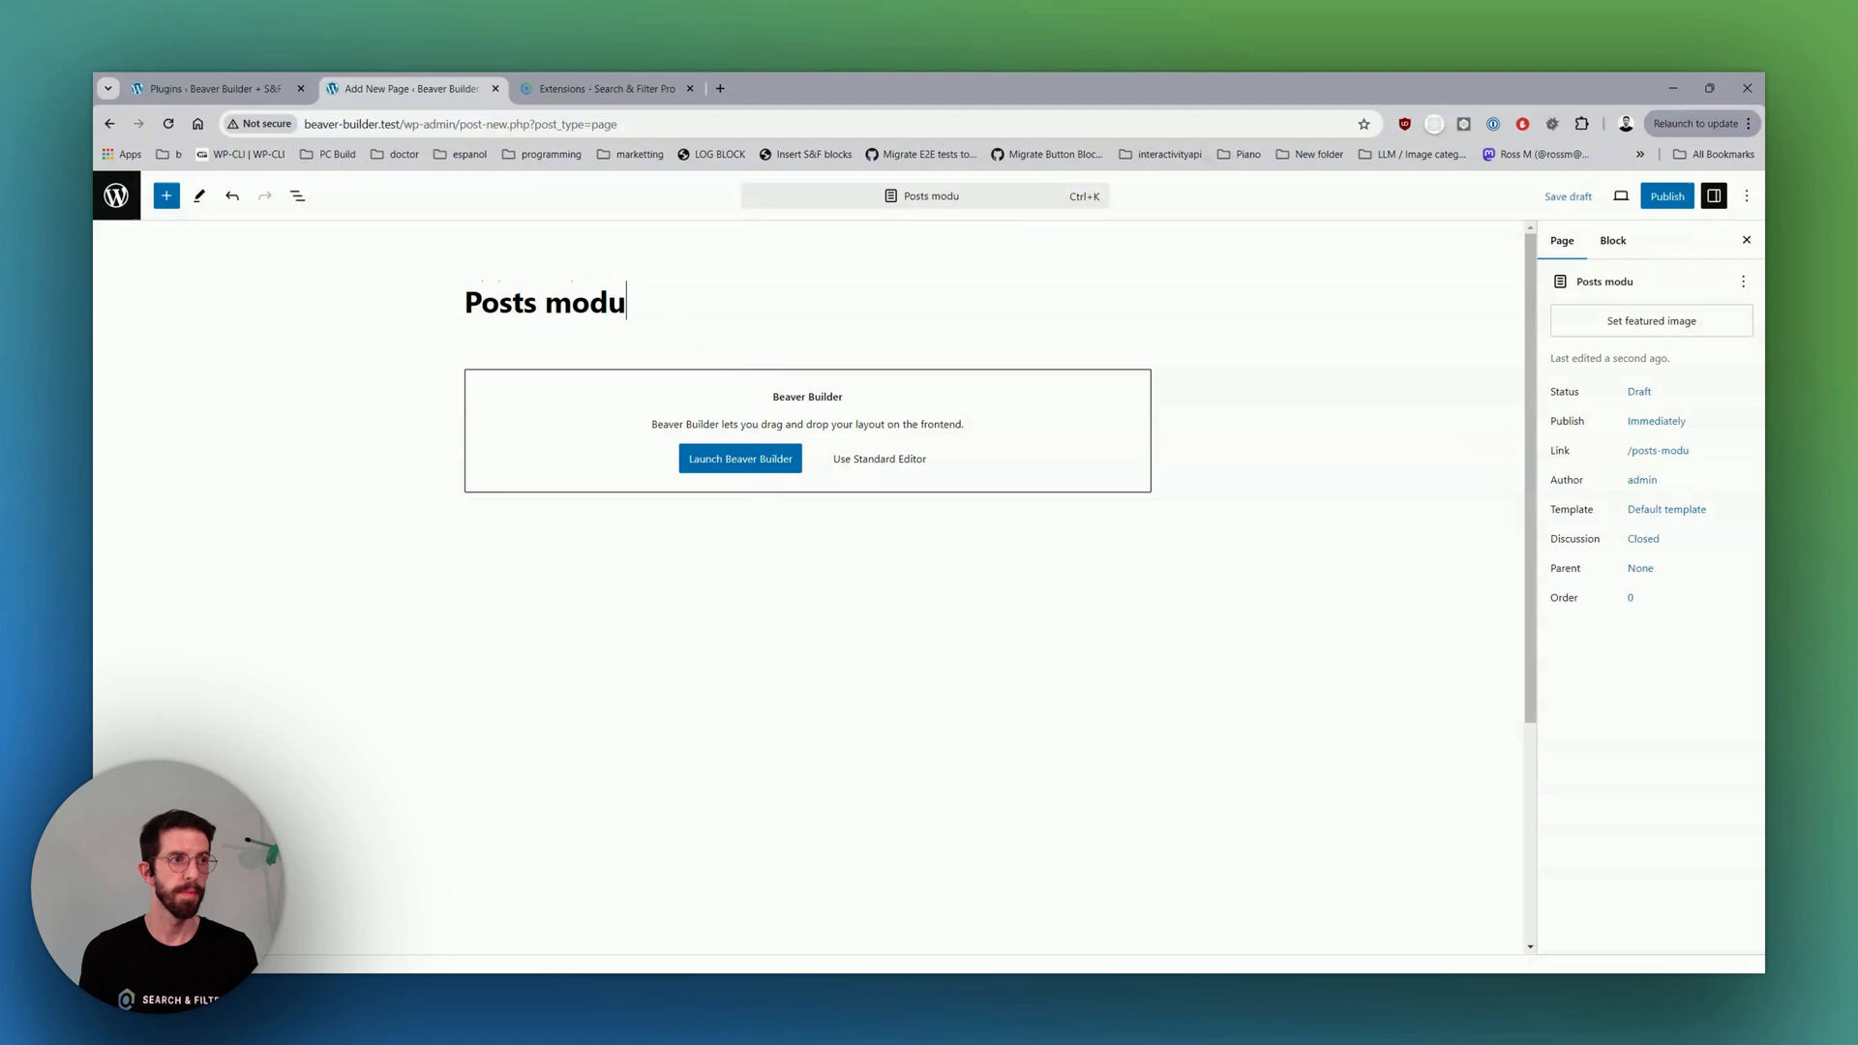
pyautogui.write('le')
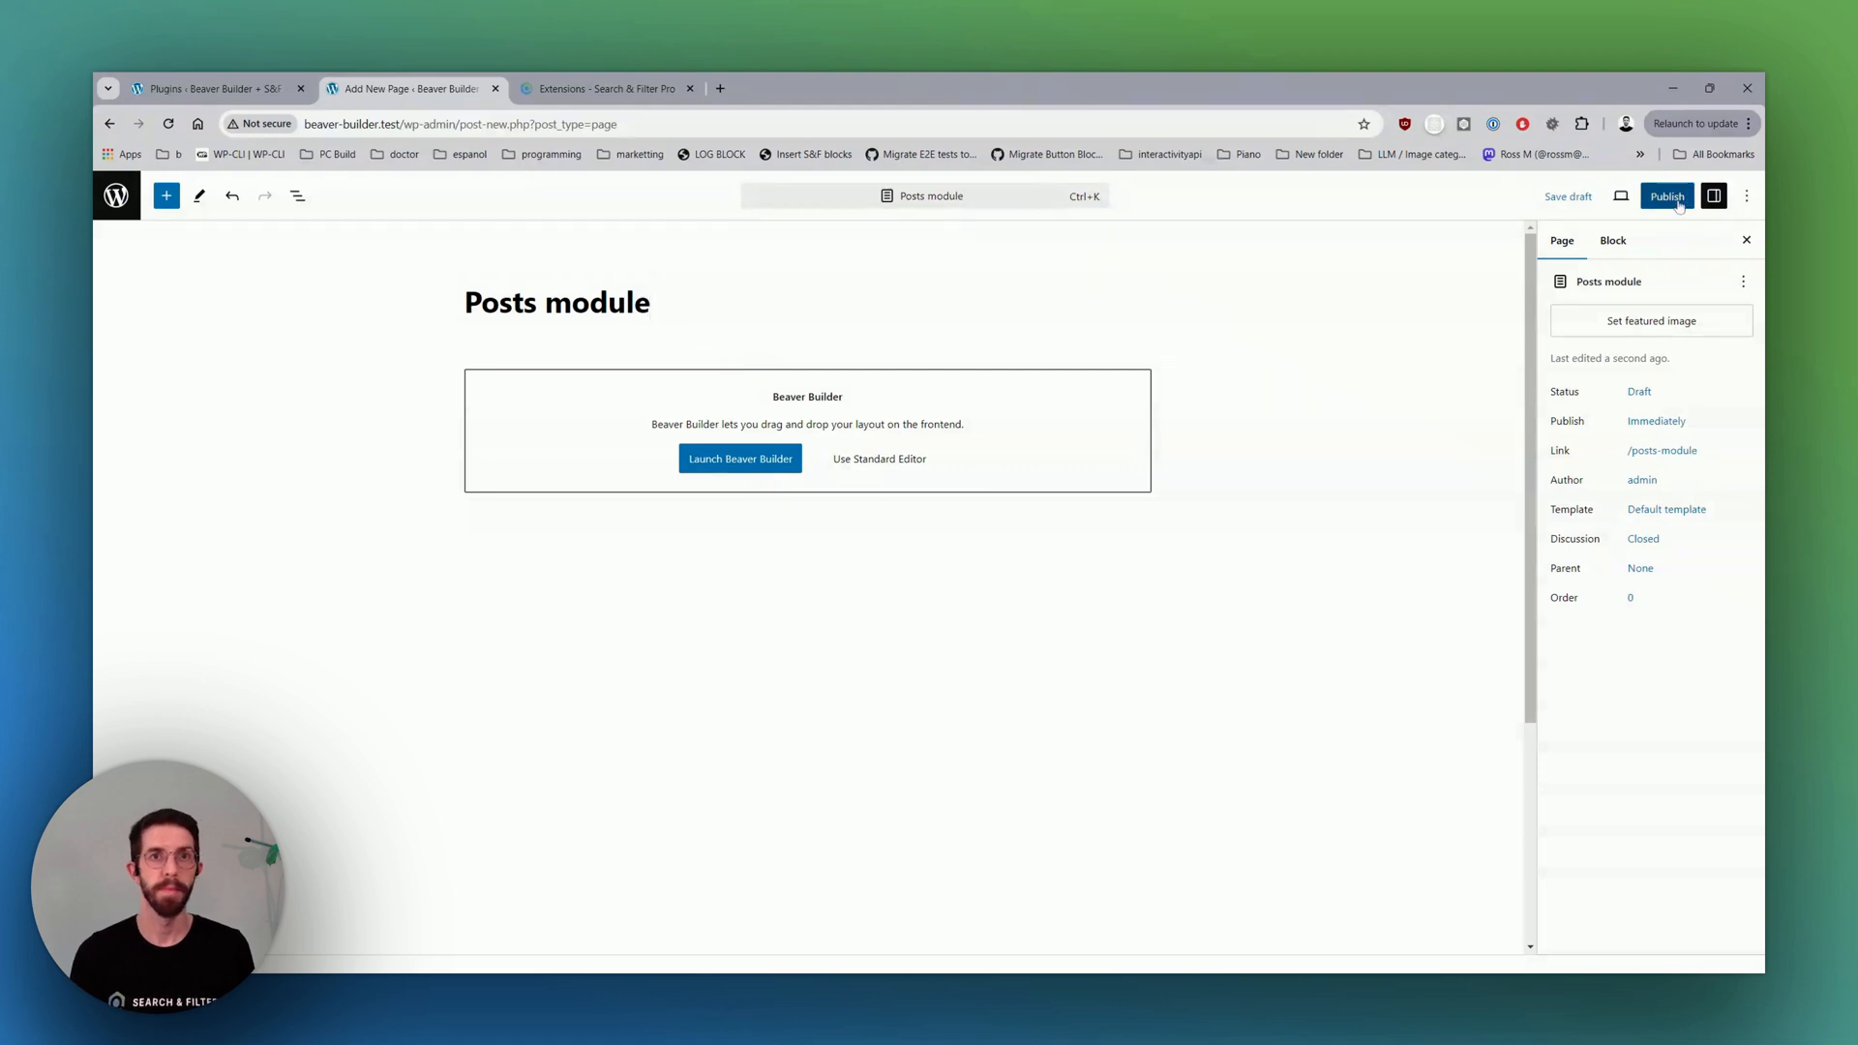
pyautogui.click(1667, 198)
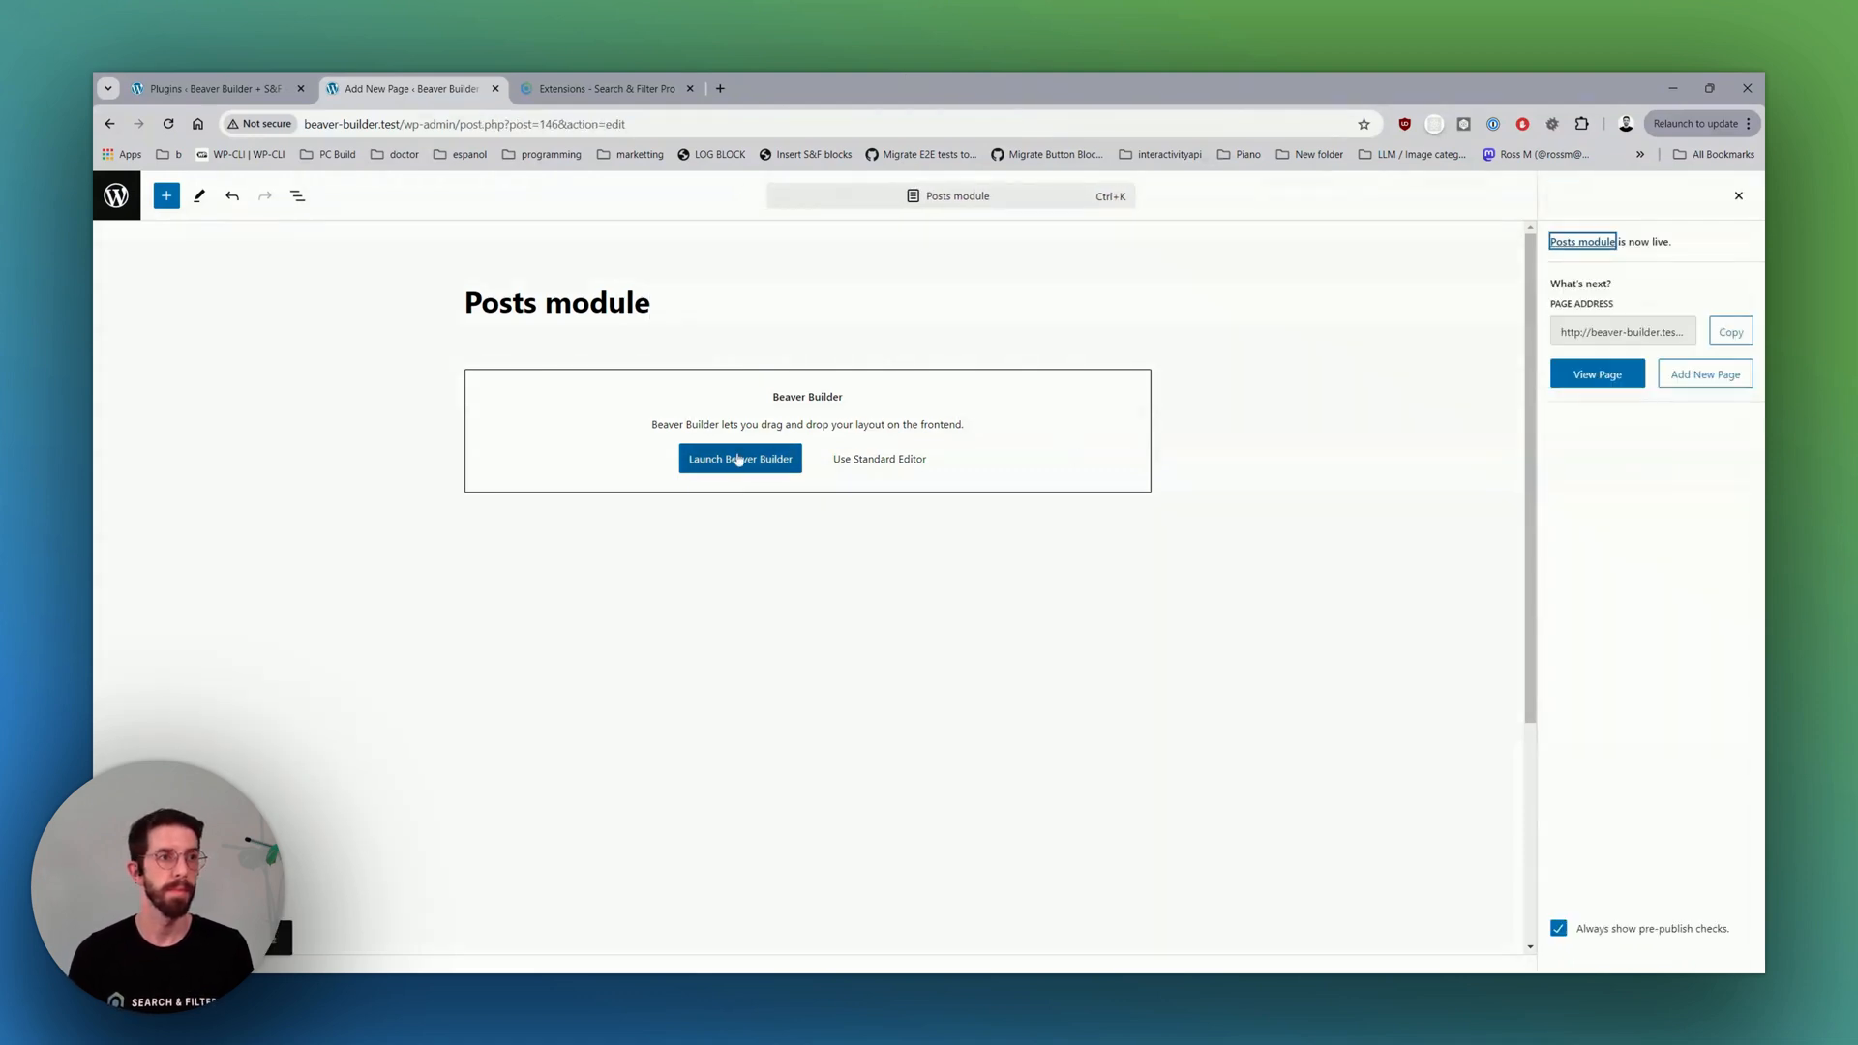
pyautogui.click(740, 459)
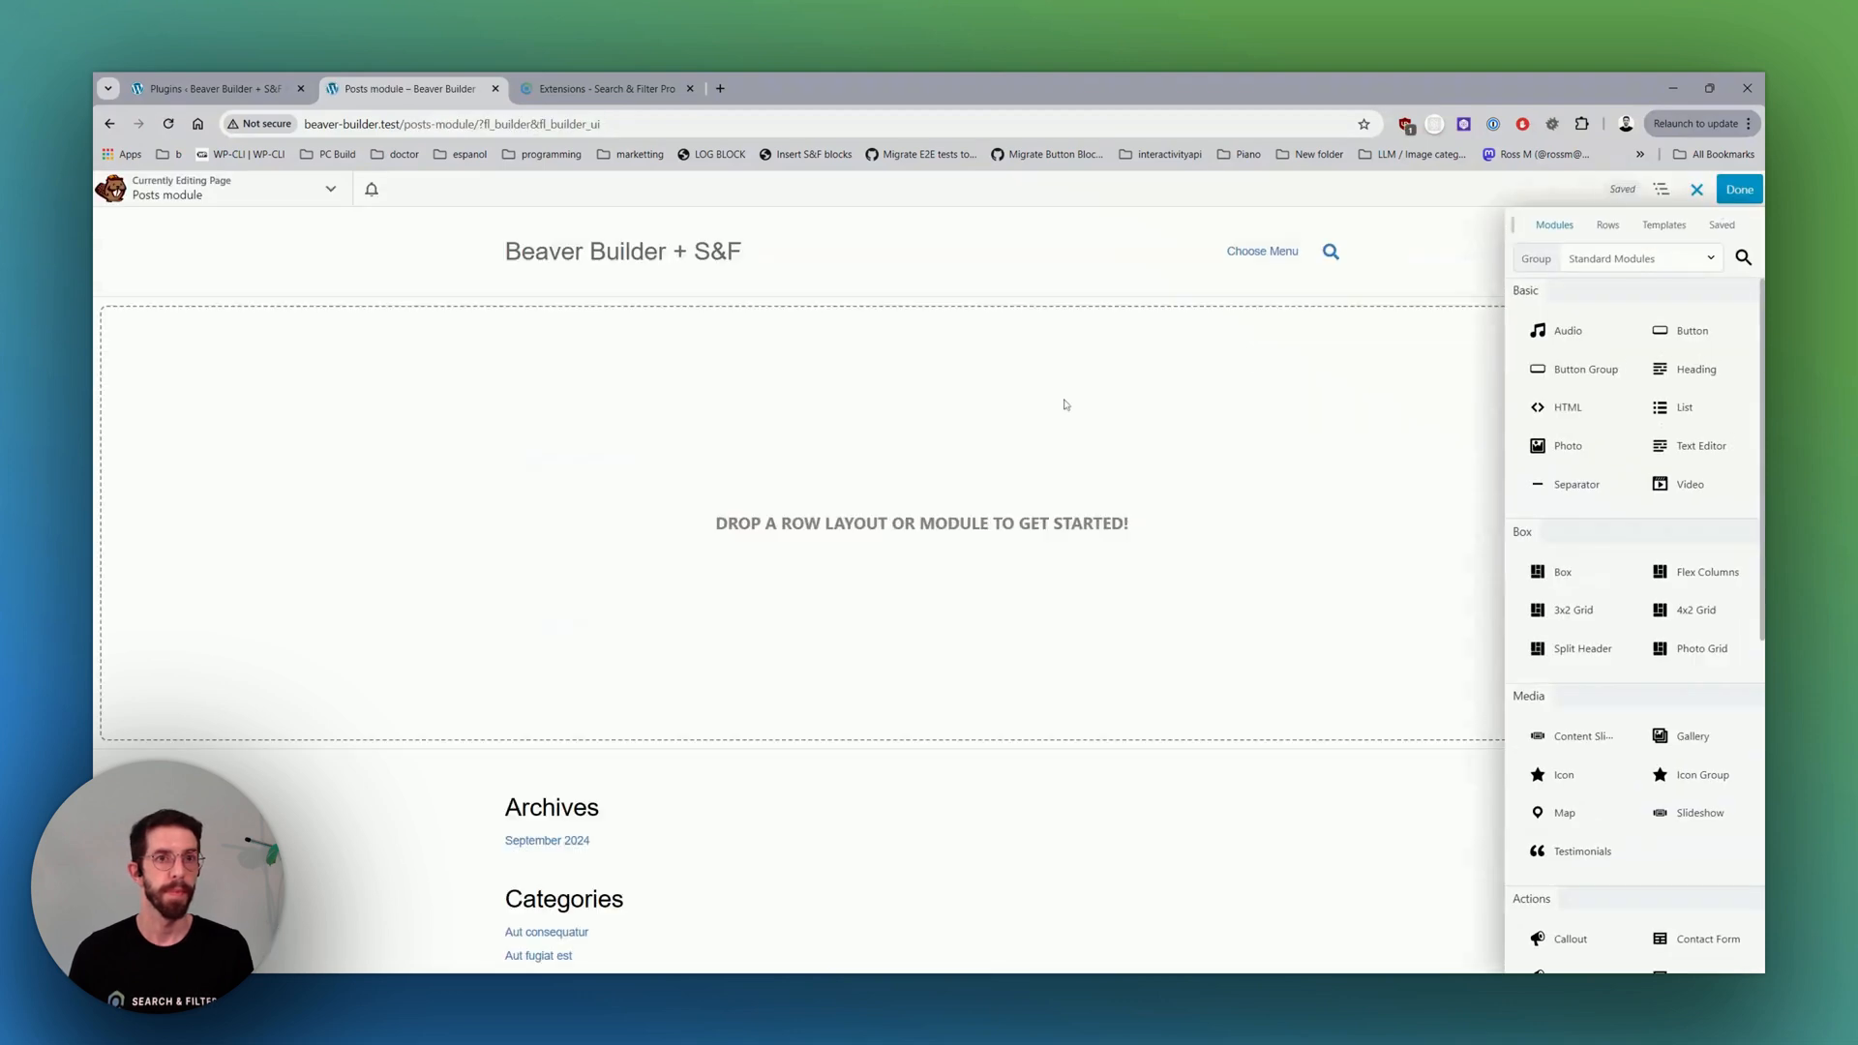
# Add a 2 Columns row and set the right column width to 80%.
pyautogui.click(1607, 225)
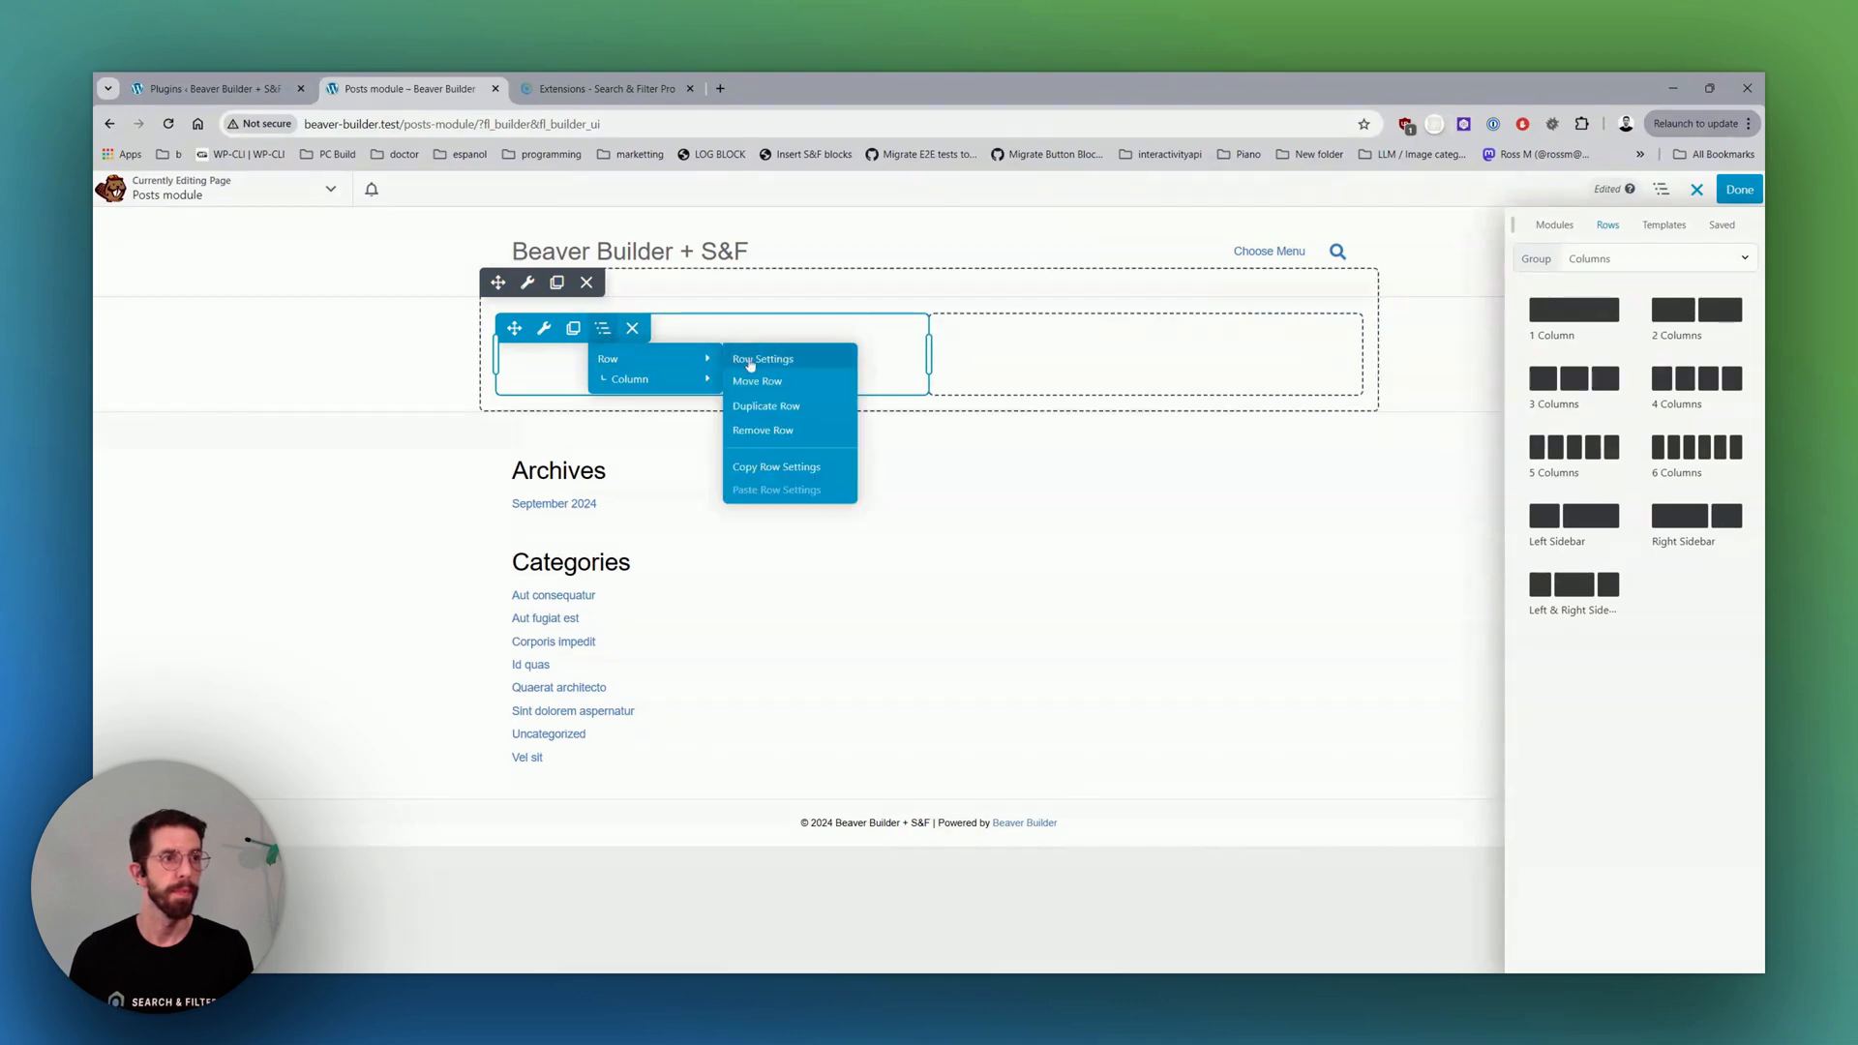
pyautogui.click(763, 359)
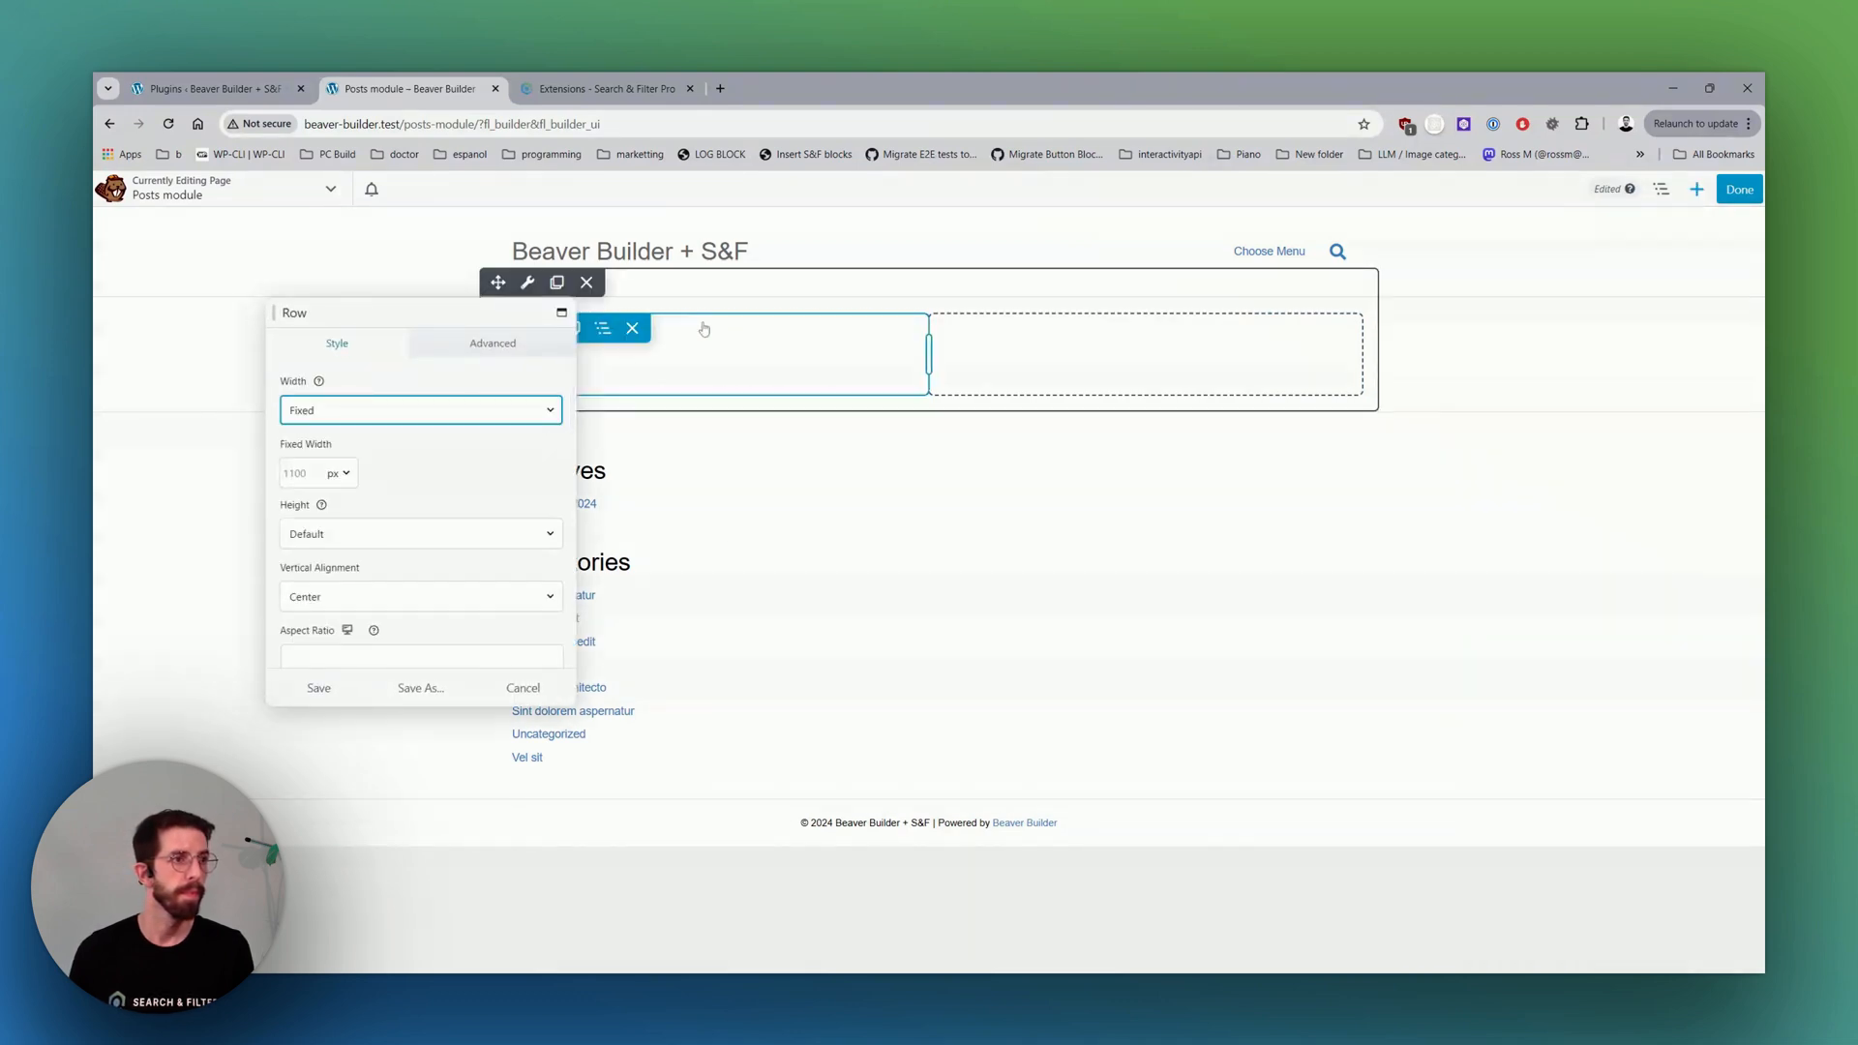
pyautogui.click(747, 352)
pyautogui.write('20')
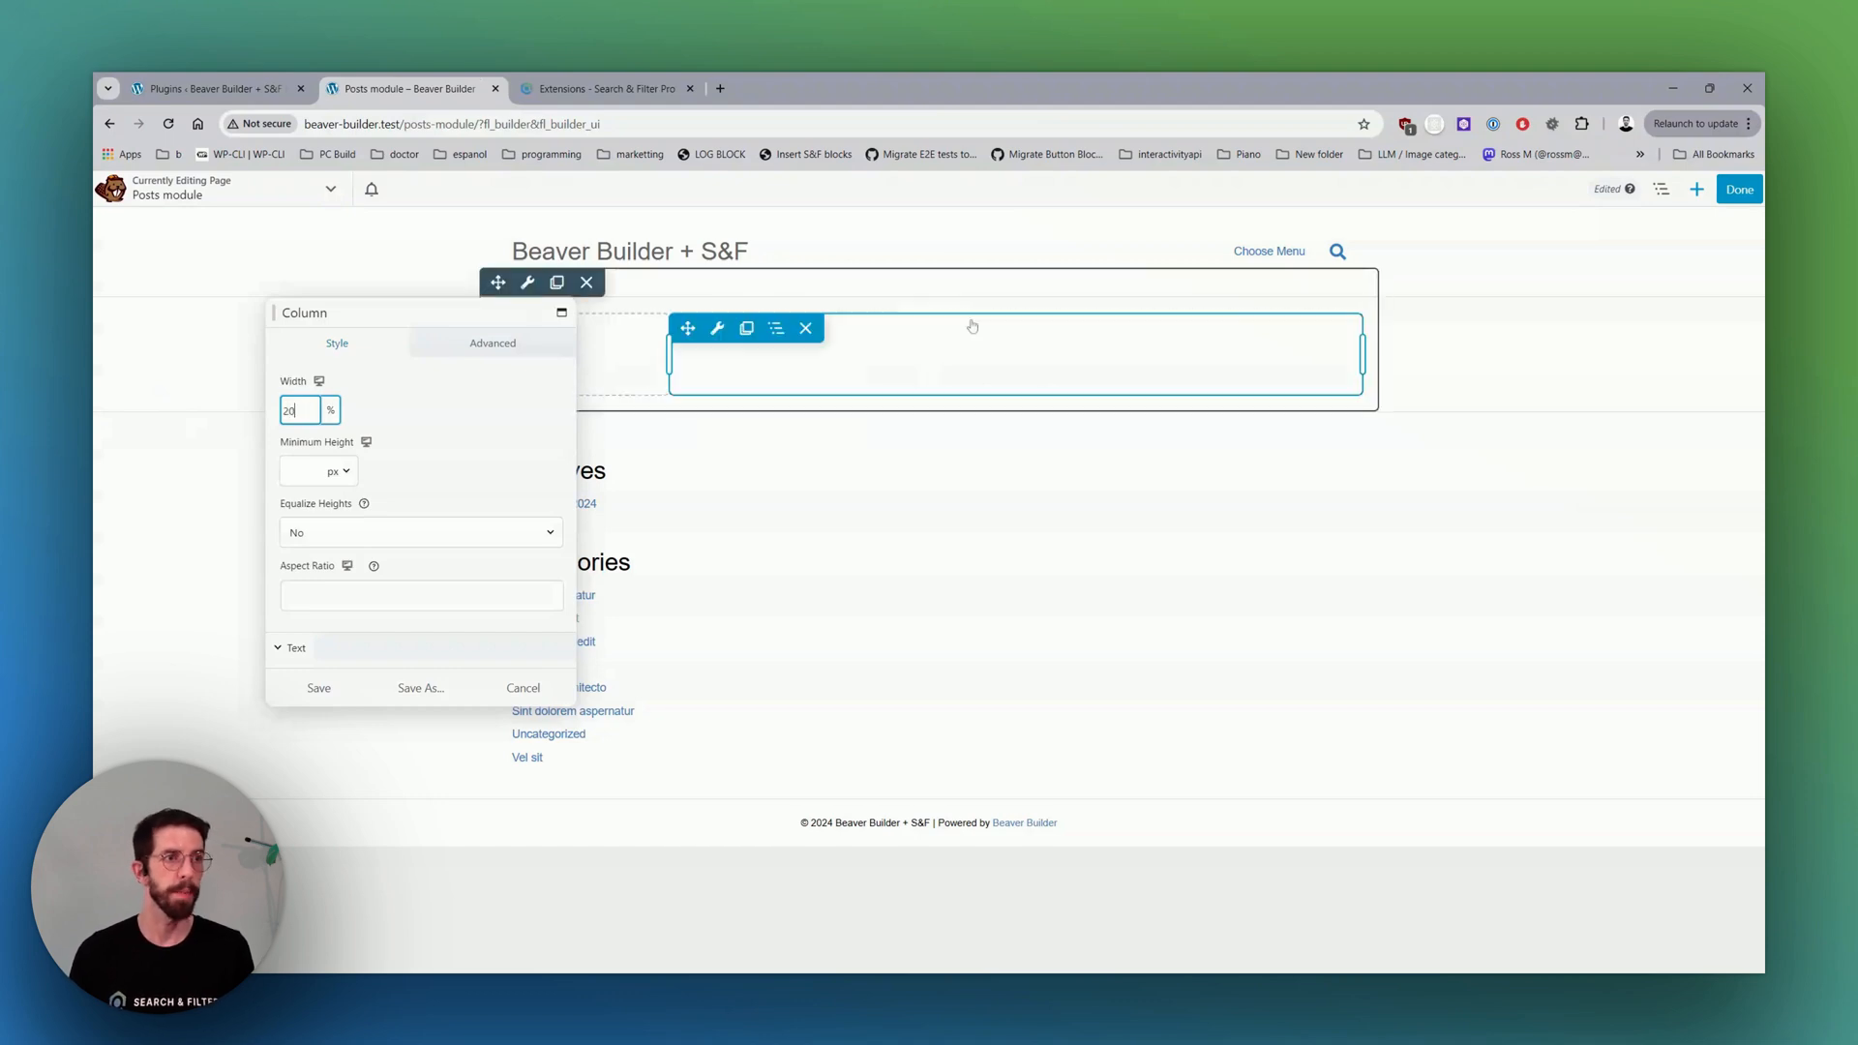
pyautogui.write('80')
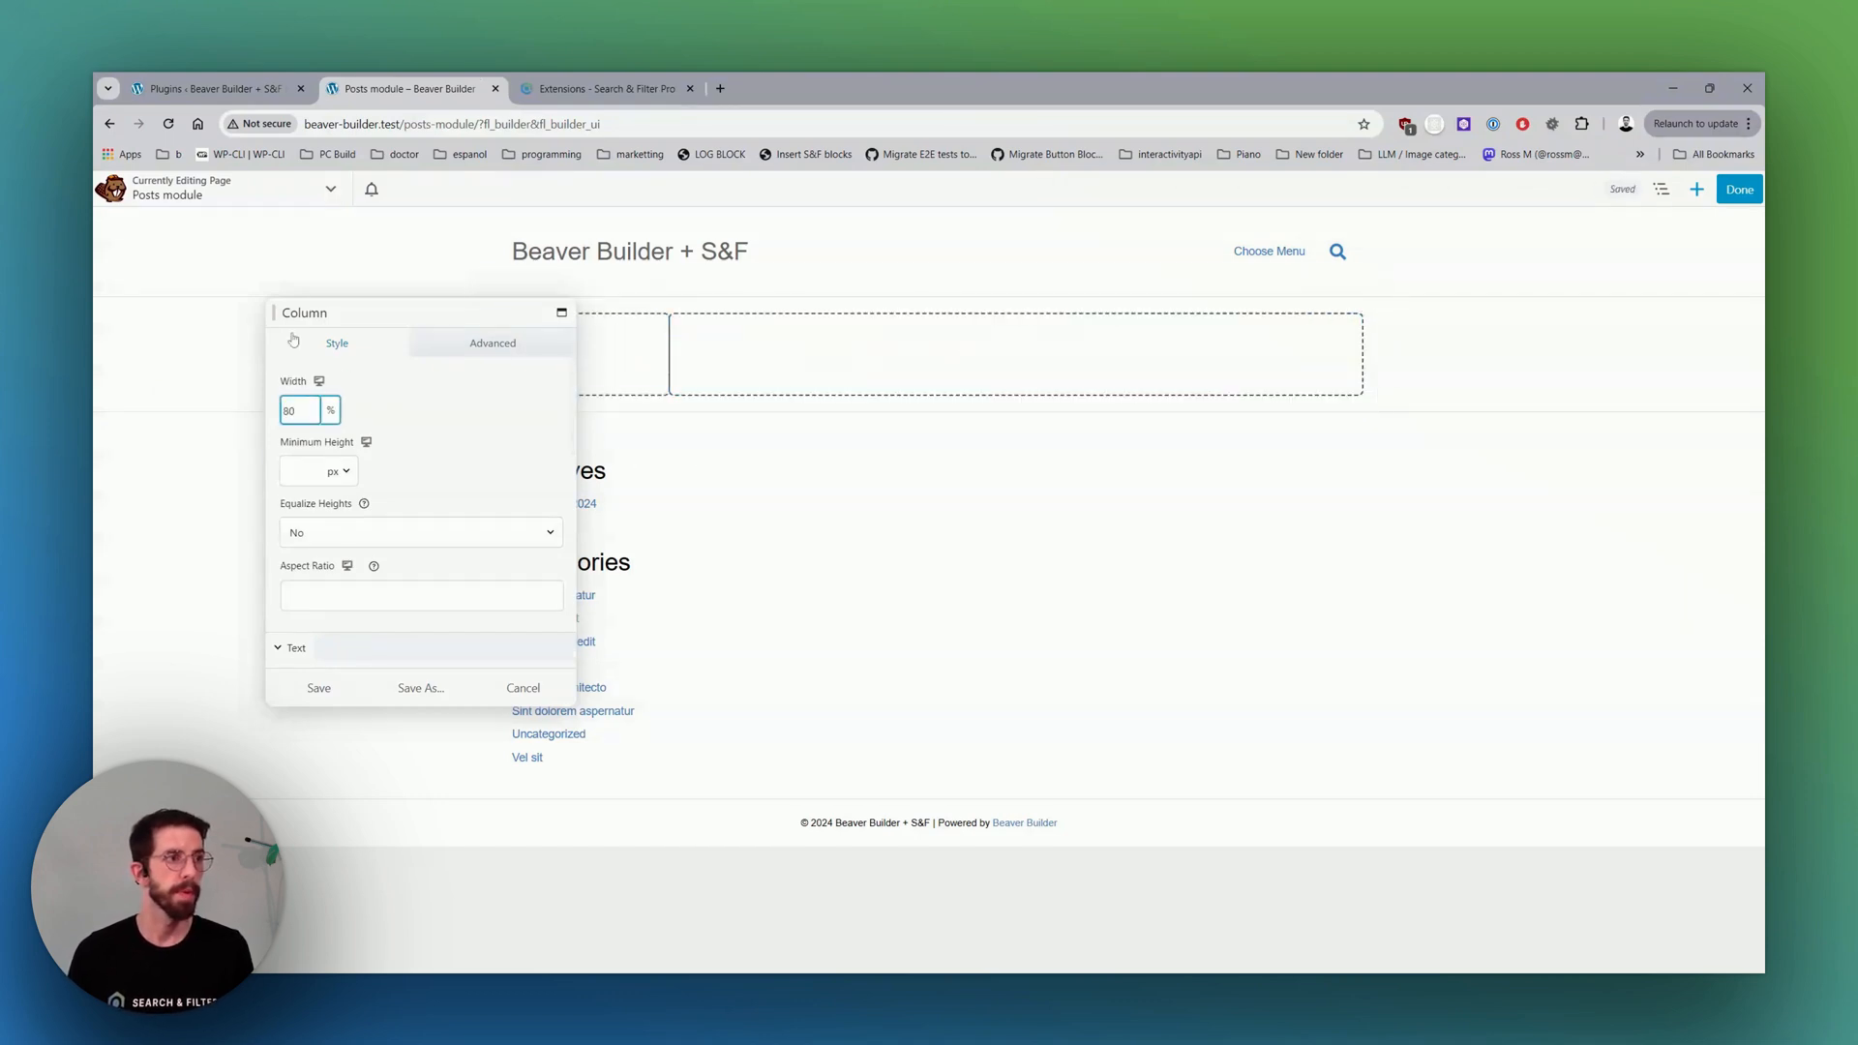
pyautogui.click(317, 687)
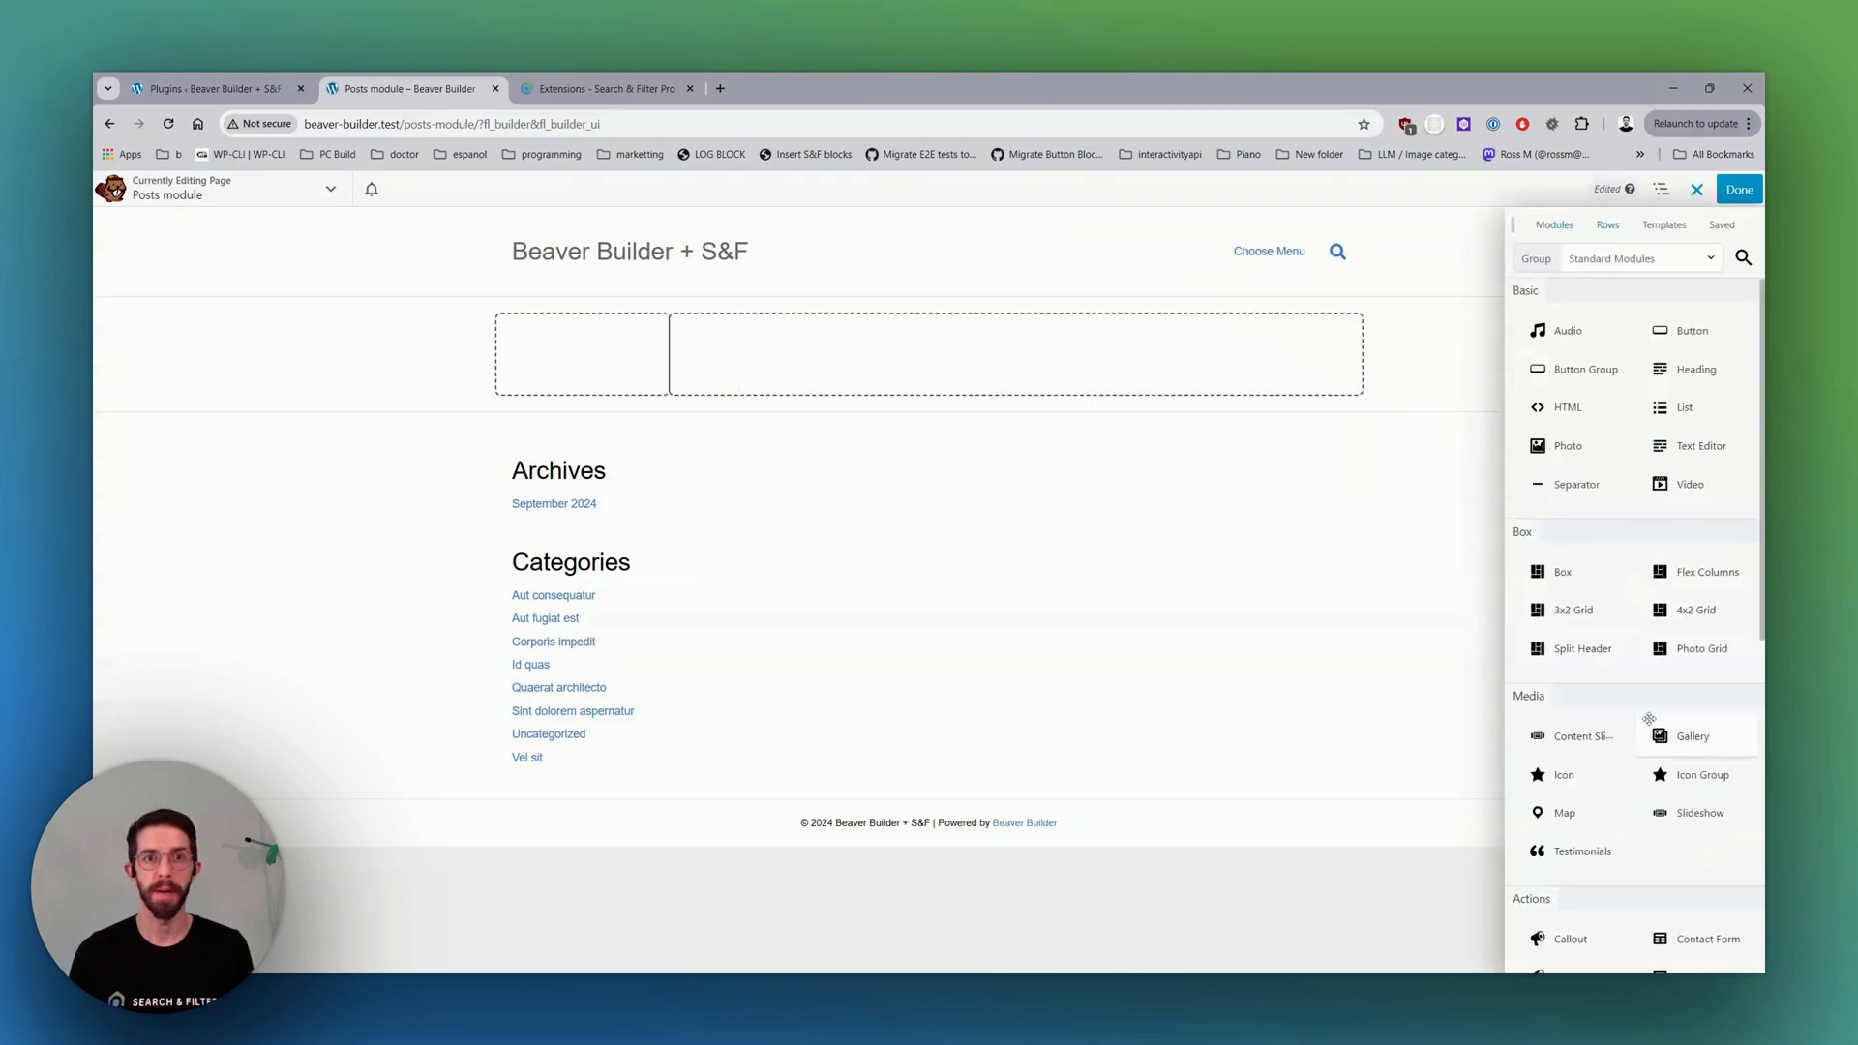
# Place a Posts module custom-query grid in the right column and reset the row width.
pyautogui.scroll(-3)
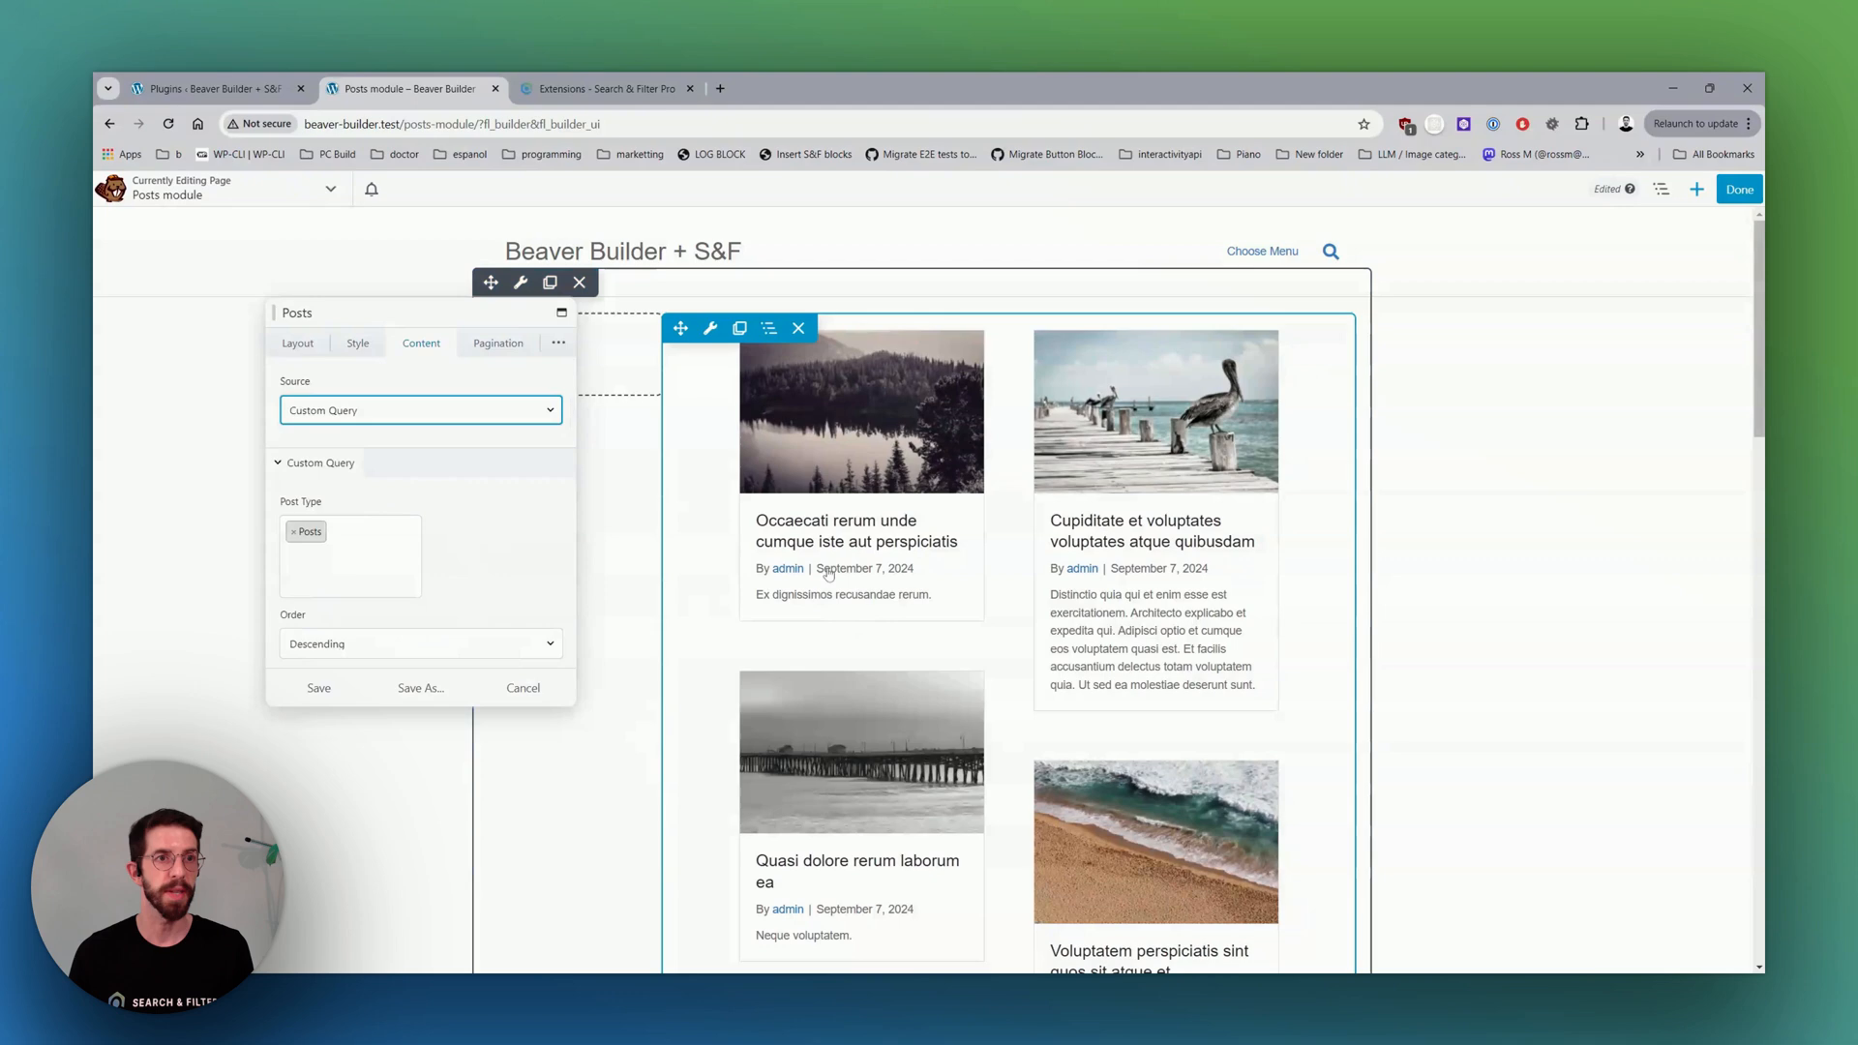
pyautogui.click(317, 687)
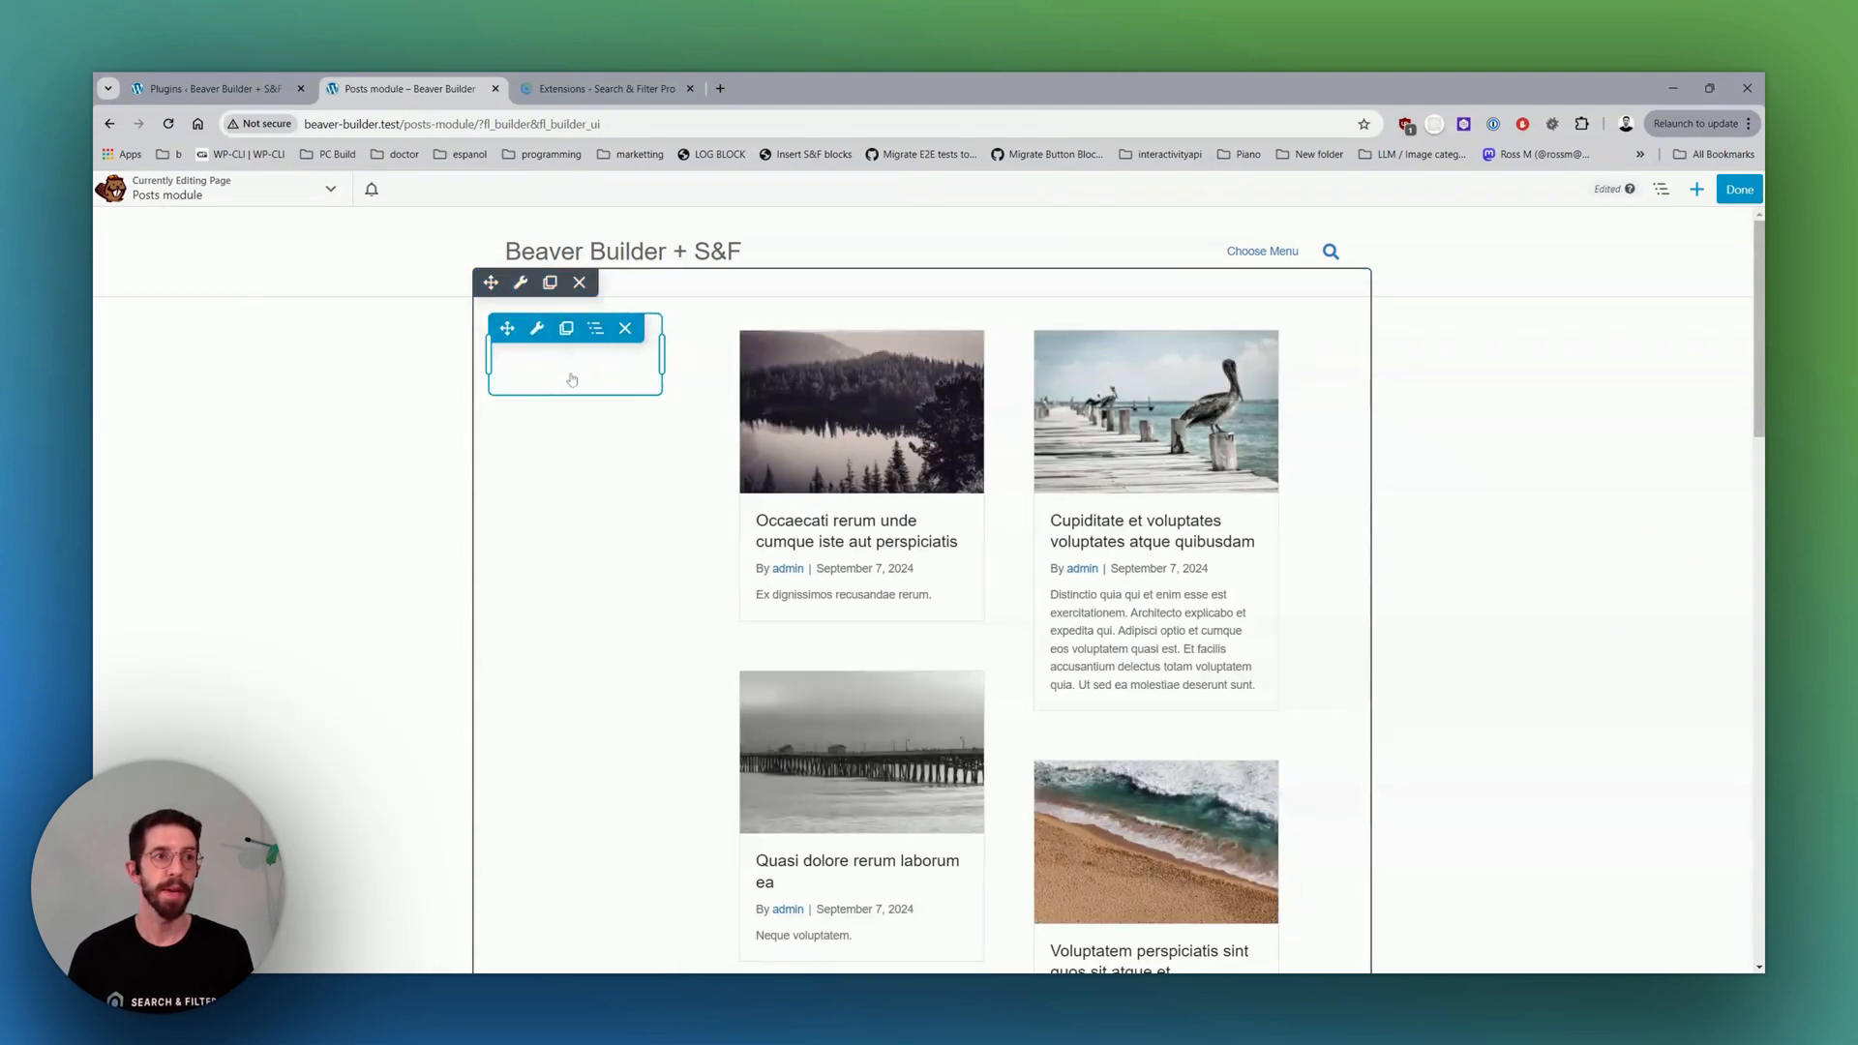
pyautogui.click(537, 329)
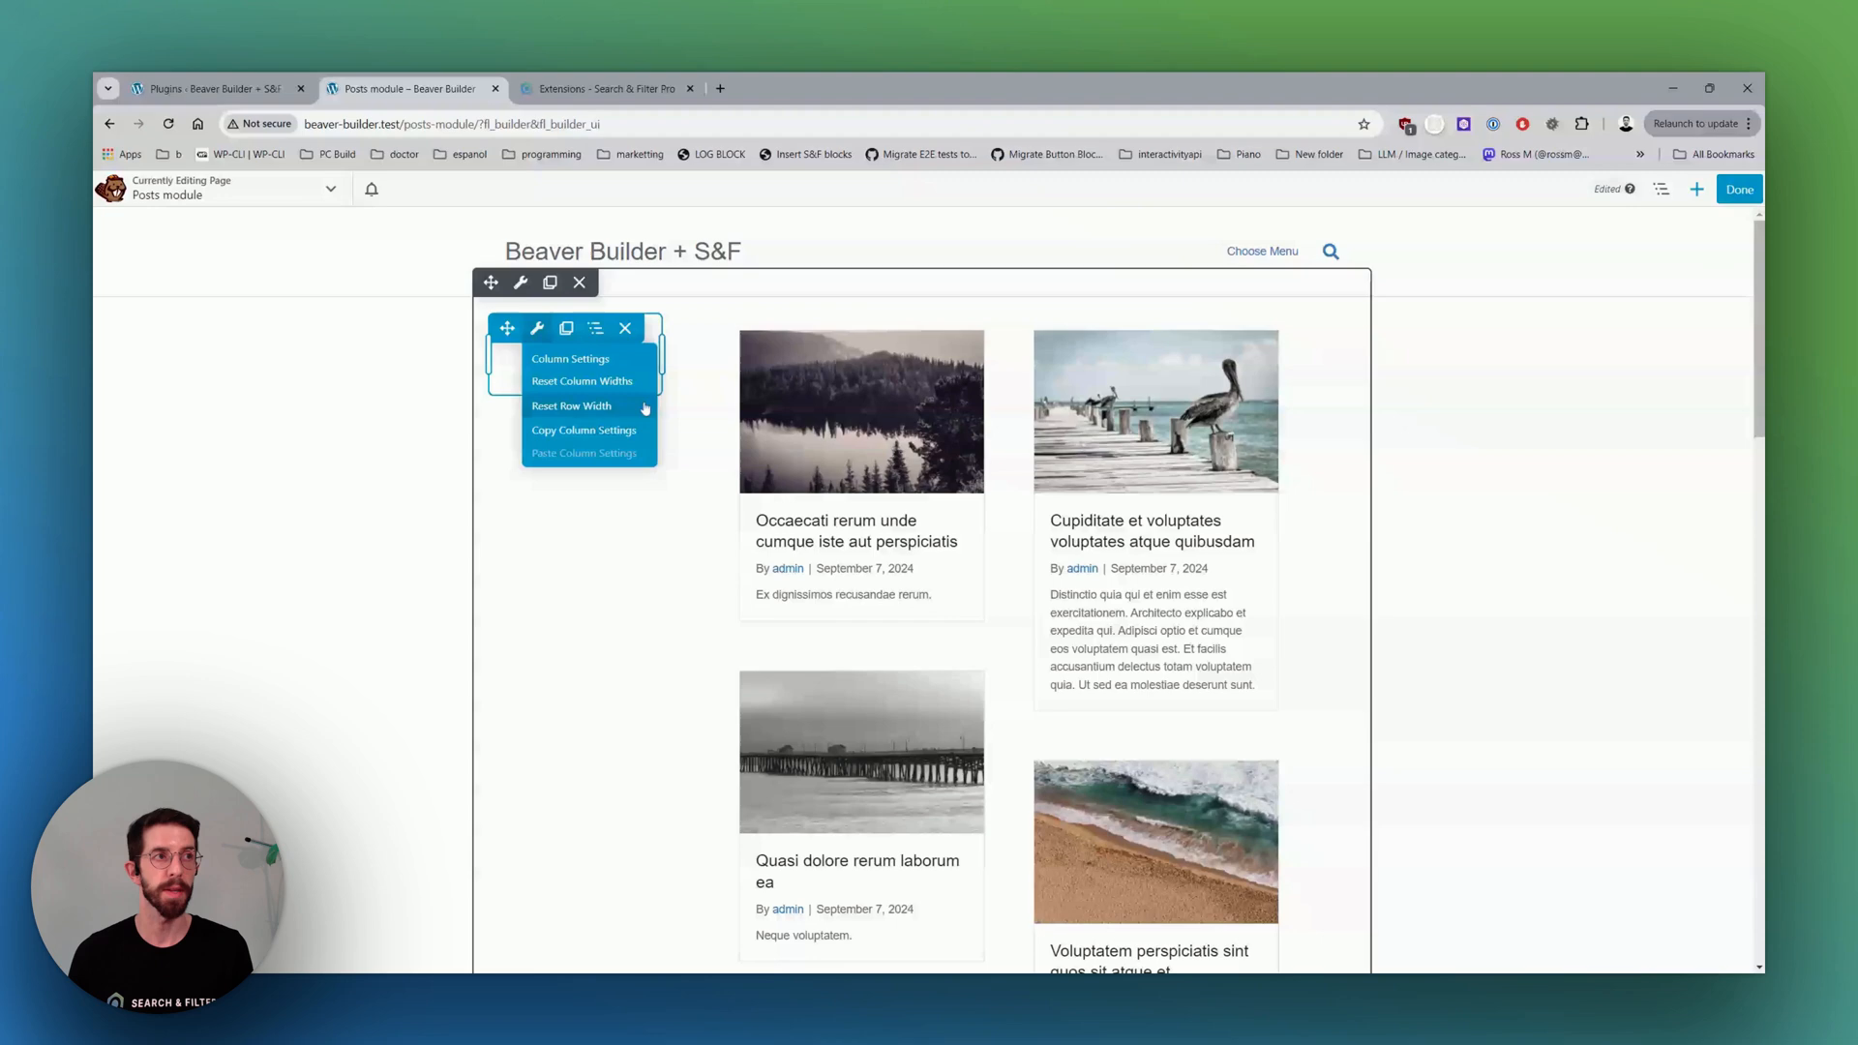
pyautogui.click(571, 405)
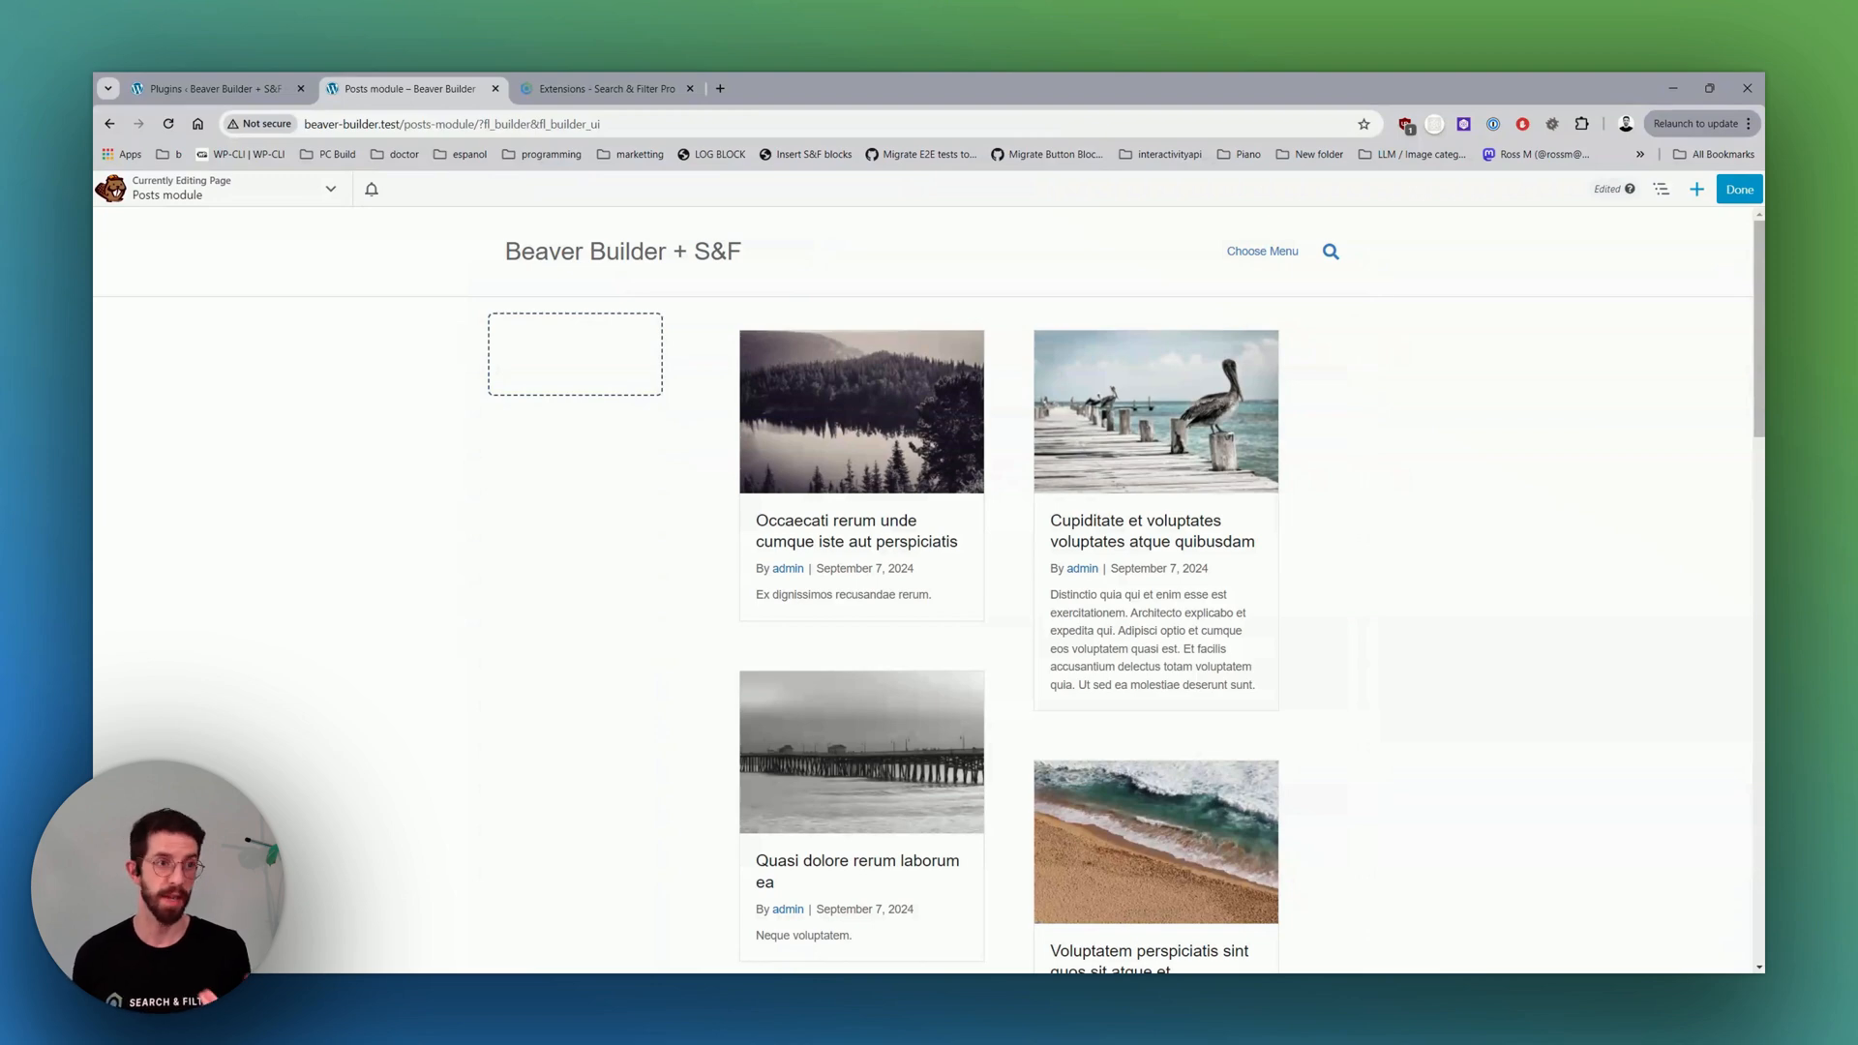
pyautogui.moveTo(790, 255)
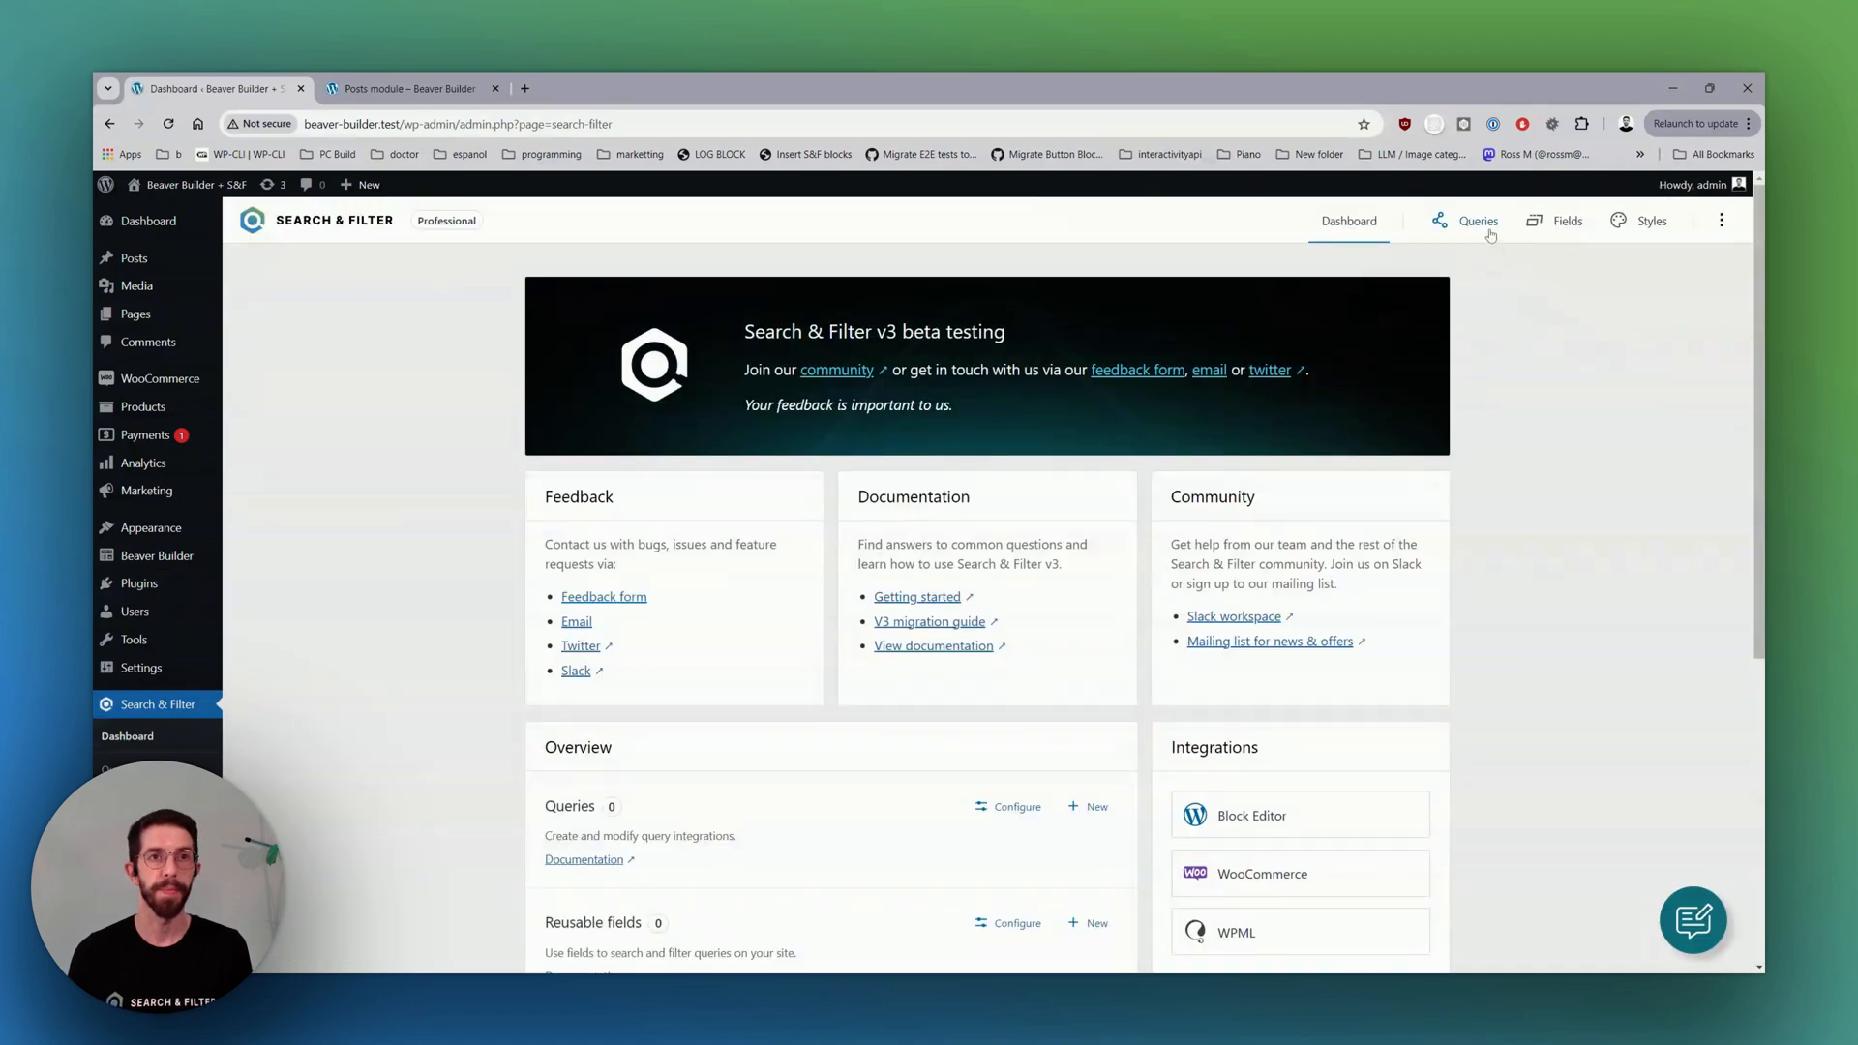
# Bring up the Search & Filter Queries list to add a new query.
pyautogui.click(1477, 221)
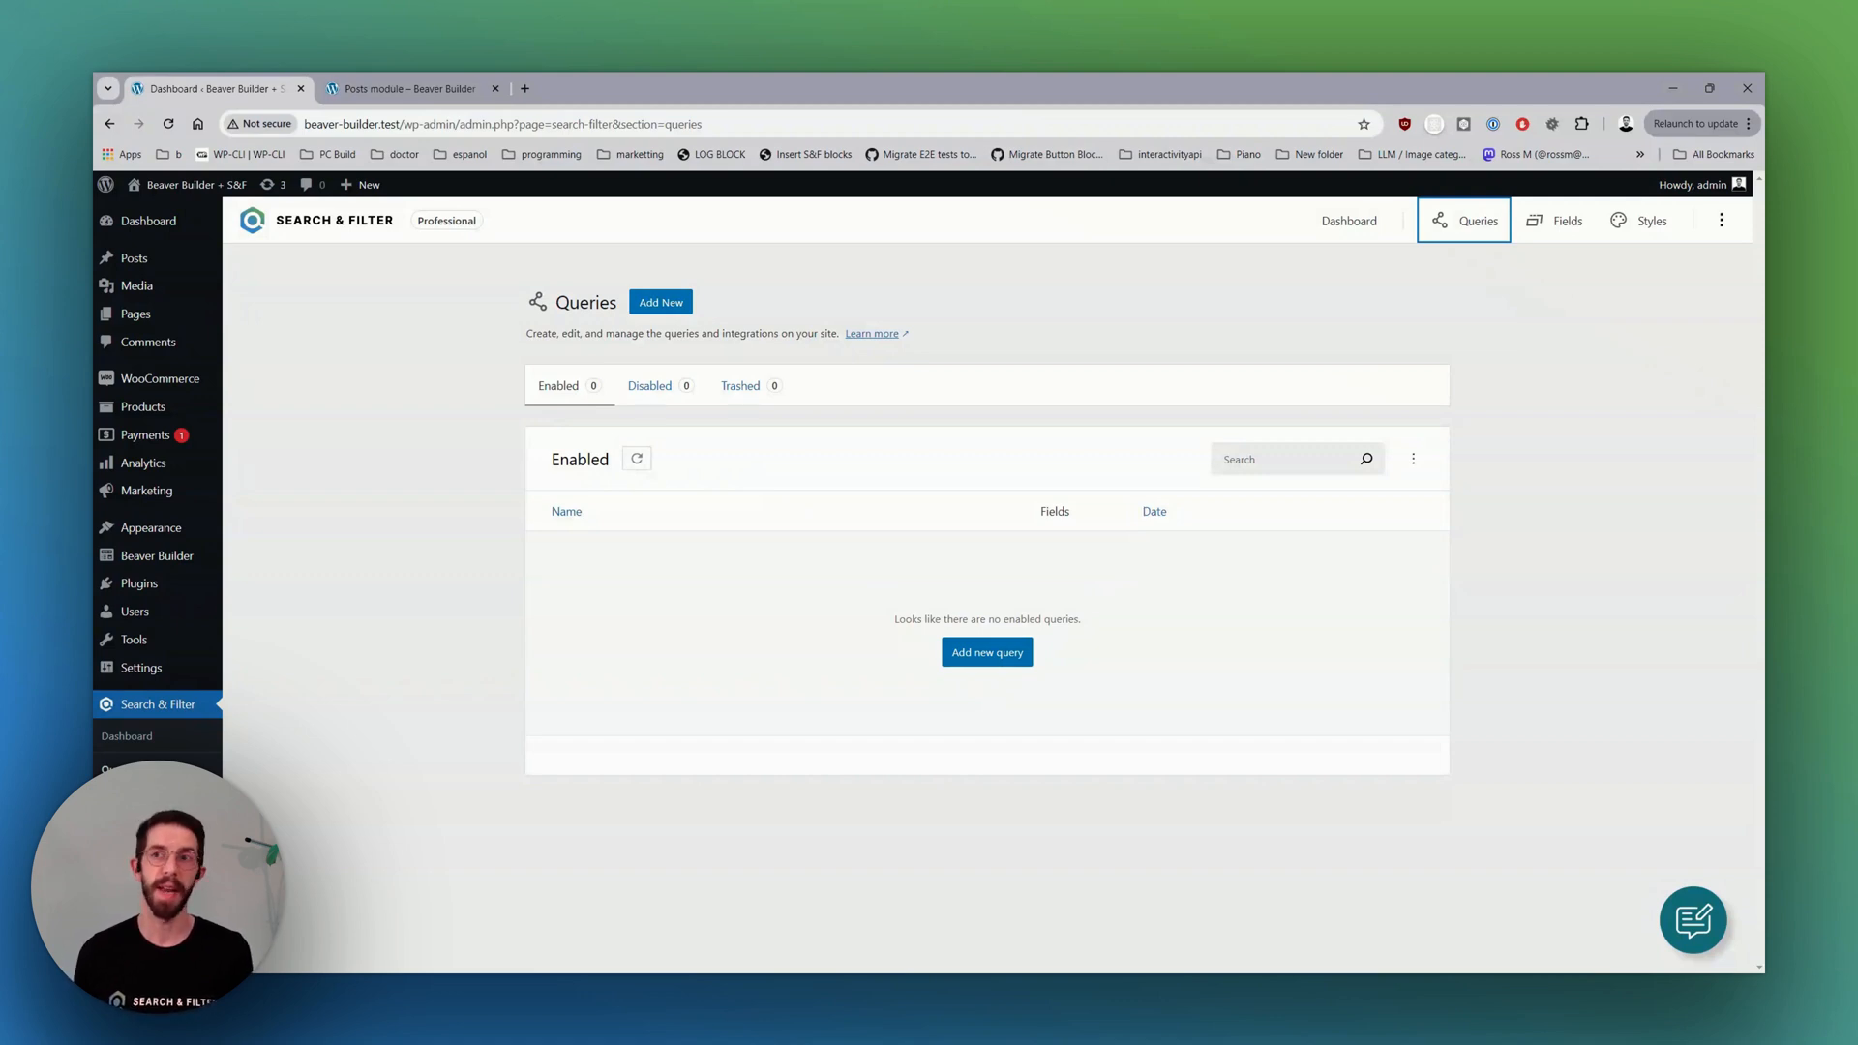
pyautogui.moveTo(1011, 480)
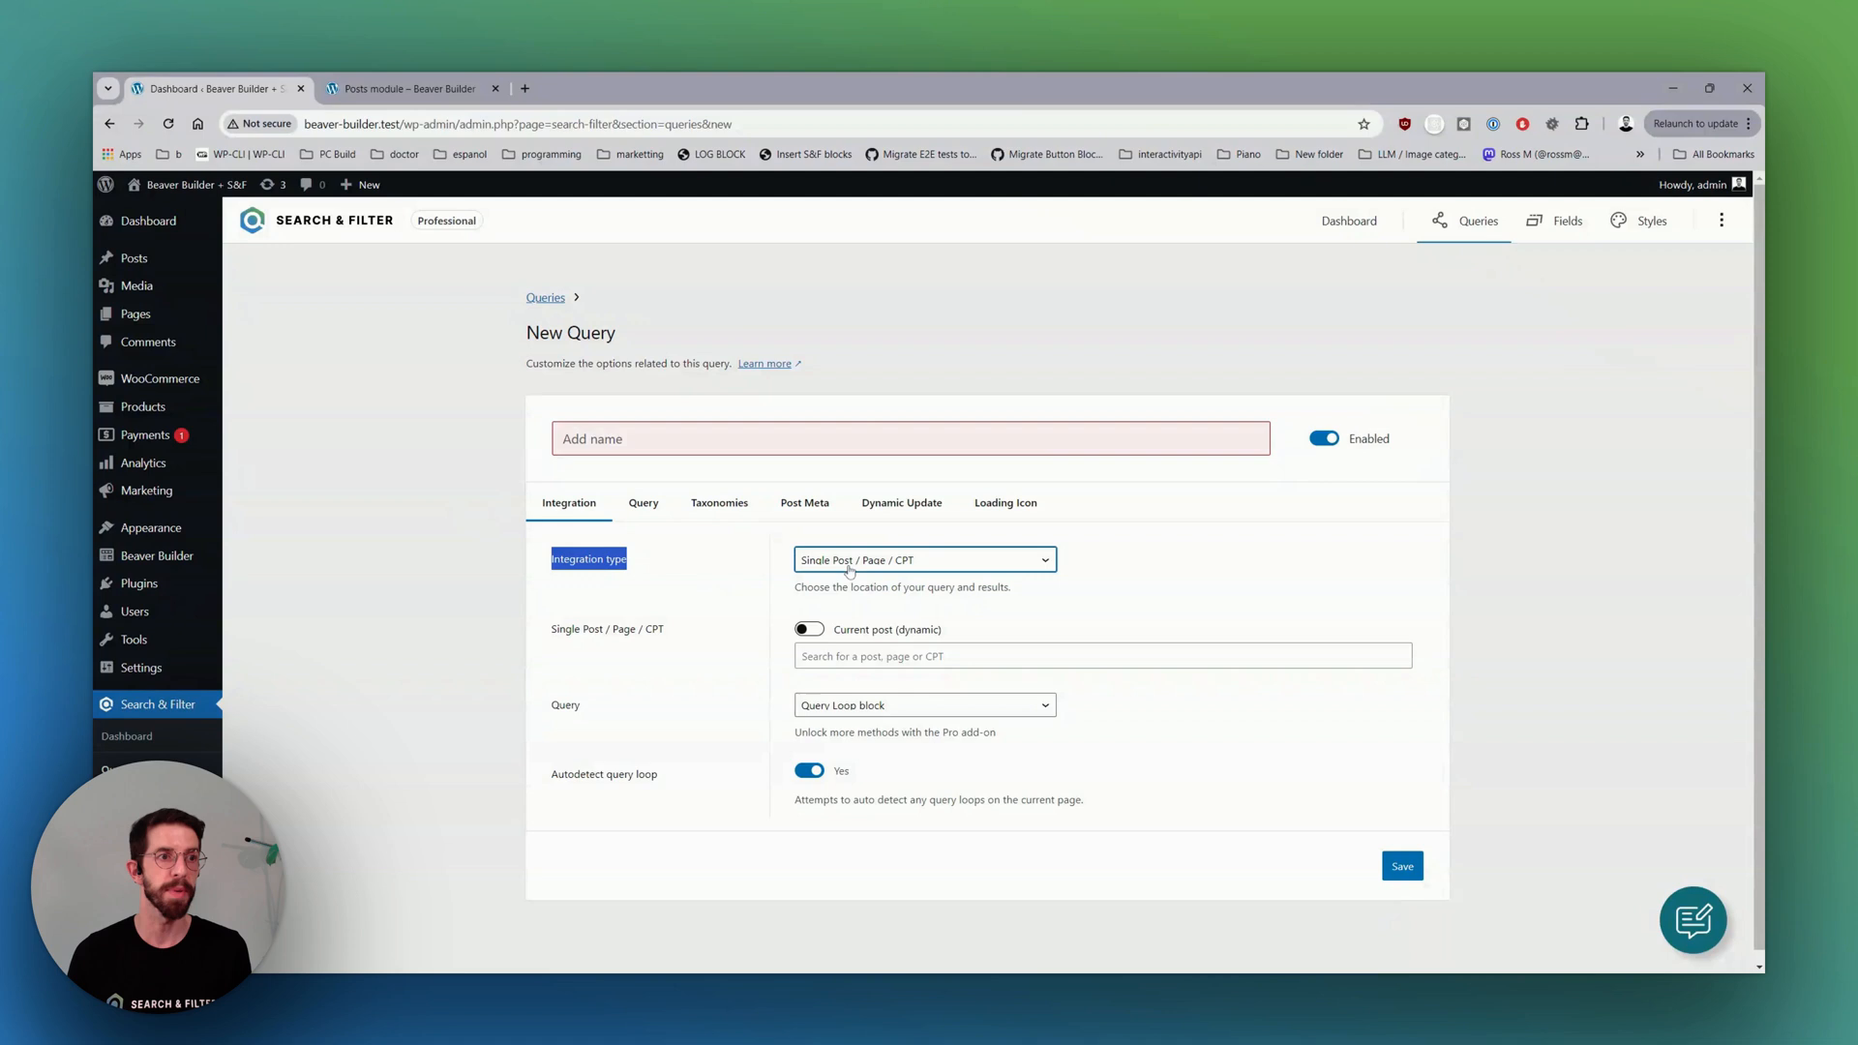
# Save a query 'Posts' on the current post (dynamic), using Beaver Builder Posts, with Show loading icon off.
pyautogui.write('Posts')
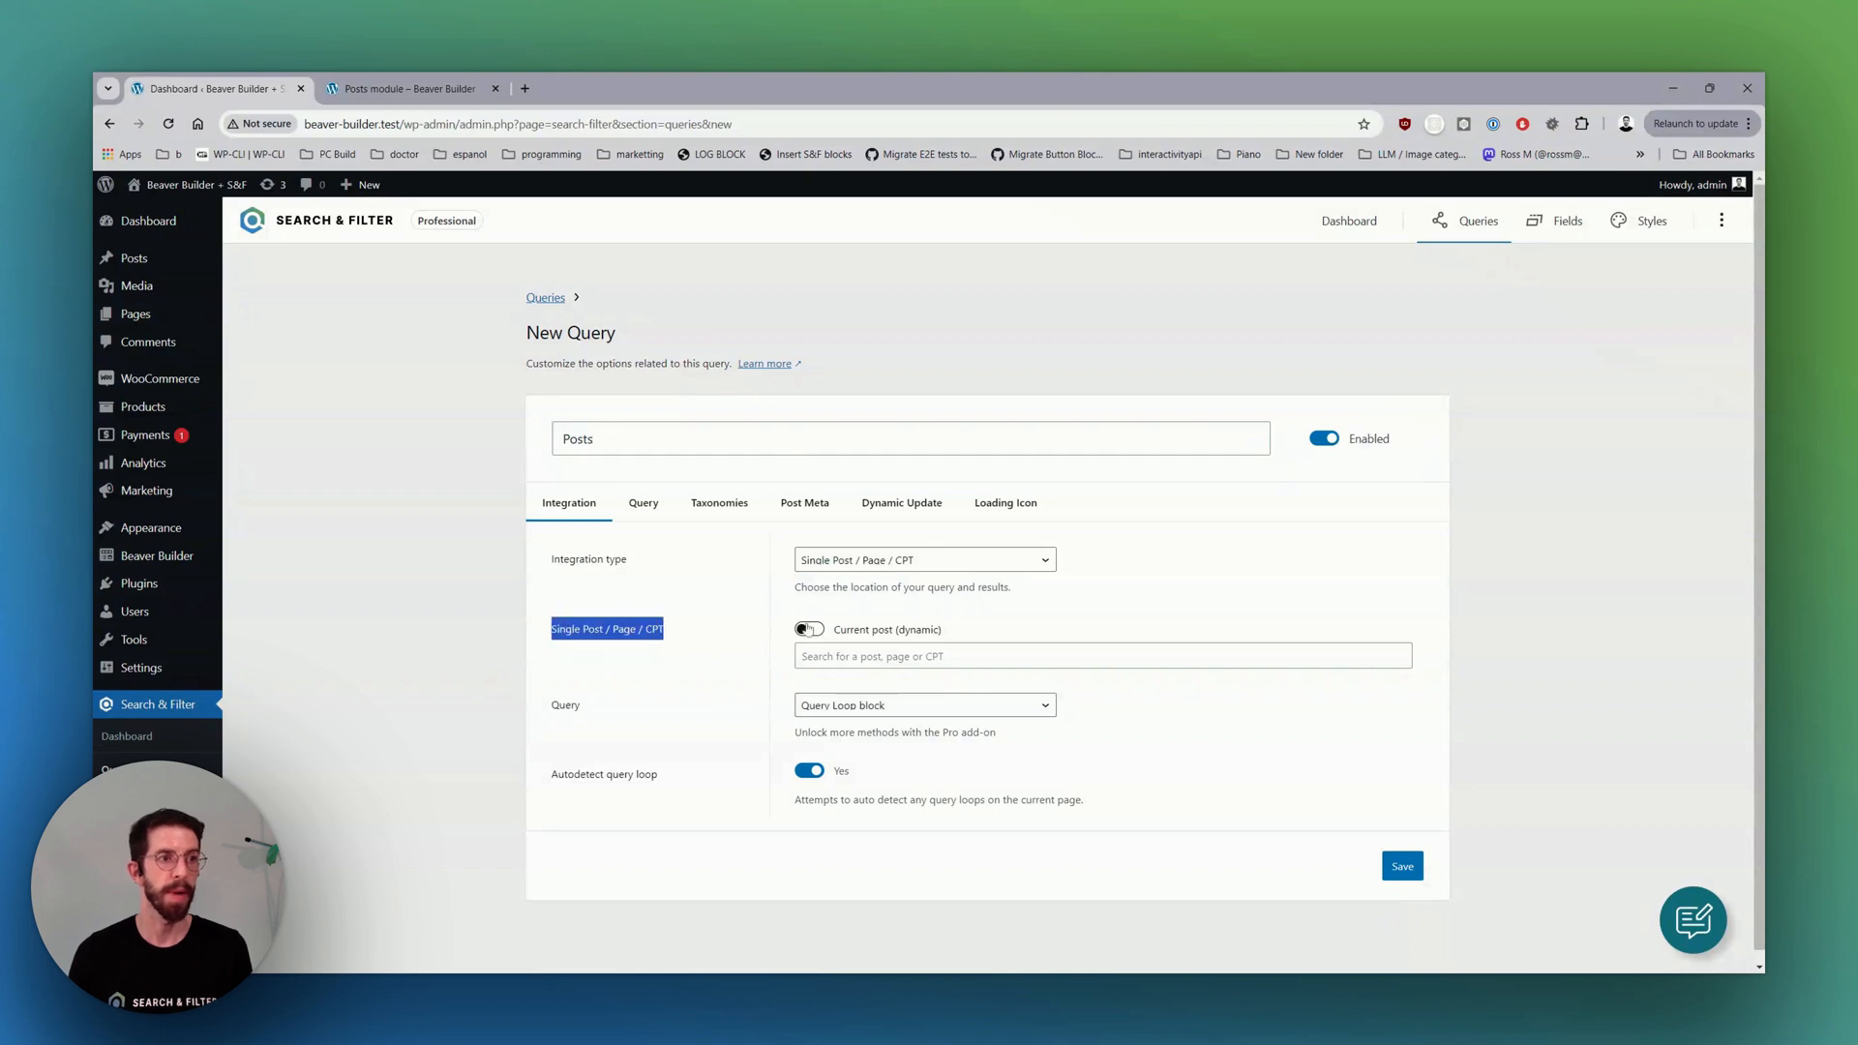
pyautogui.click(809, 629)
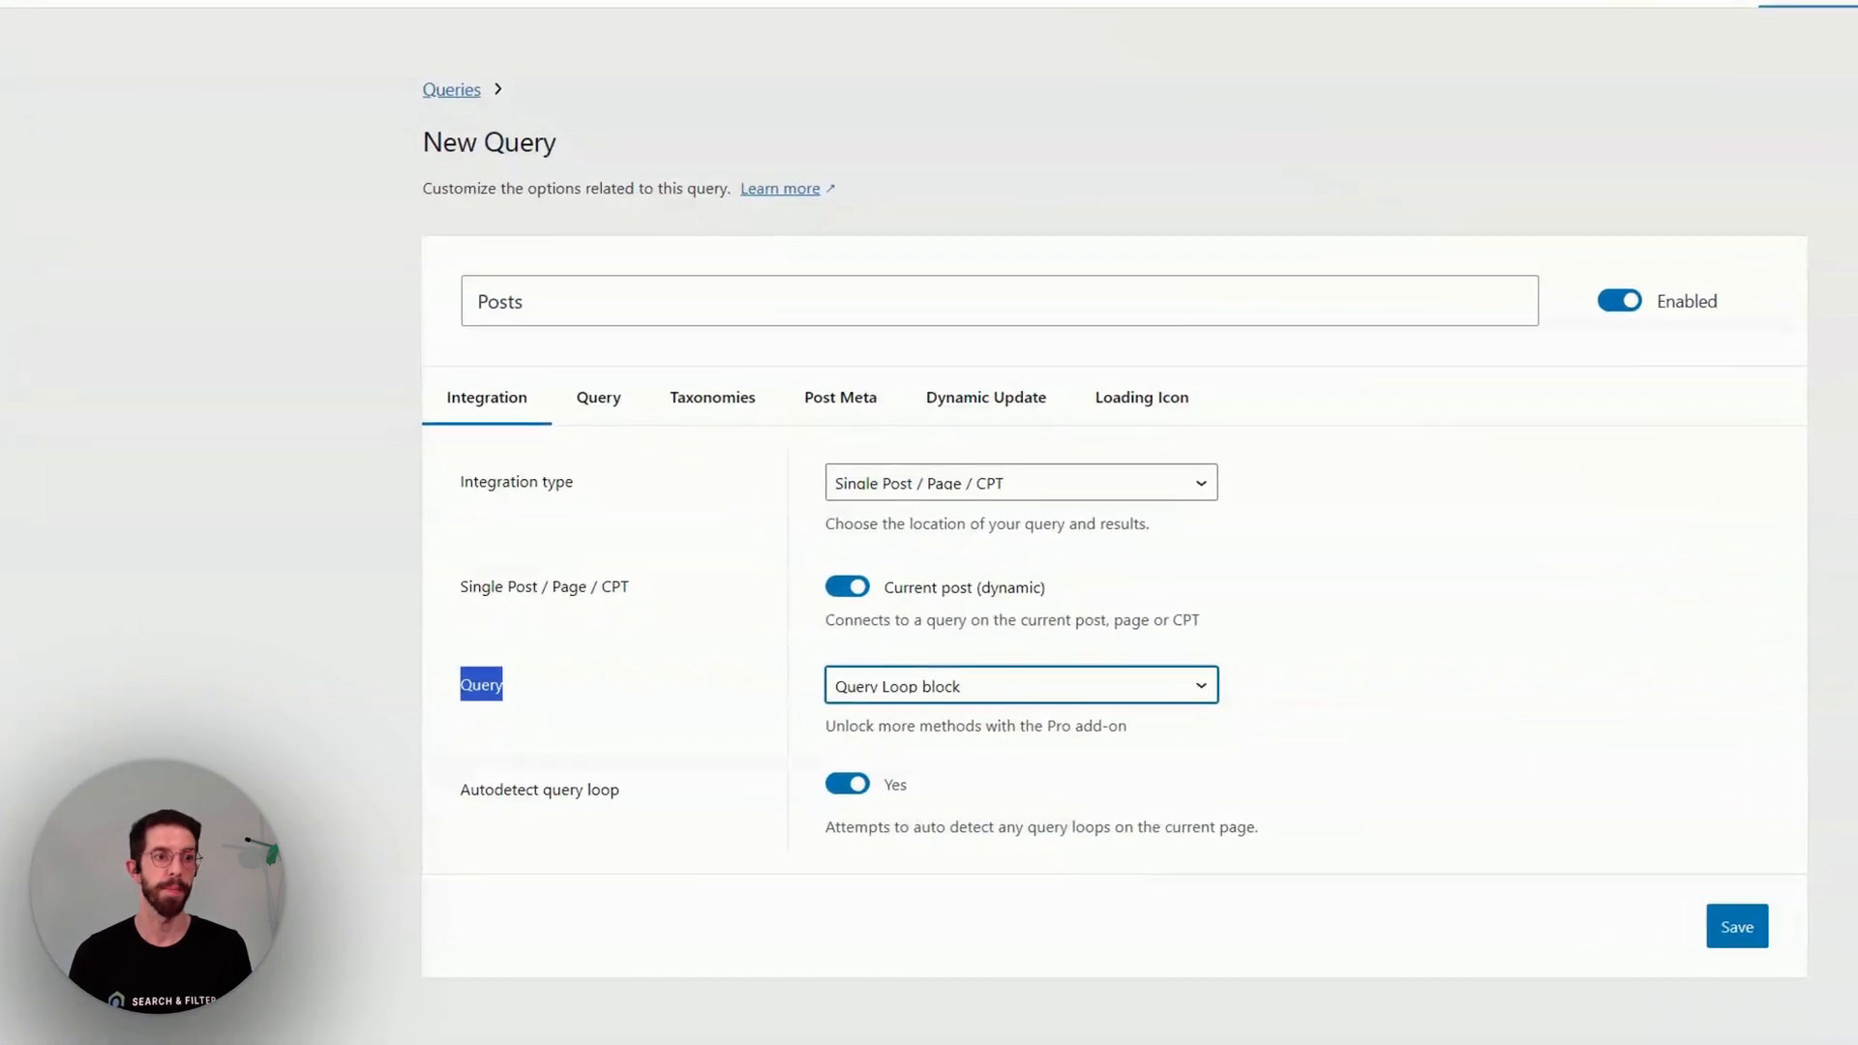
pyautogui.click(1020, 685)
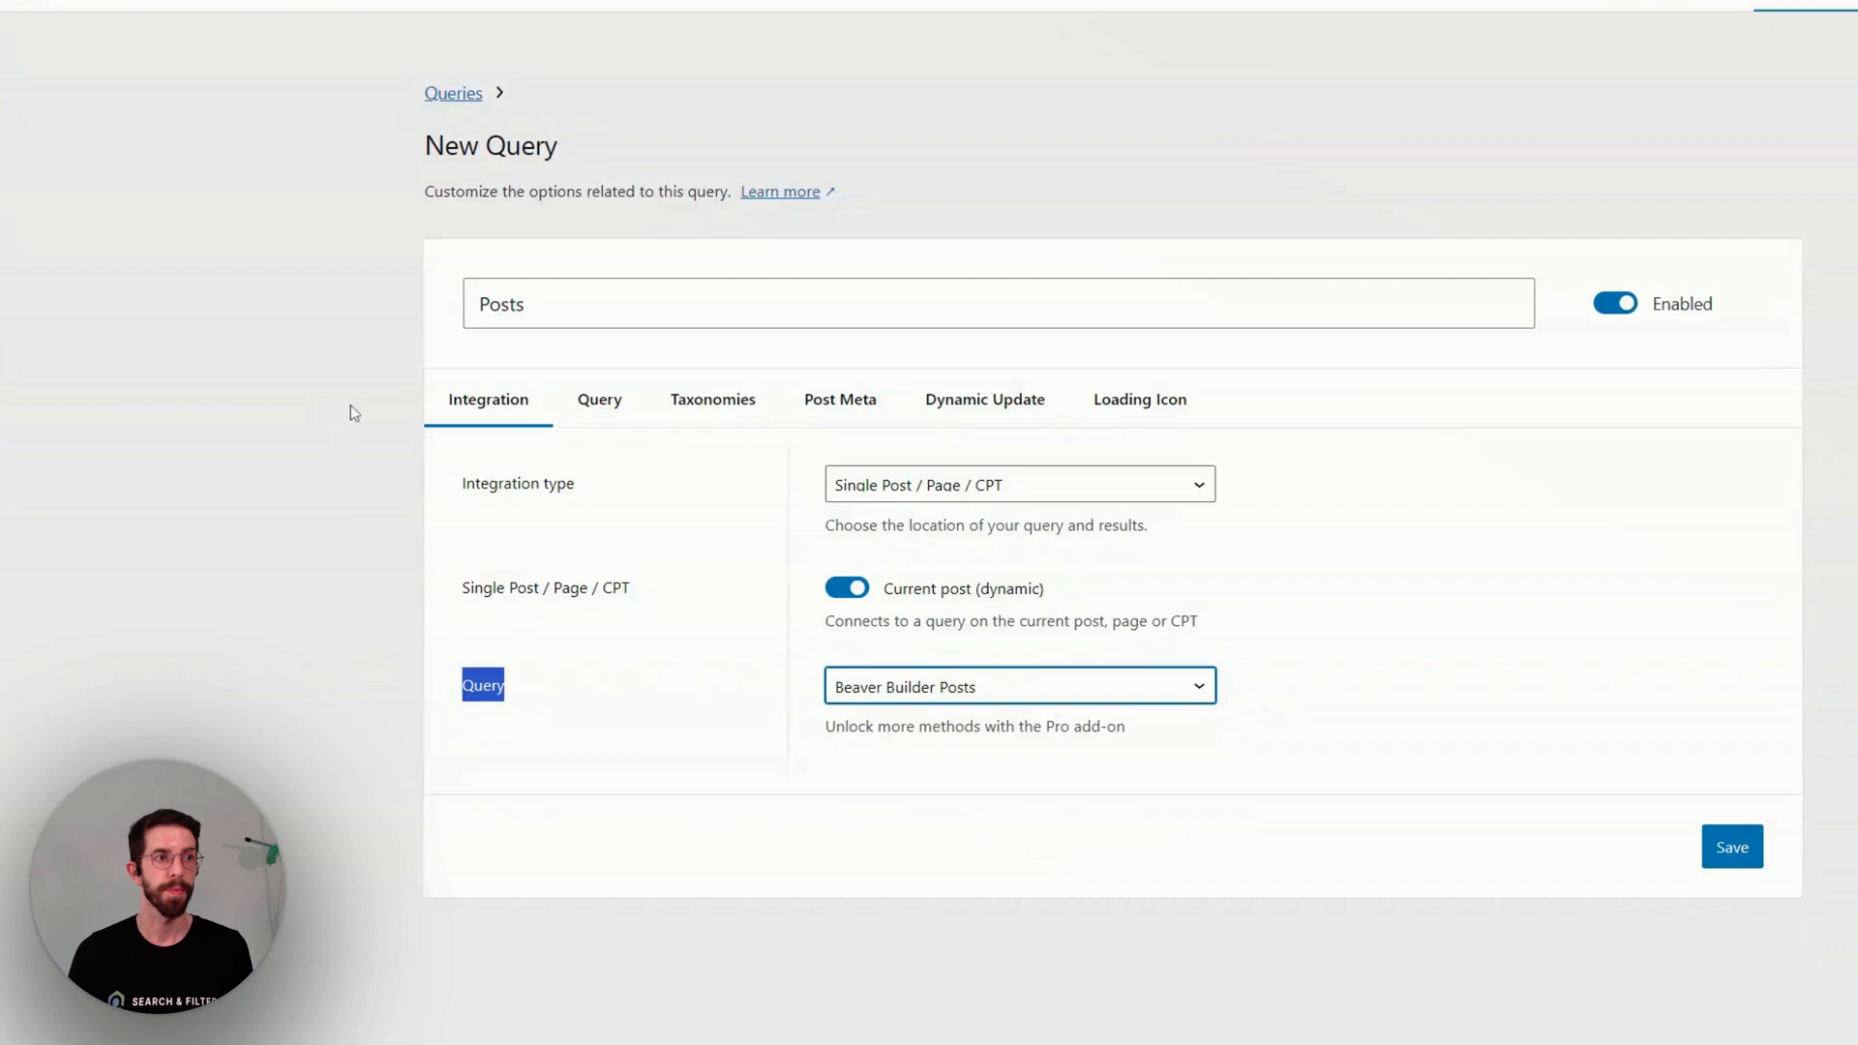
pyautogui.click(643, 503)
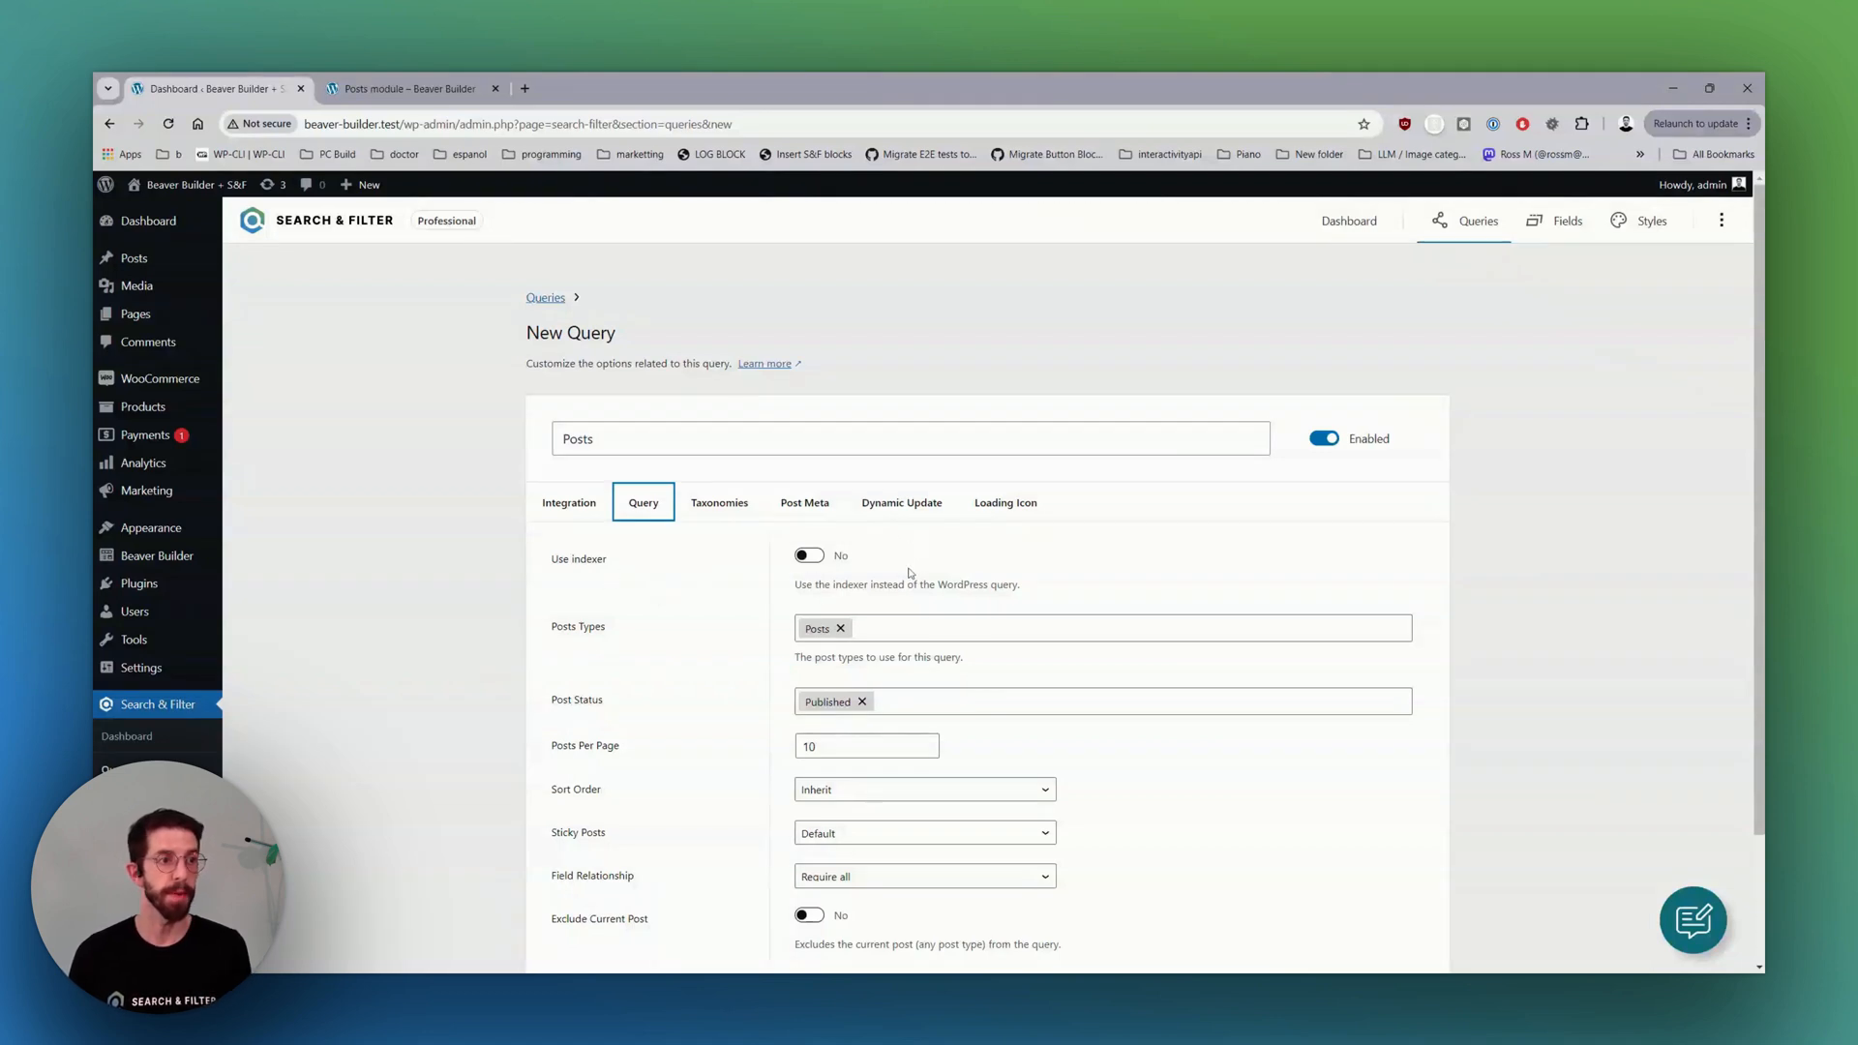
pyautogui.click(900, 502)
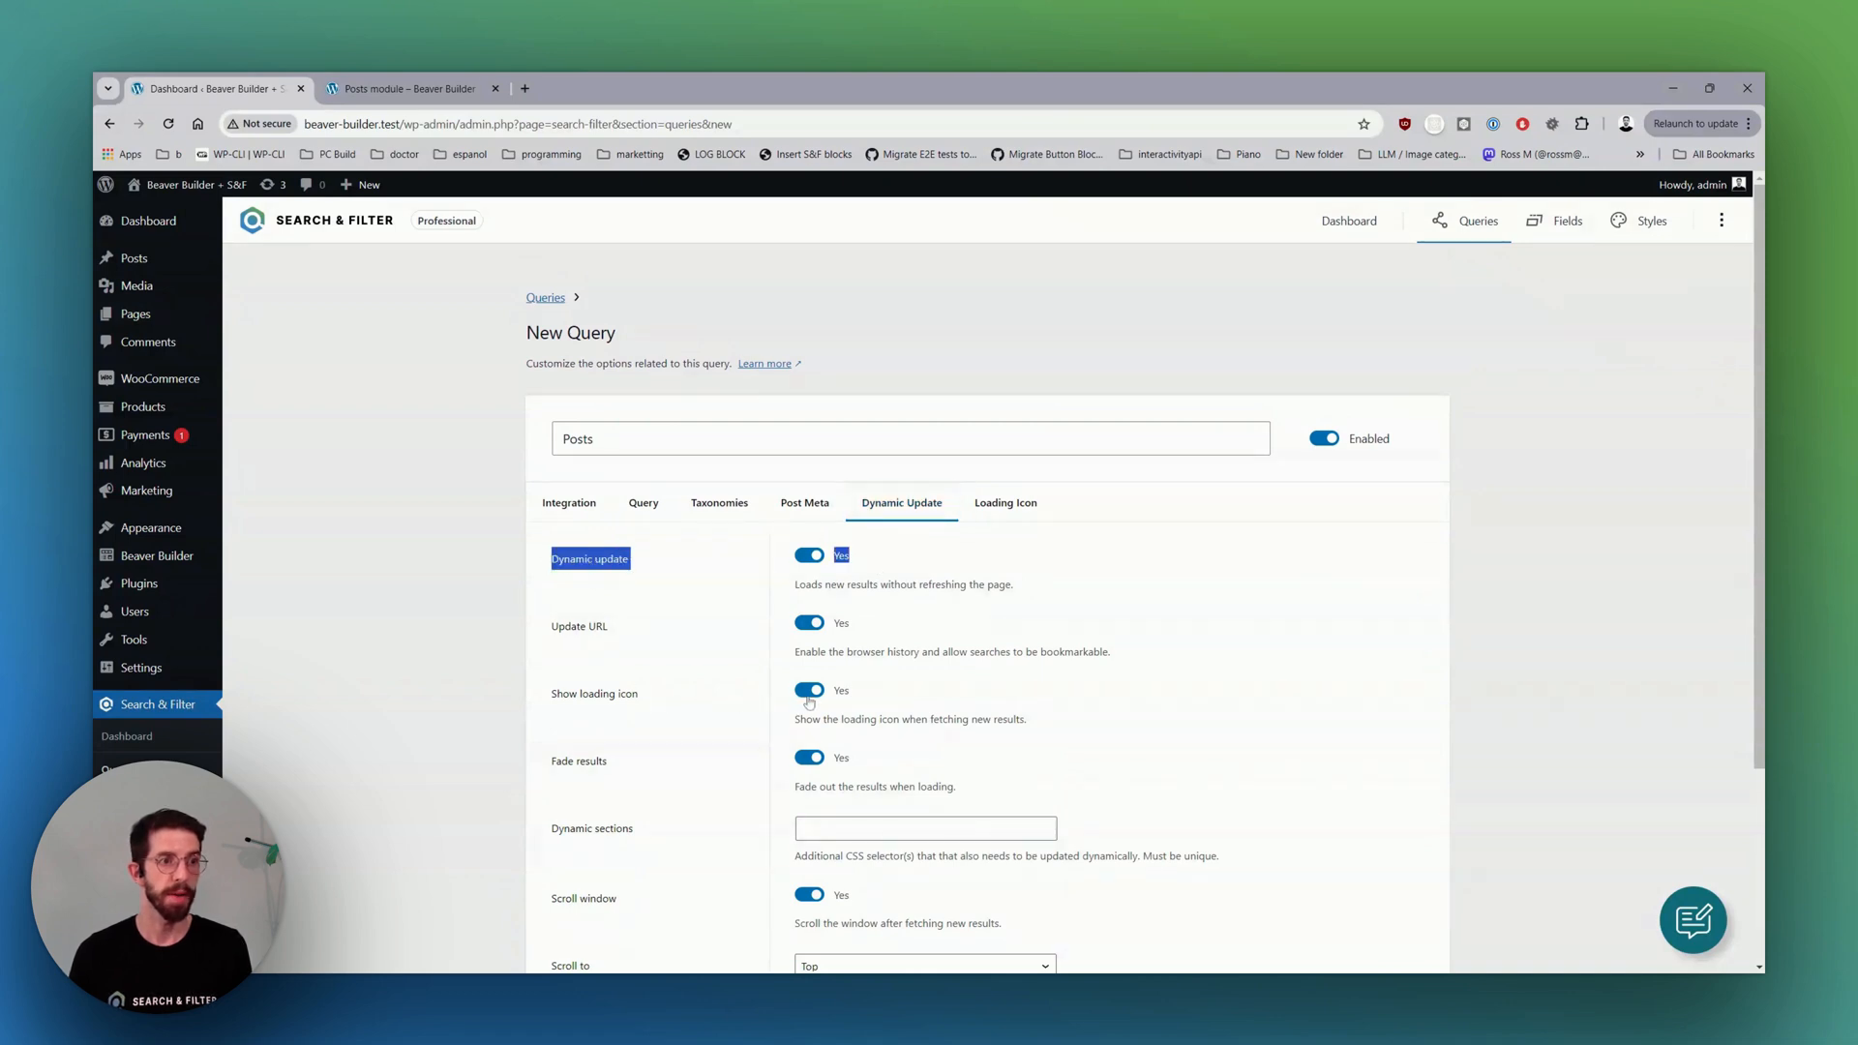
pyautogui.click(809, 689)
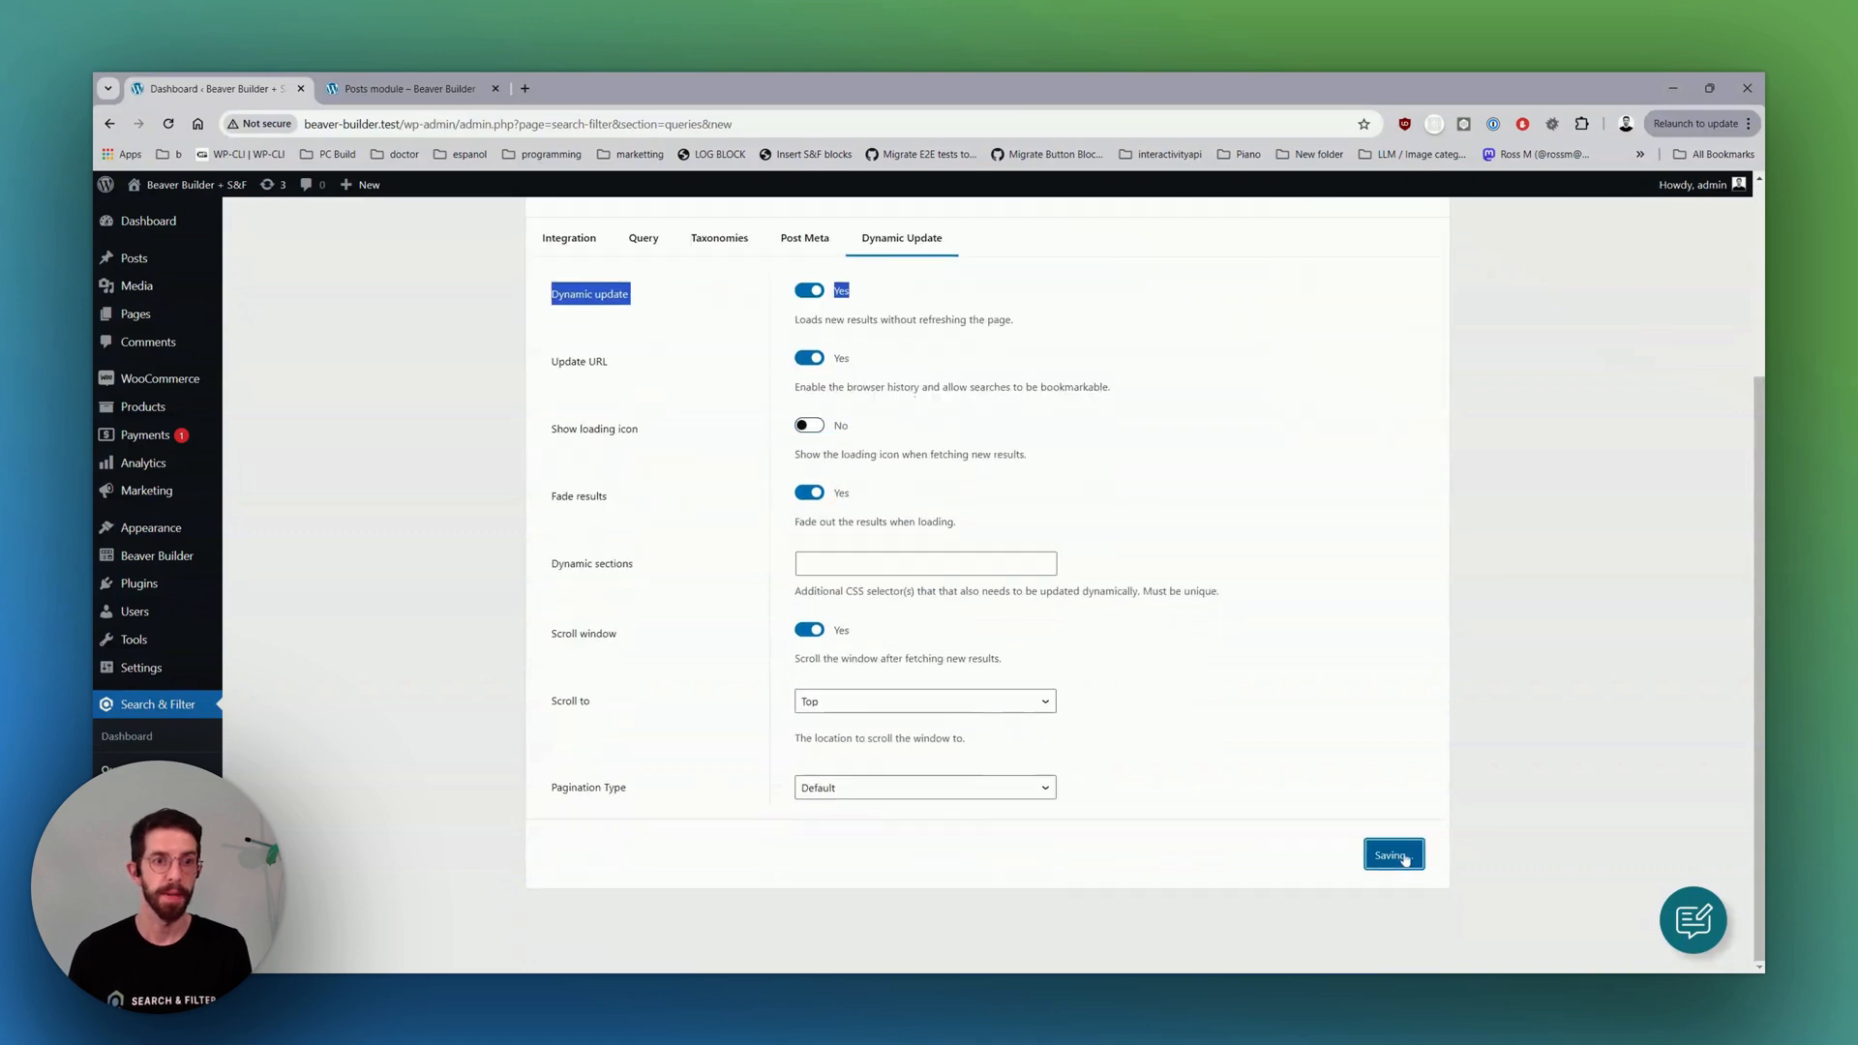
pyautogui.click(1392, 853)
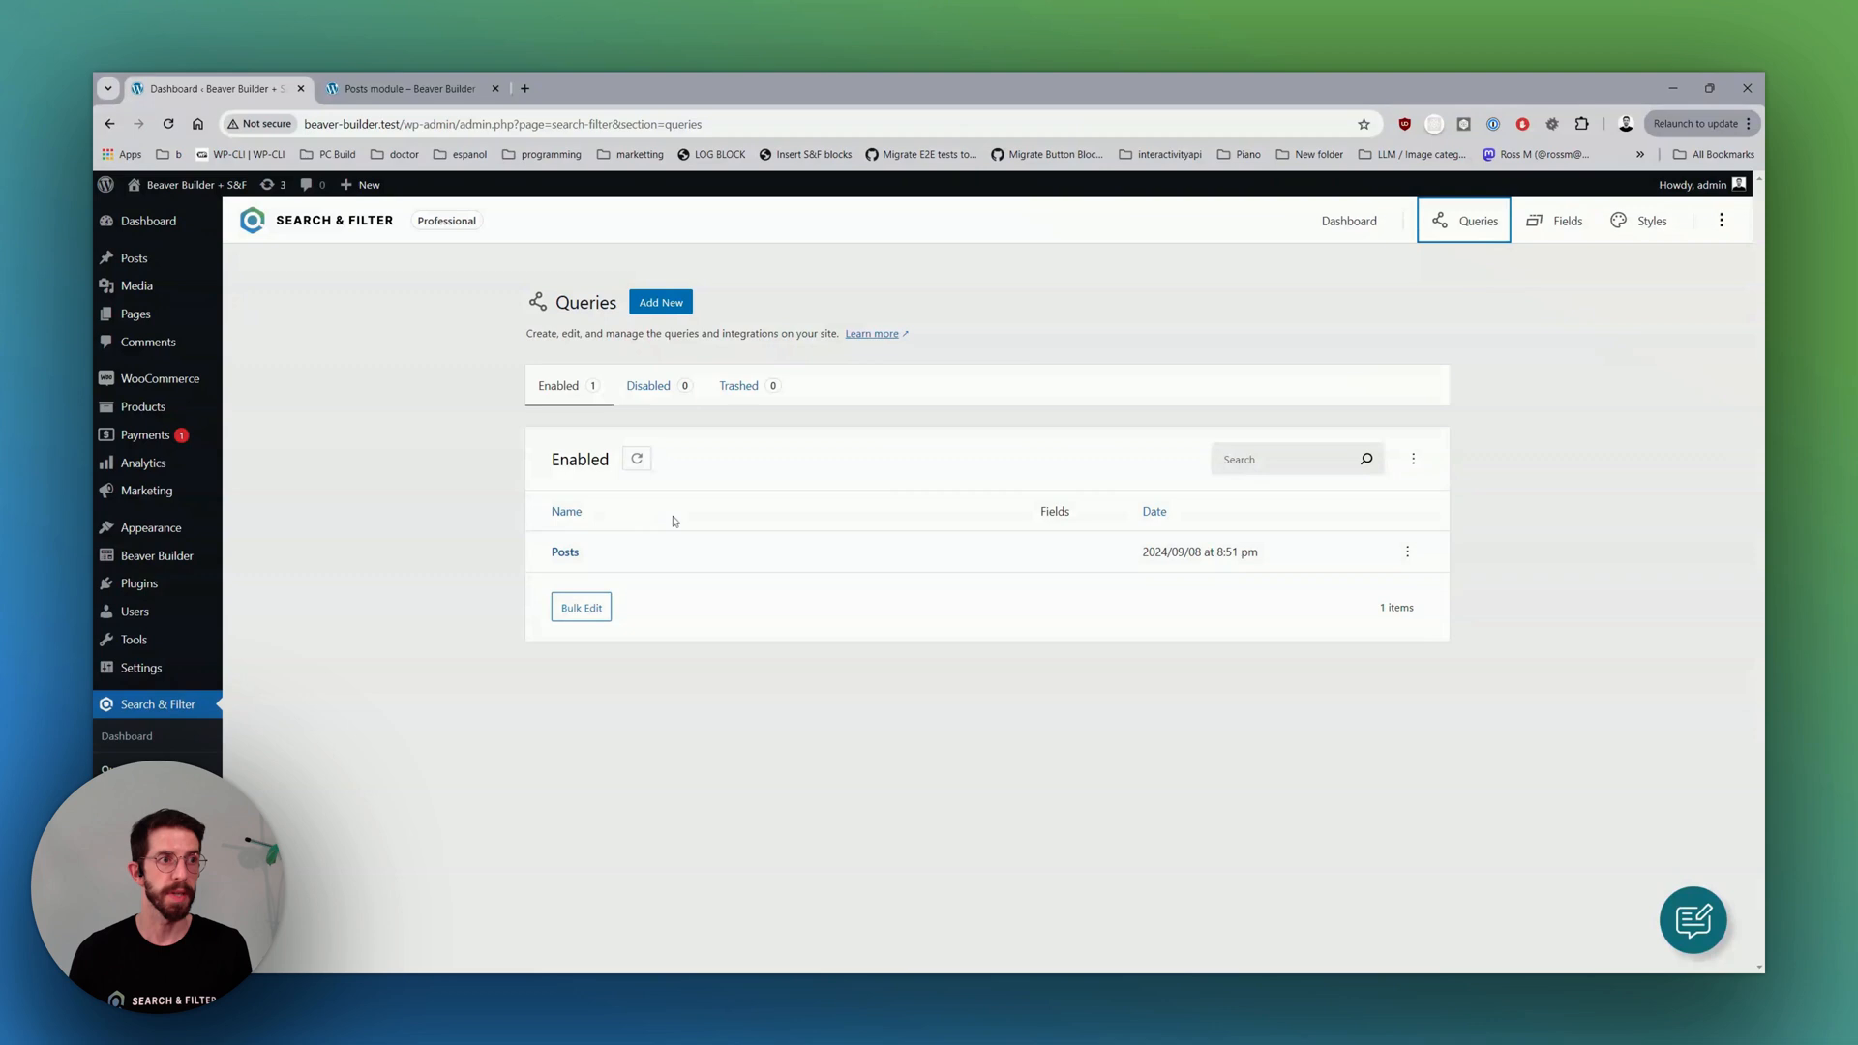
pyautogui.moveTo(565, 552)
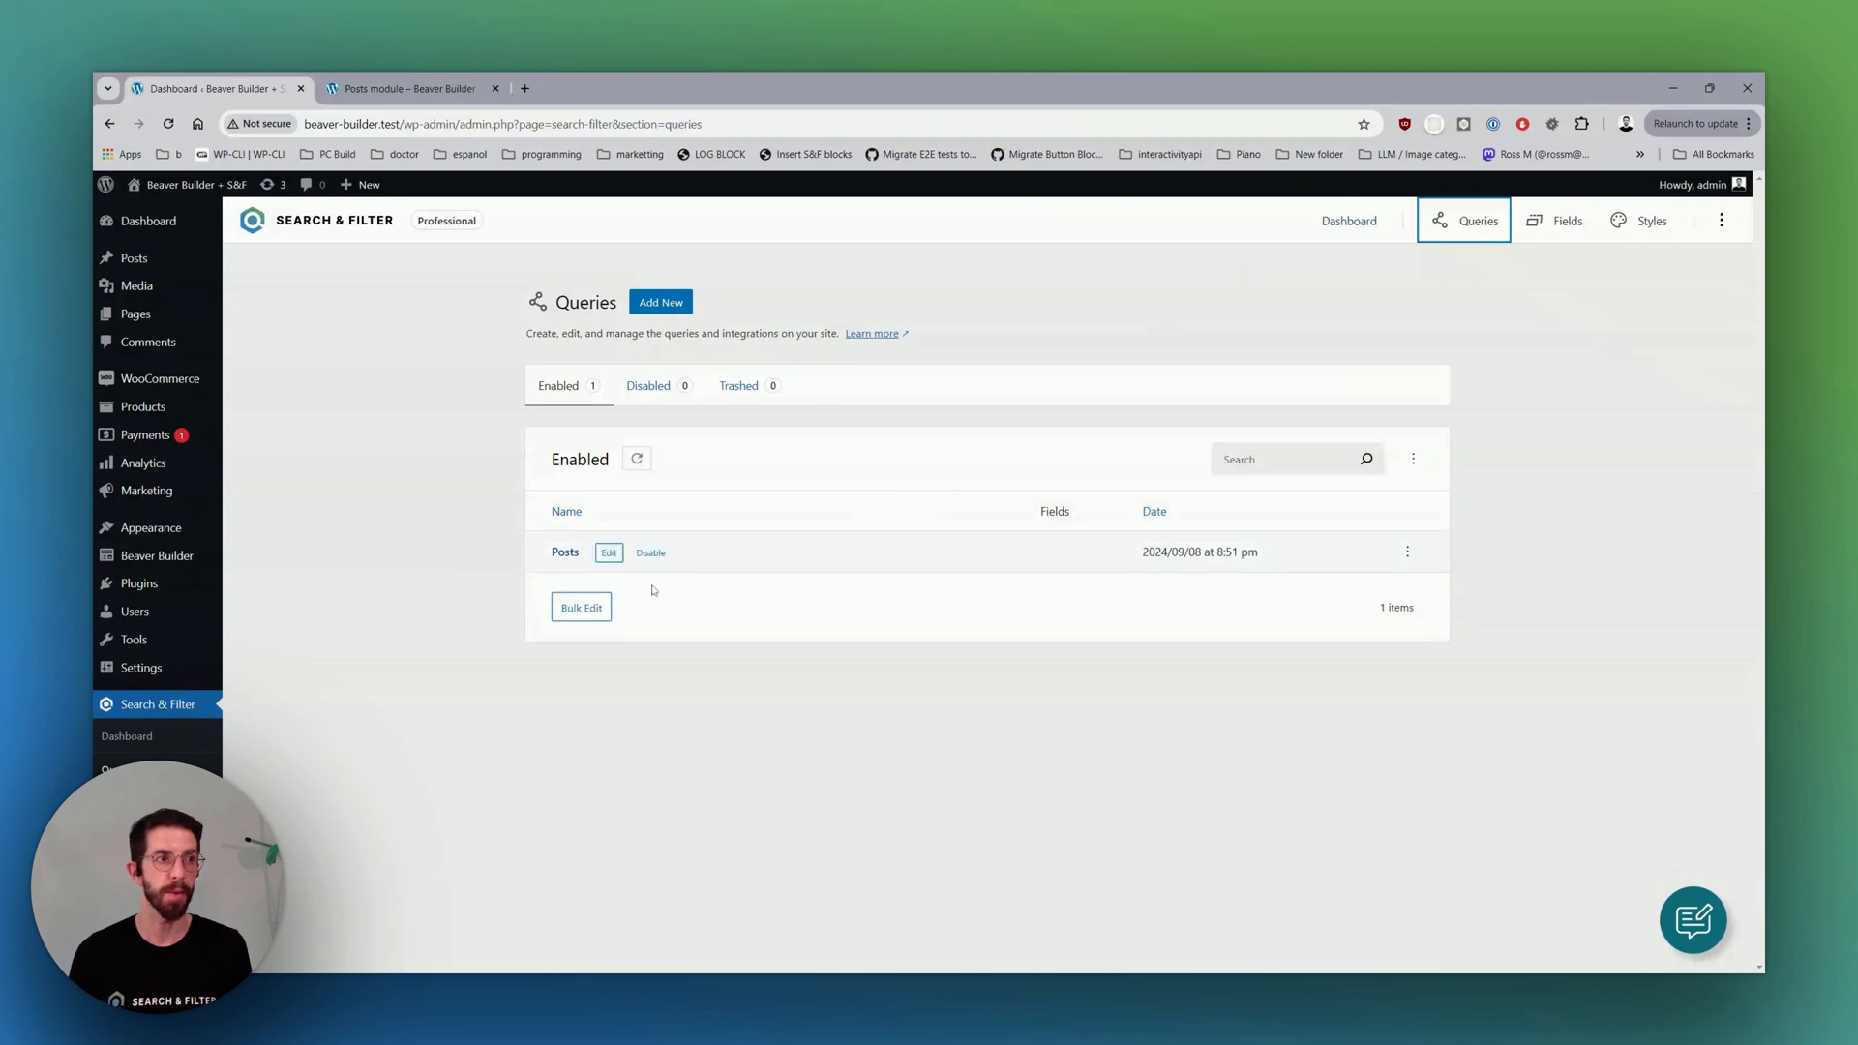
# Add a Search field named Search with placeholder 'Start typing' and label Search, then return to the query.
pyautogui.click(608, 552)
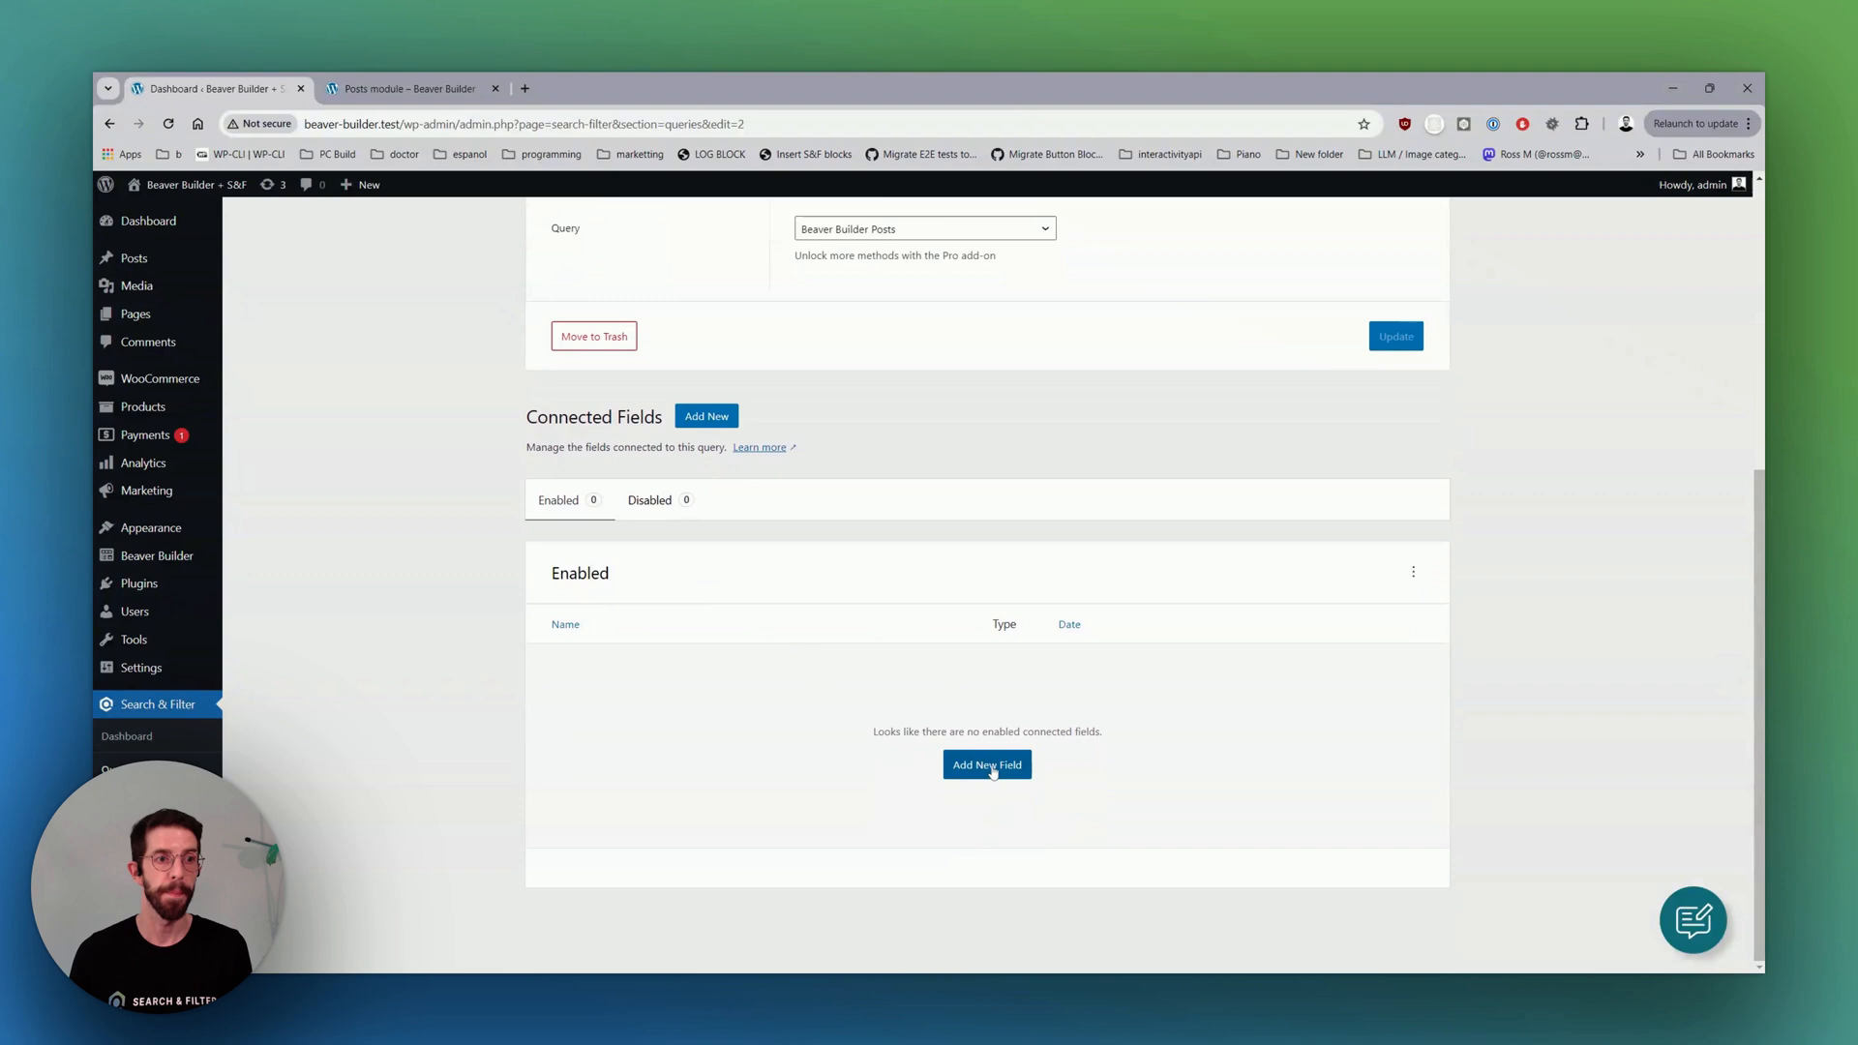
pyautogui.click(986, 765)
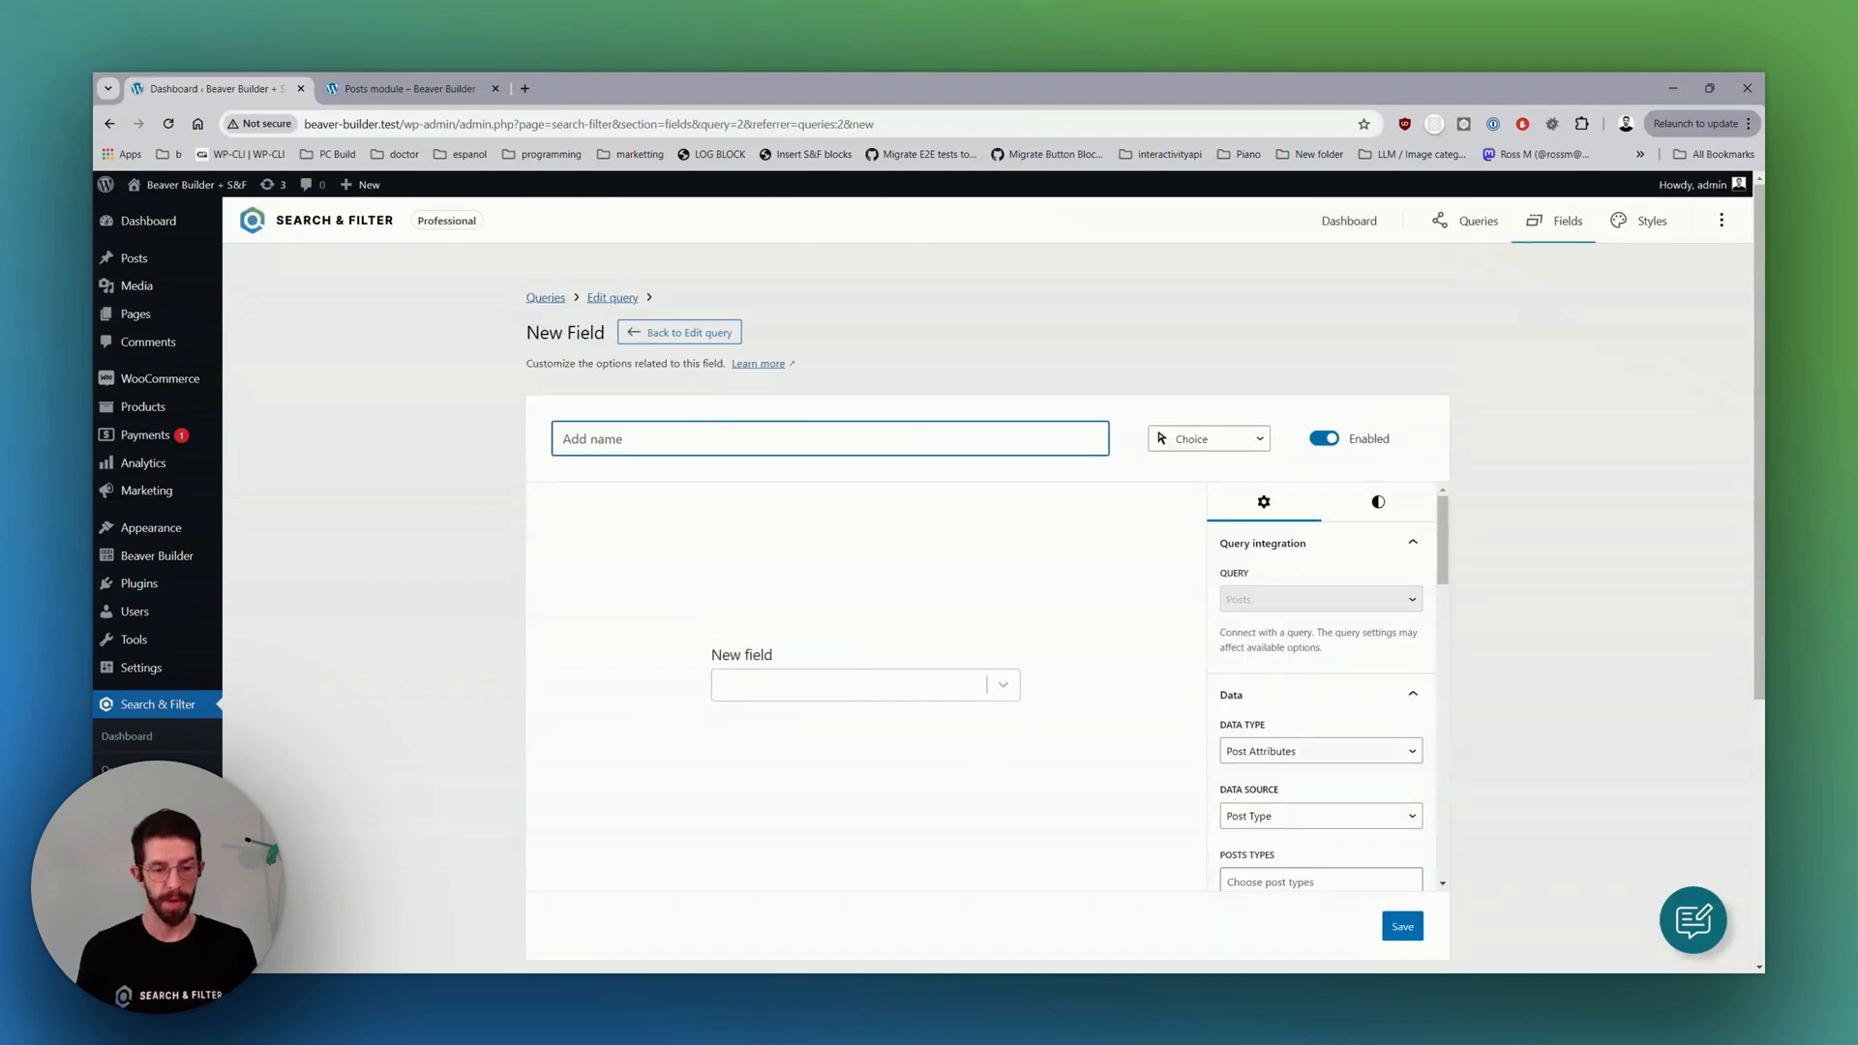
pyautogui.write('Search')
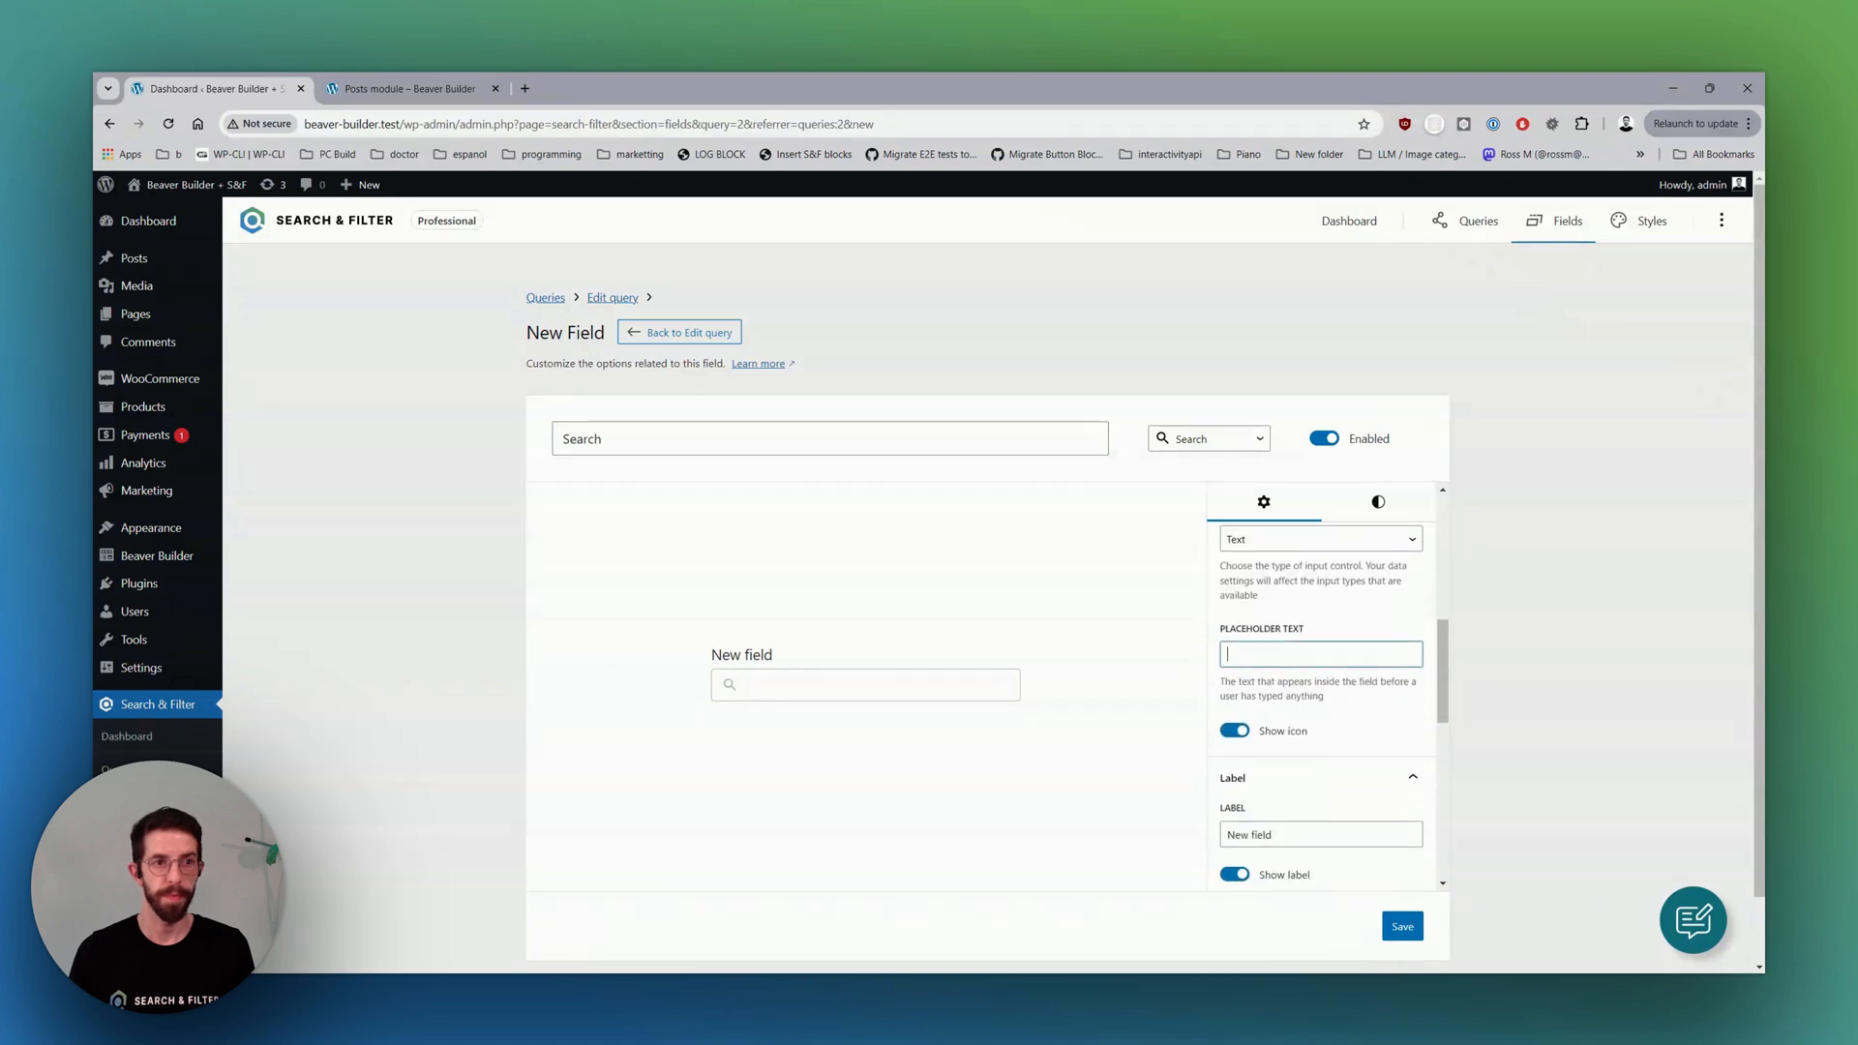
pyautogui.write('Start typi')
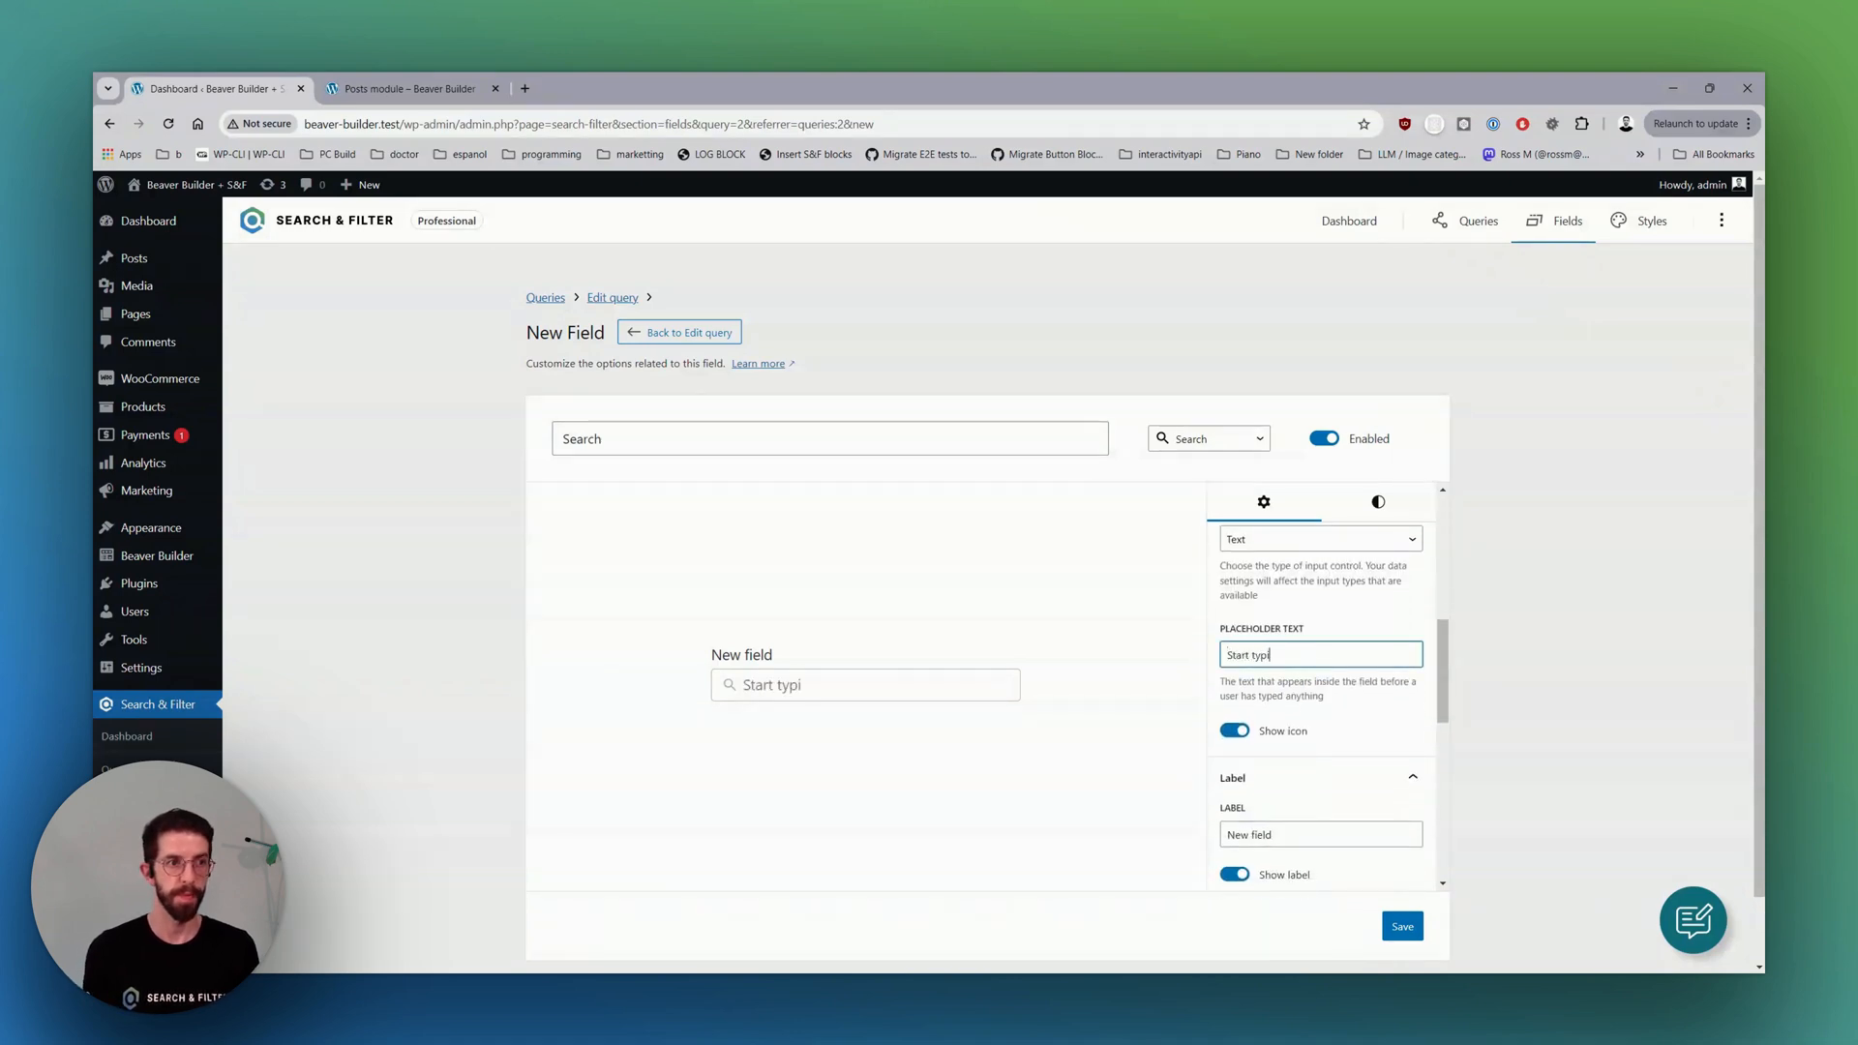
pyautogui.scroll(-3)
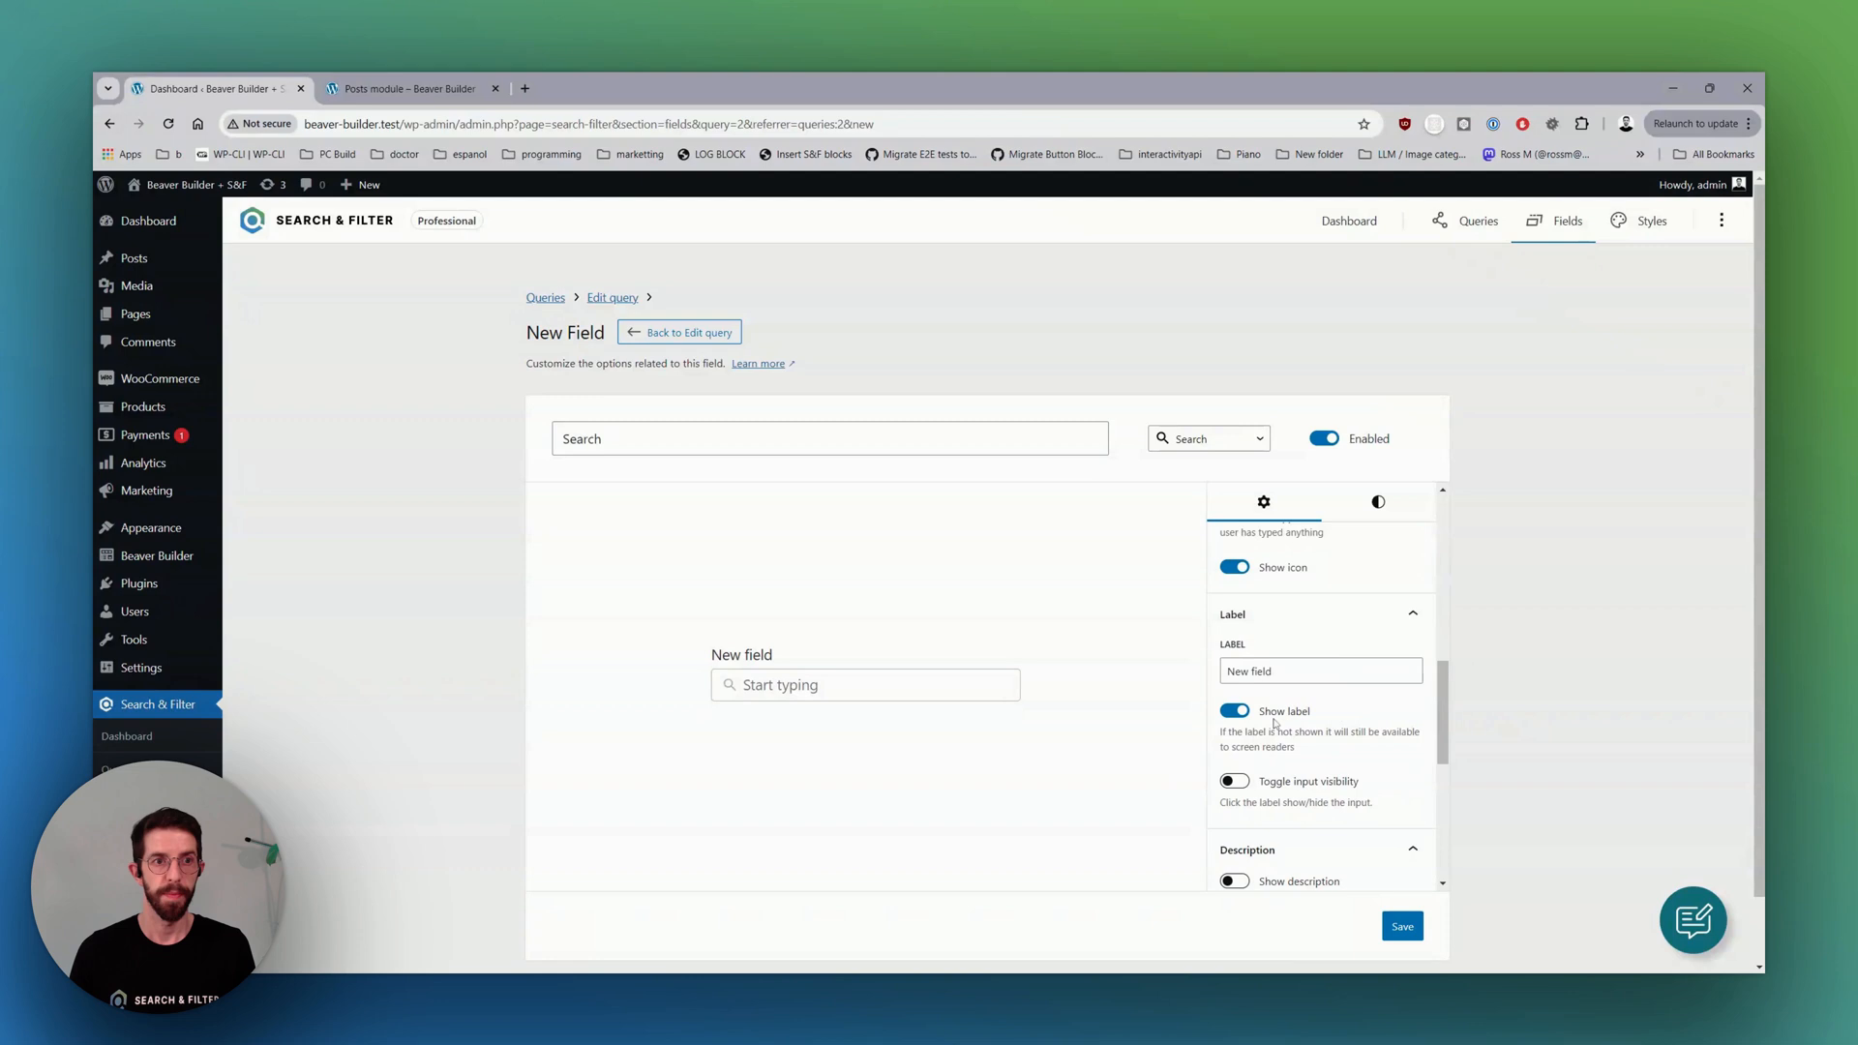
pyautogui.write('Search')
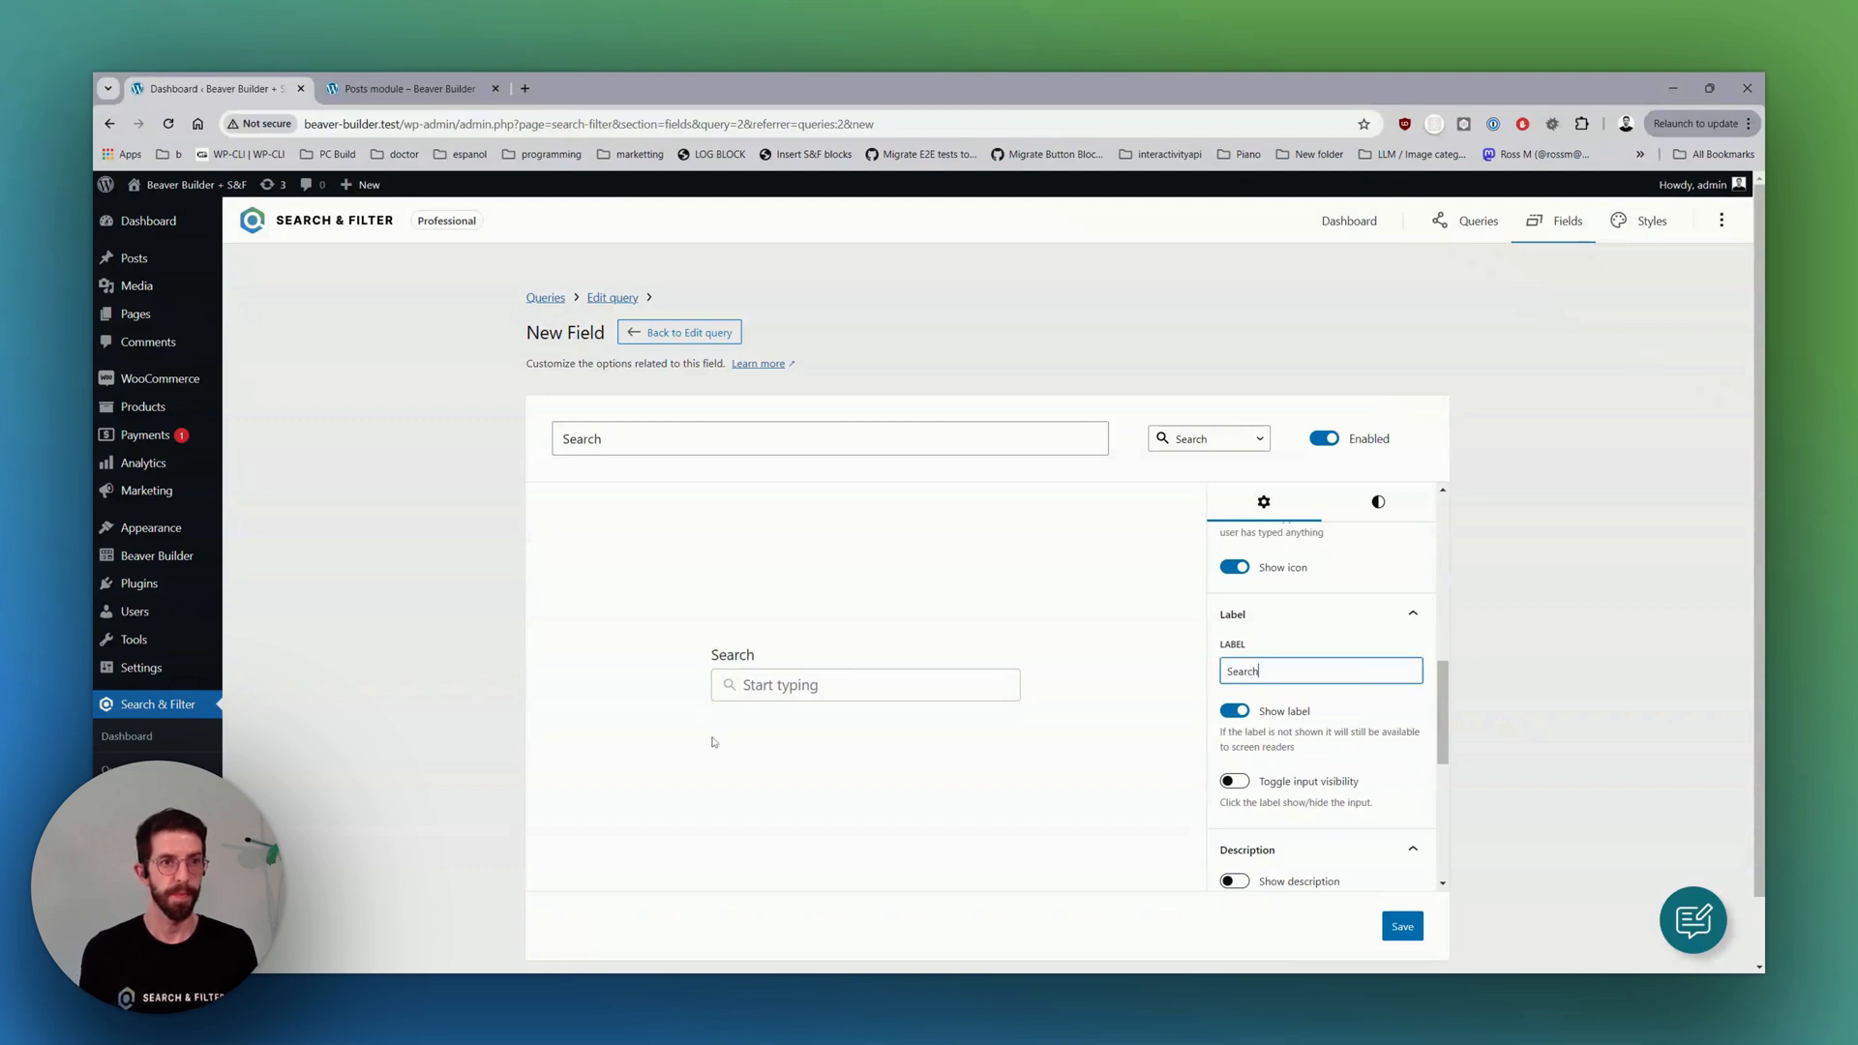
pyautogui.click(1401, 926)
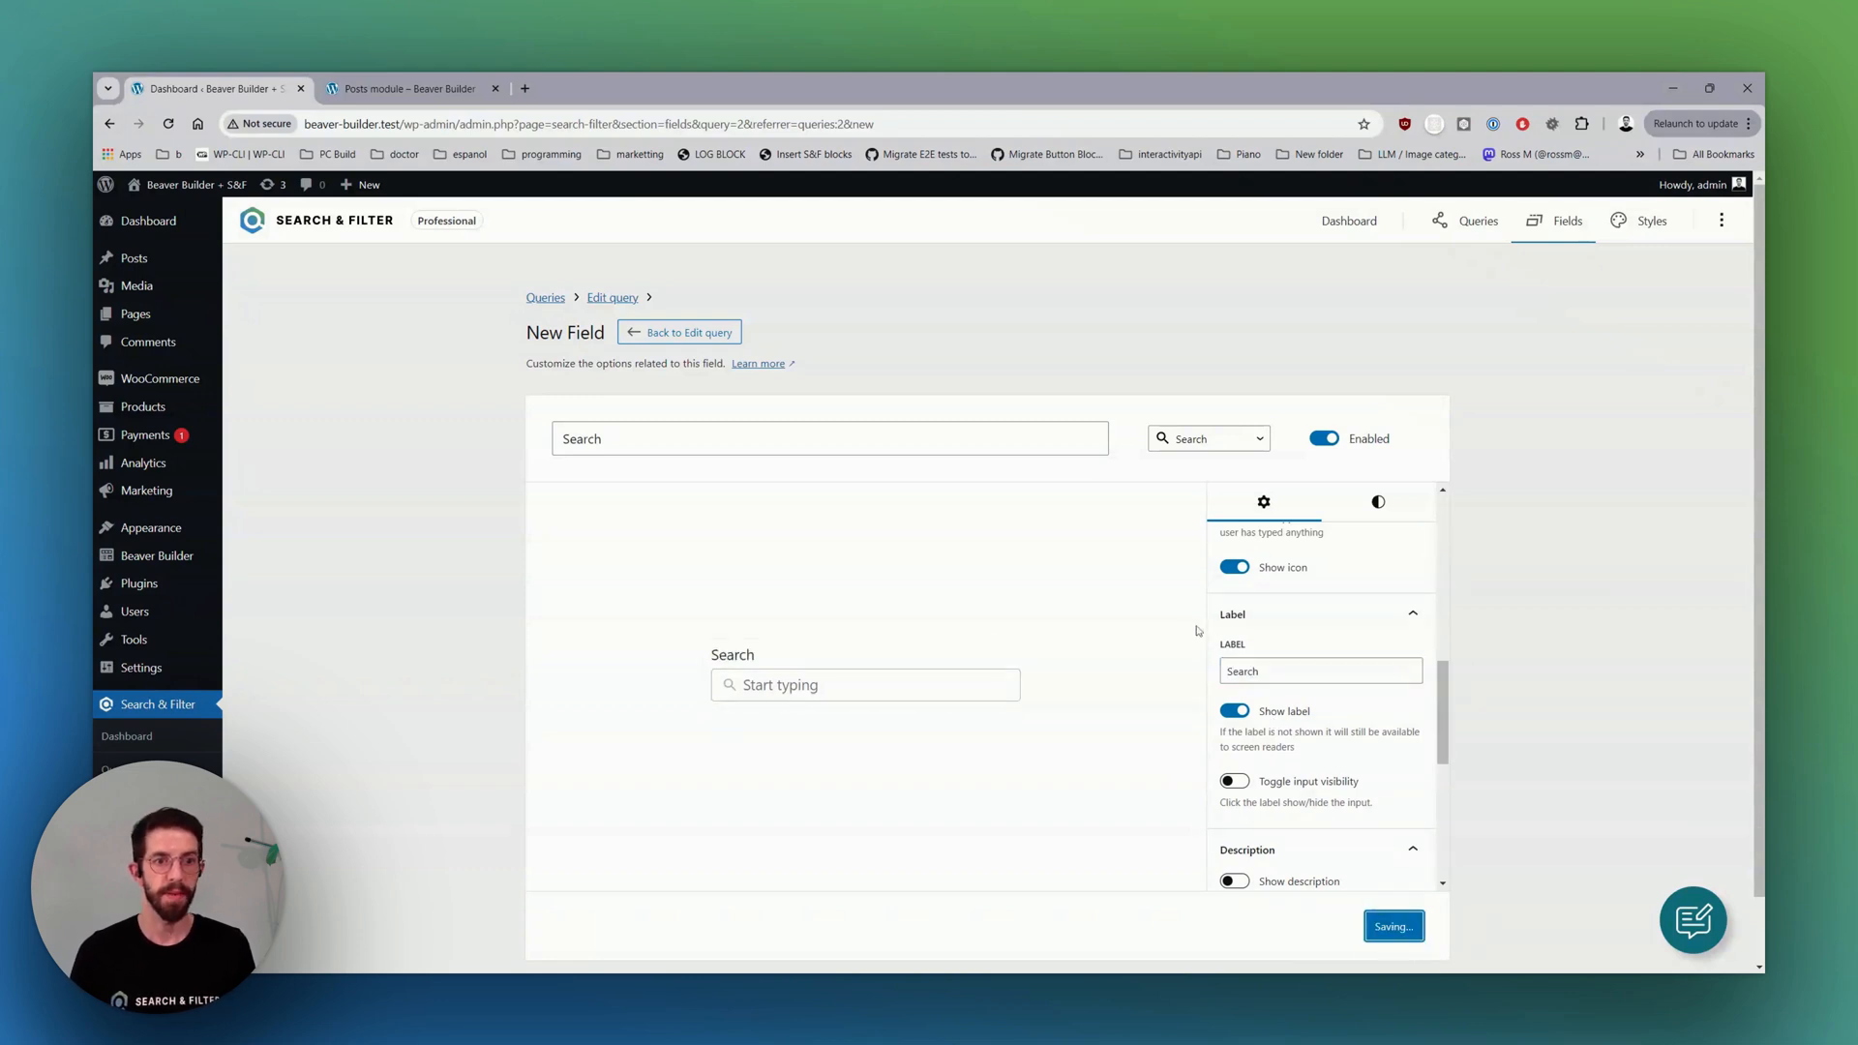
pyautogui.click(680, 331)
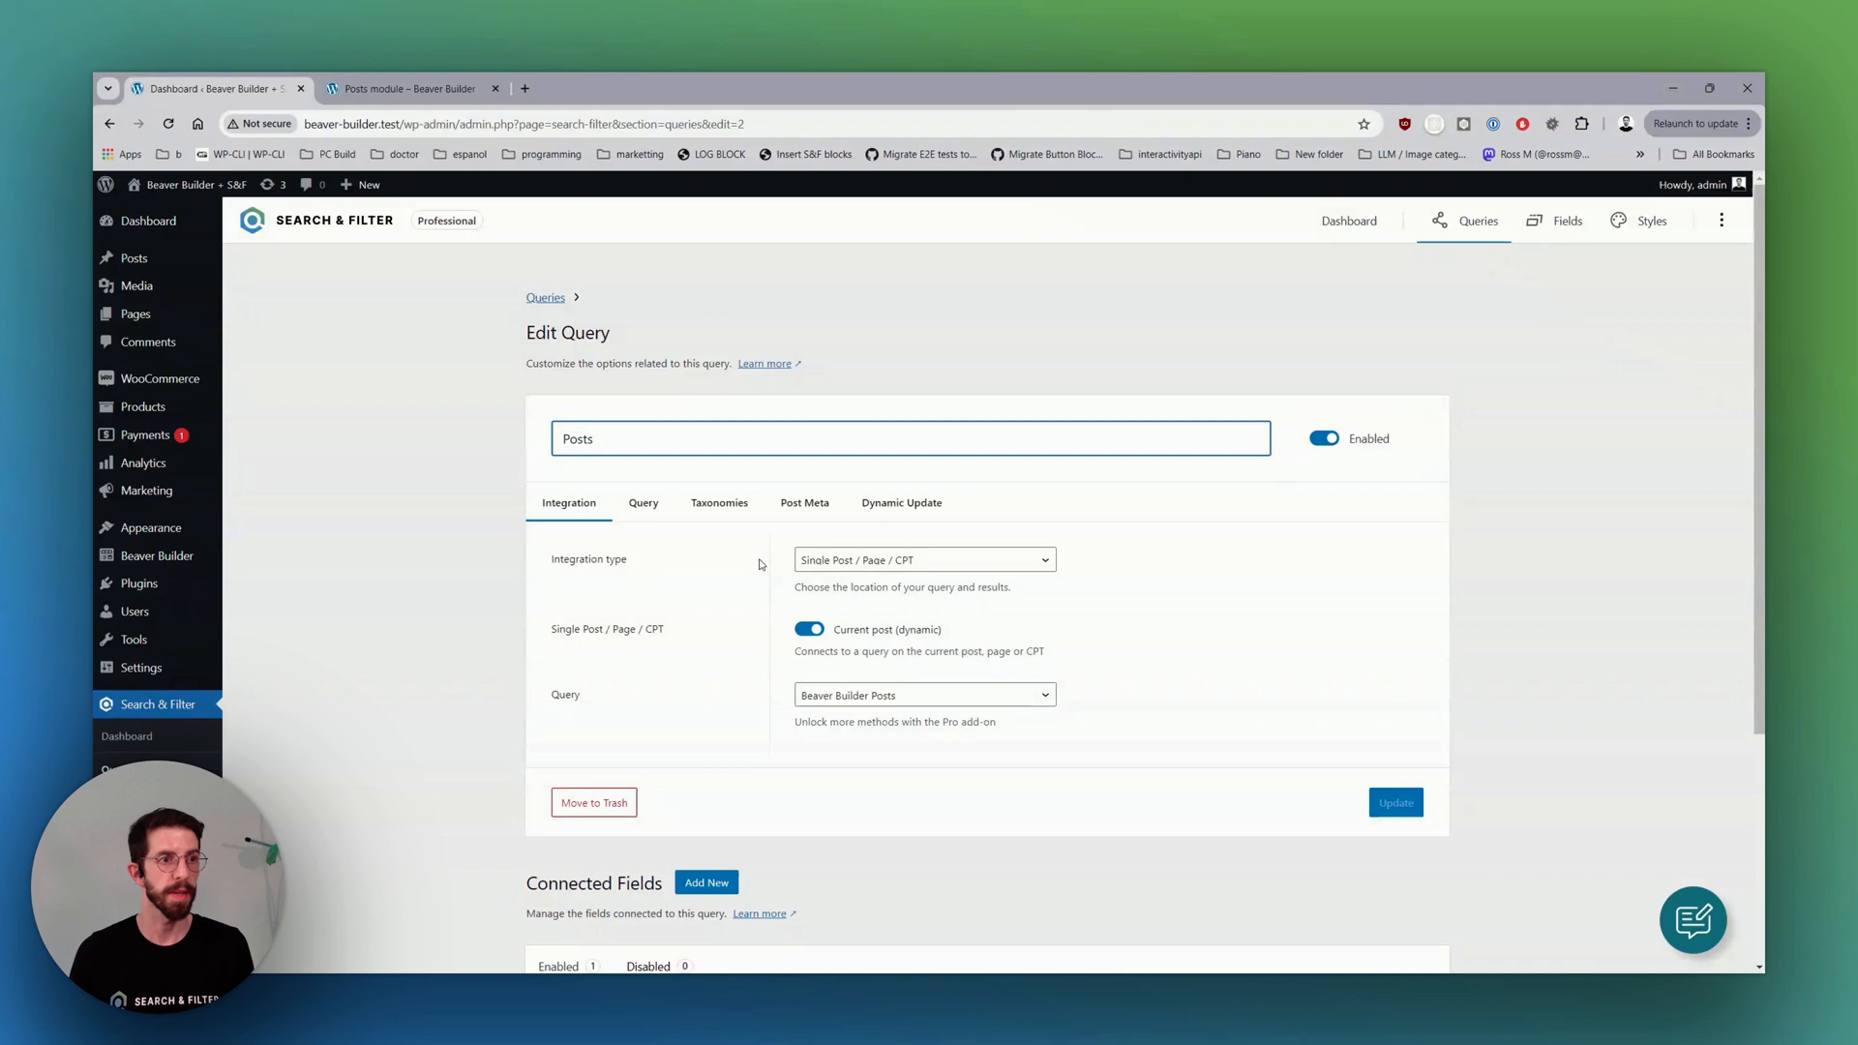
# Add a Categories taxonomy field with placeholder 'Choose a category' and label Category.
pyautogui.click(706, 882)
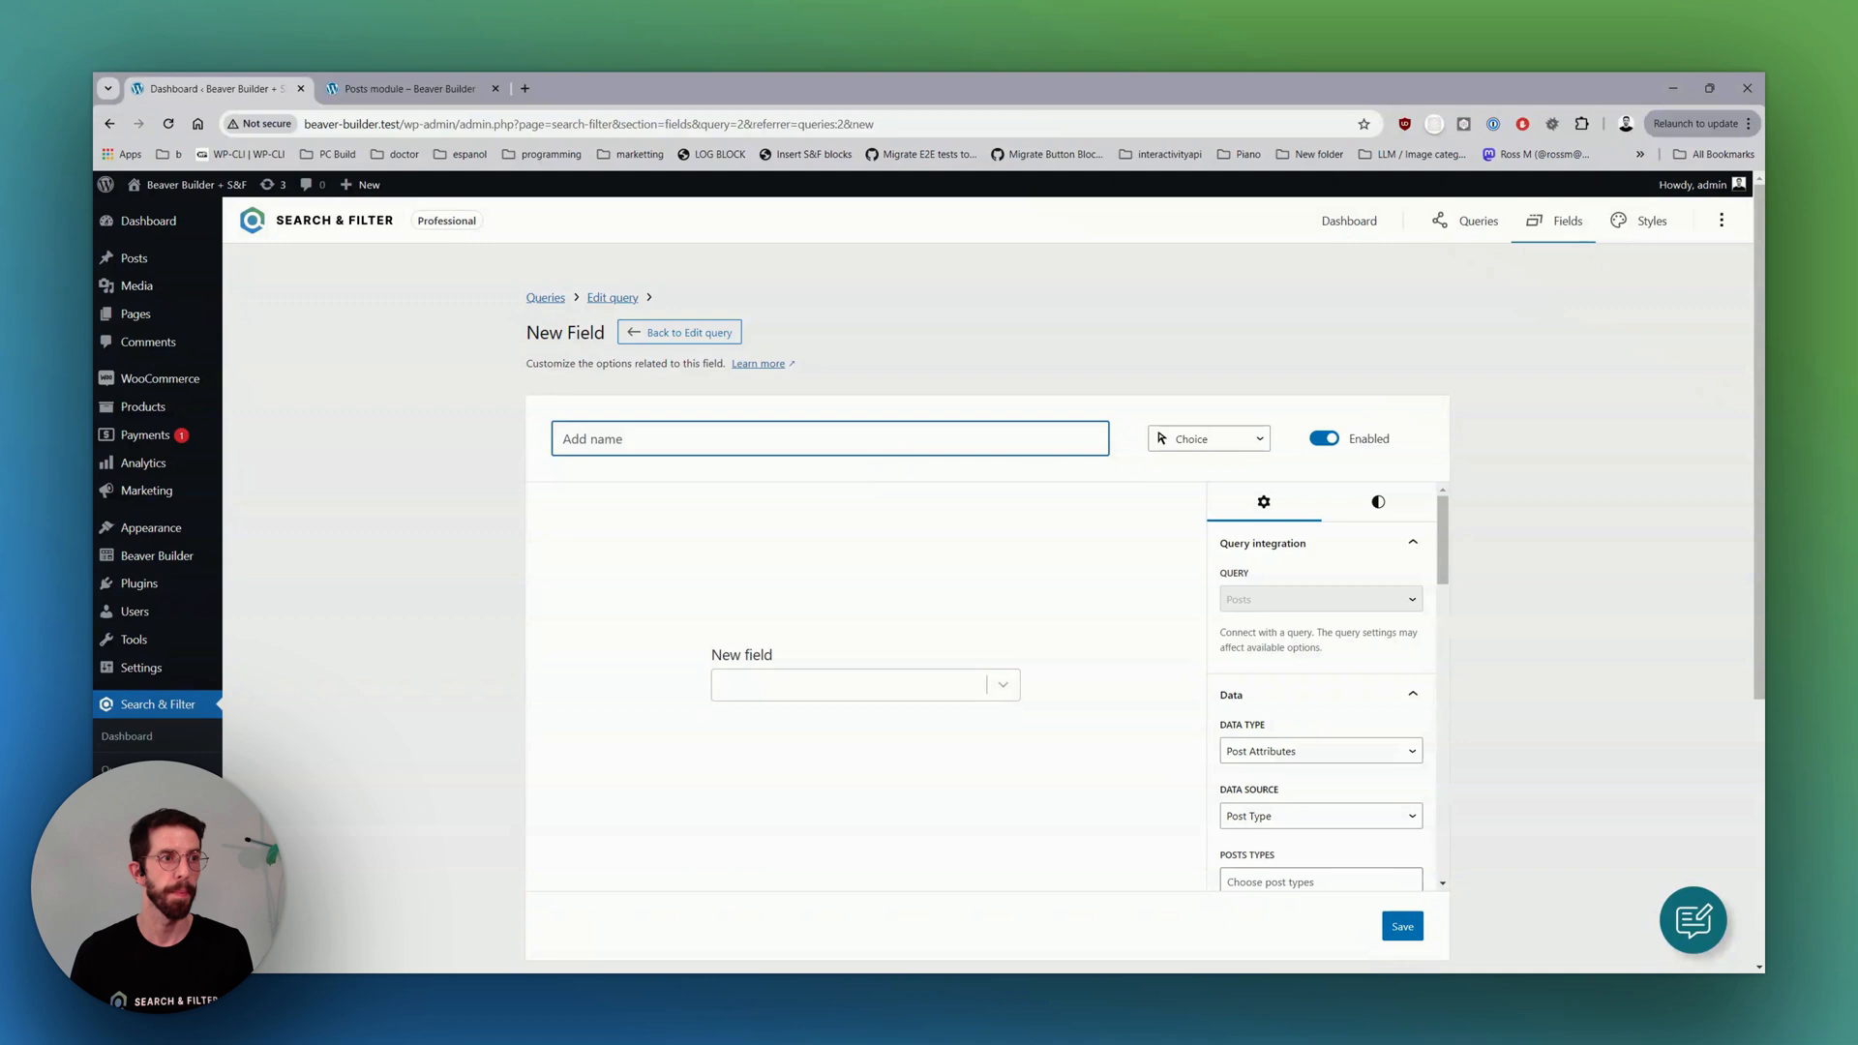
pyautogui.write('Categories')
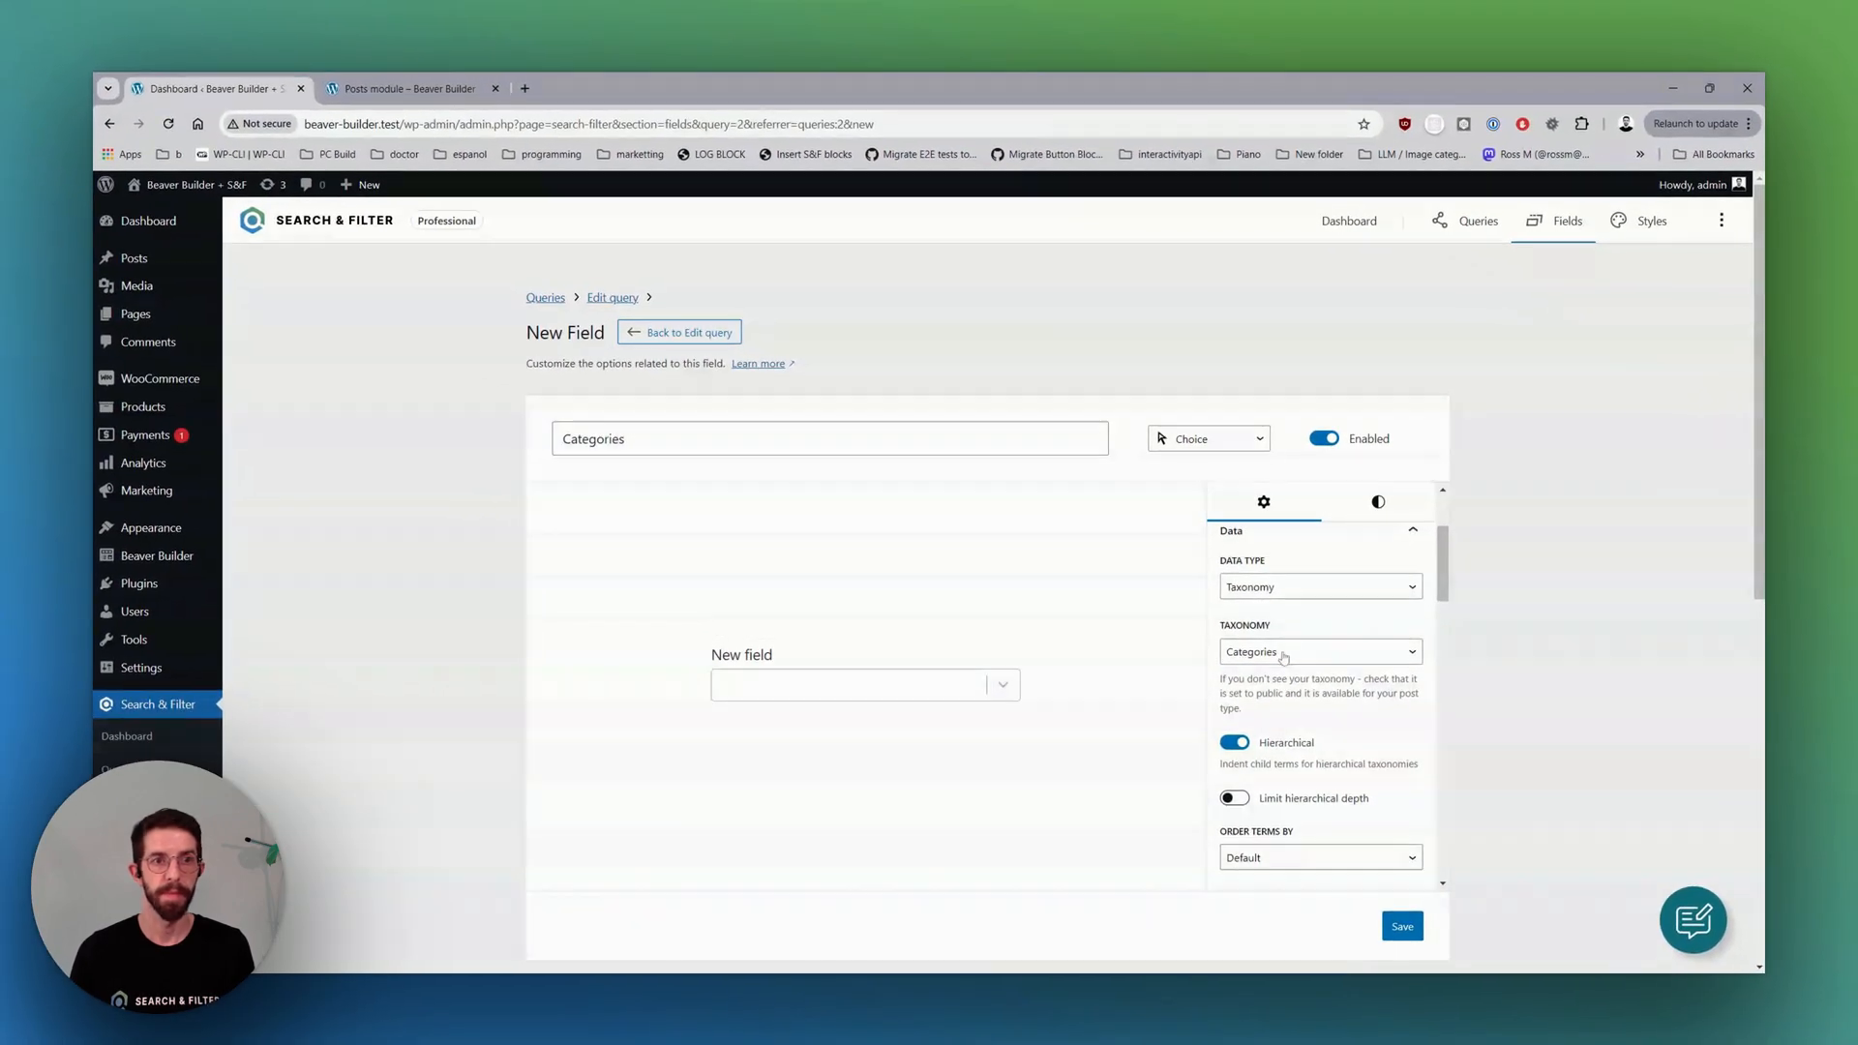
pyautogui.scroll(-3)
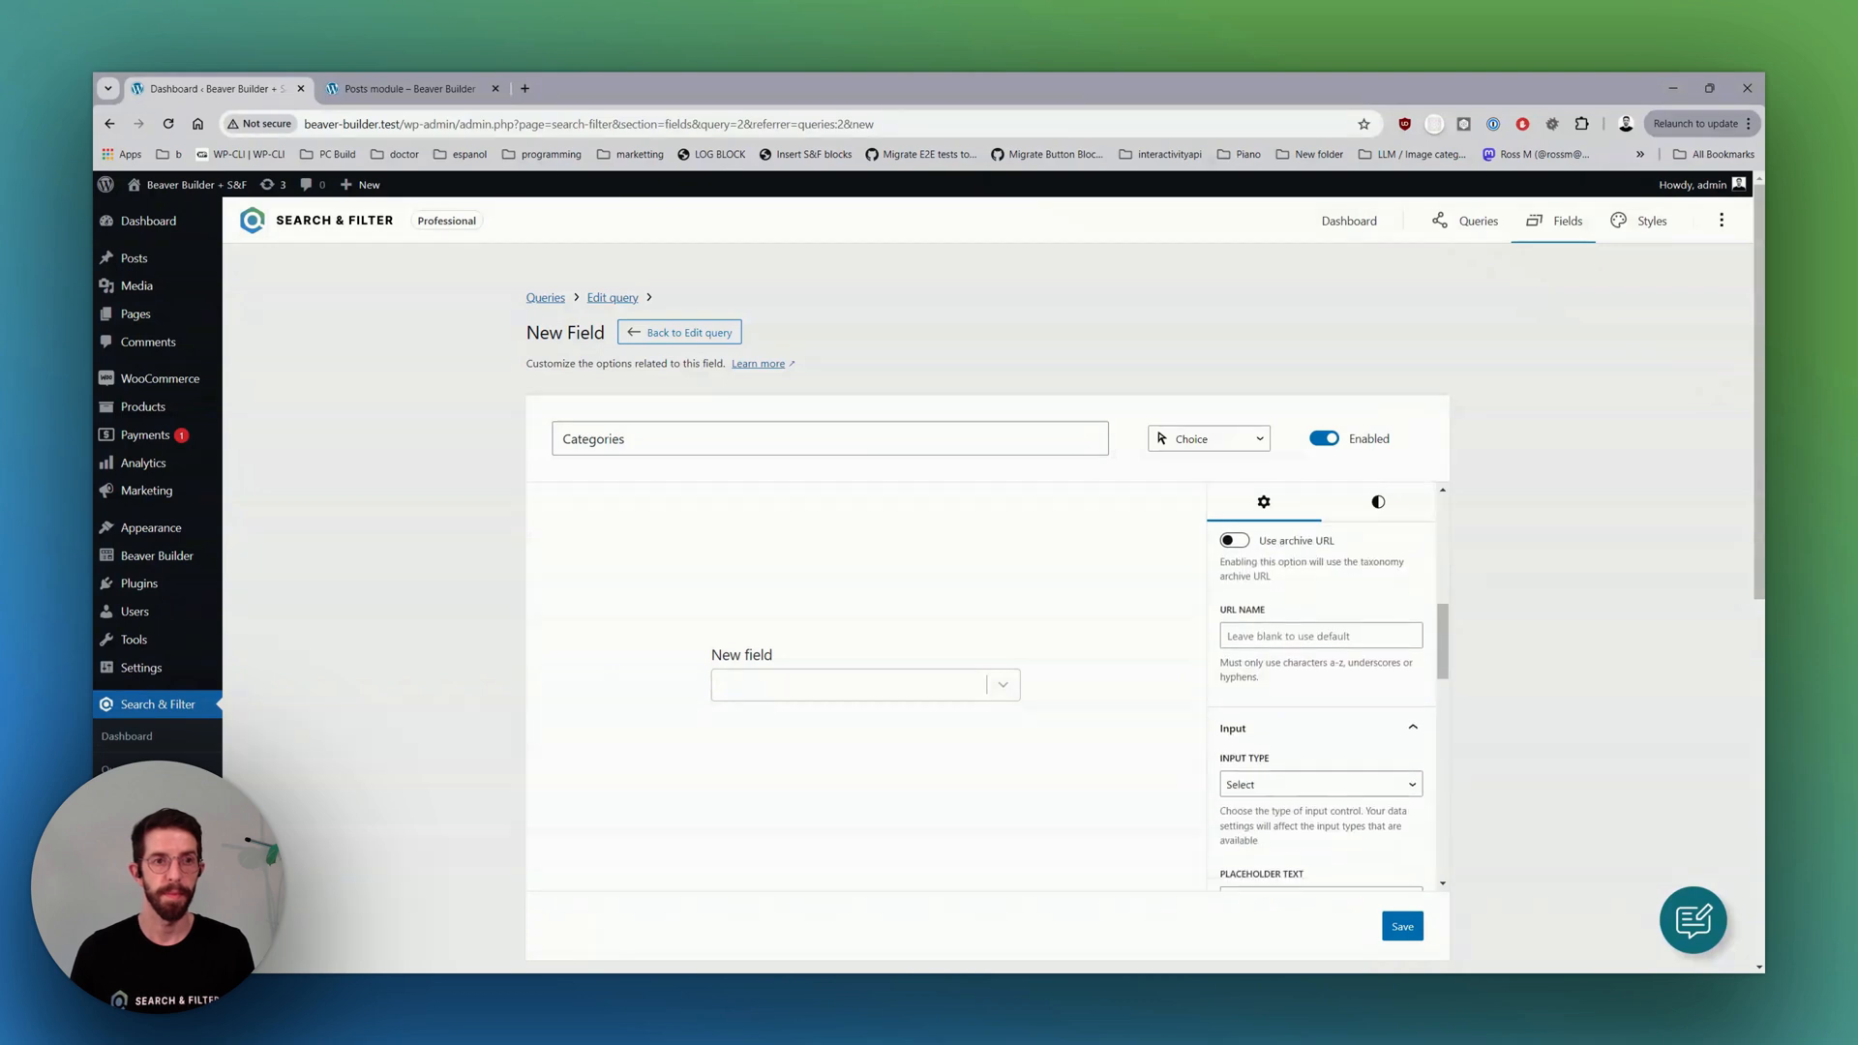
pyautogui.write('C')
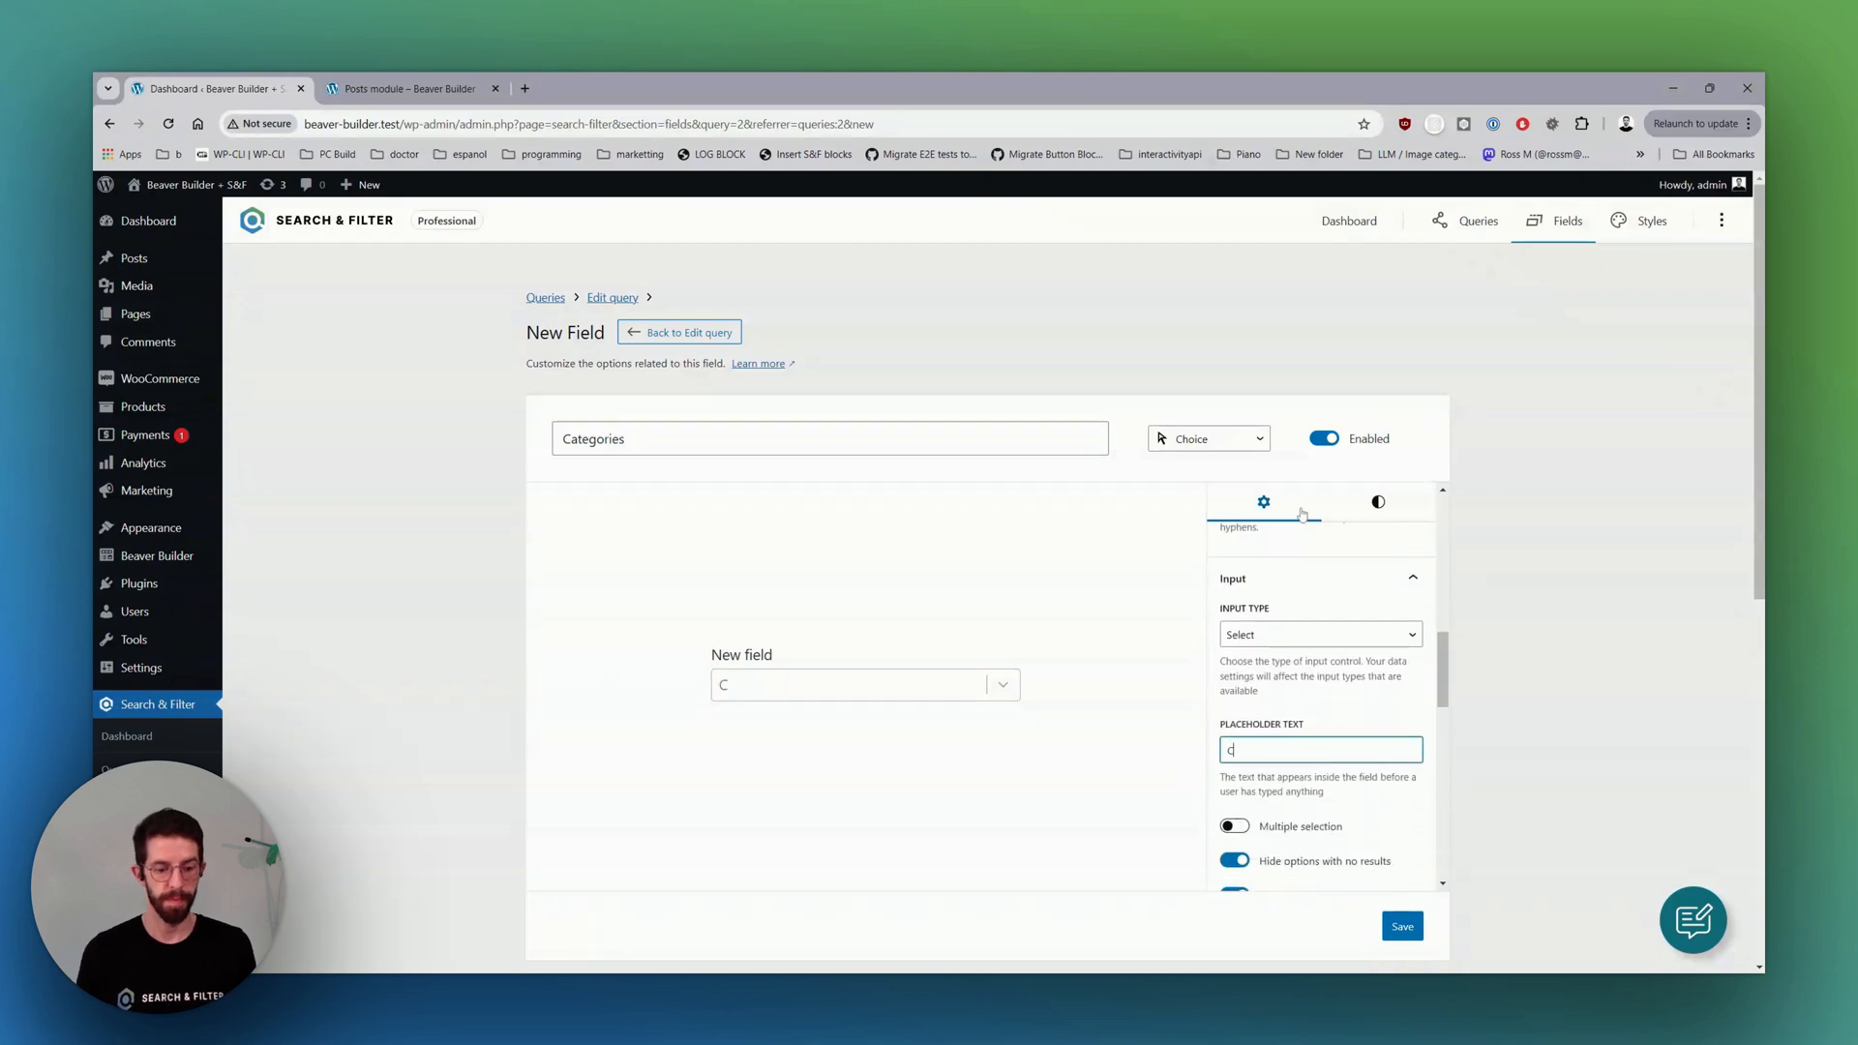
pyautogui.write('Choose a cag')
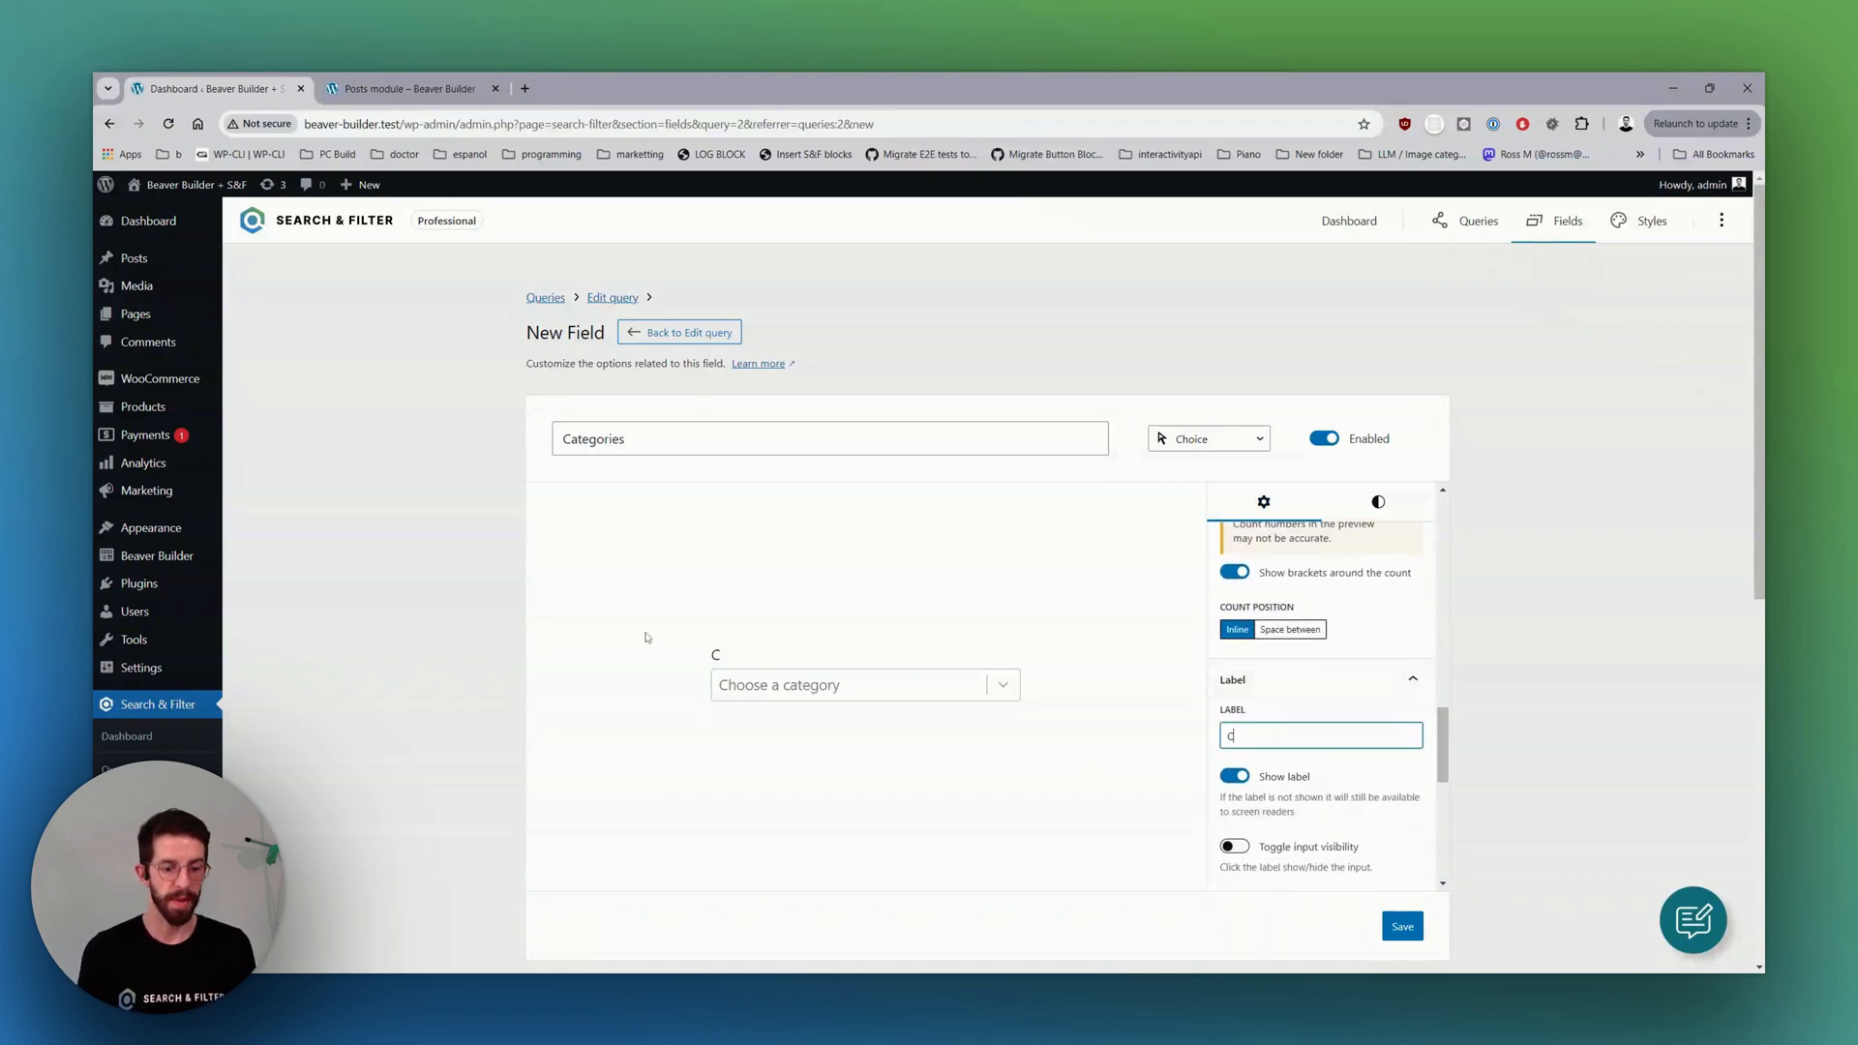
pyautogui.write('ategory')
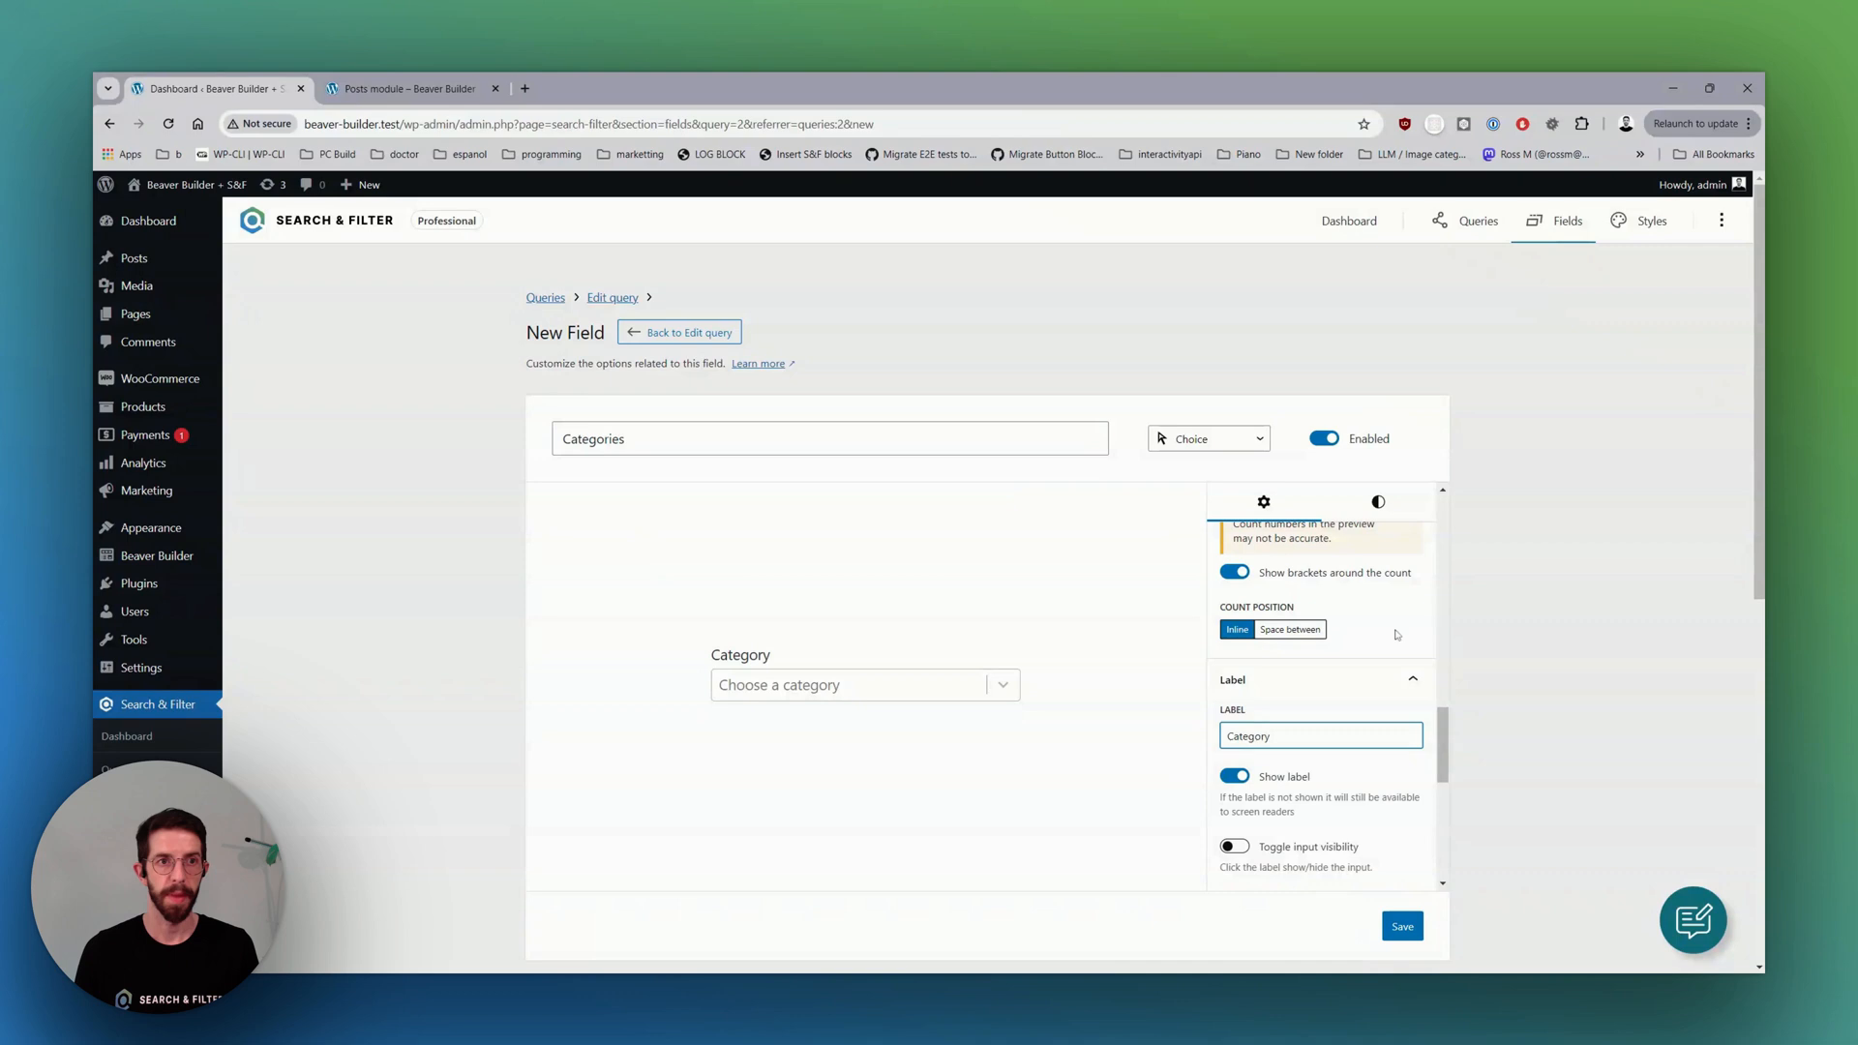
pyautogui.scroll(-3)
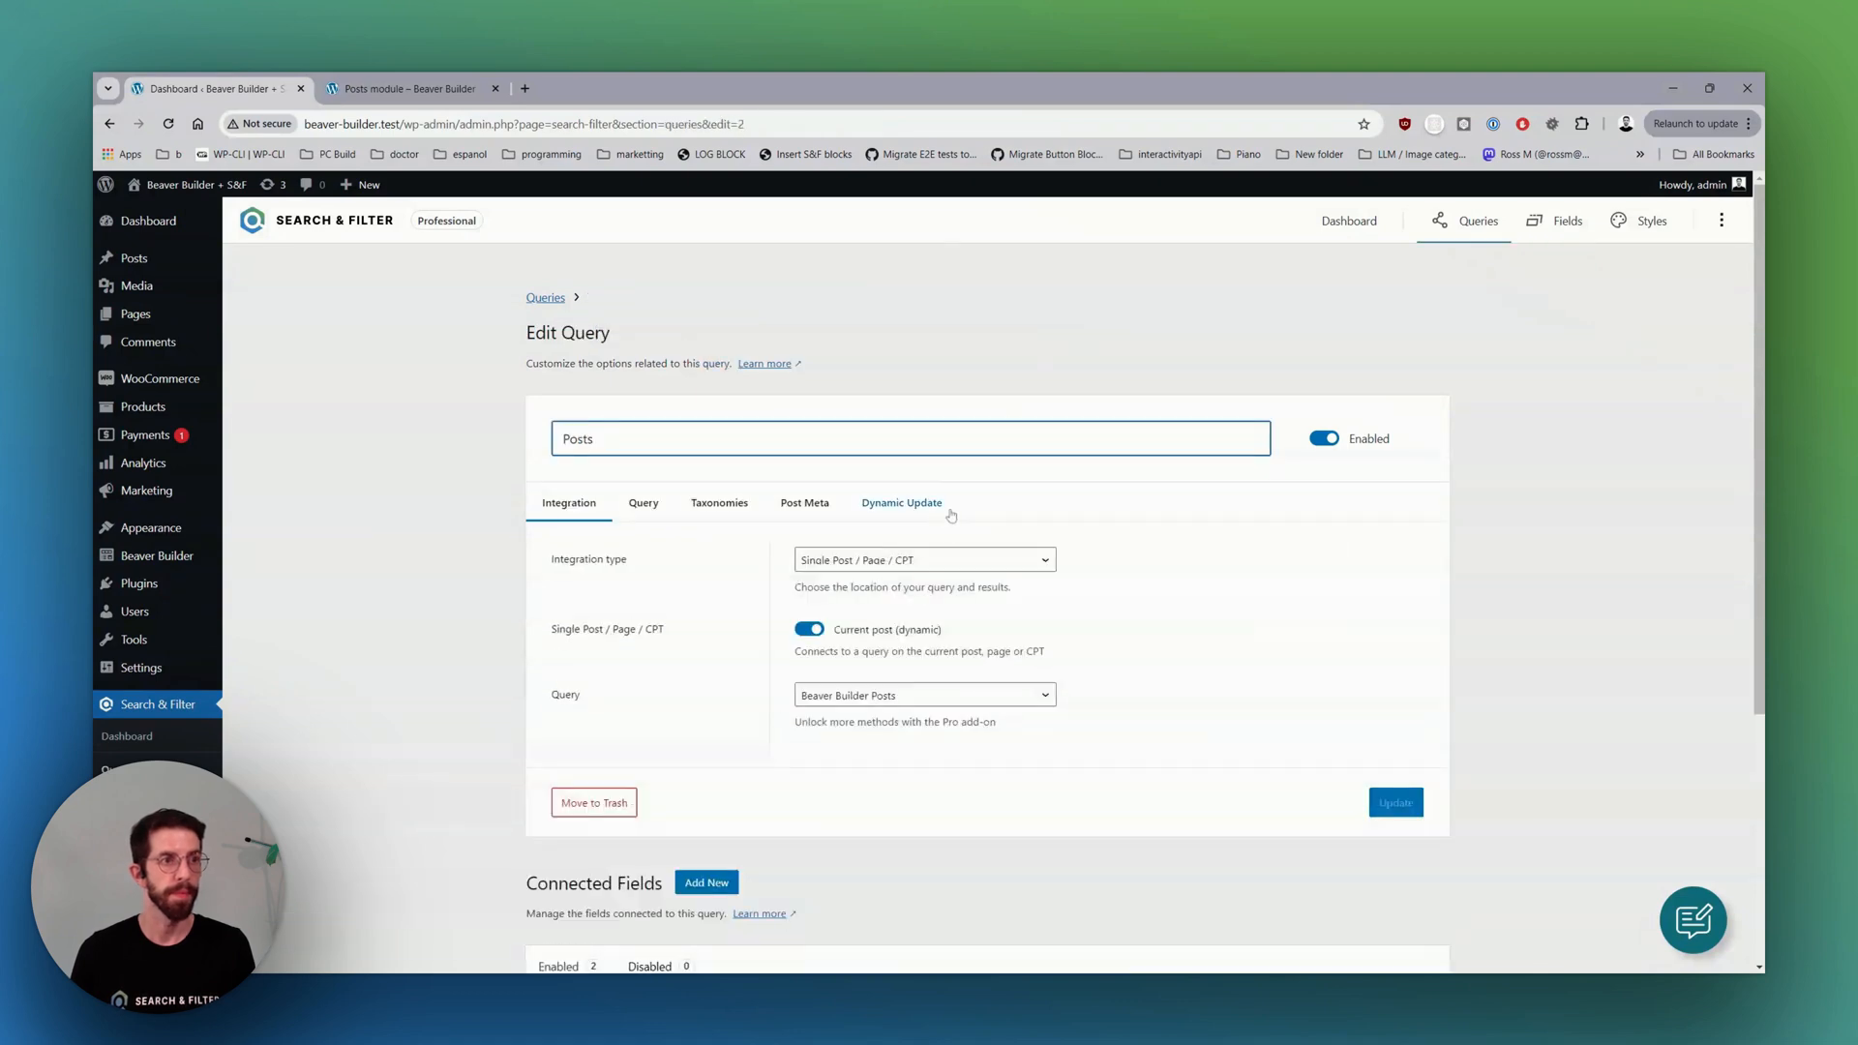
# Add a Tags taxonomy field shown as checkboxes, labelled Tags, save it and return to the query.
pyautogui.scroll(-3)
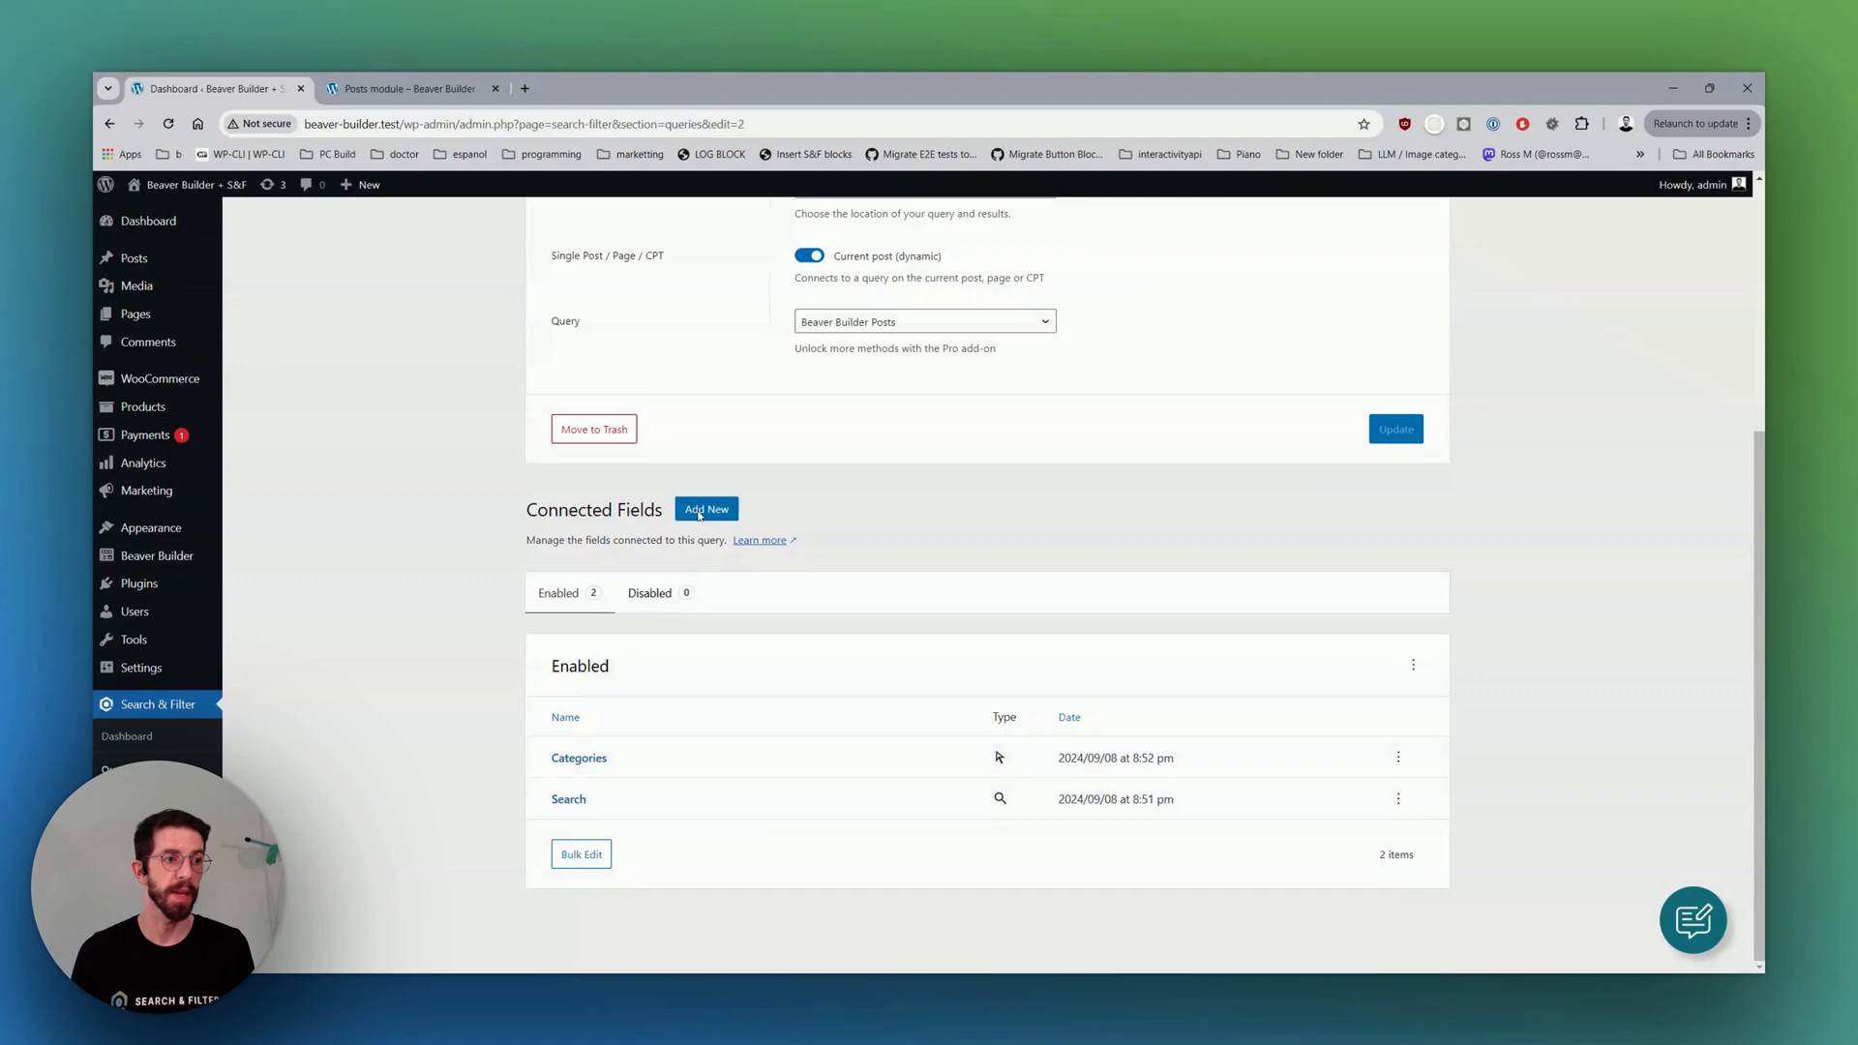
pyautogui.click(704, 509)
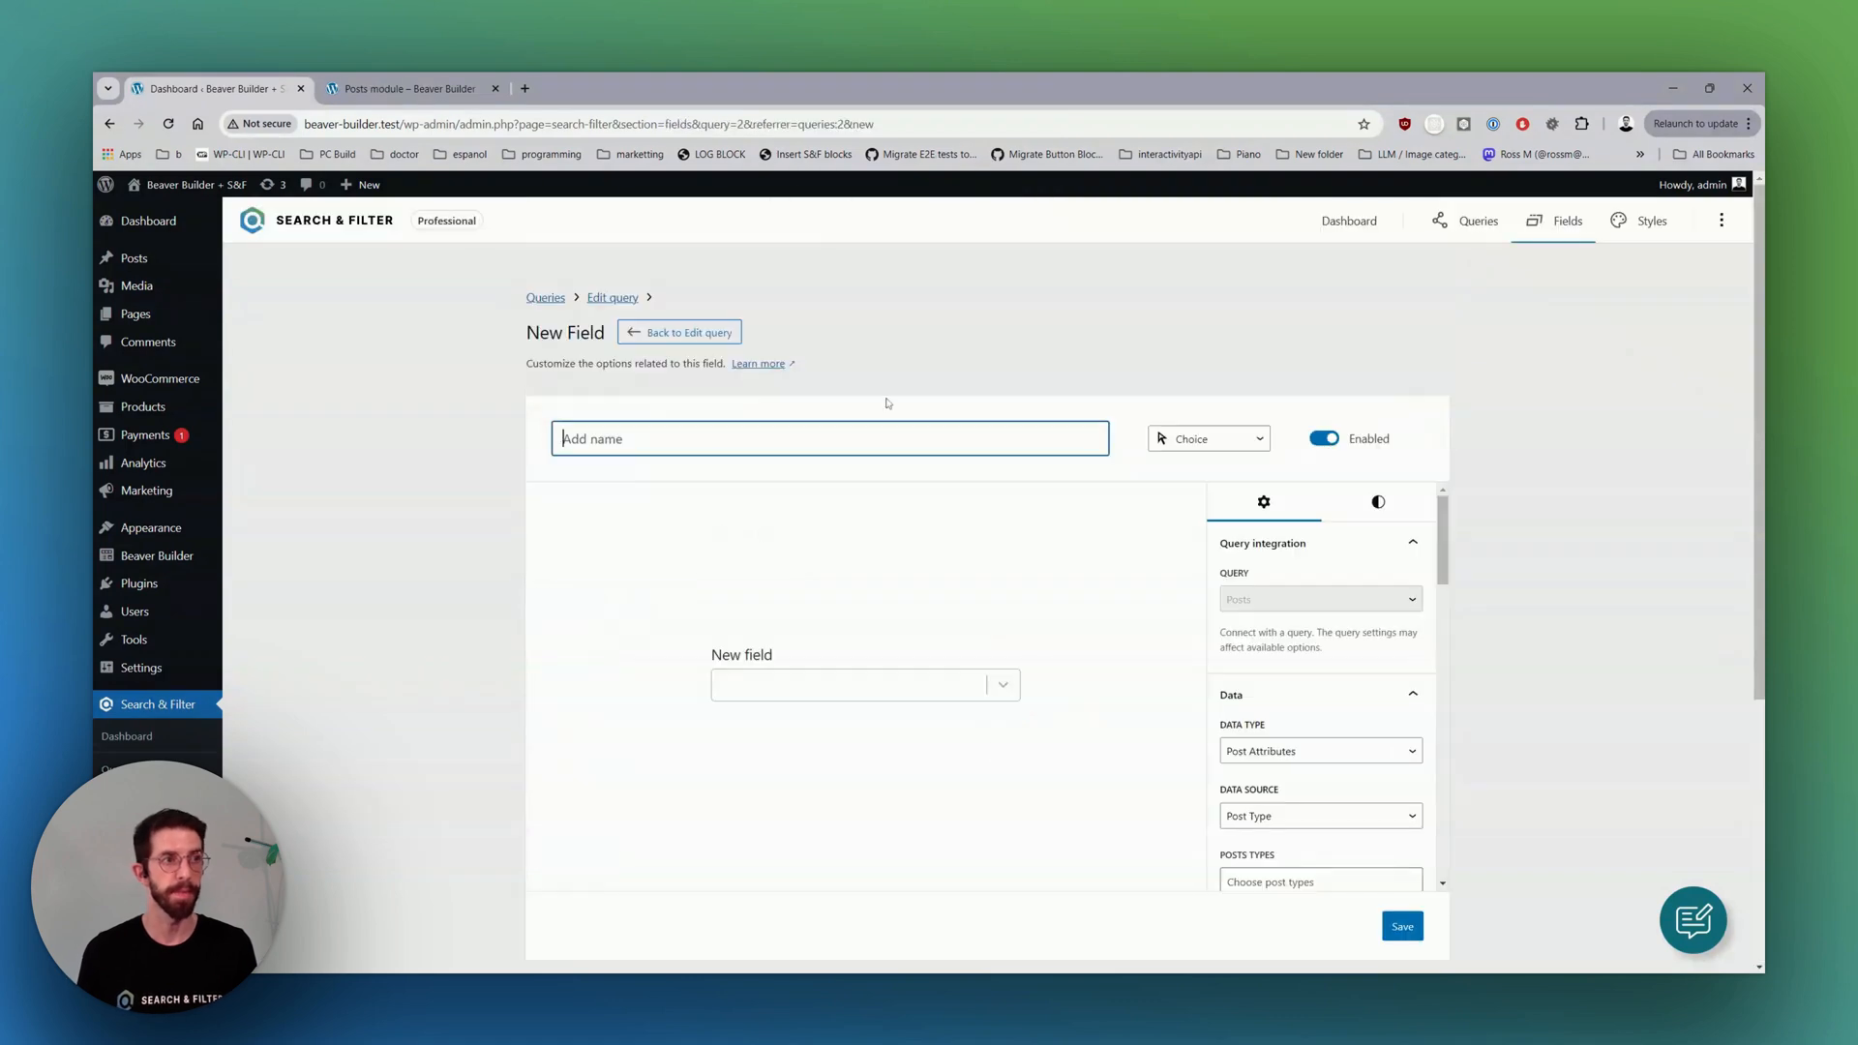
pyautogui.write('Tags')
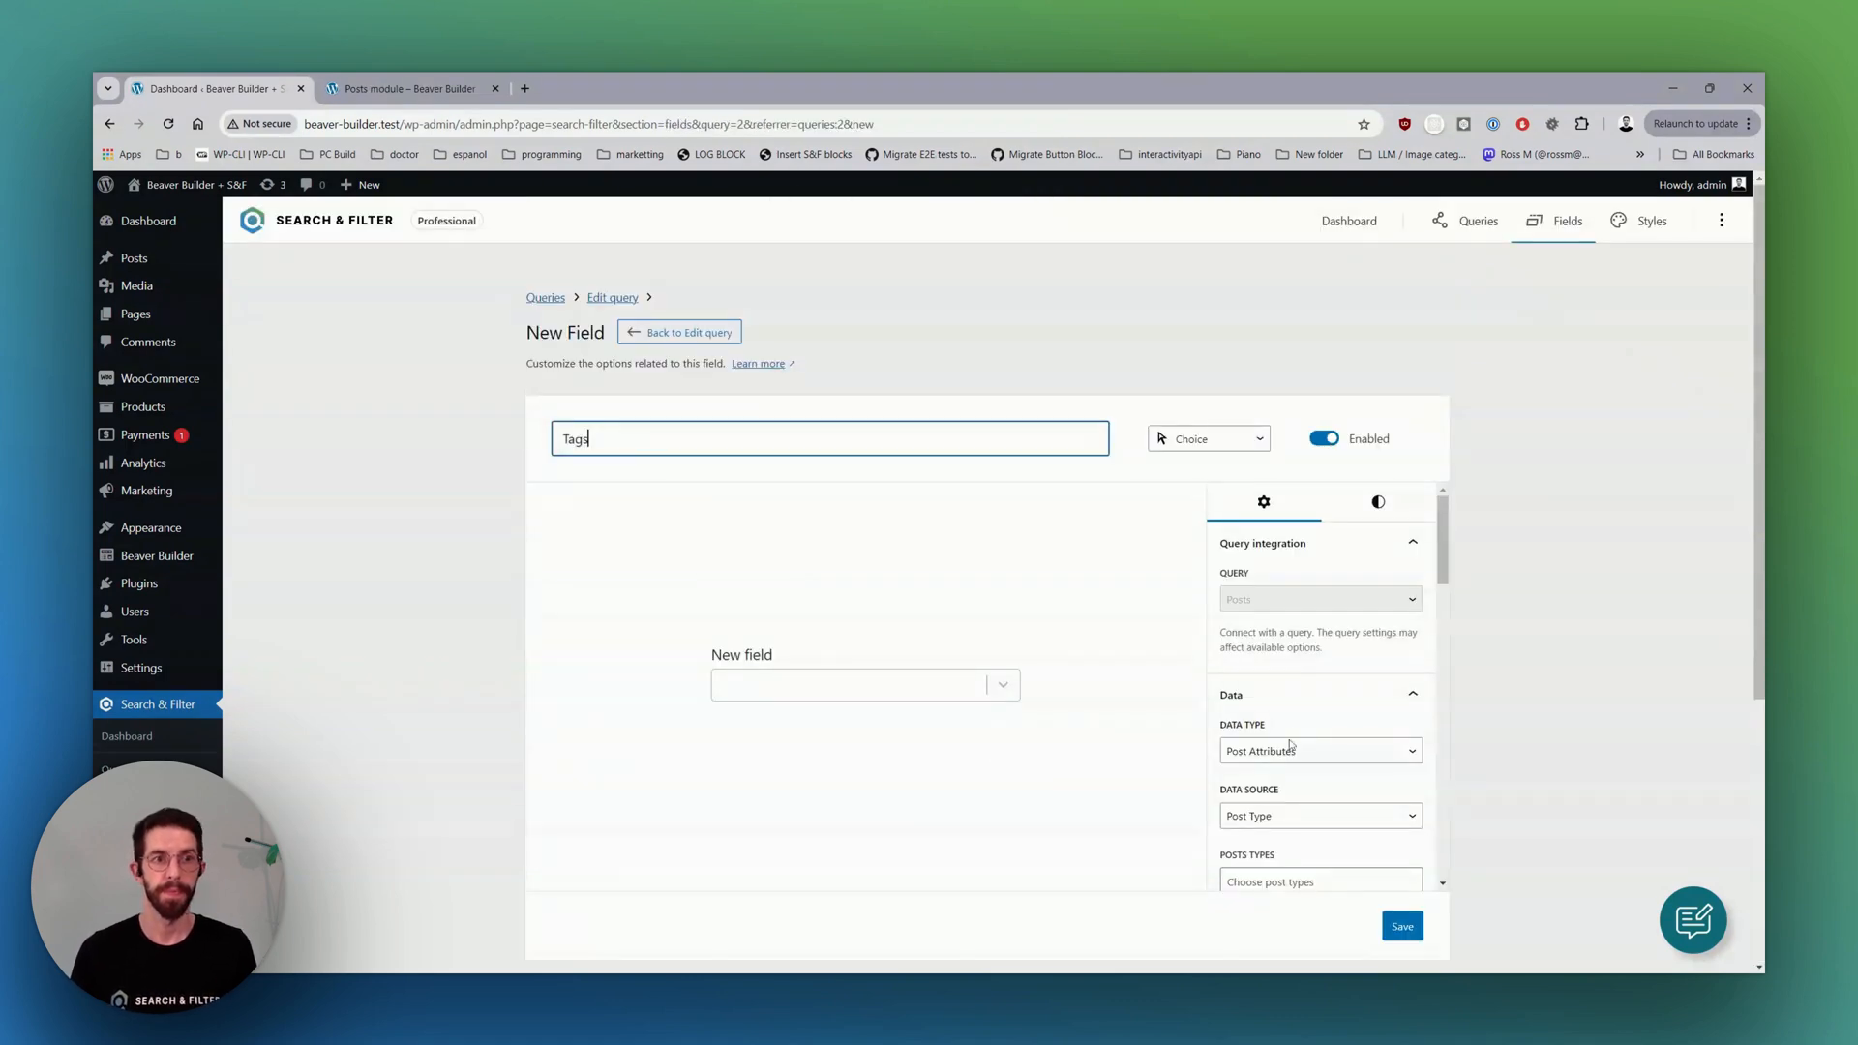
pyautogui.click(1318, 751)
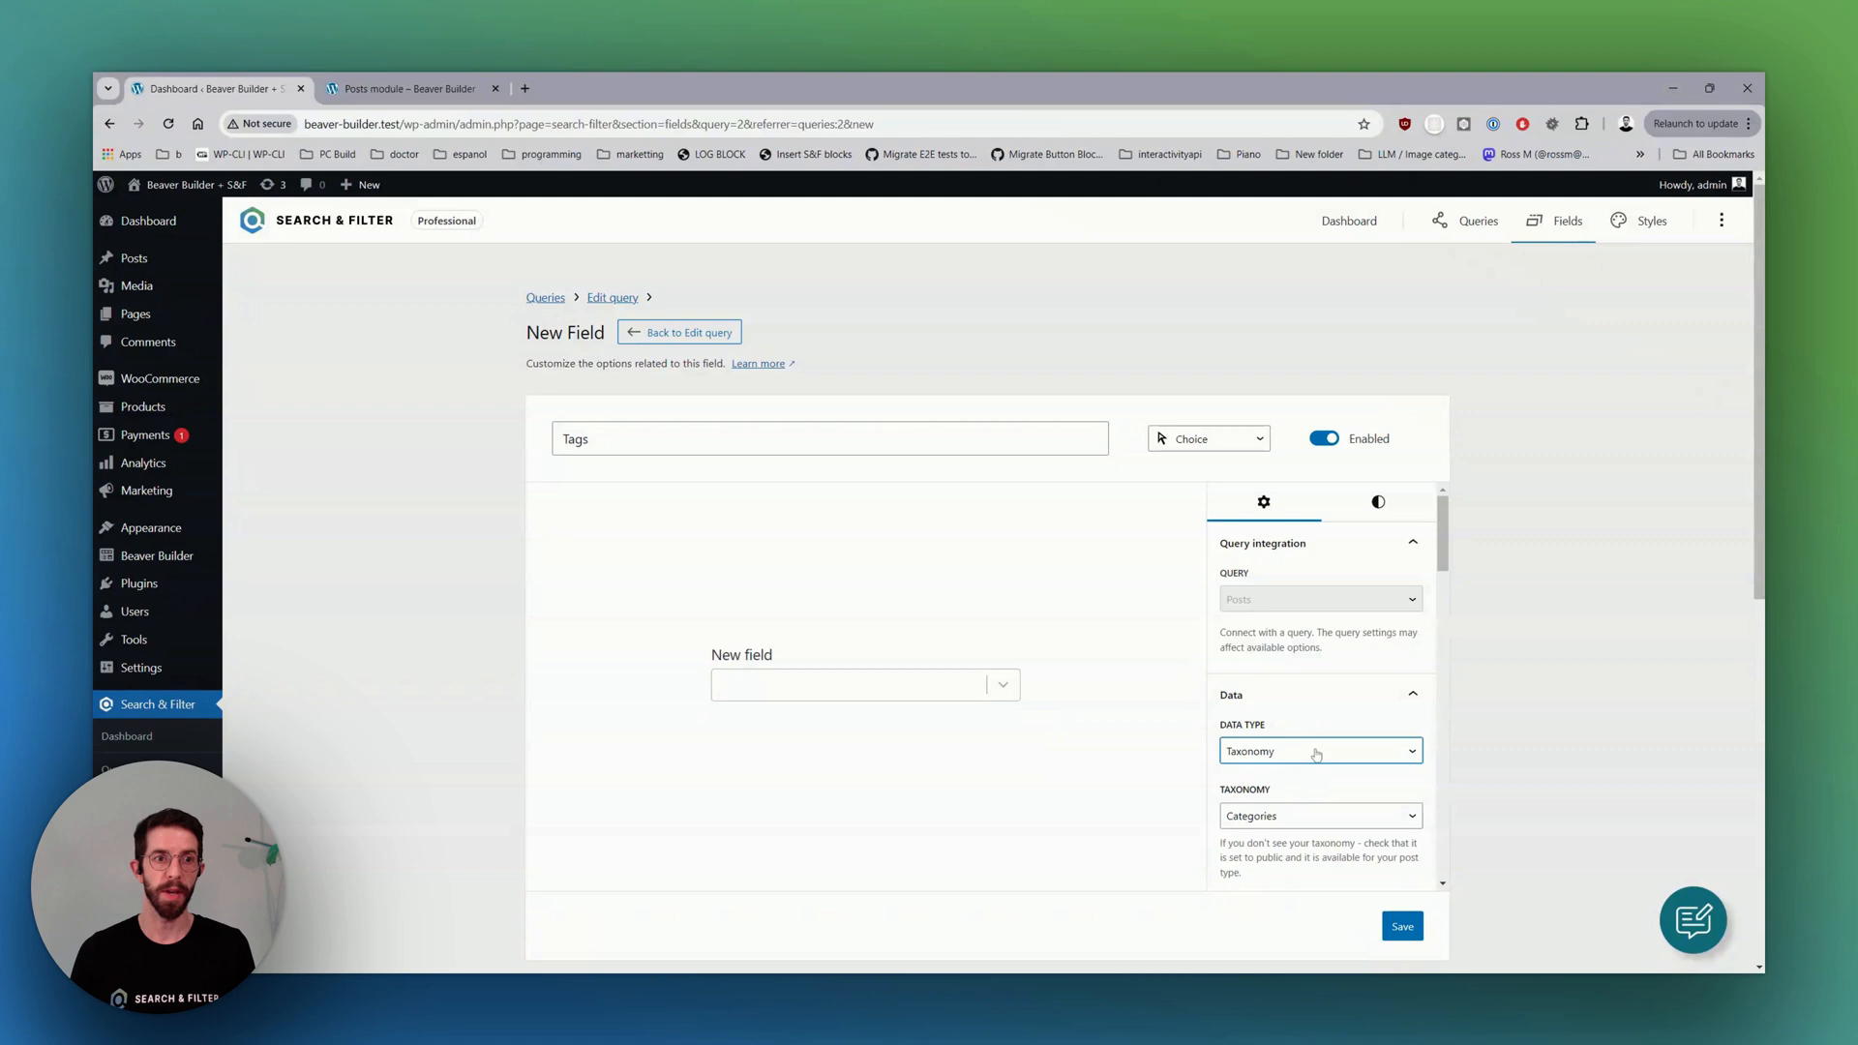
pyautogui.click(1319, 815)
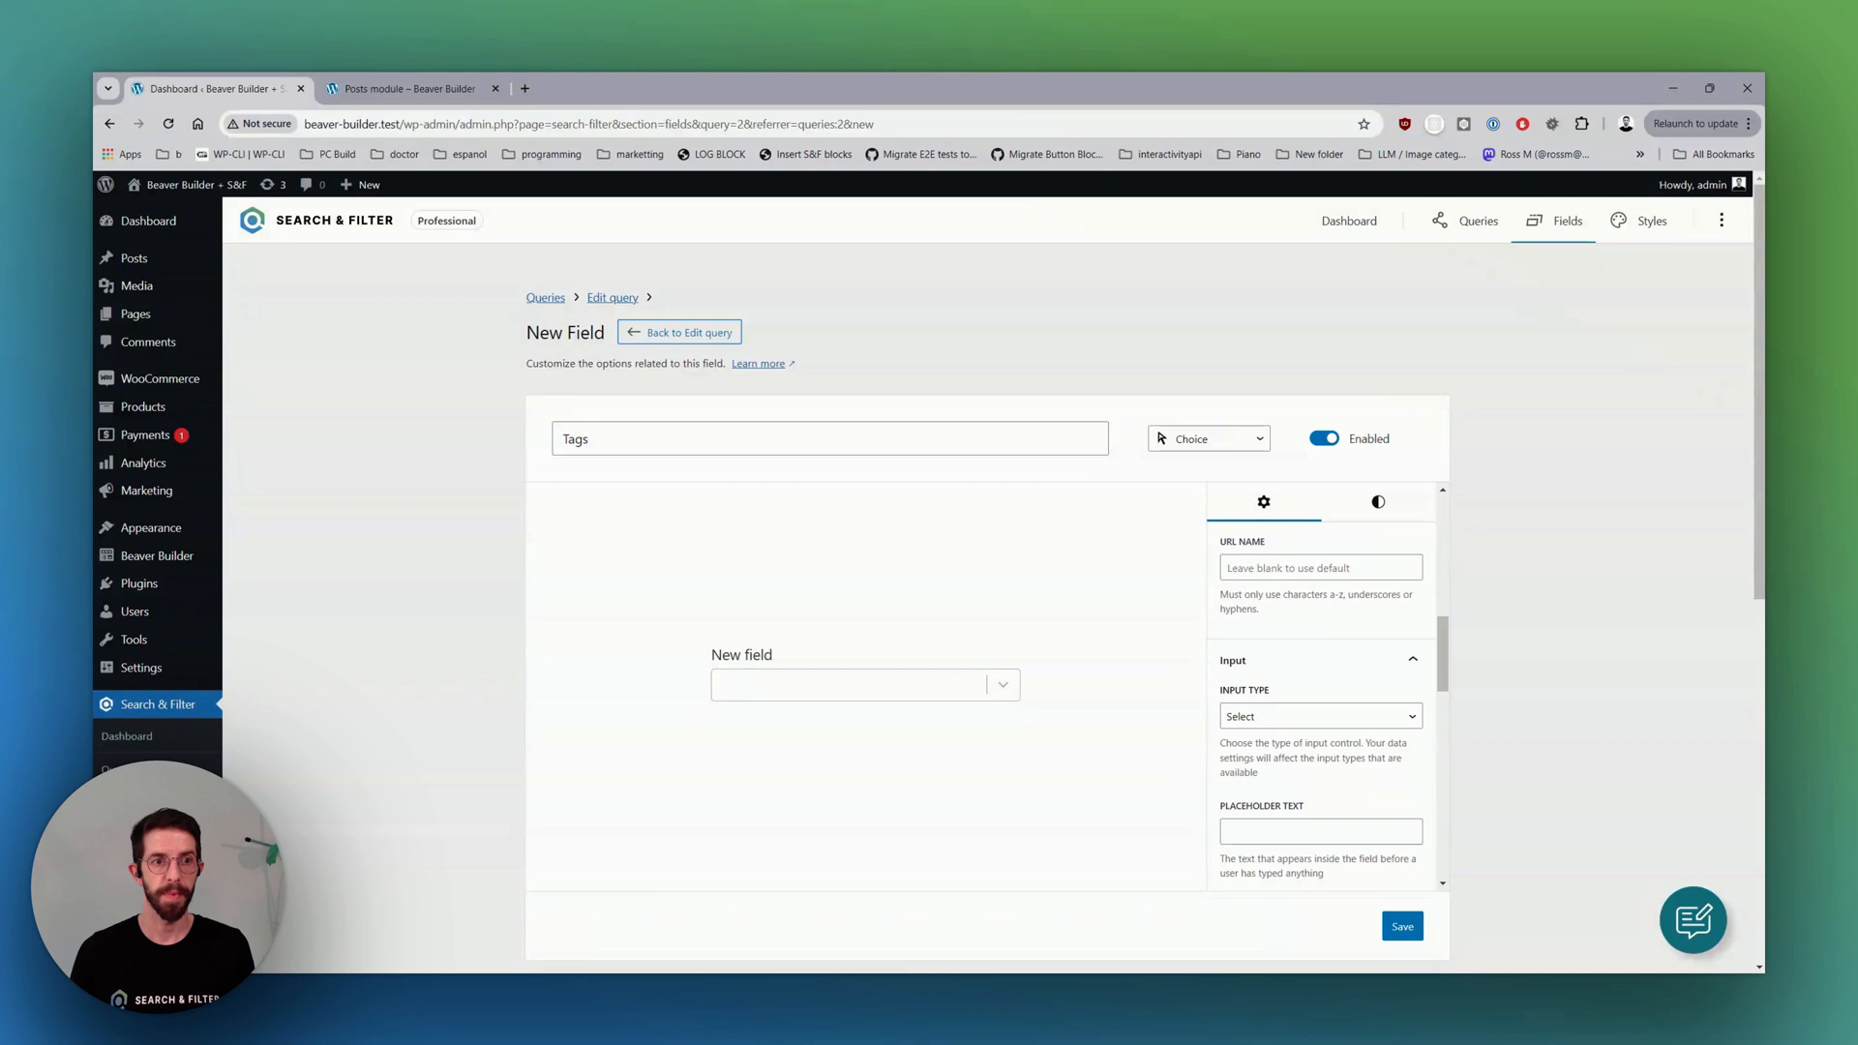
pyautogui.click(1318, 717)
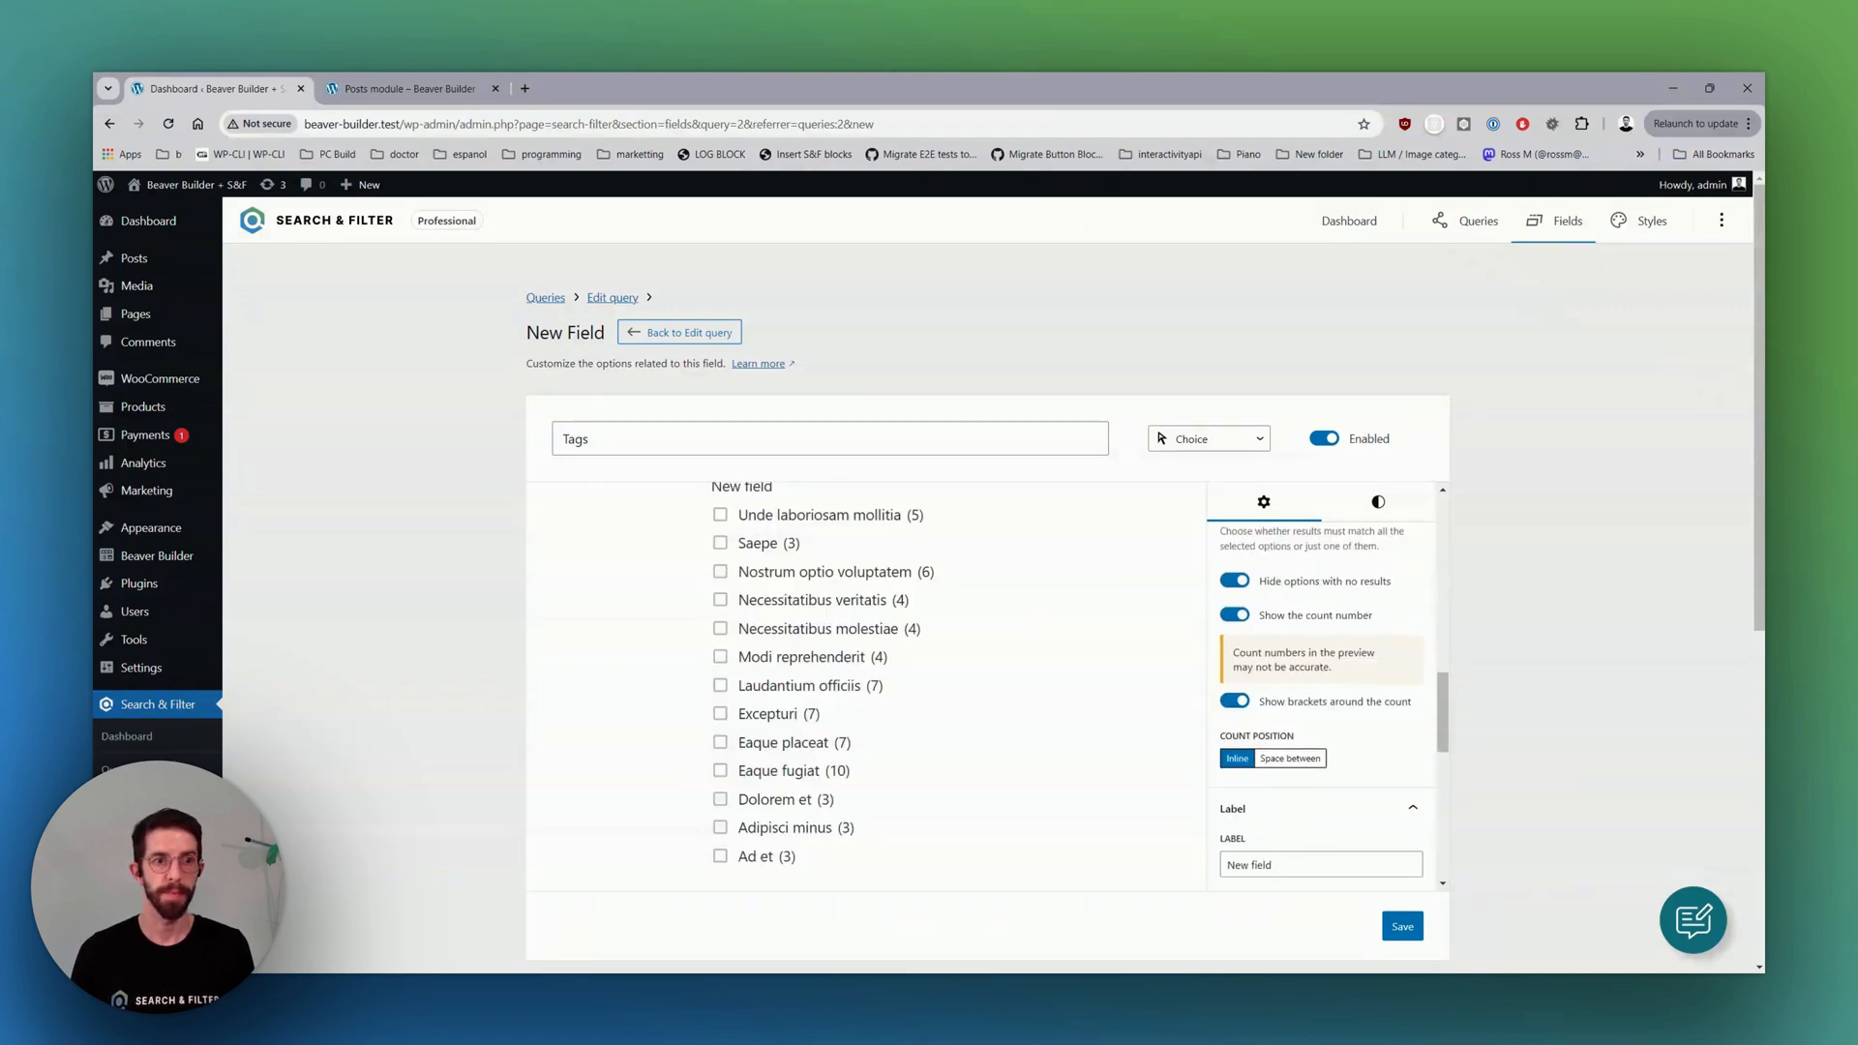
pyautogui.write('A')
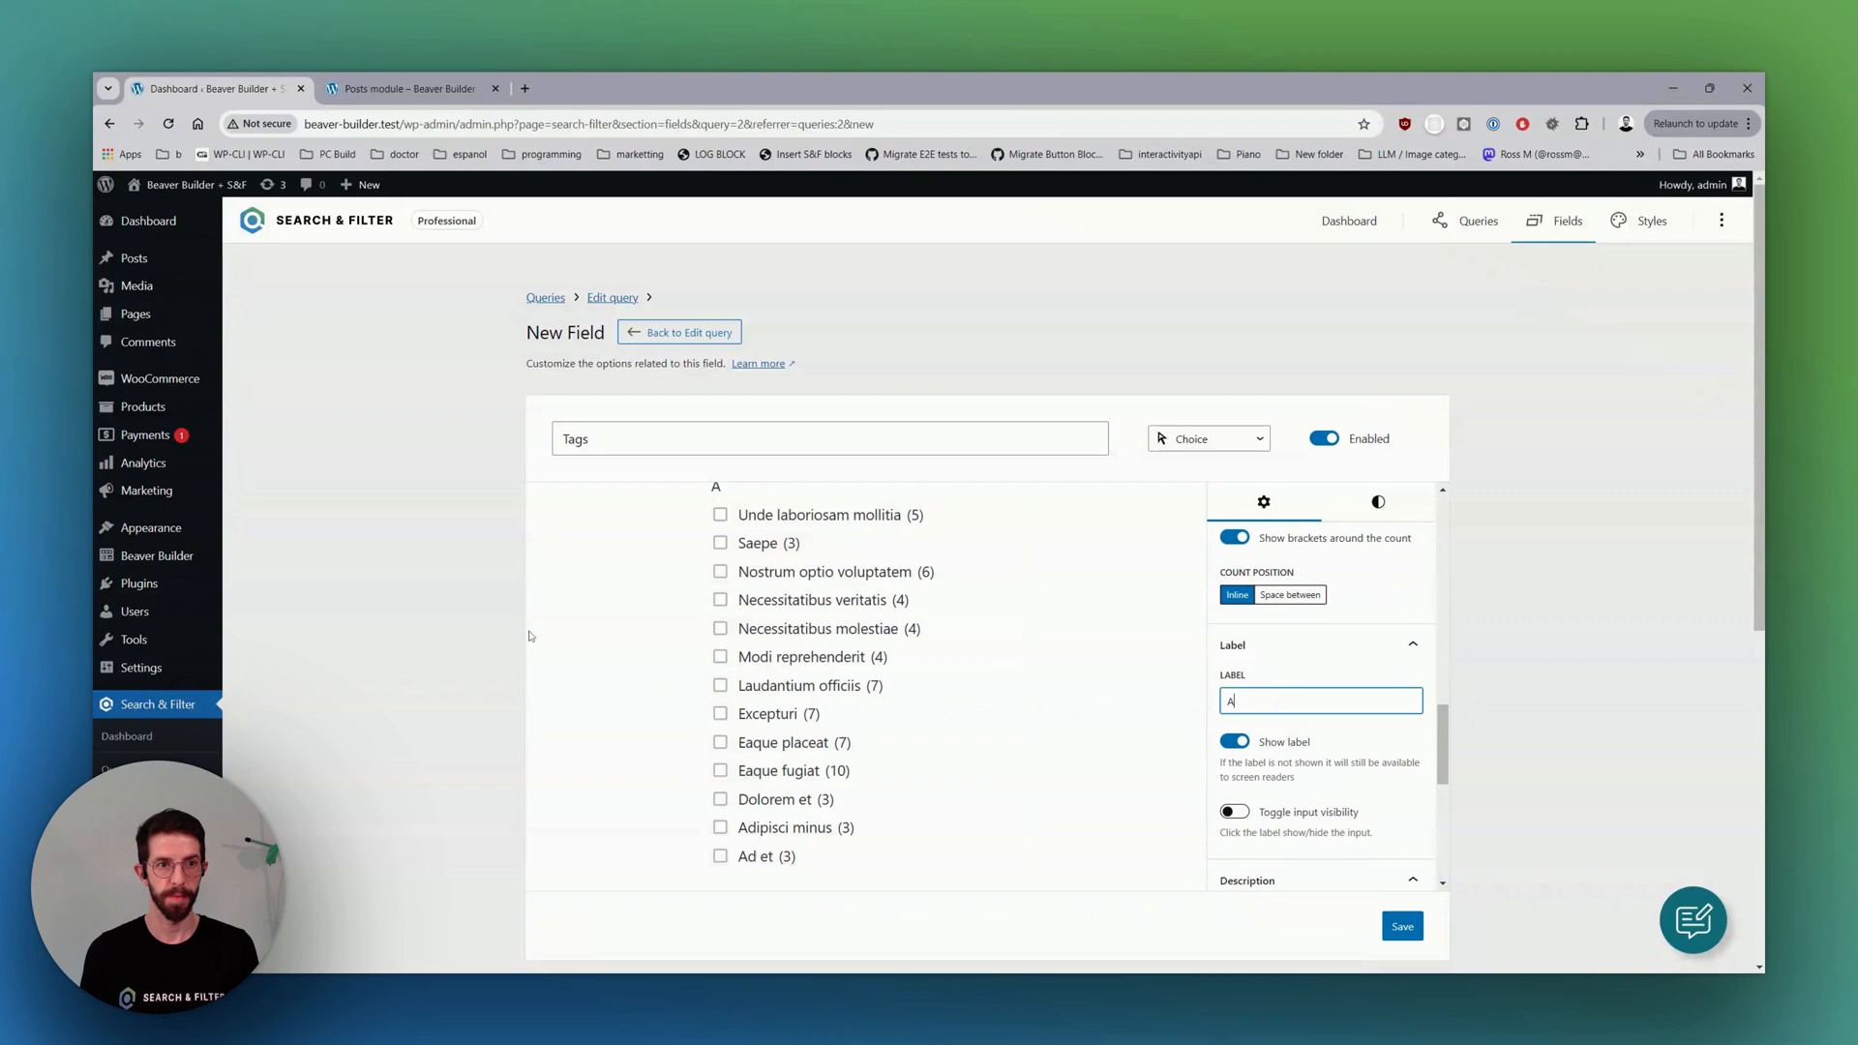
pyautogui.write('Tags')
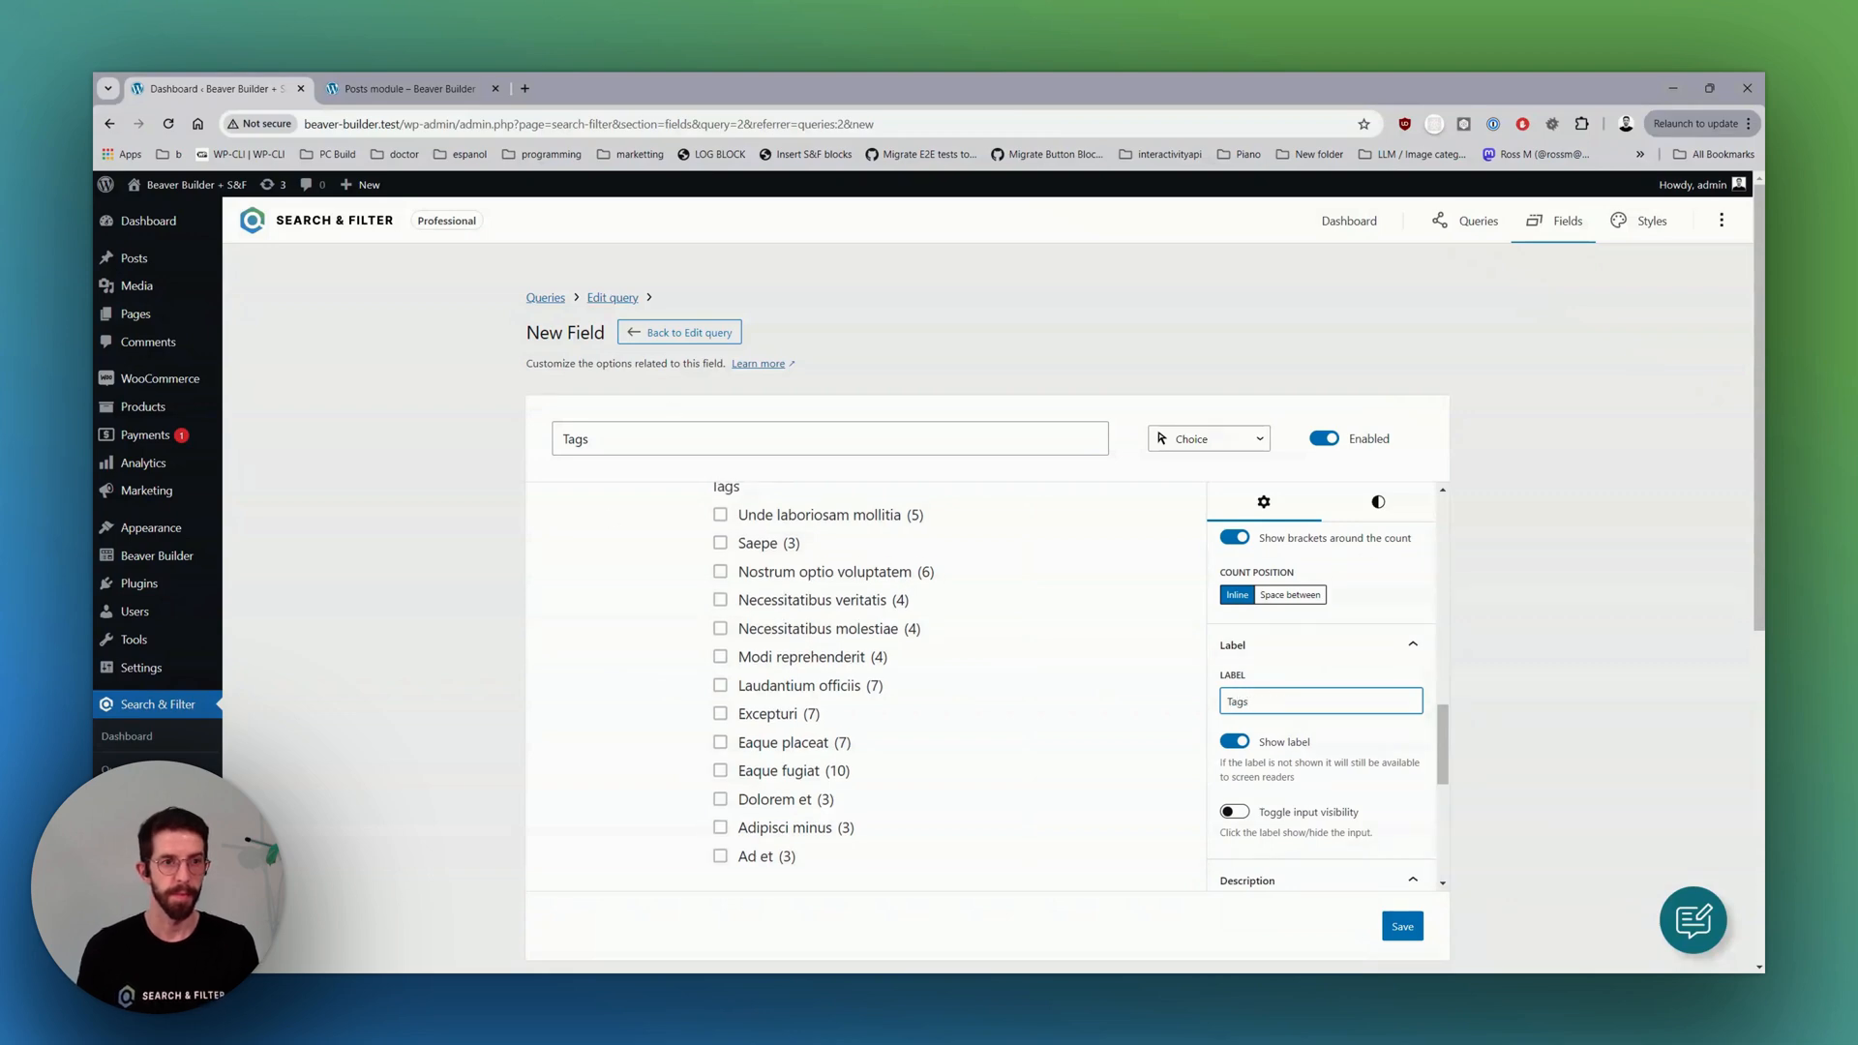
pyautogui.click(1320, 701)
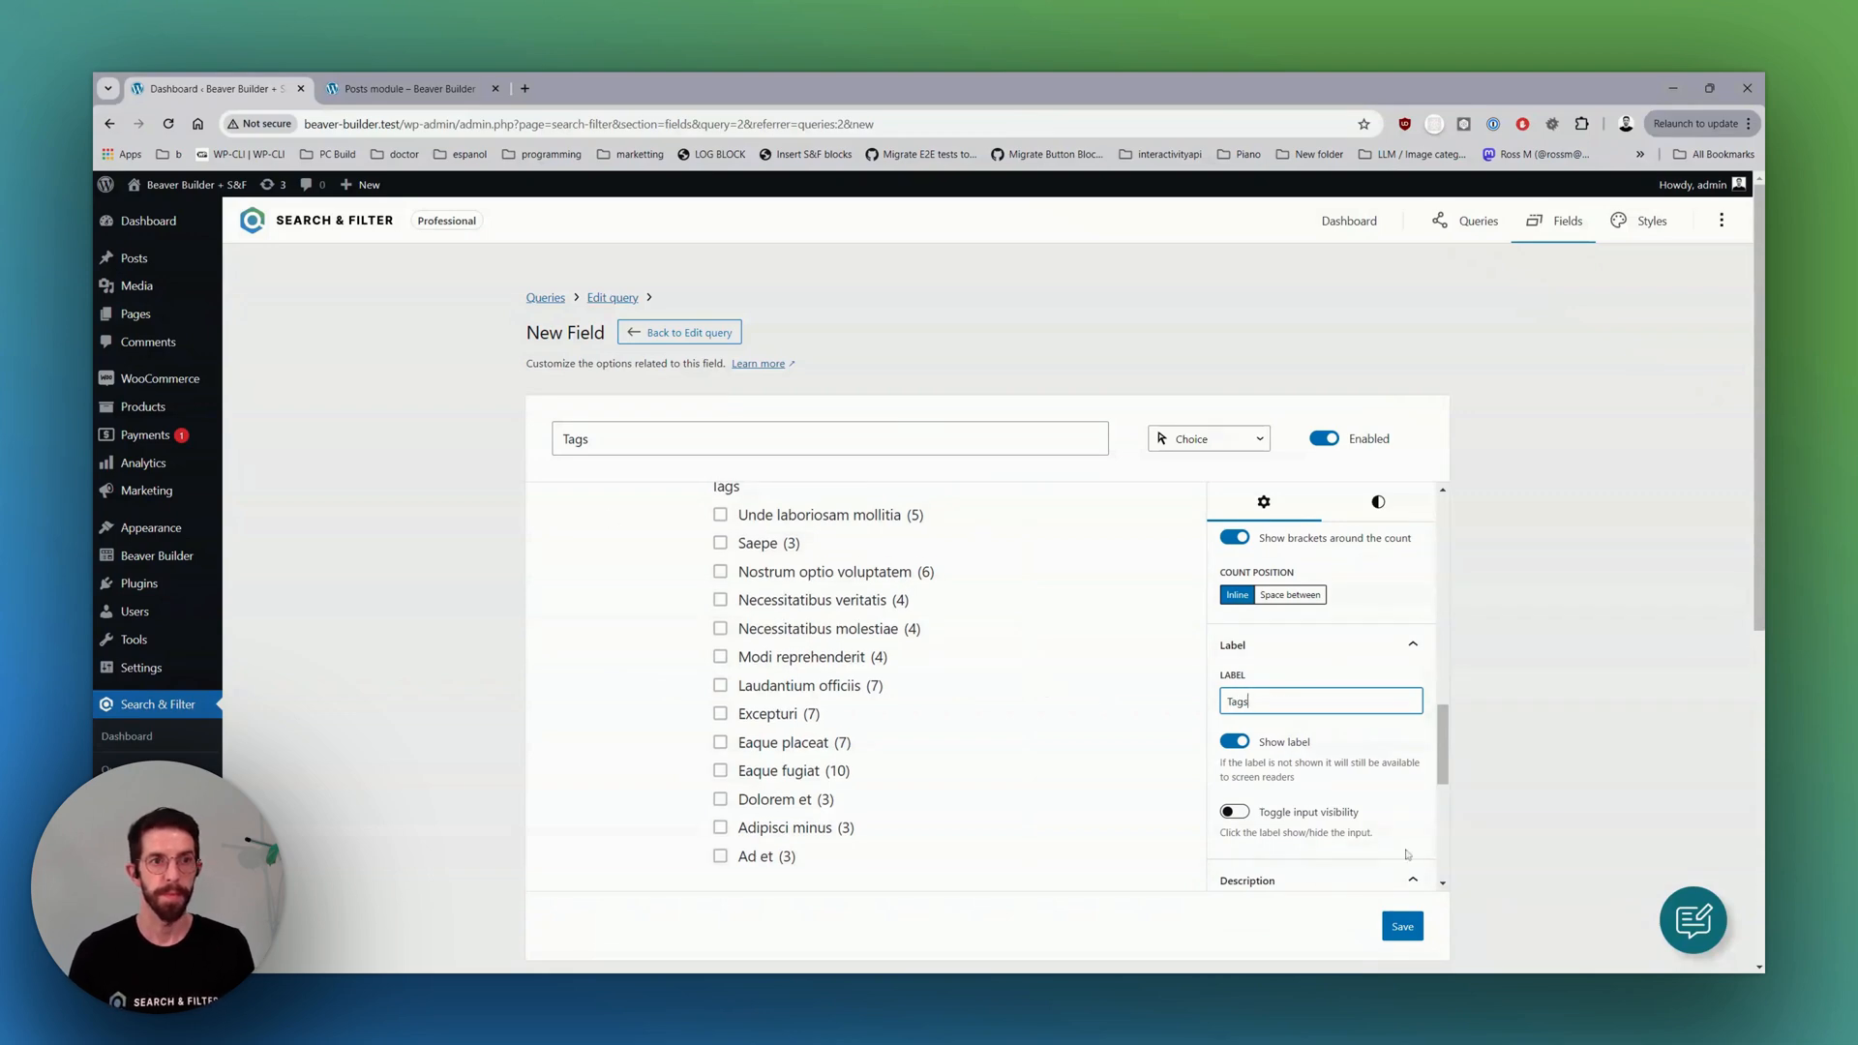
pyautogui.click(1402, 927)
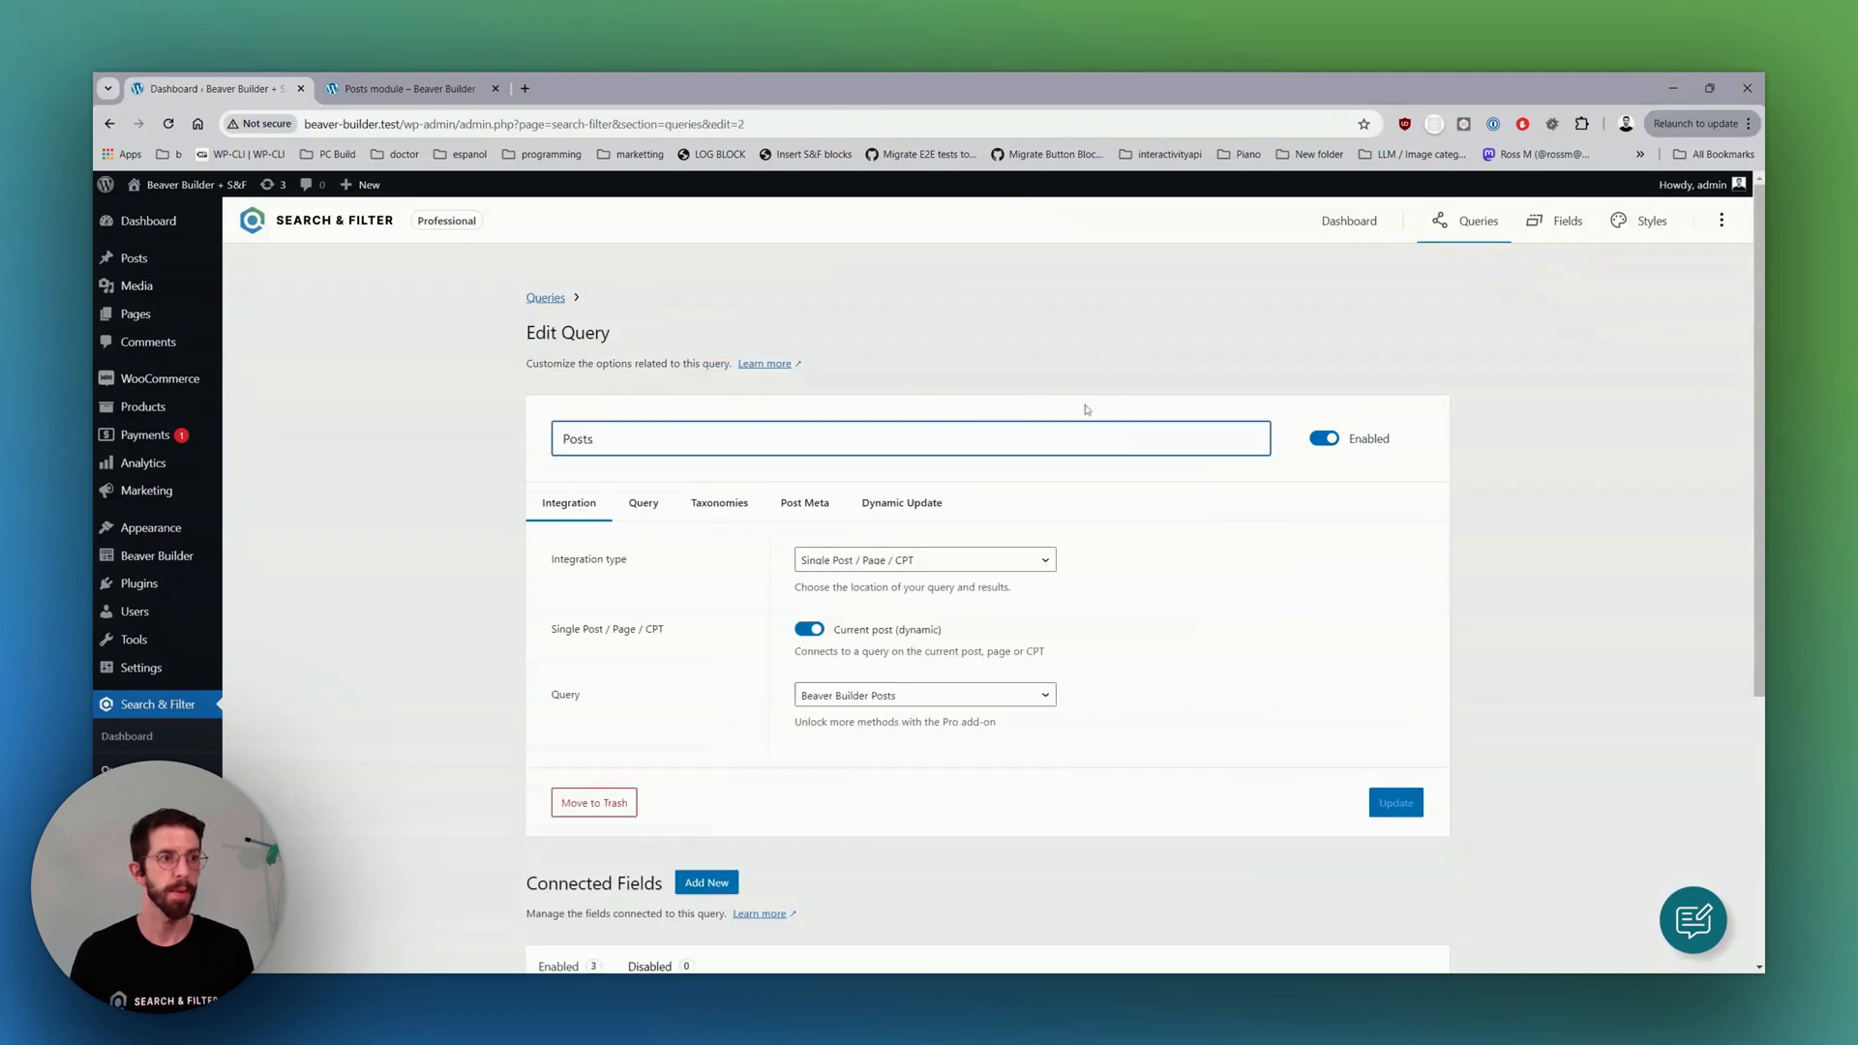
# Add a Control-type field labelled Reset, save it and return to the Posts query.
pyautogui.scroll(-3)
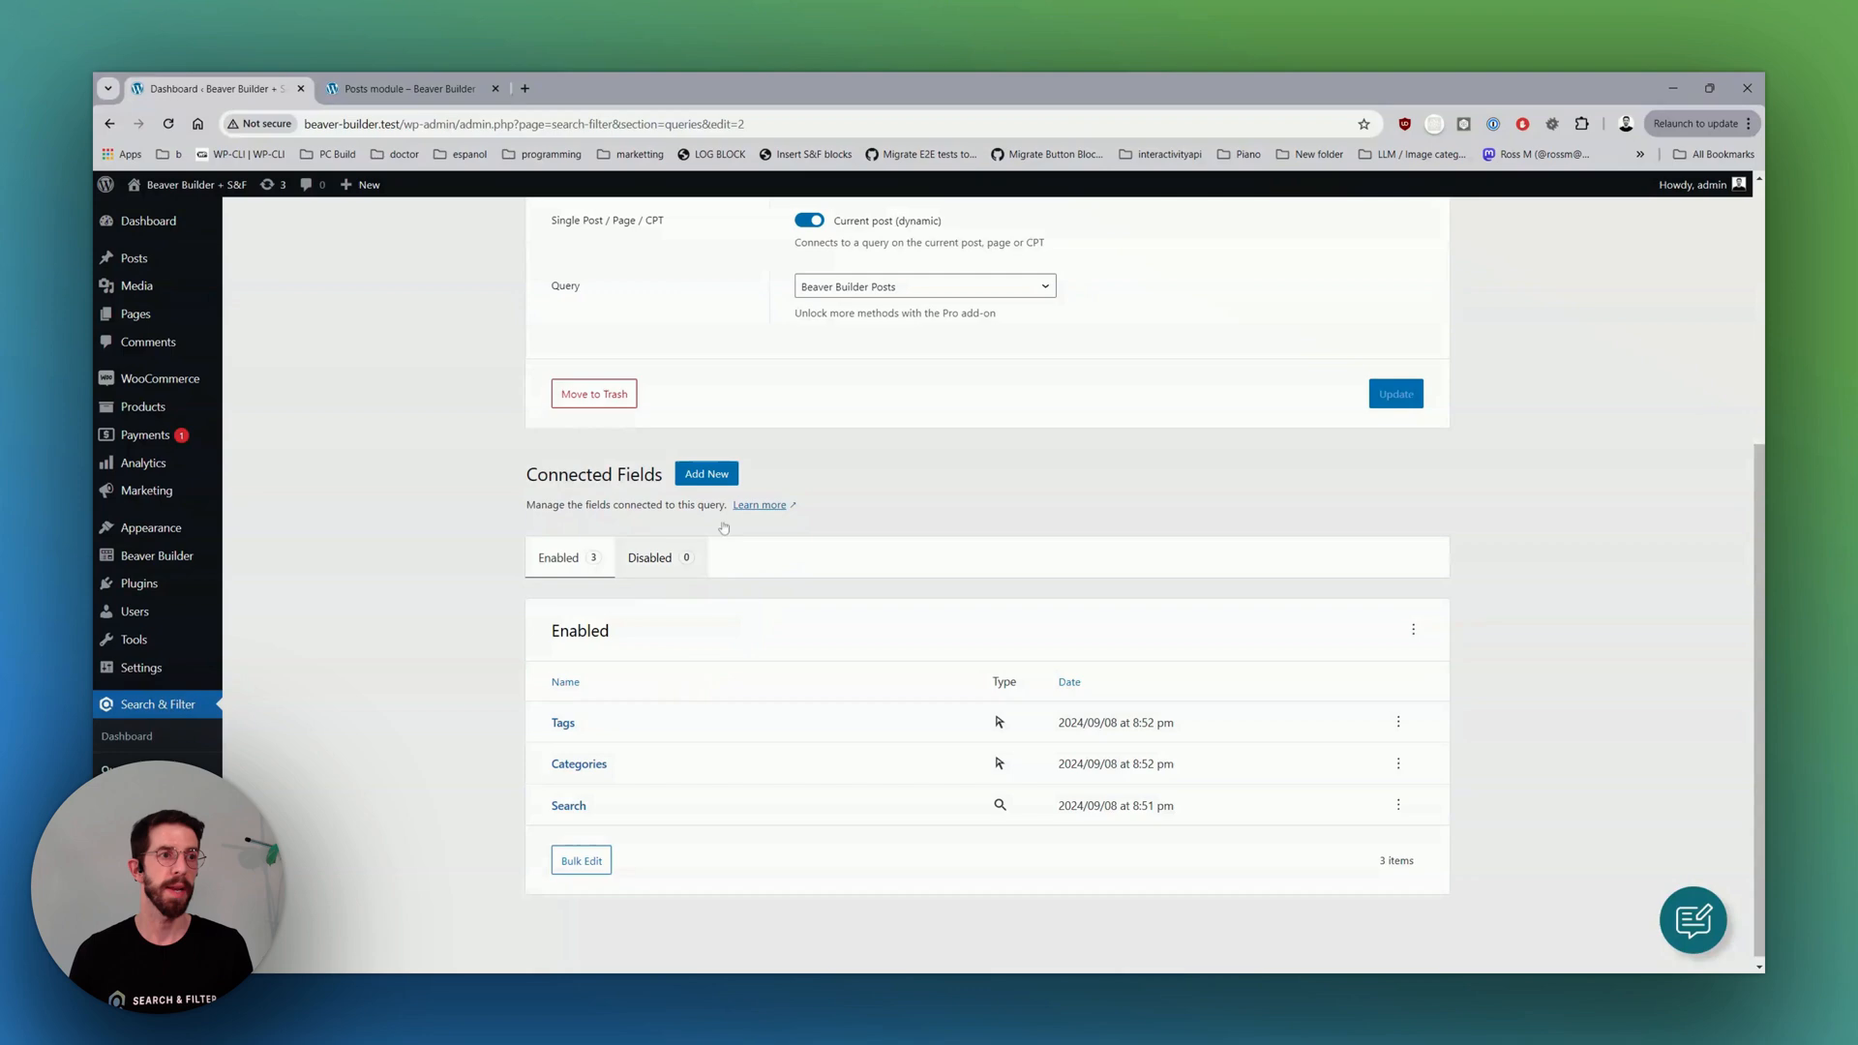
pyautogui.click(707, 473)
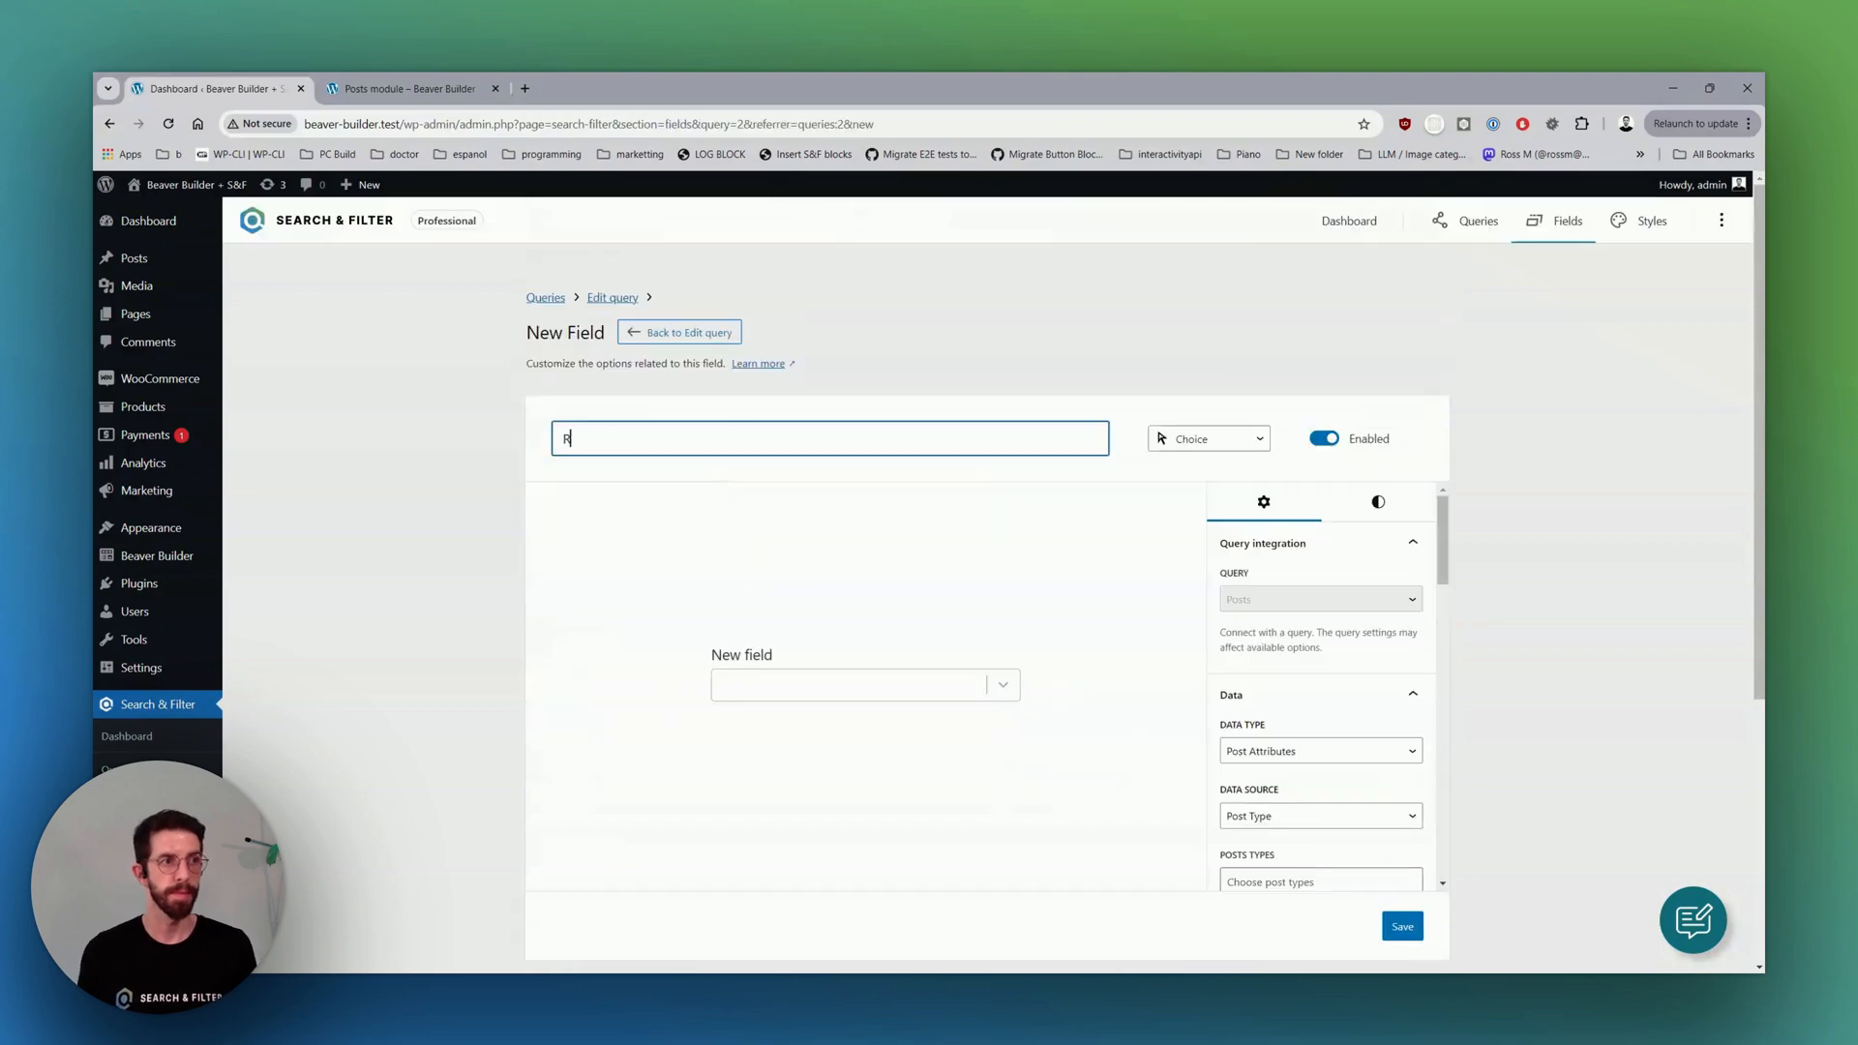
pyautogui.click(1206, 437)
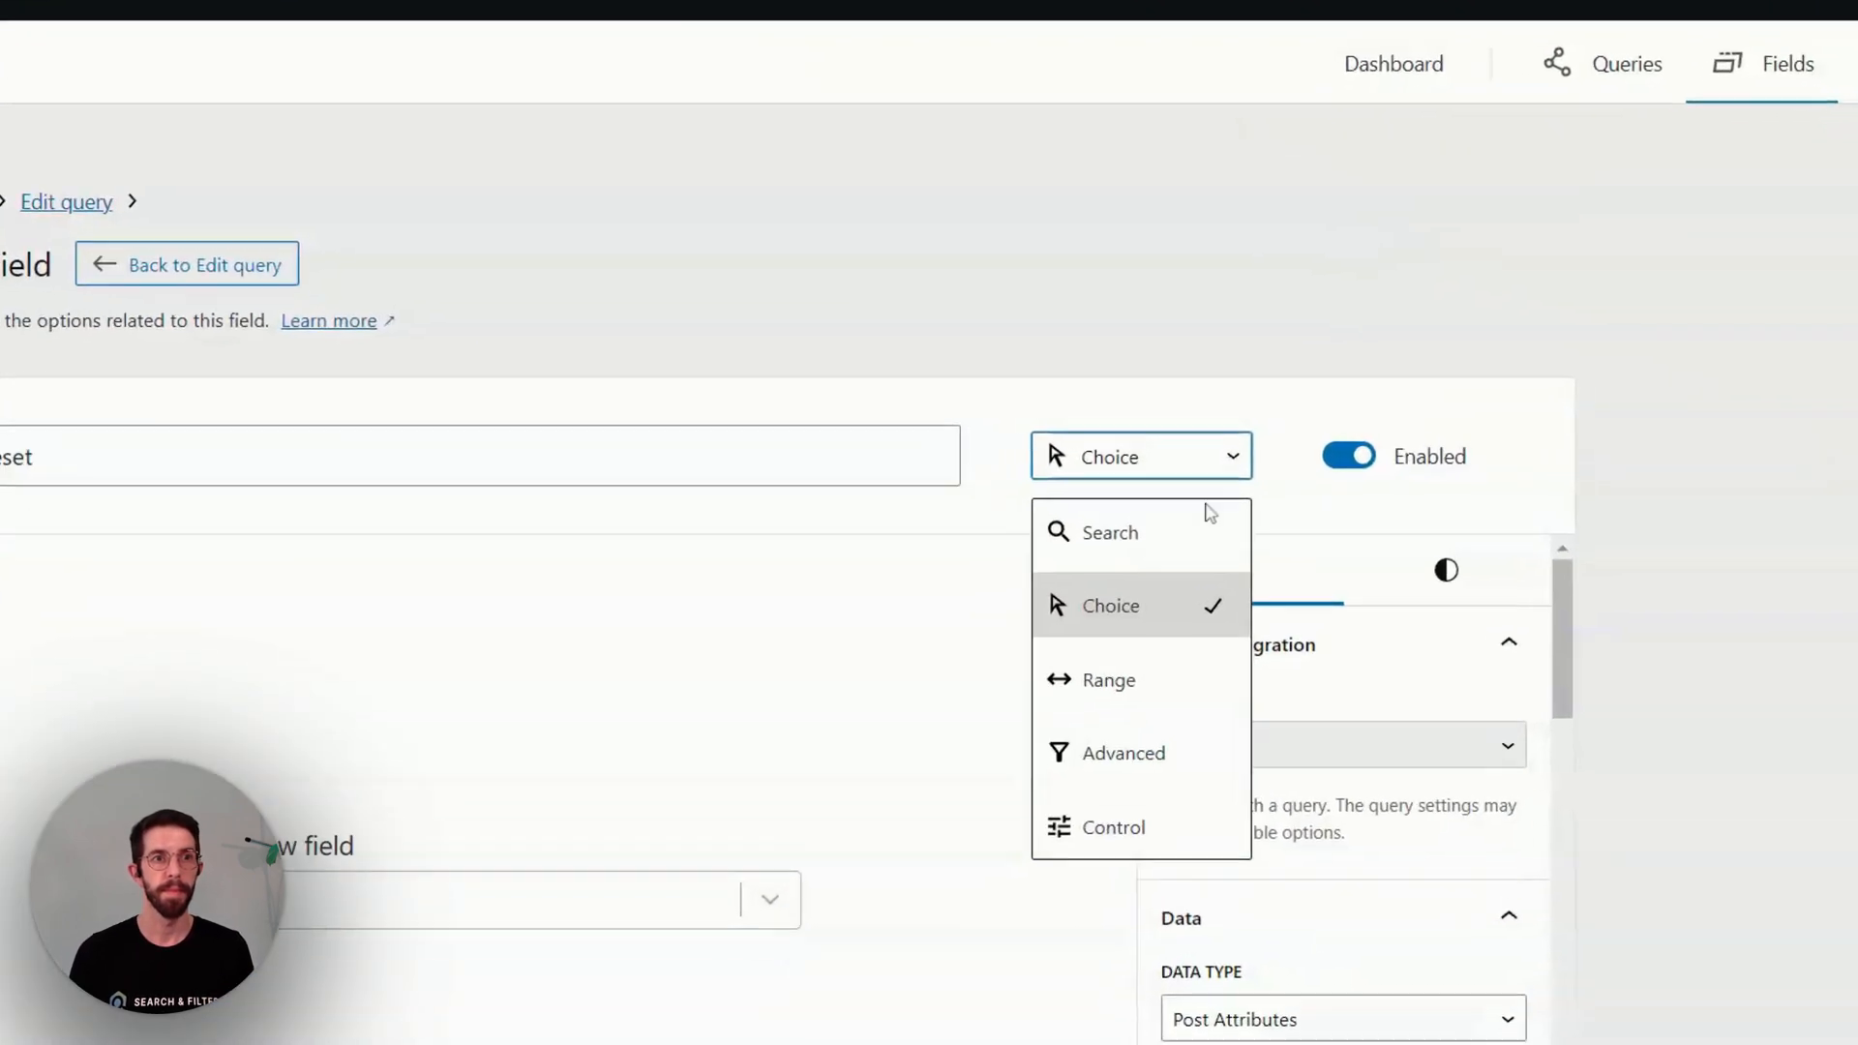
pyautogui.click(1111, 827)
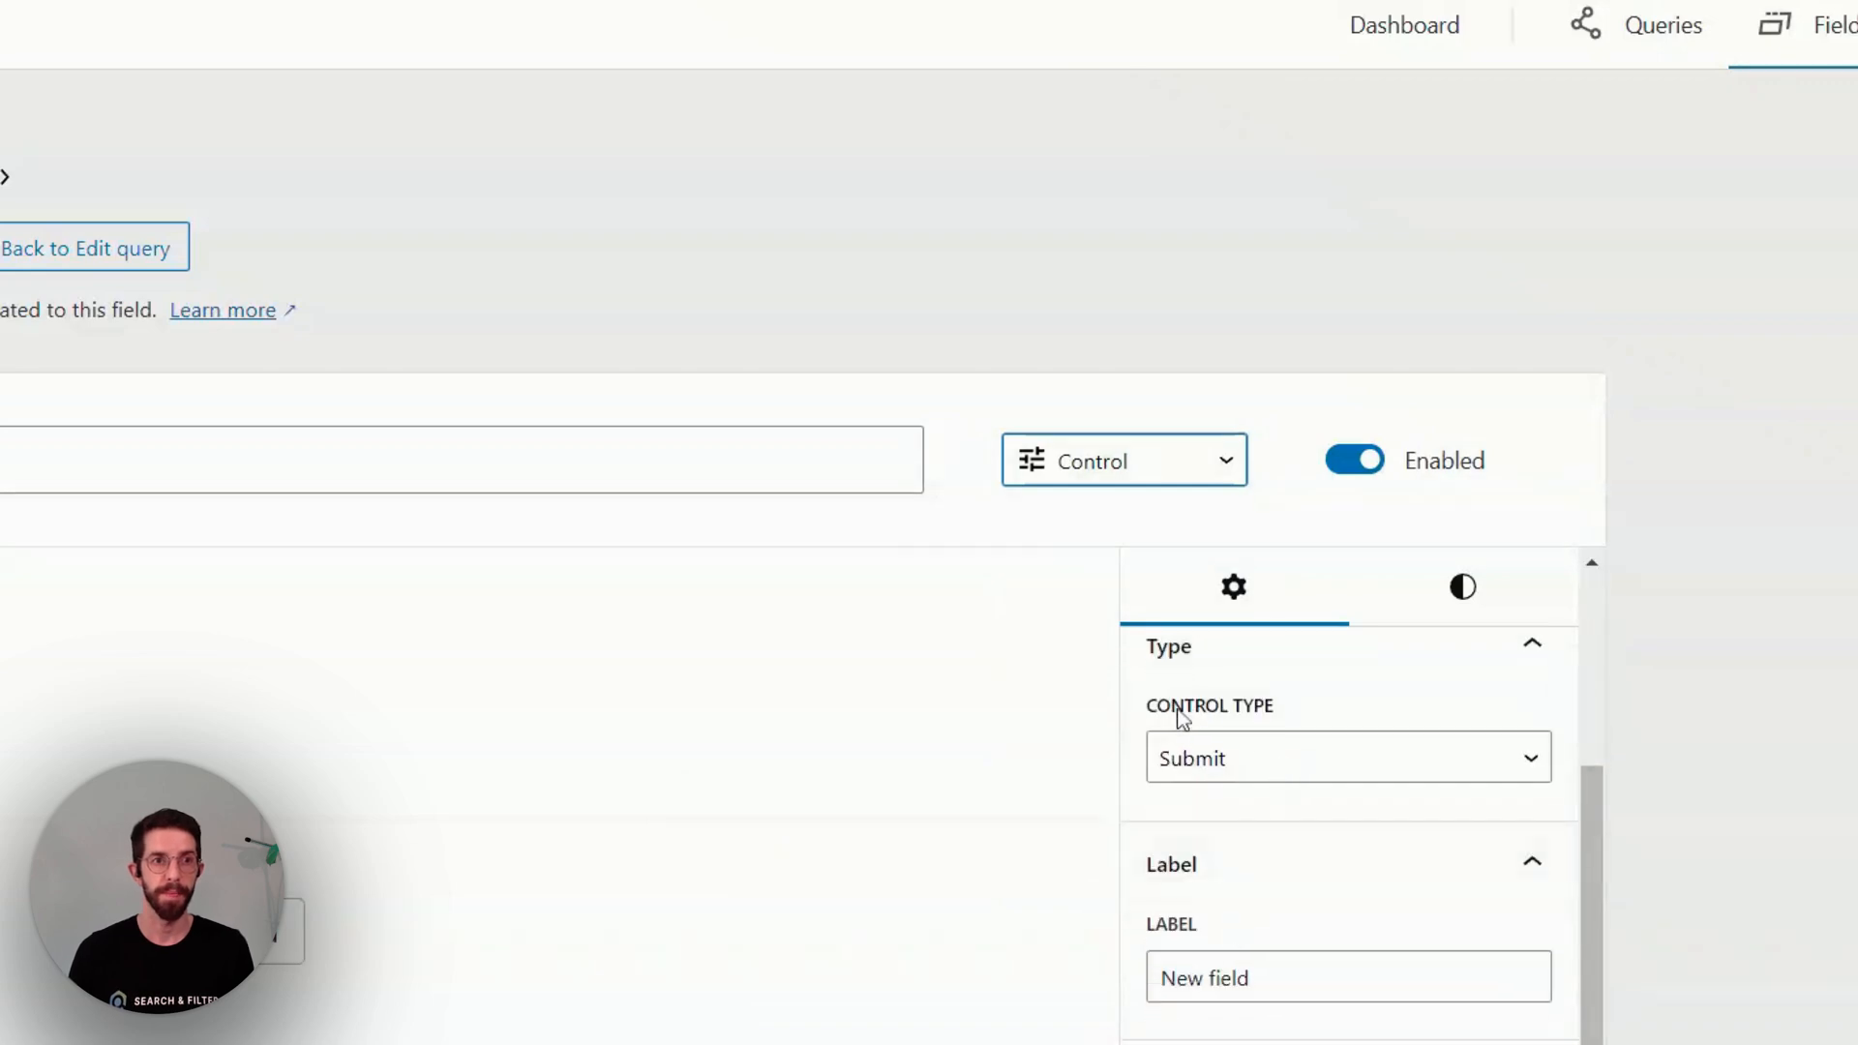
pyautogui.click(1348, 757)
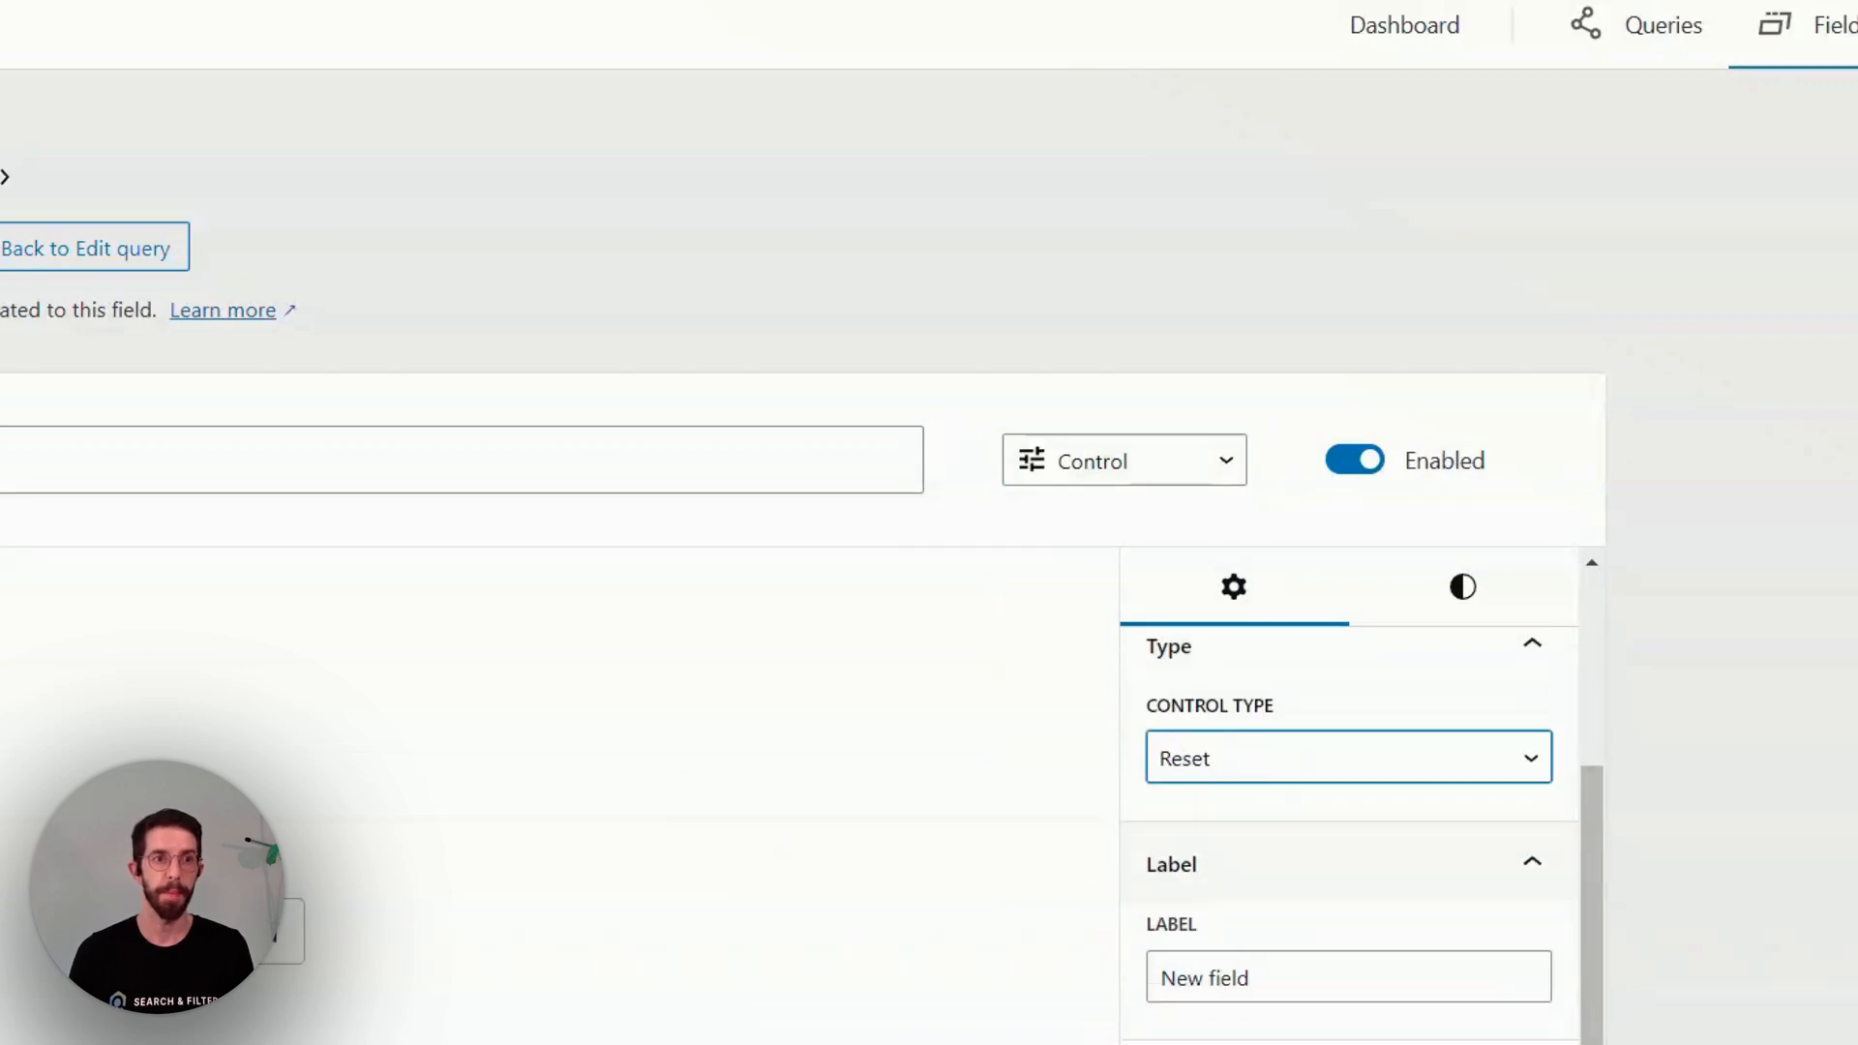
pyautogui.write('Reset')
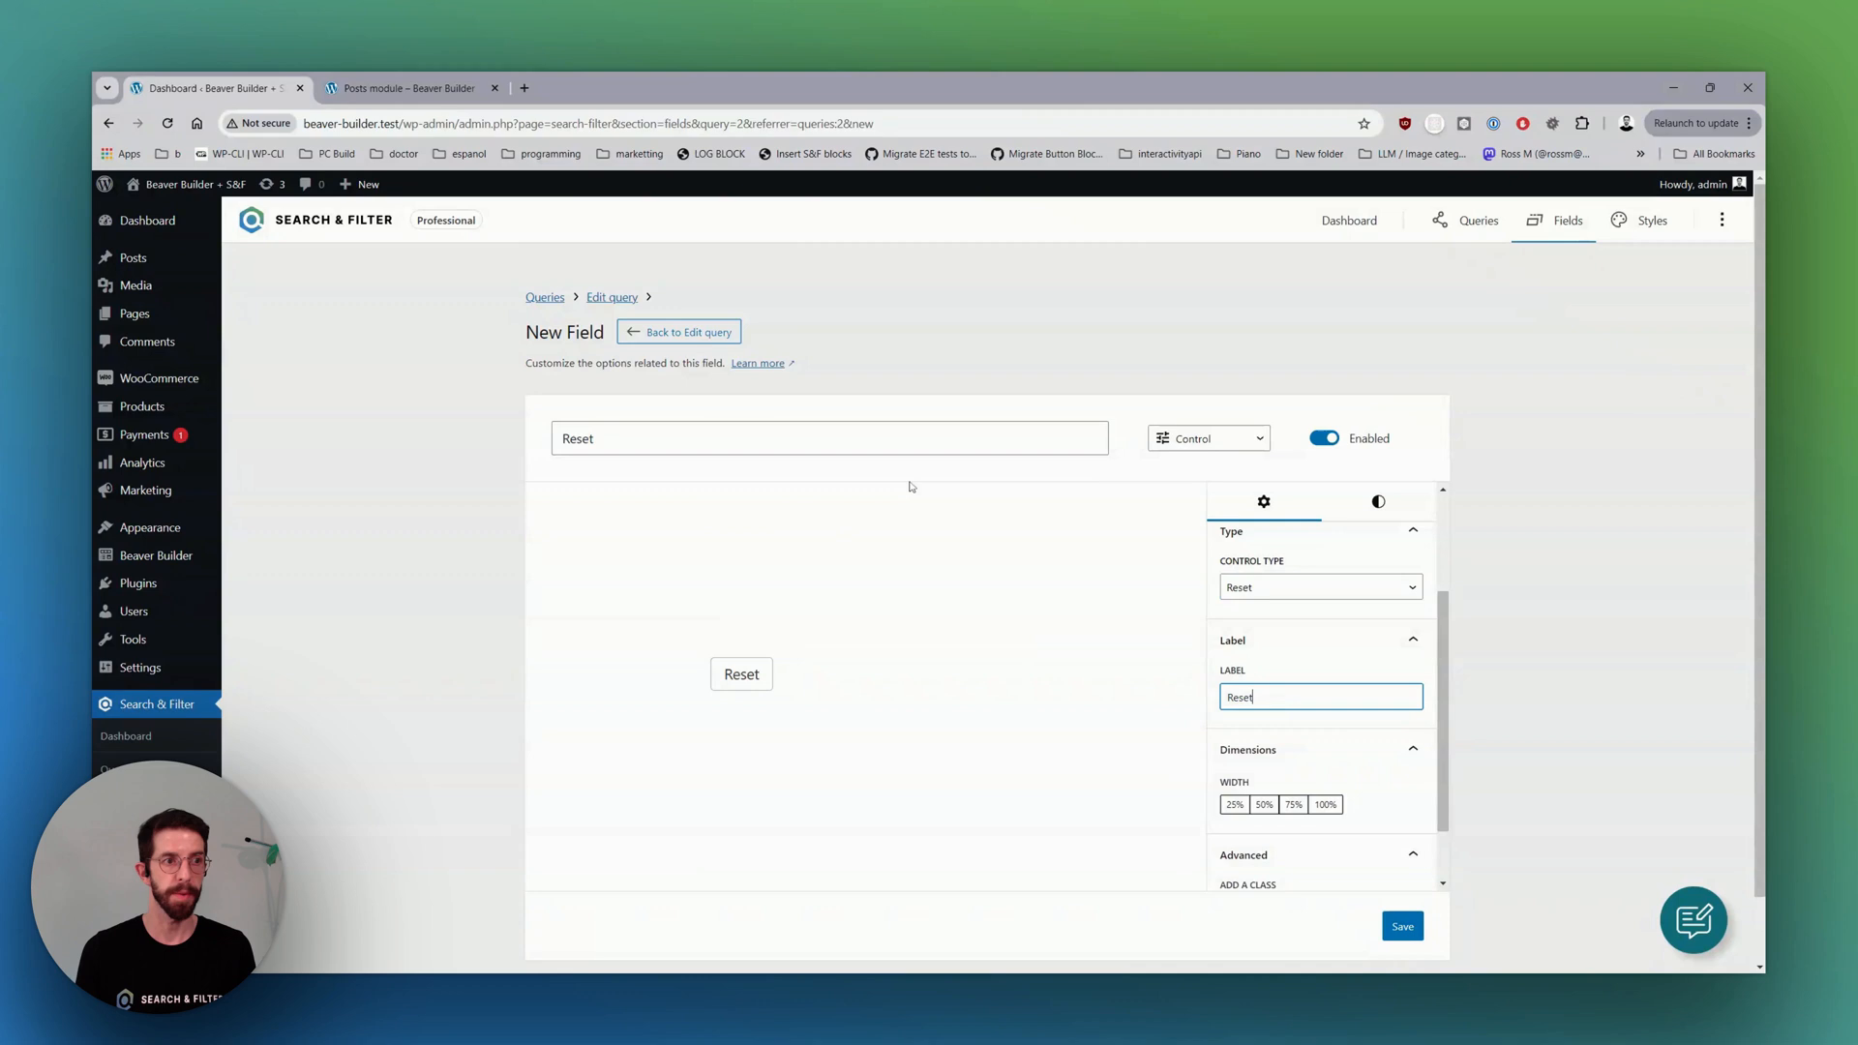
pyautogui.click(1401, 925)
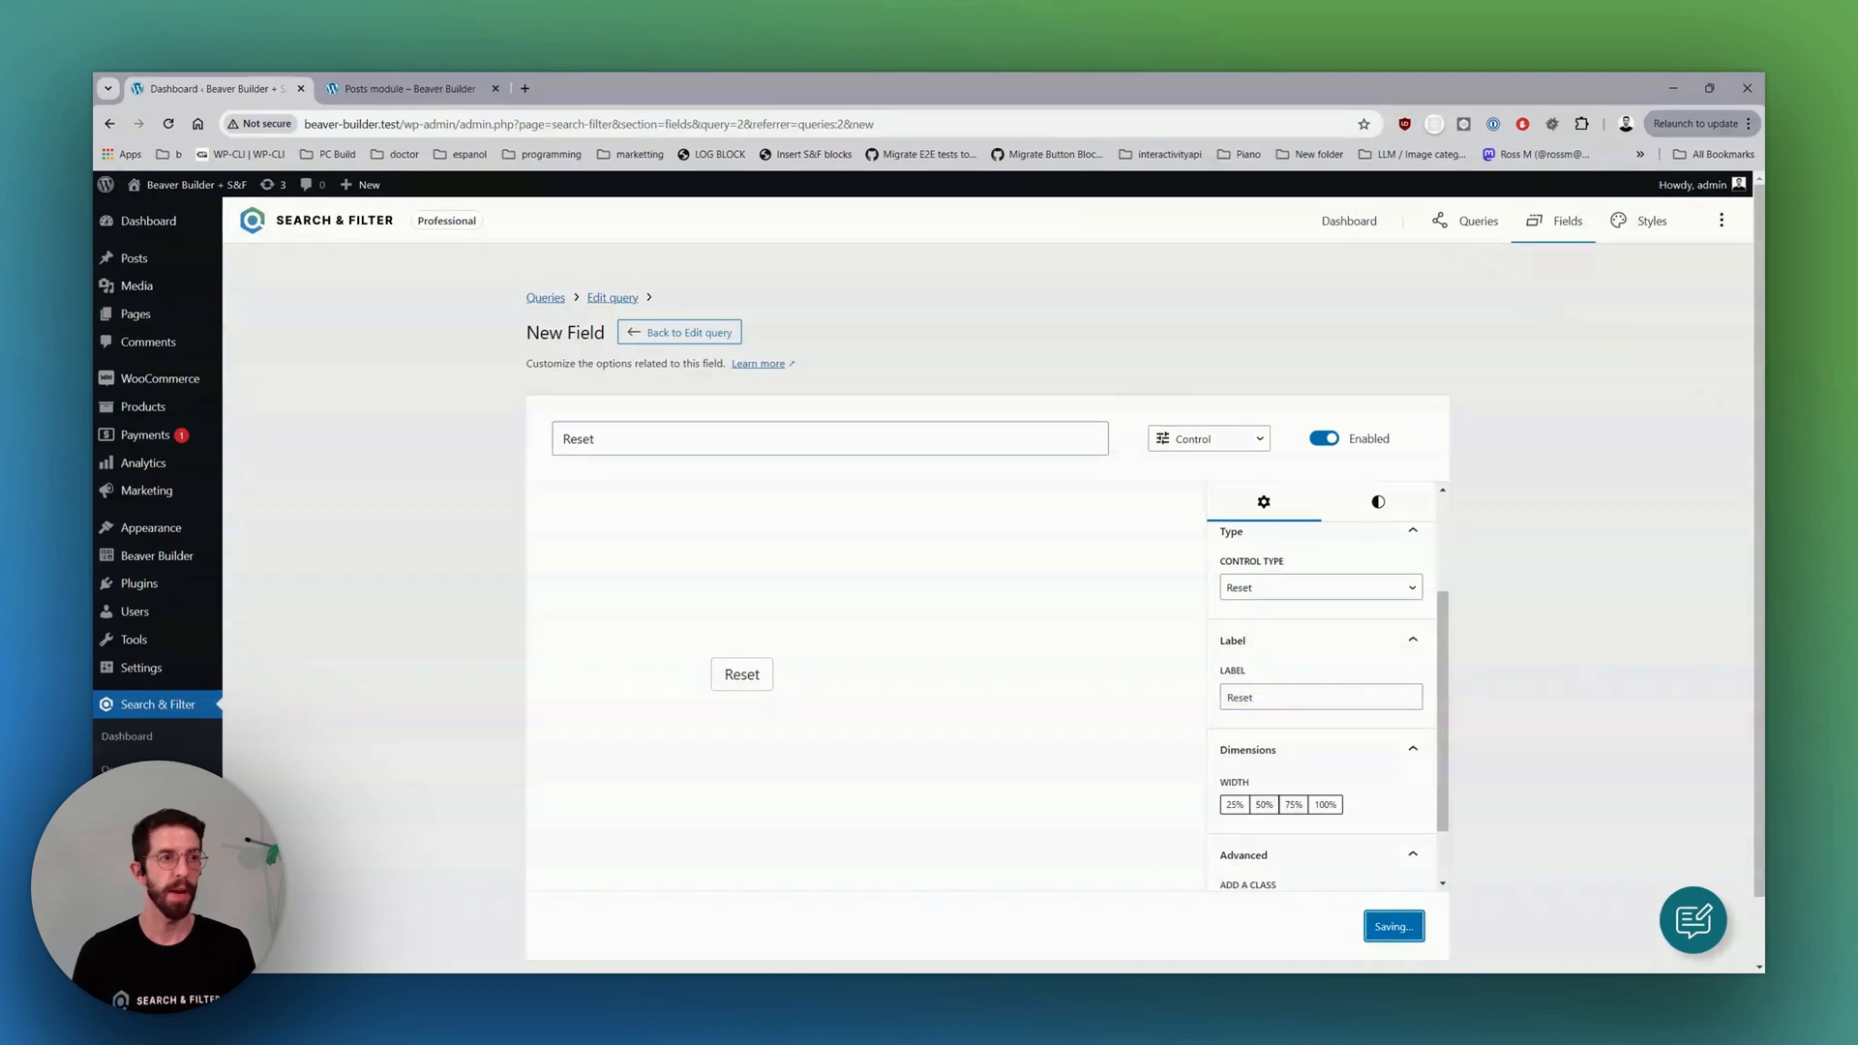
pyautogui.click(680, 331)
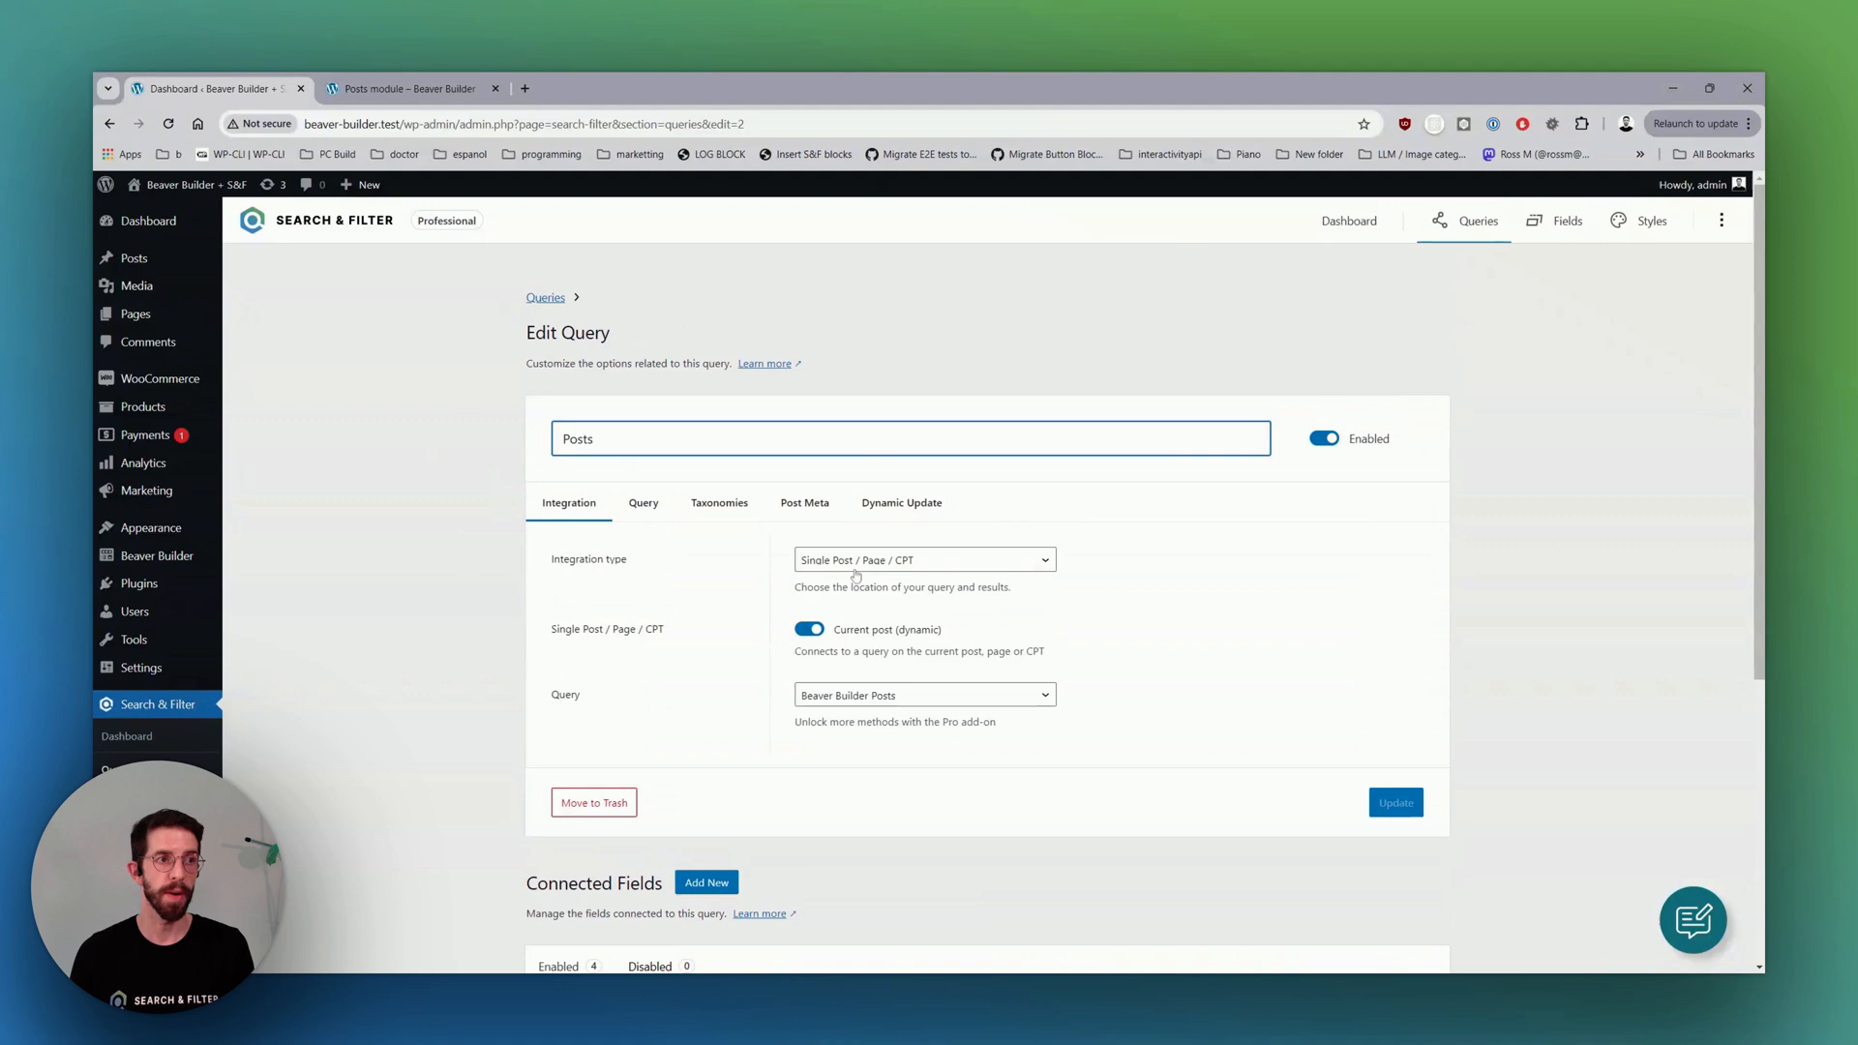
# Switch back to the Posts module page open in the Beaver Builder editor.
pyautogui.scroll(-3)
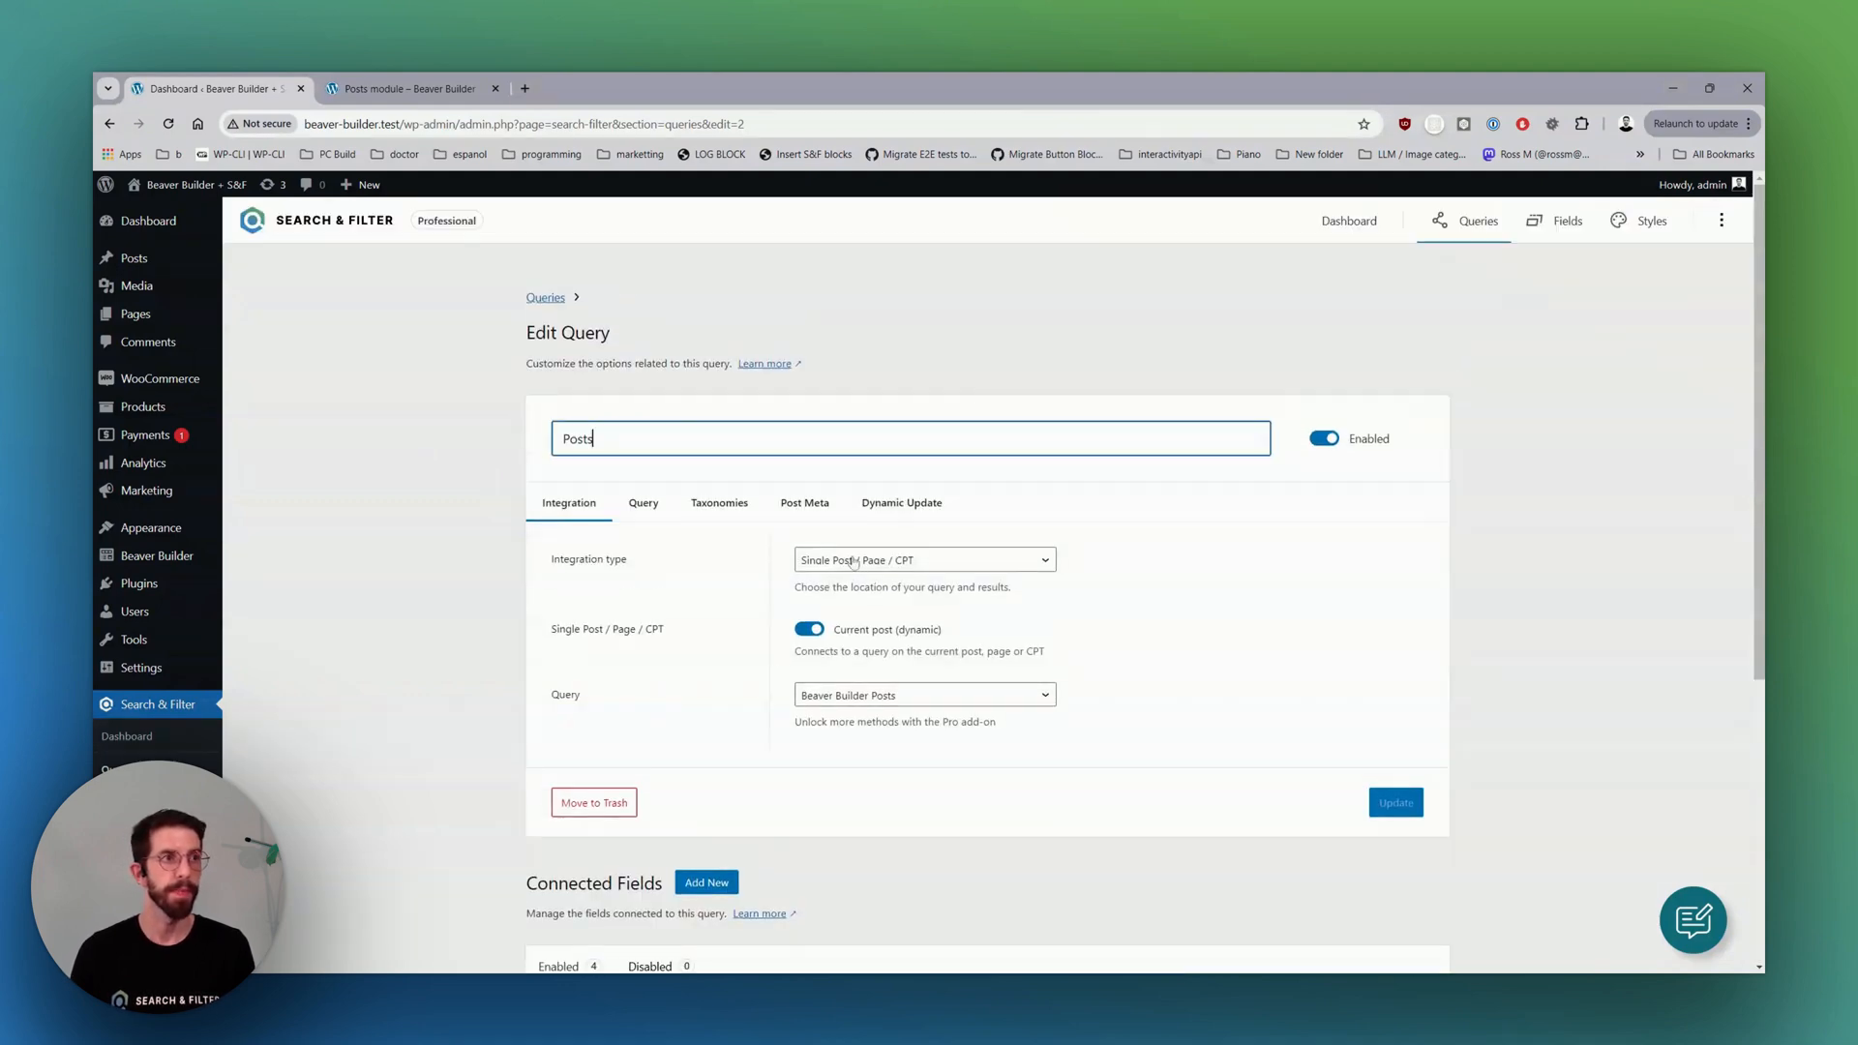
pyautogui.moveTo(989, 415)
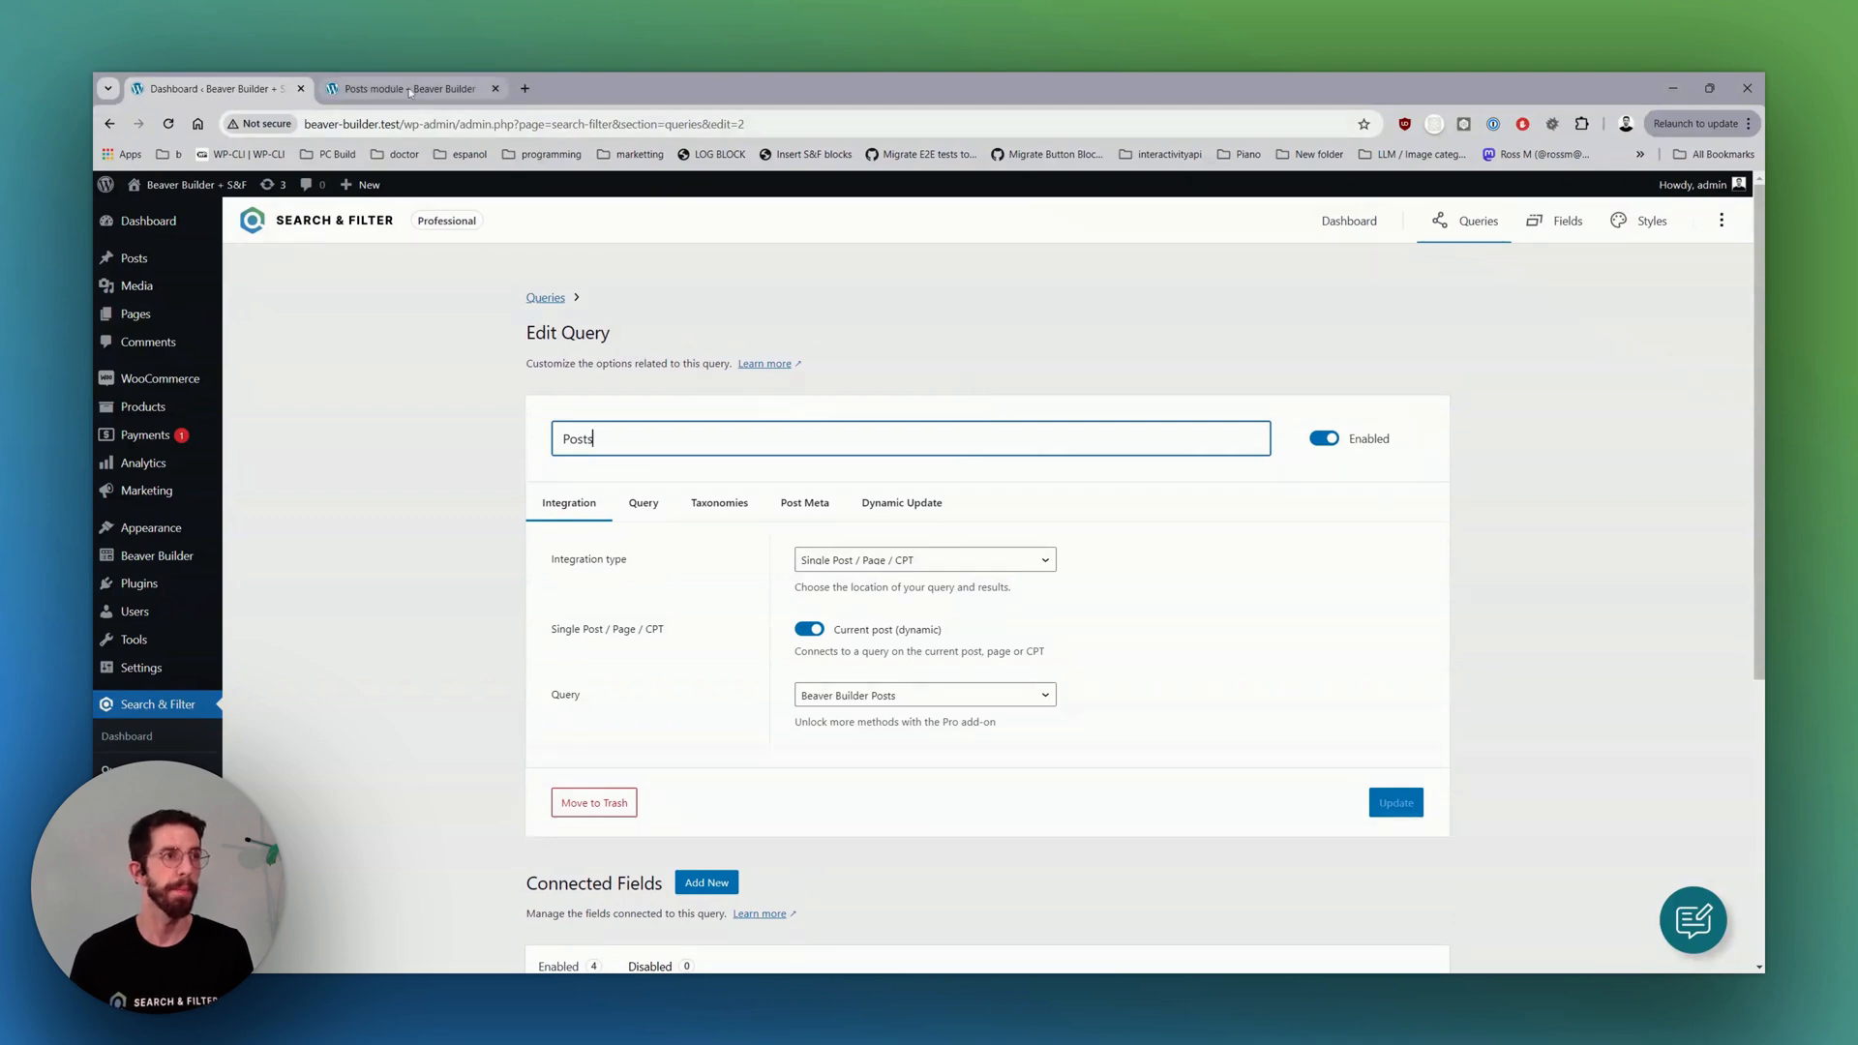
pyautogui.click(408, 87)
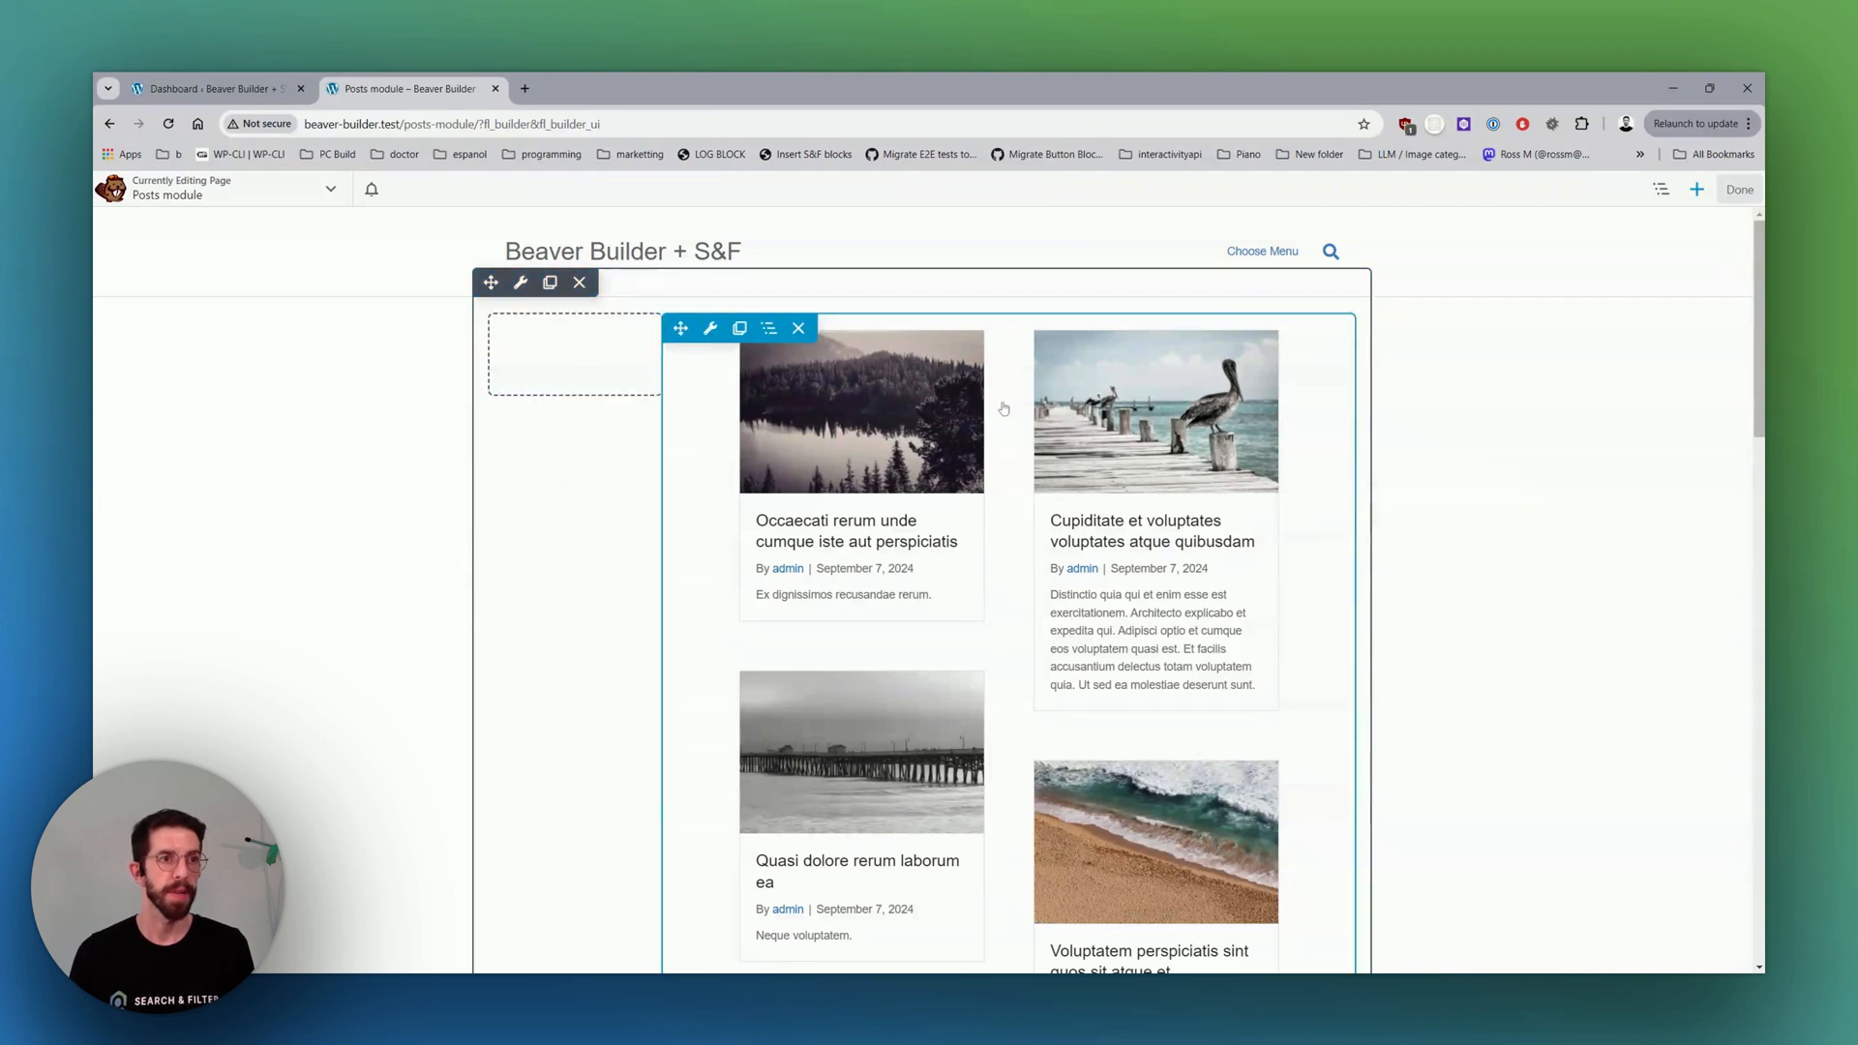
# Set the Posts module's Source to Search & Filter using the Posts query and save it.
pyautogui.click(519, 283)
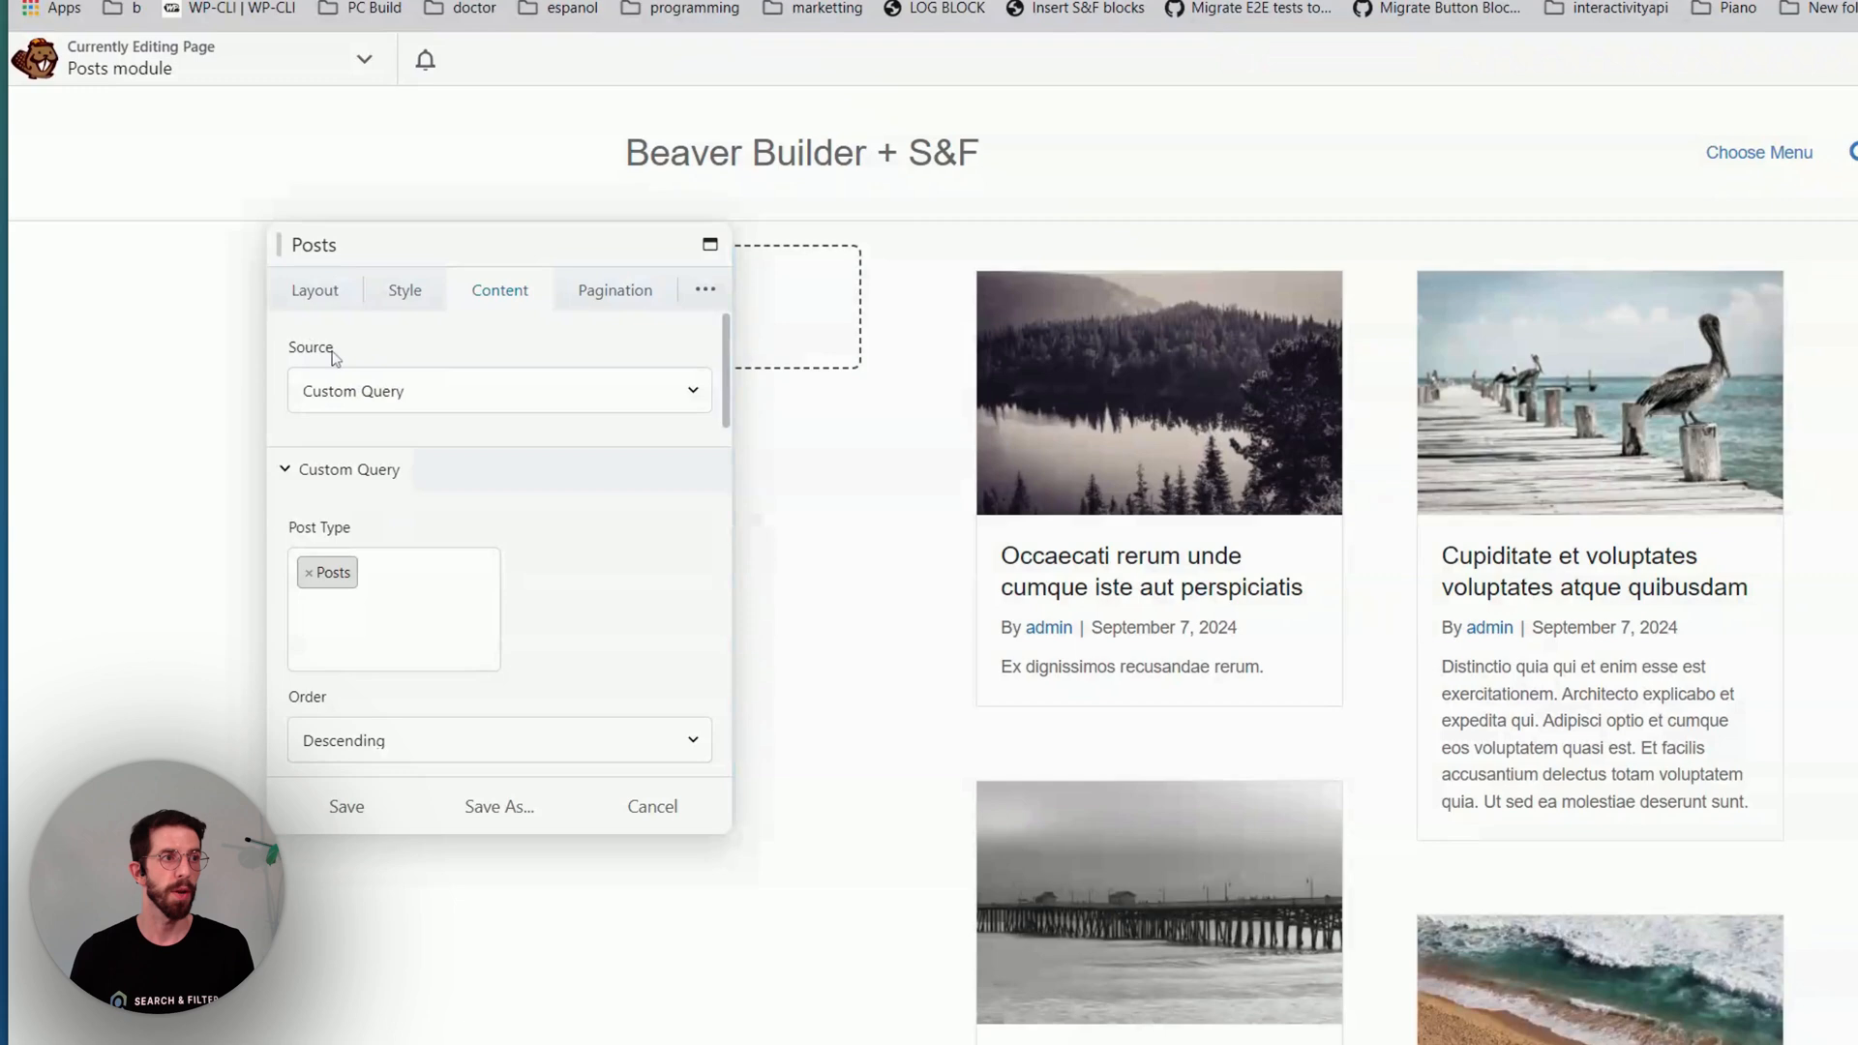
pyautogui.click(497, 392)
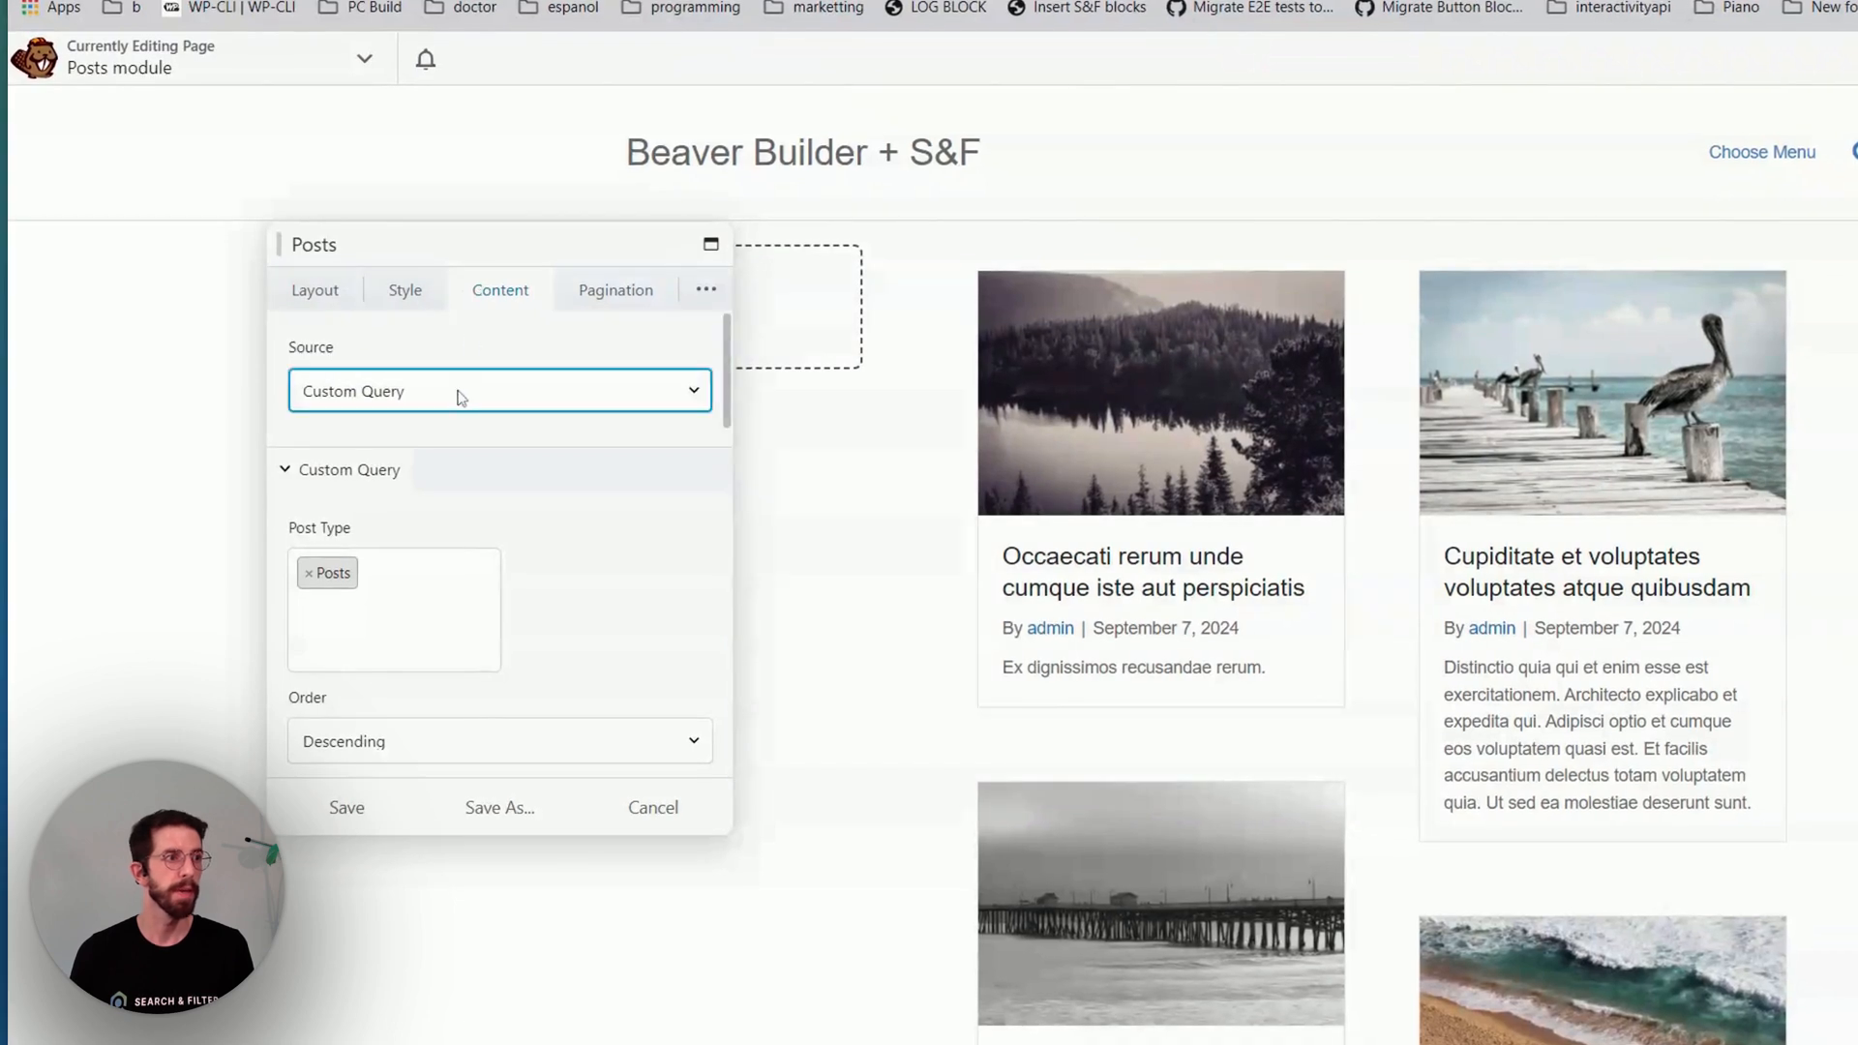
pyautogui.click(498, 389)
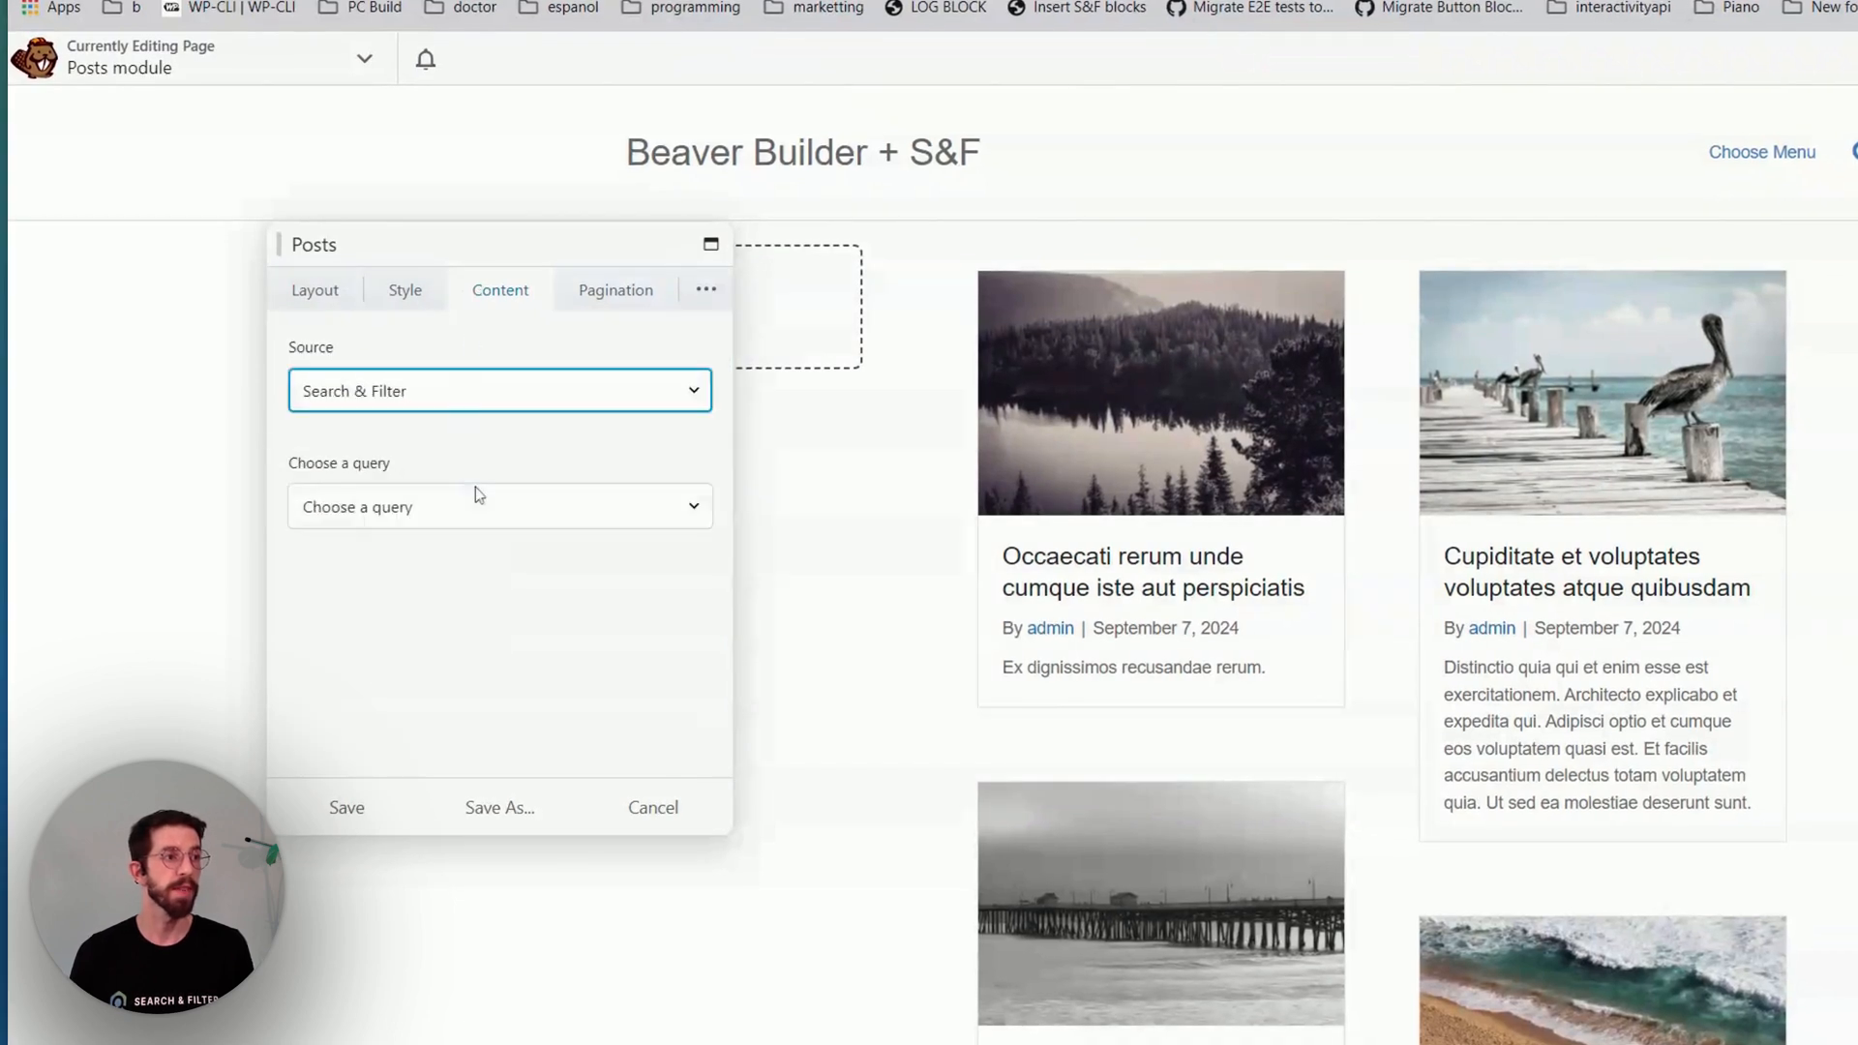
pyautogui.click(497, 505)
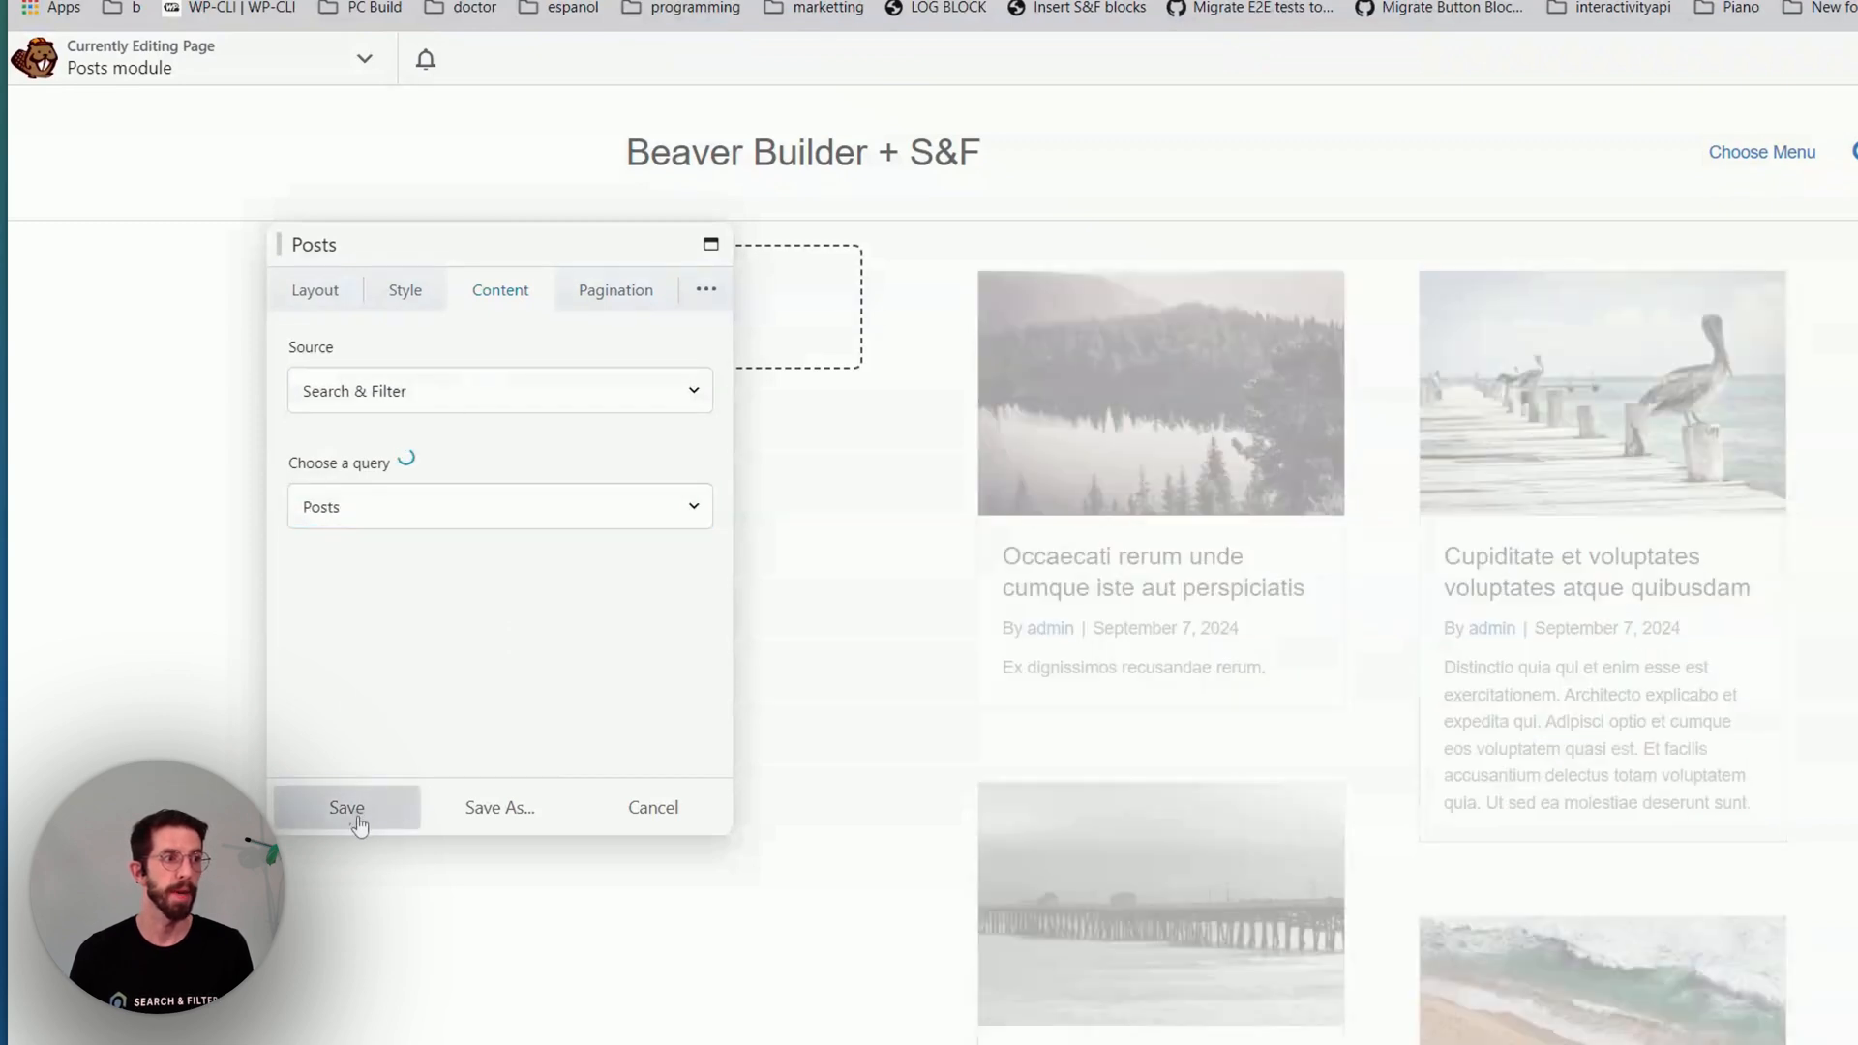
pyautogui.click(347, 807)
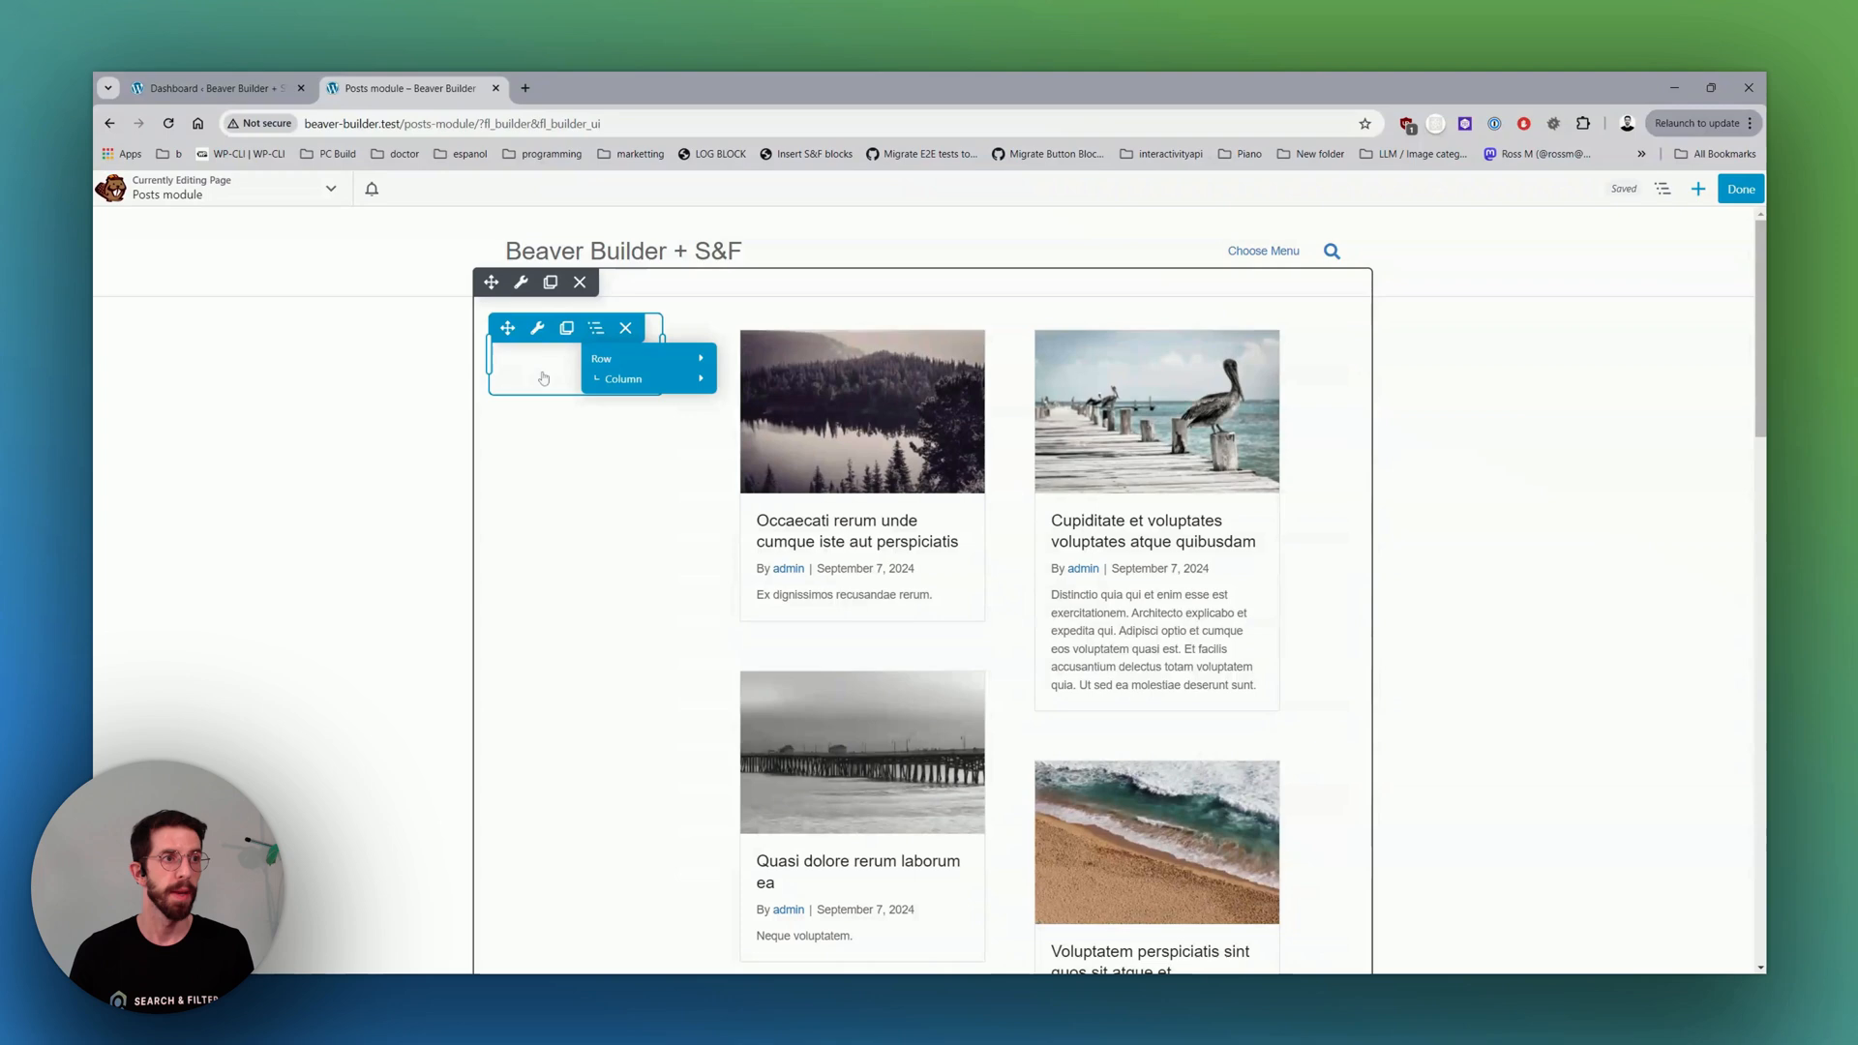
# Set the empty left column's width to 25%, save, and bring up the module library.
pyautogui.click(536, 329)
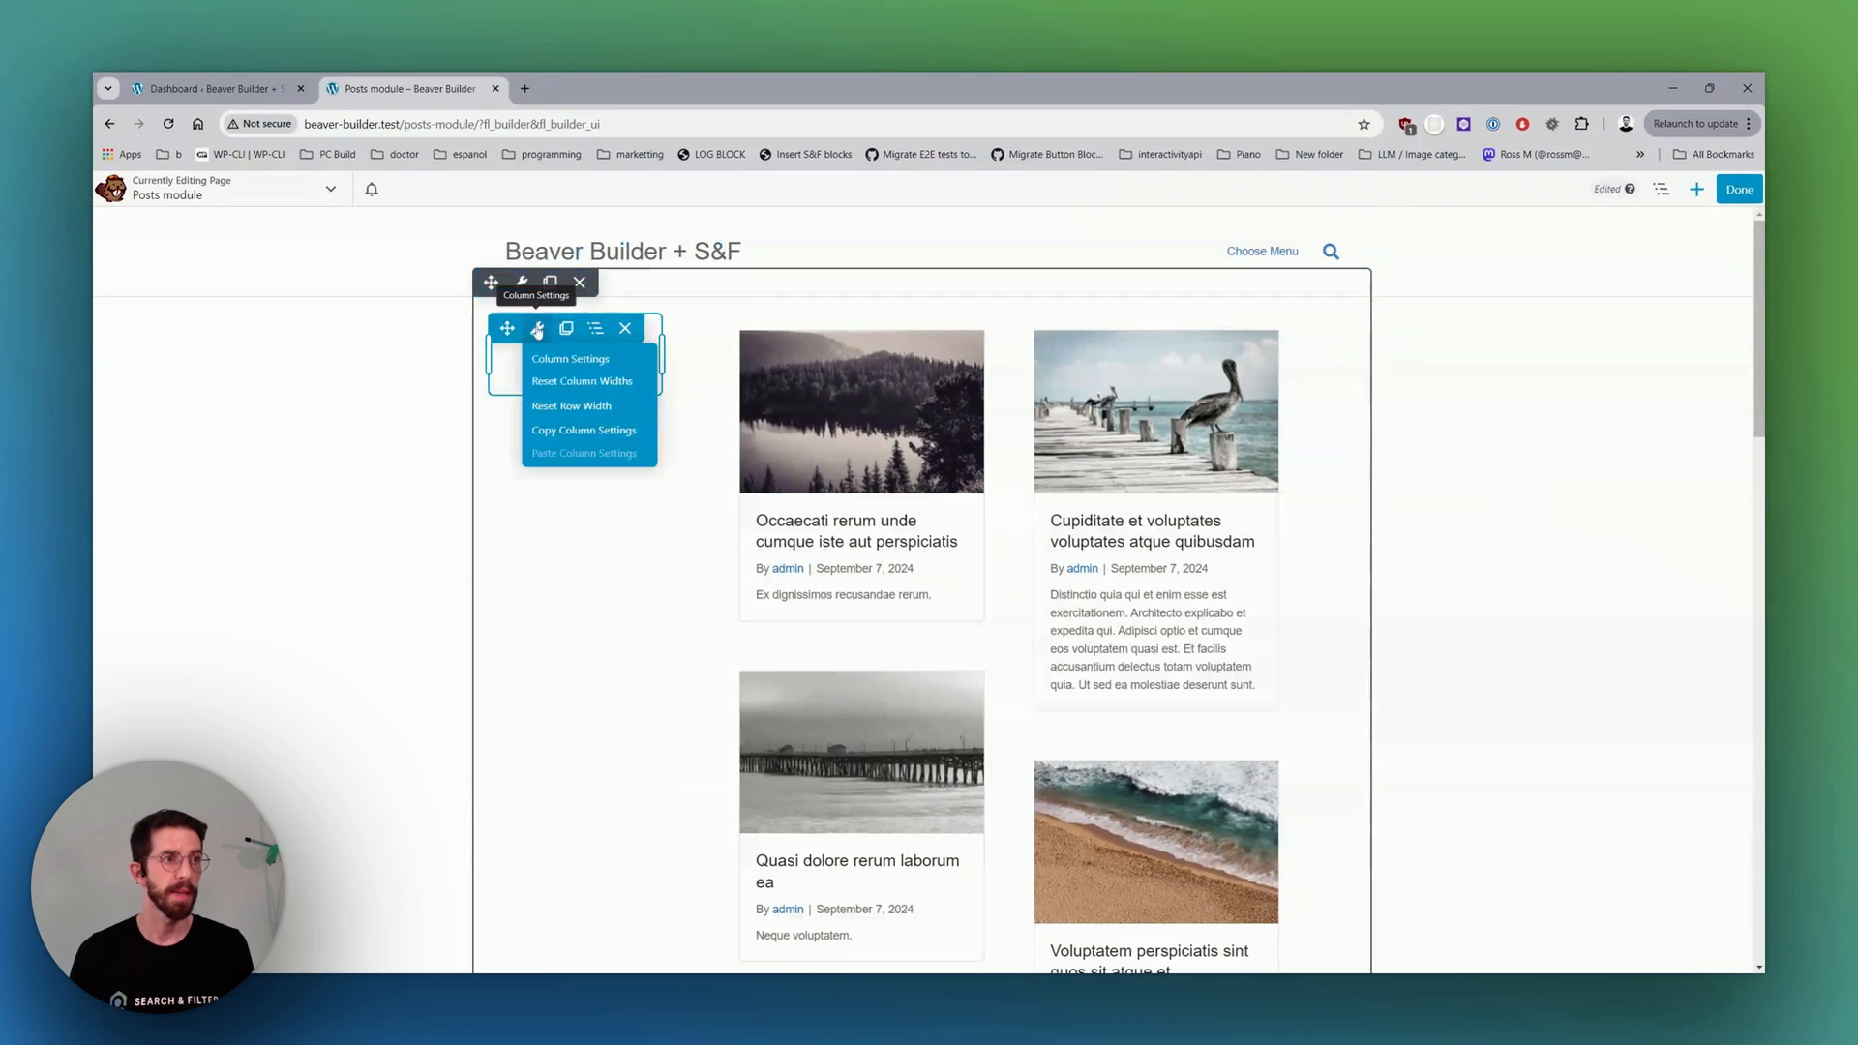
pyautogui.click(569, 358)
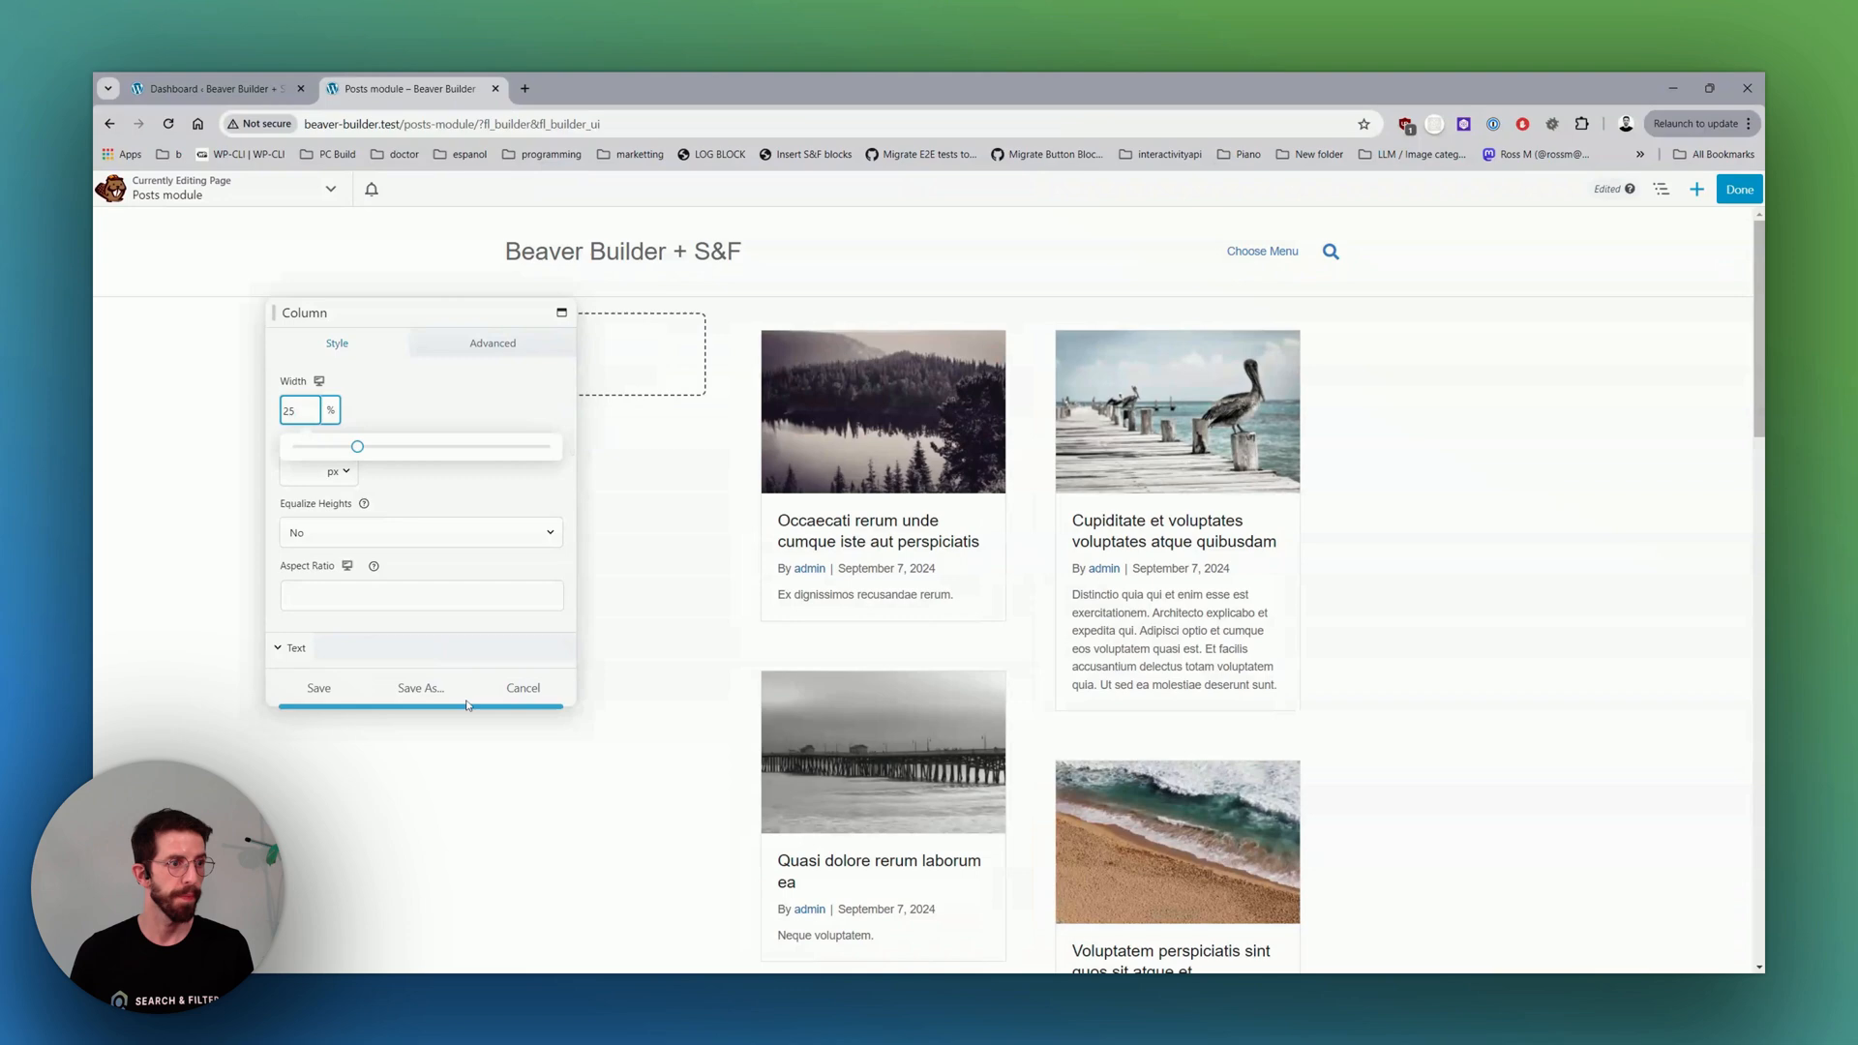
pyautogui.click(317, 687)
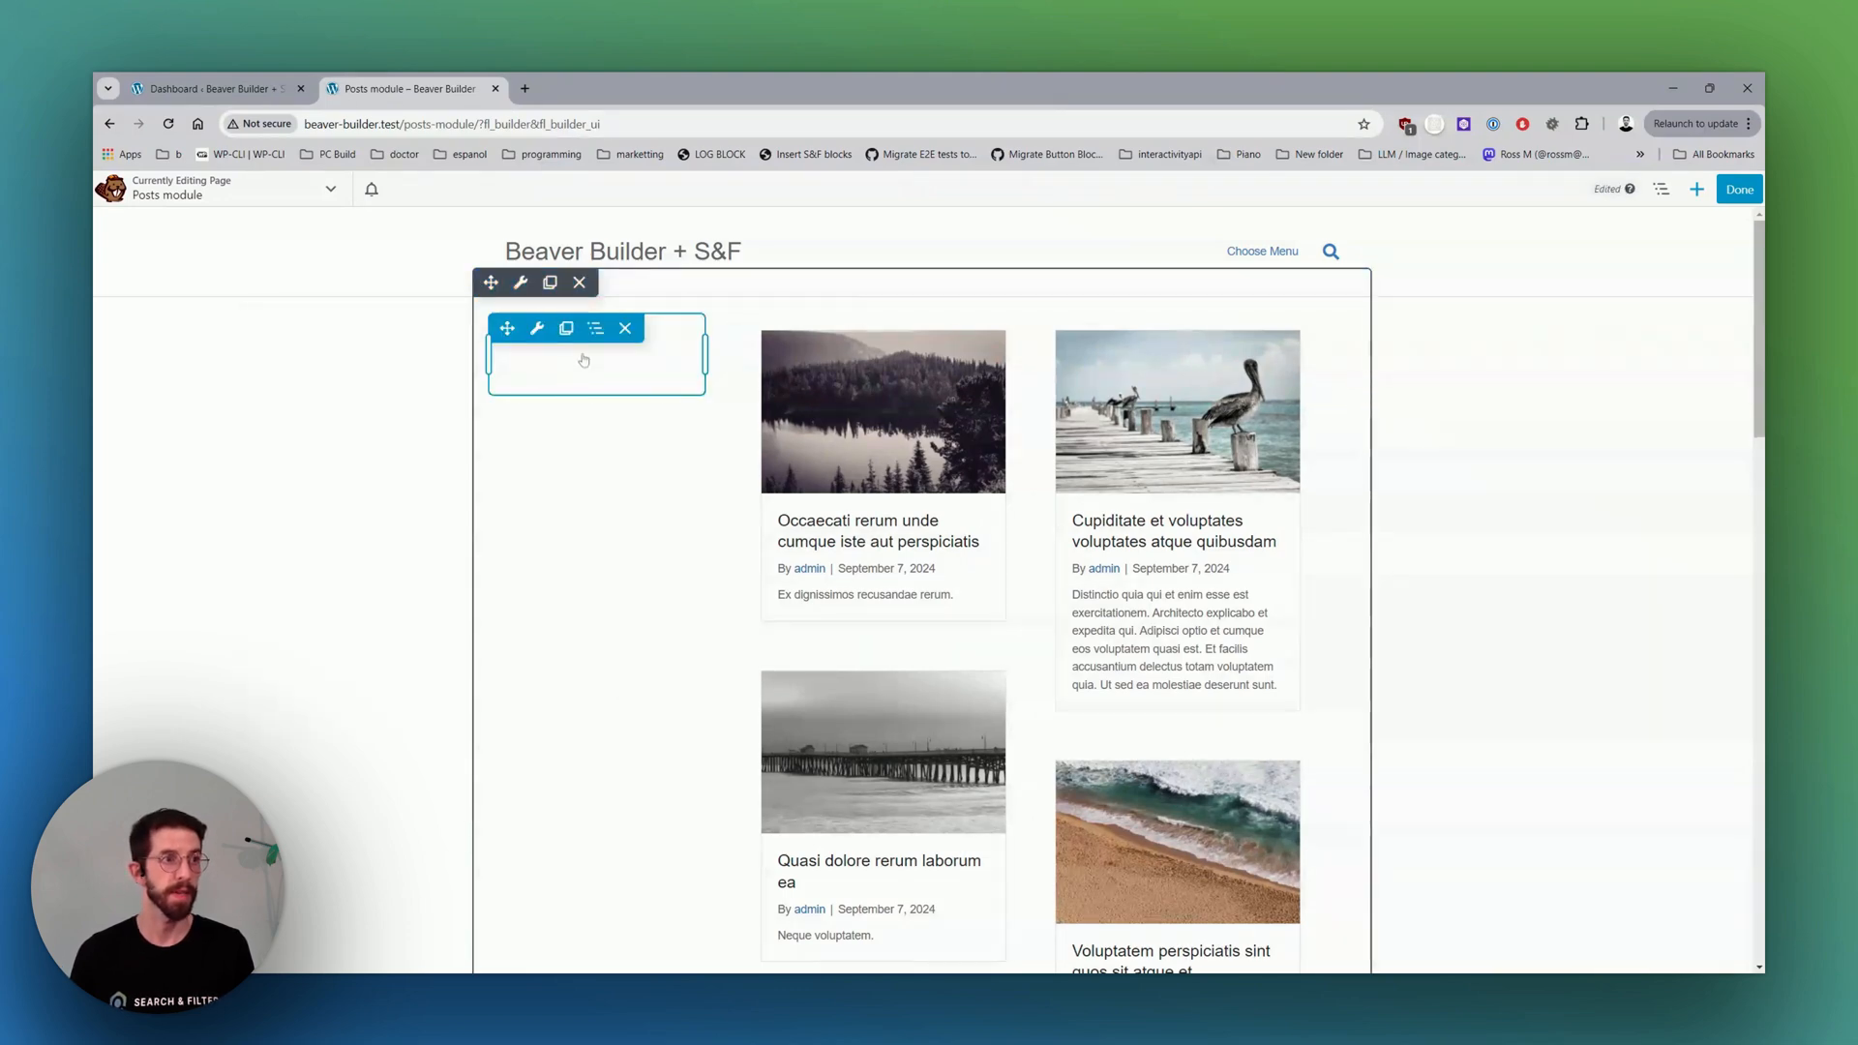
pyautogui.click(1698, 190)
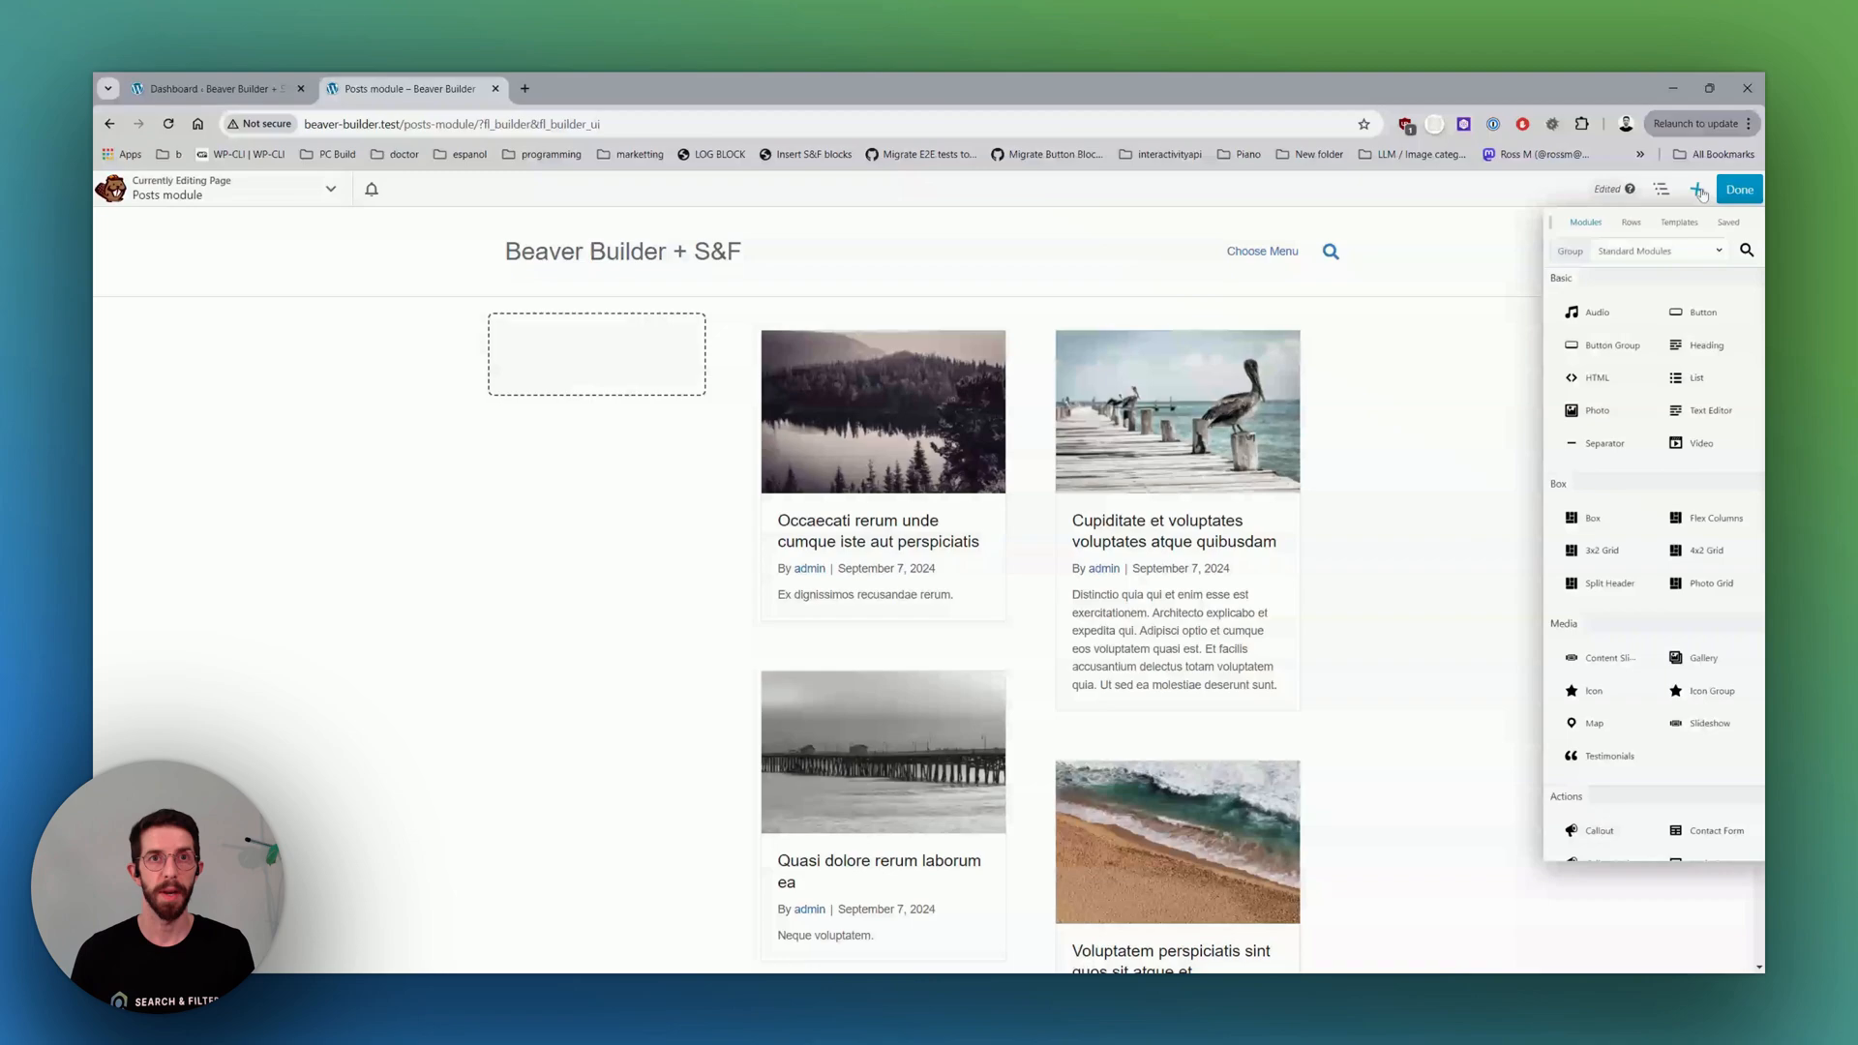
# Drop three Search & Filter Field modules into the left column beside the grid.
pyautogui.scroll(-3)
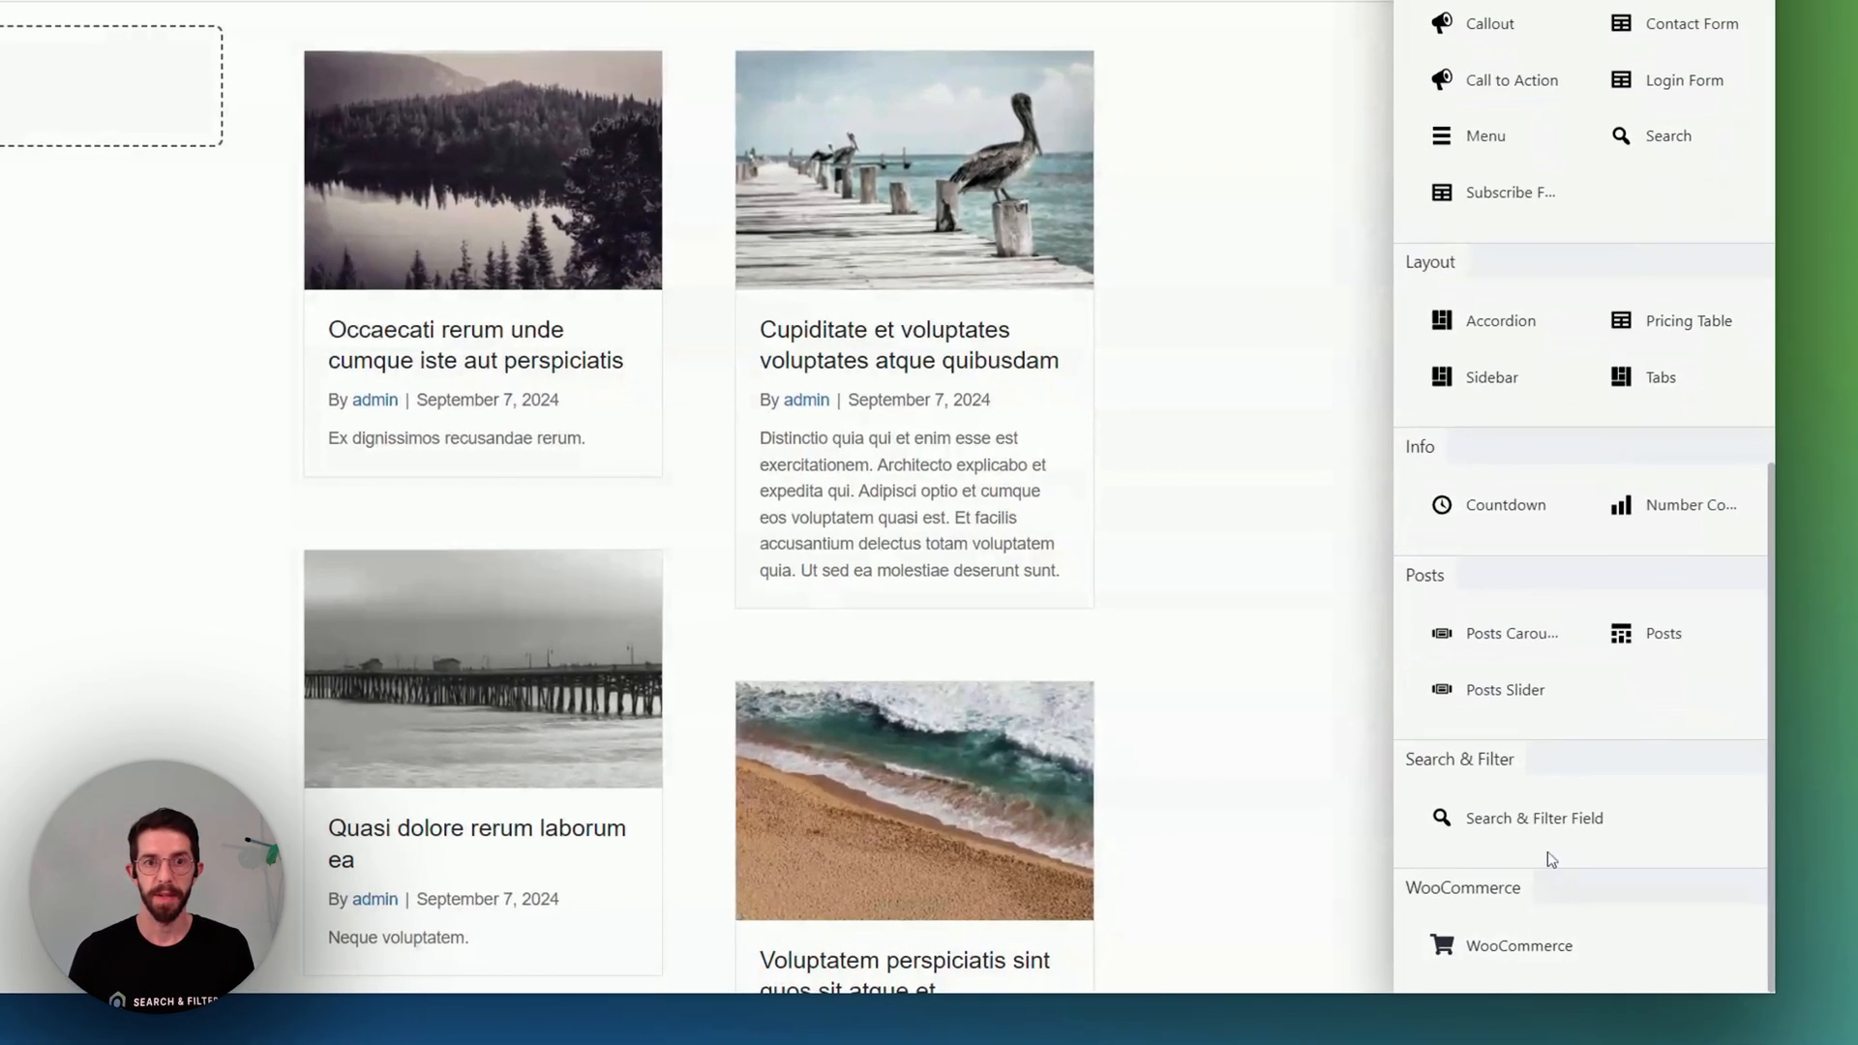
pyautogui.click(1533, 817)
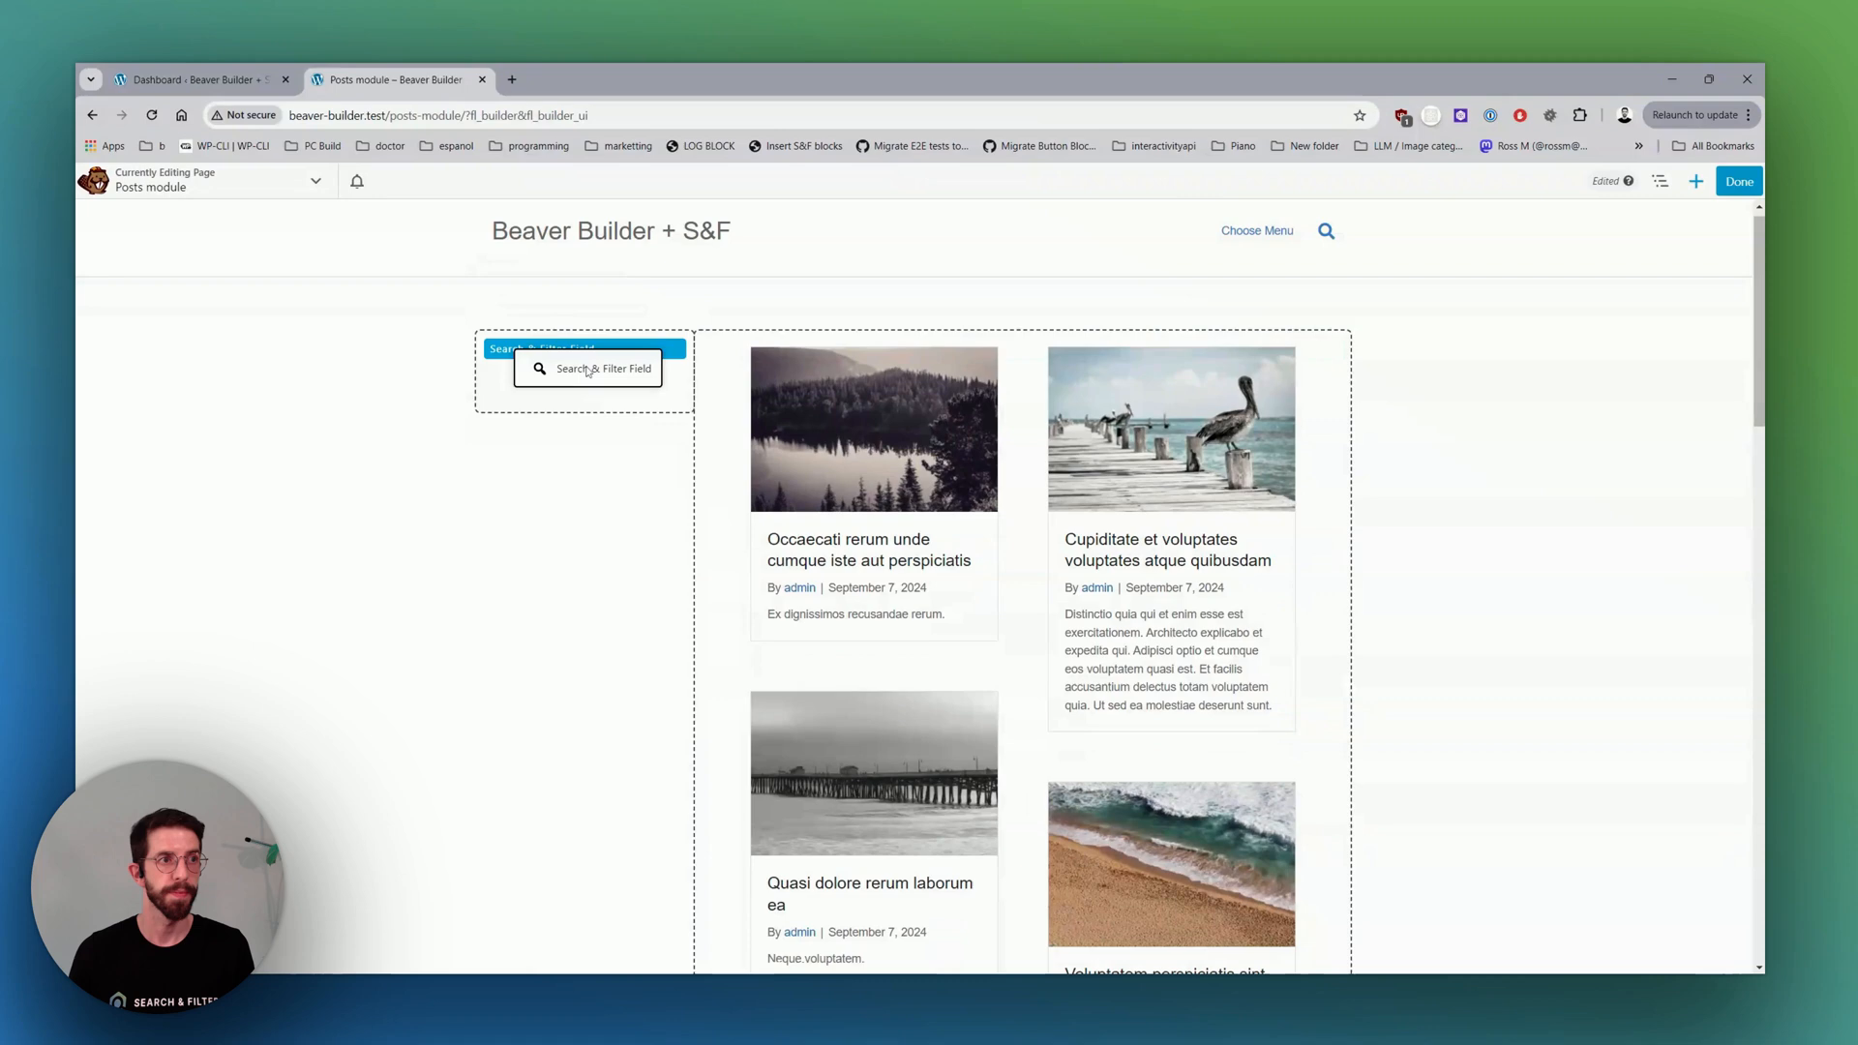
pyautogui.click(604, 367)
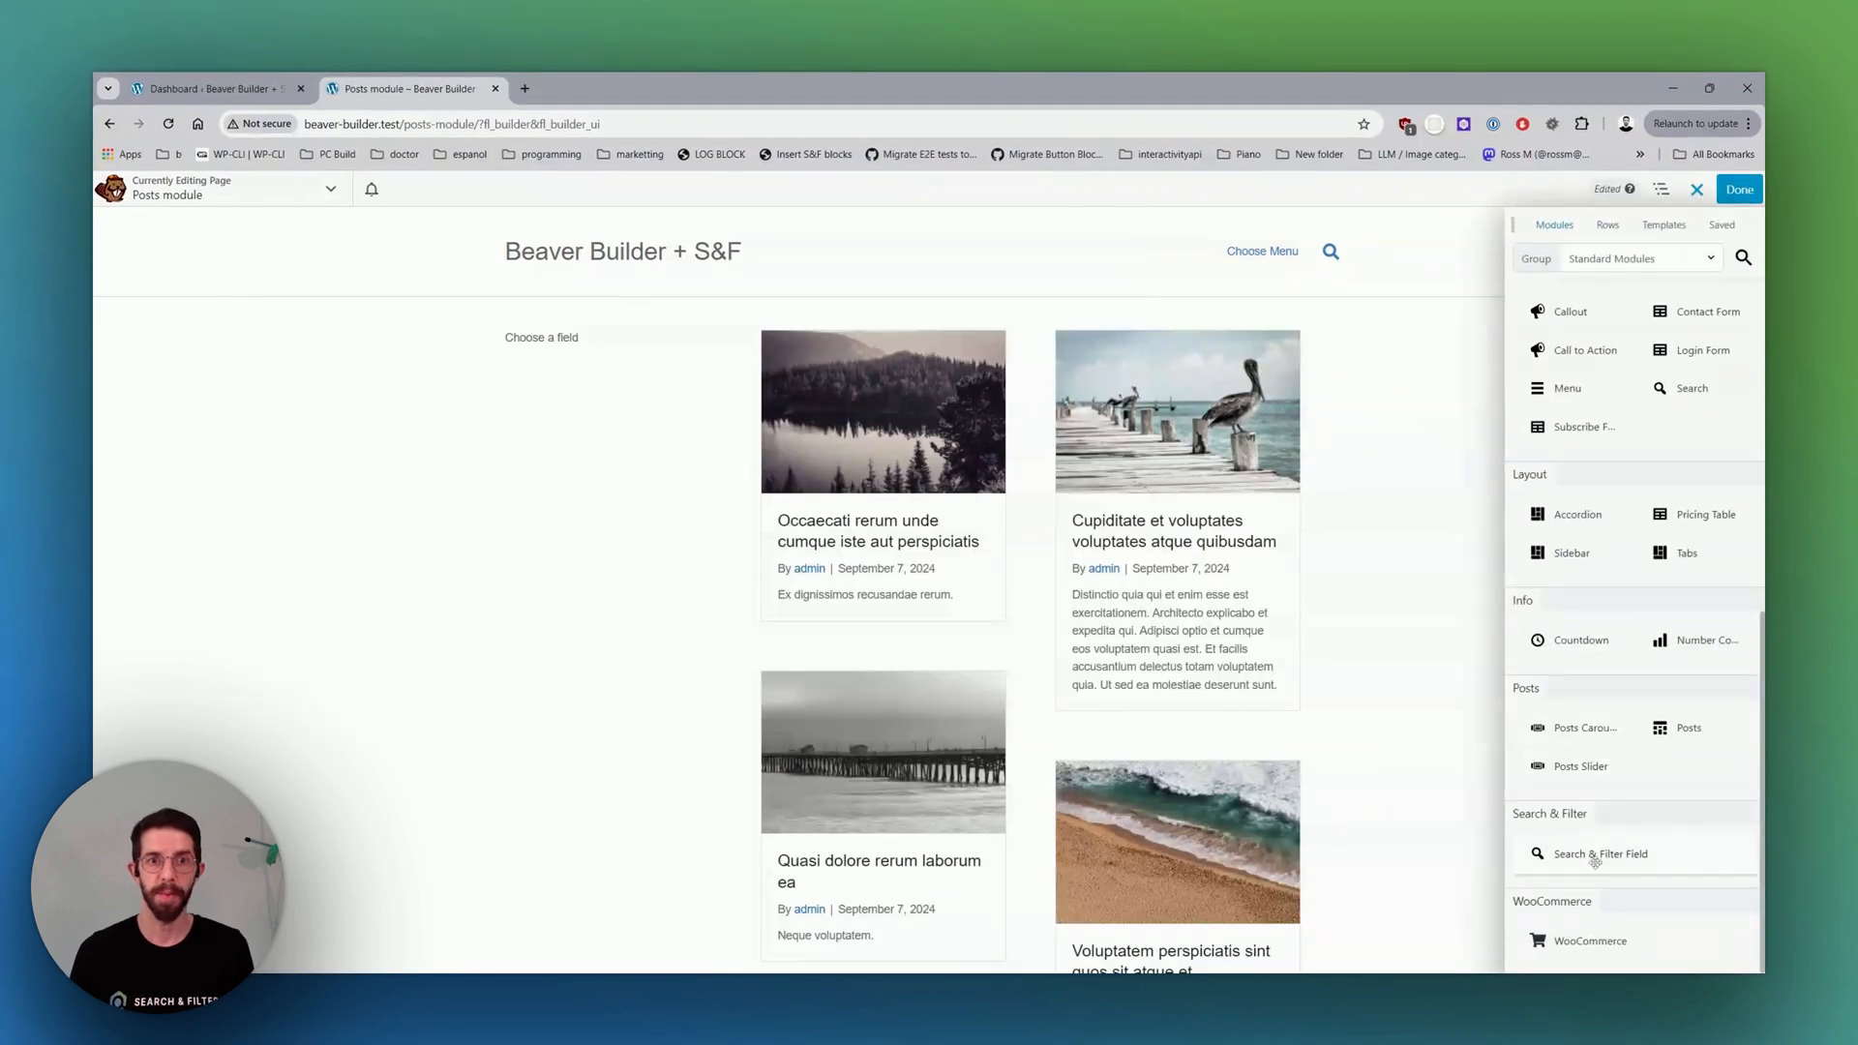
pyautogui.moveTo(1601, 853); pyautogui.dragTo(598, 350)
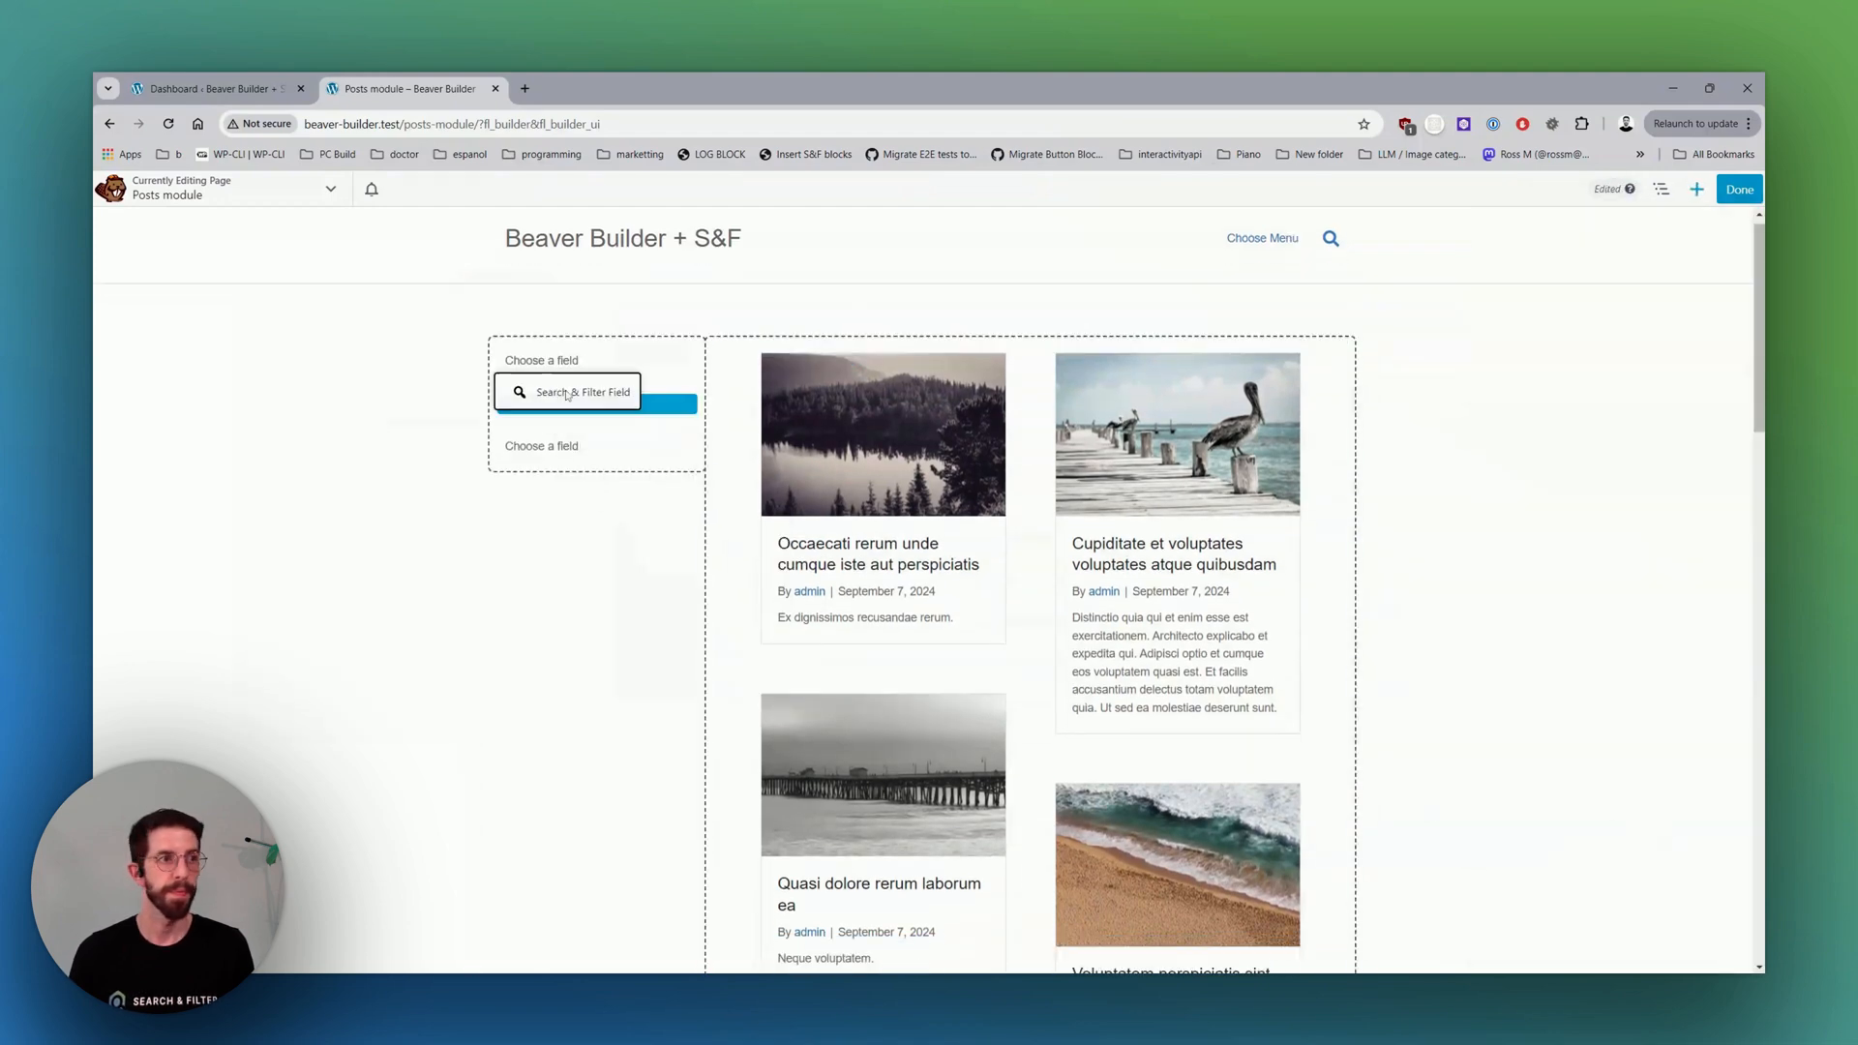
pyautogui.click(582, 393)
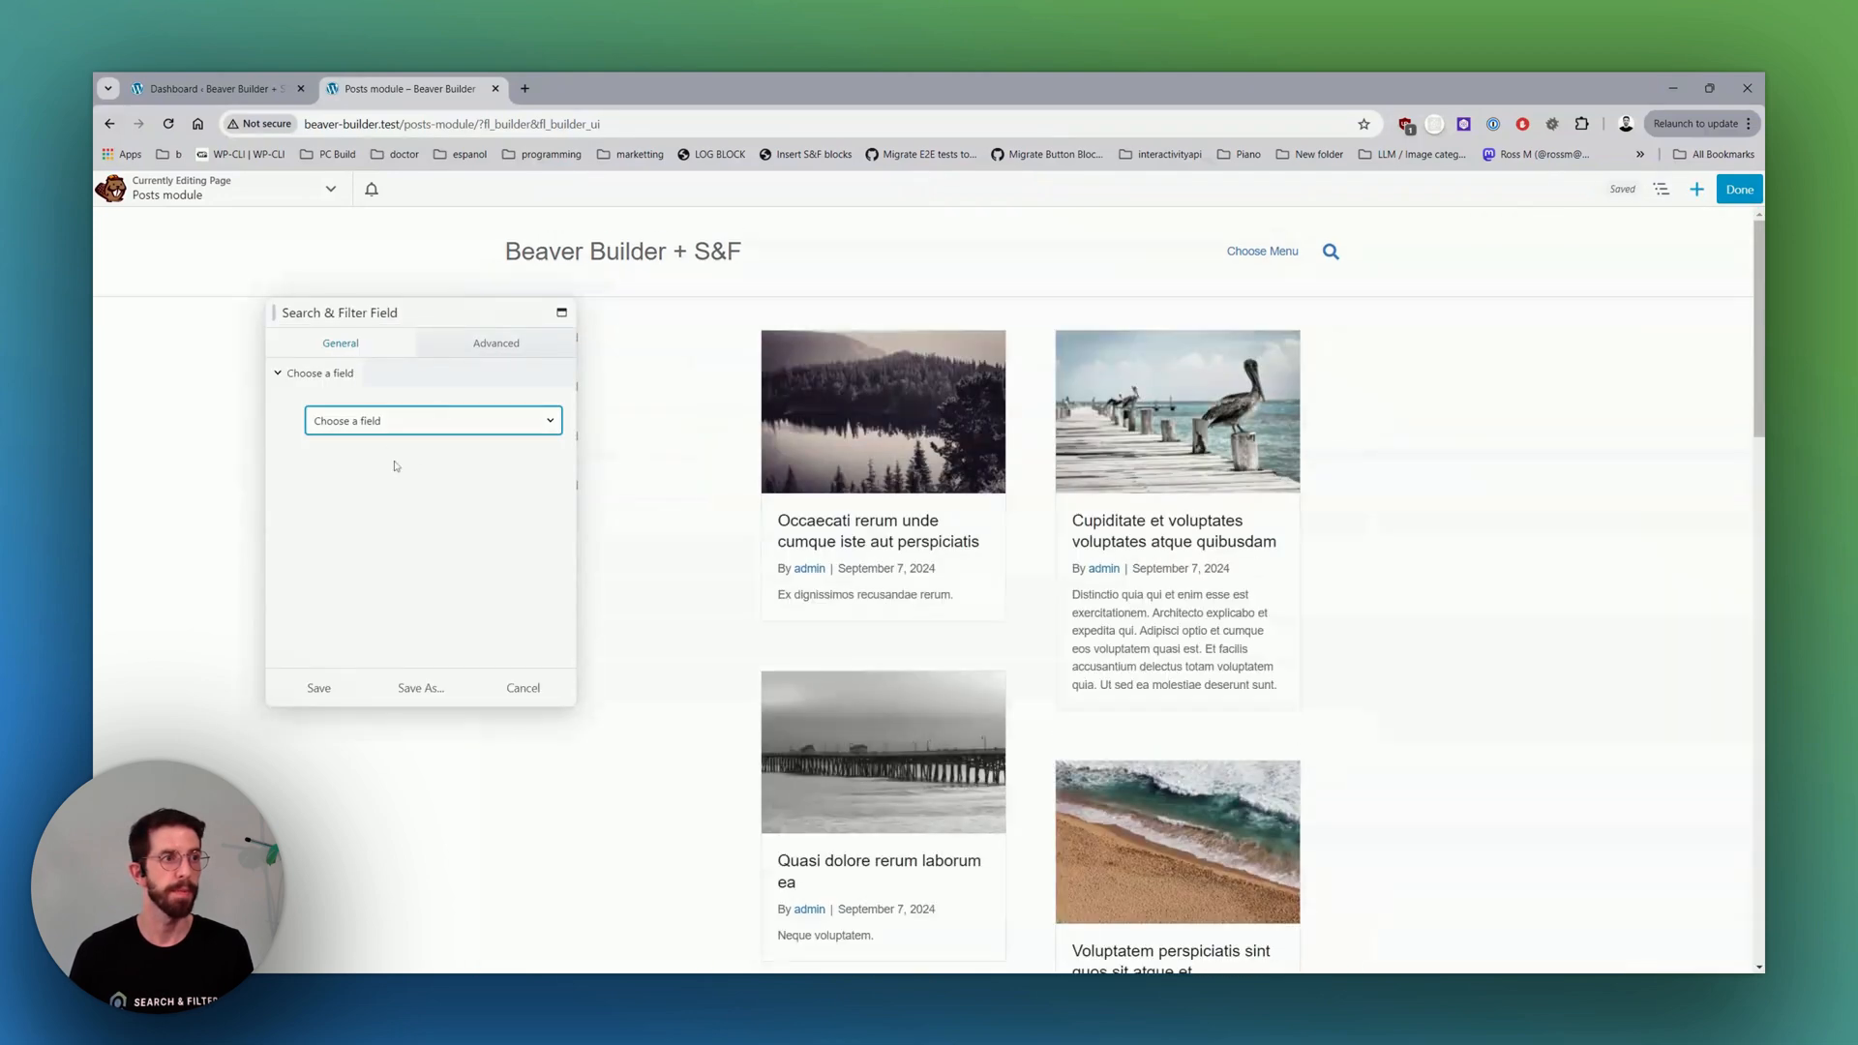
# Assign the Search, Category and Tags filters to the sidebar field modules.
pyautogui.click(523, 687)
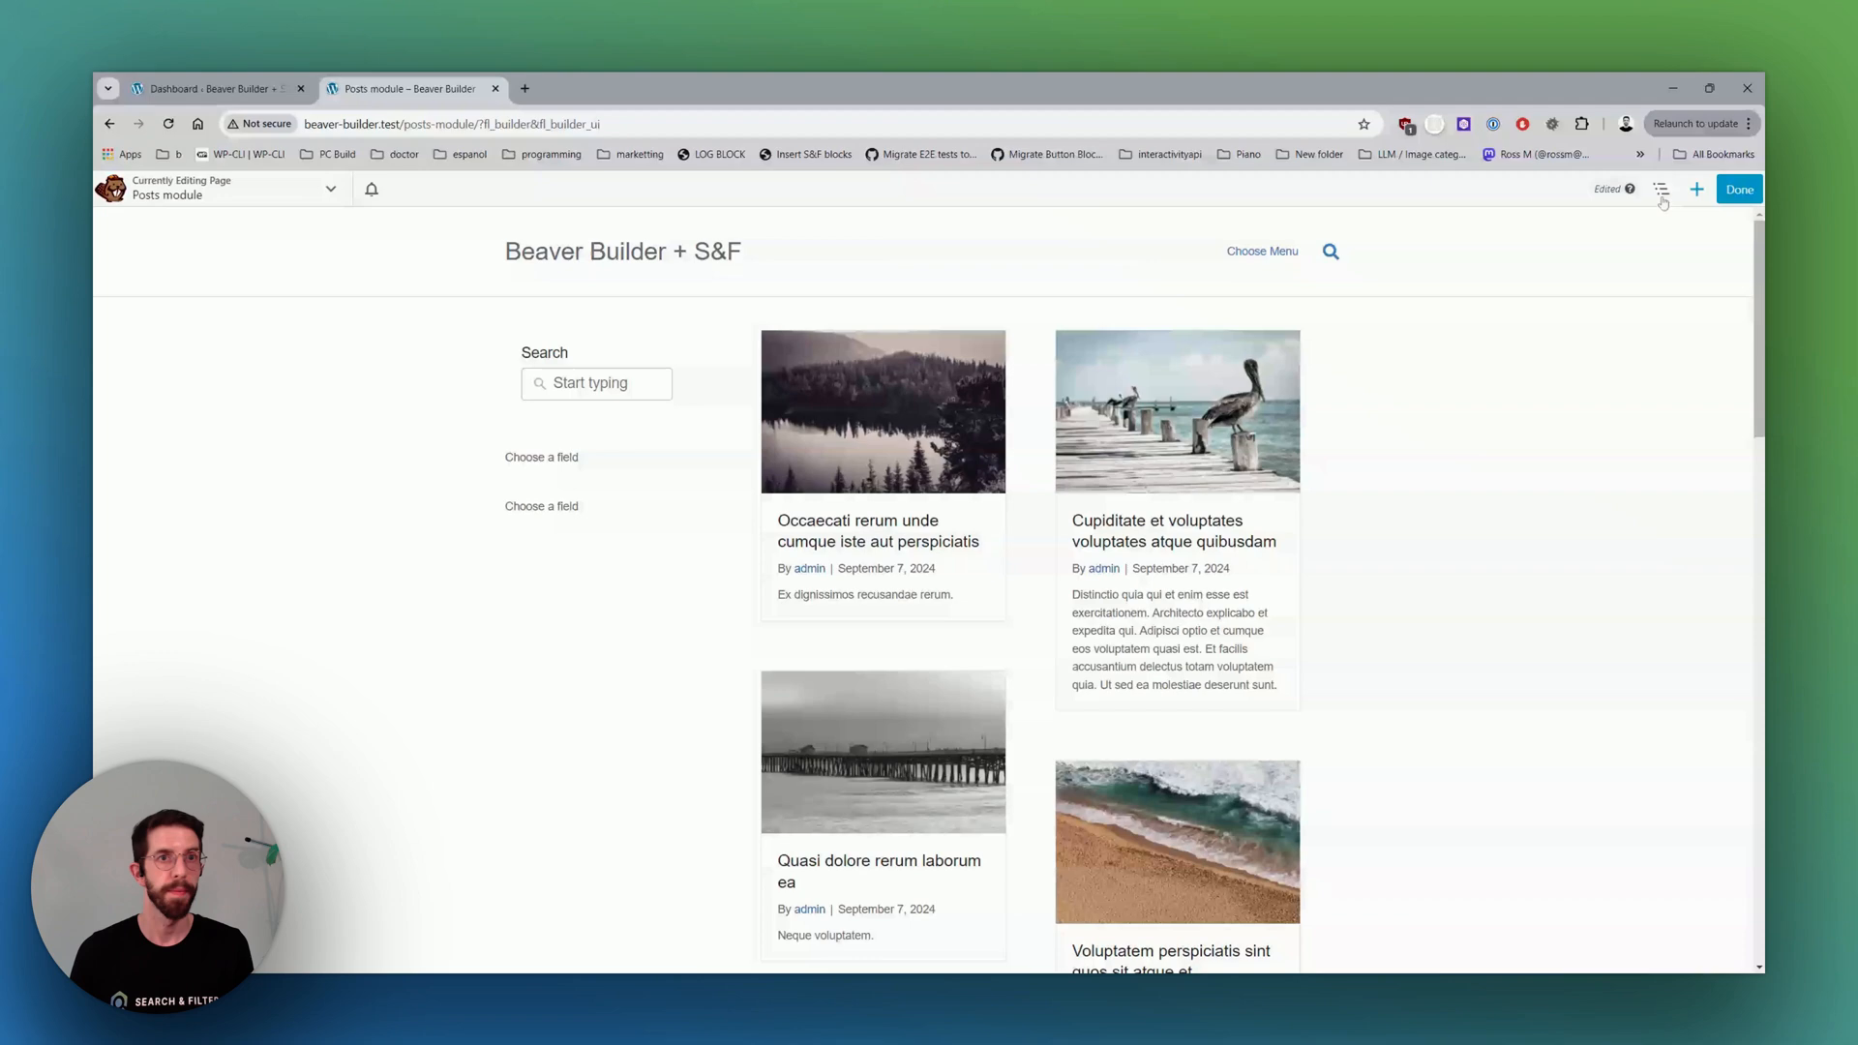
pyautogui.click(1661, 187)
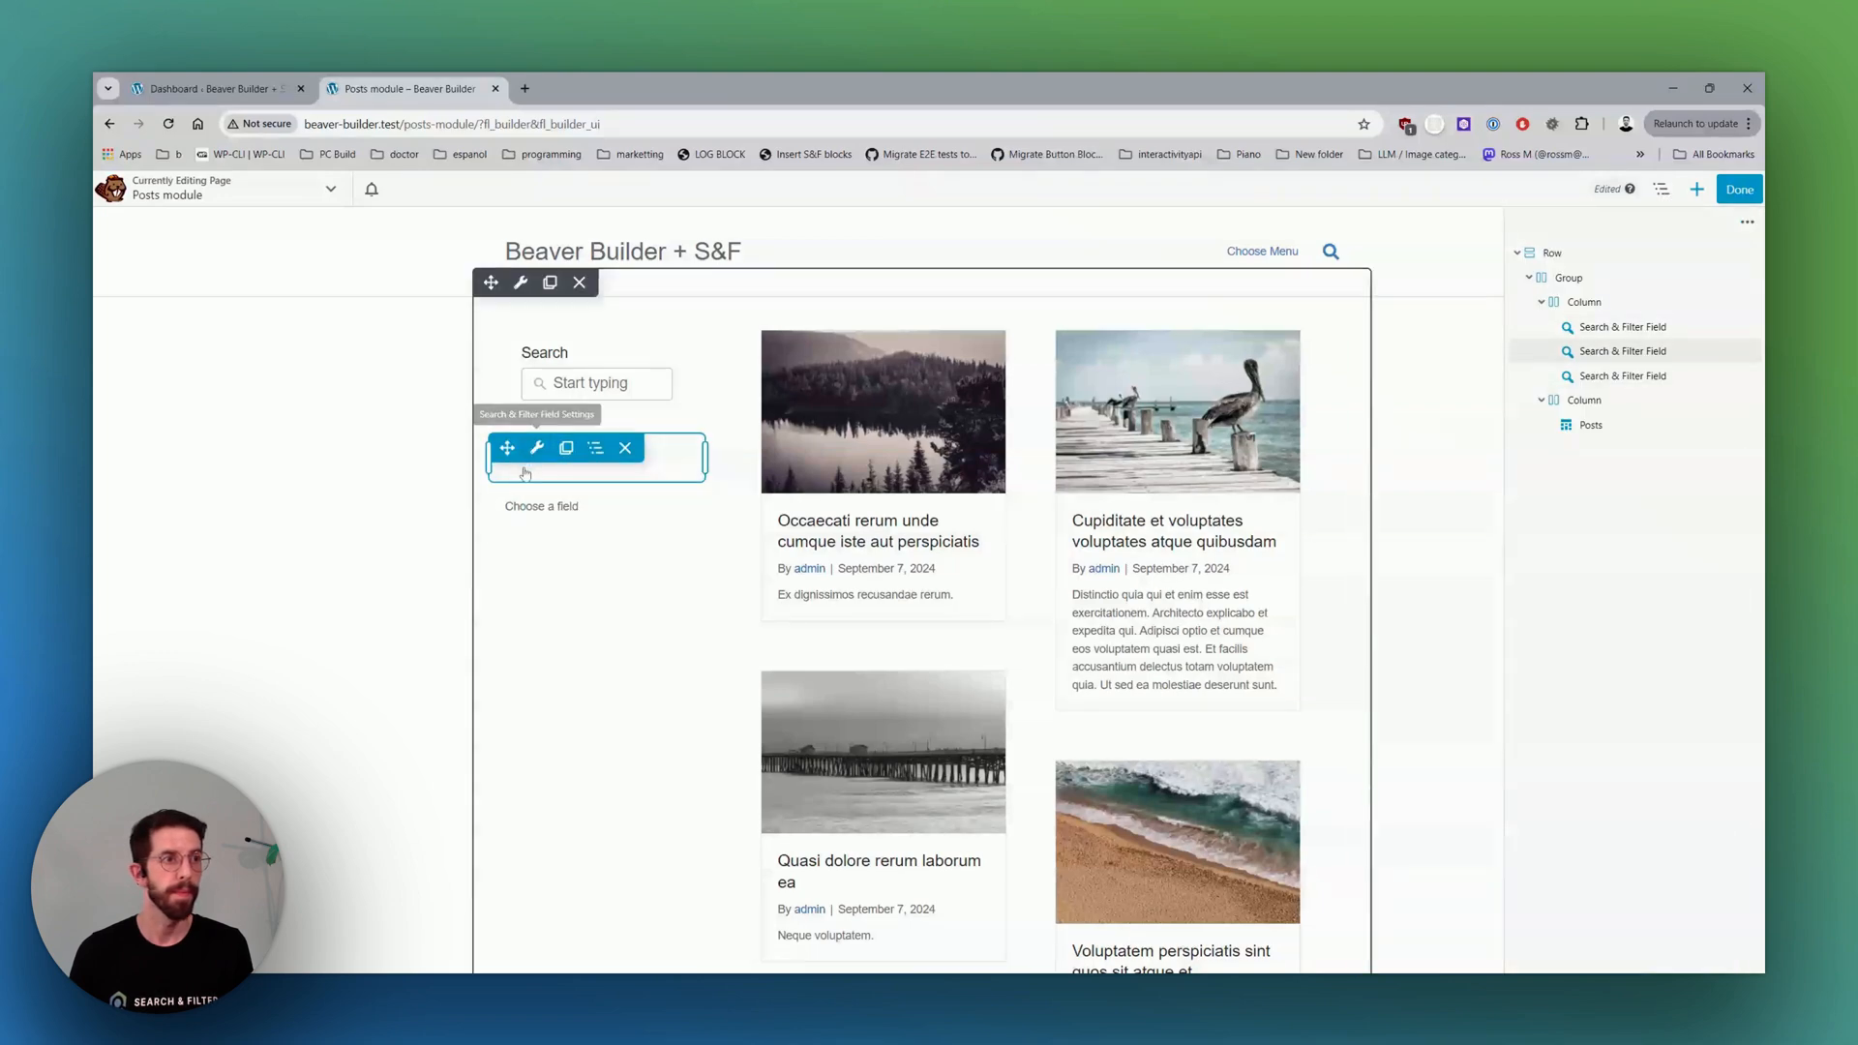
pyautogui.click(536, 447)
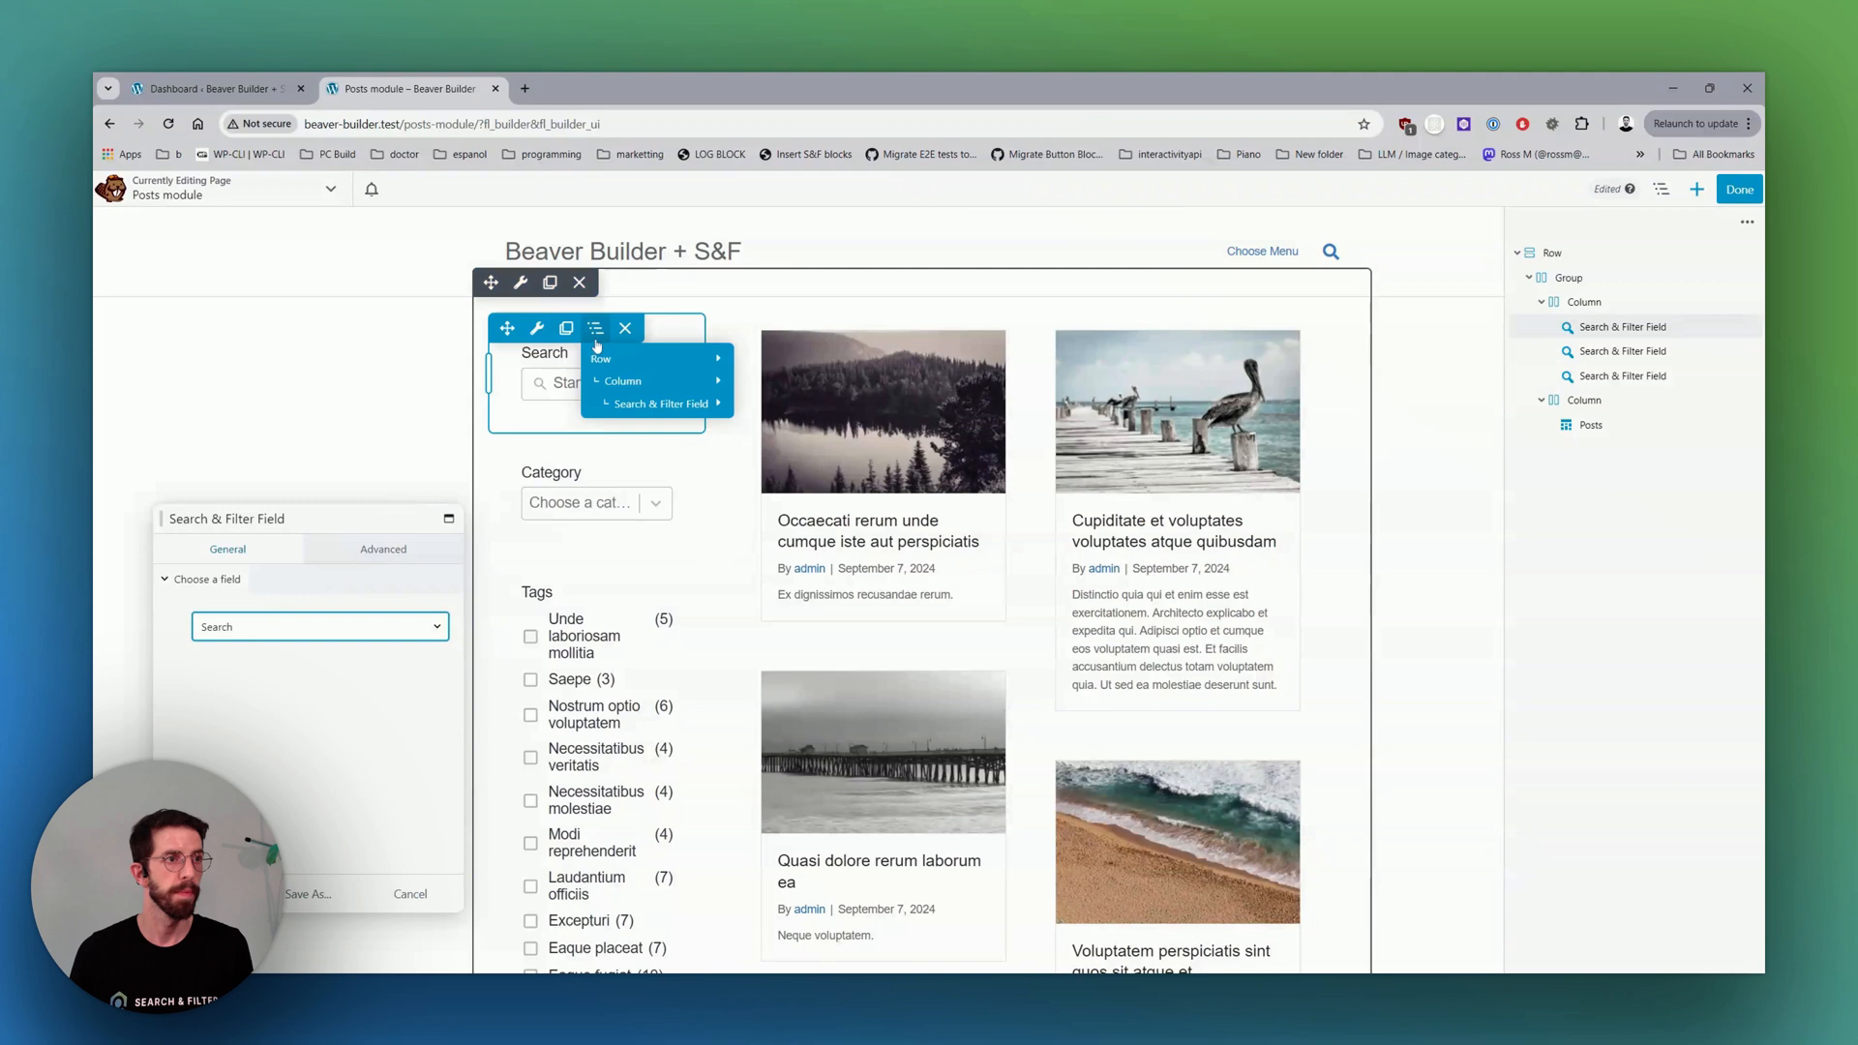
pyautogui.click(622, 382)
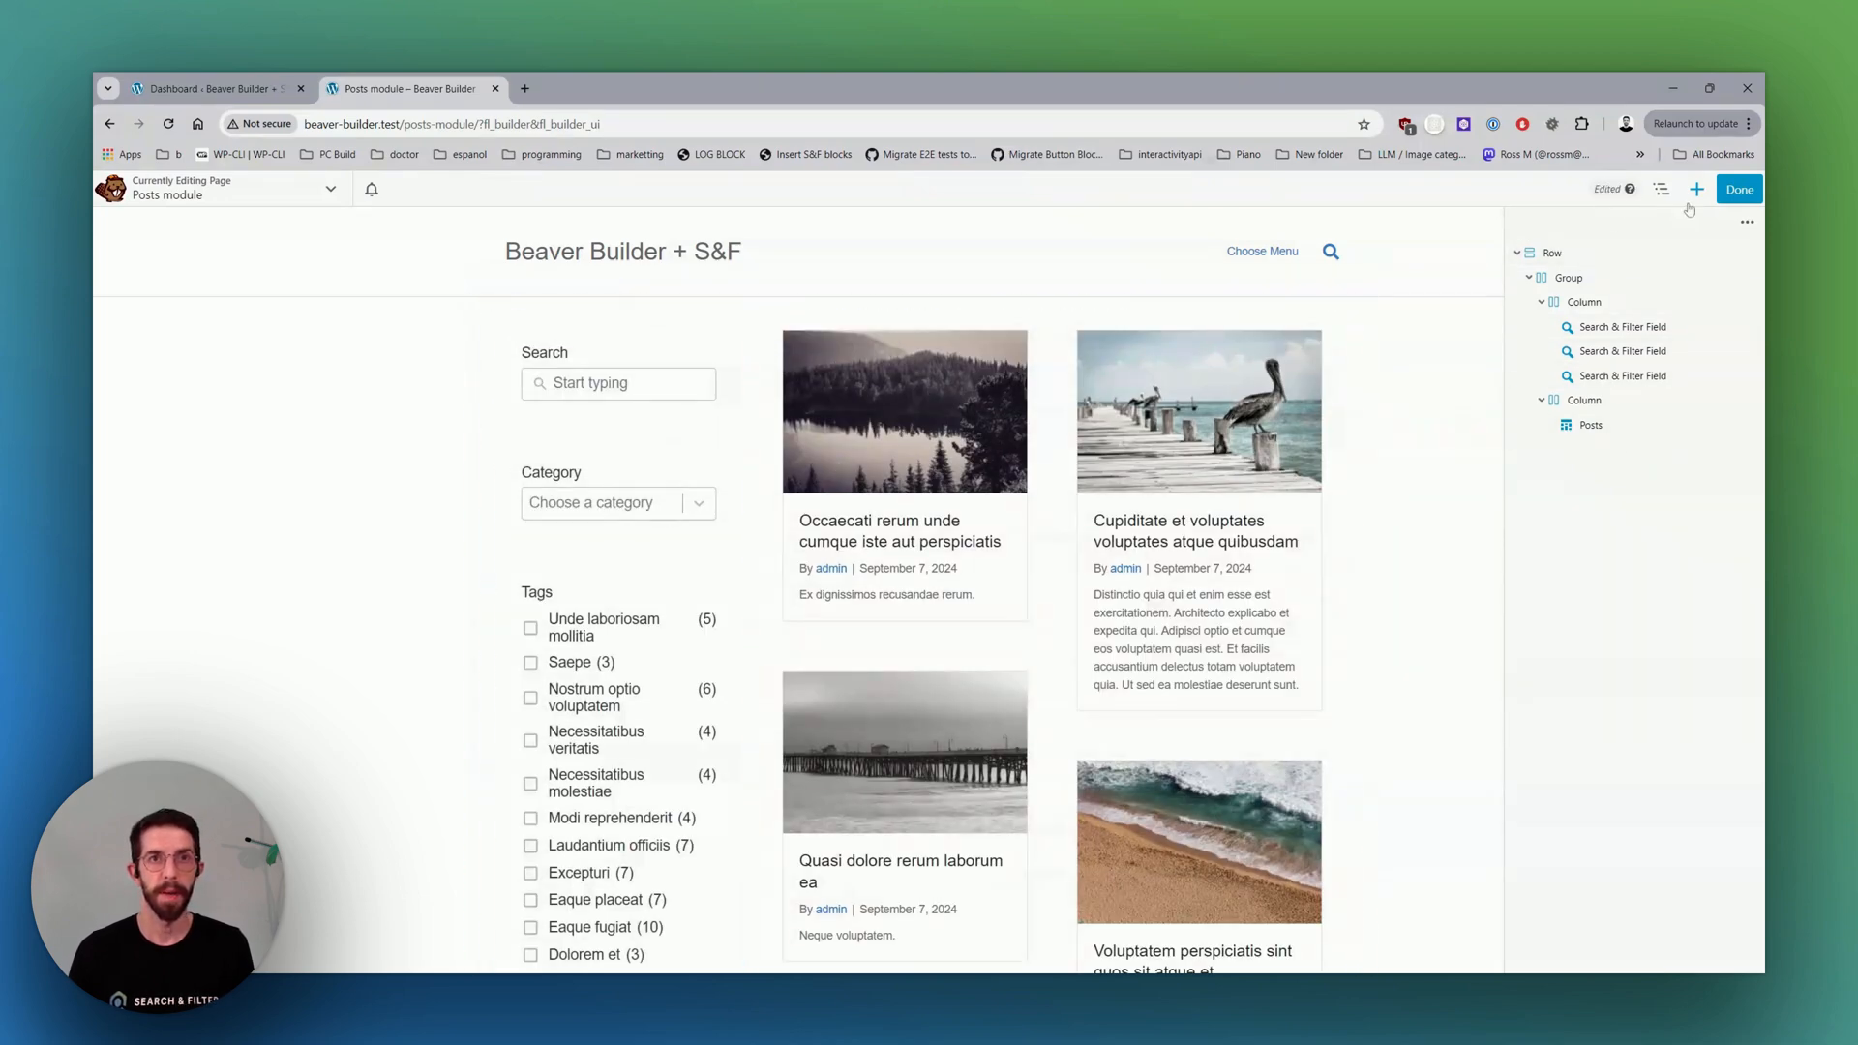
# Add a fourth Search & Filter Field below the Tags list.
pyautogui.click(1697, 188)
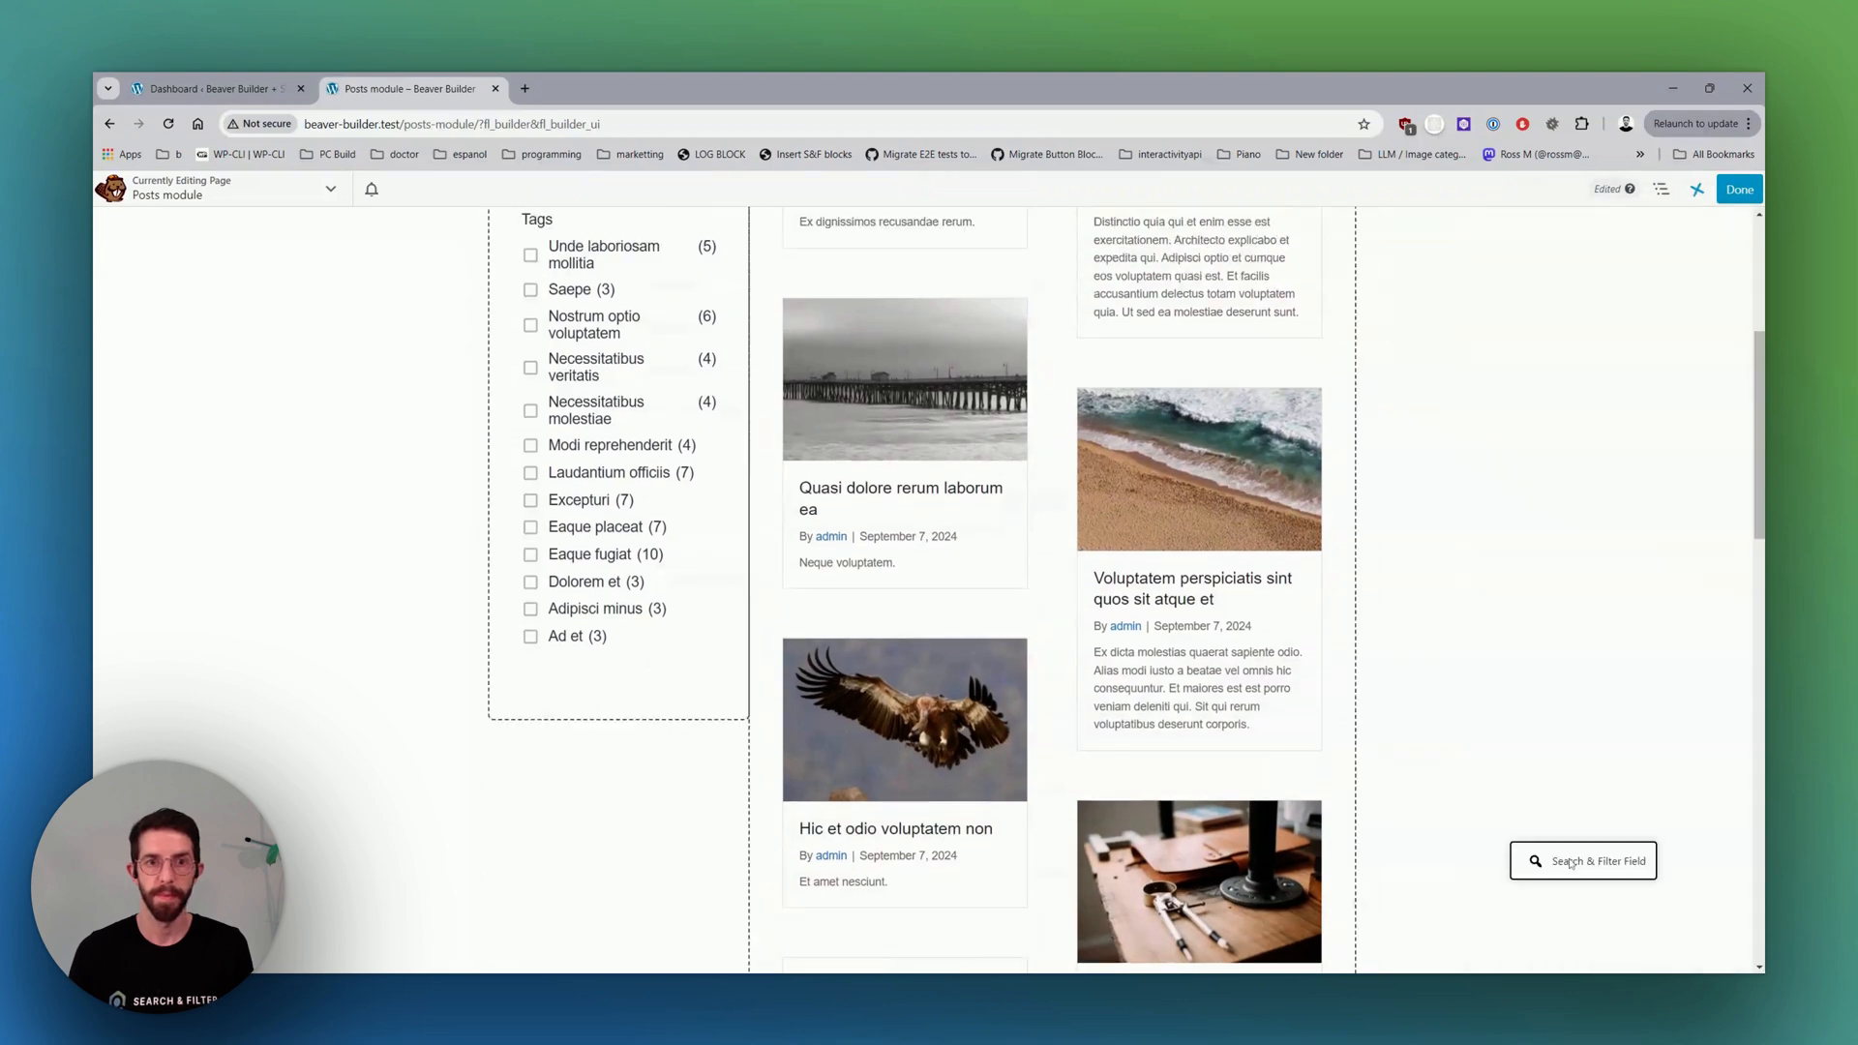
pyautogui.moveTo(1583, 859); pyautogui.dragTo(616, 672)
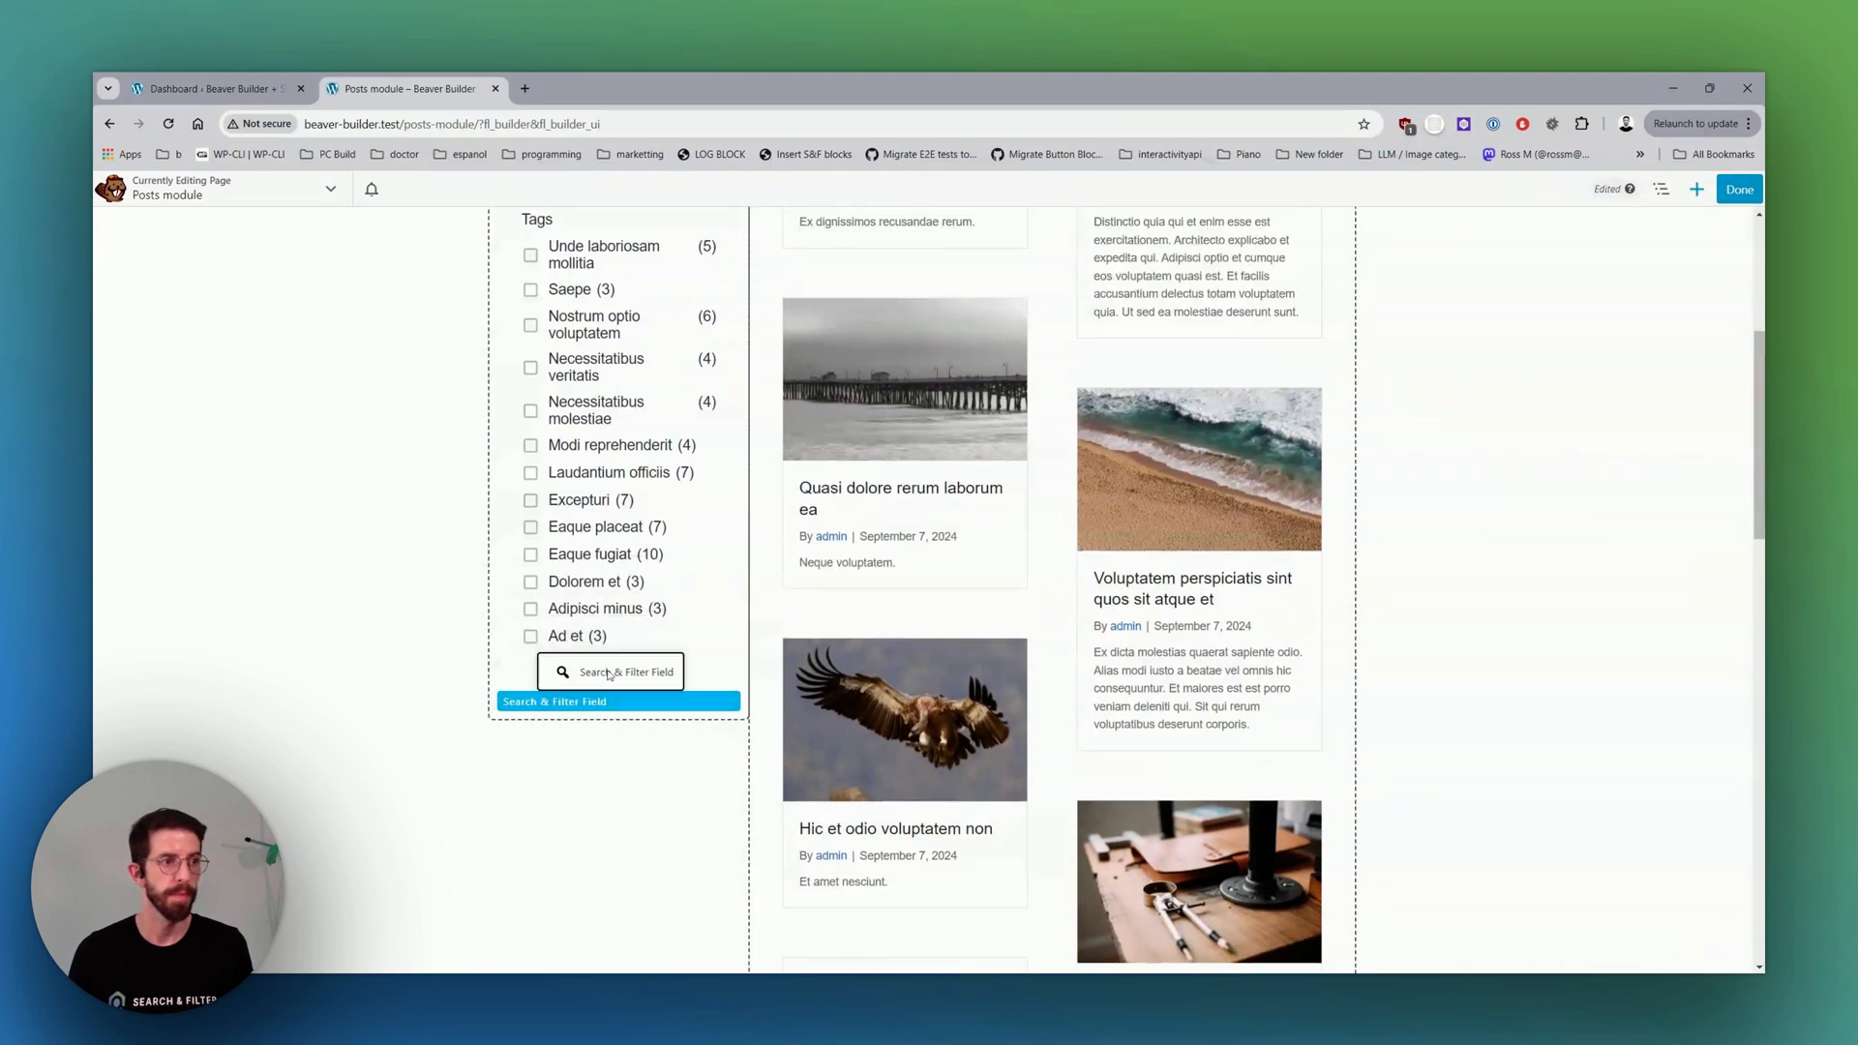
pyautogui.click(618, 672)
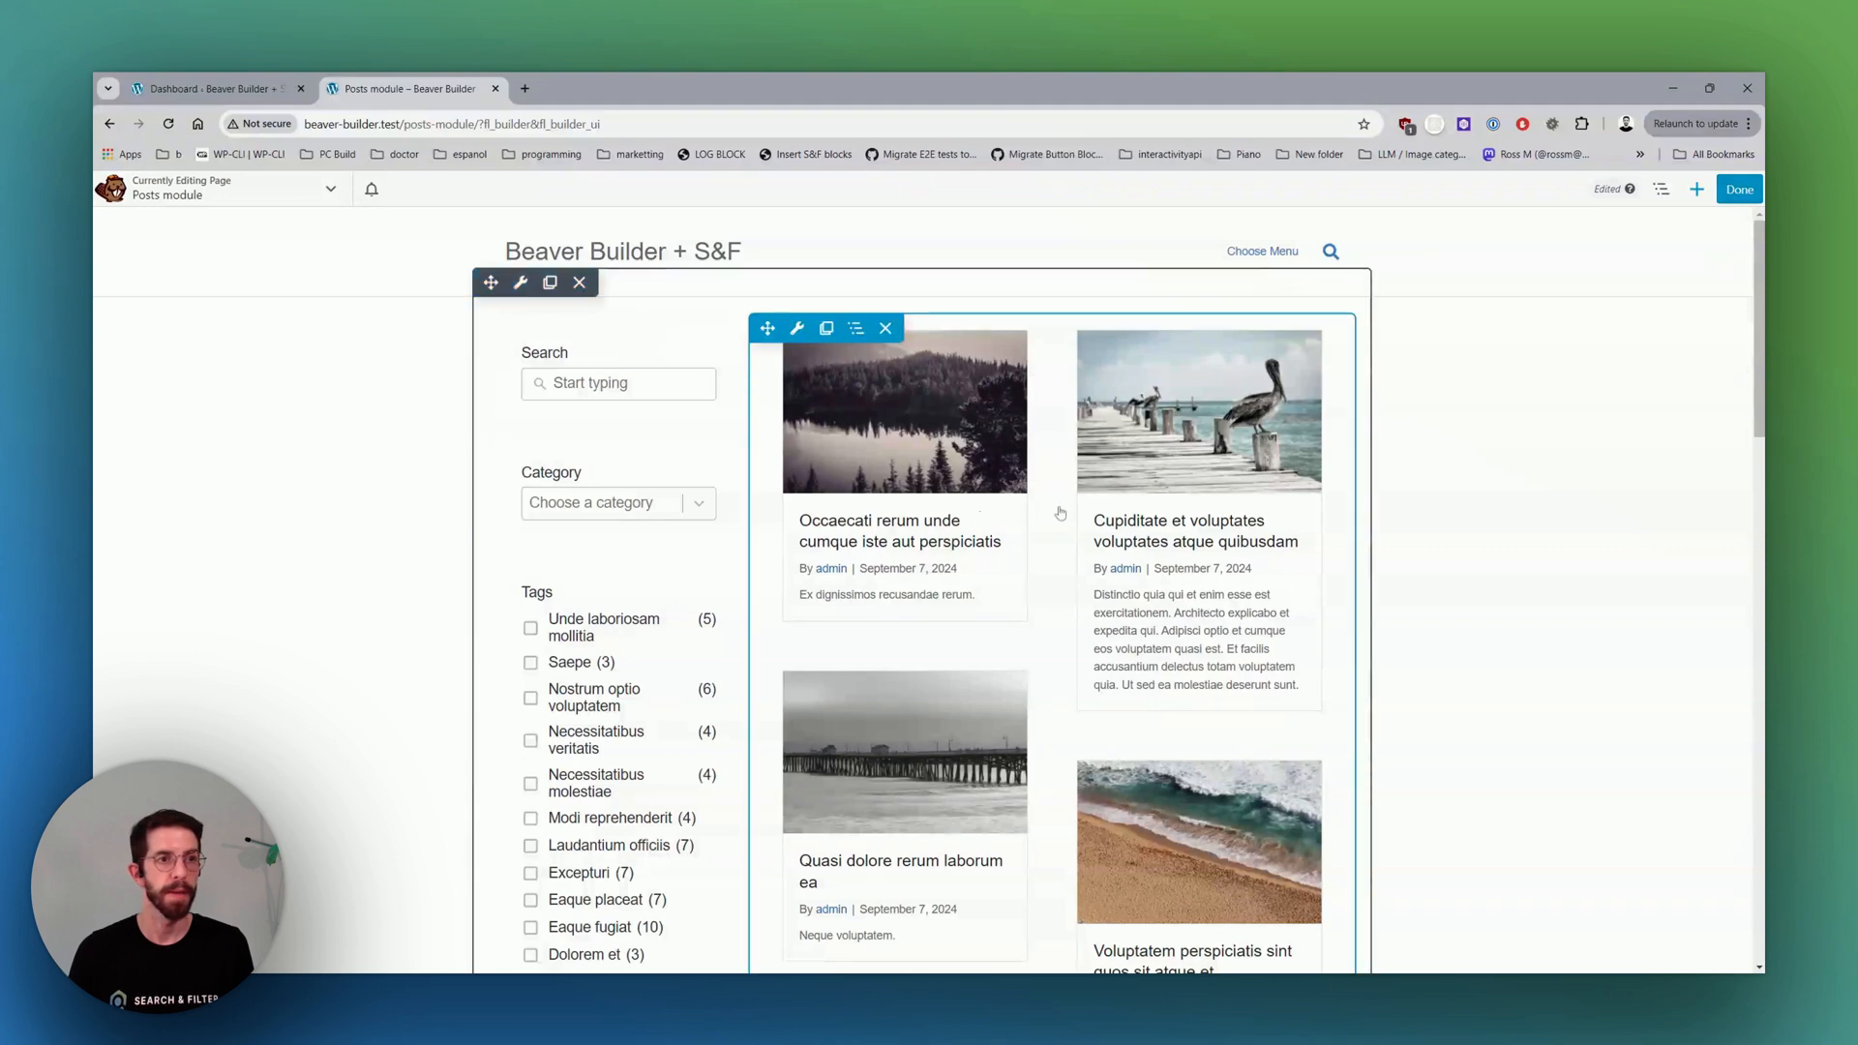
# Publish the page and test the live category filter and a search for 'occ'.
pyautogui.click(1738, 188)
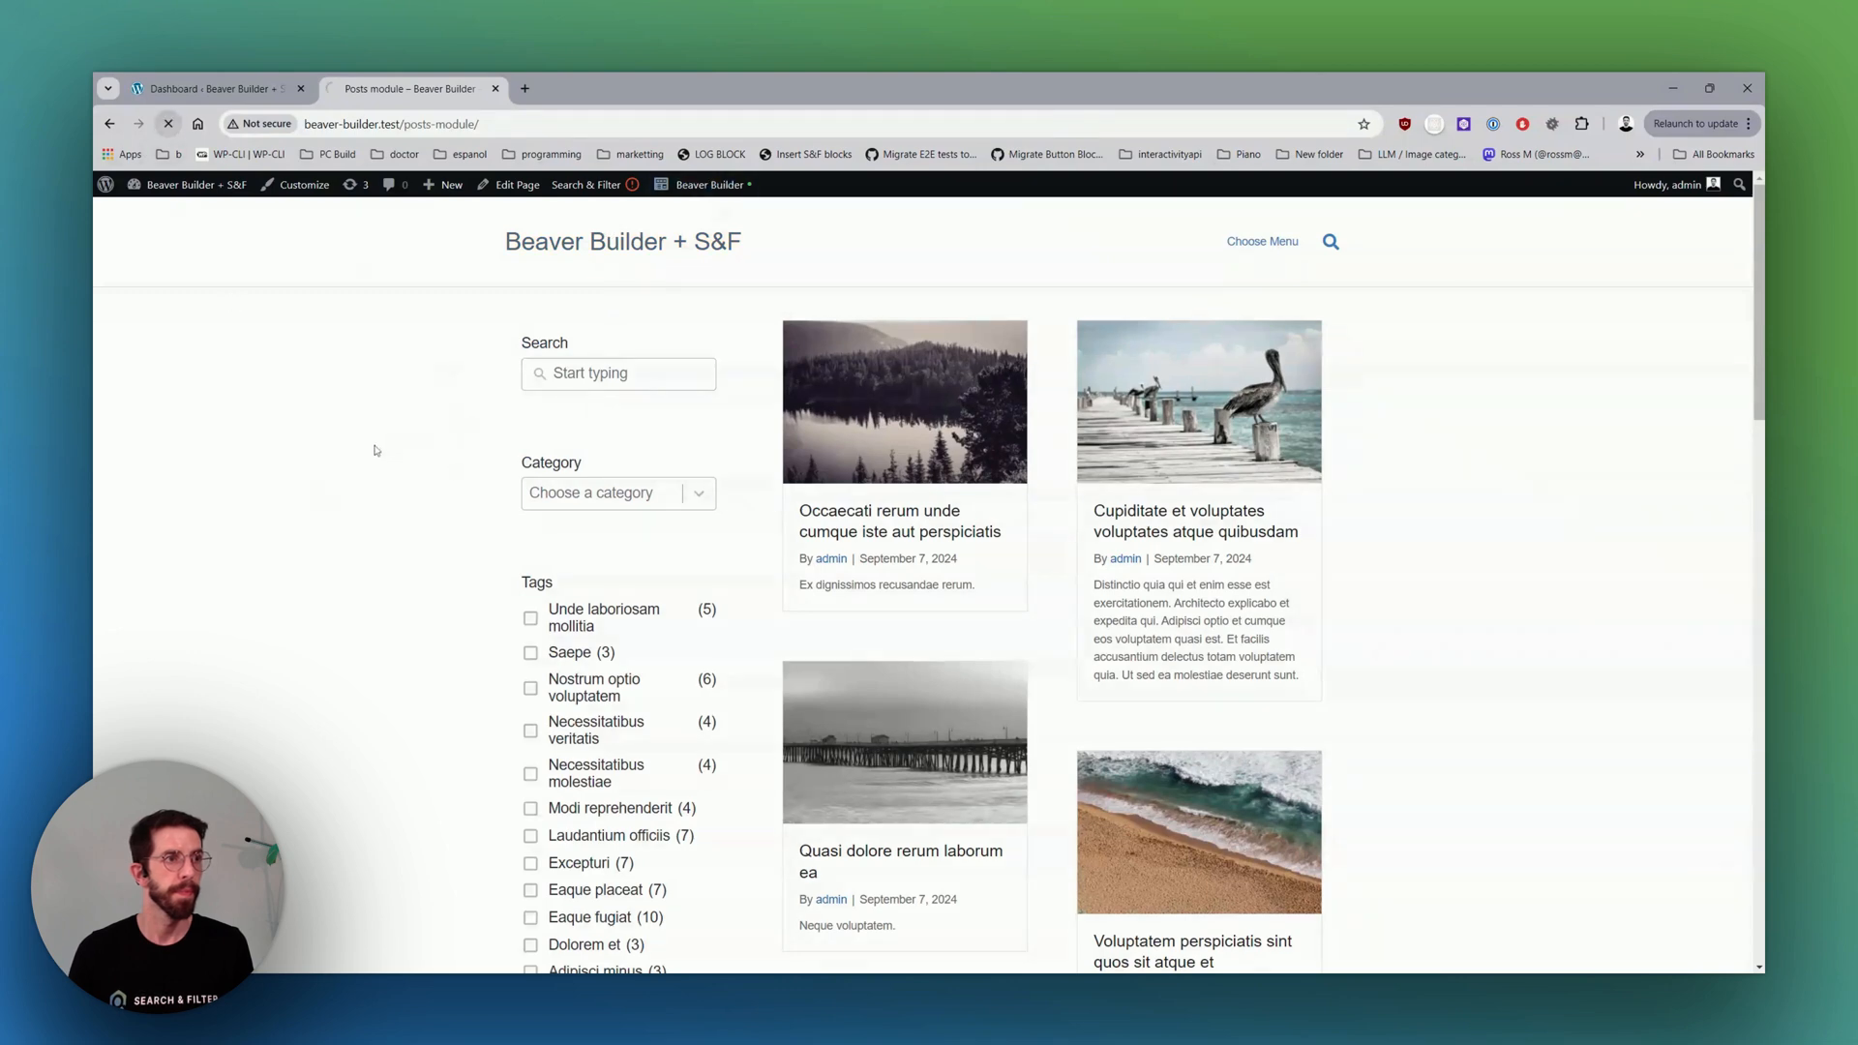
pyautogui.click(616, 492)
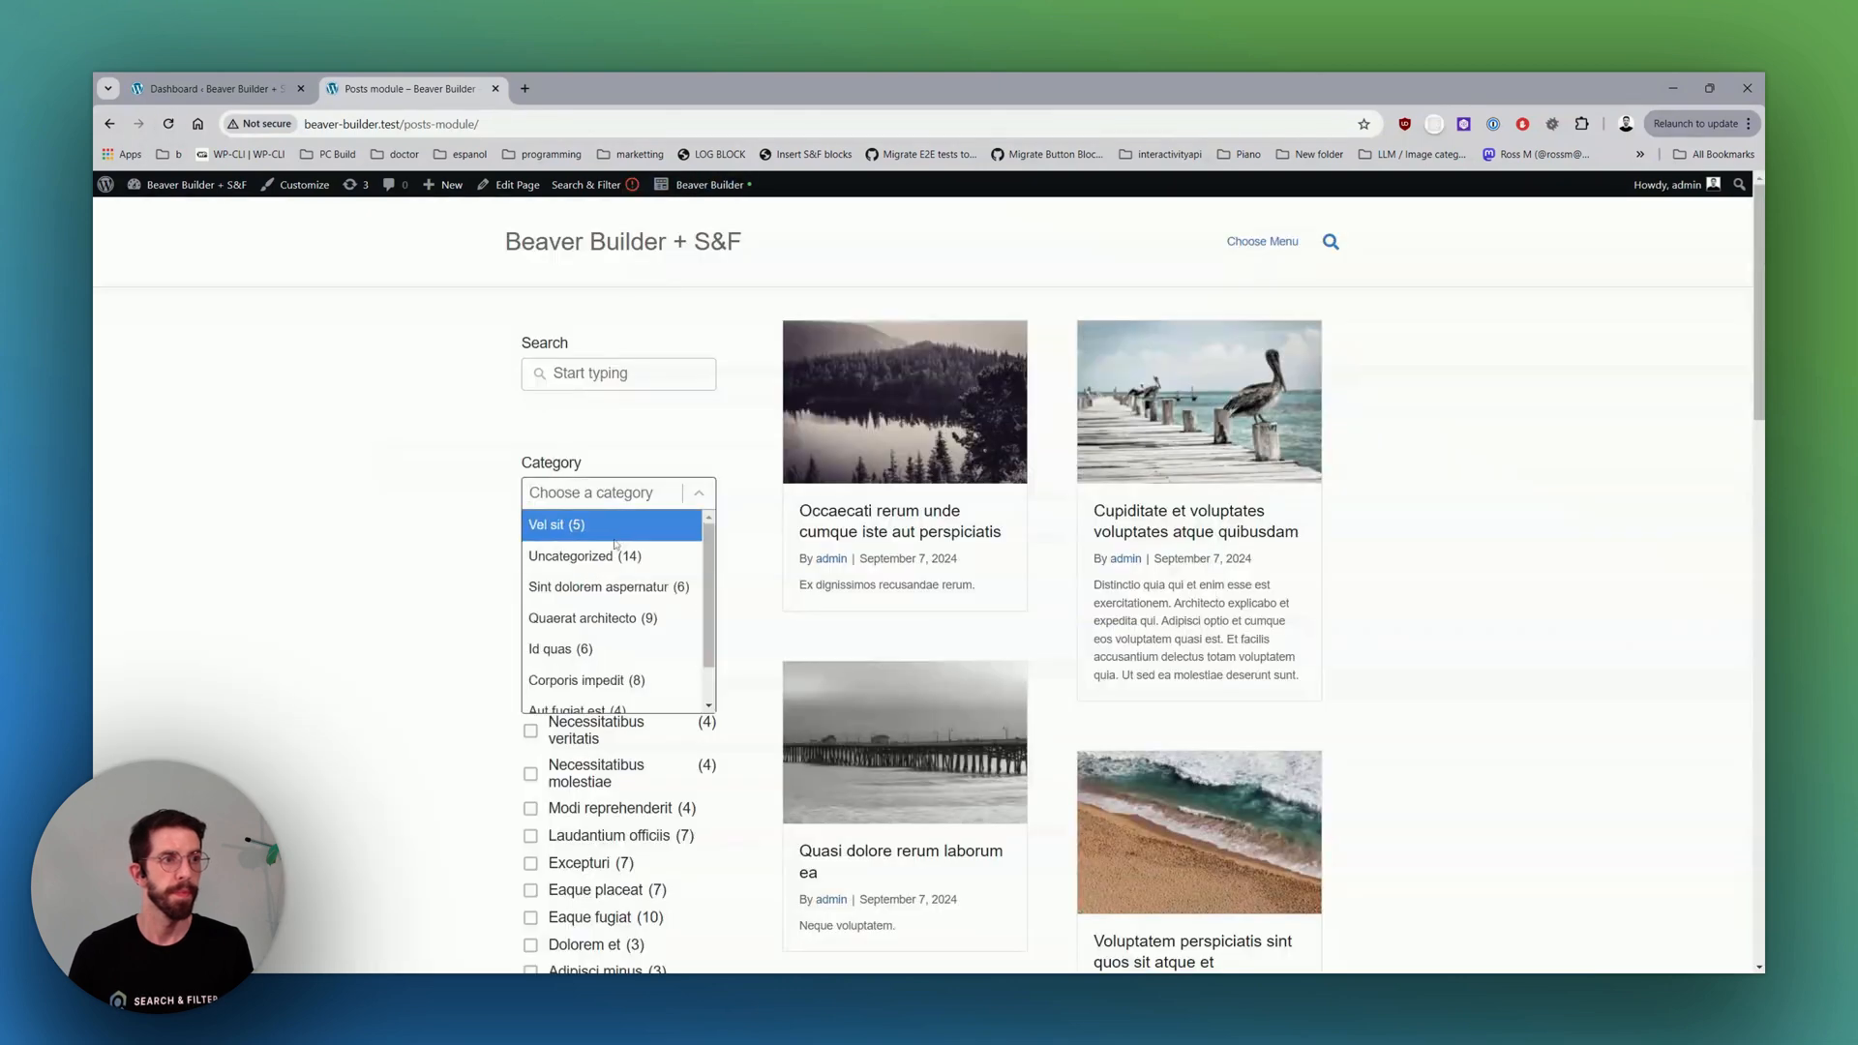
pyautogui.click(557, 525)
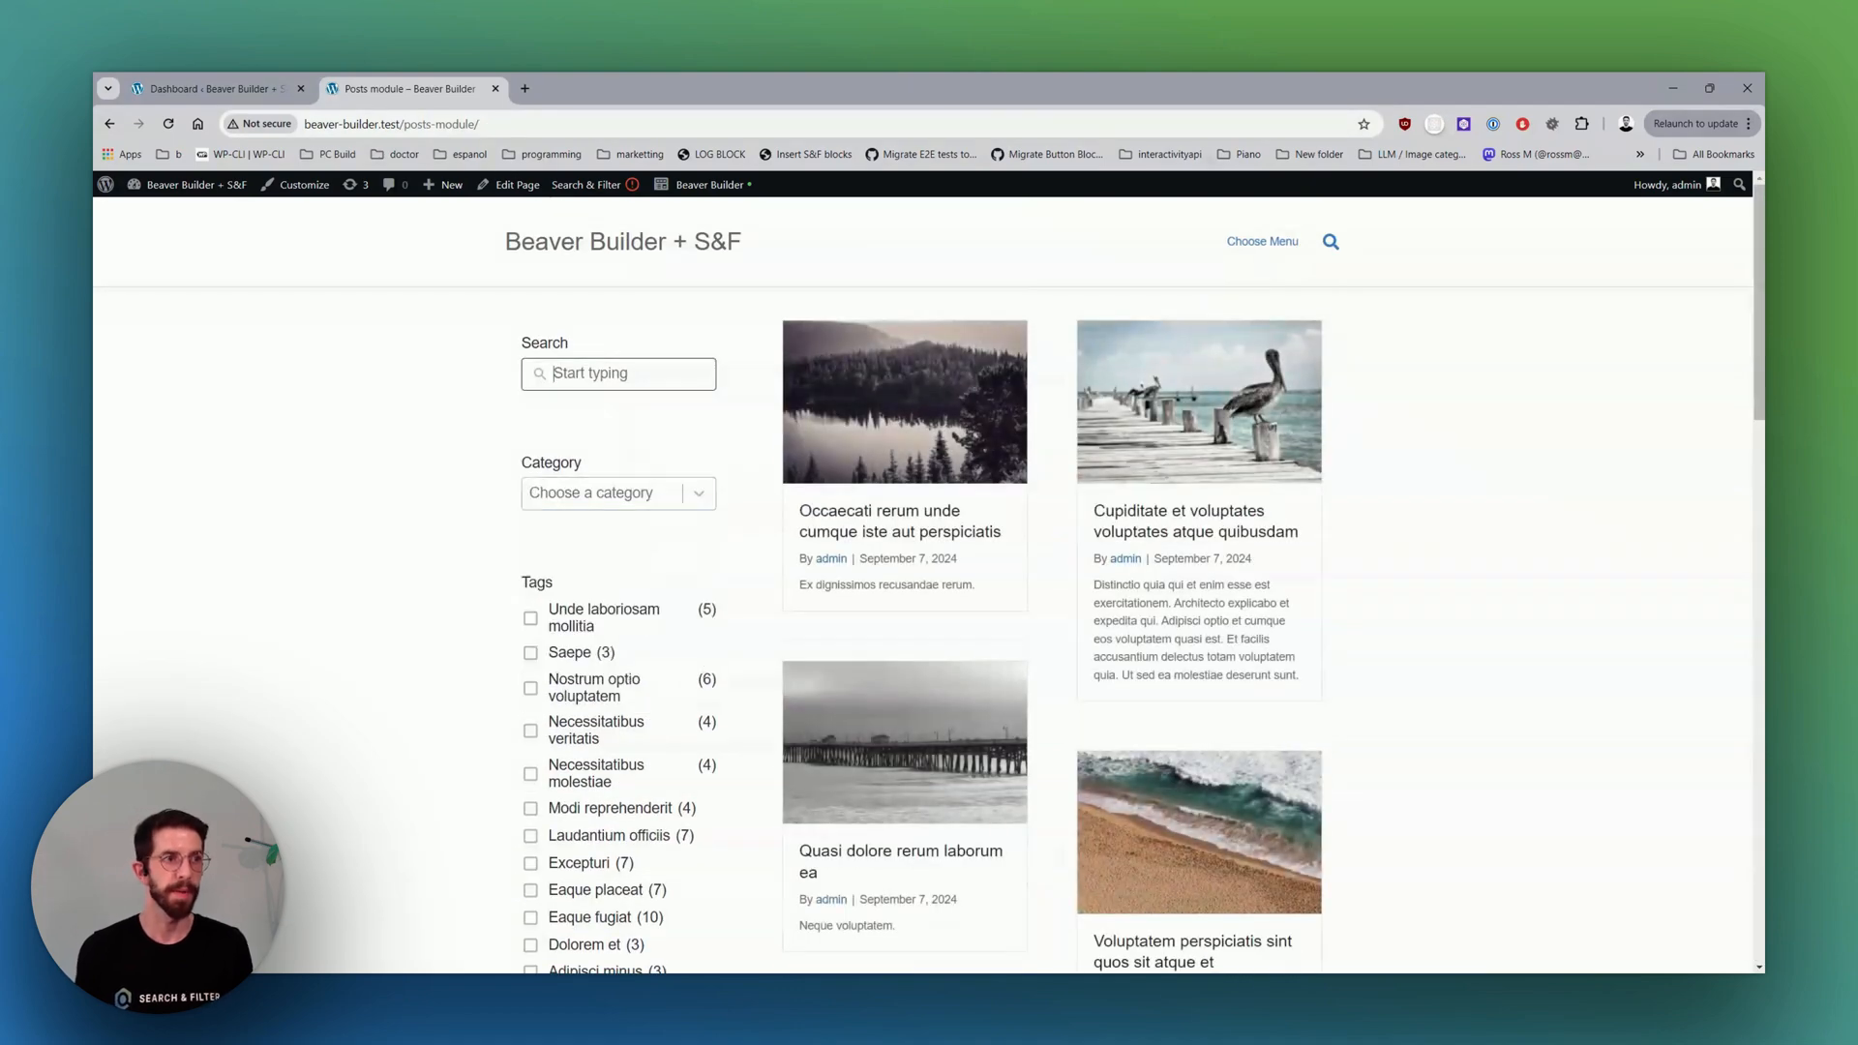
pyautogui.write('occ')
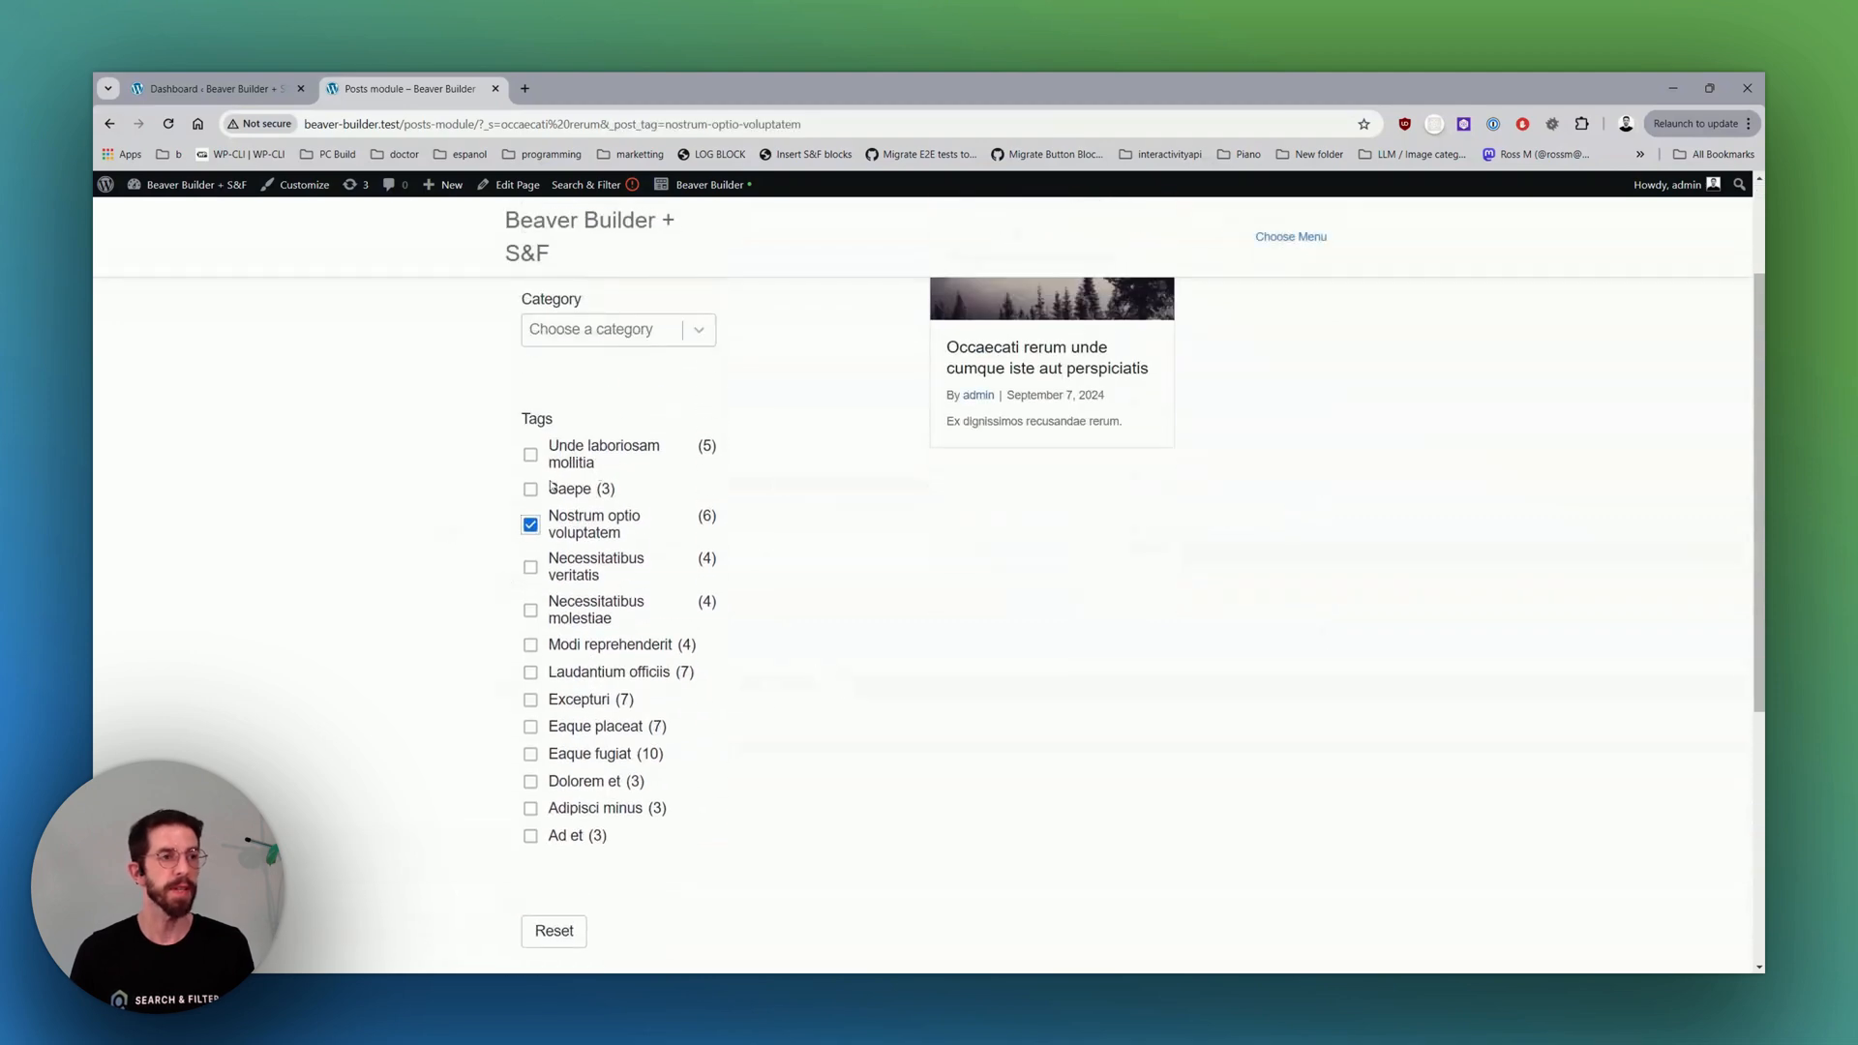
pyautogui.scroll(-3)
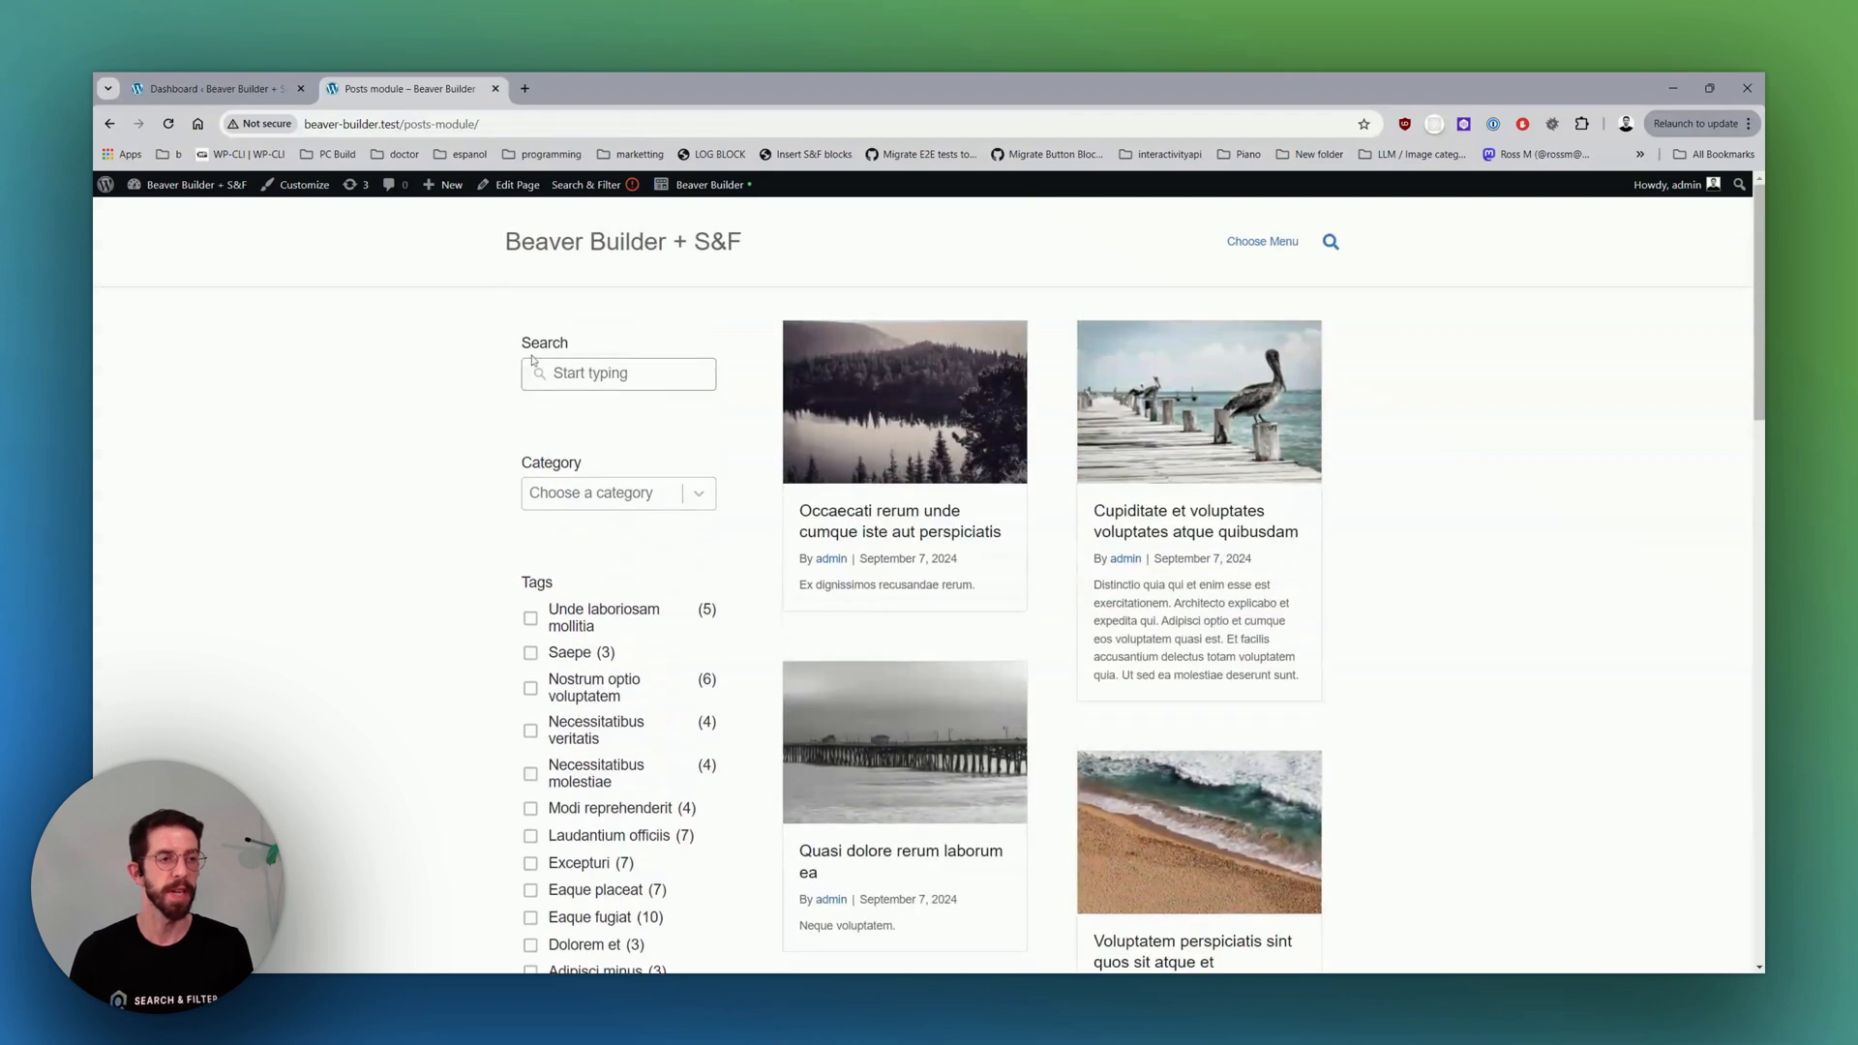
# Return to the Search & Filter Edit Query screen for Posts in the admin.
pyautogui.click(616, 494)
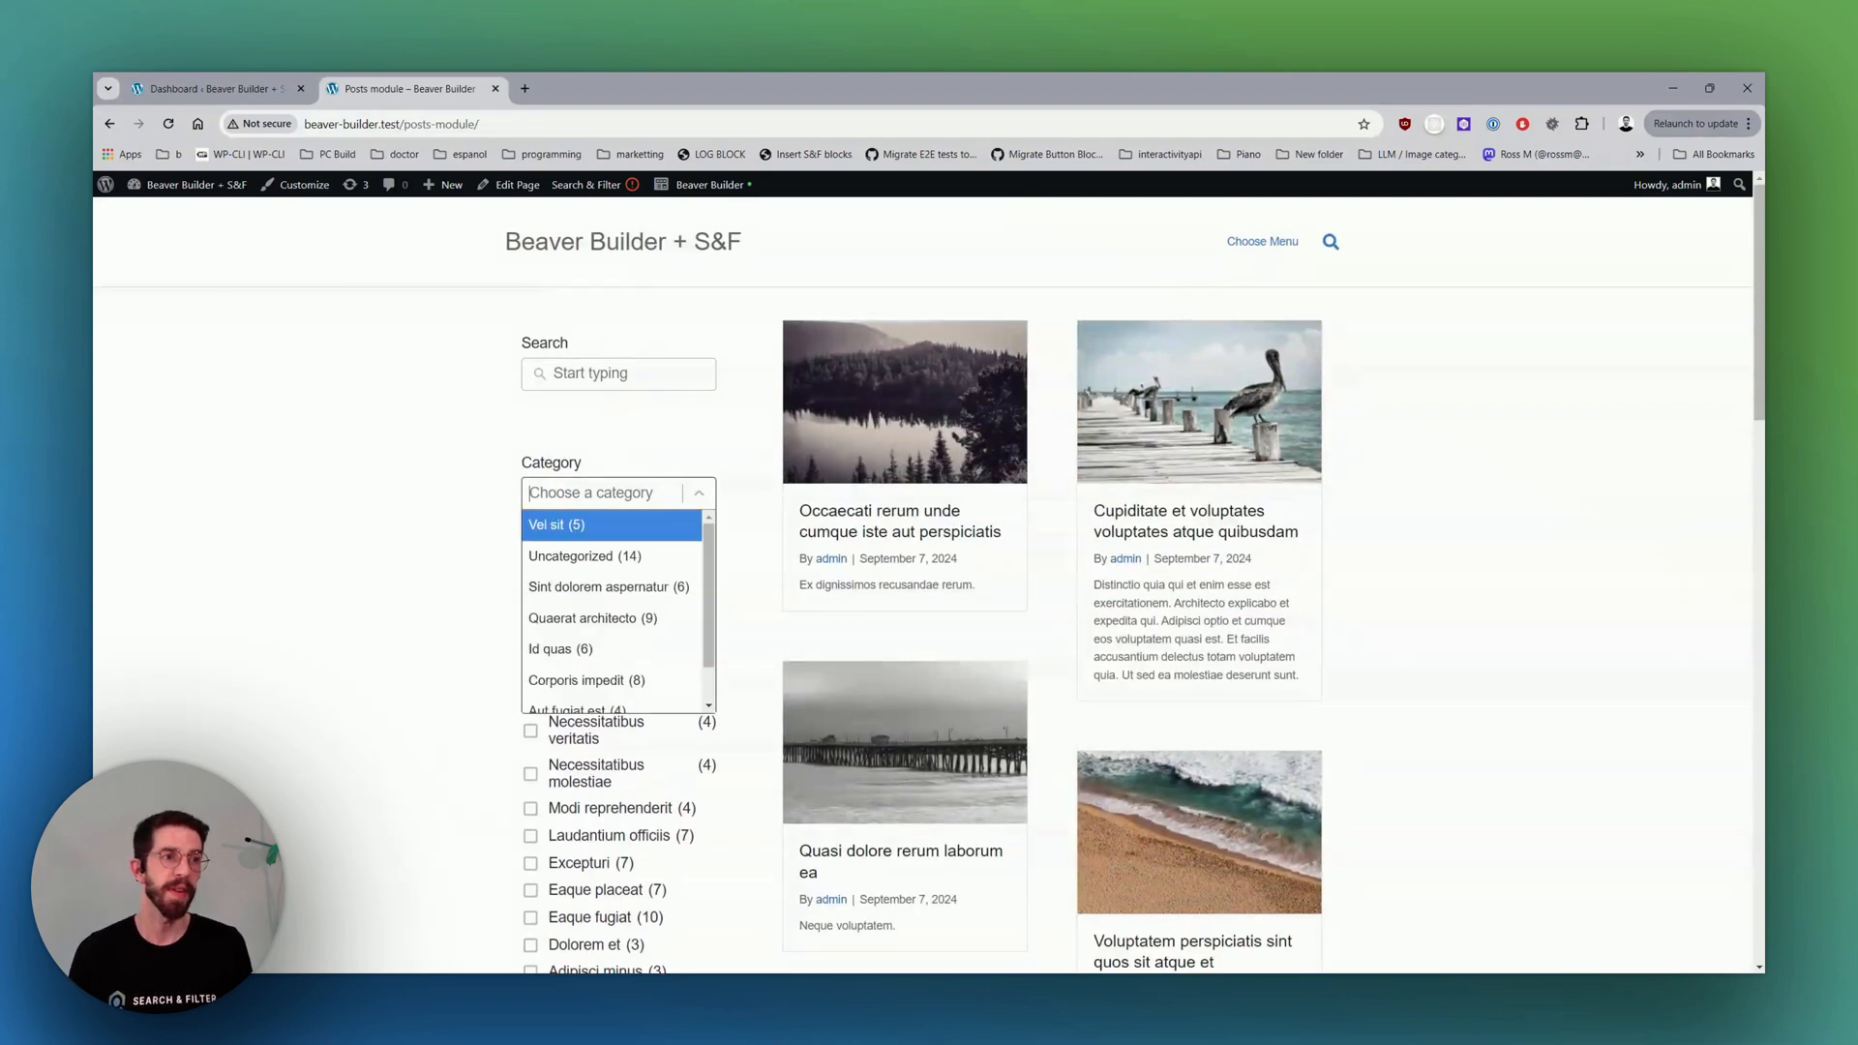
pyautogui.click(561, 649)
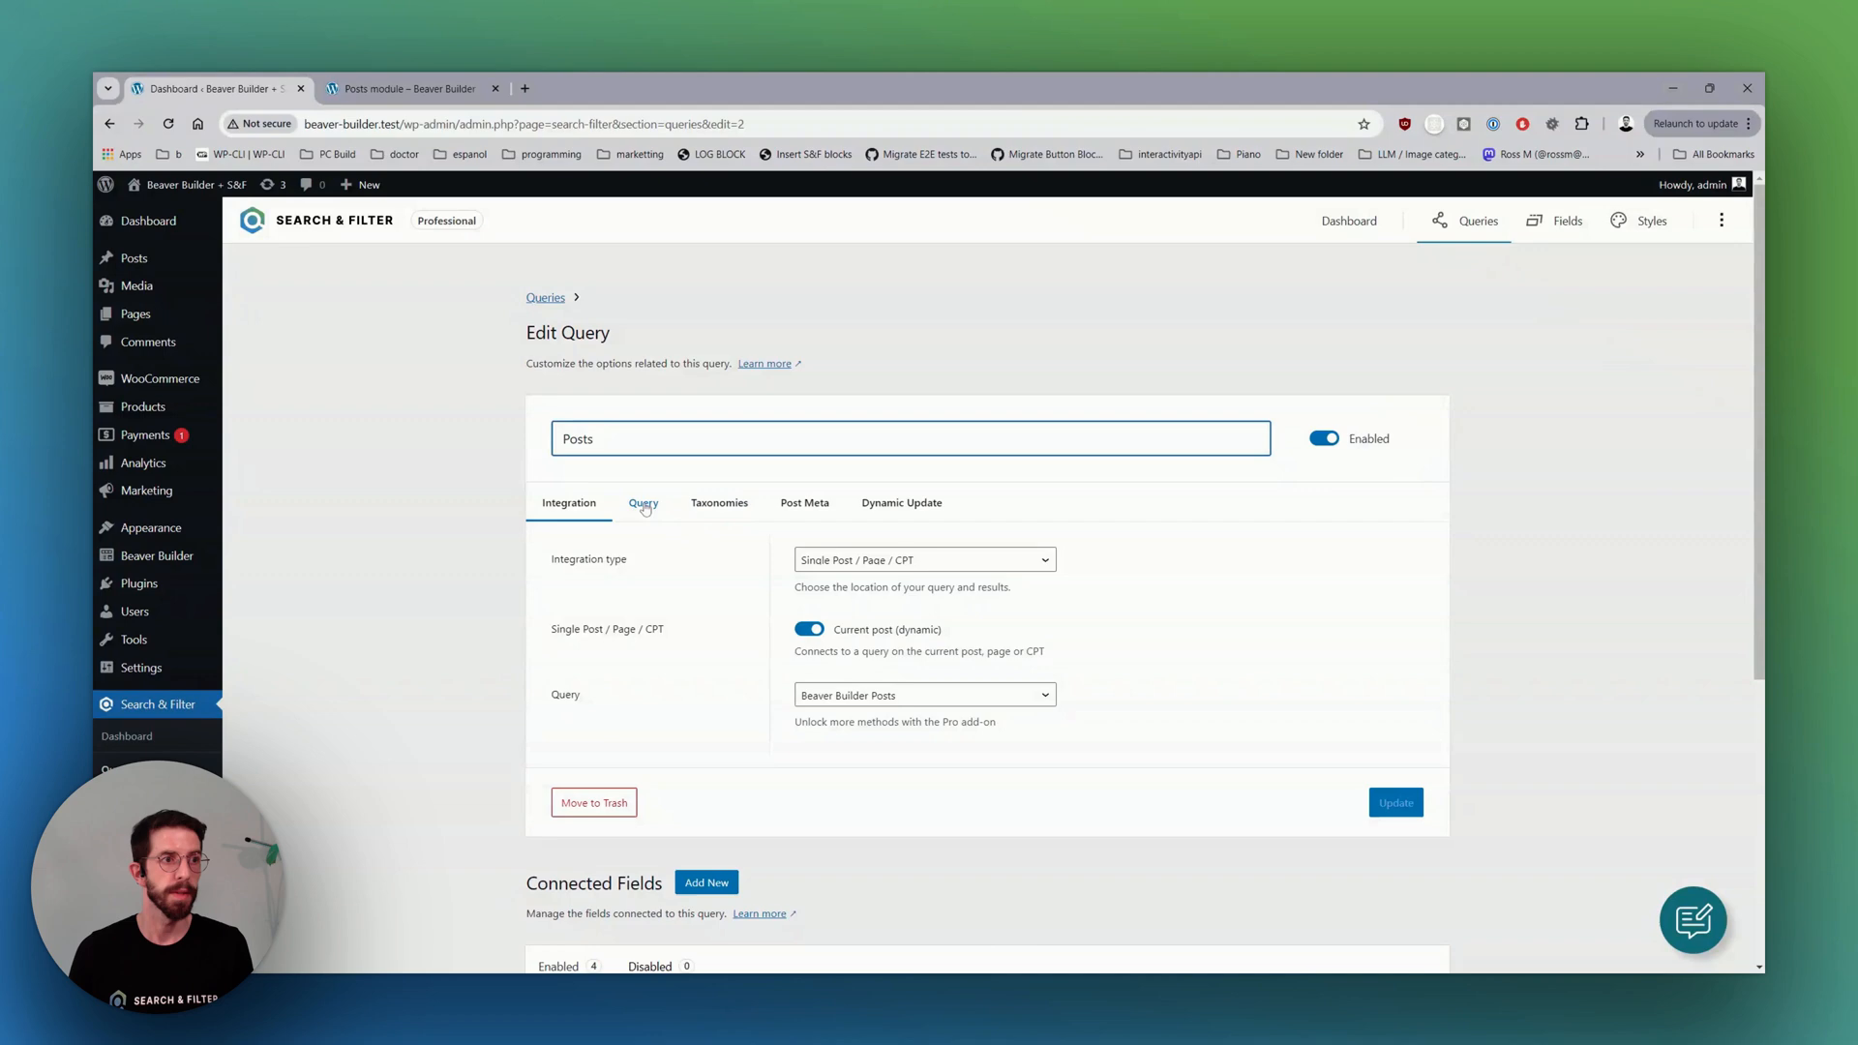
# Update the Posts query with Use indexer on and watch all 31 posts sync to Complete.
pyautogui.click(643, 503)
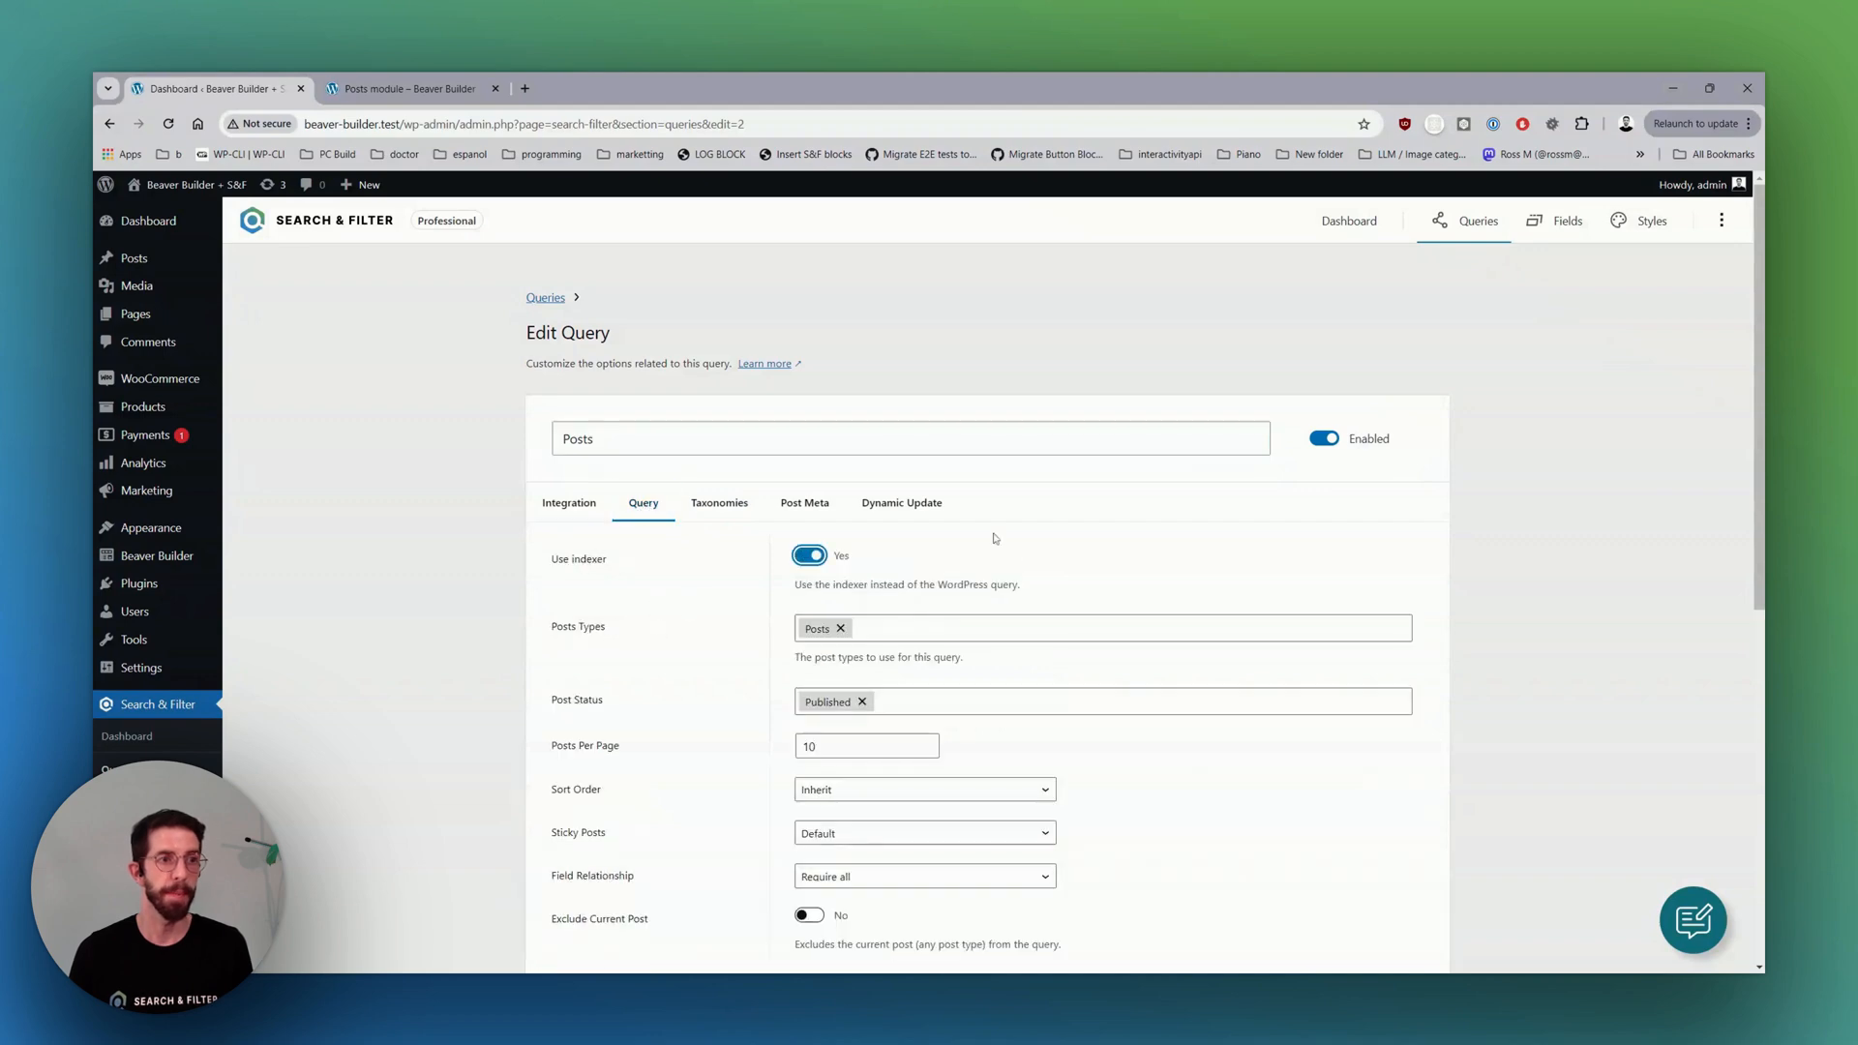
pyautogui.moveTo(1386, 515)
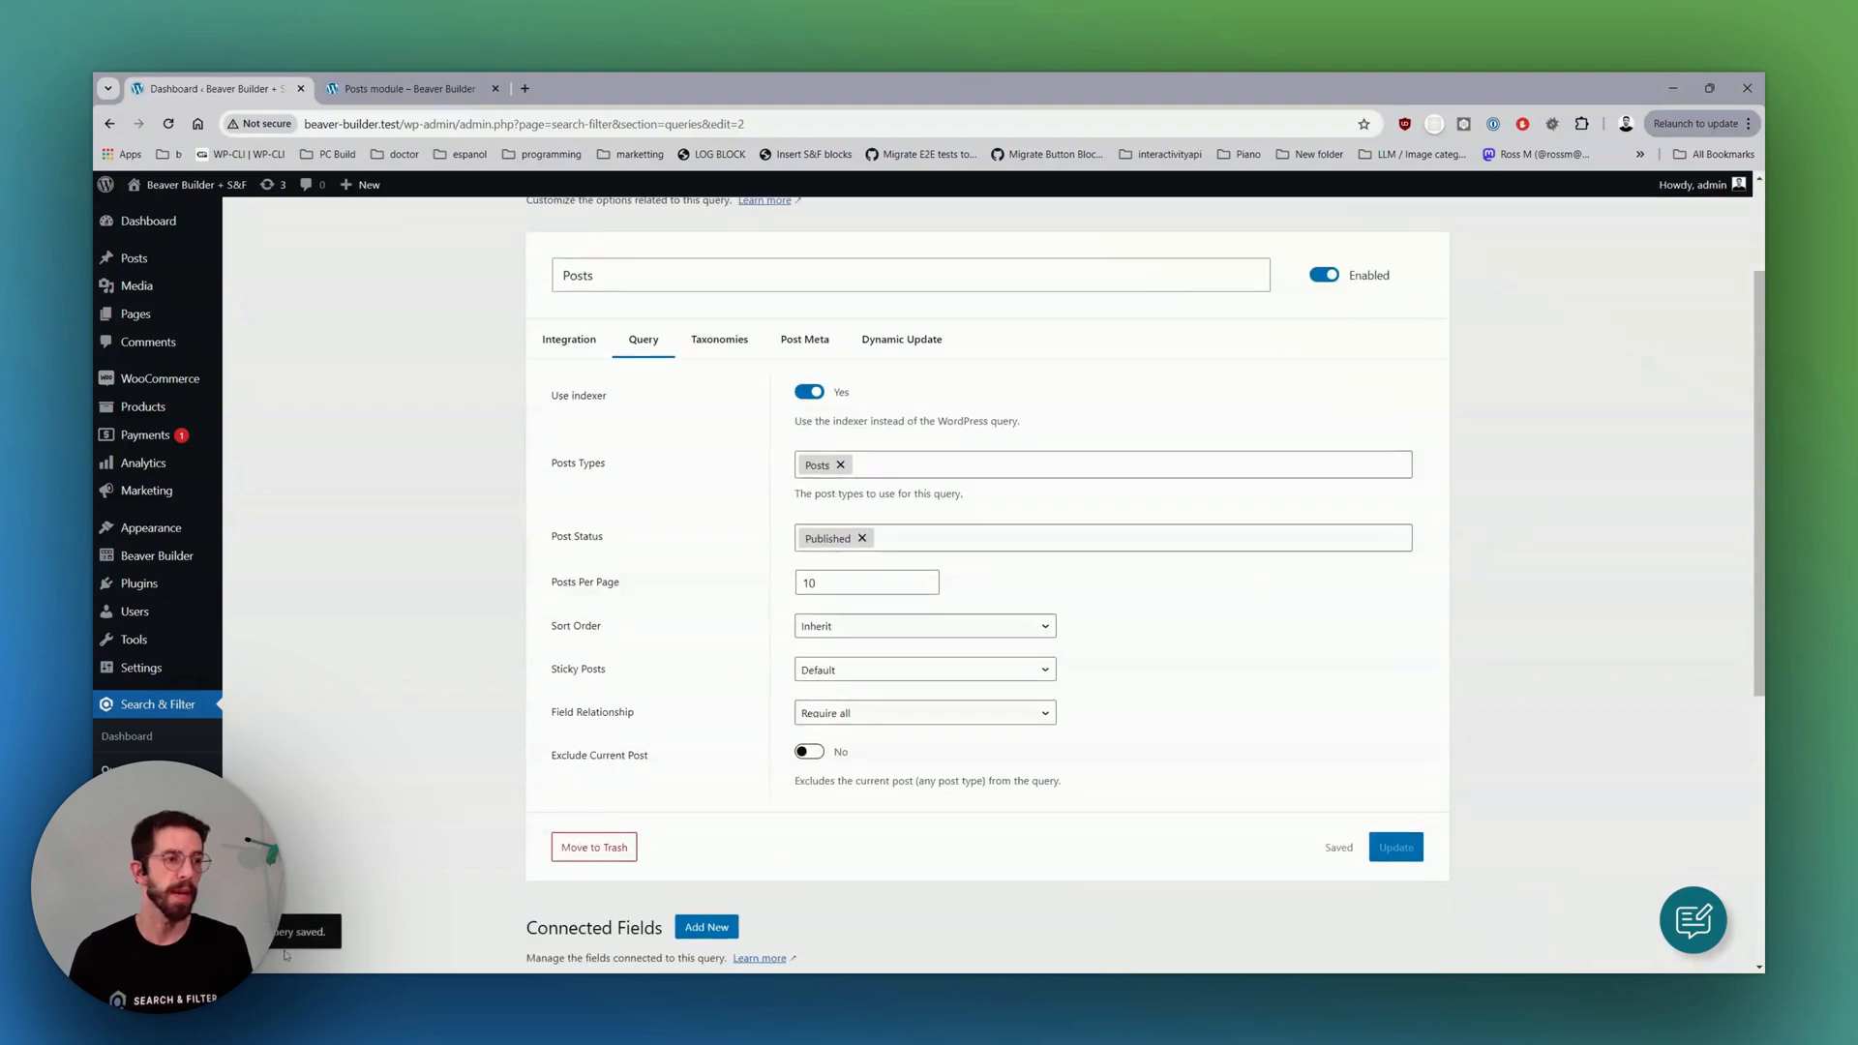
pyautogui.scroll(3)
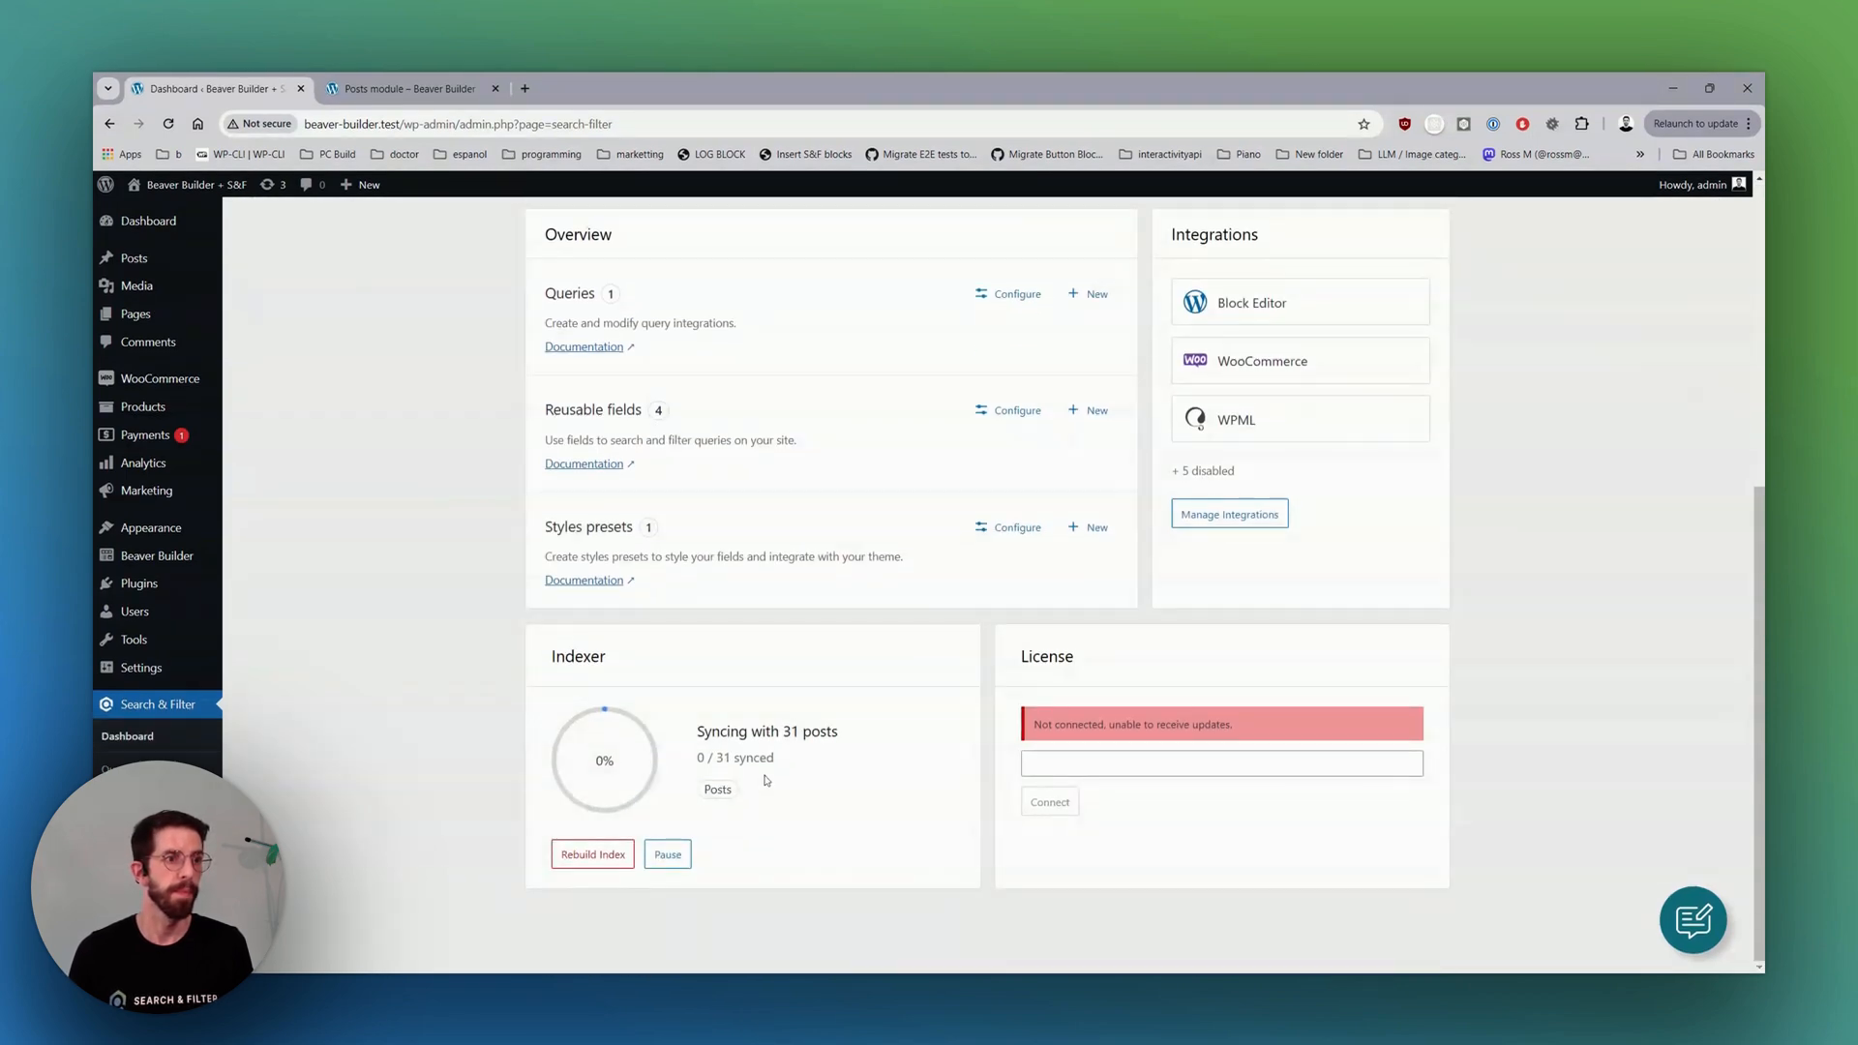
pyautogui.moveTo(780, 788)
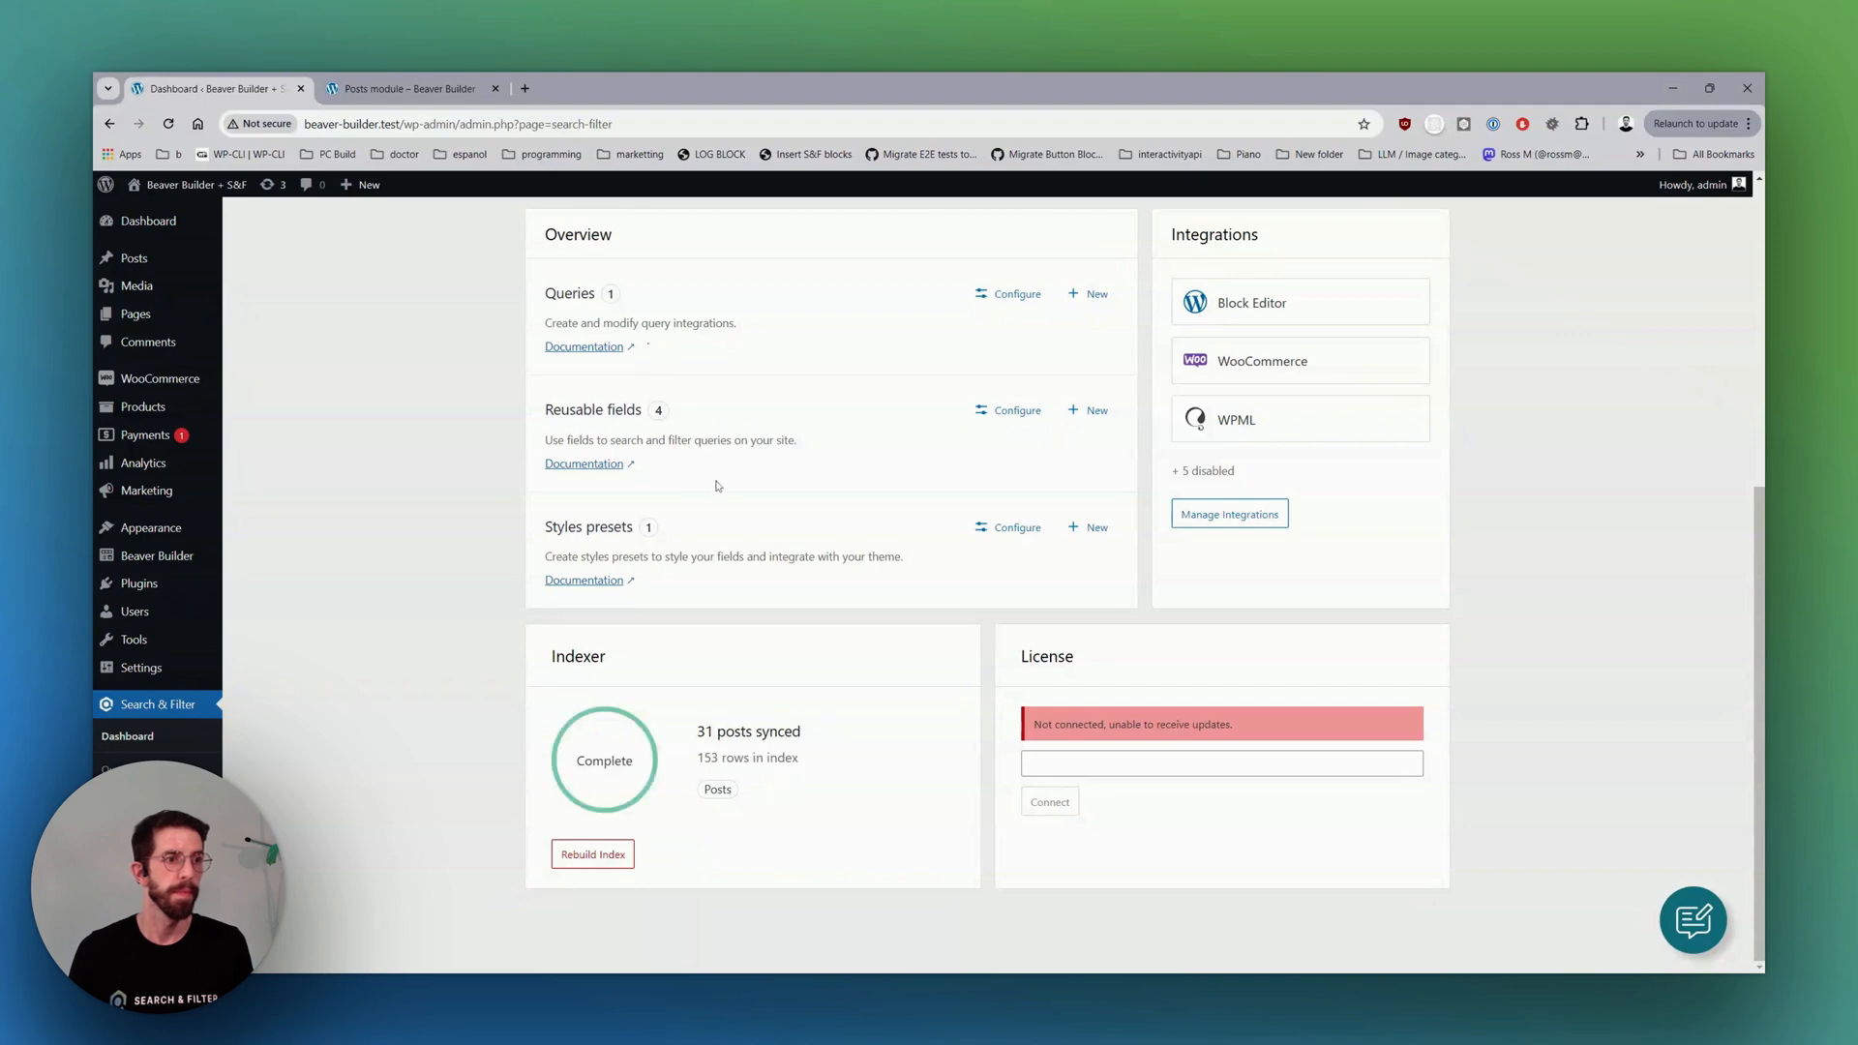
pyautogui.click(409, 87)
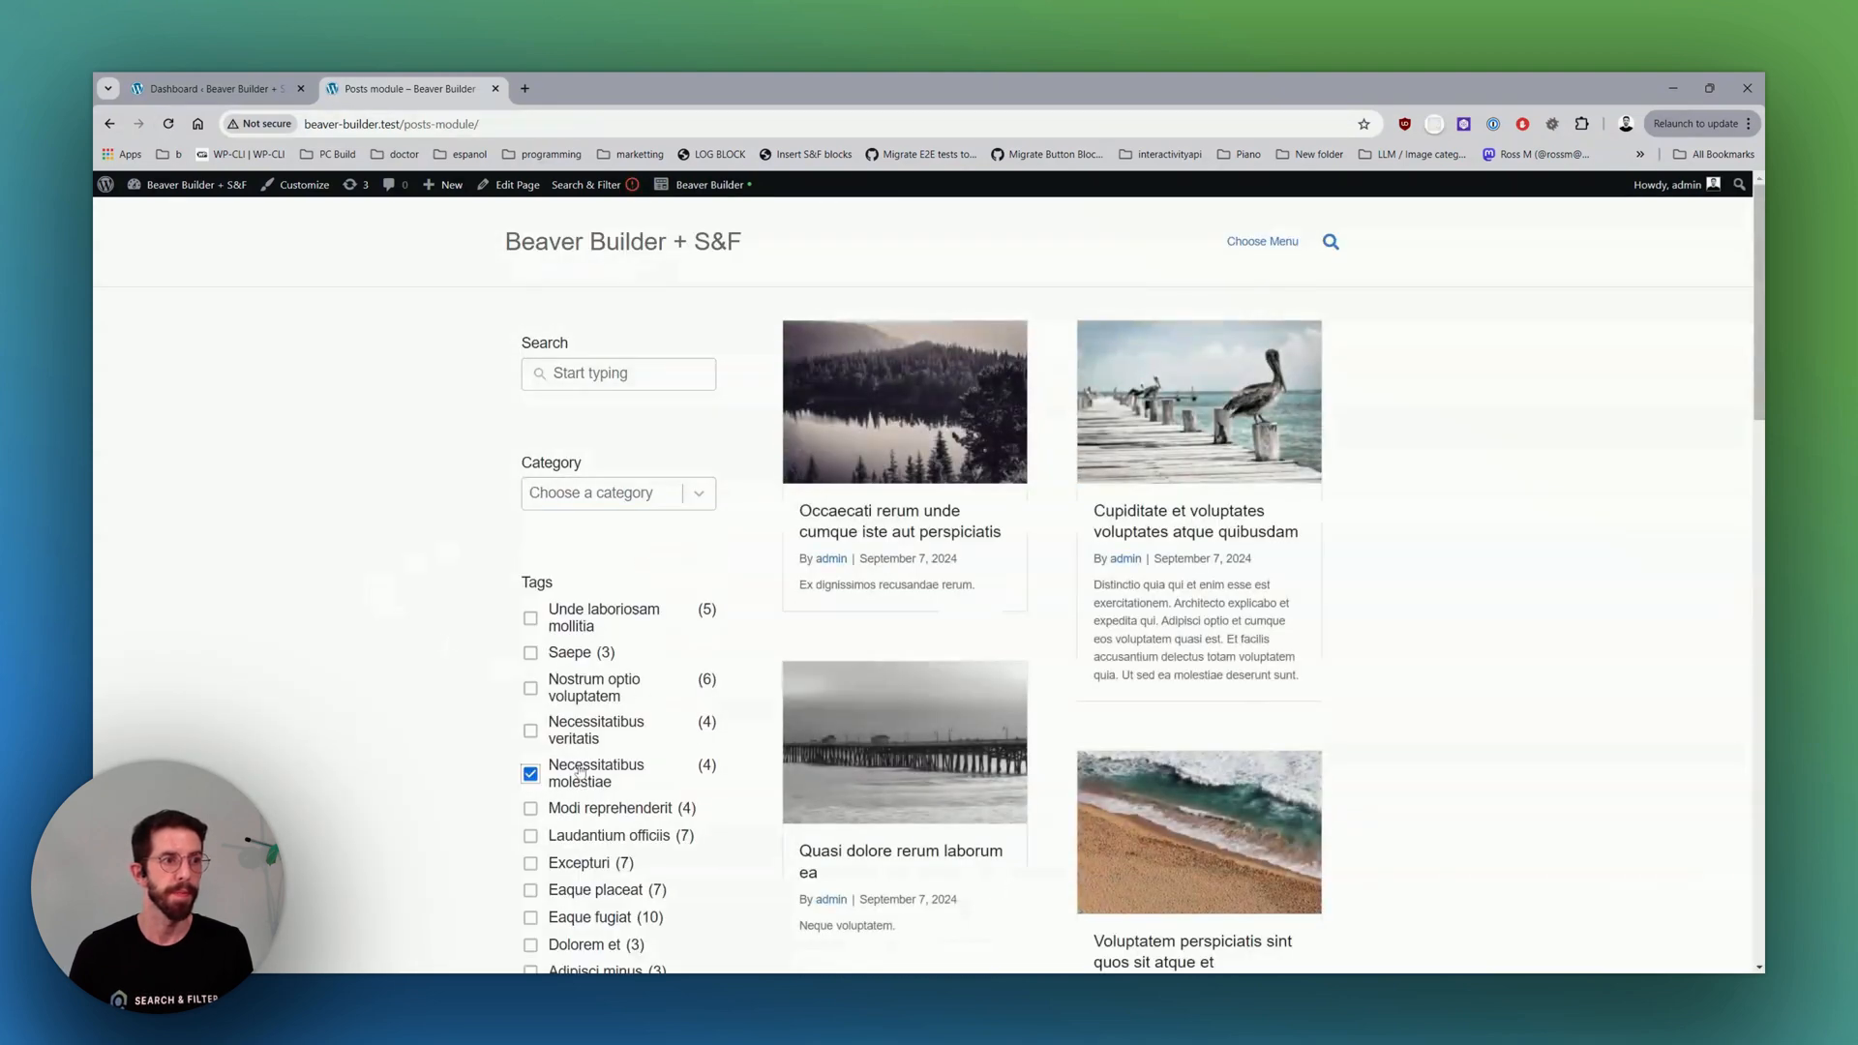
pyautogui.click(531, 775)
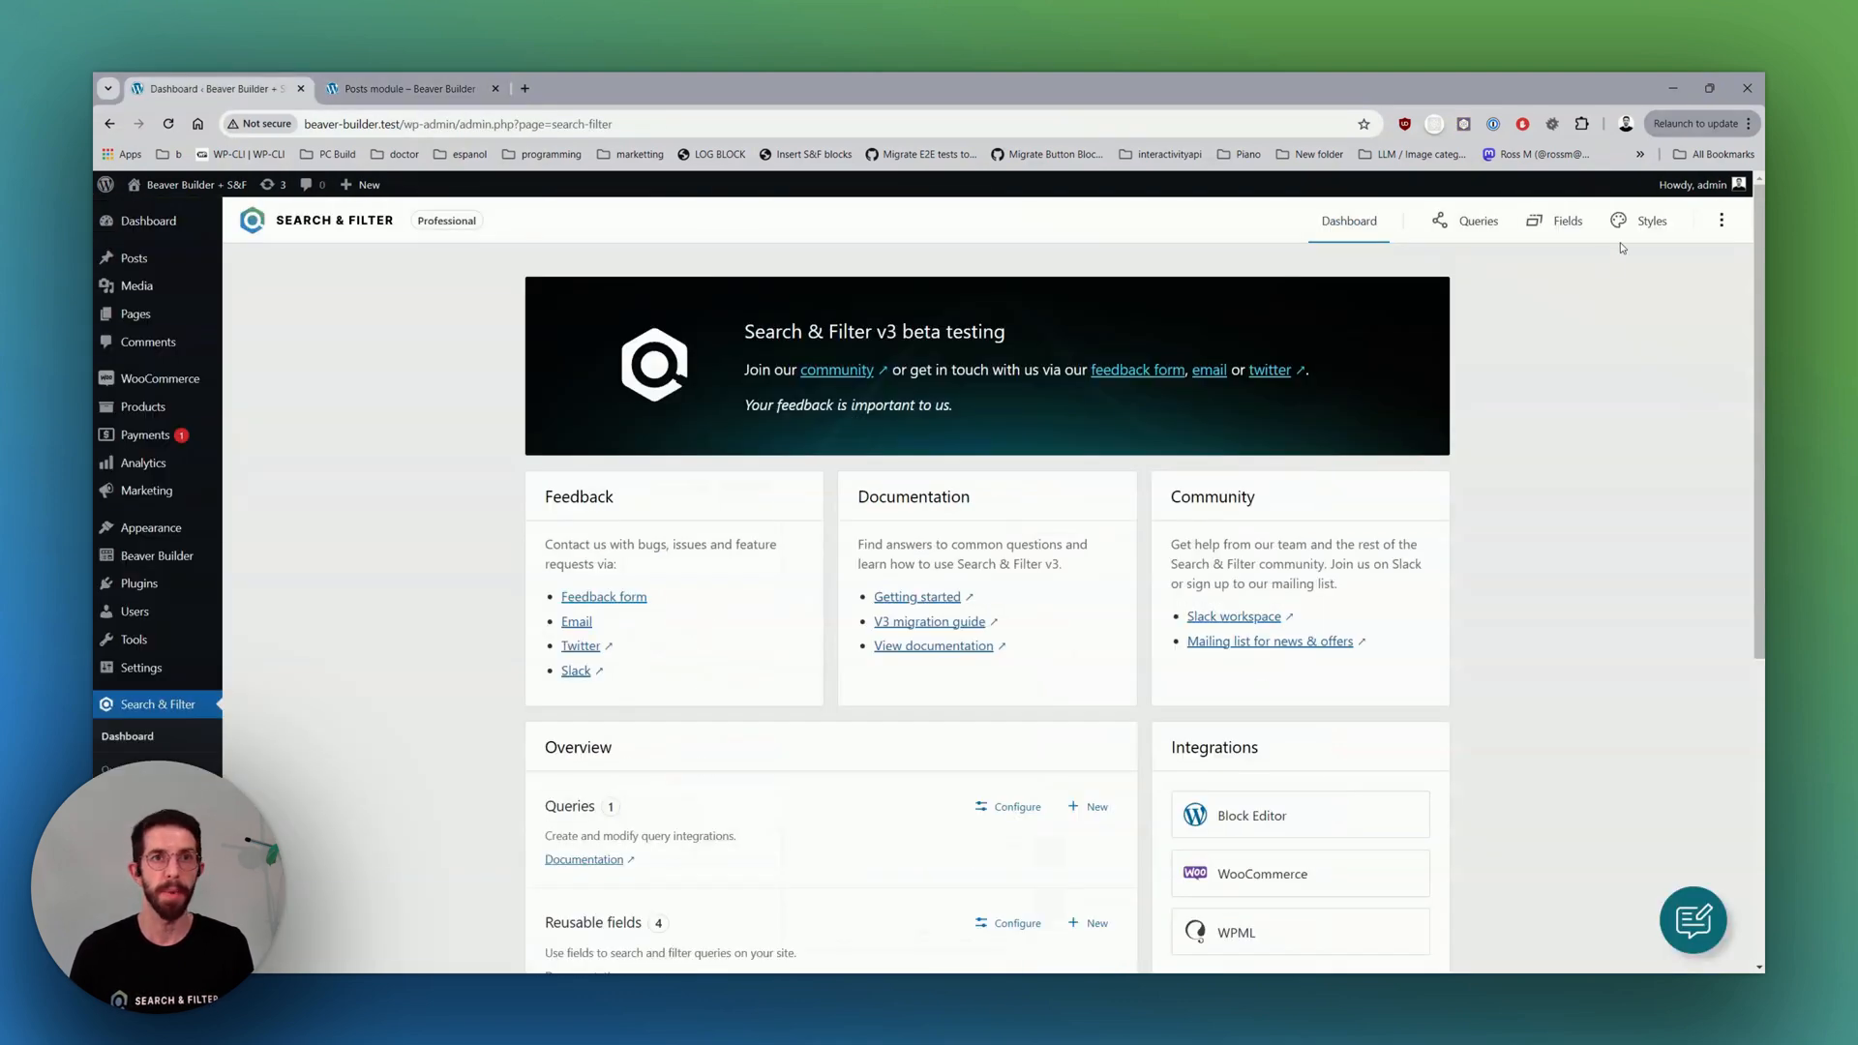
# Set the Tags field's Count Position to Space between and update it.
pyautogui.click(1566, 220)
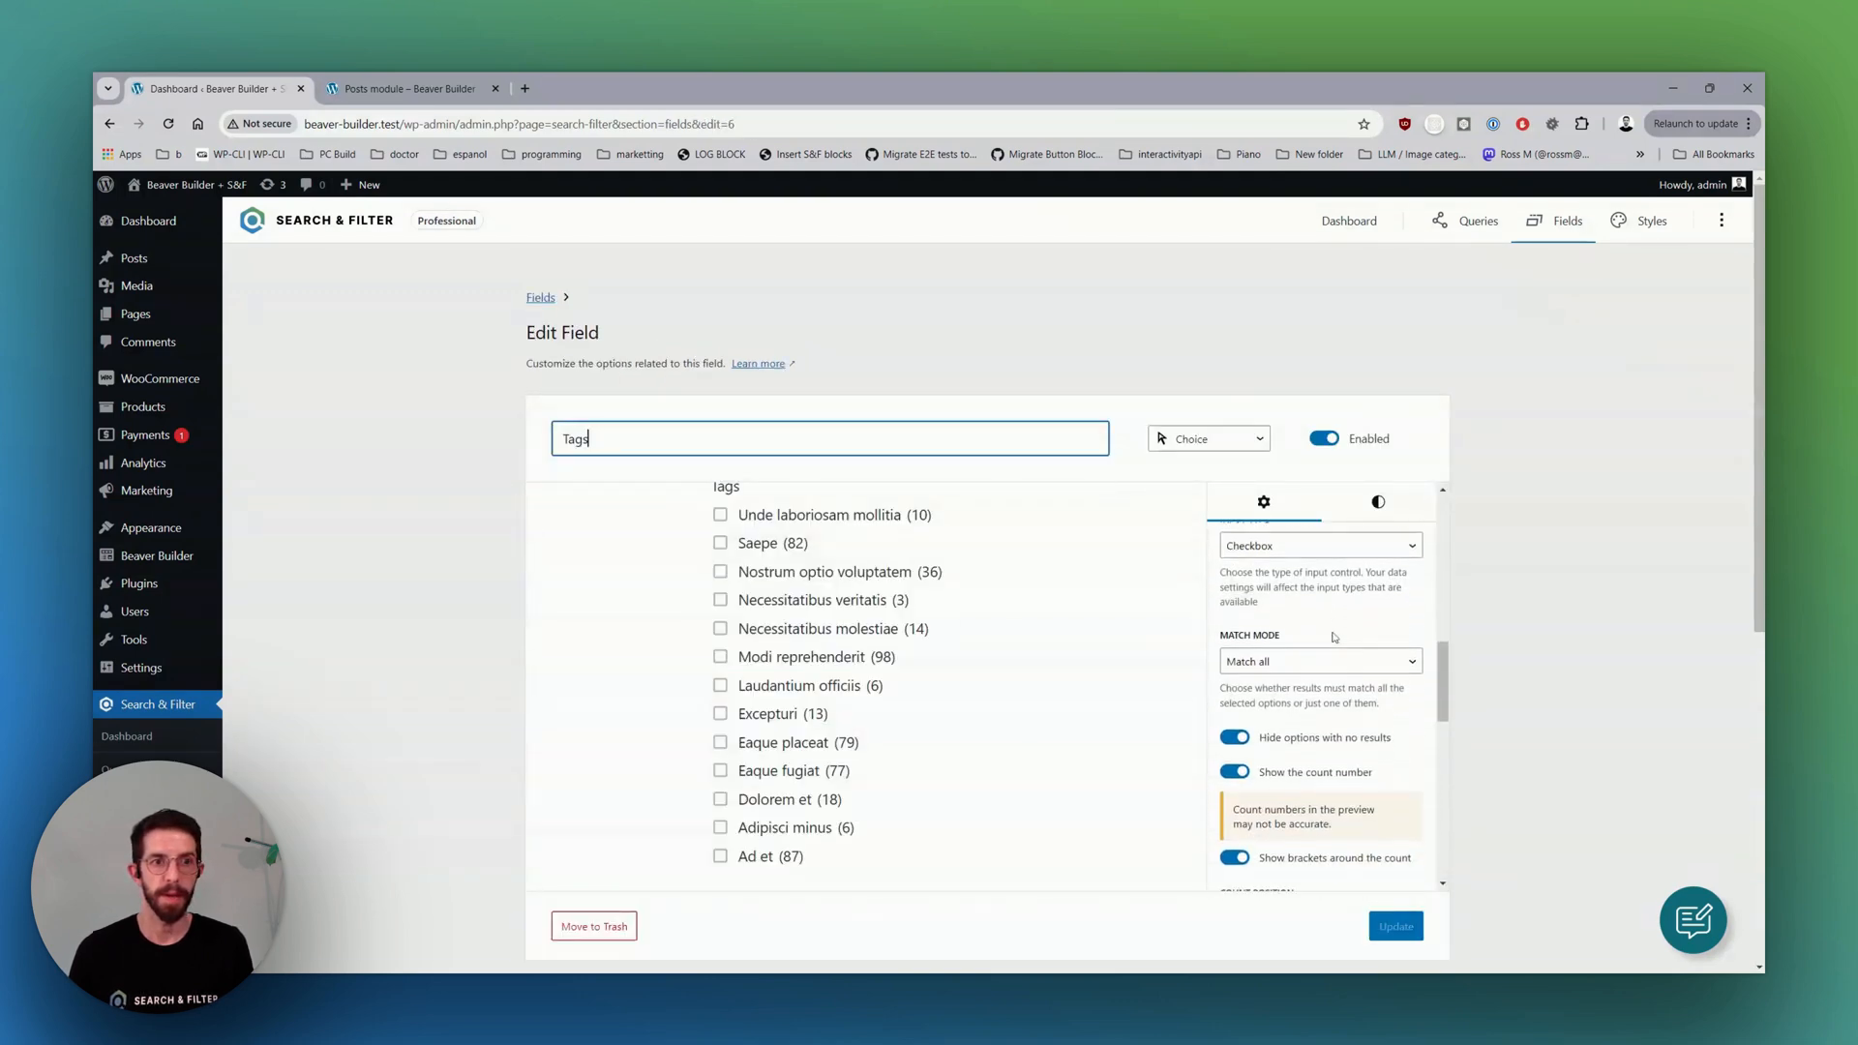
pyautogui.press('ctrl+f')
pyautogui.write('count')
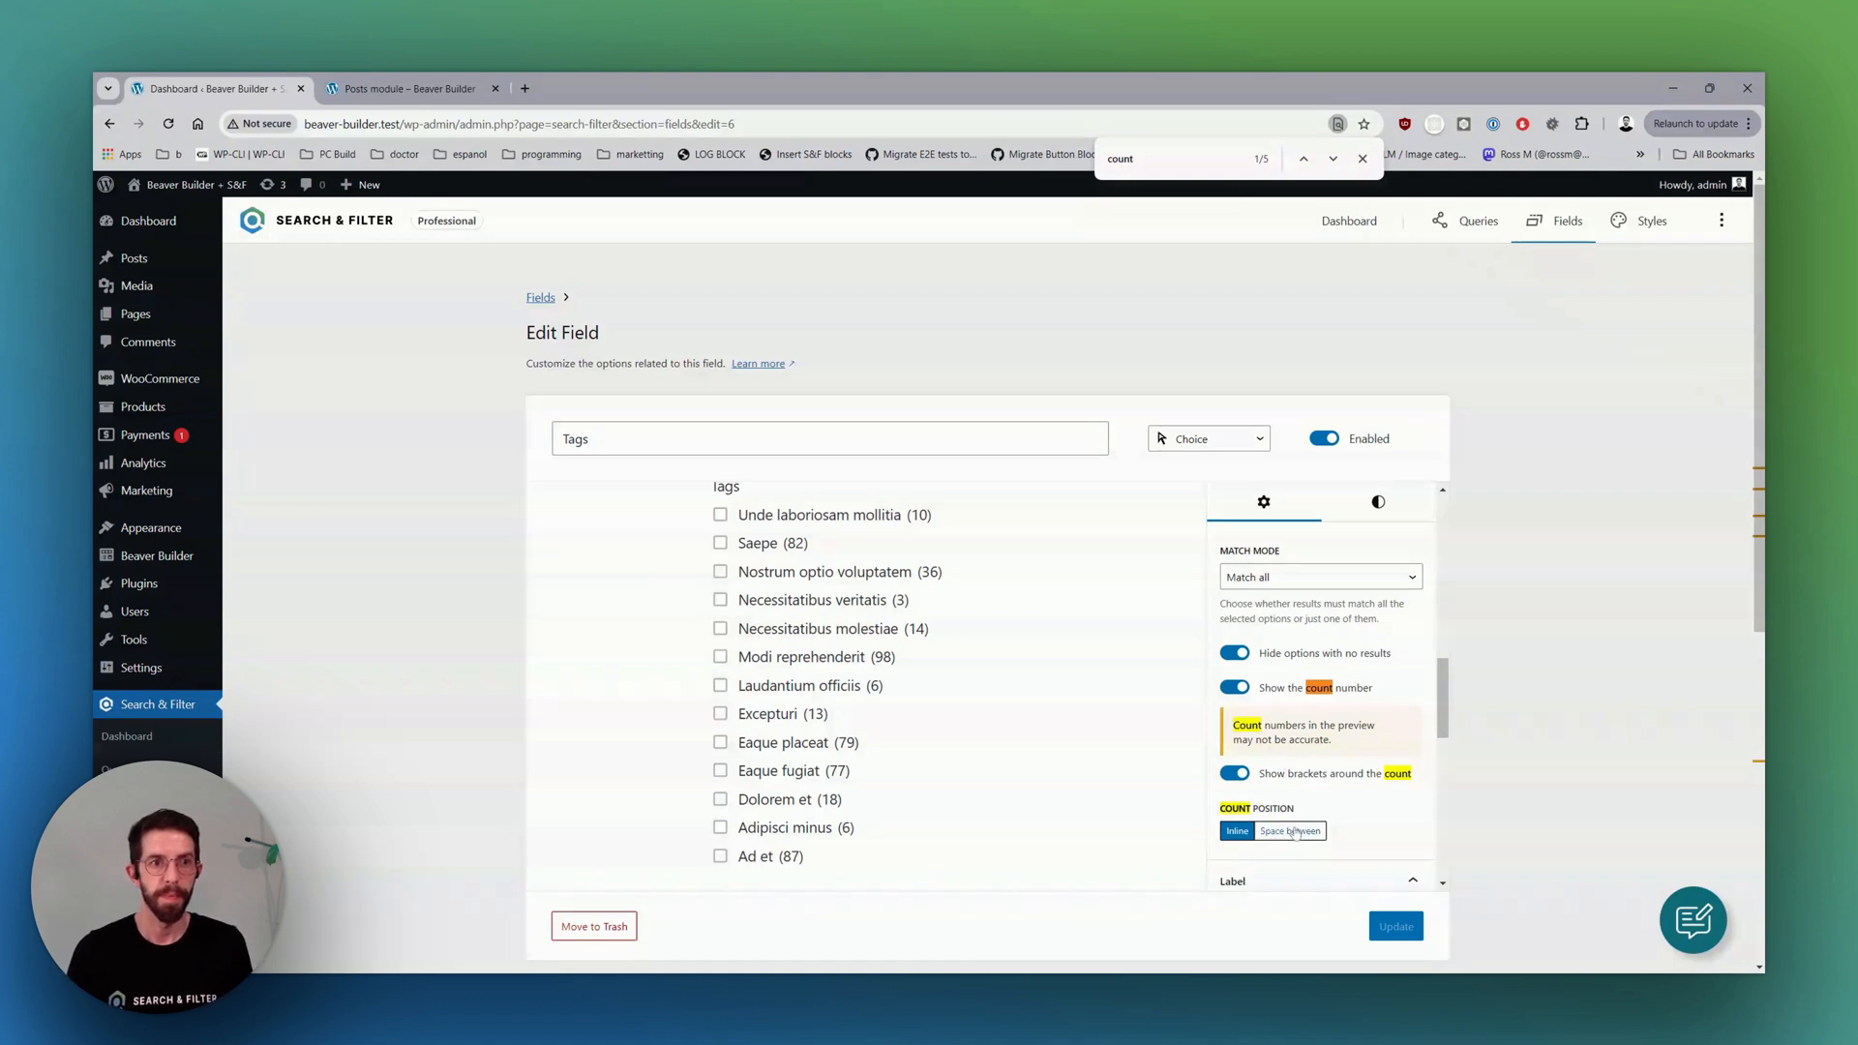
pyautogui.click(1291, 831)
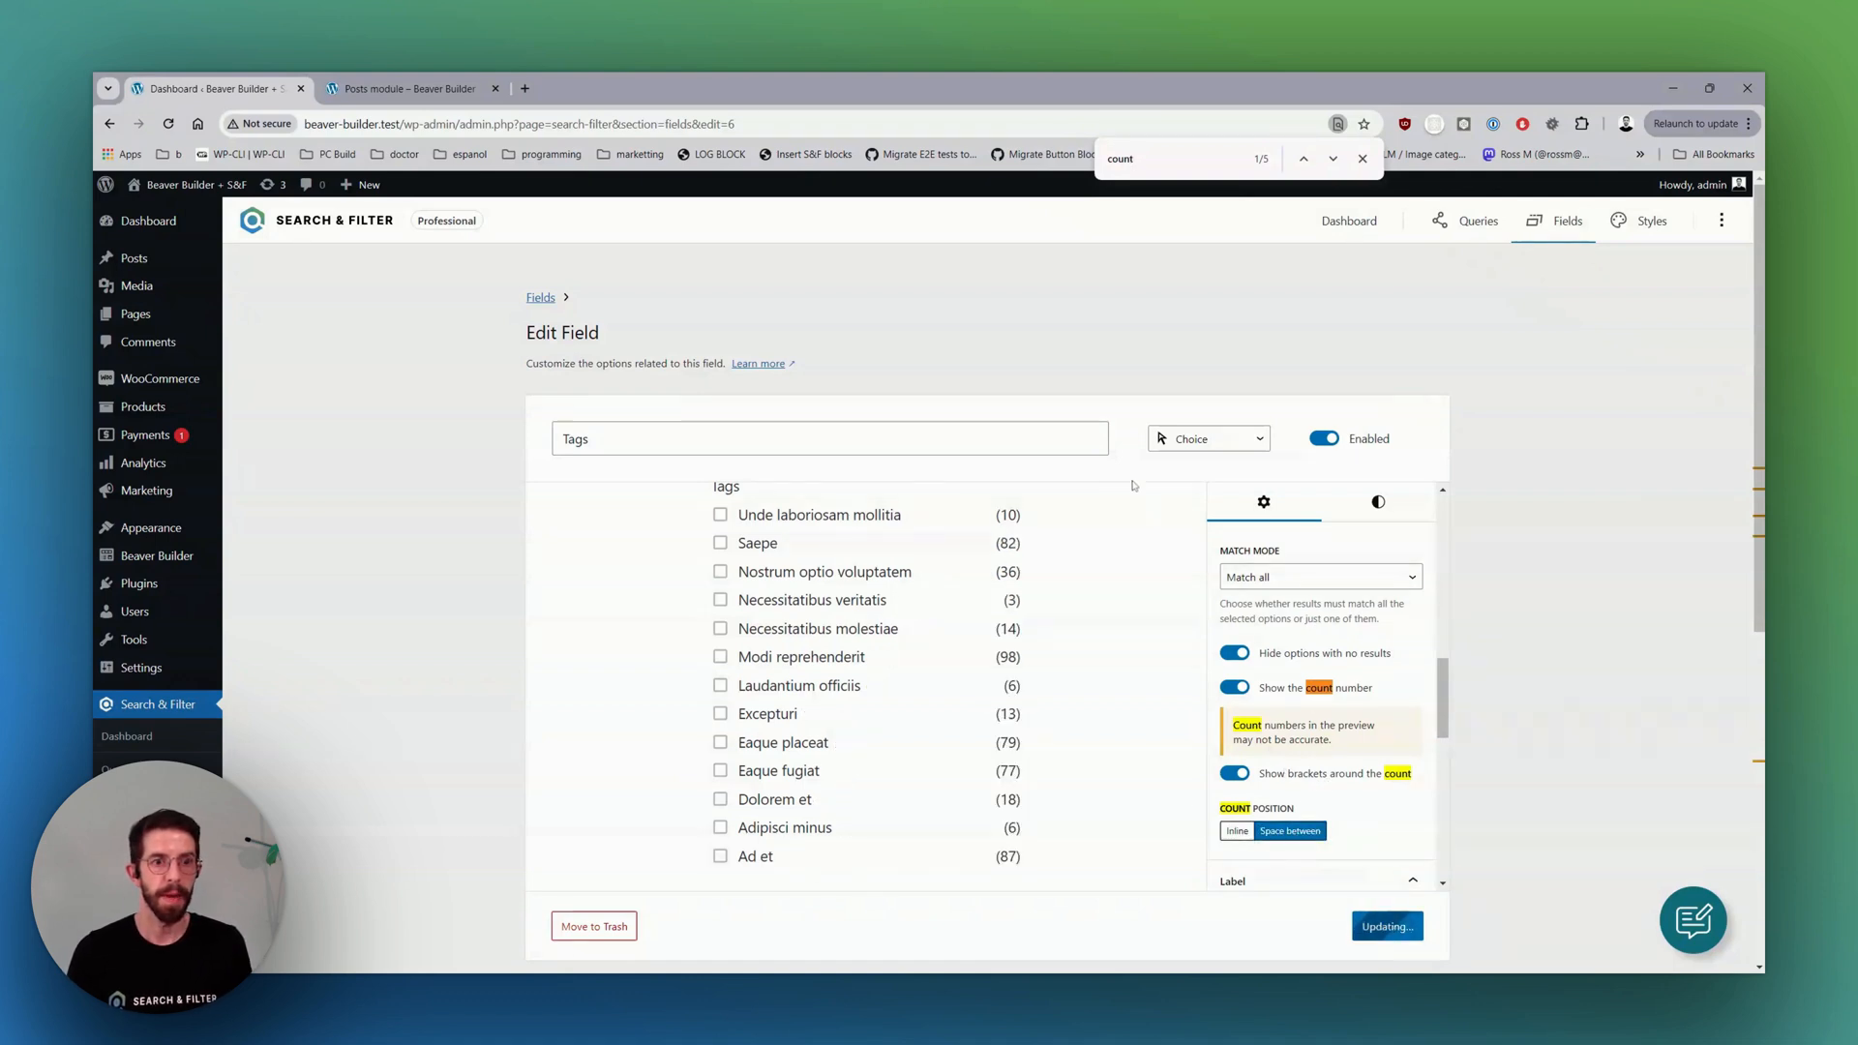
pyautogui.click(409, 87)
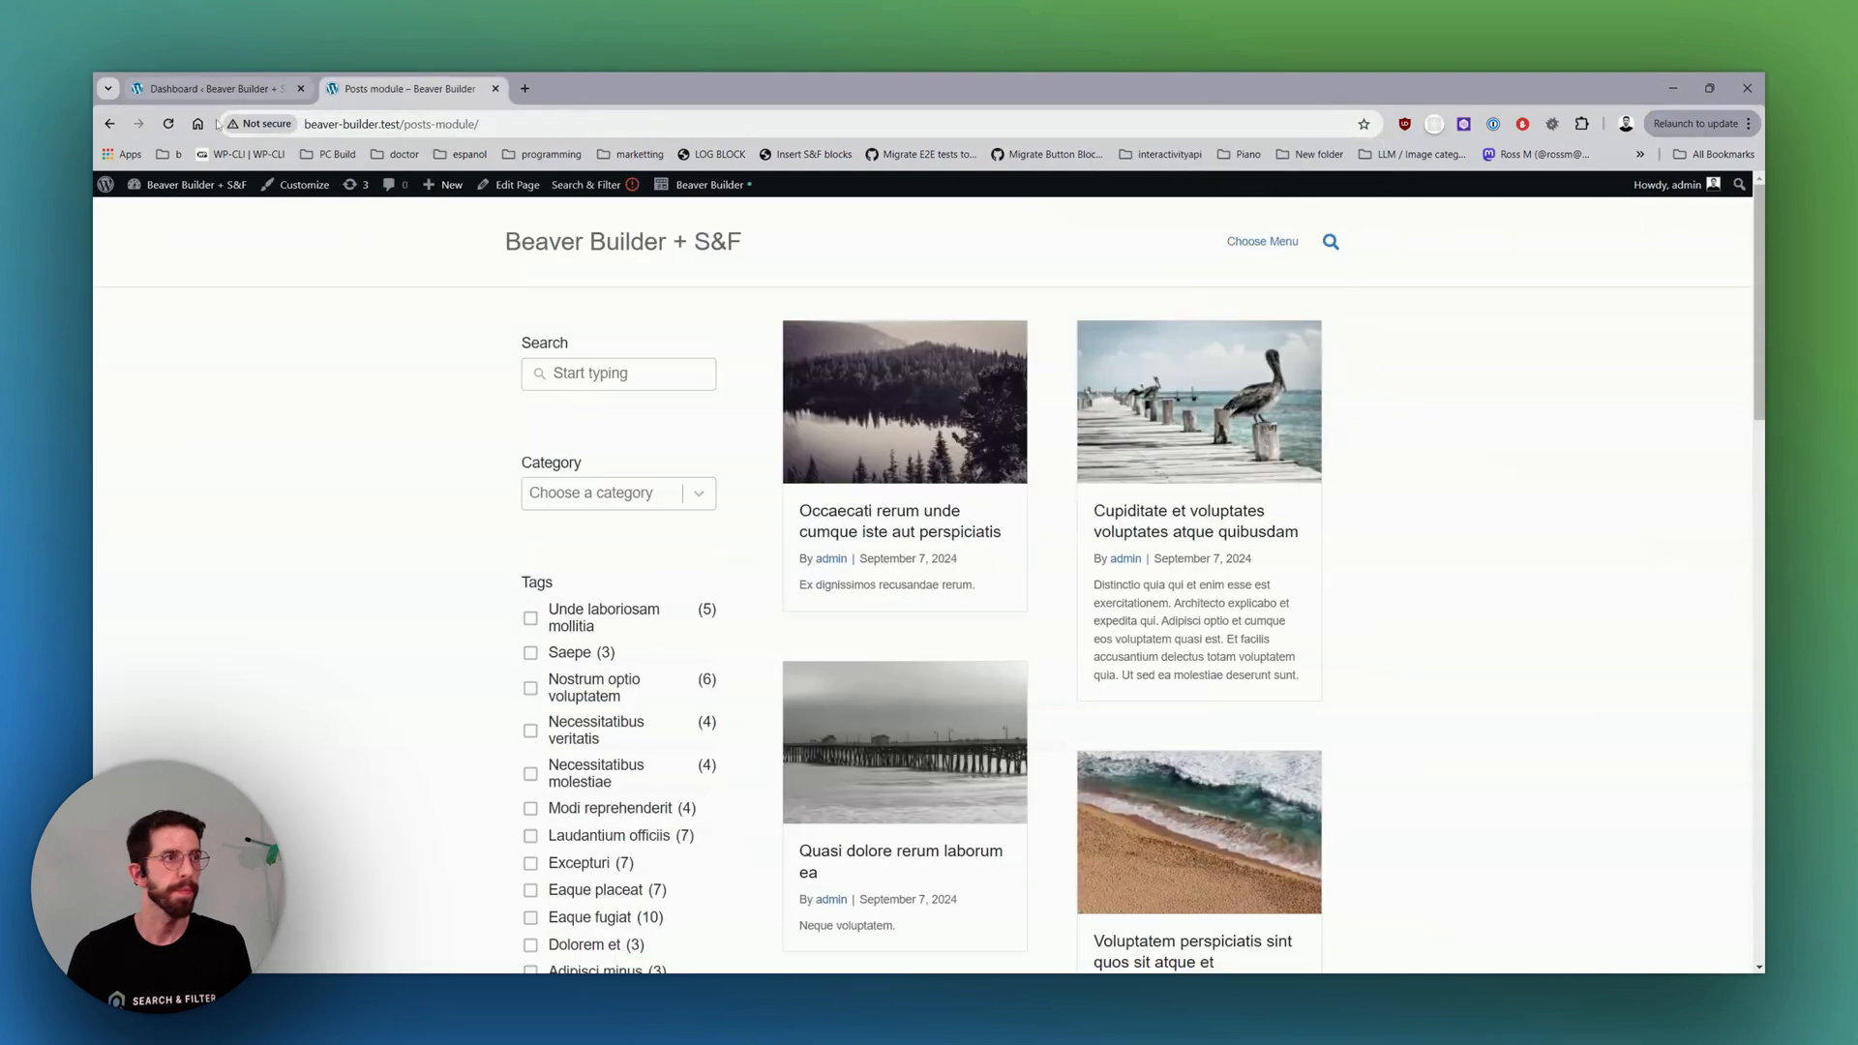
pyautogui.scroll(-3)
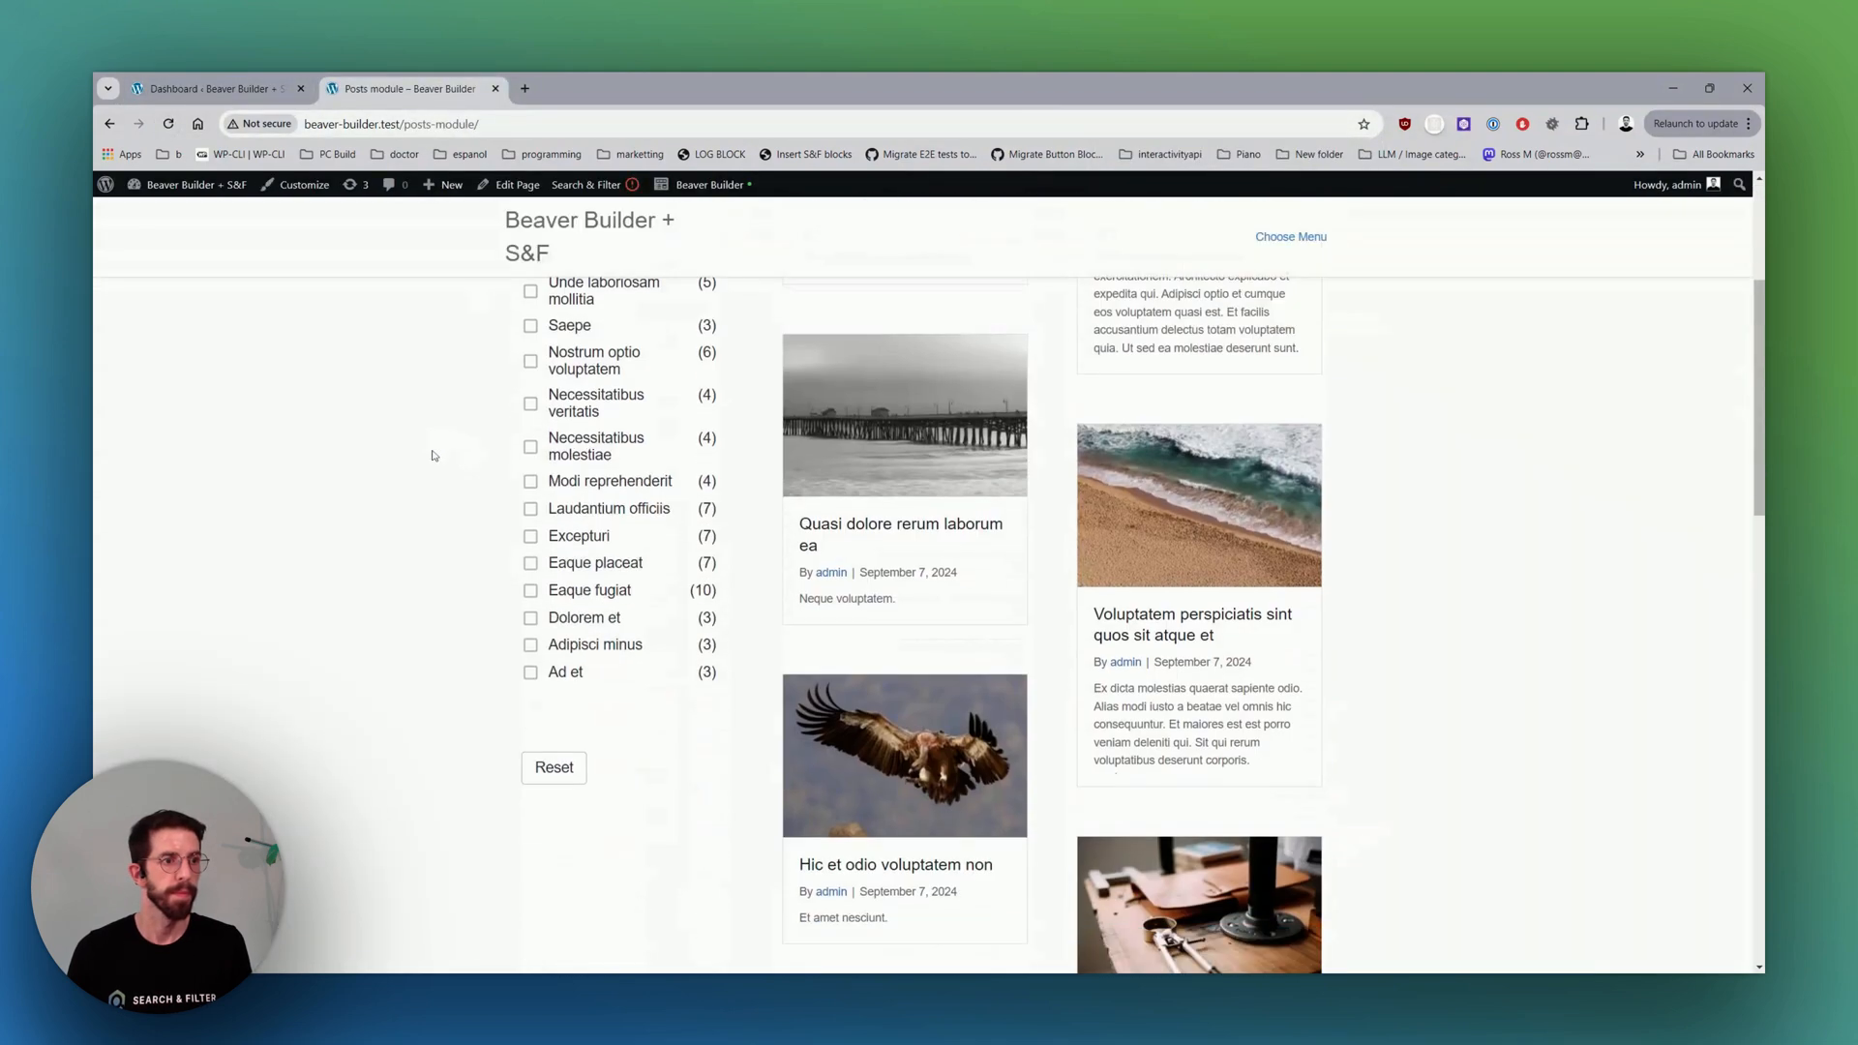
pyautogui.click(530, 672)
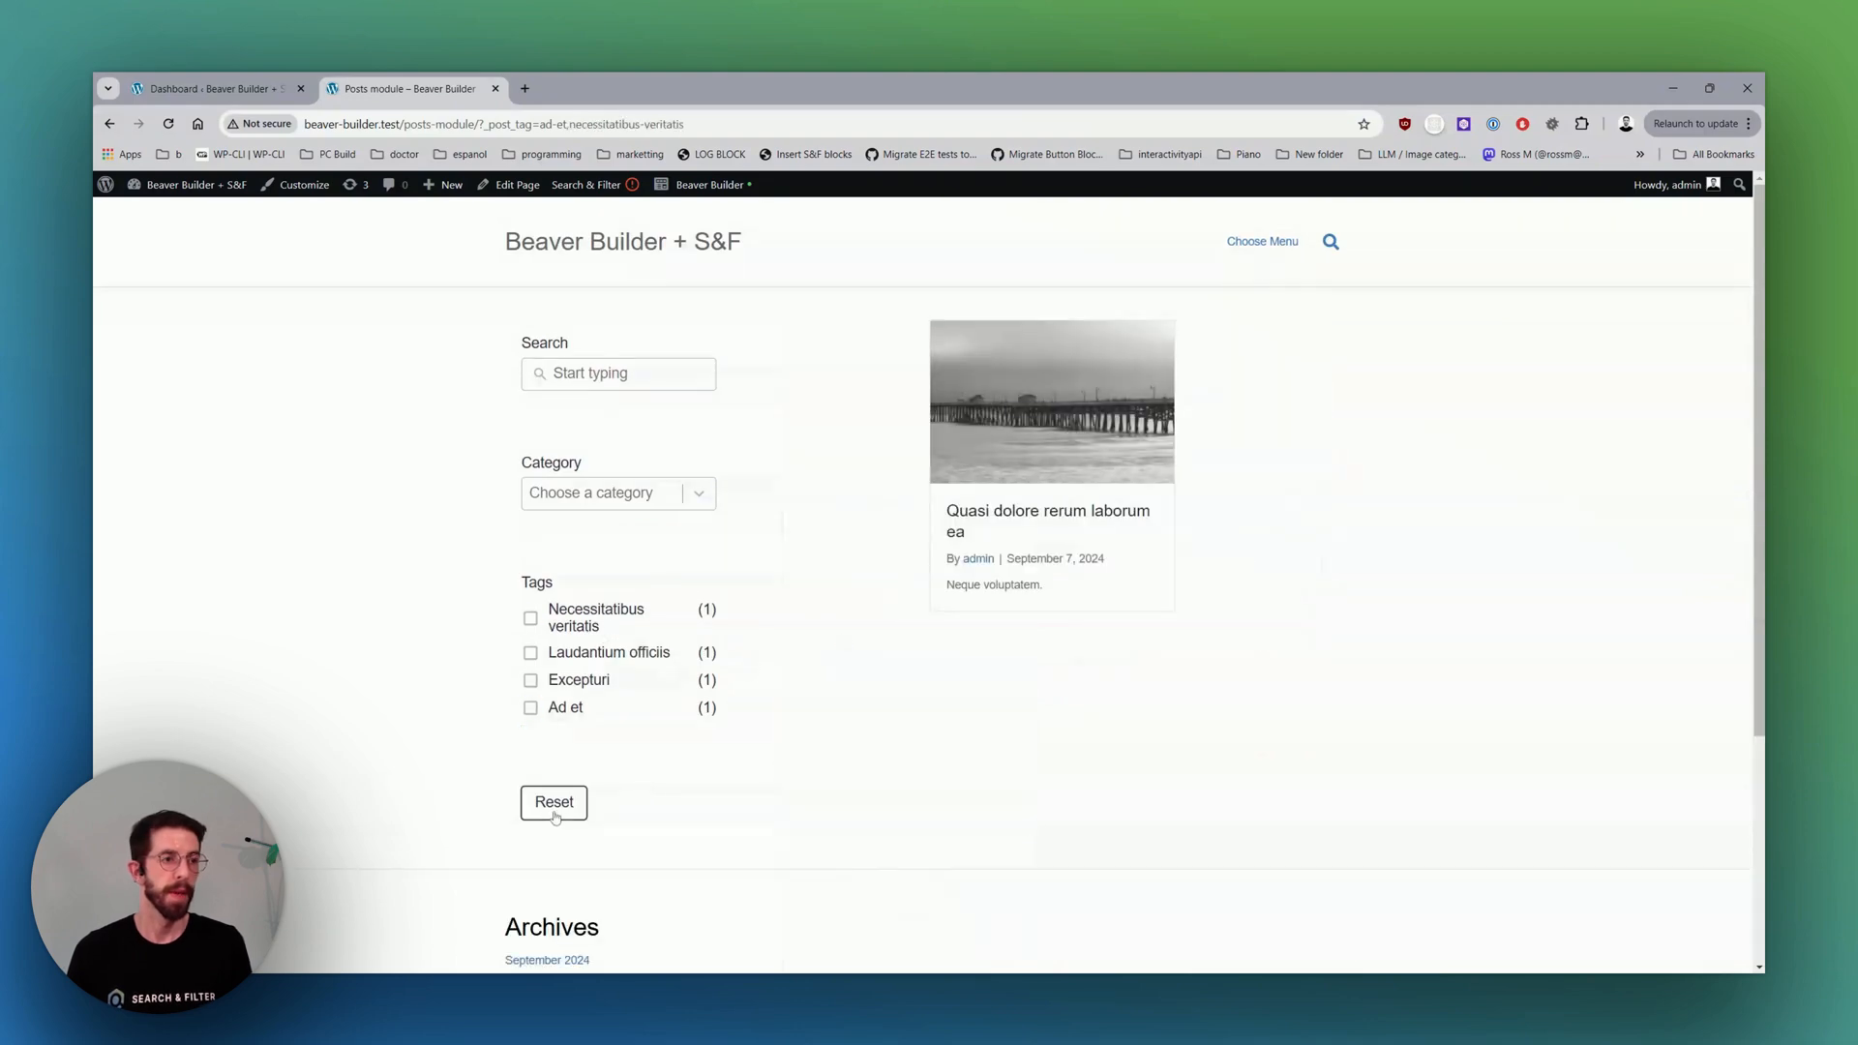
pyautogui.click(552, 802)
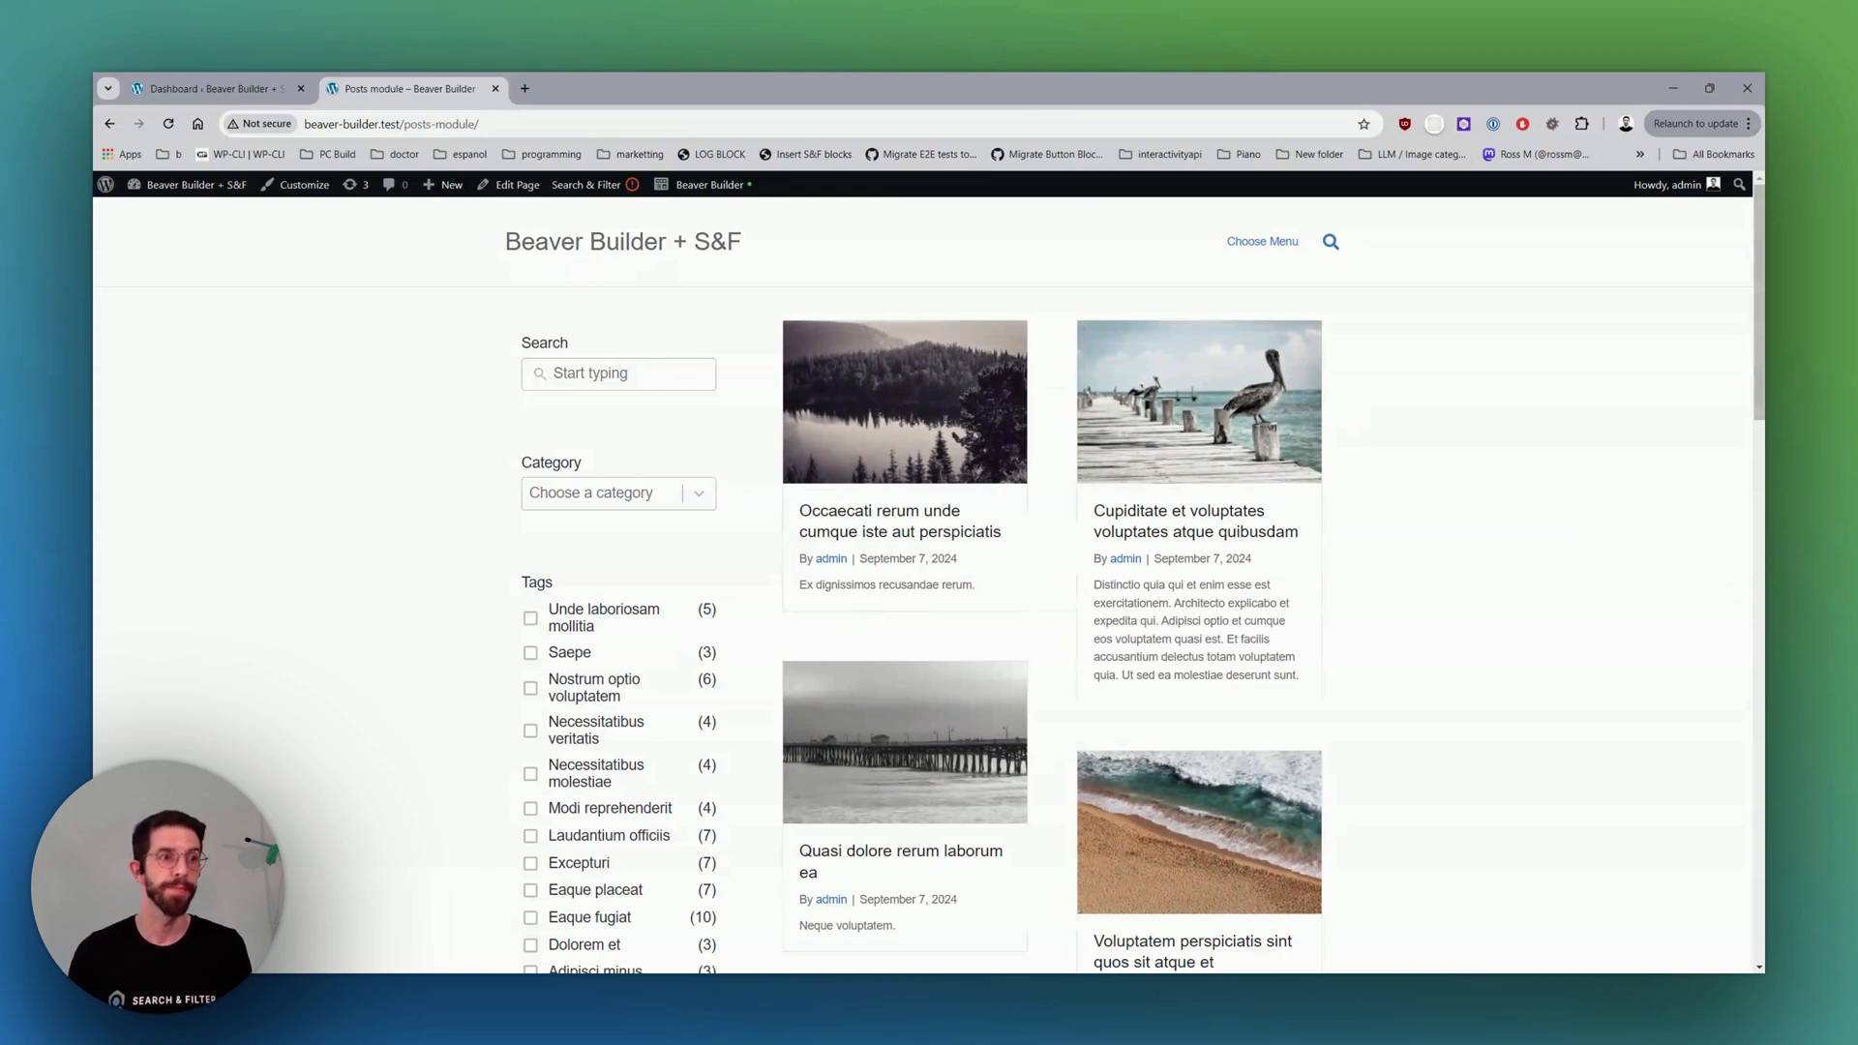
# Check the WooCommerce products list from the dashboard, then go to Pages.
pyautogui.click(190, 184)
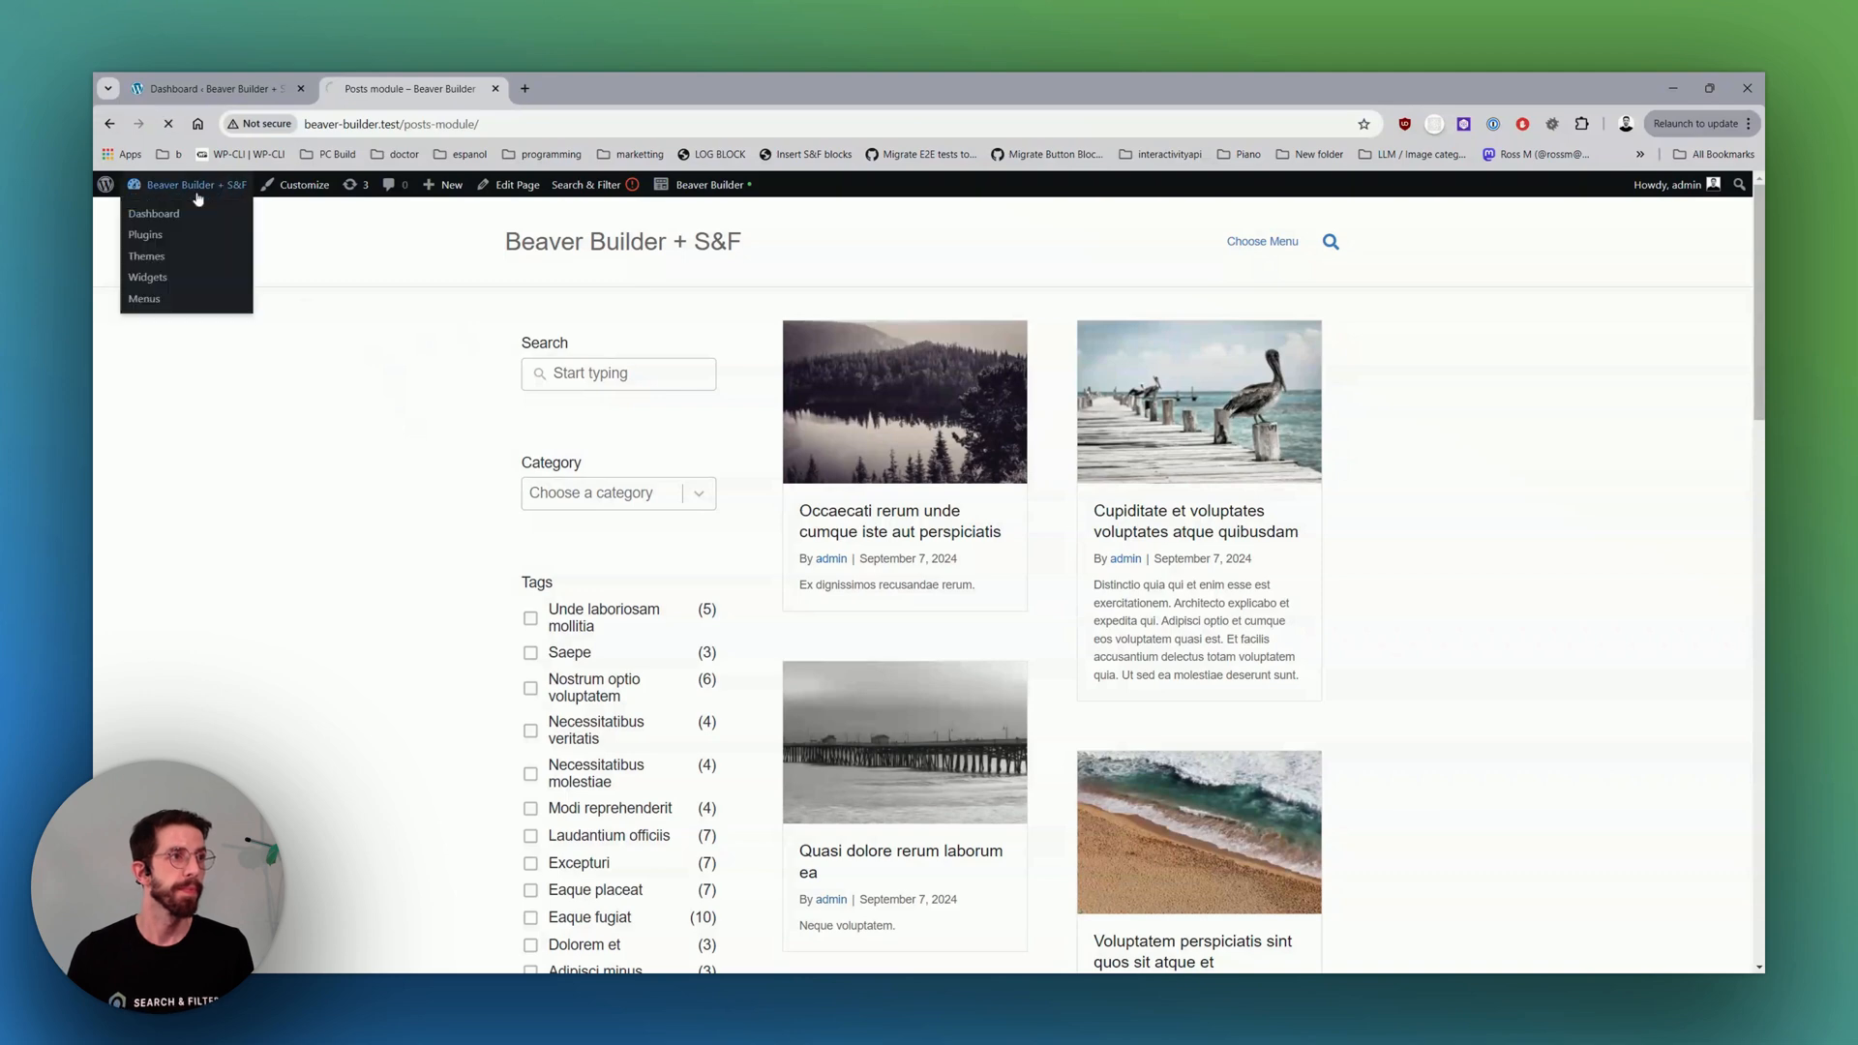
pyautogui.click(153, 213)
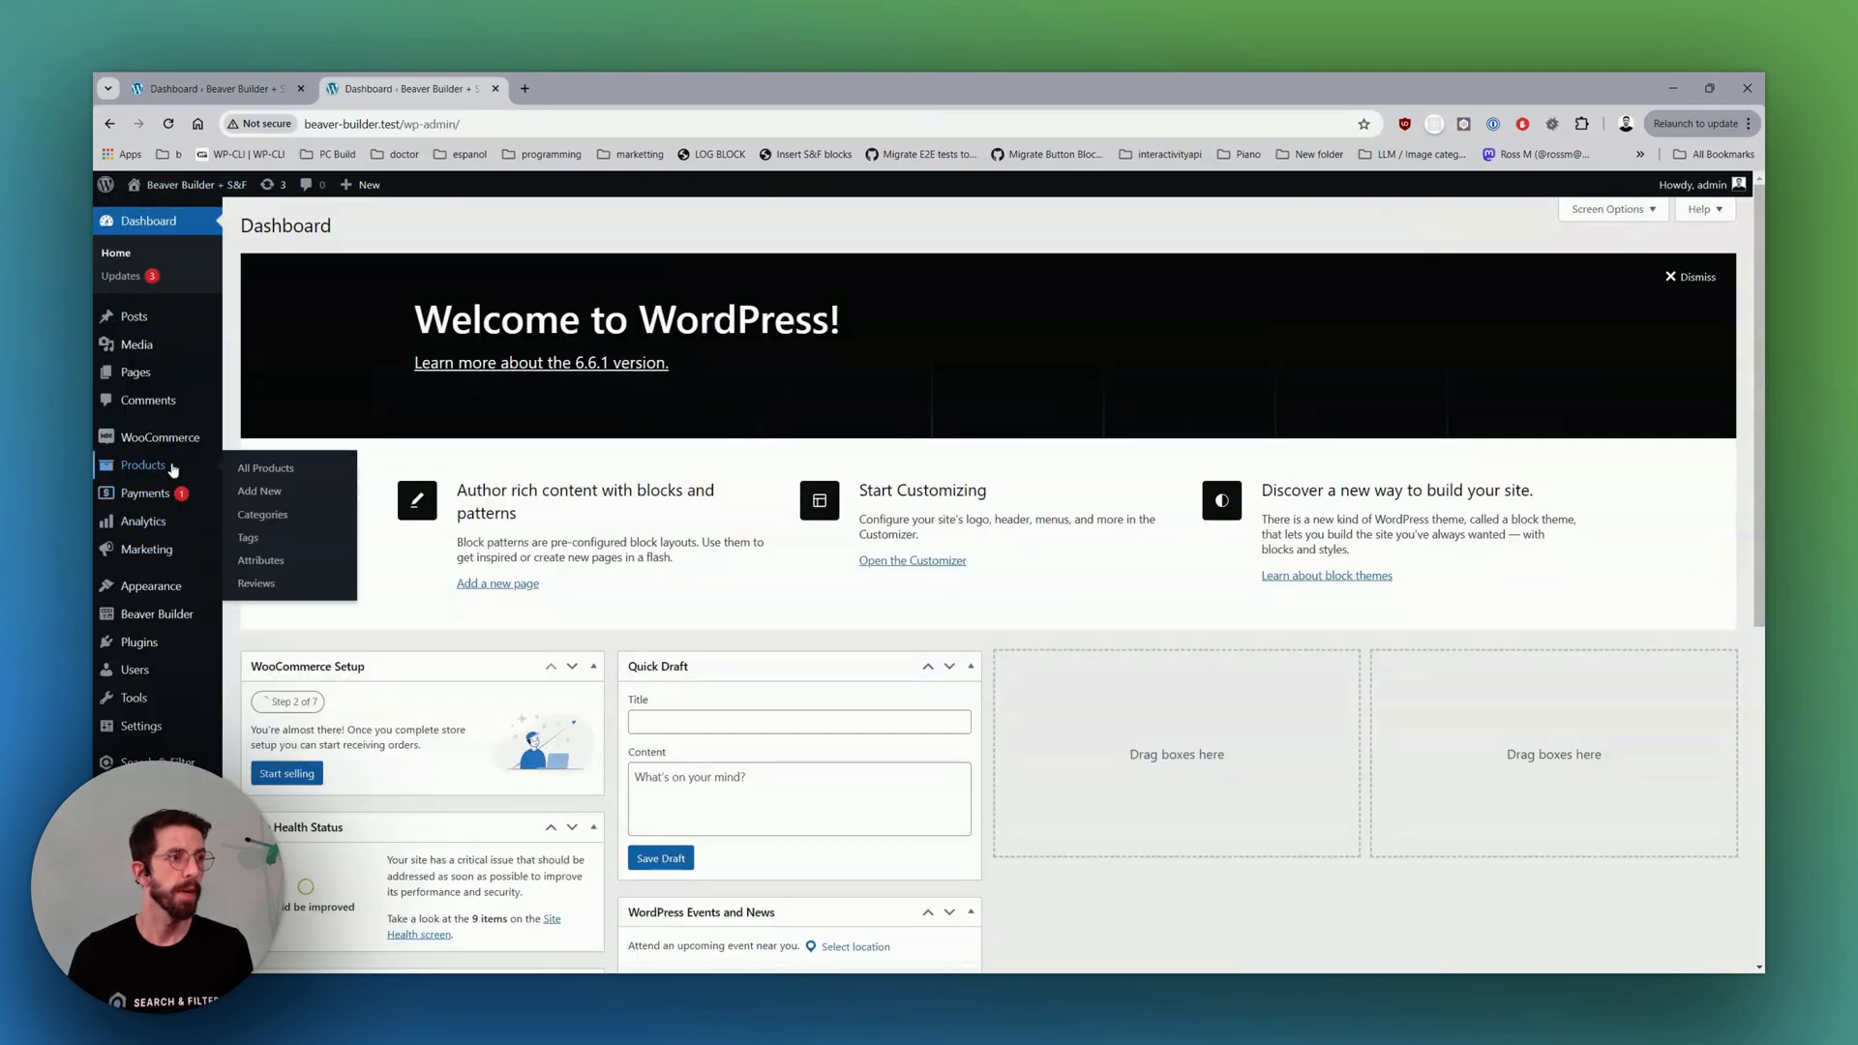
pyautogui.click(161, 435)
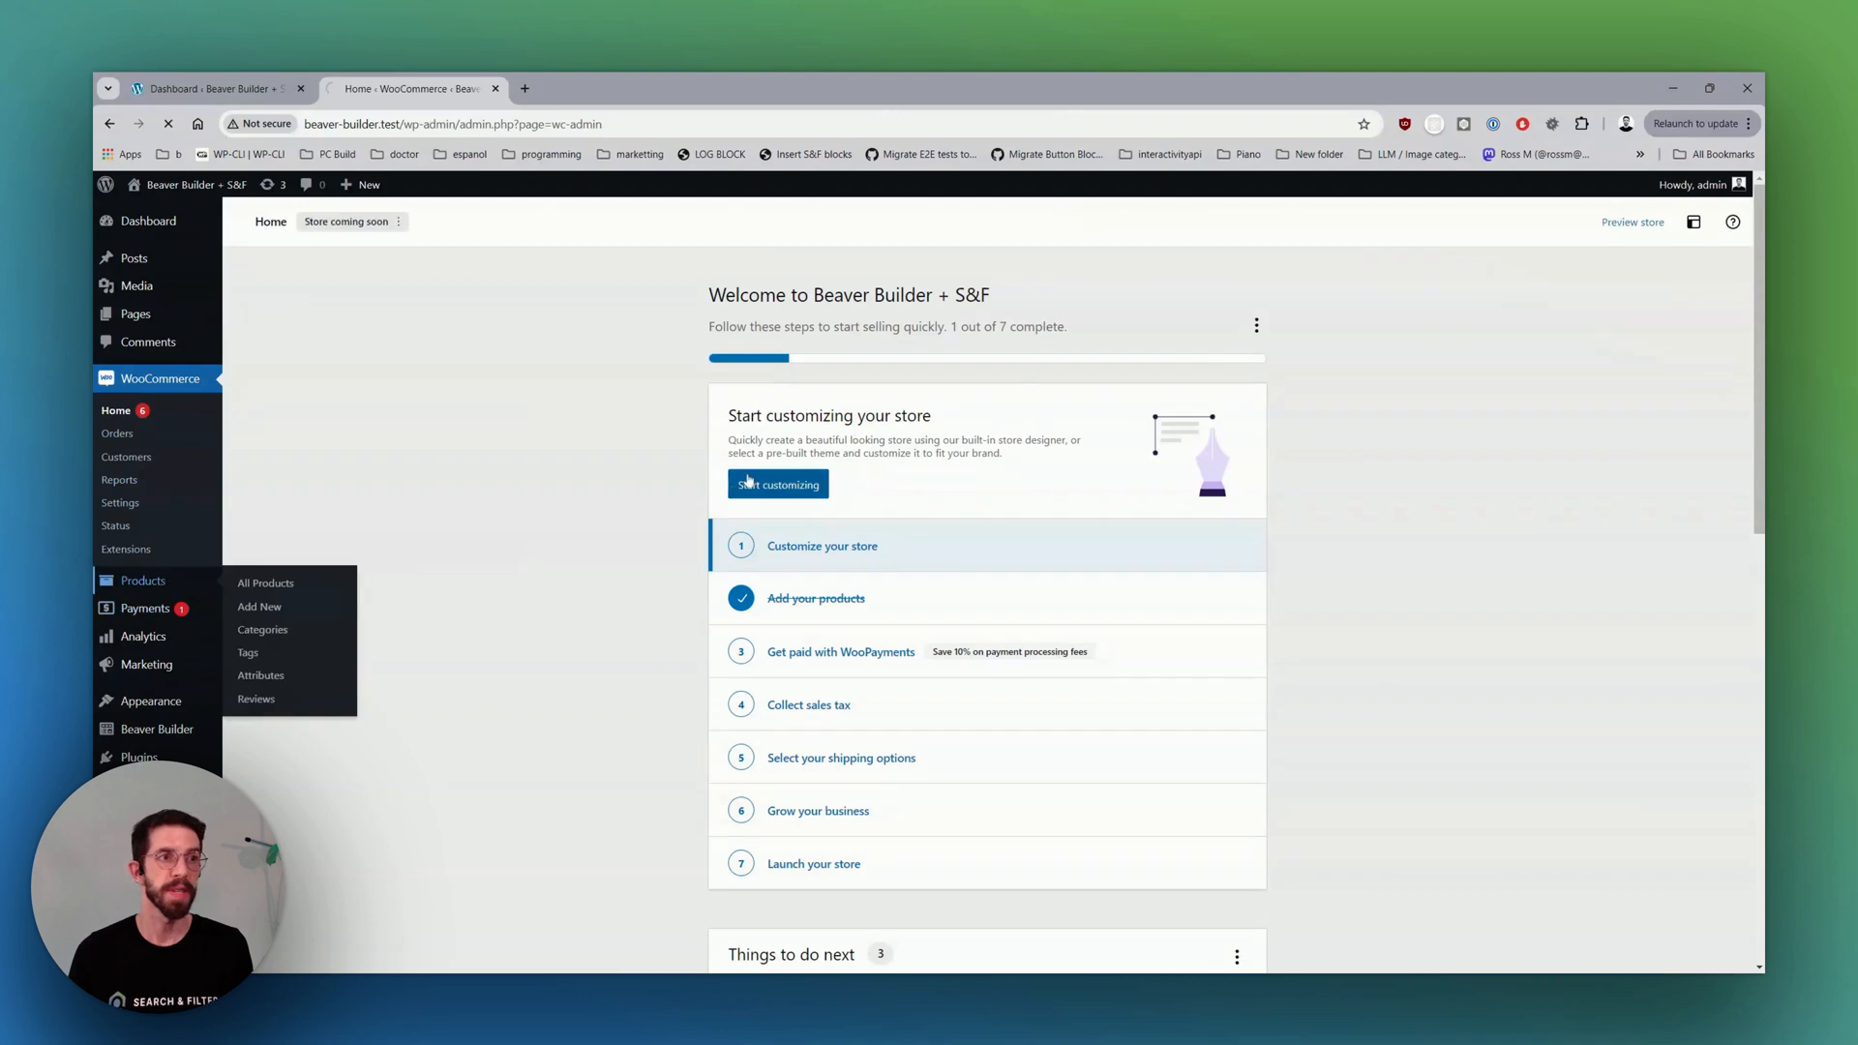
pyautogui.click(265, 583)
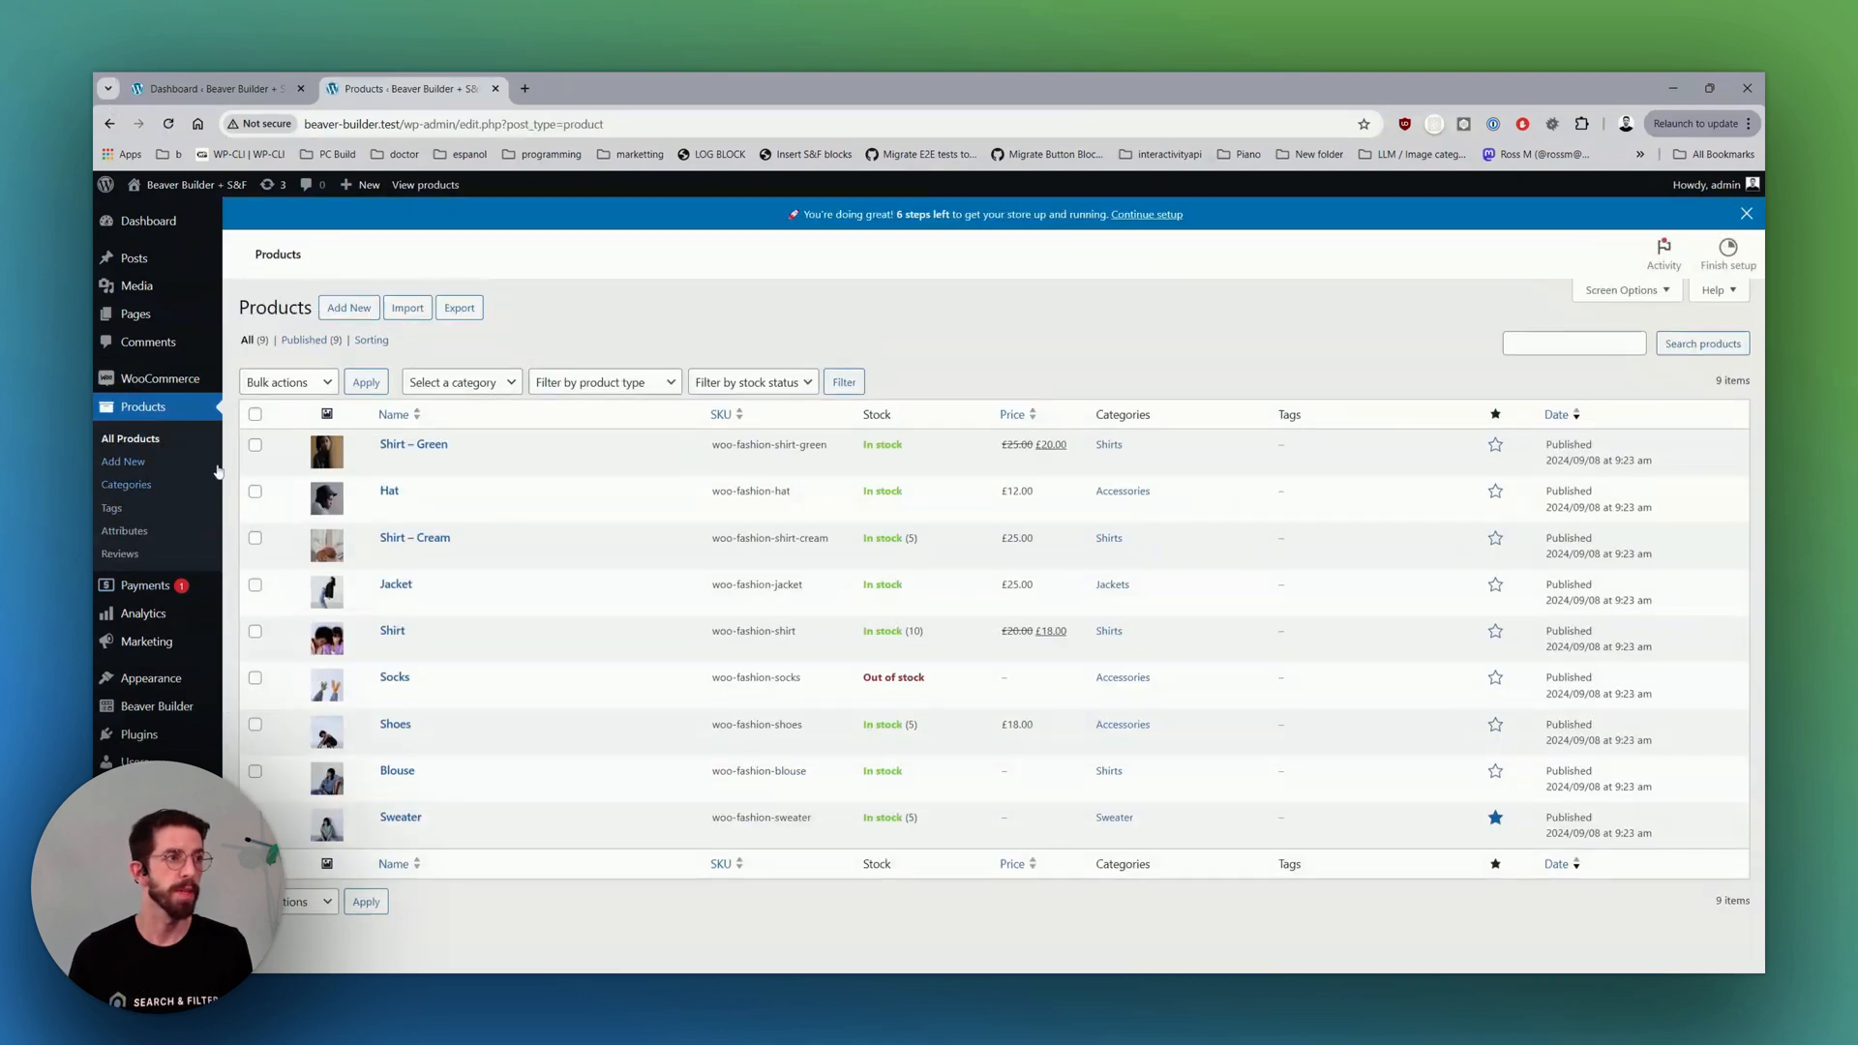
pyautogui.click(135, 314)
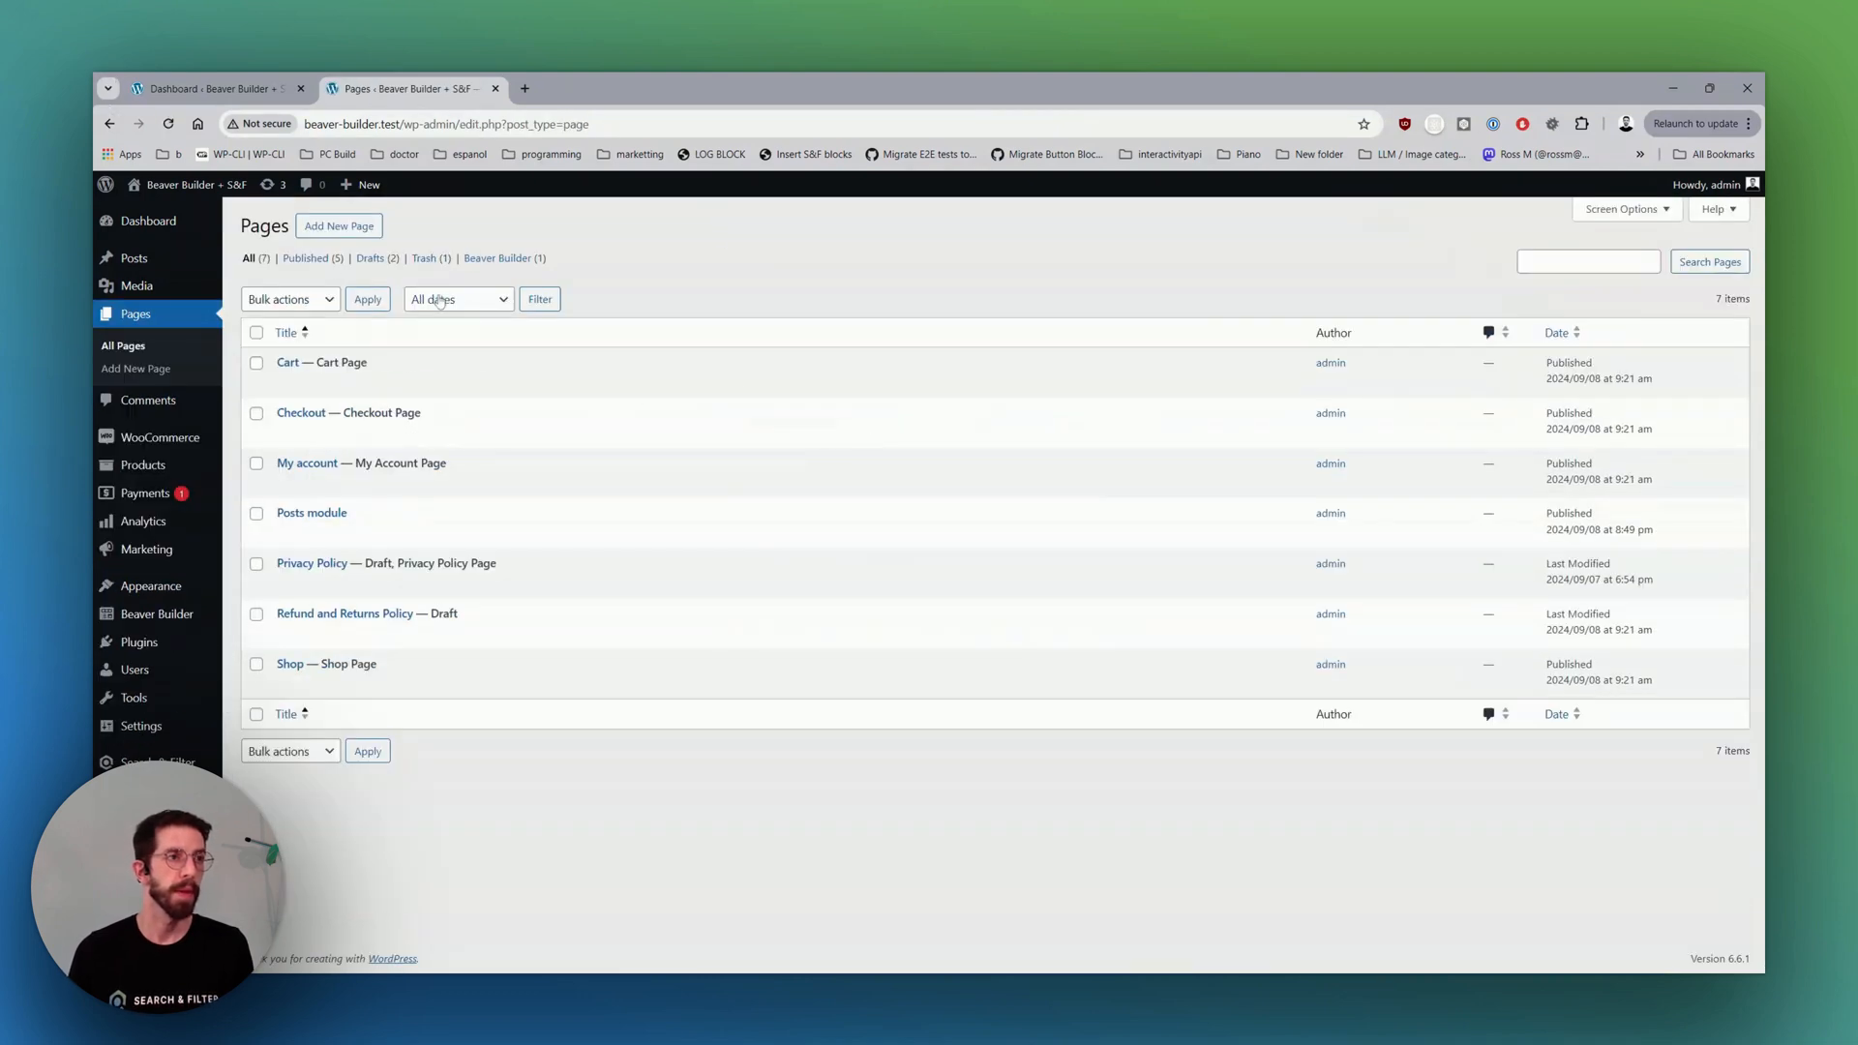
# Create and publish a new page titled 'Products' and launch Beaver Builder on it.
pyautogui.click(339, 224)
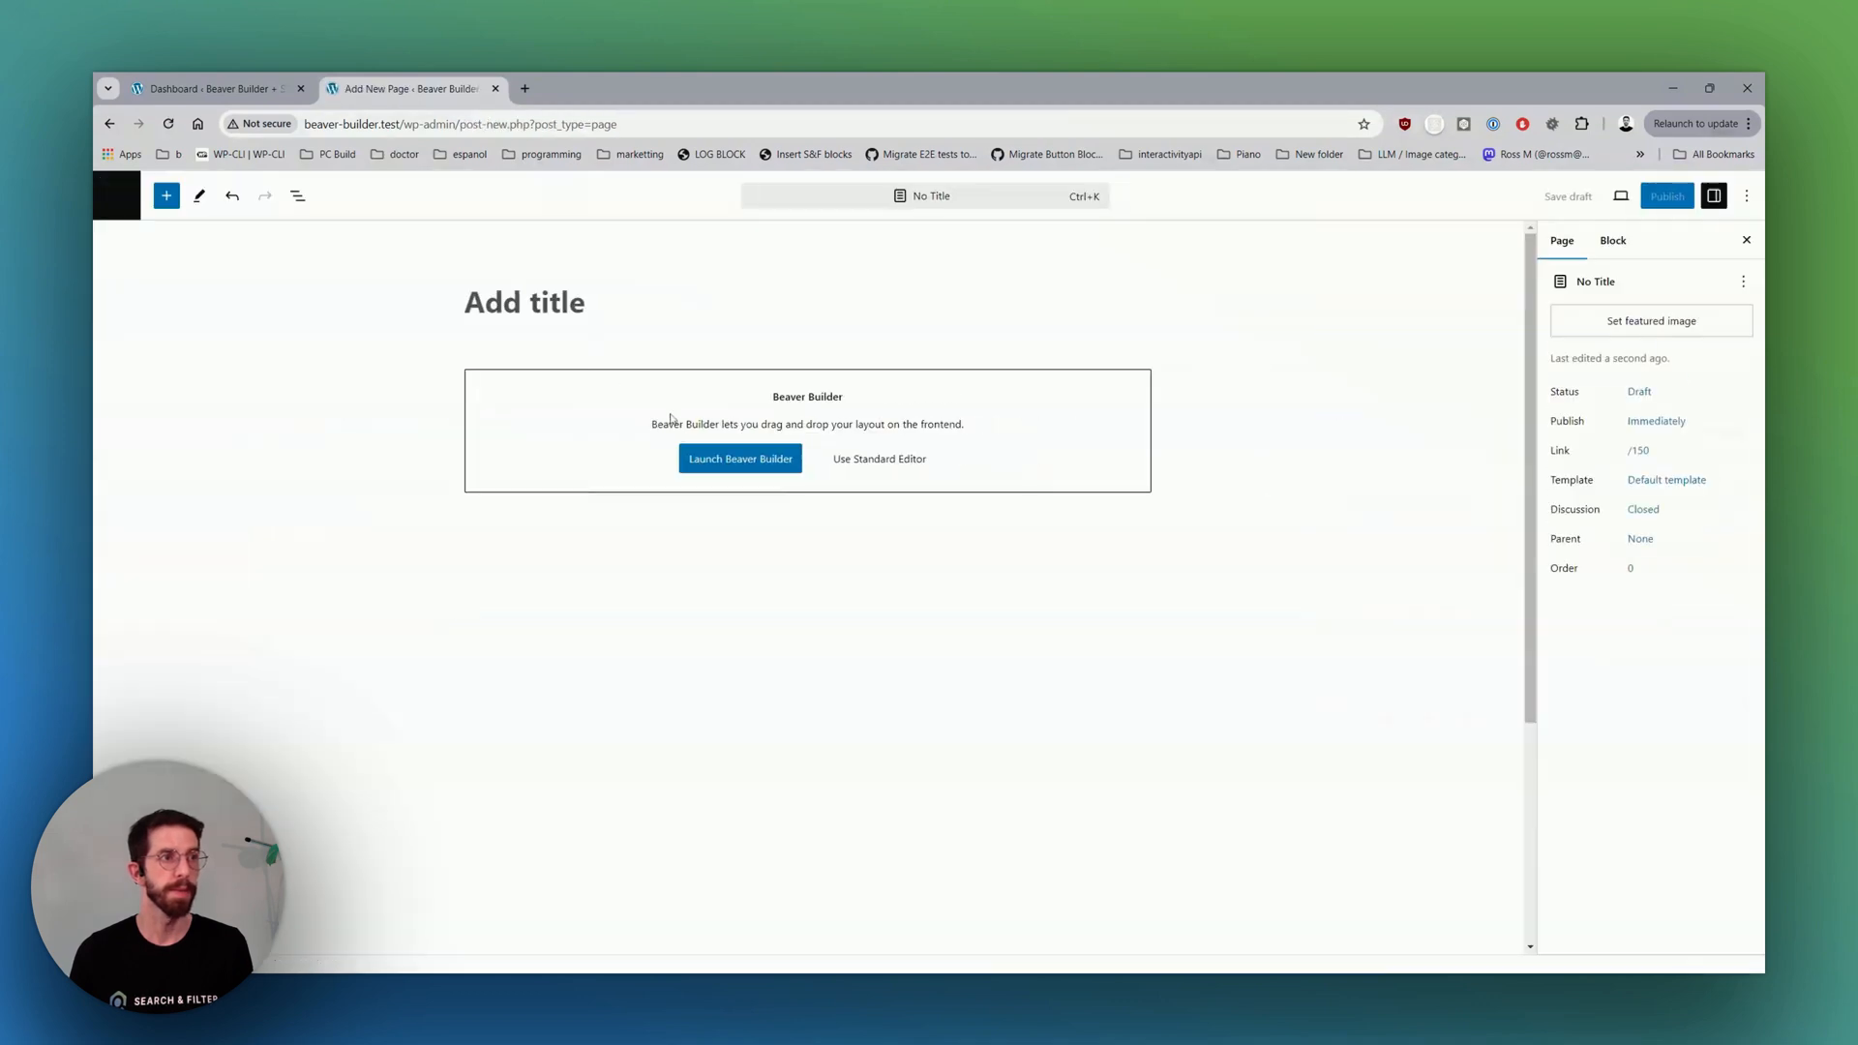
pyautogui.write('Prod')
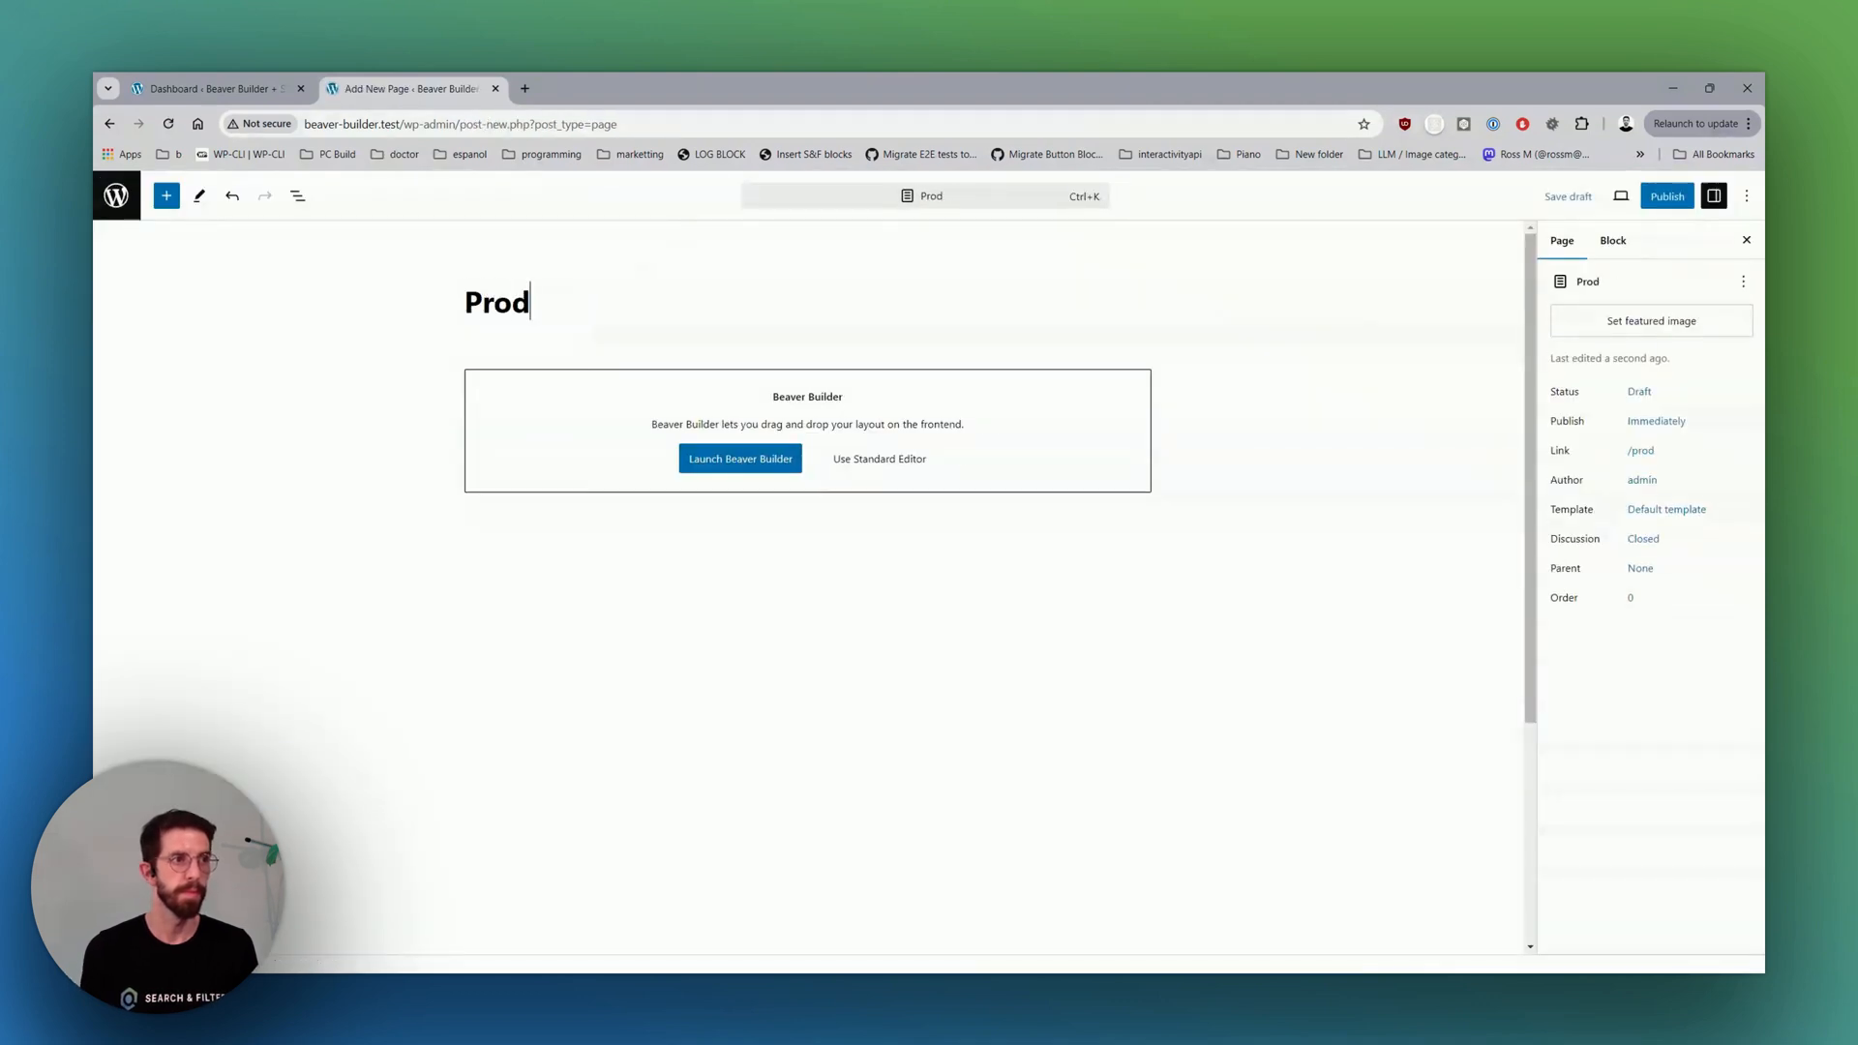
pyautogui.write('ucts')
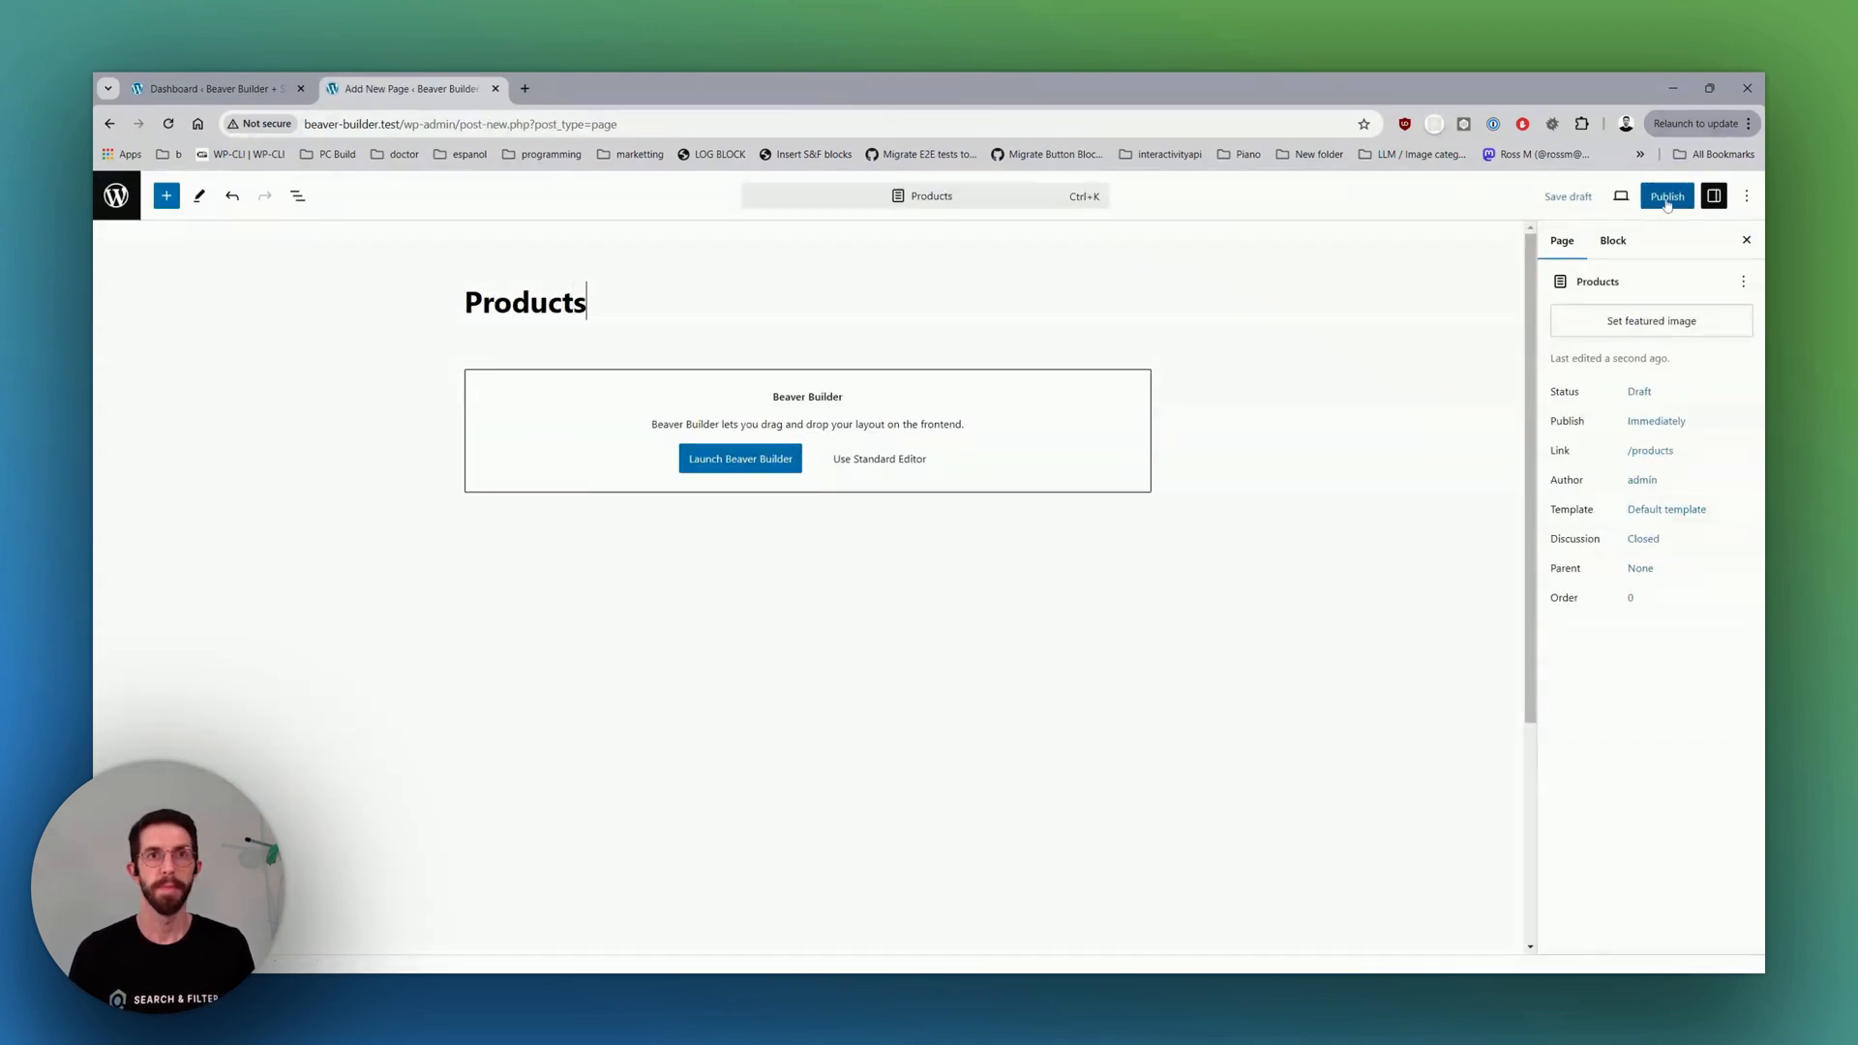
pyautogui.click(1667, 195)
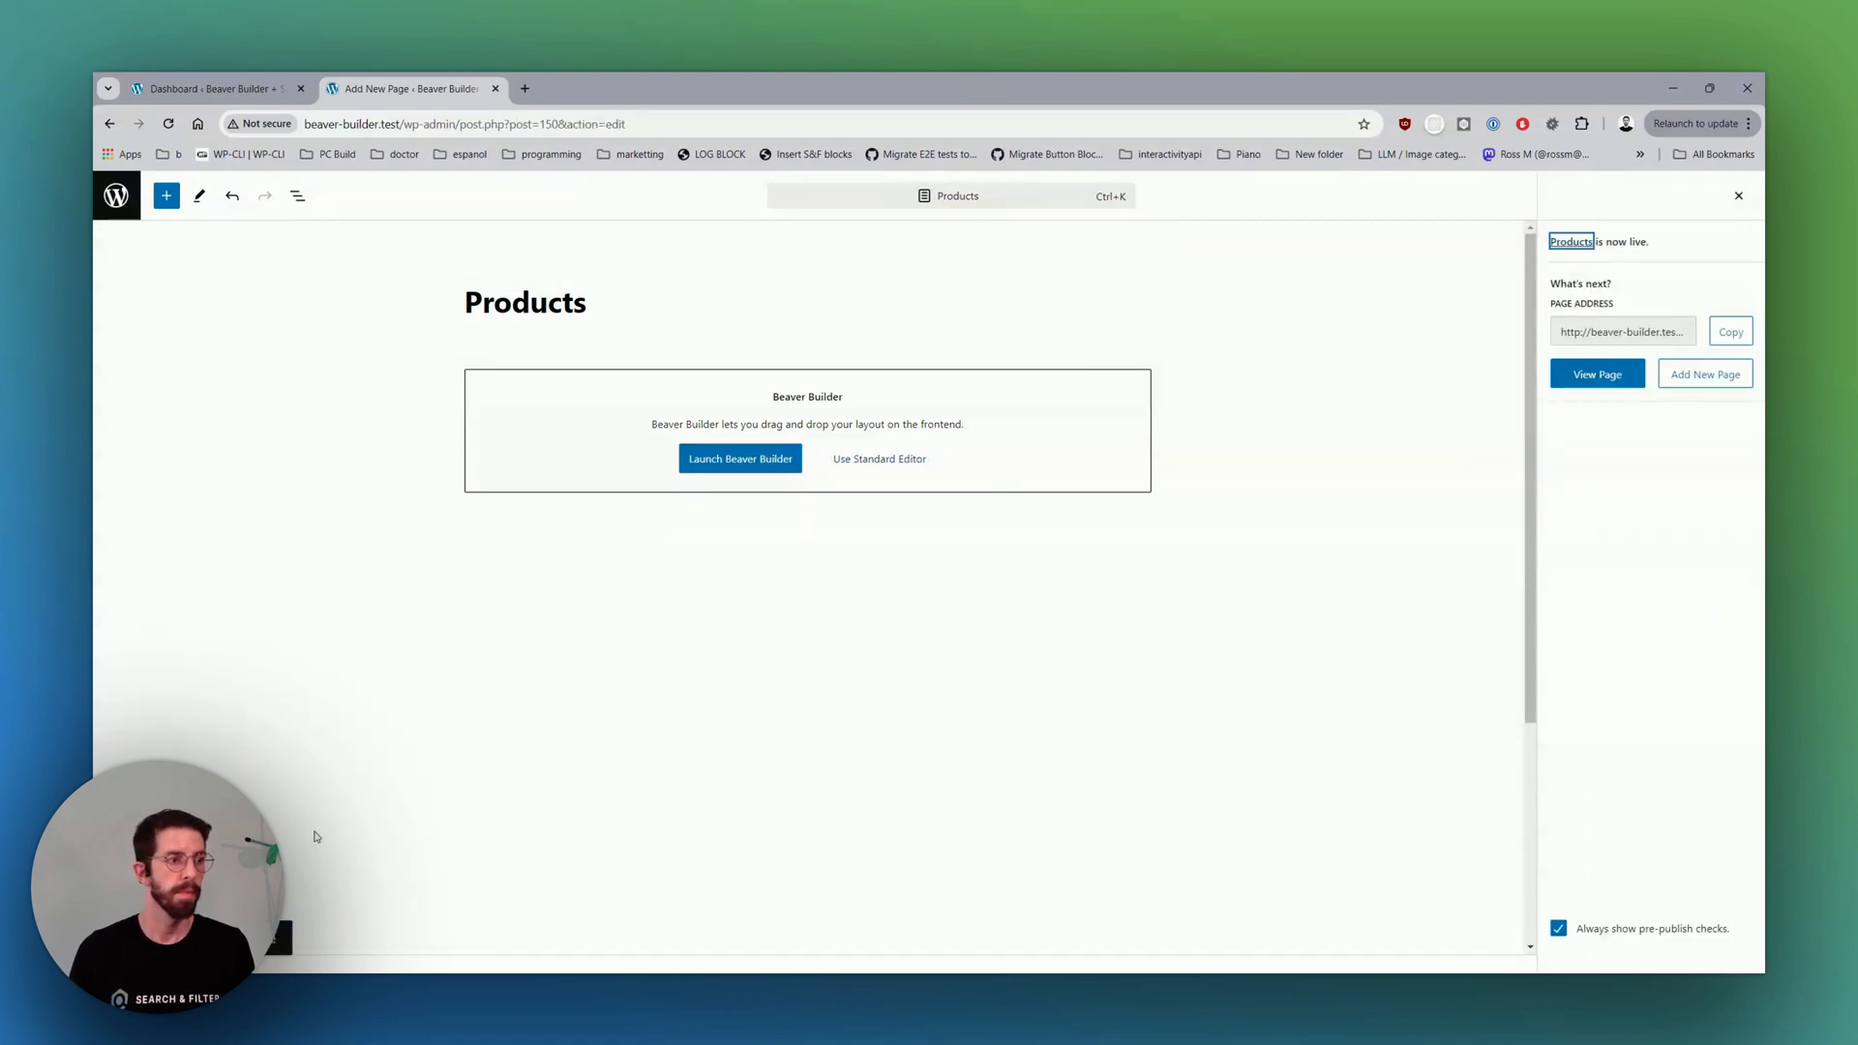
pyautogui.click(740, 459)
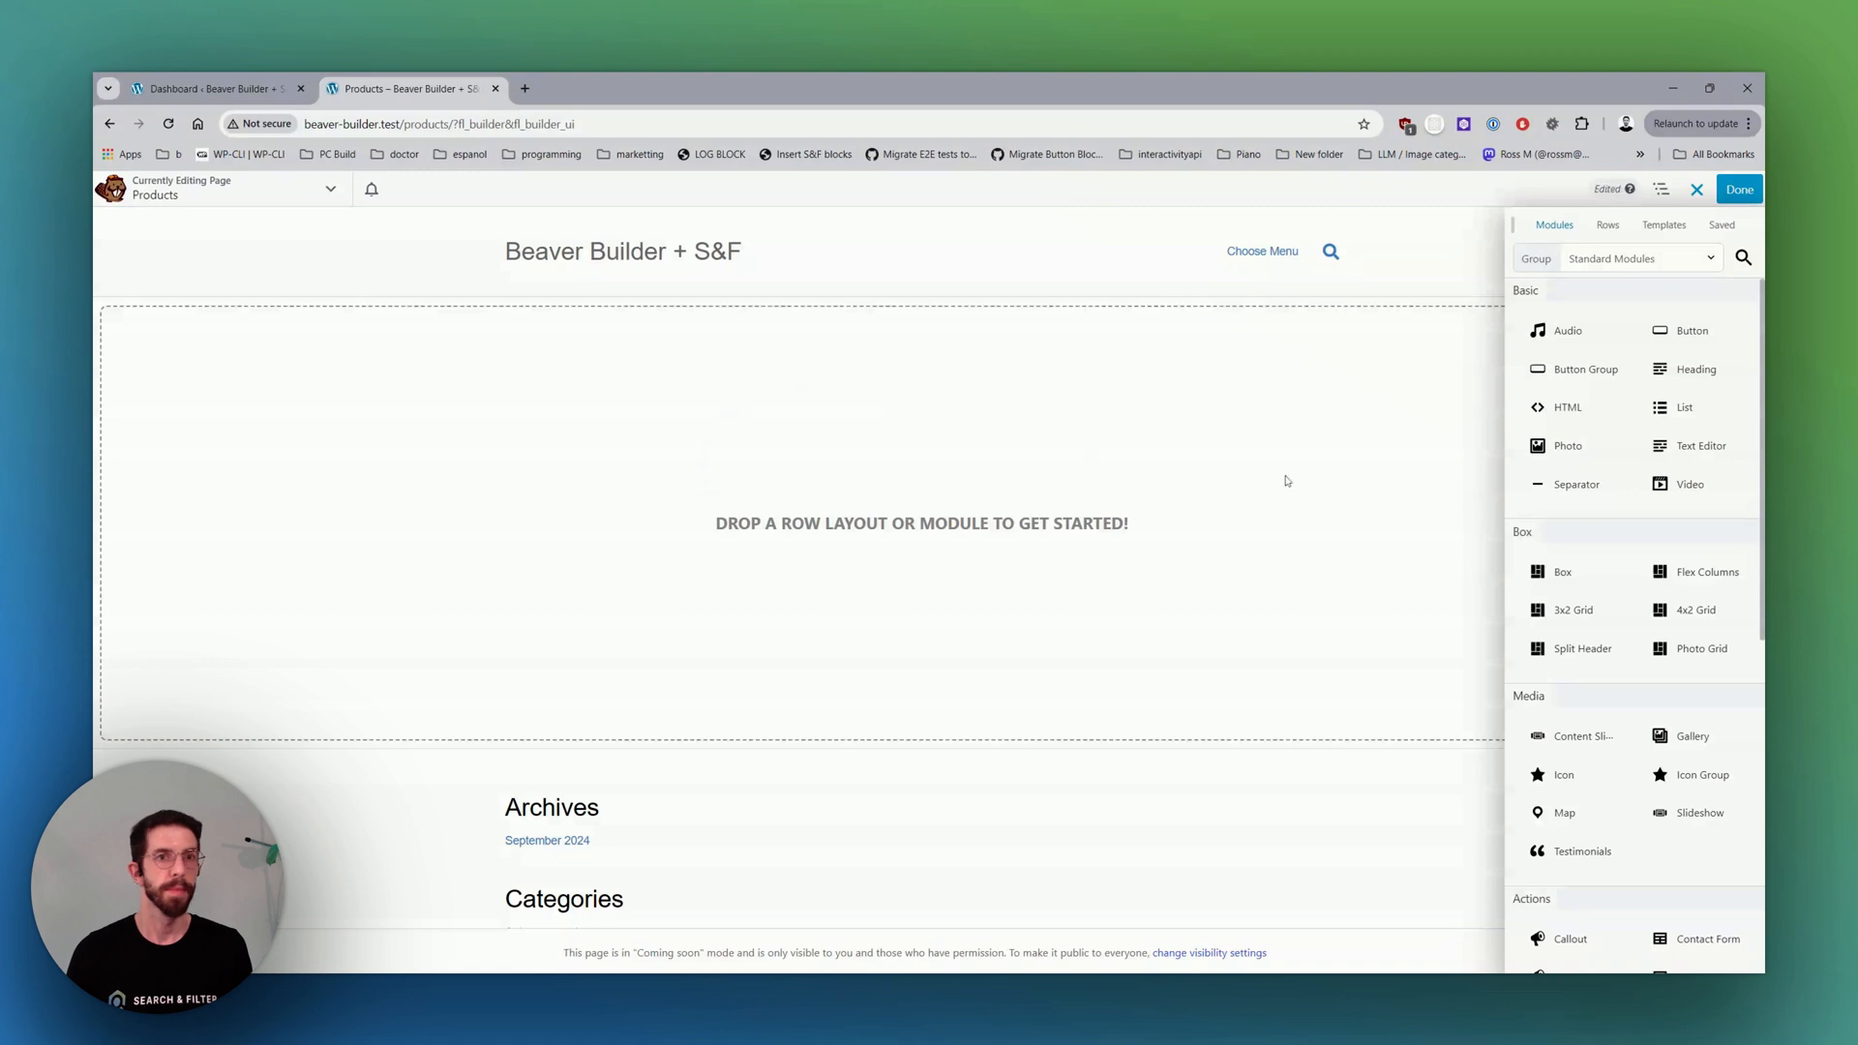
# Add a two-column row and set it to Full Width in Row Settings.
pyautogui.click(1639, 257)
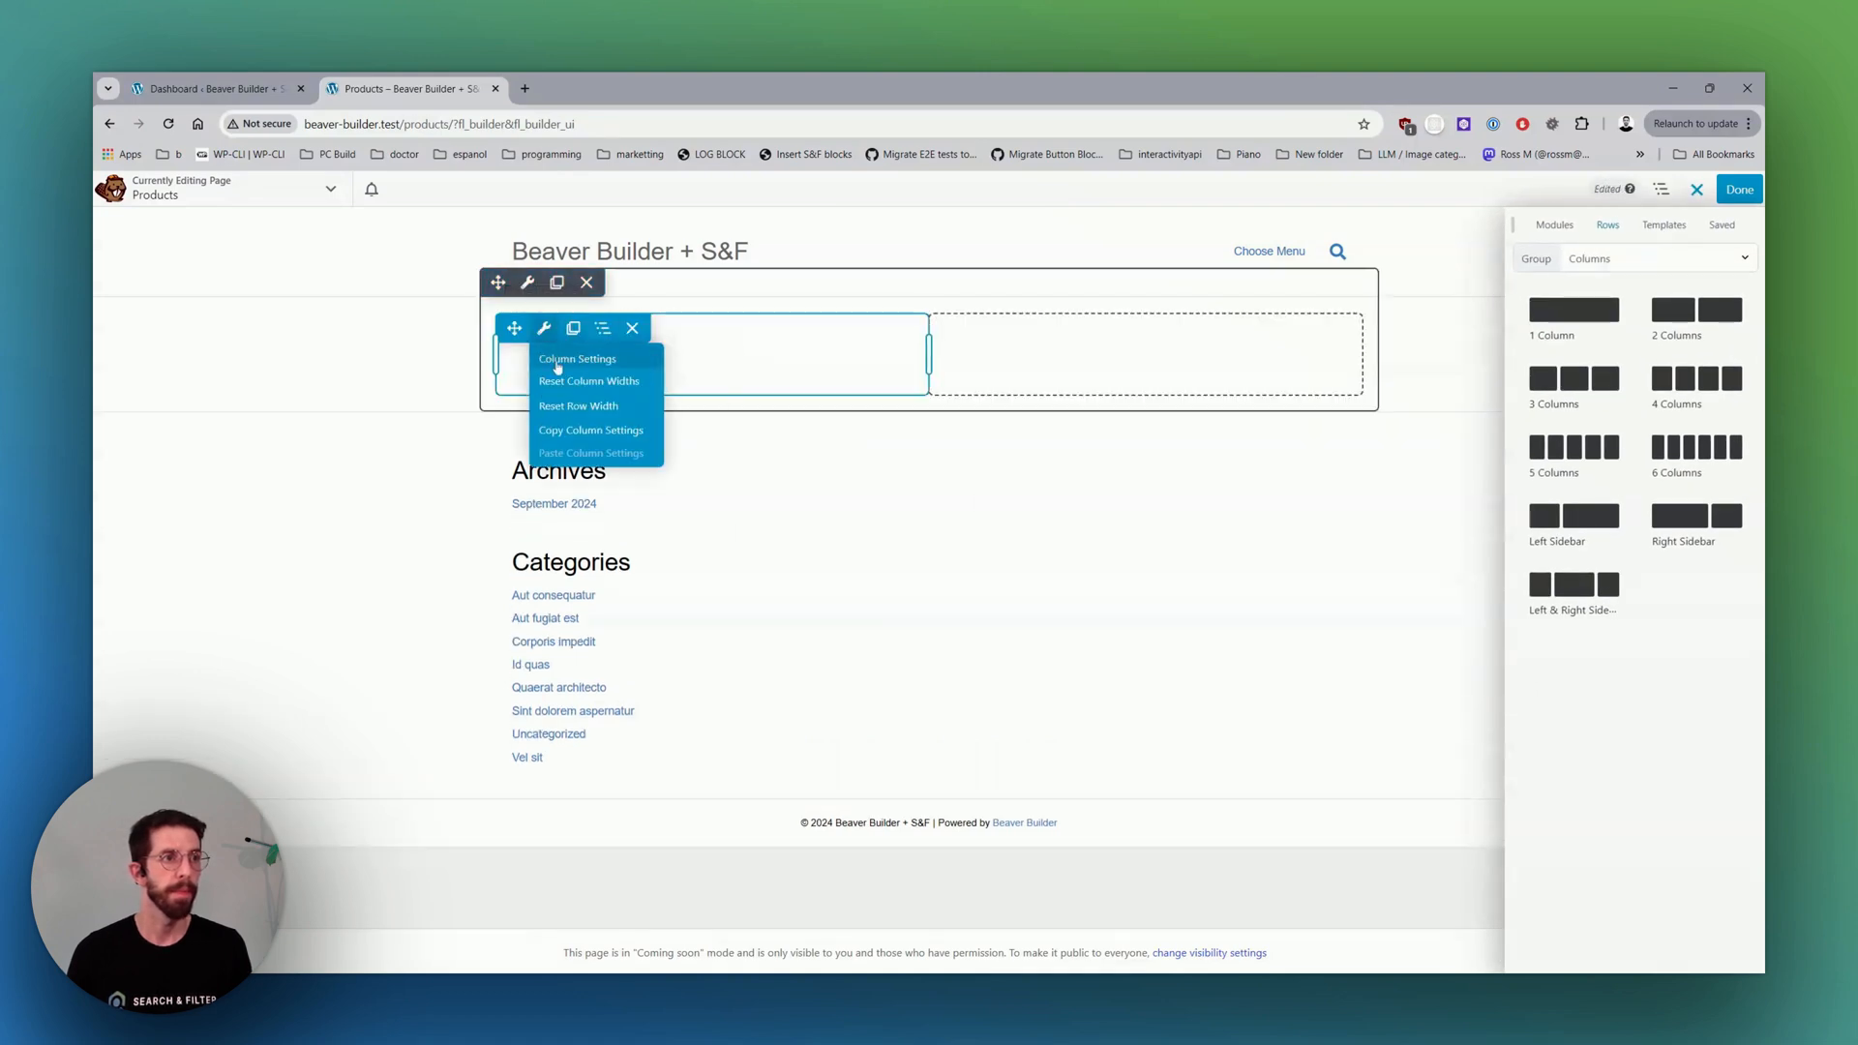
pyautogui.click(577, 360)
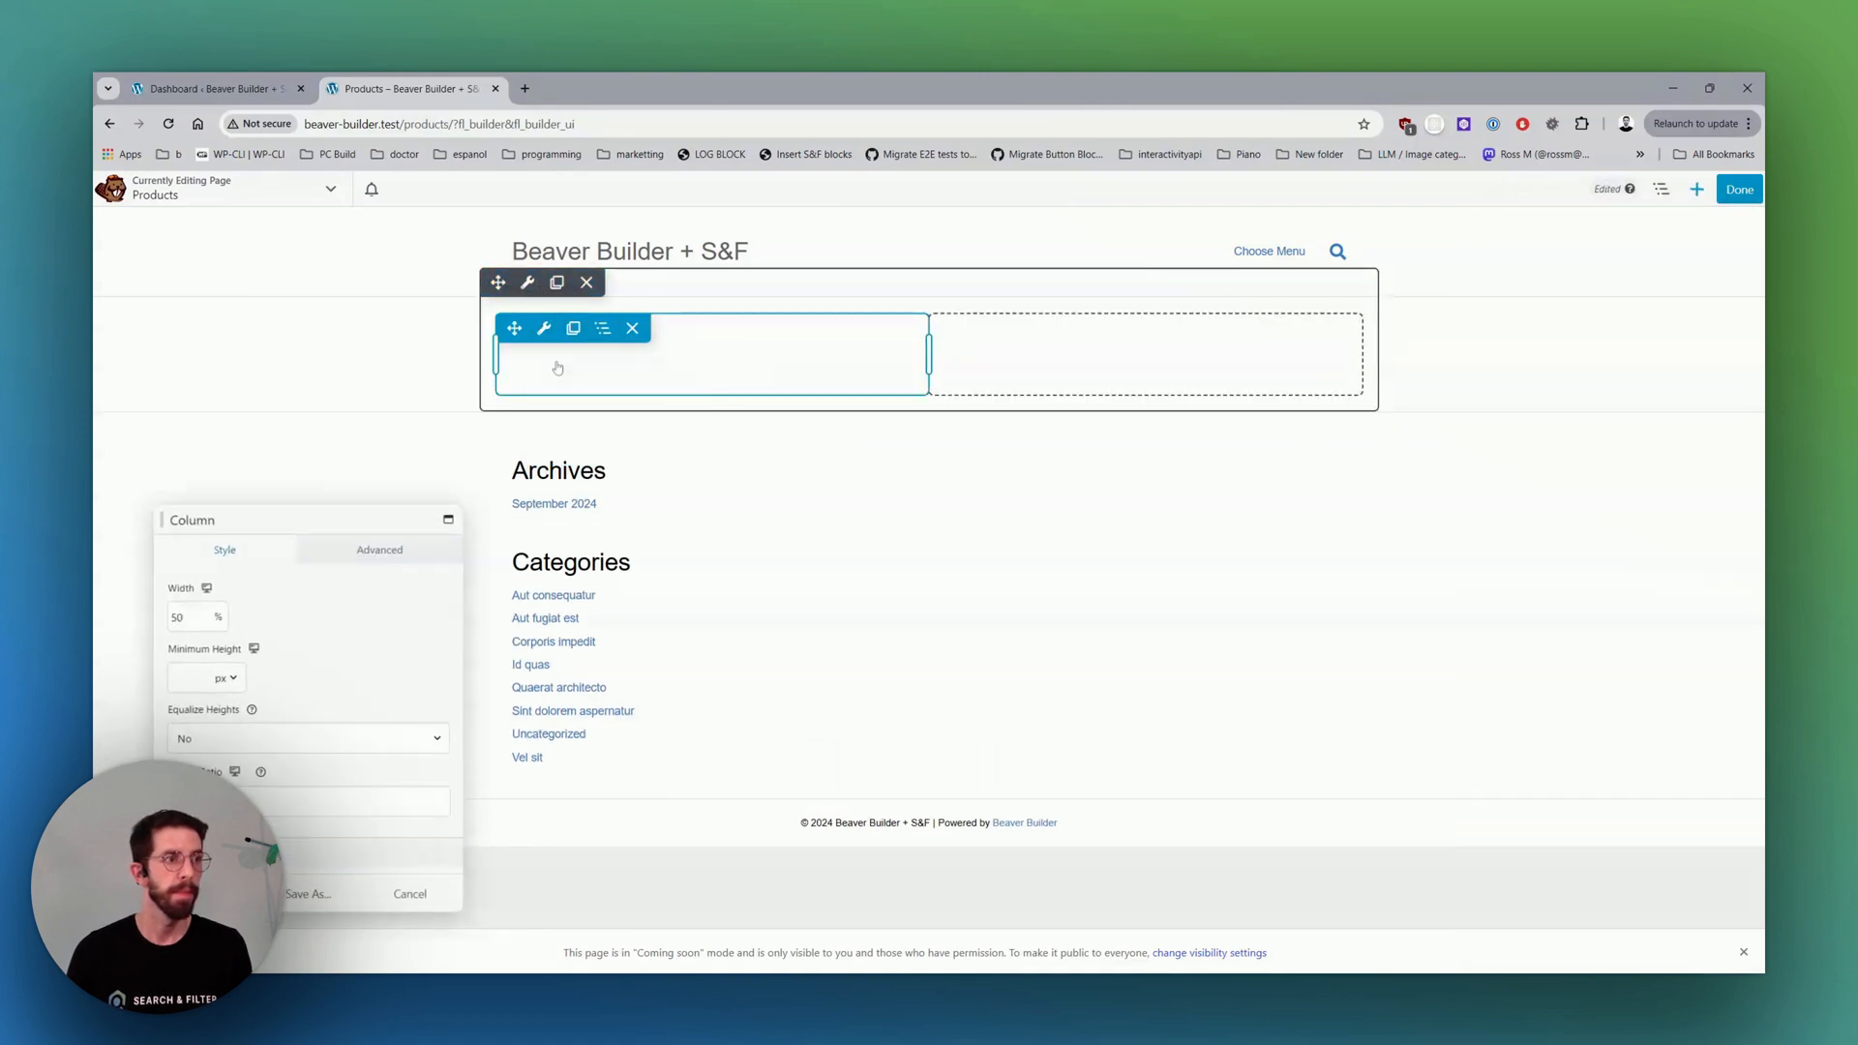
pyautogui.click(526, 283)
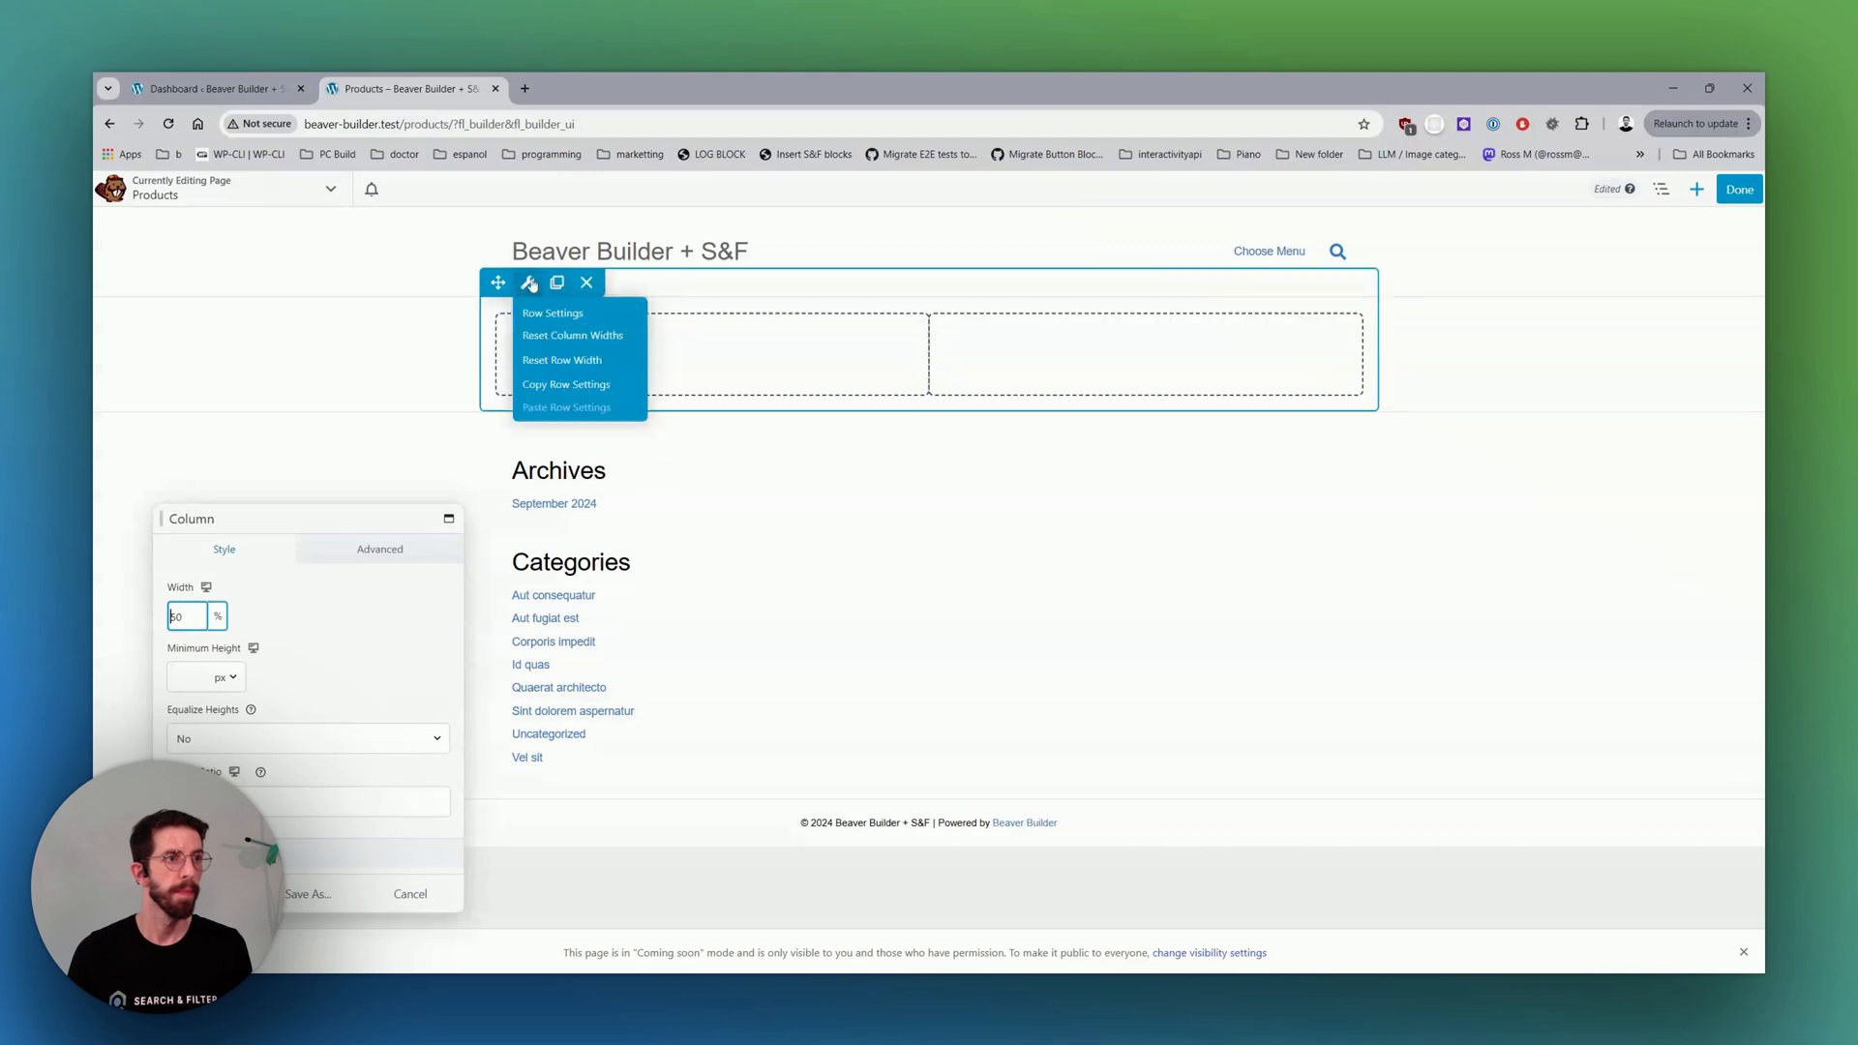
pyautogui.click(552, 314)
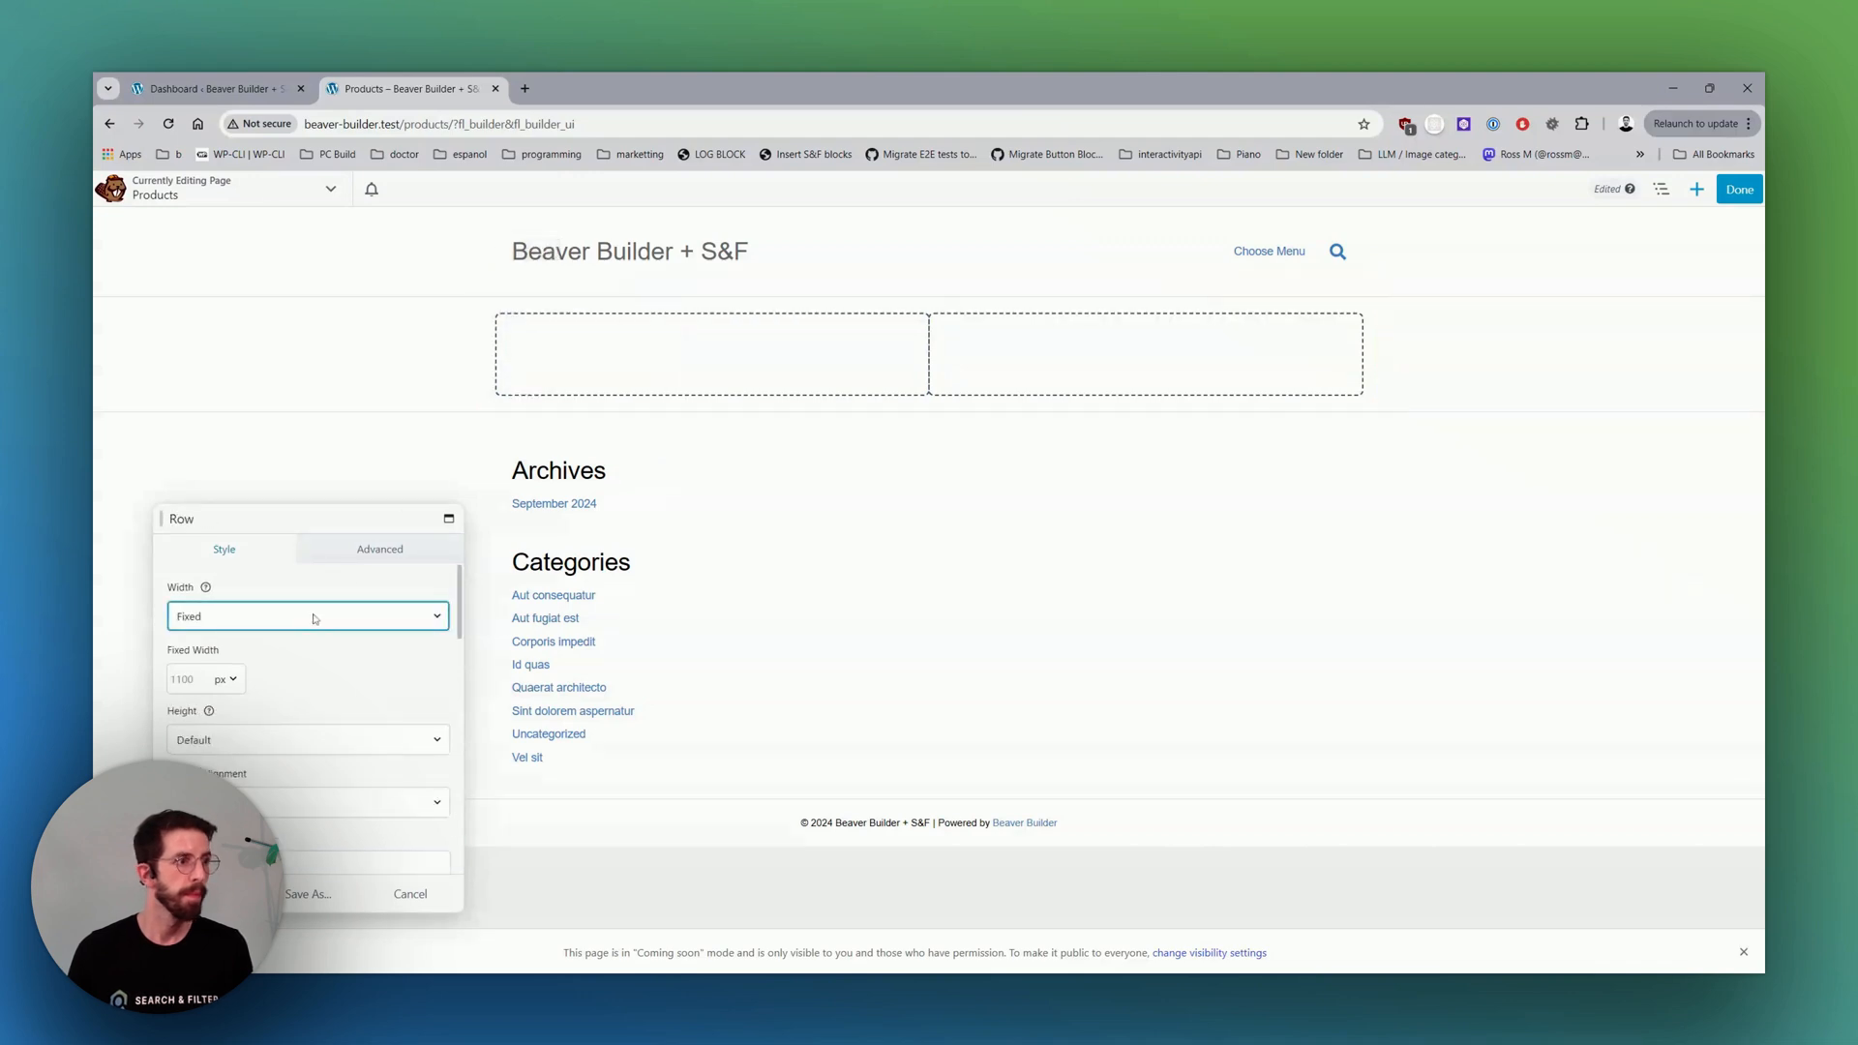
pyautogui.click(308, 616)
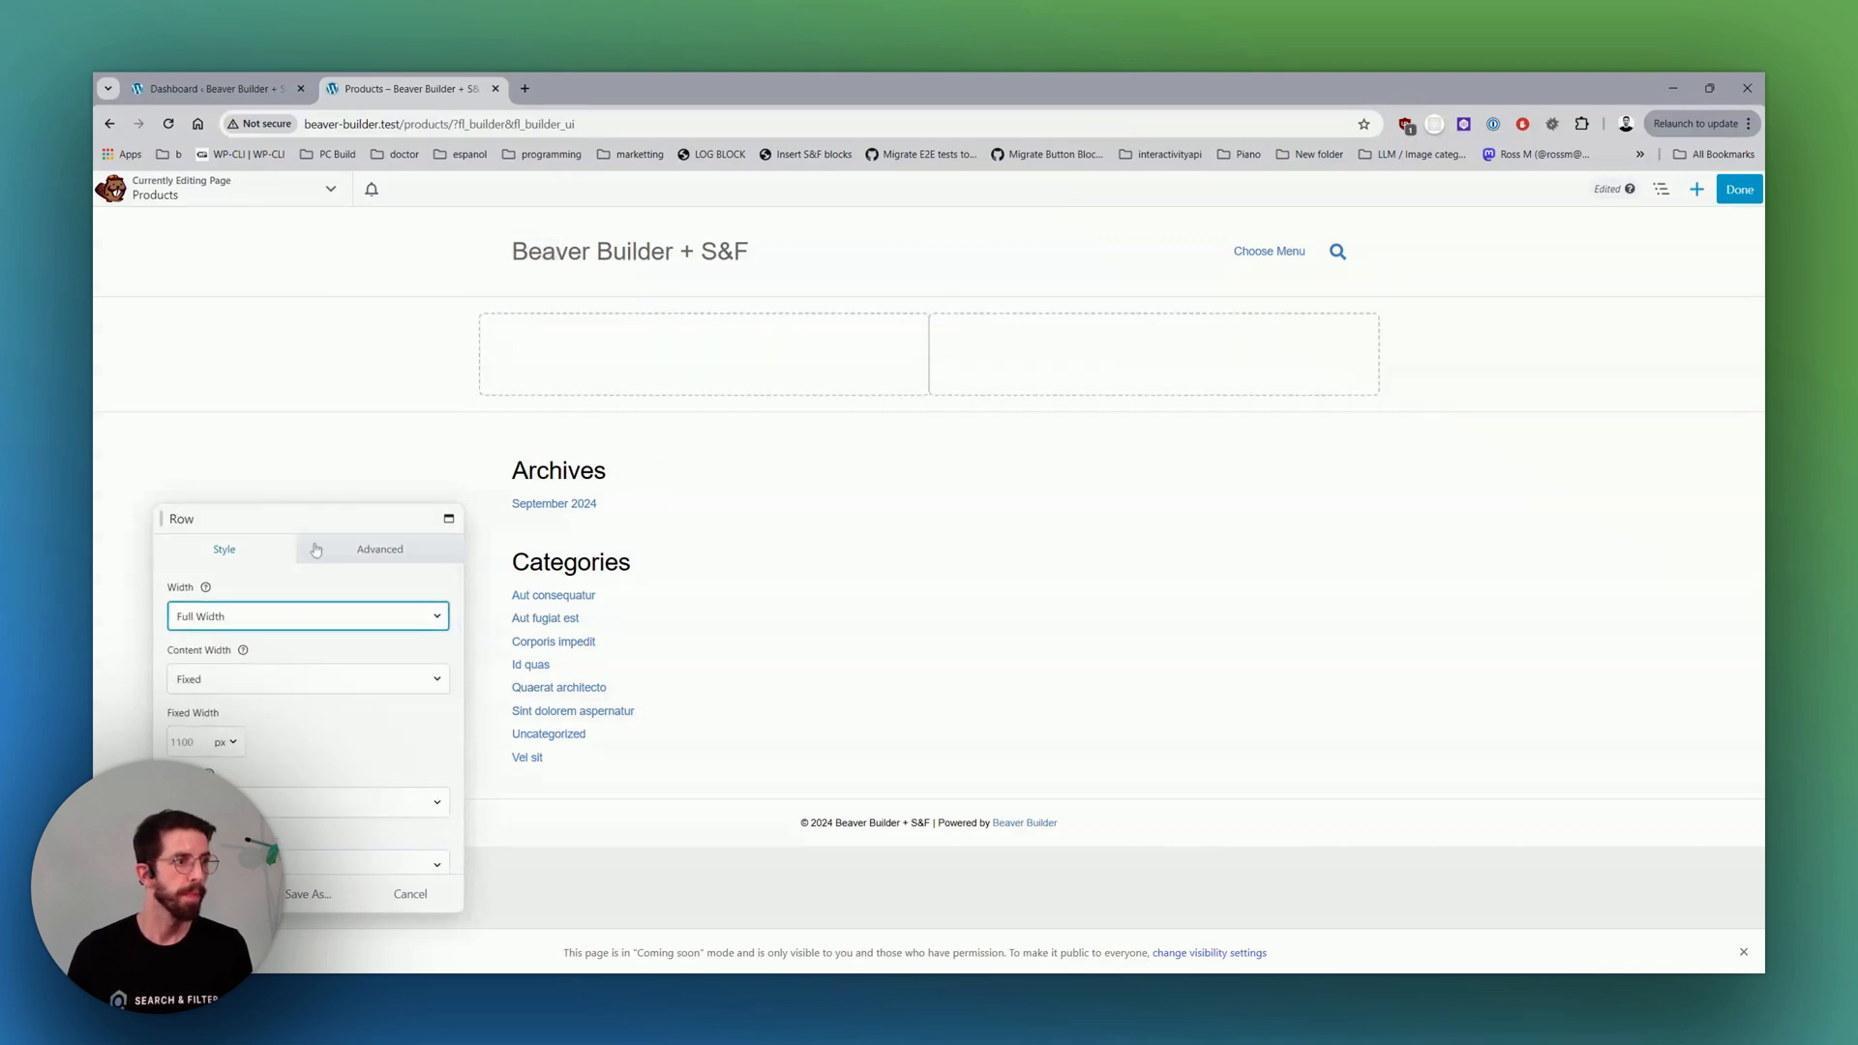
pyautogui.click(308, 679)
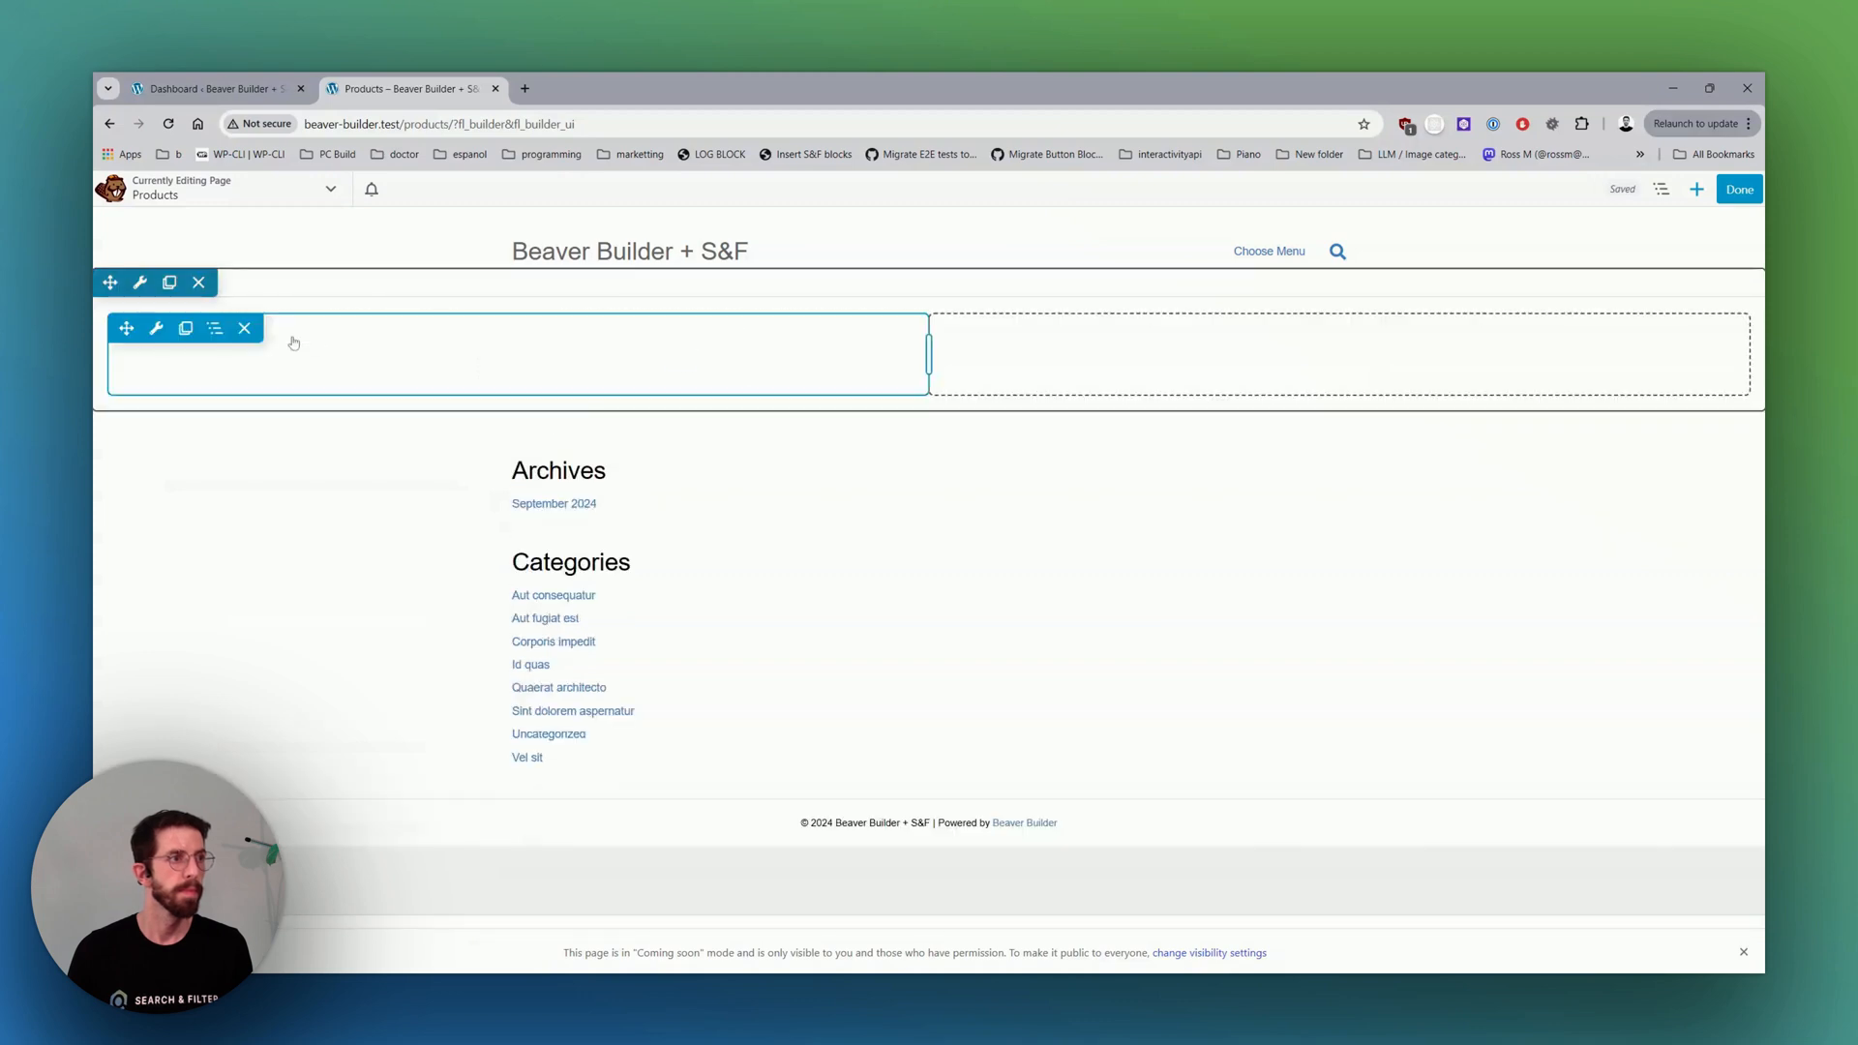
# Narrow the left column to a sidebar width, trying 20% then 30%.
pyautogui.click(155, 329)
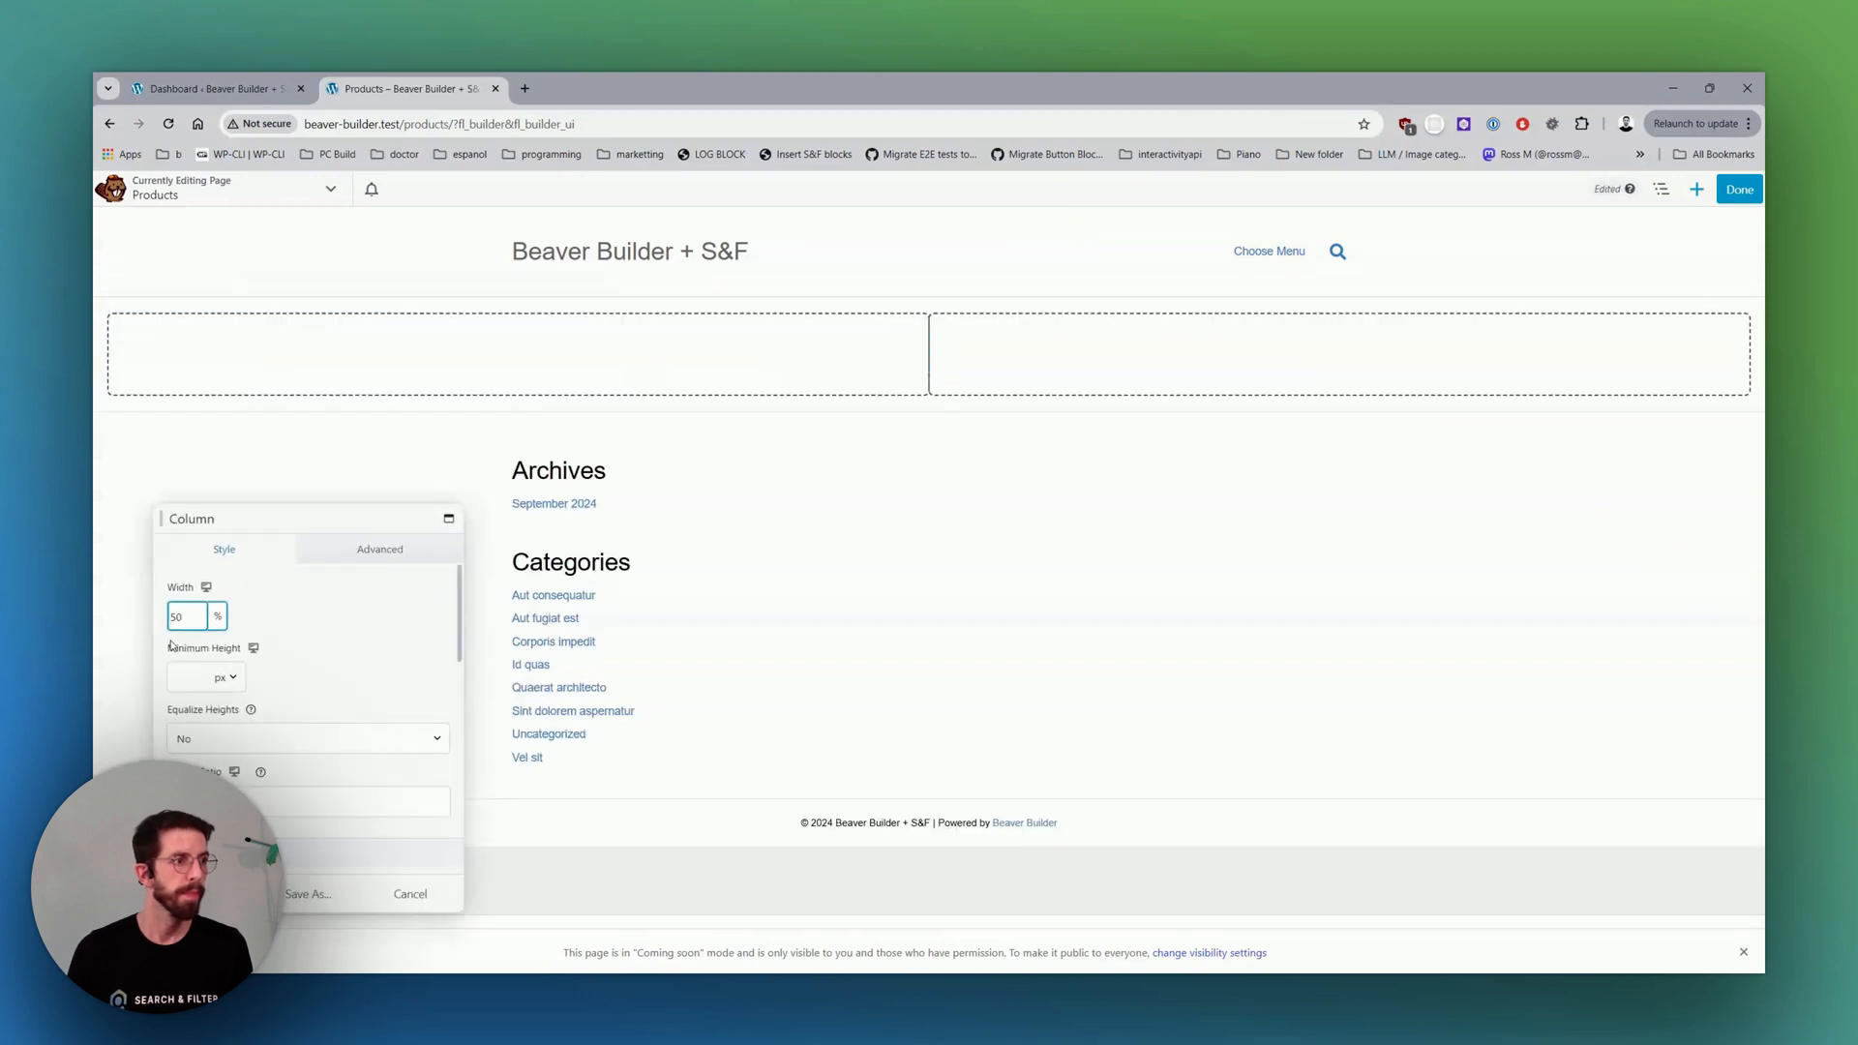
pyautogui.write('20')
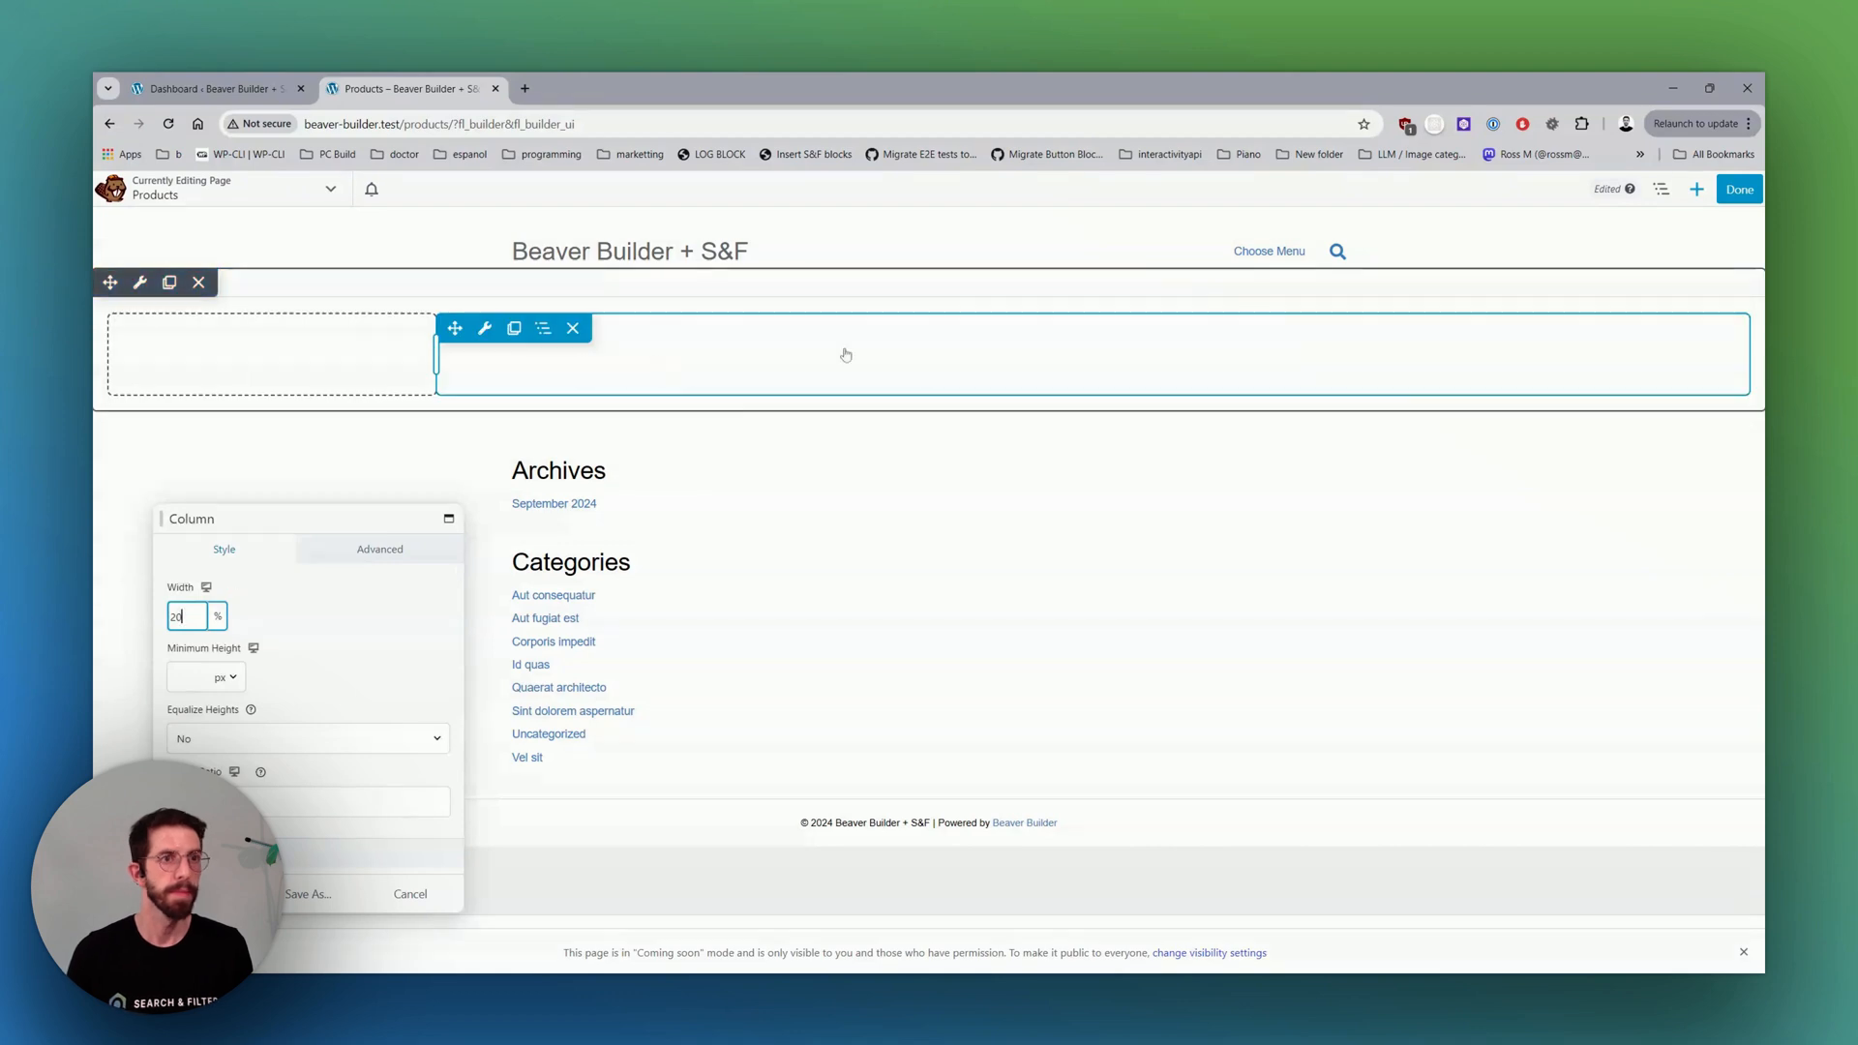
pyautogui.write('30')
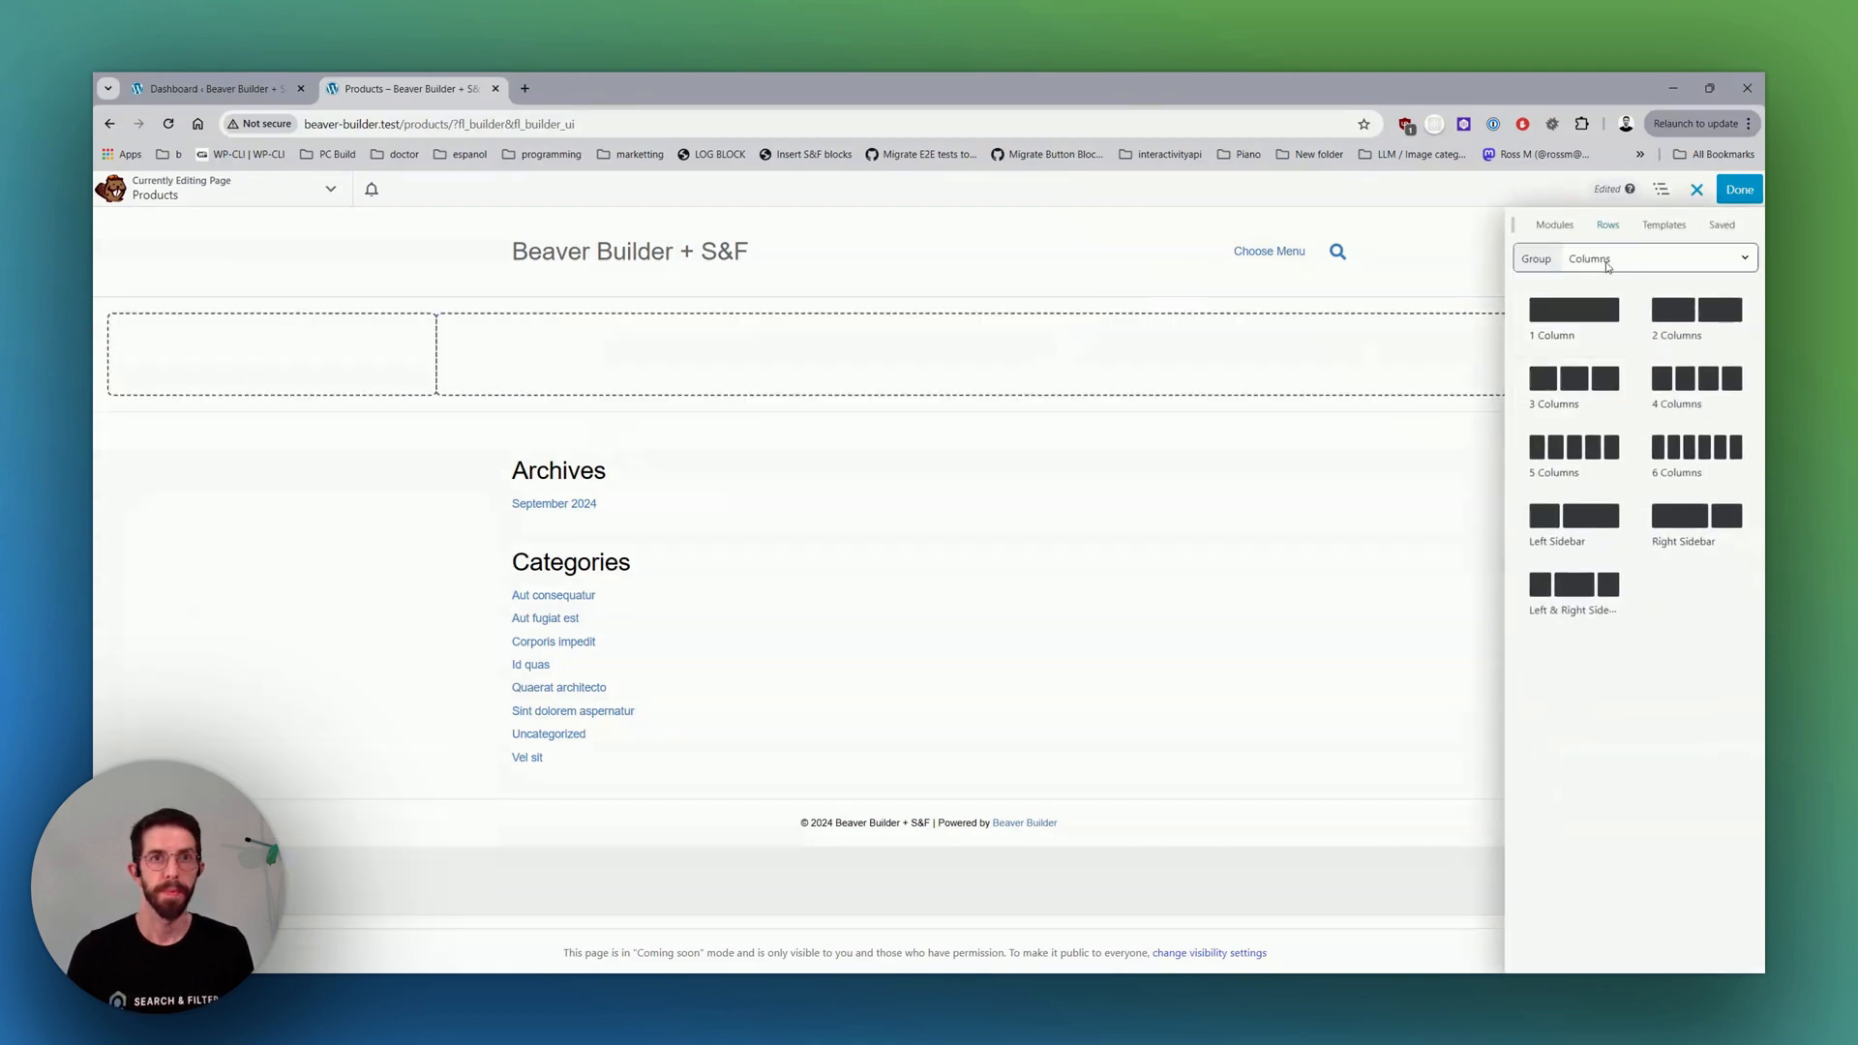
# Set the WooCommerce module to Multiple Products sourced from Search & Filter, save, and go to the Search & Filter dashboard.
pyautogui.click(1554, 225)
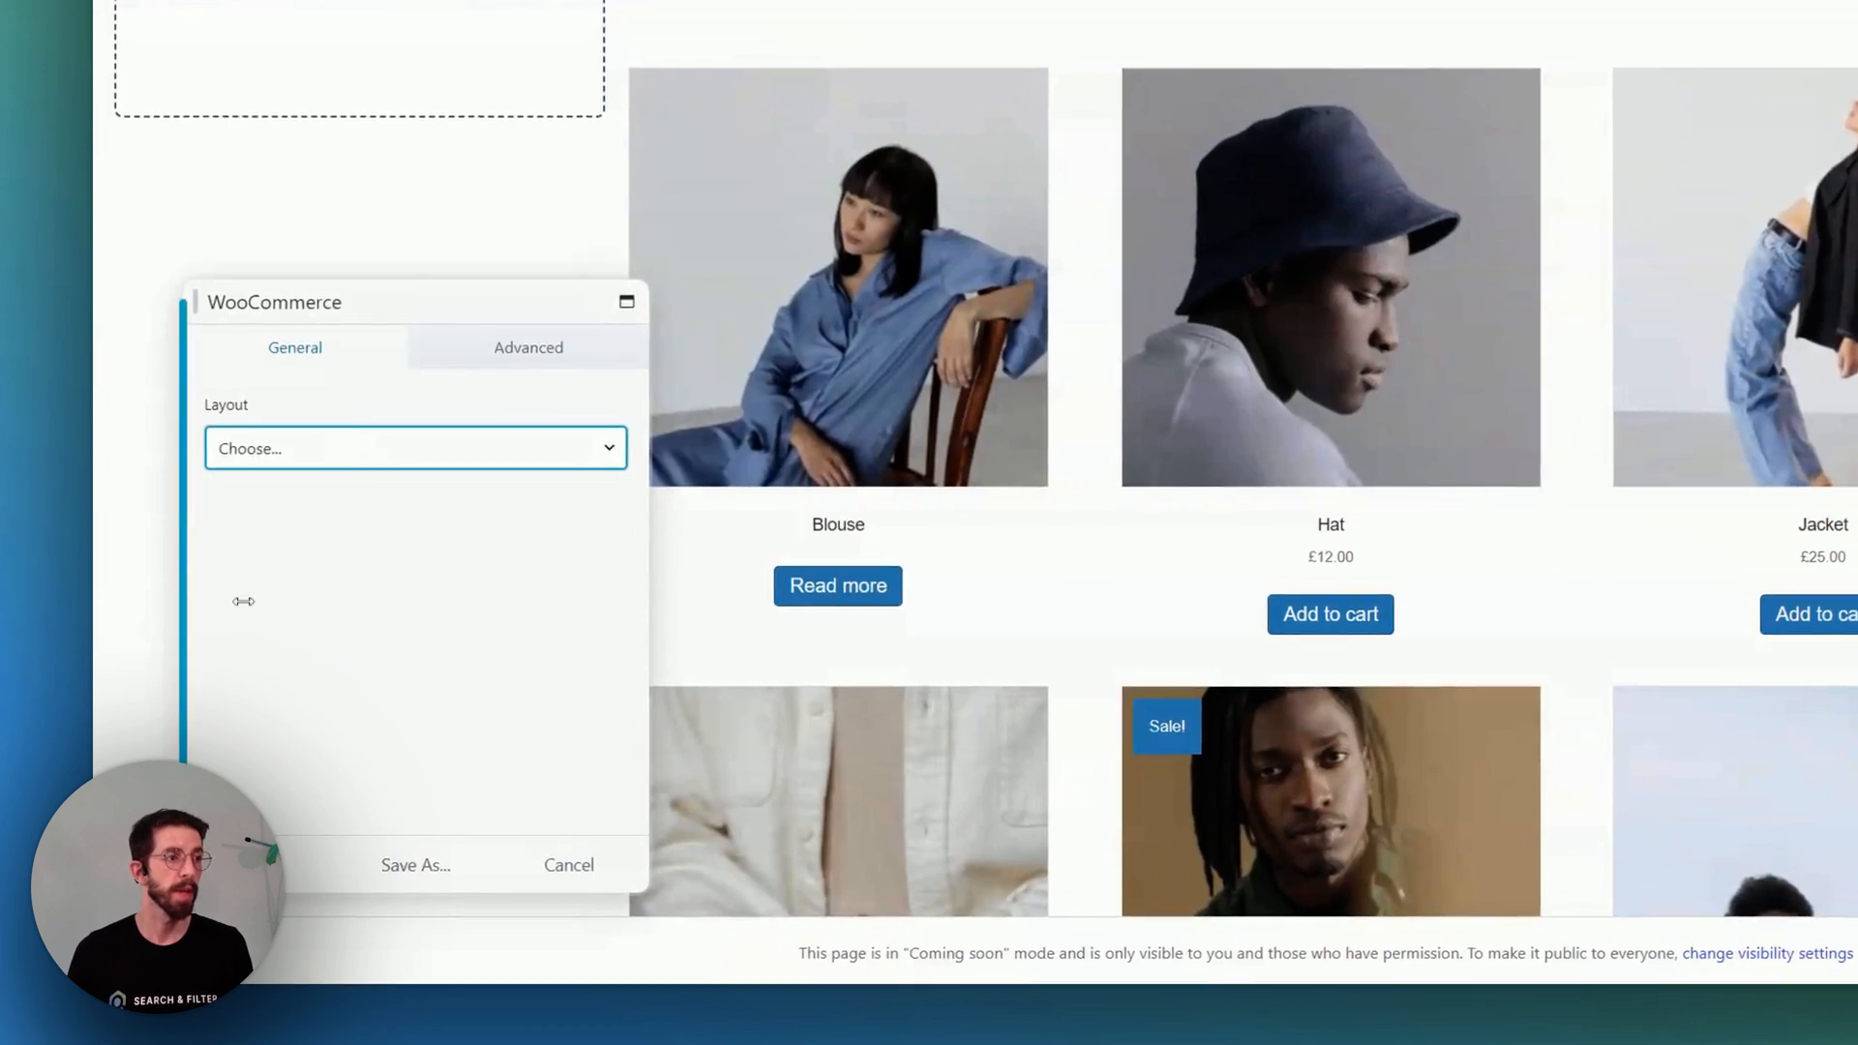
pyautogui.click(414, 447)
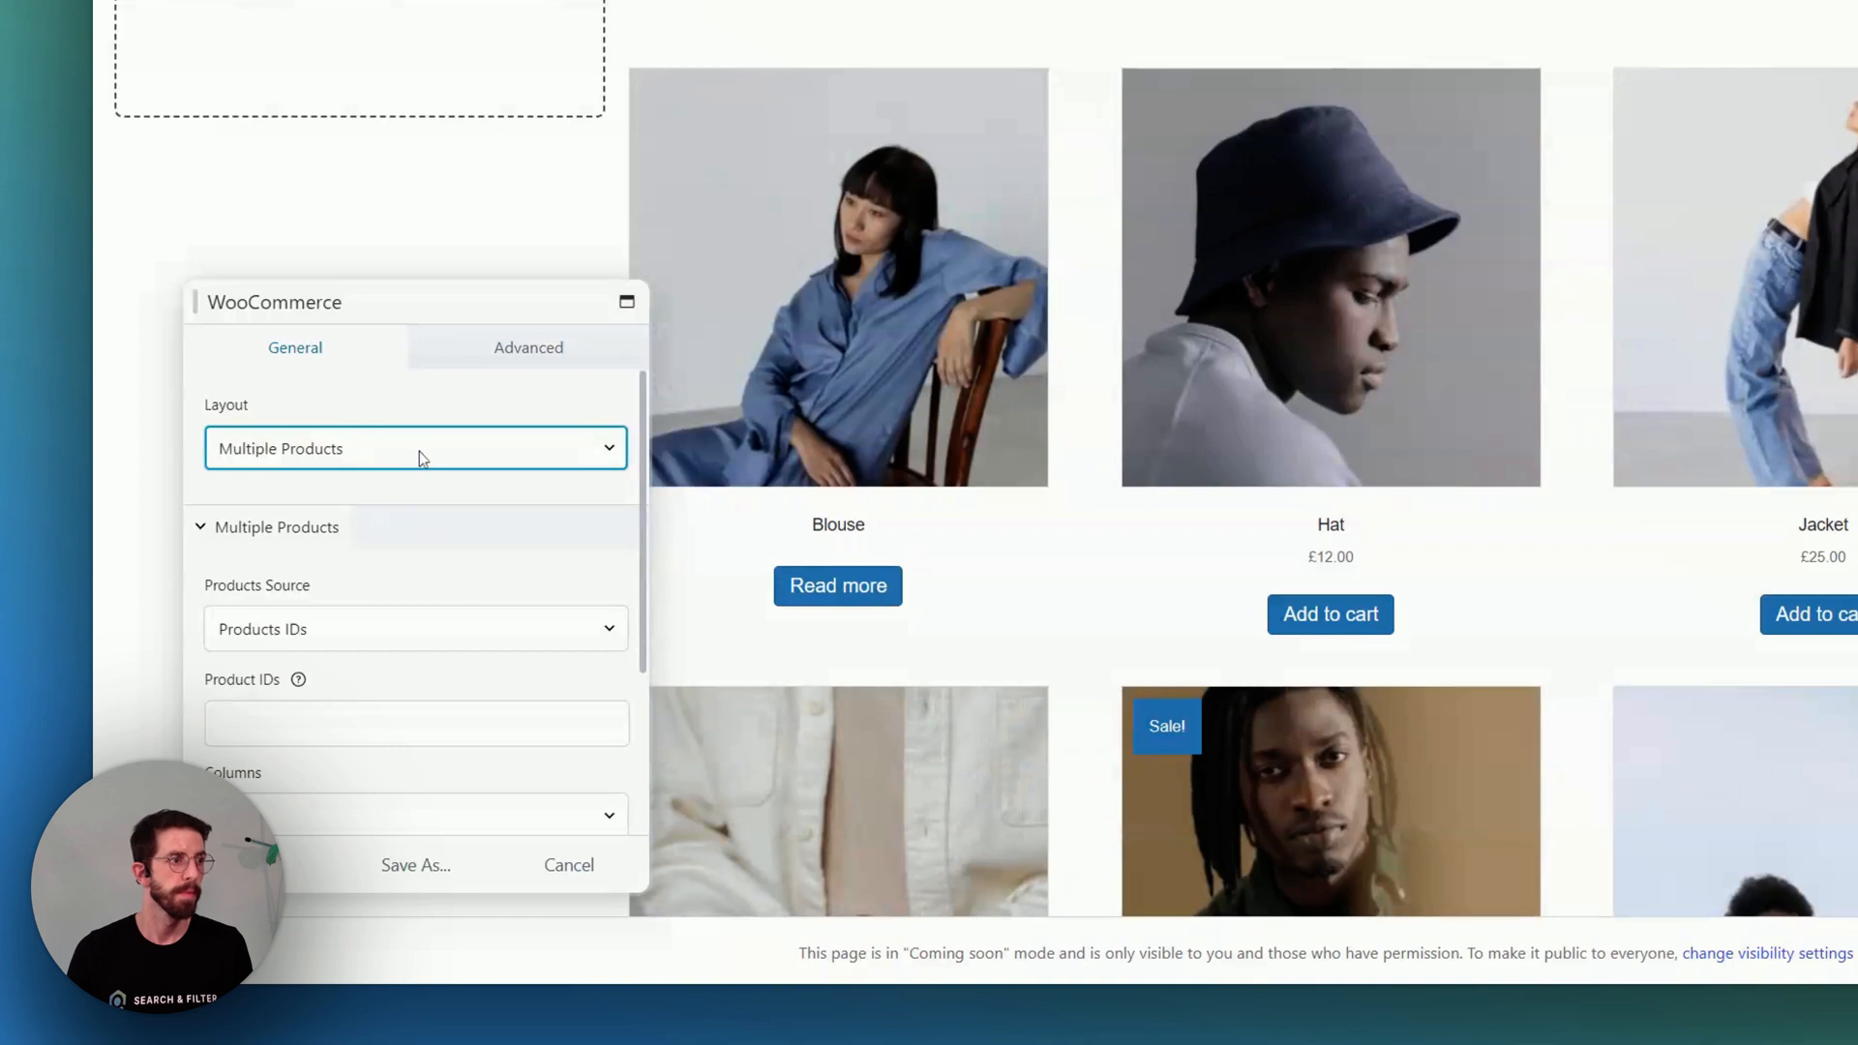
pyautogui.scroll(-3)
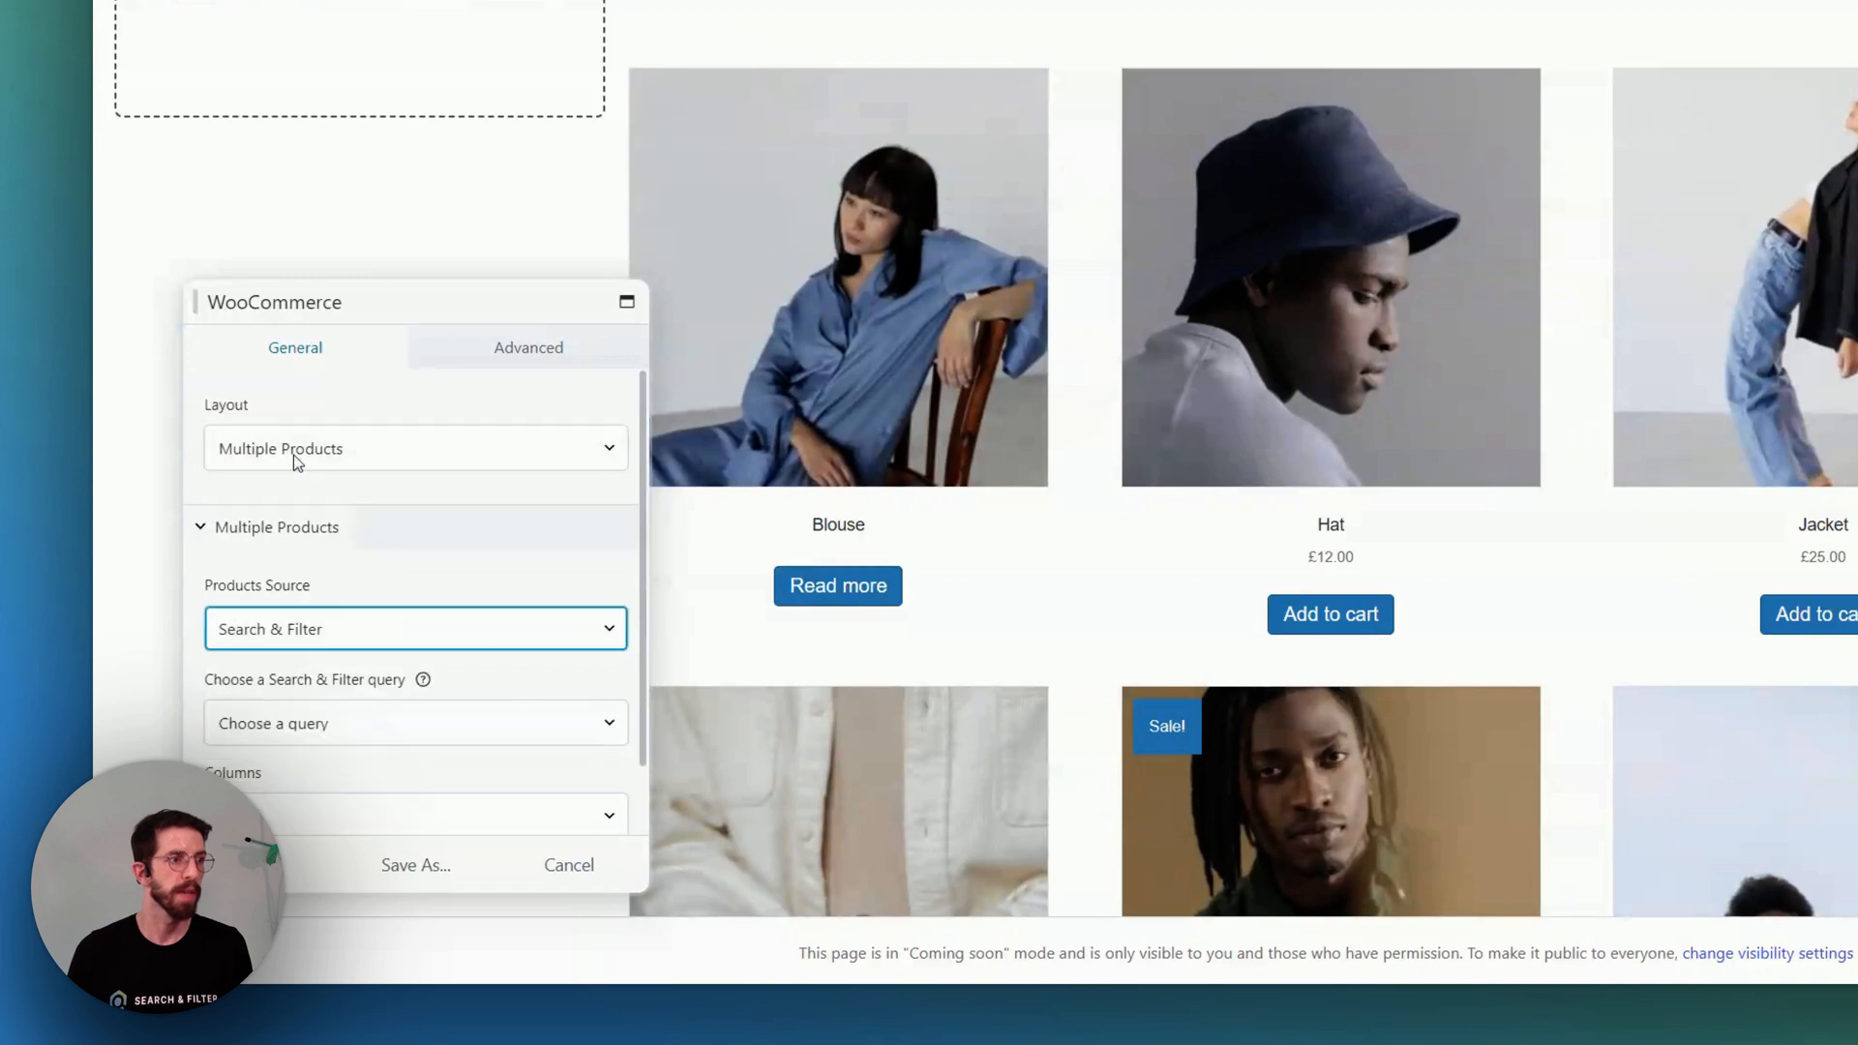
pyautogui.click(415, 722)
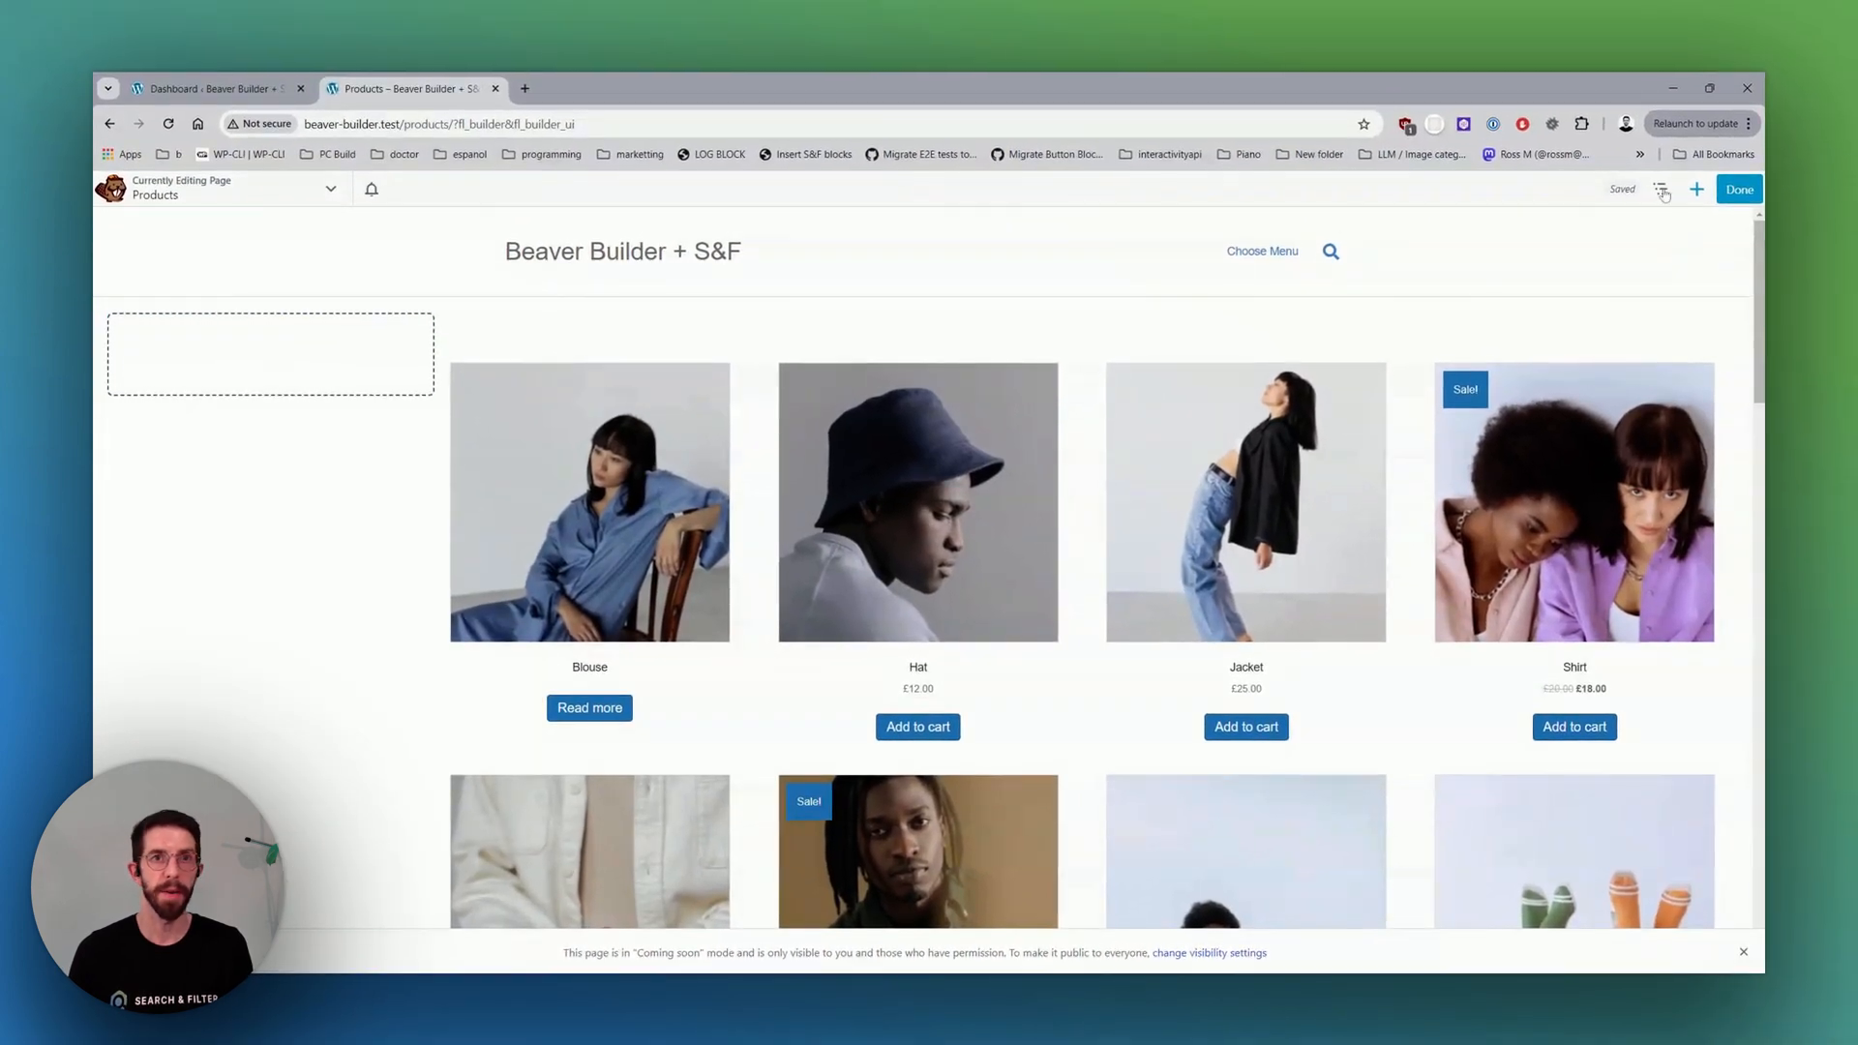
pyautogui.click(1738, 188)
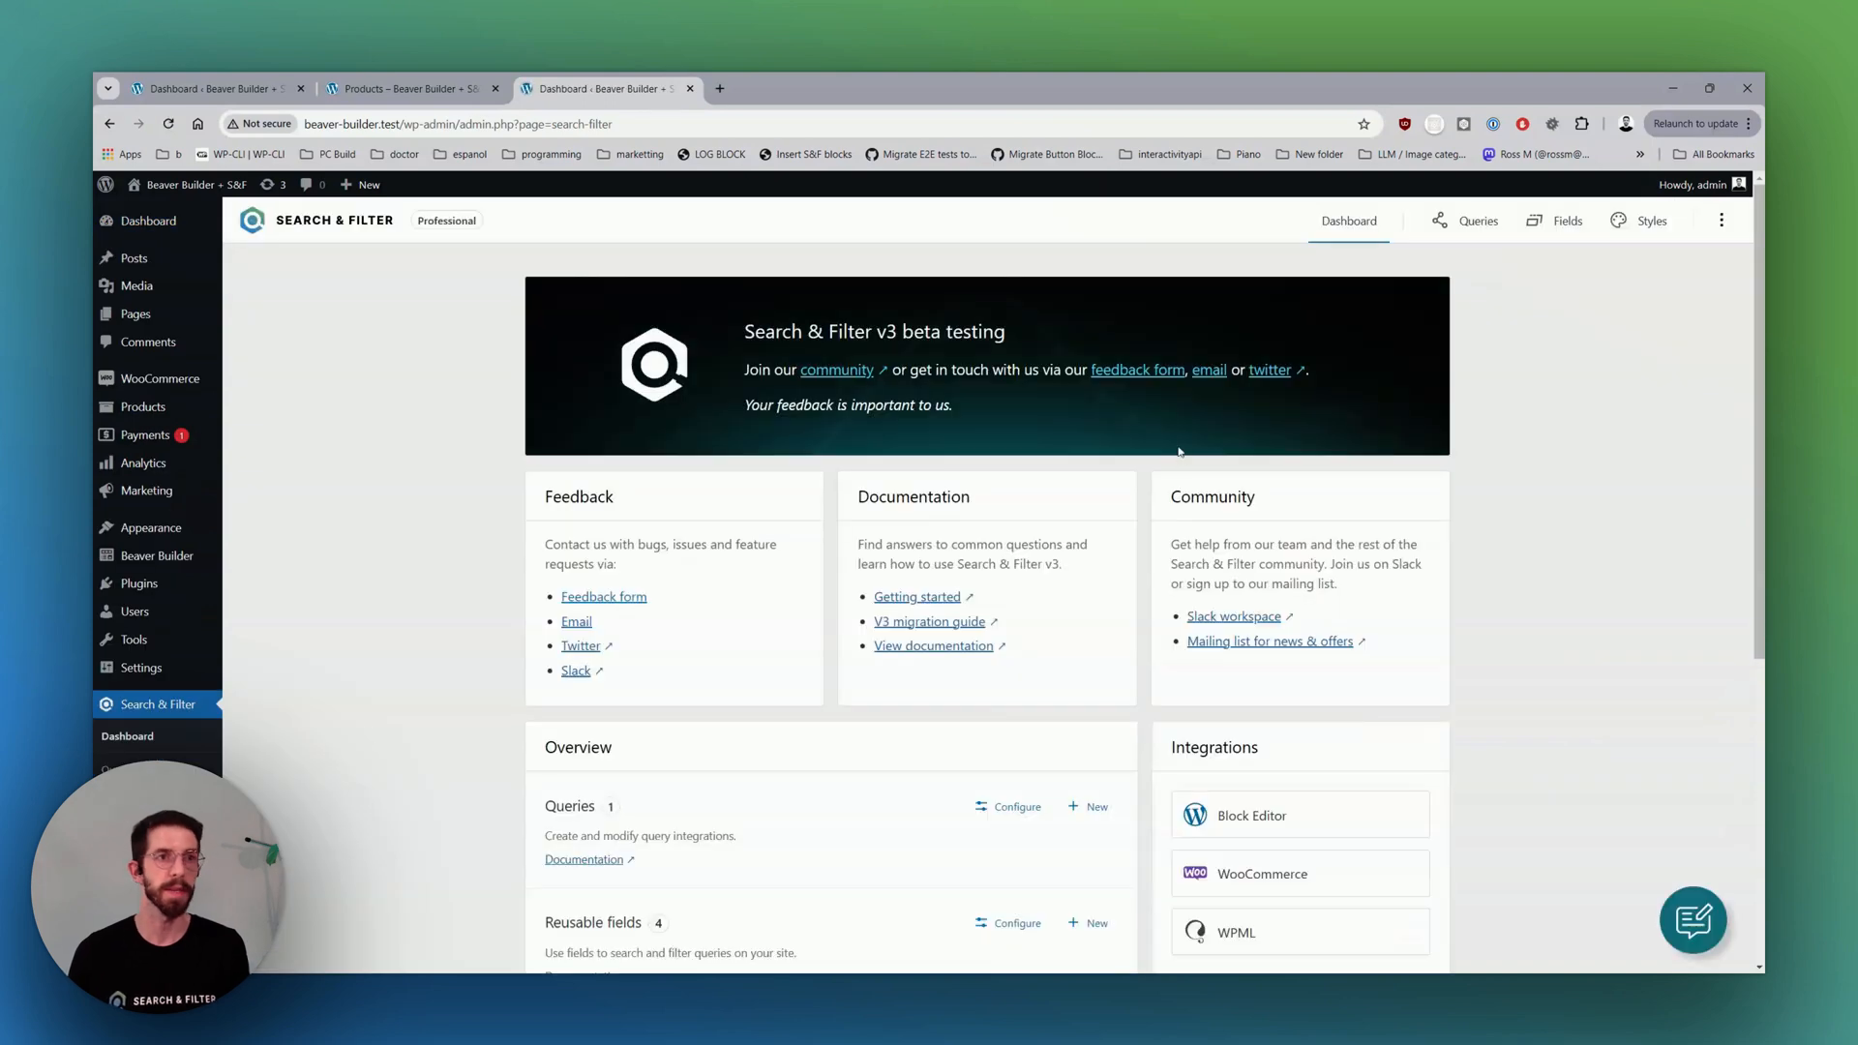
# Create a new query named Products tied to the current page, targeting Beaver Builder WooCommerce Products.
pyautogui.click(1477, 221)
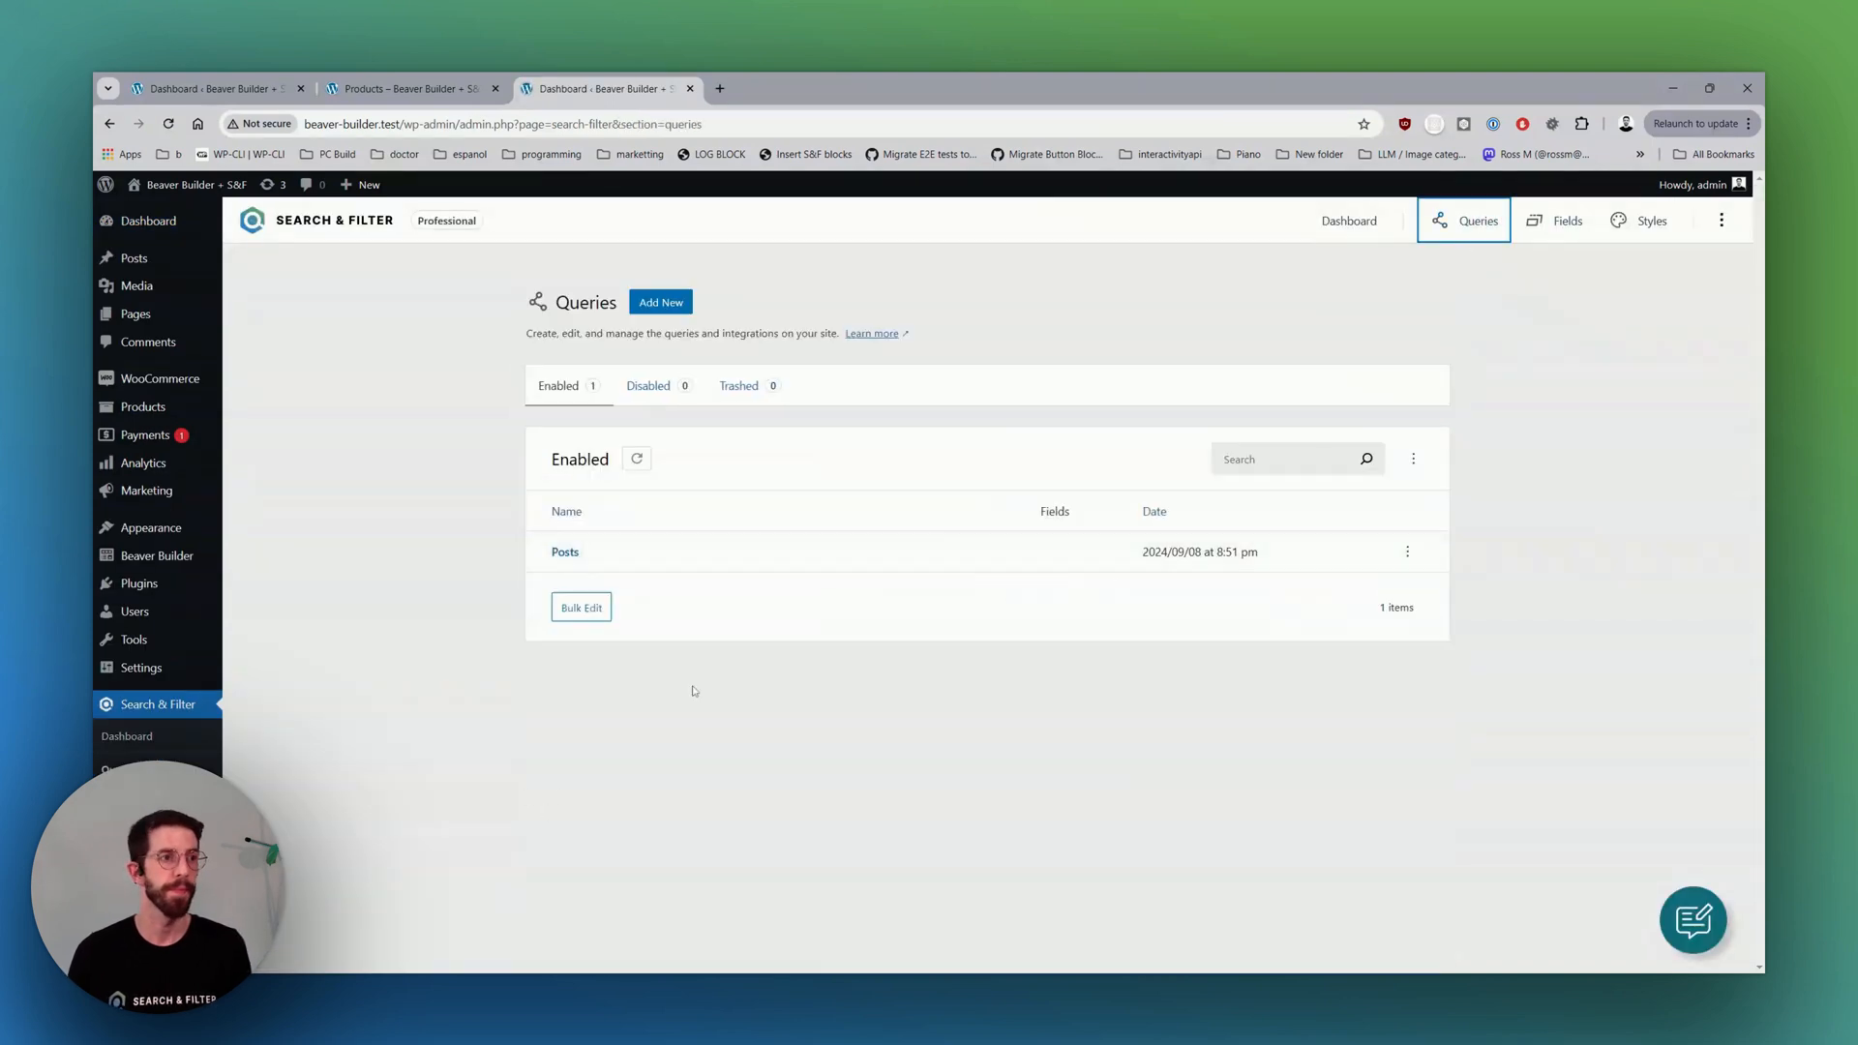
pyautogui.click(660, 302)
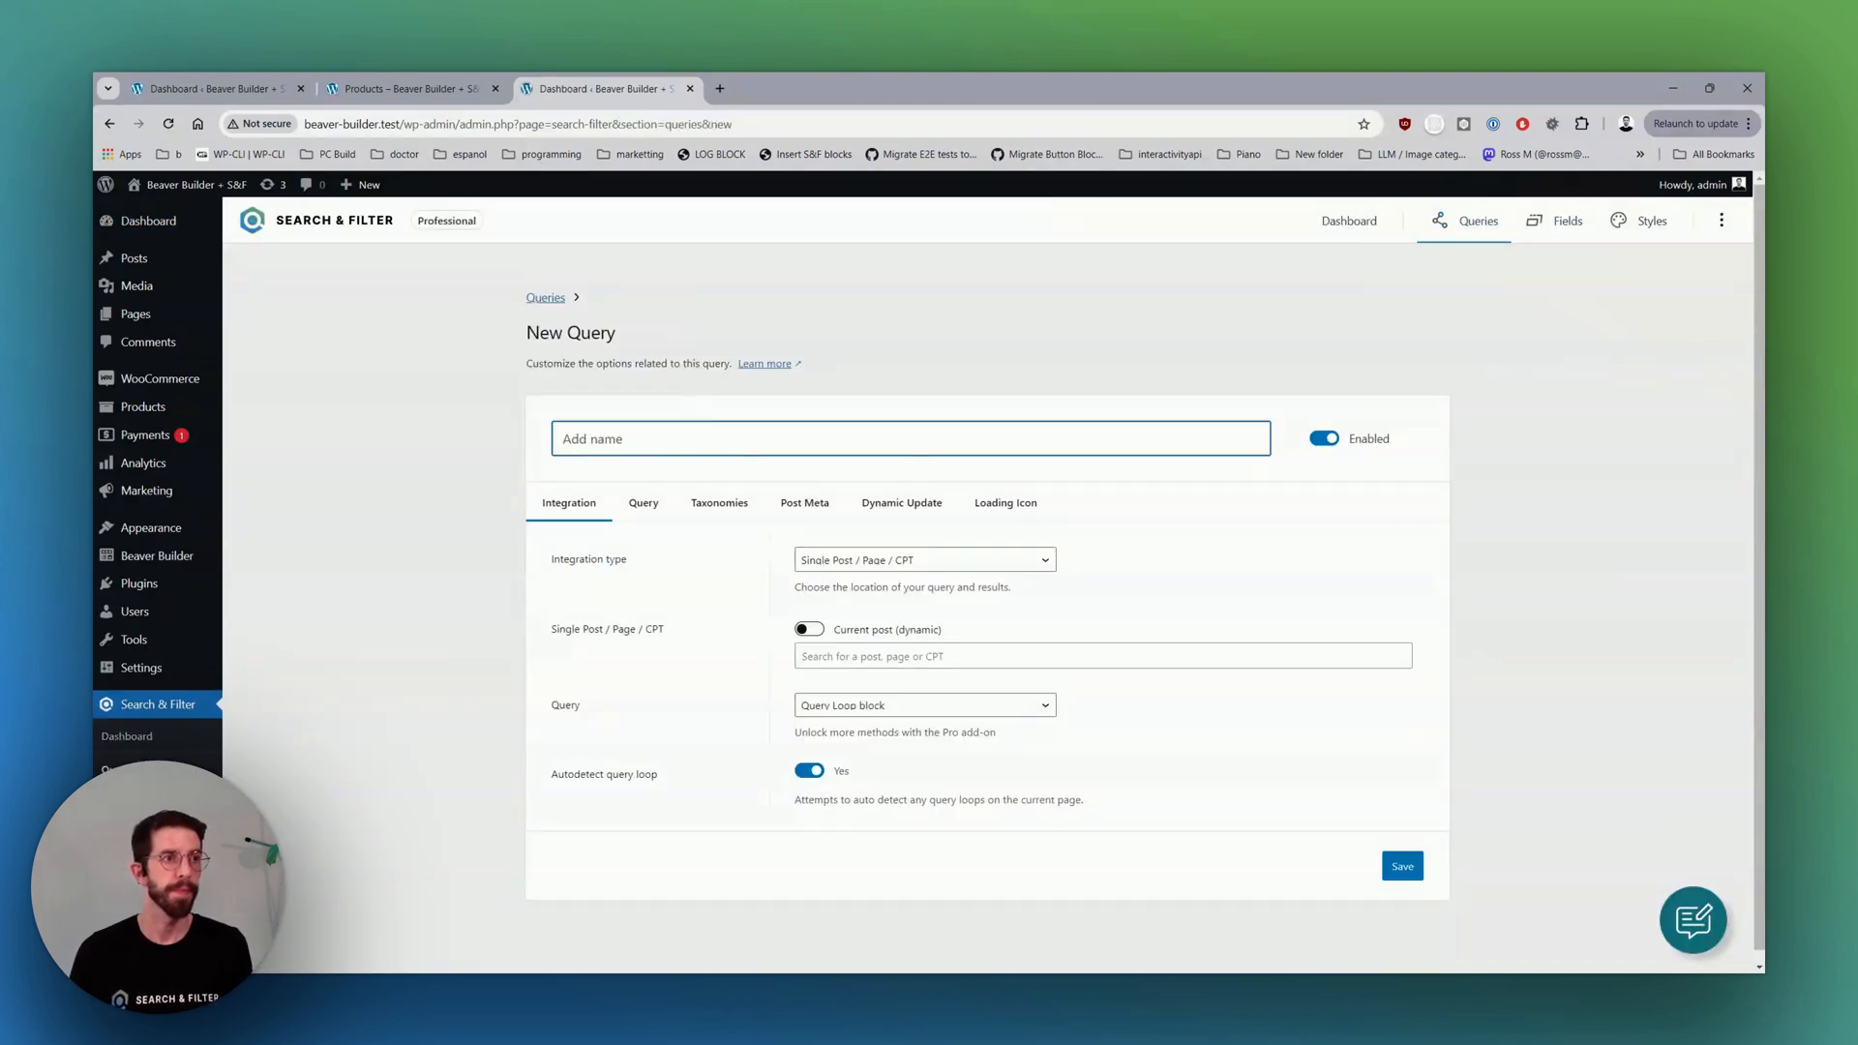
pyautogui.write('Products')
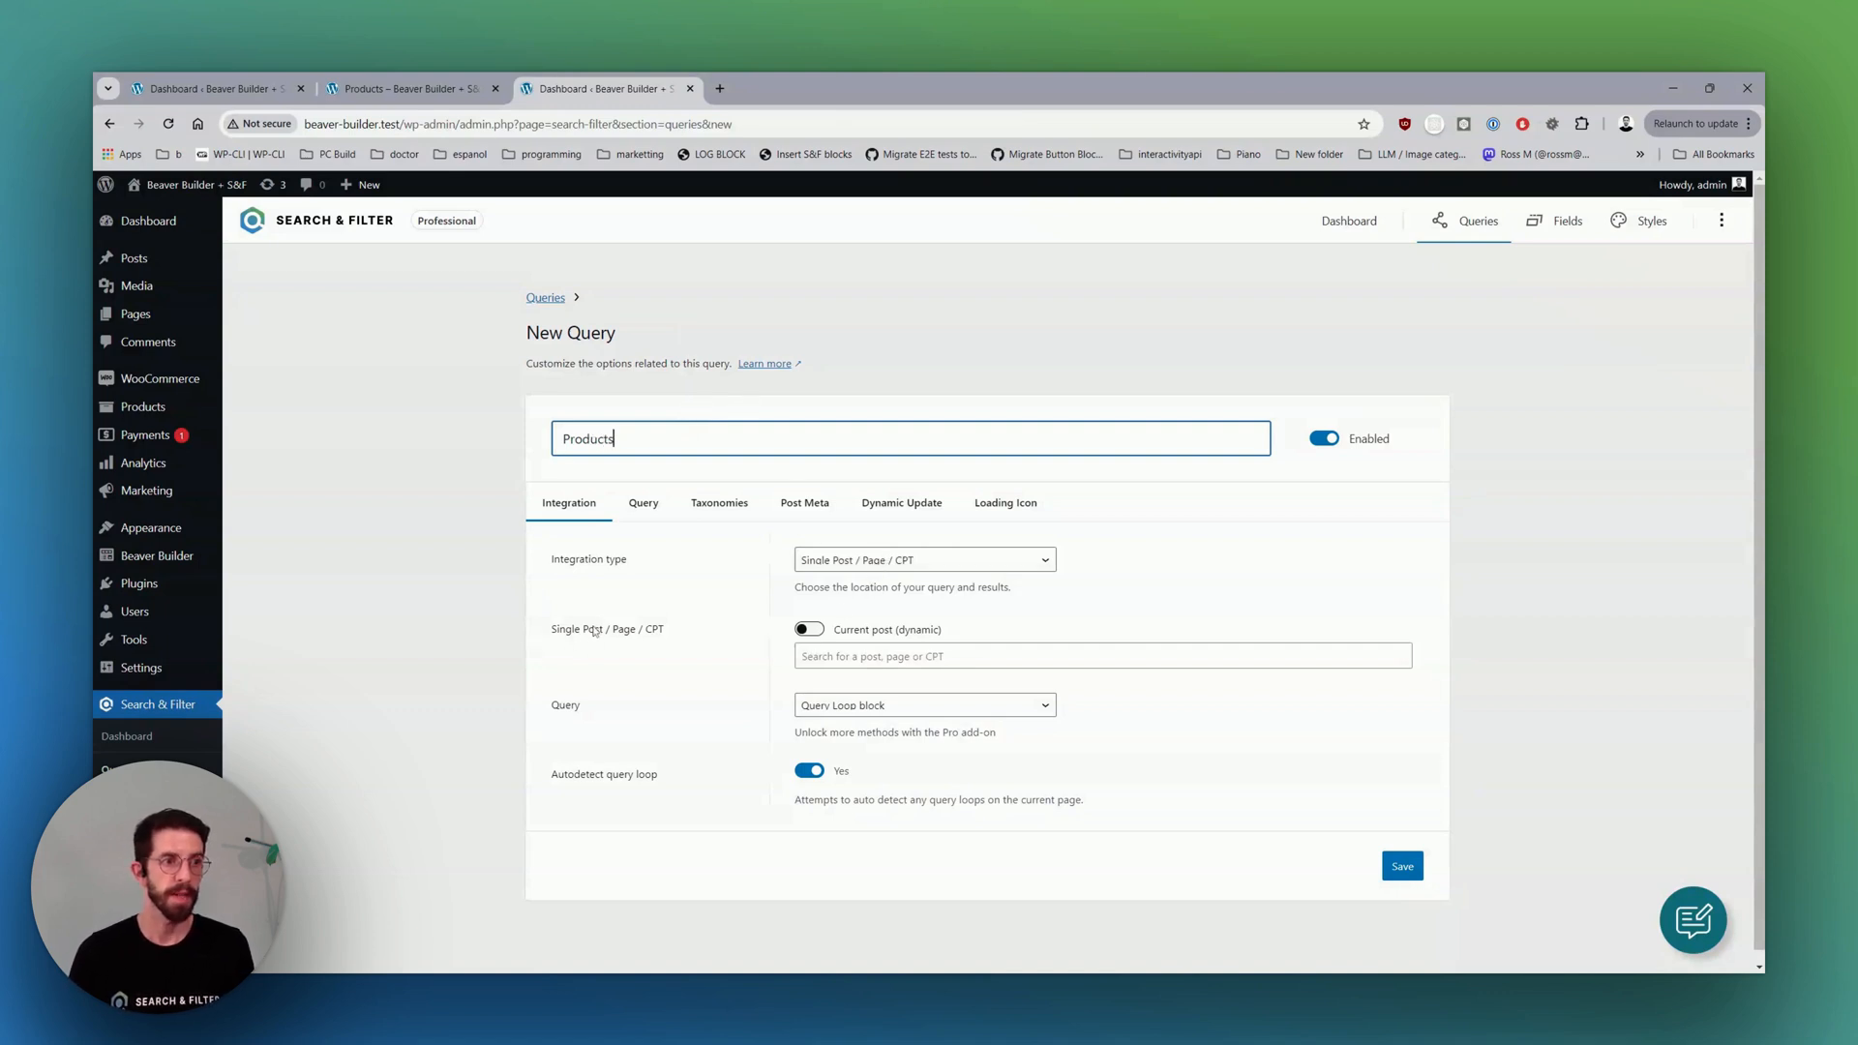
pyautogui.click(807, 629)
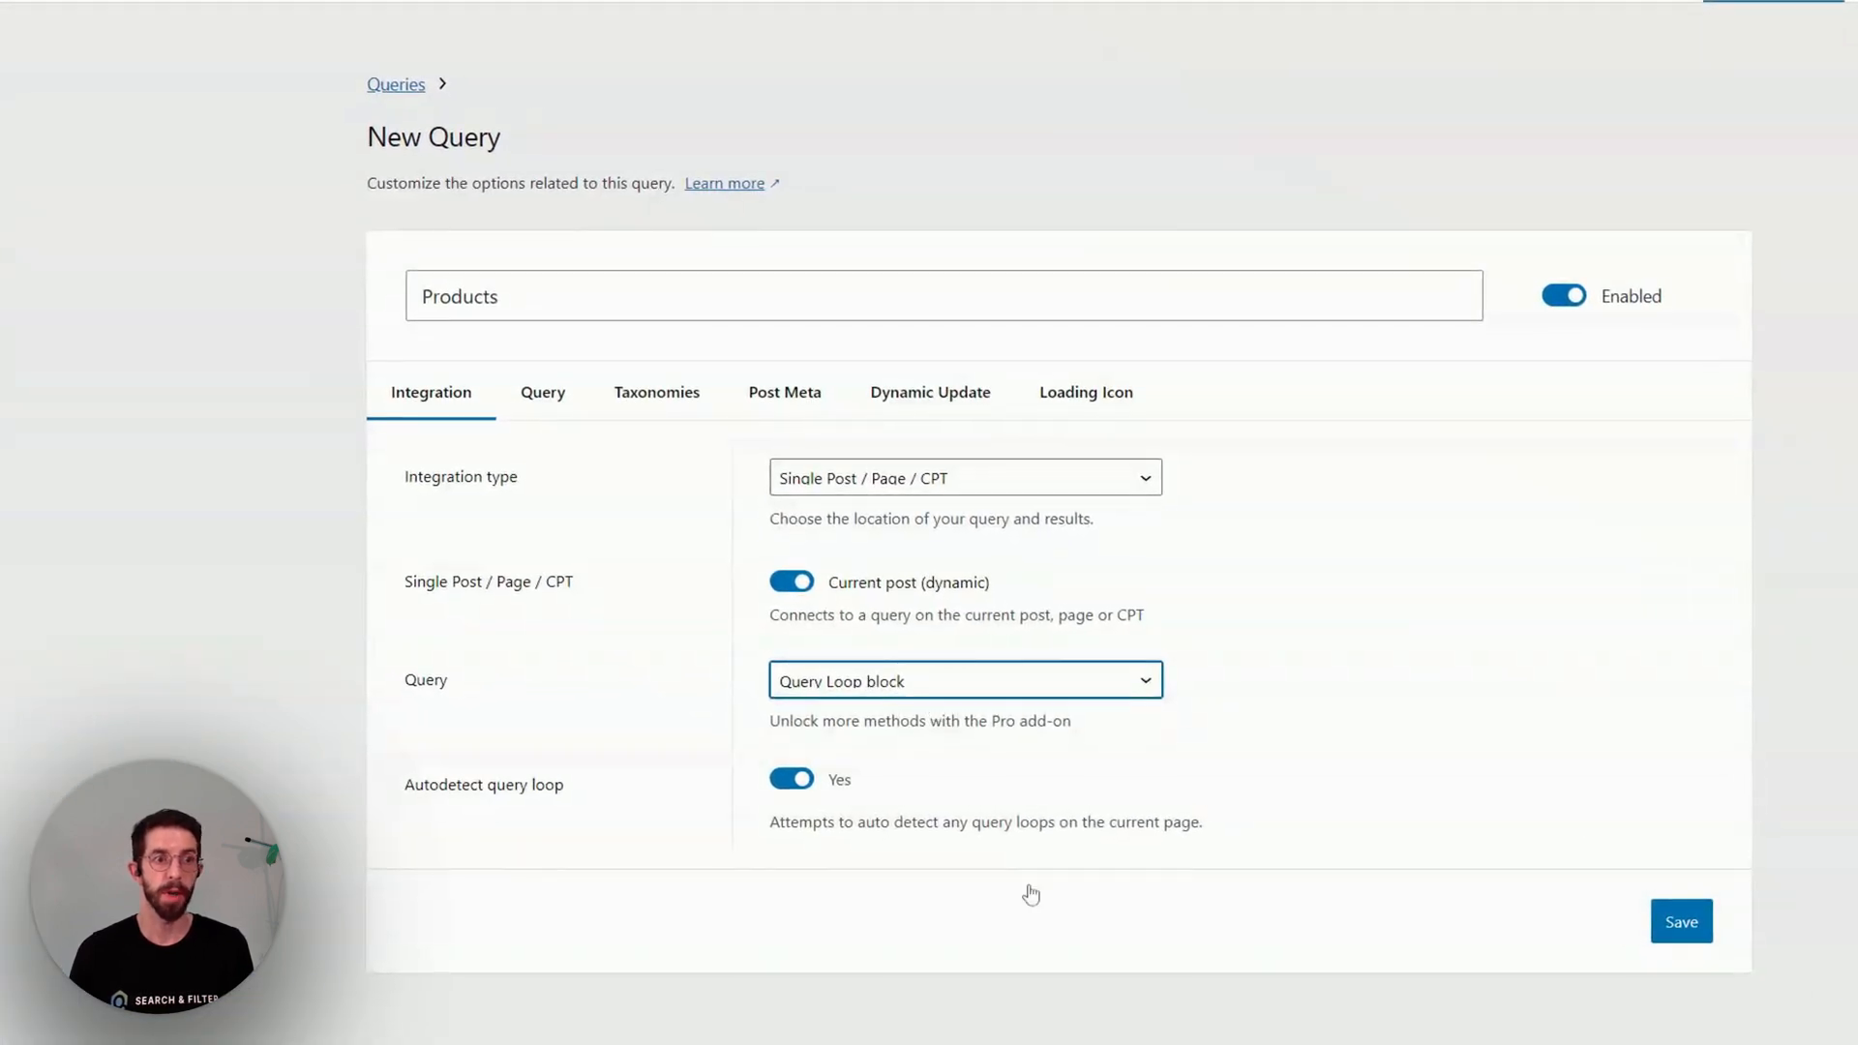
pyautogui.click(964, 680)
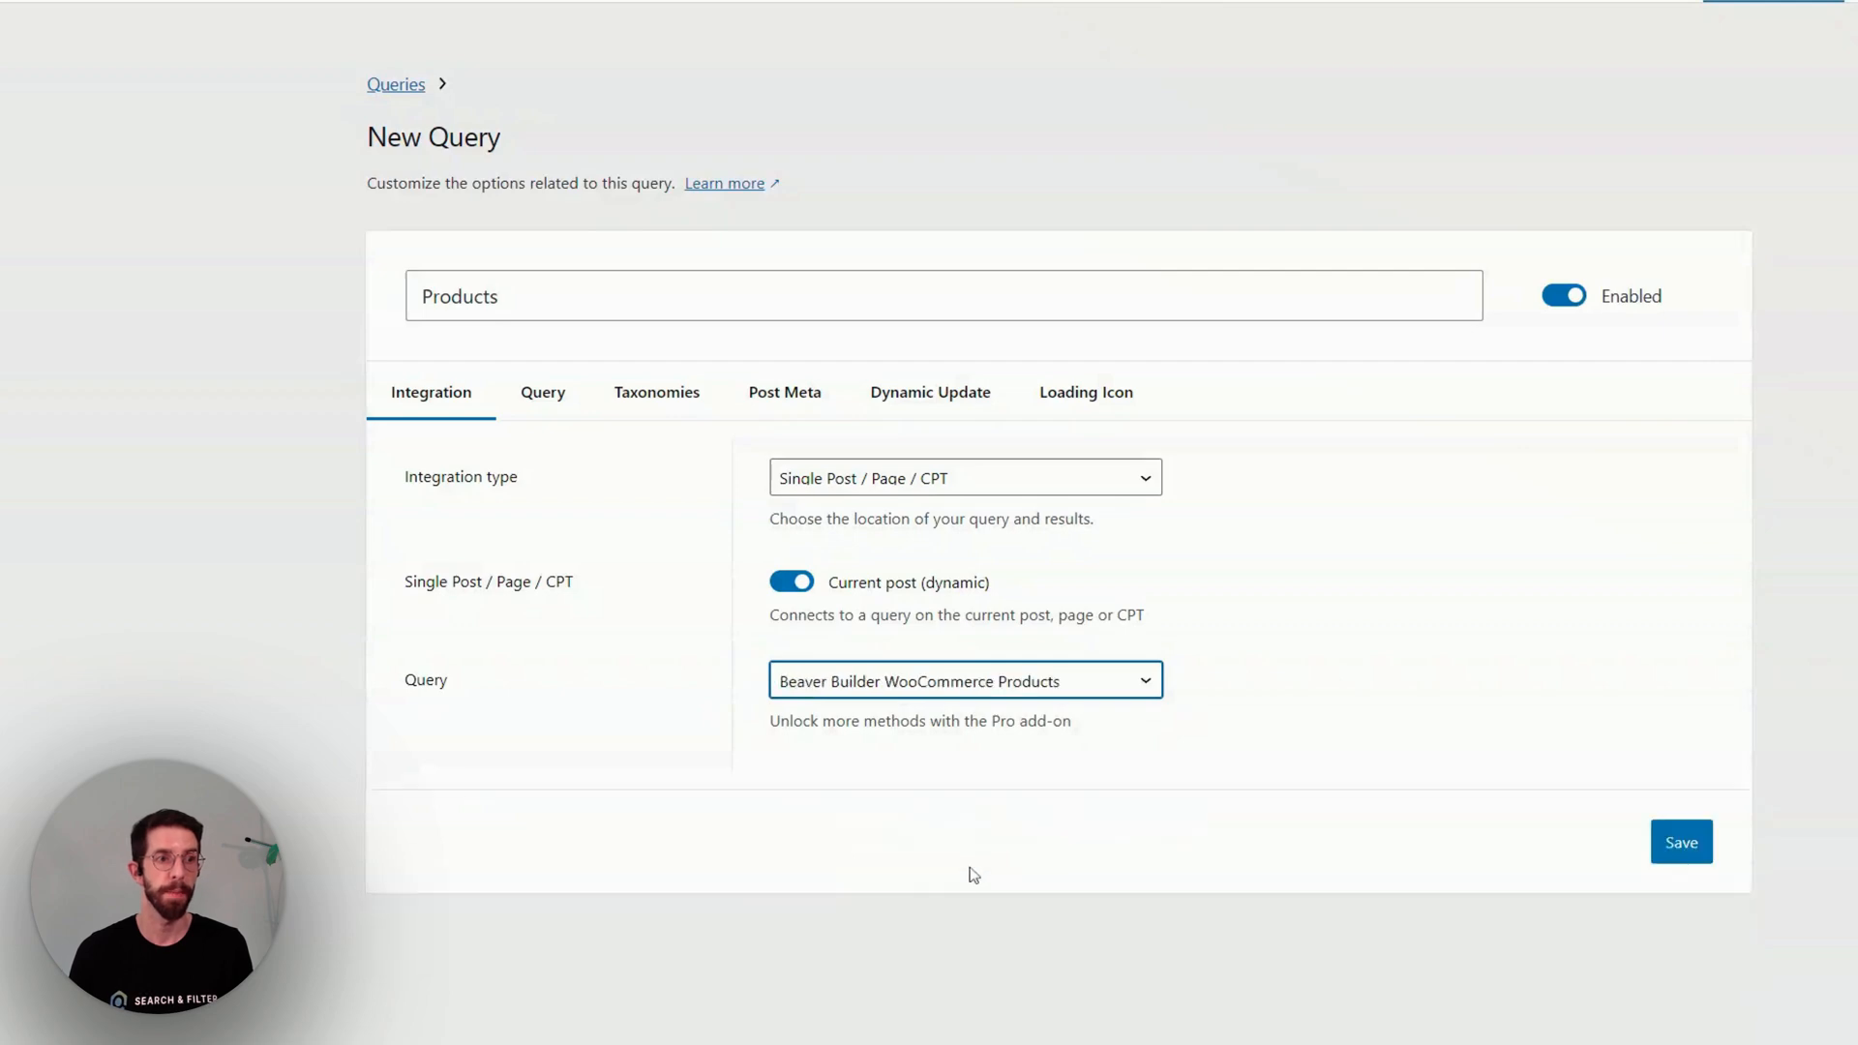
pyautogui.click(641, 499)
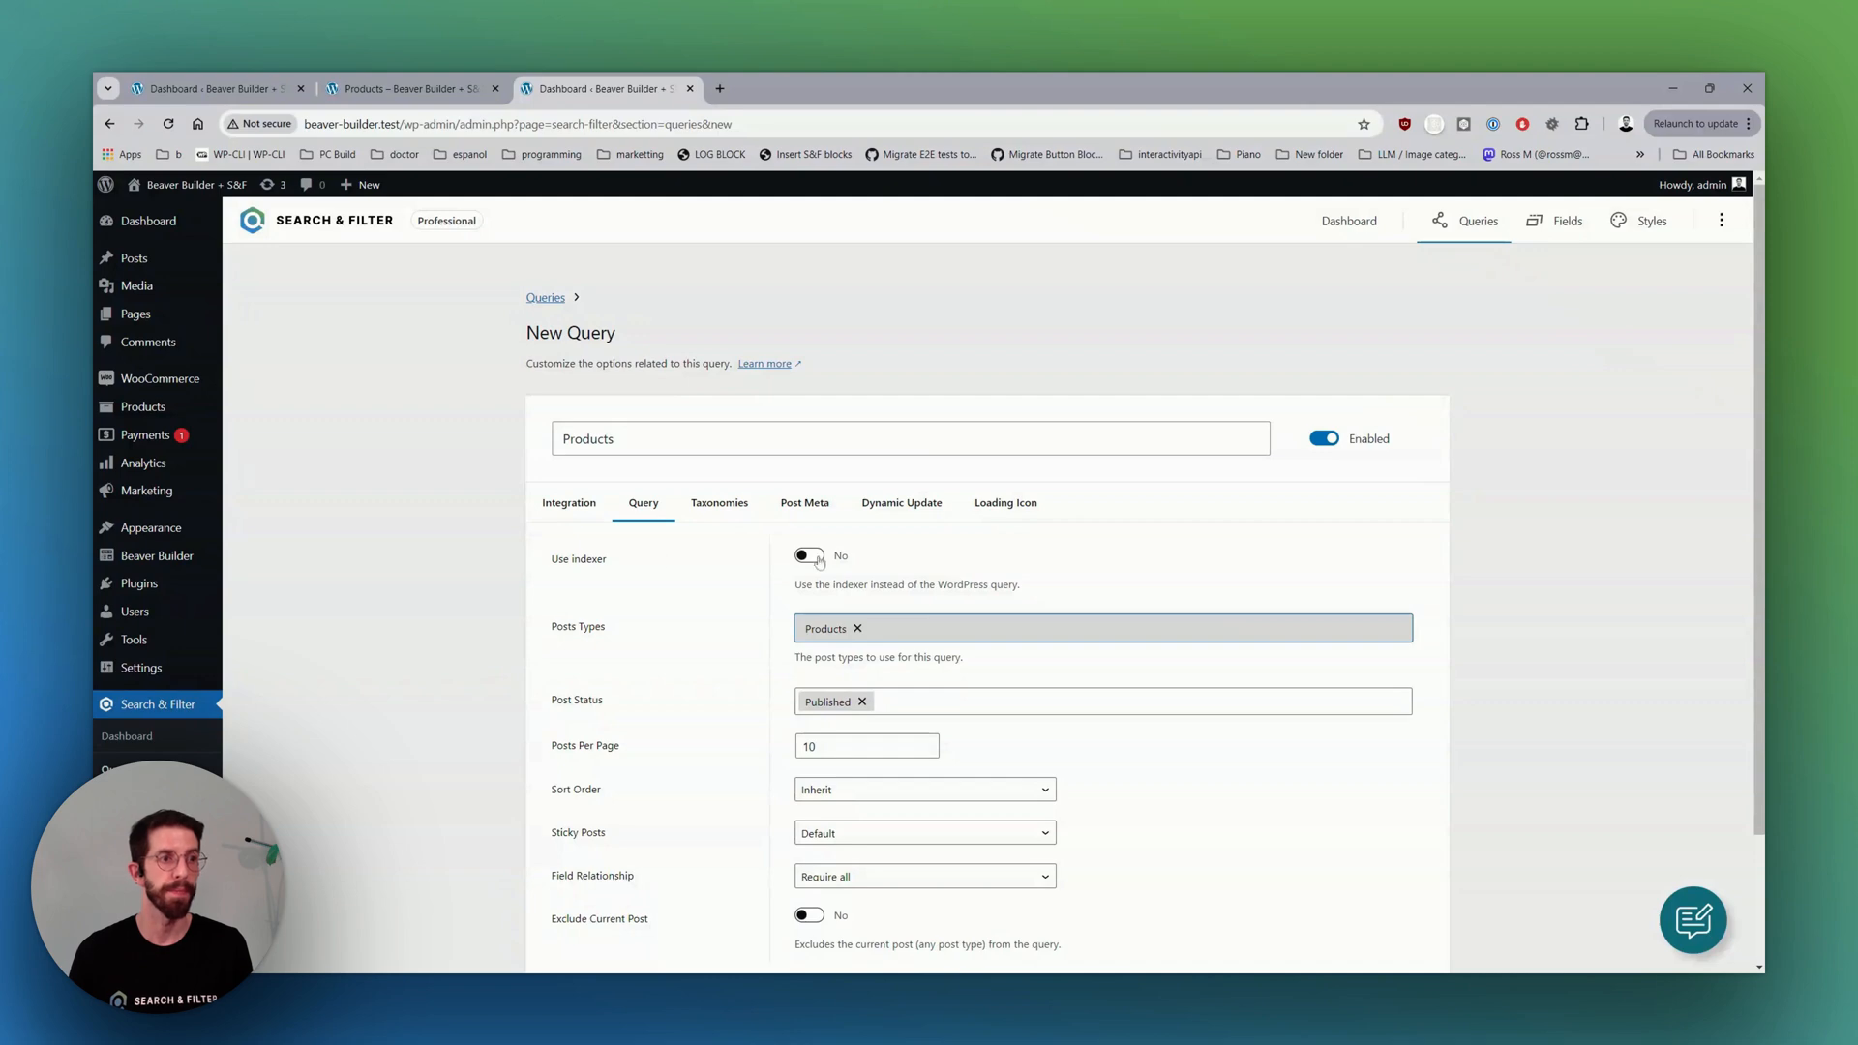
# Enable Use indexer for the query and review its dynamic update and integration options.
pyautogui.click(810, 556)
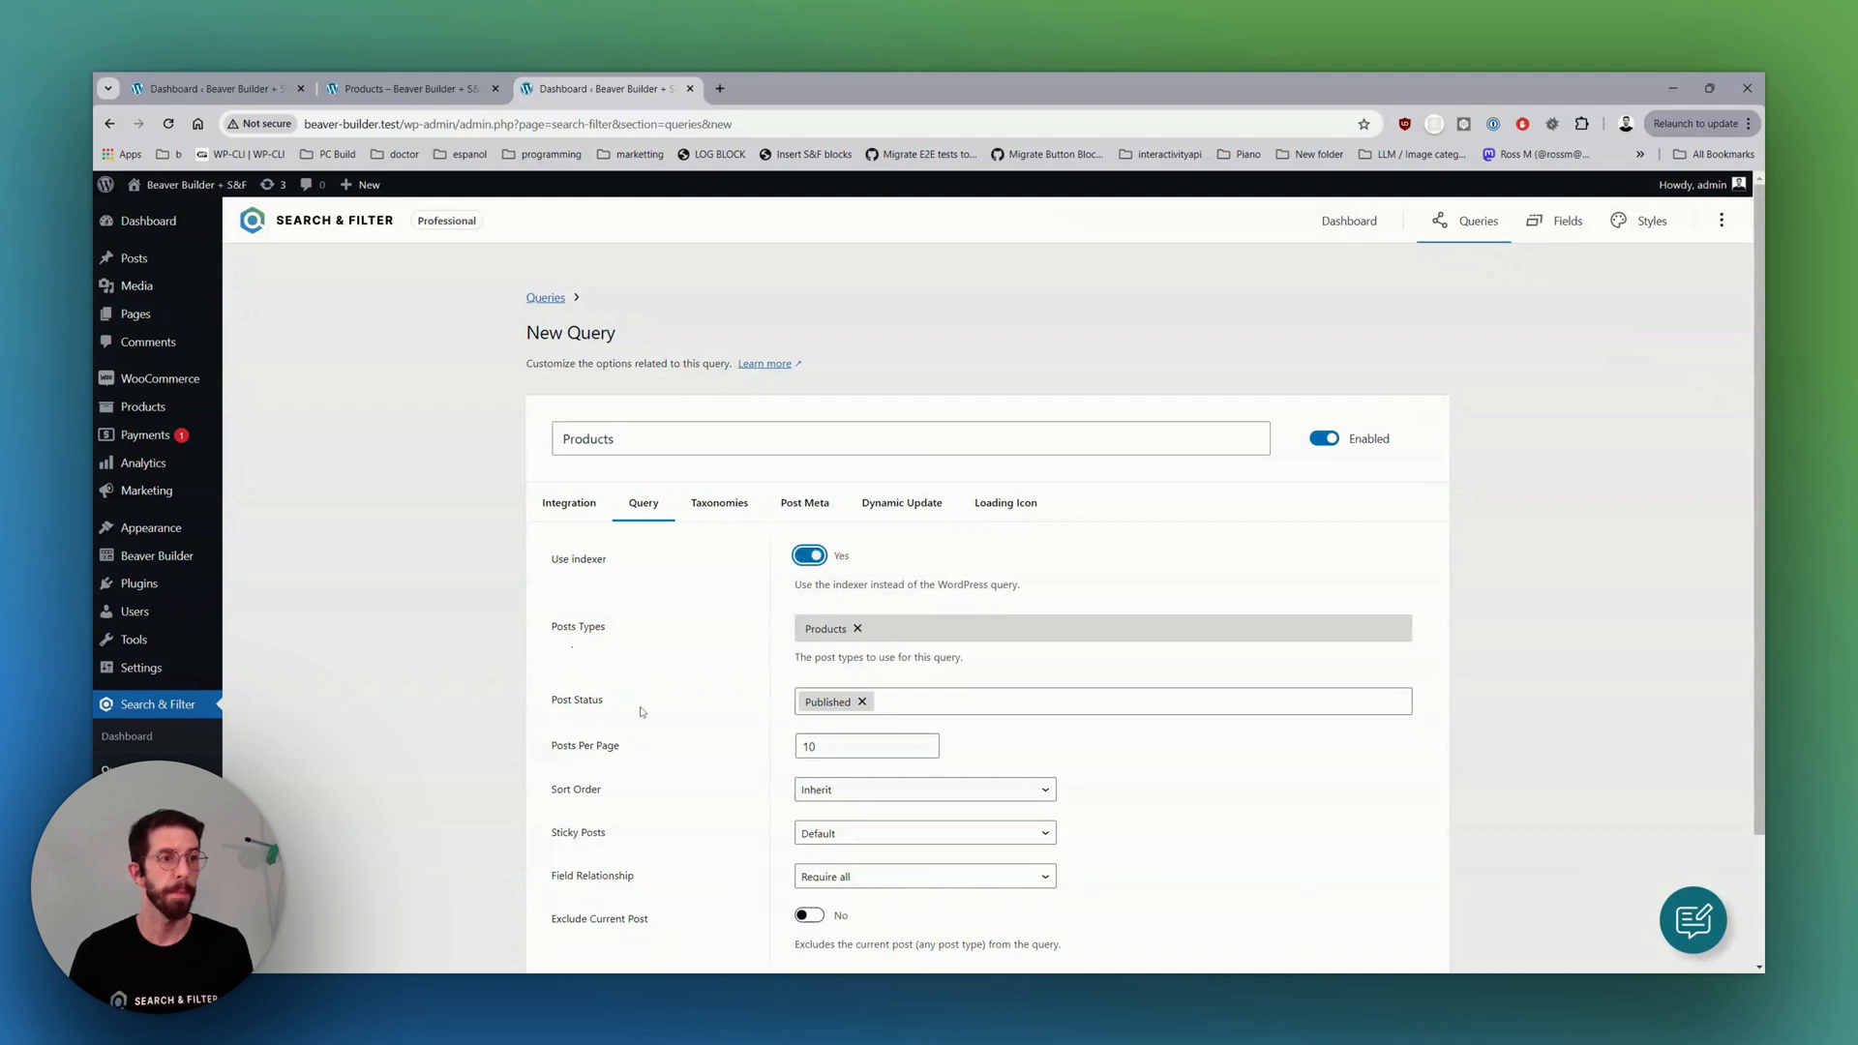
pyautogui.click(900, 503)
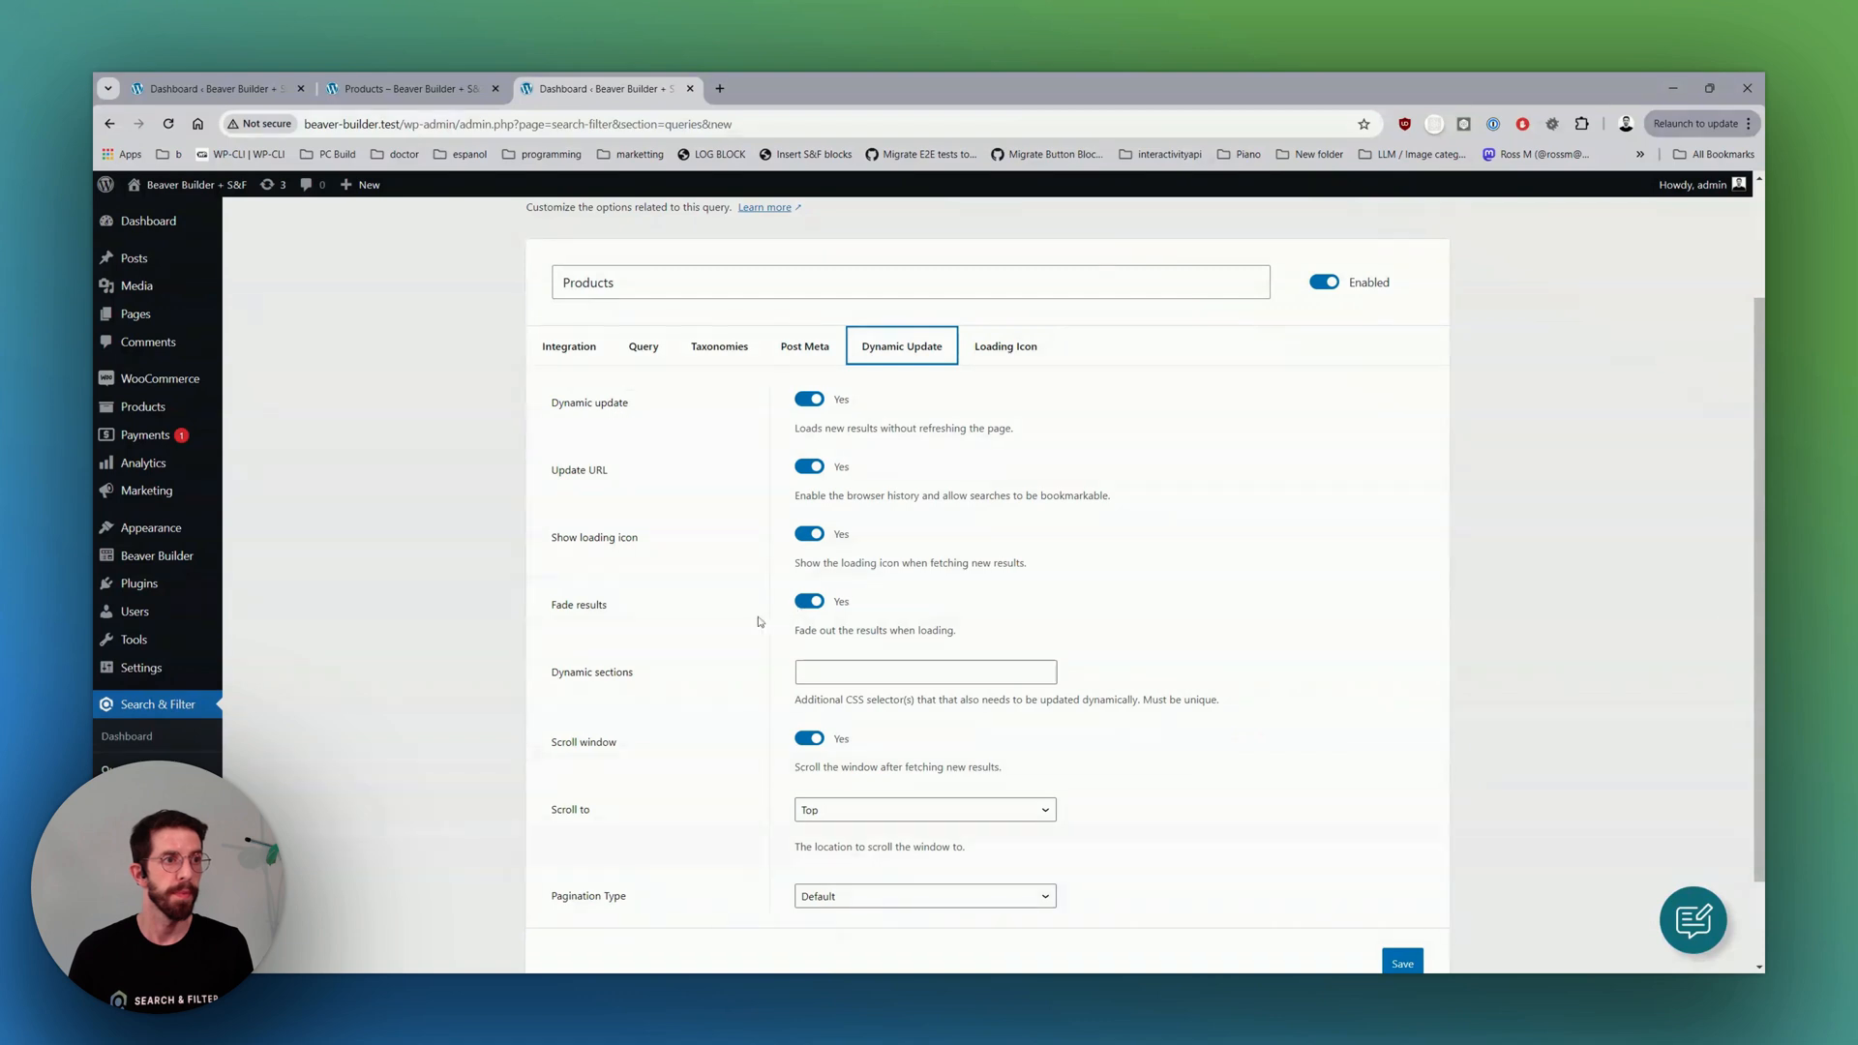
pyautogui.click(810, 534)
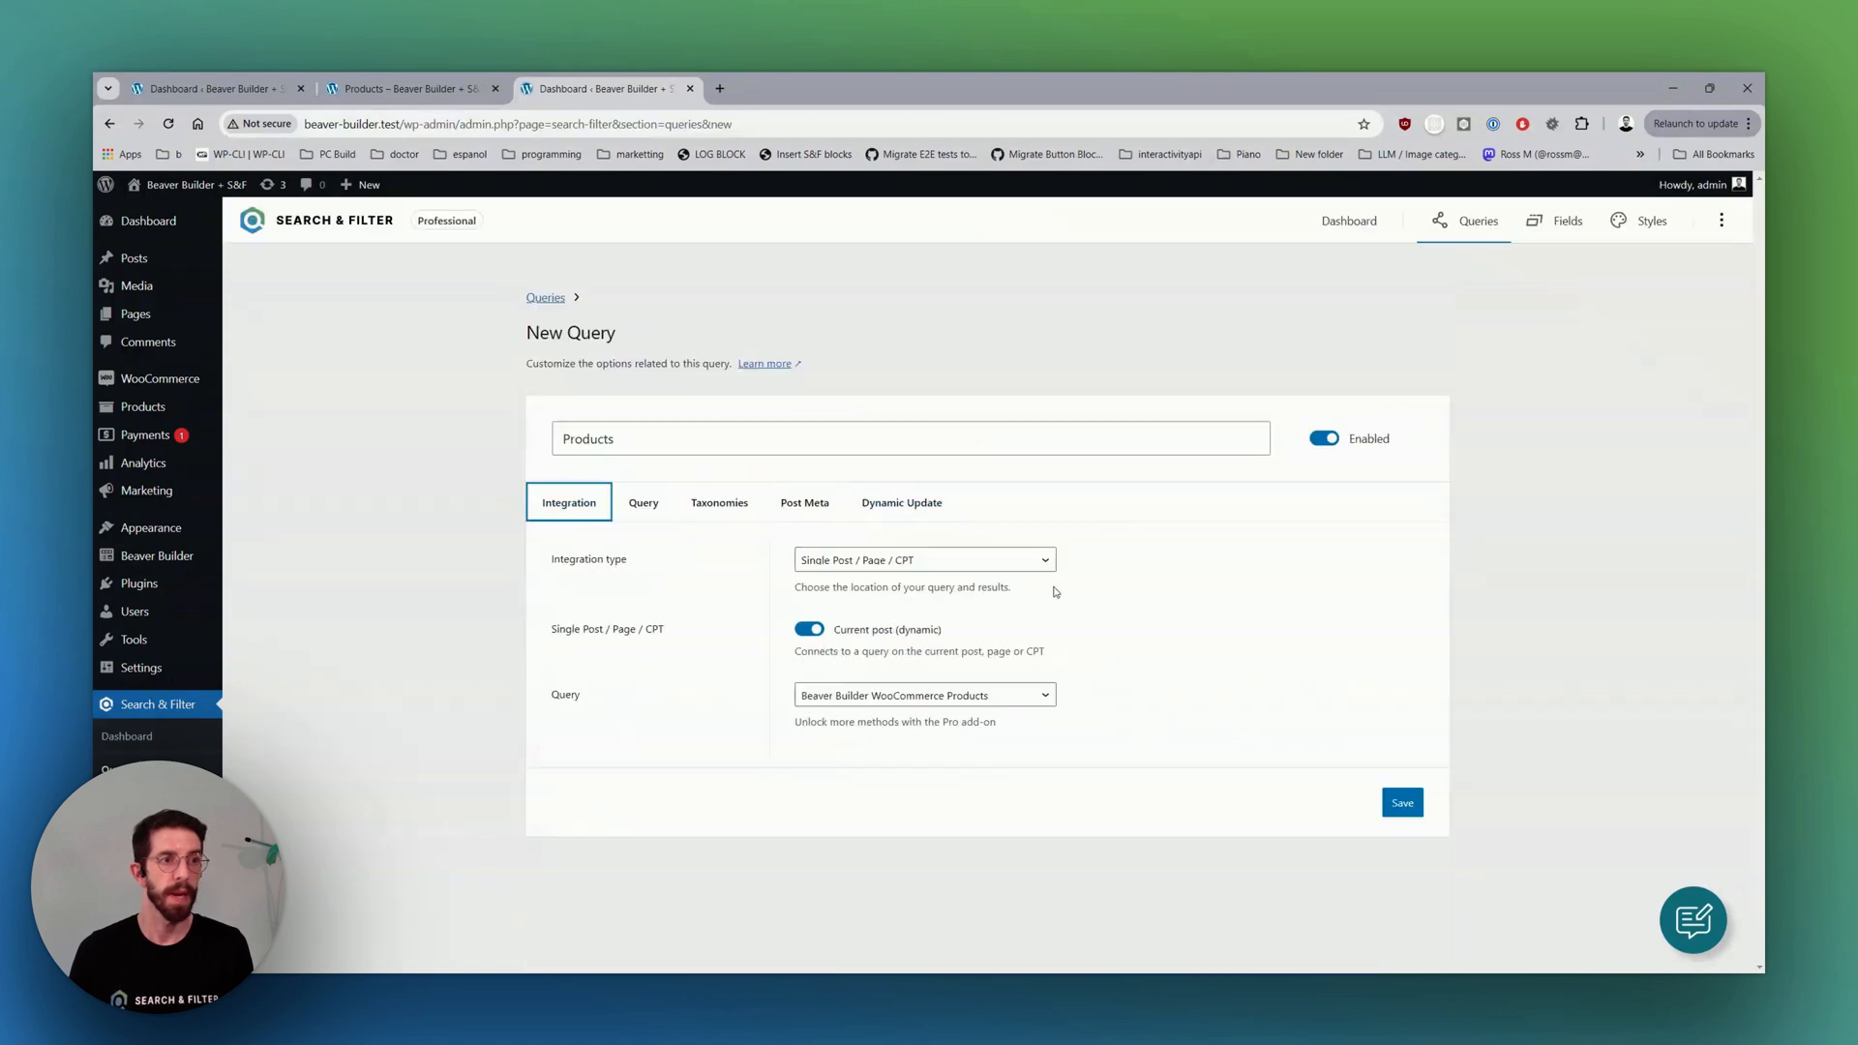
pyautogui.click(1401, 801)
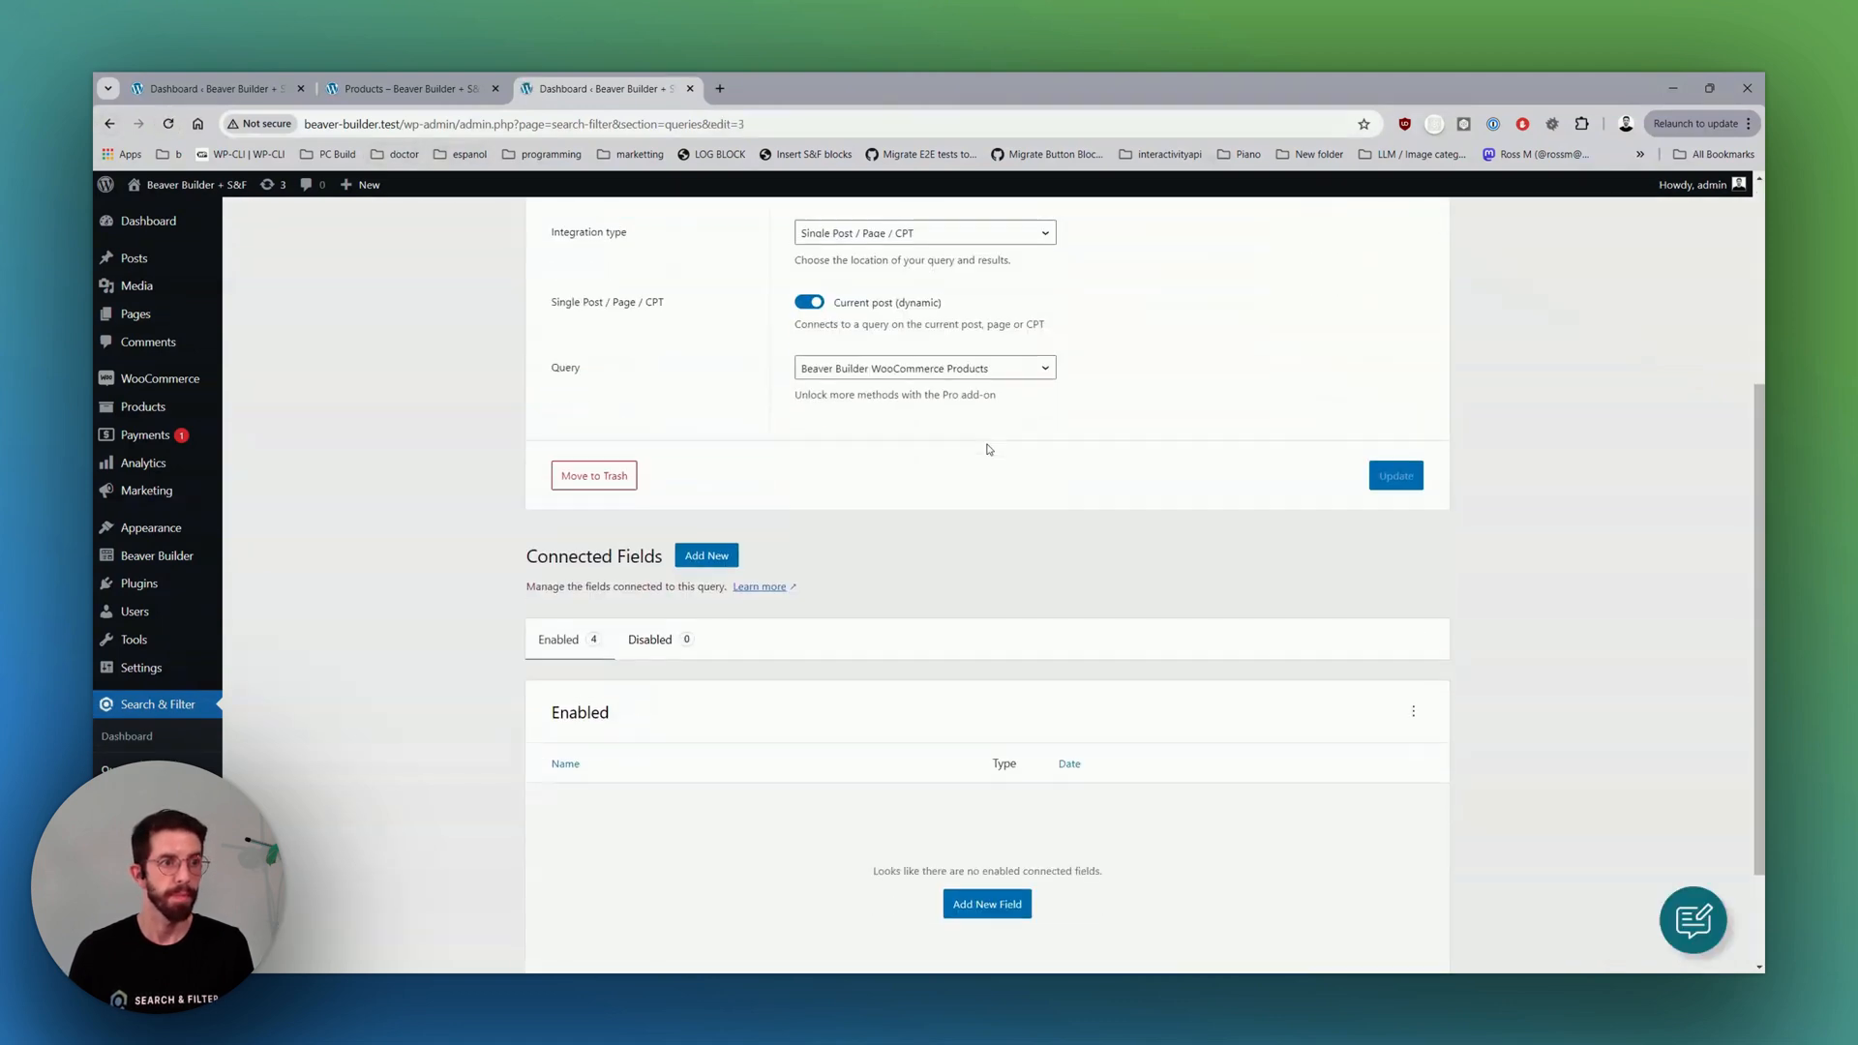
# Start a new field named Aut... drawing its data from WooCommerce Categories.
pyautogui.scroll(-3)
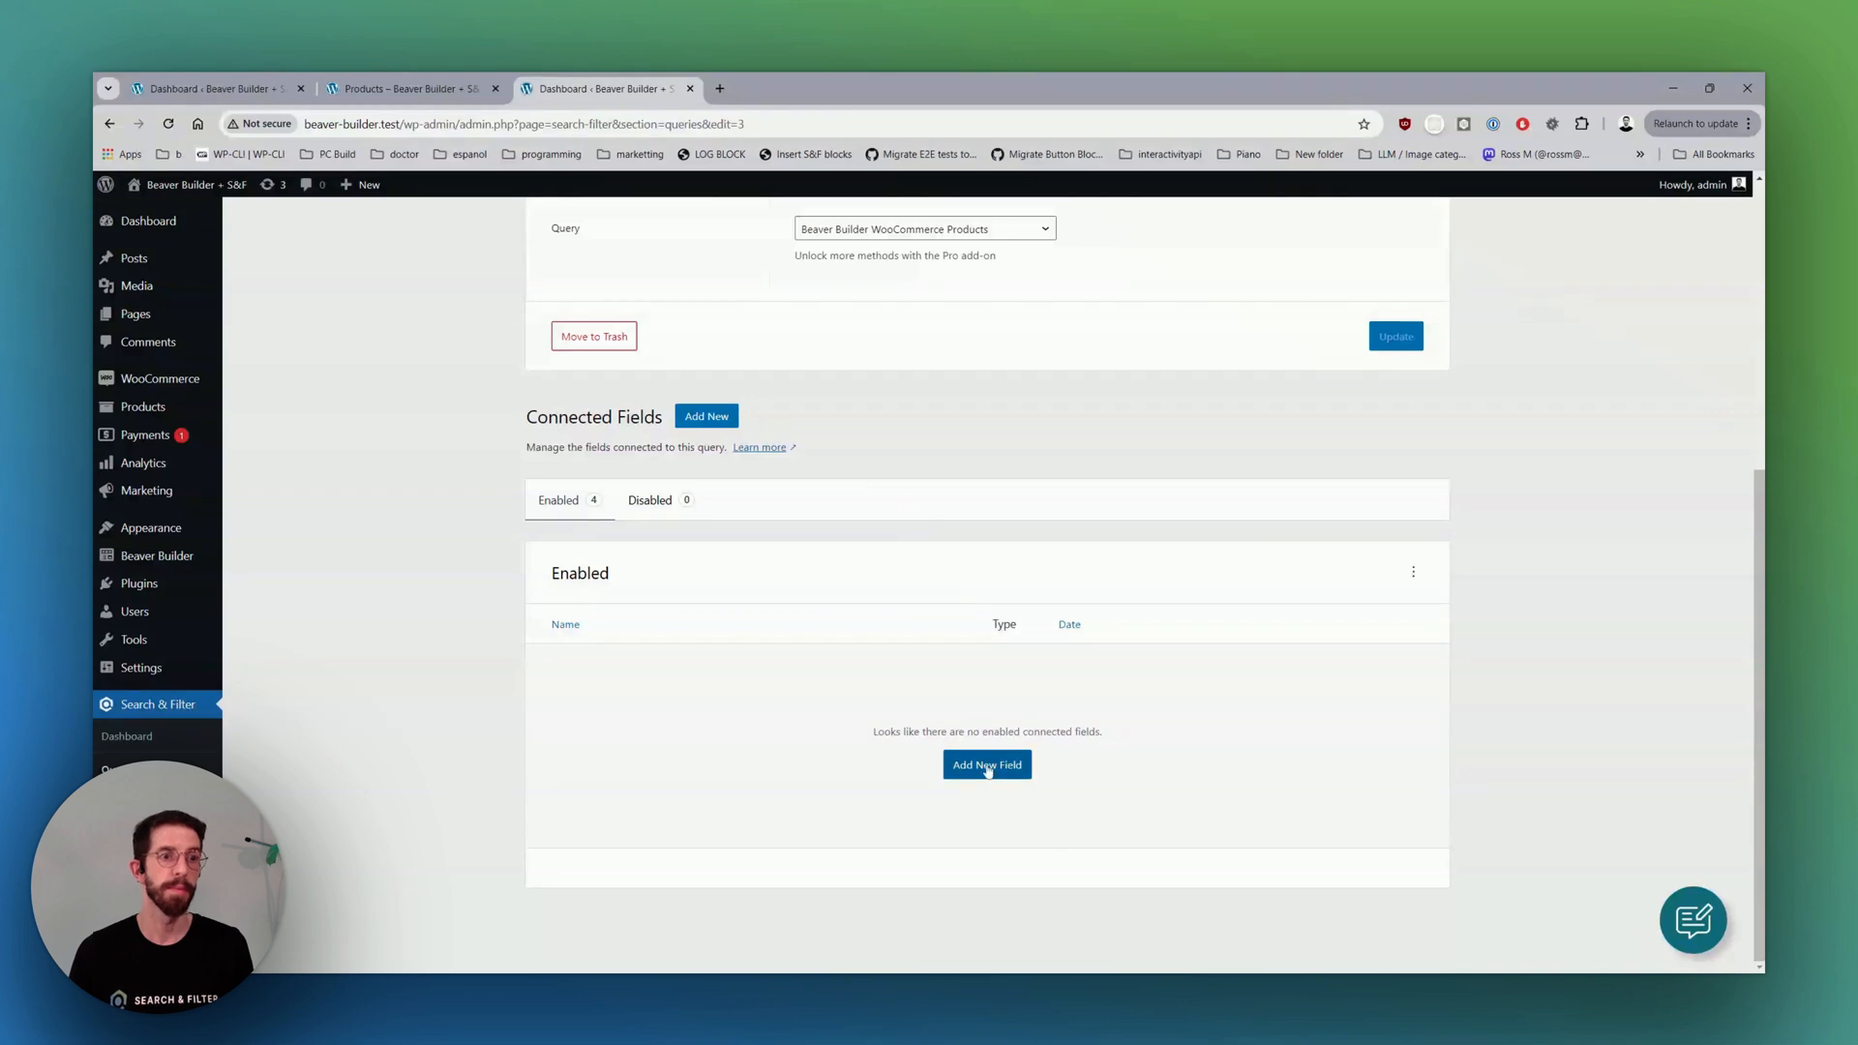
pyautogui.click(985, 764)
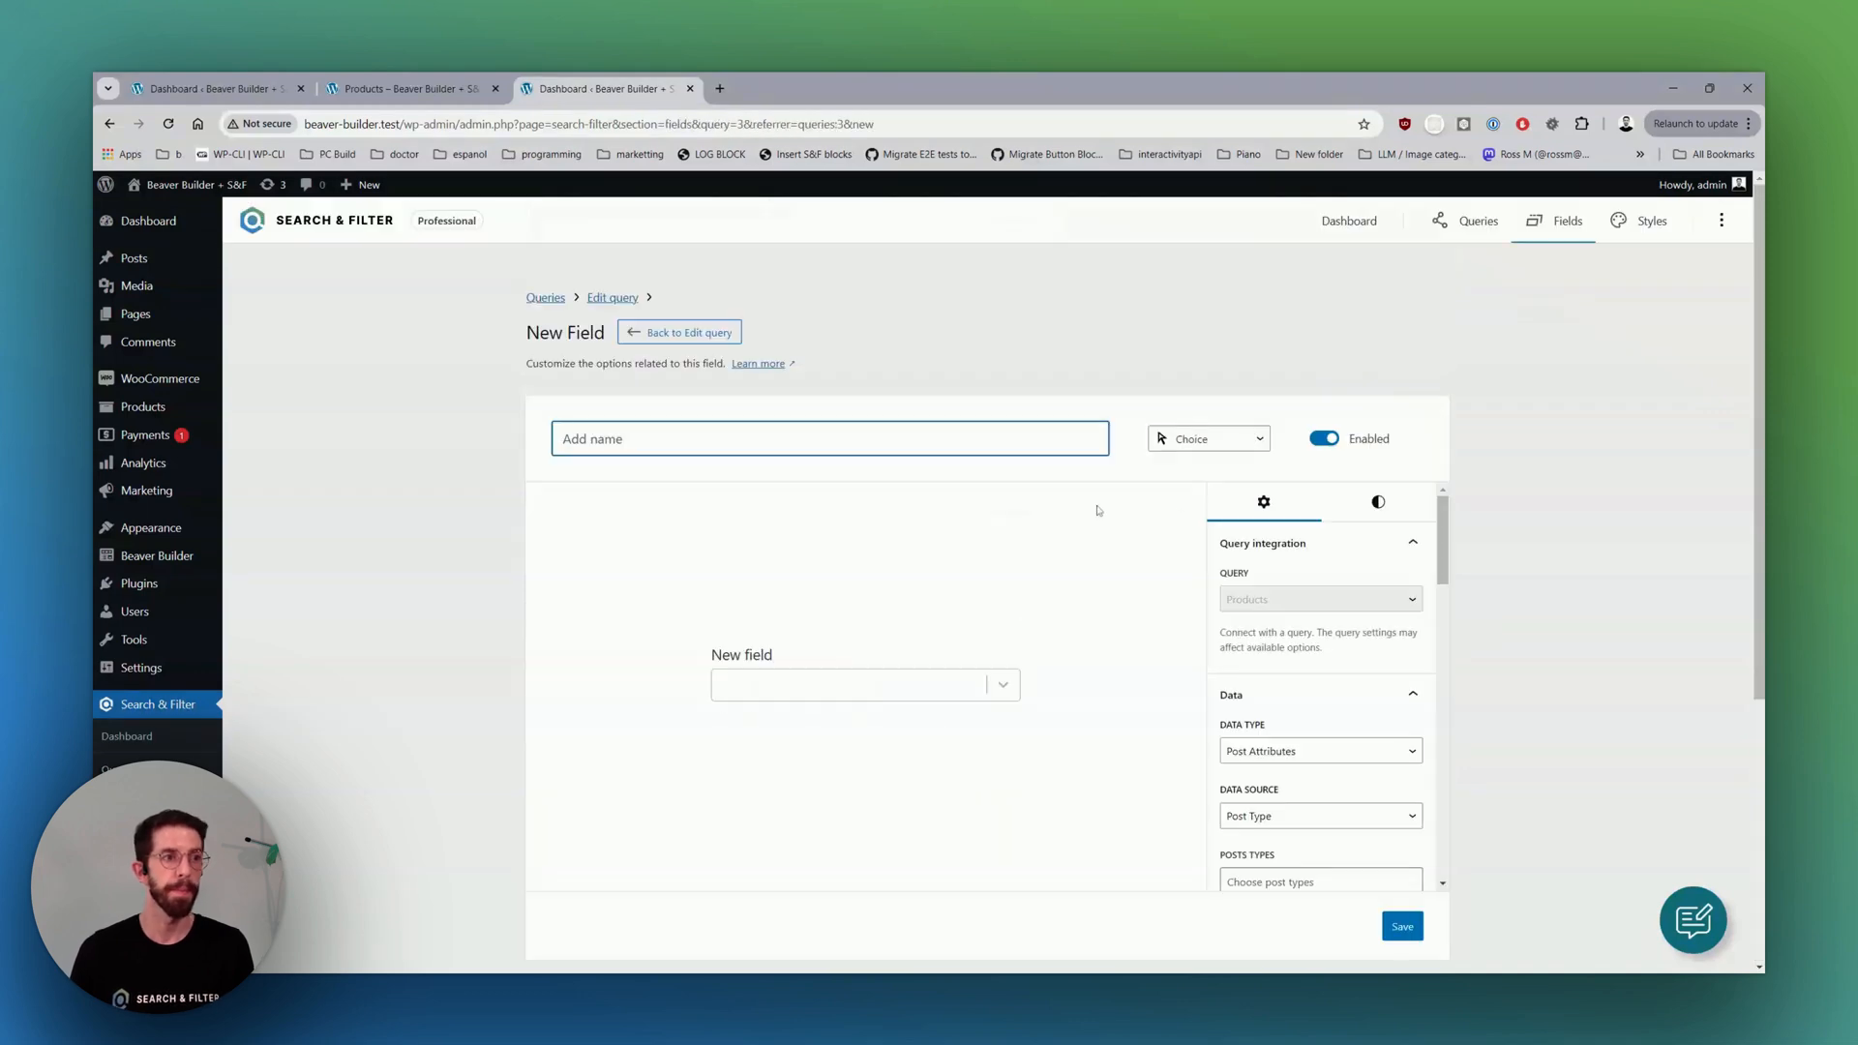
pyautogui.write('Autocomplete')
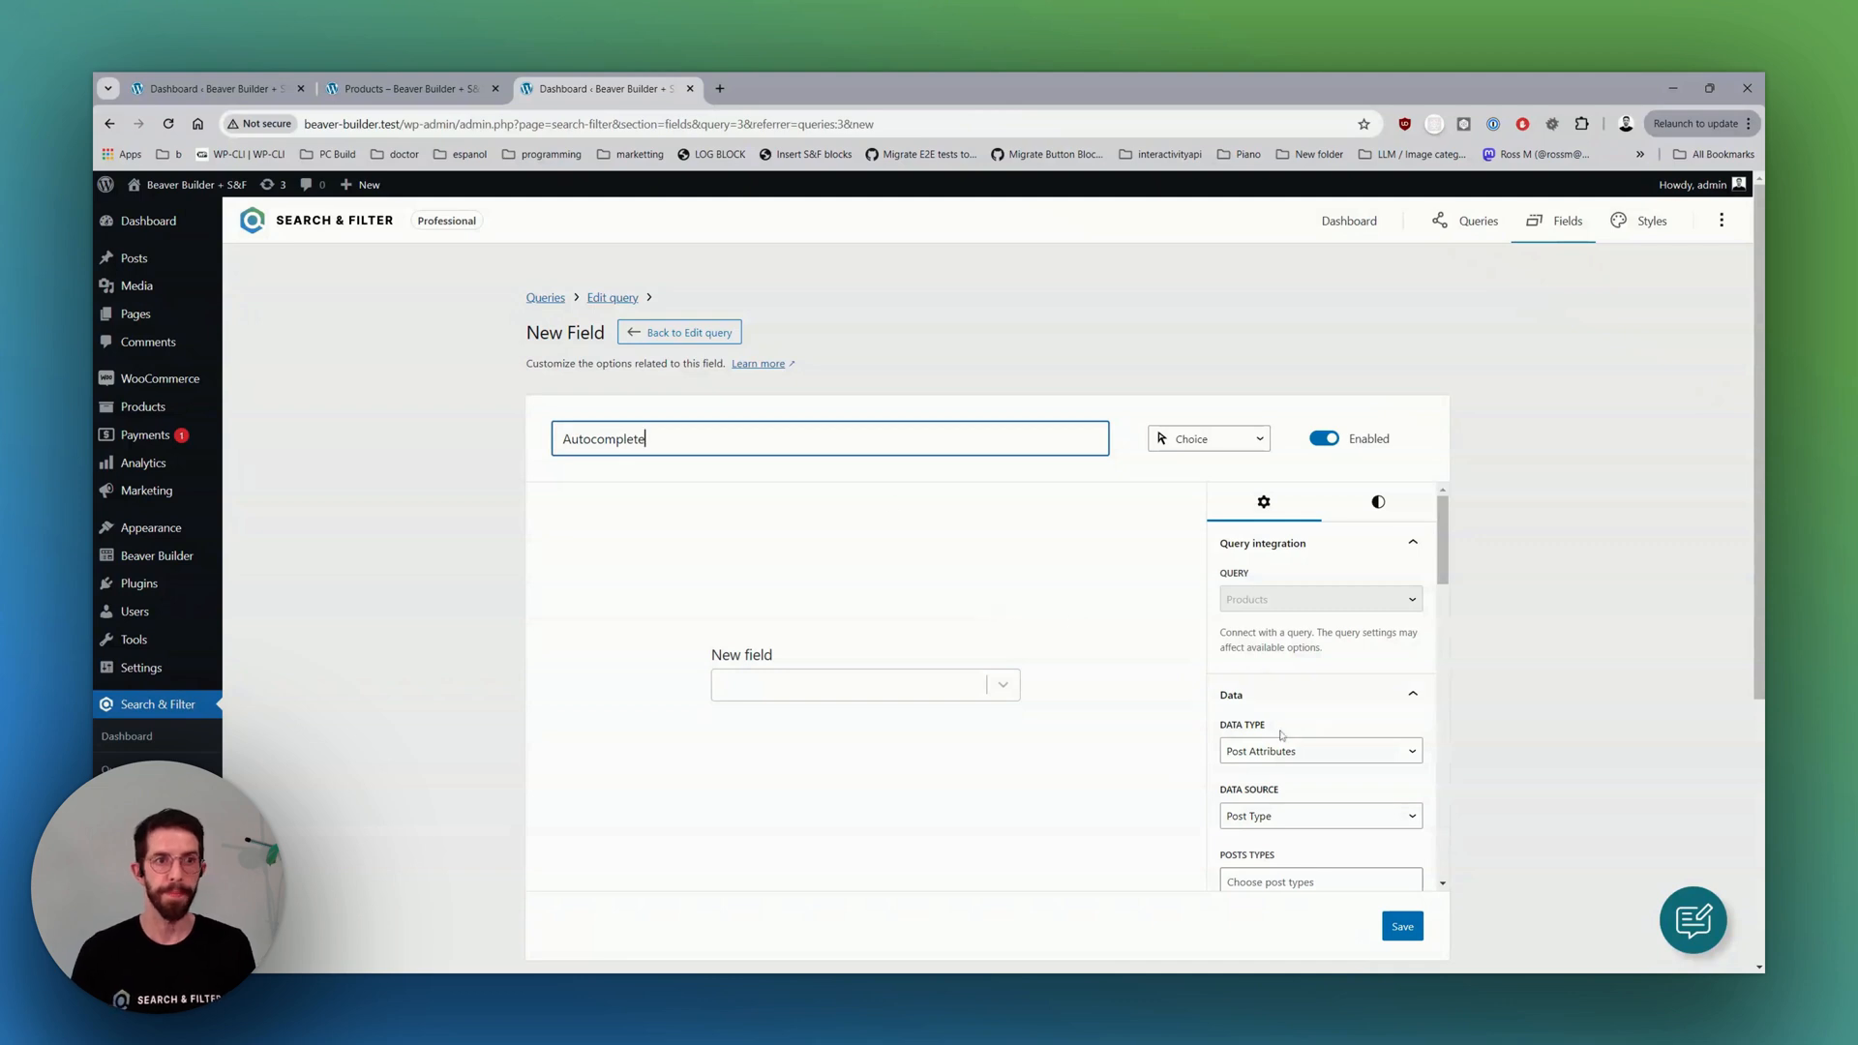
pyautogui.click(1319, 751)
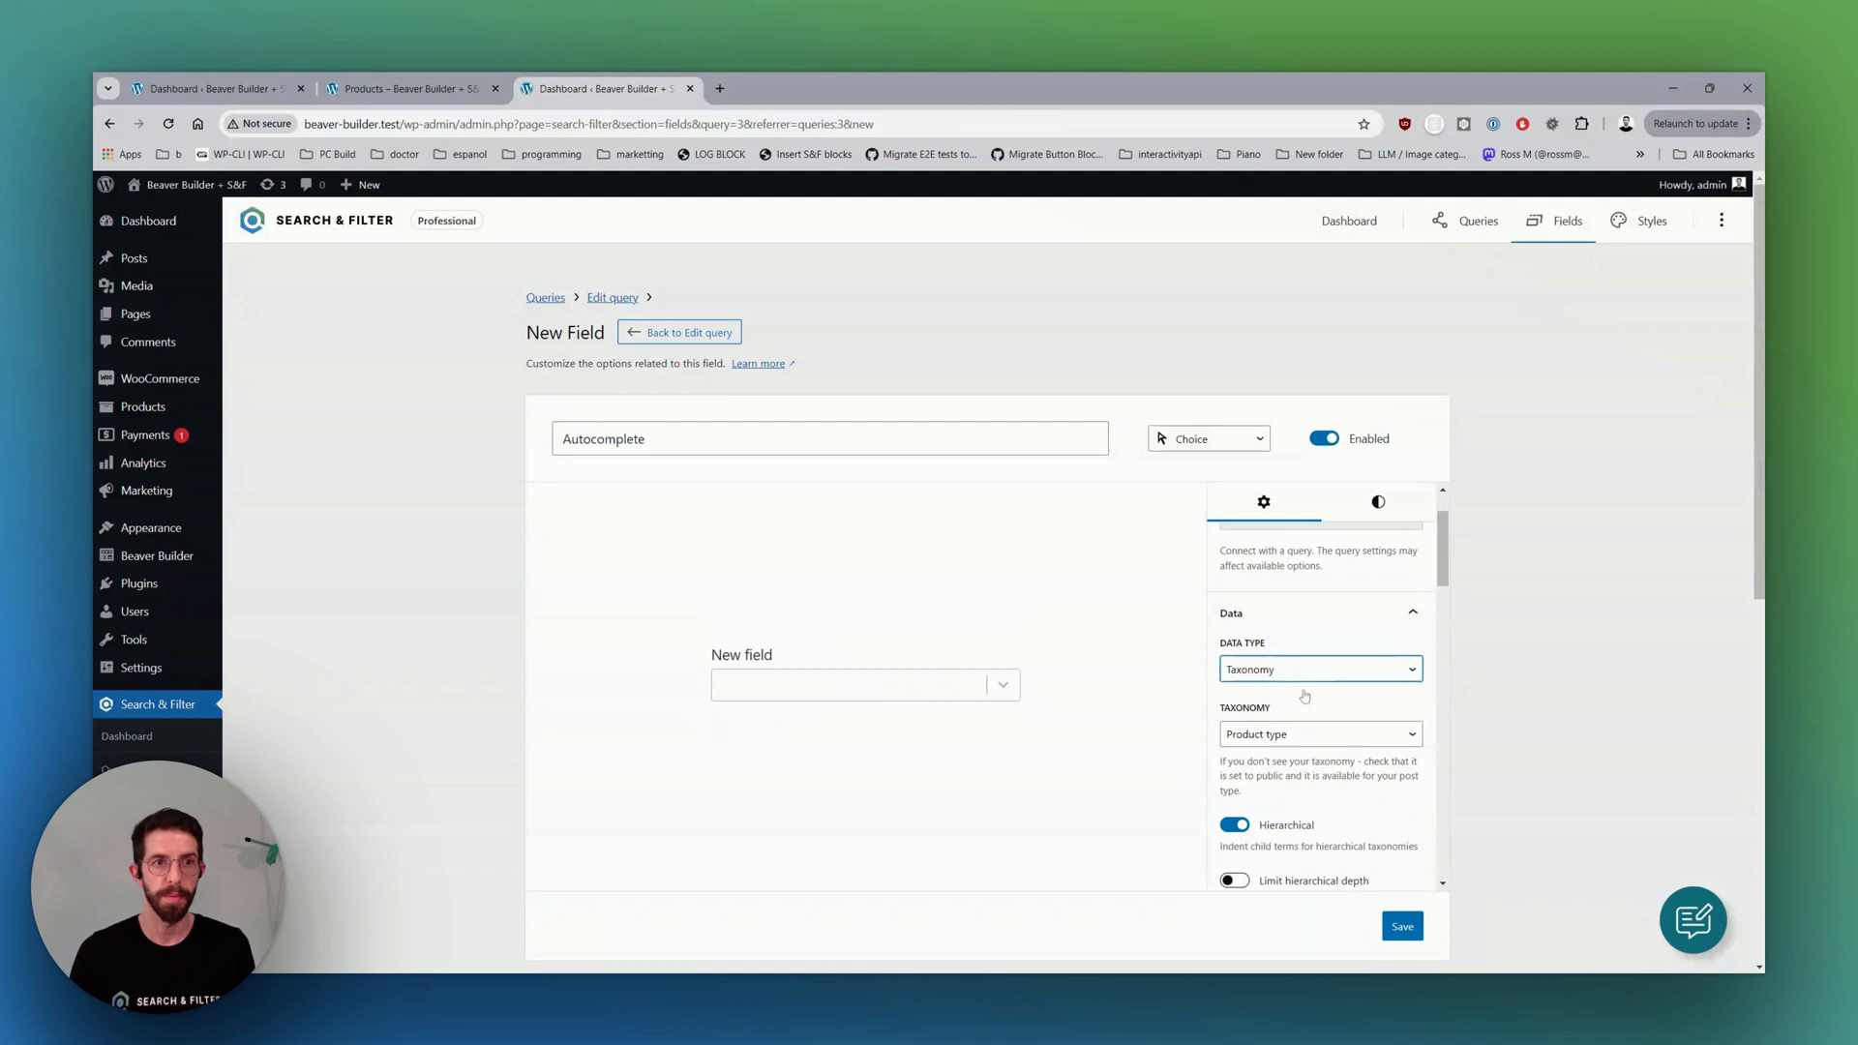
pyautogui.click(1319, 668)
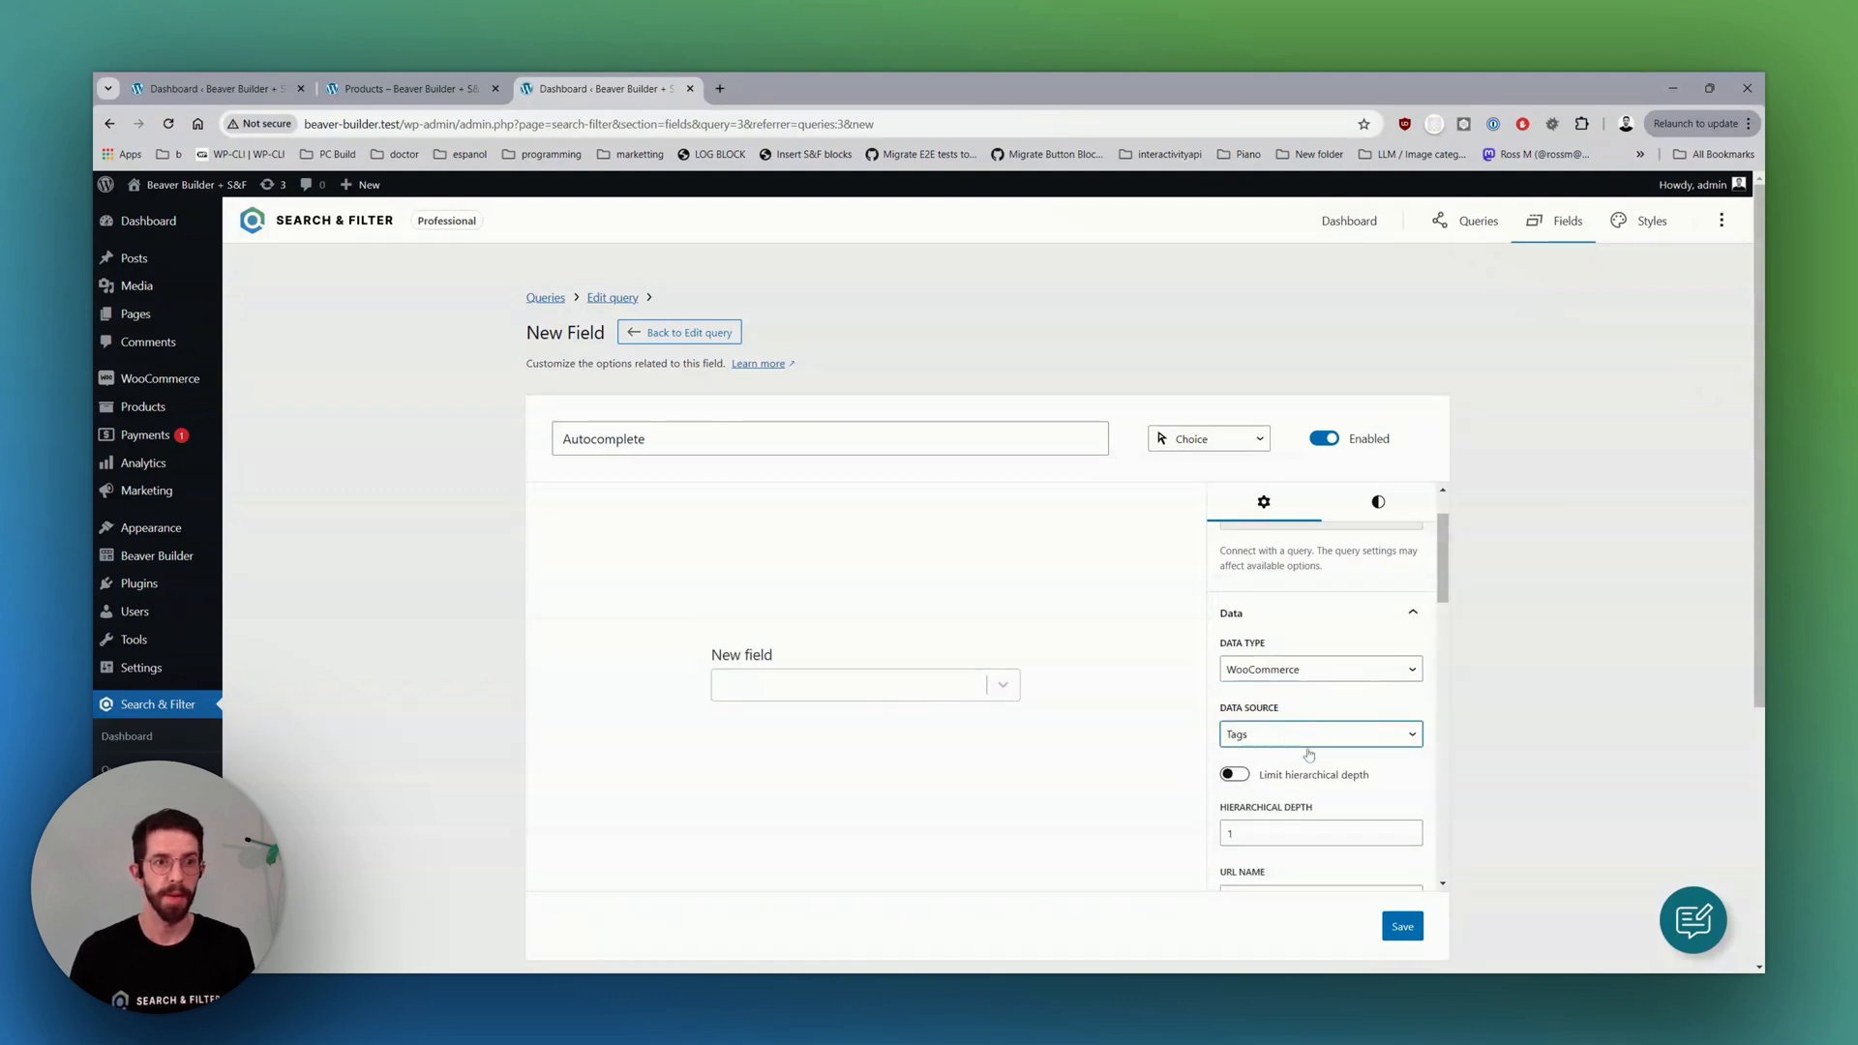
pyautogui.click(1318, 734)
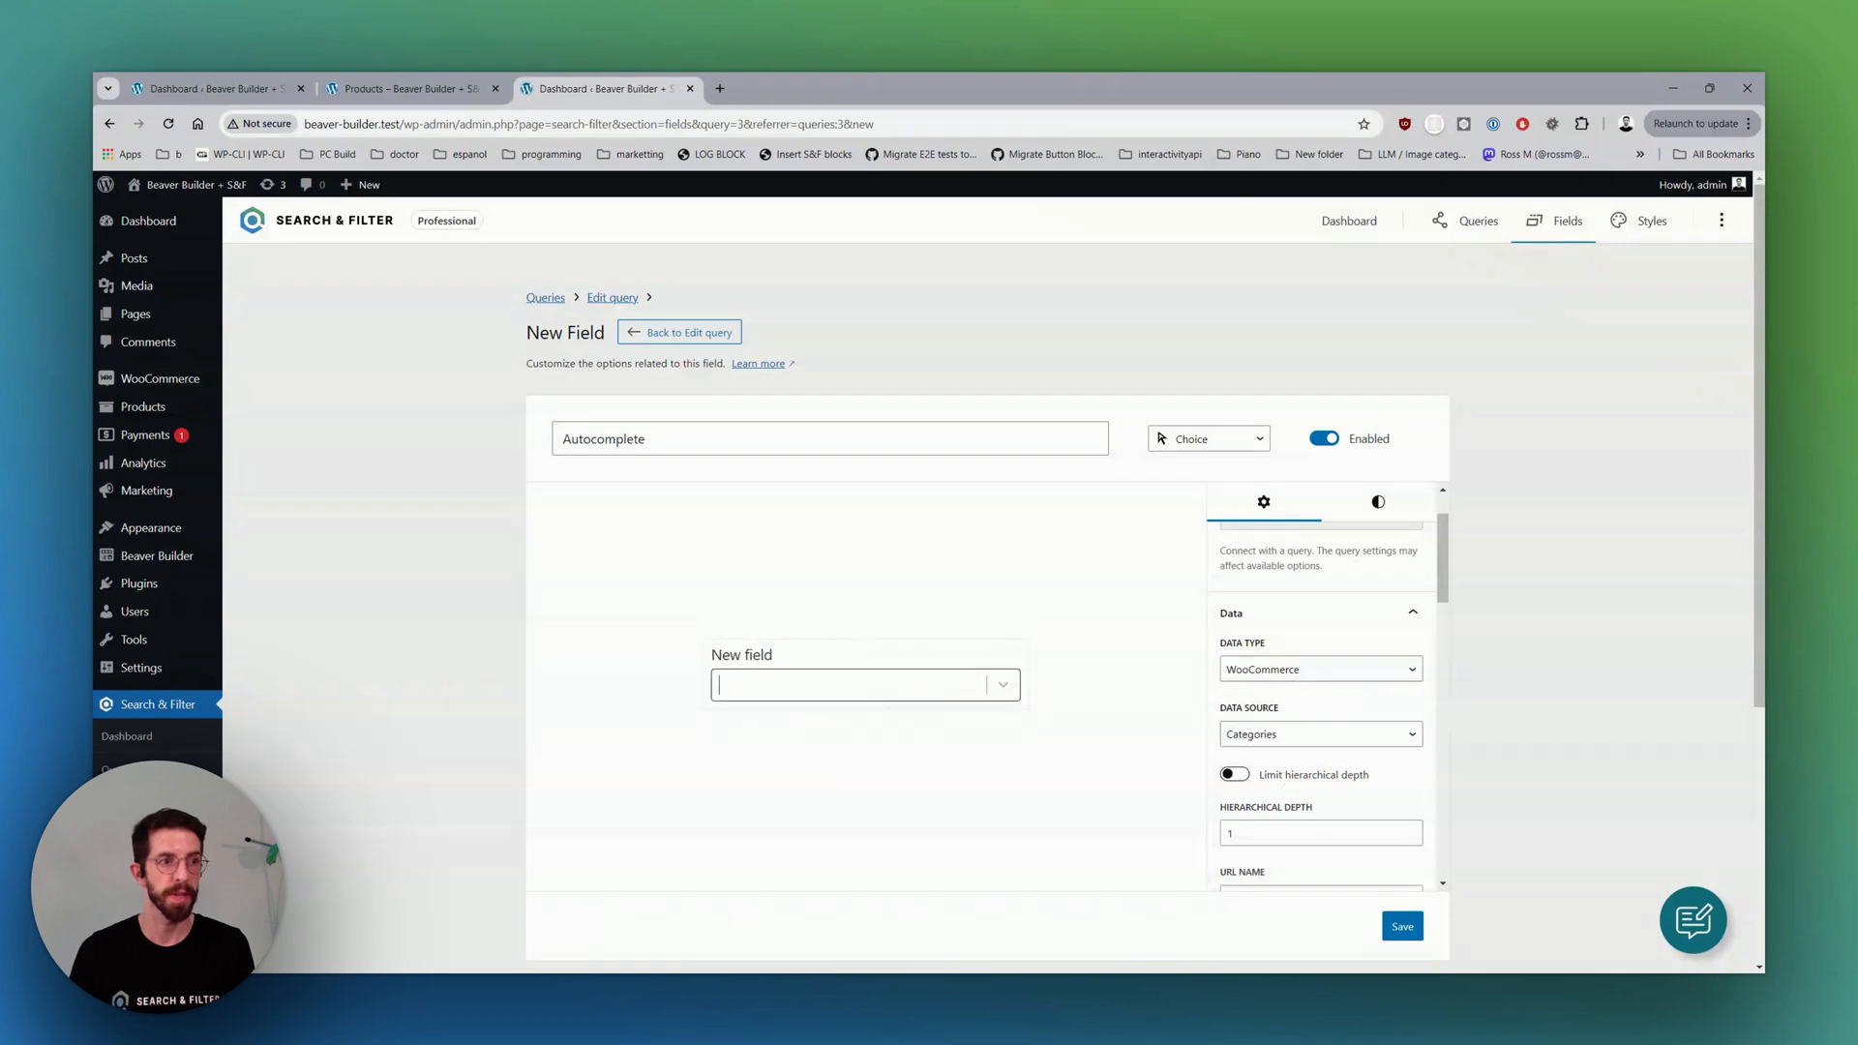
# Preview the field's input and change its field type to Search.
pyautogui.click(863, 683)
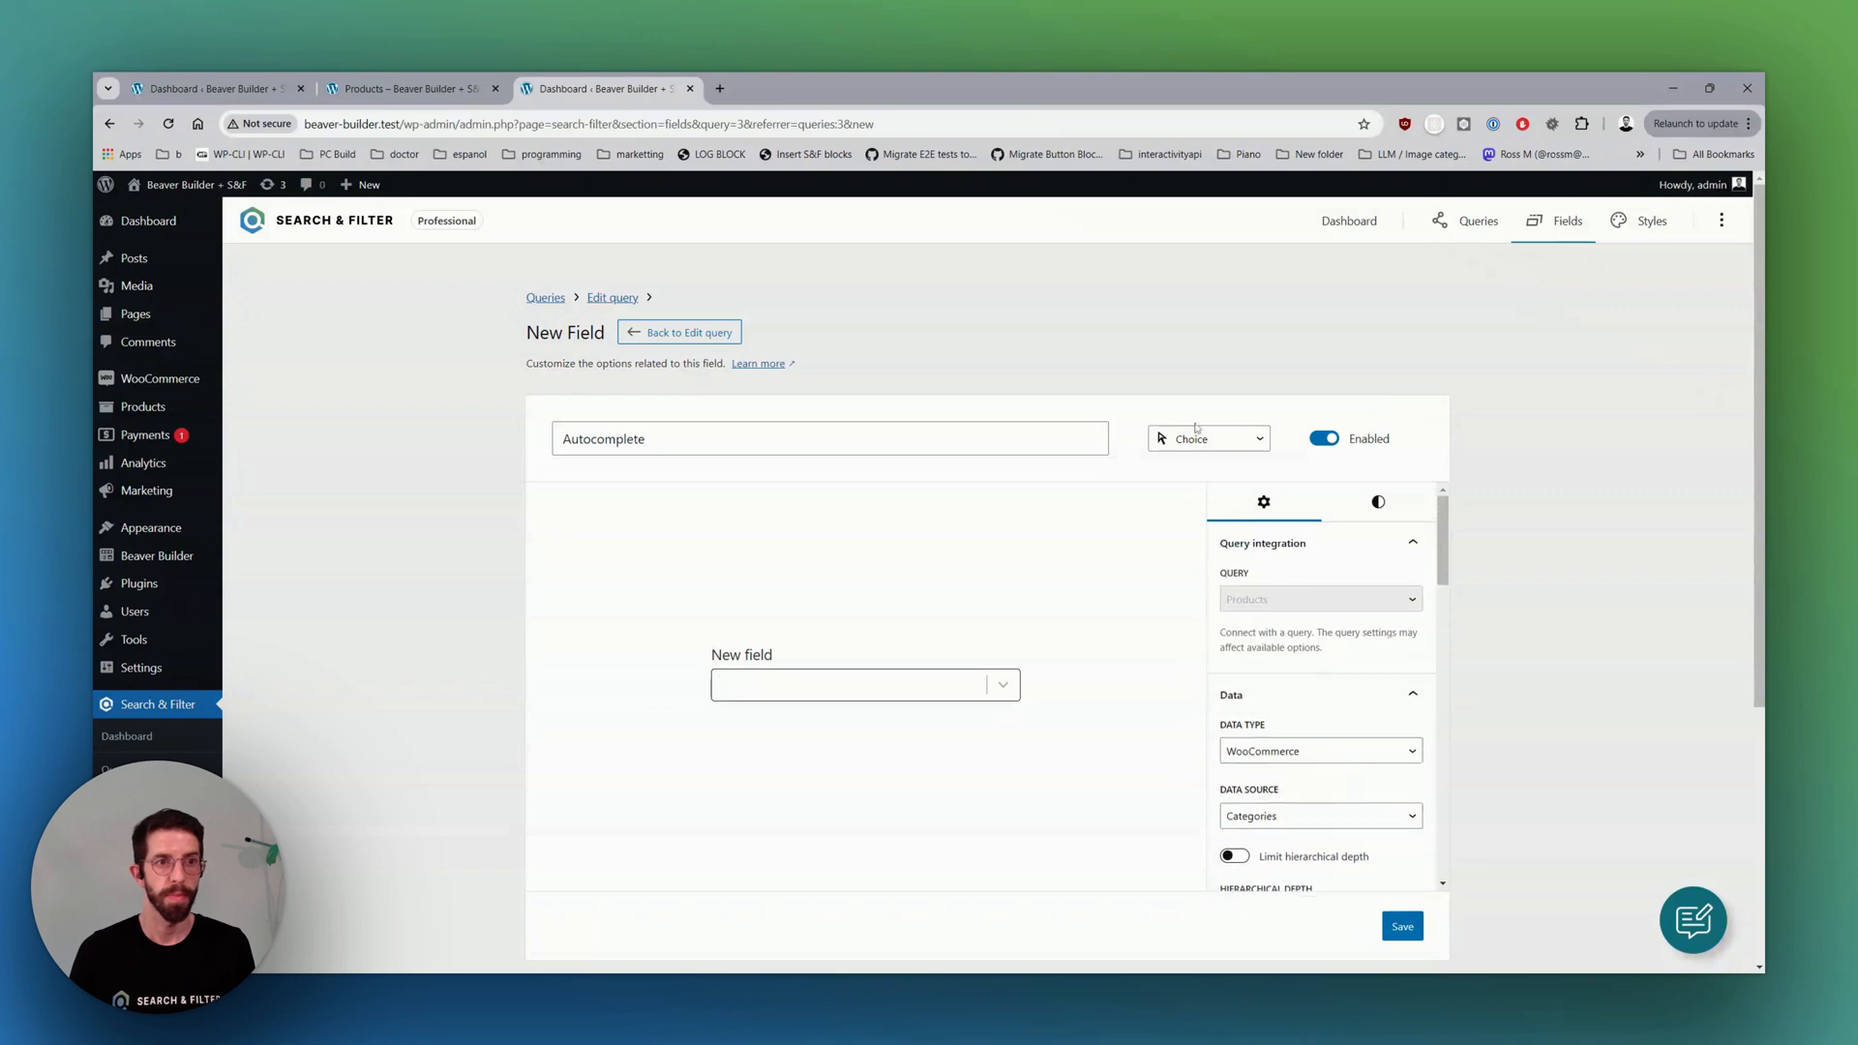
pyautogui.click(1202, 440)
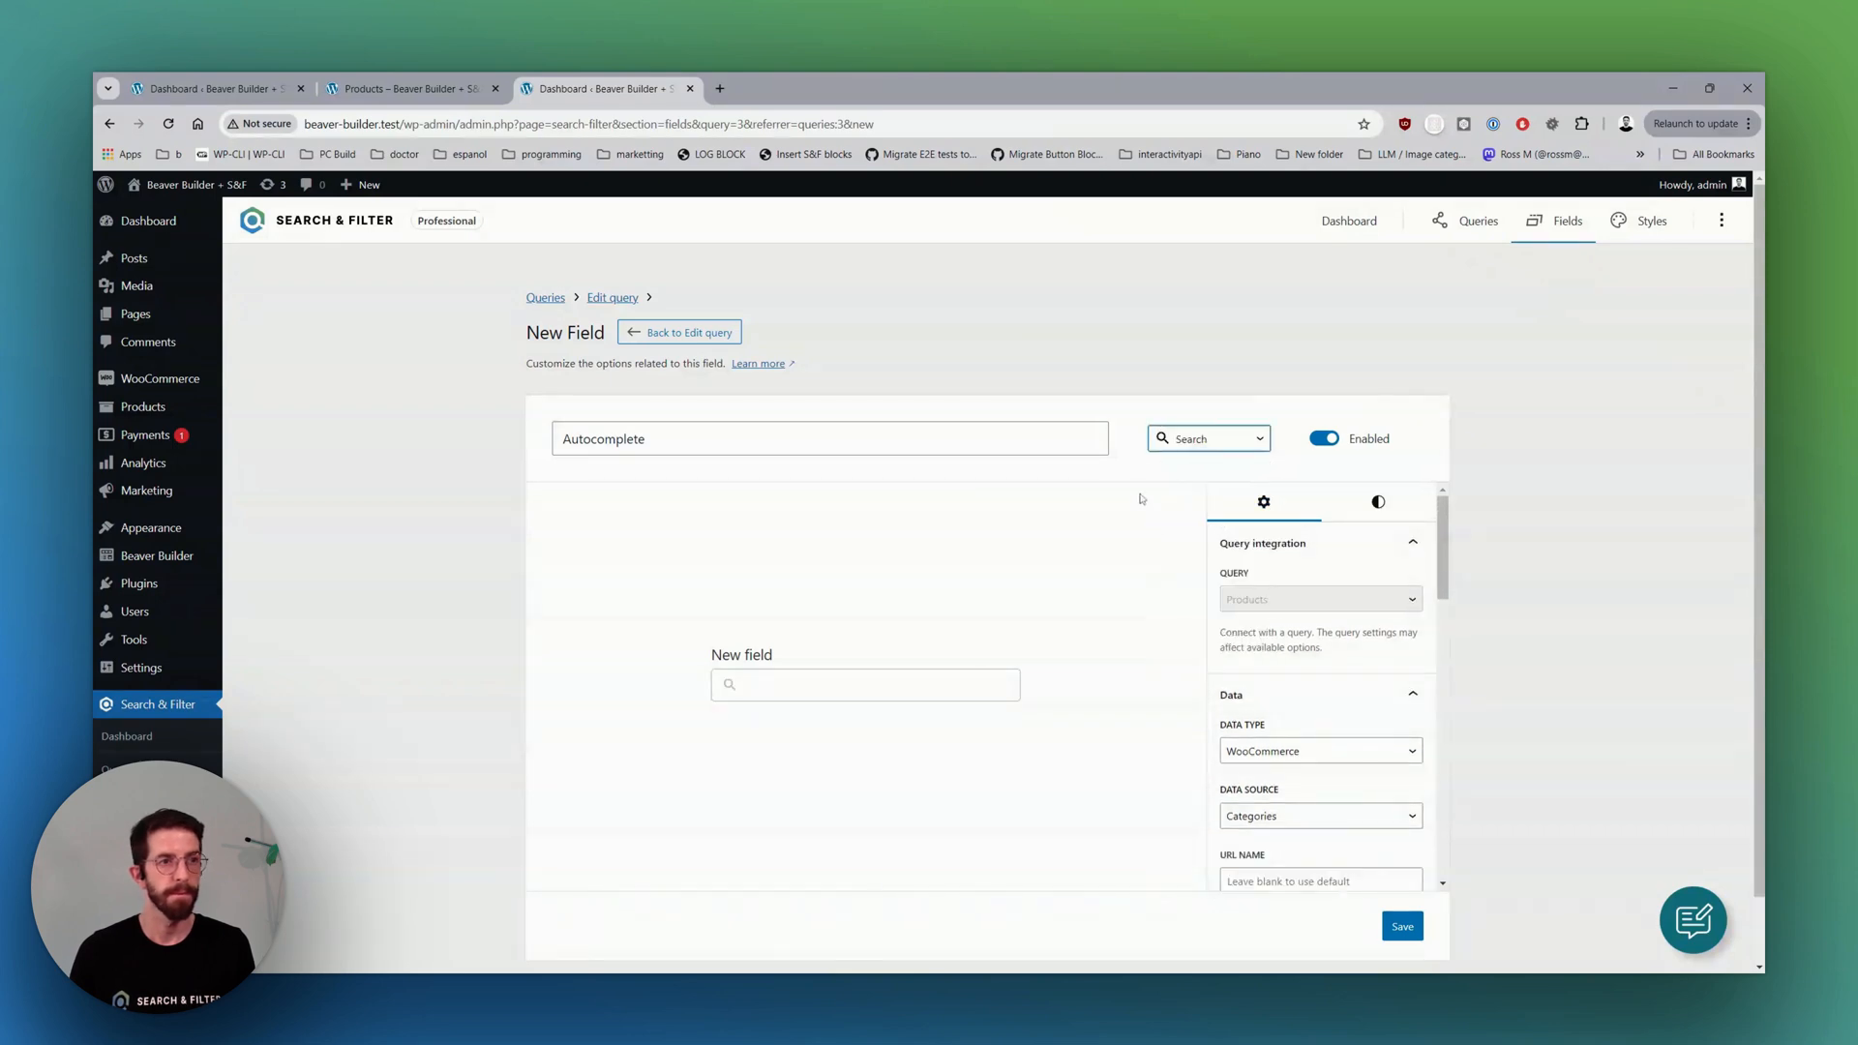
pyautogui.click(679, 331)
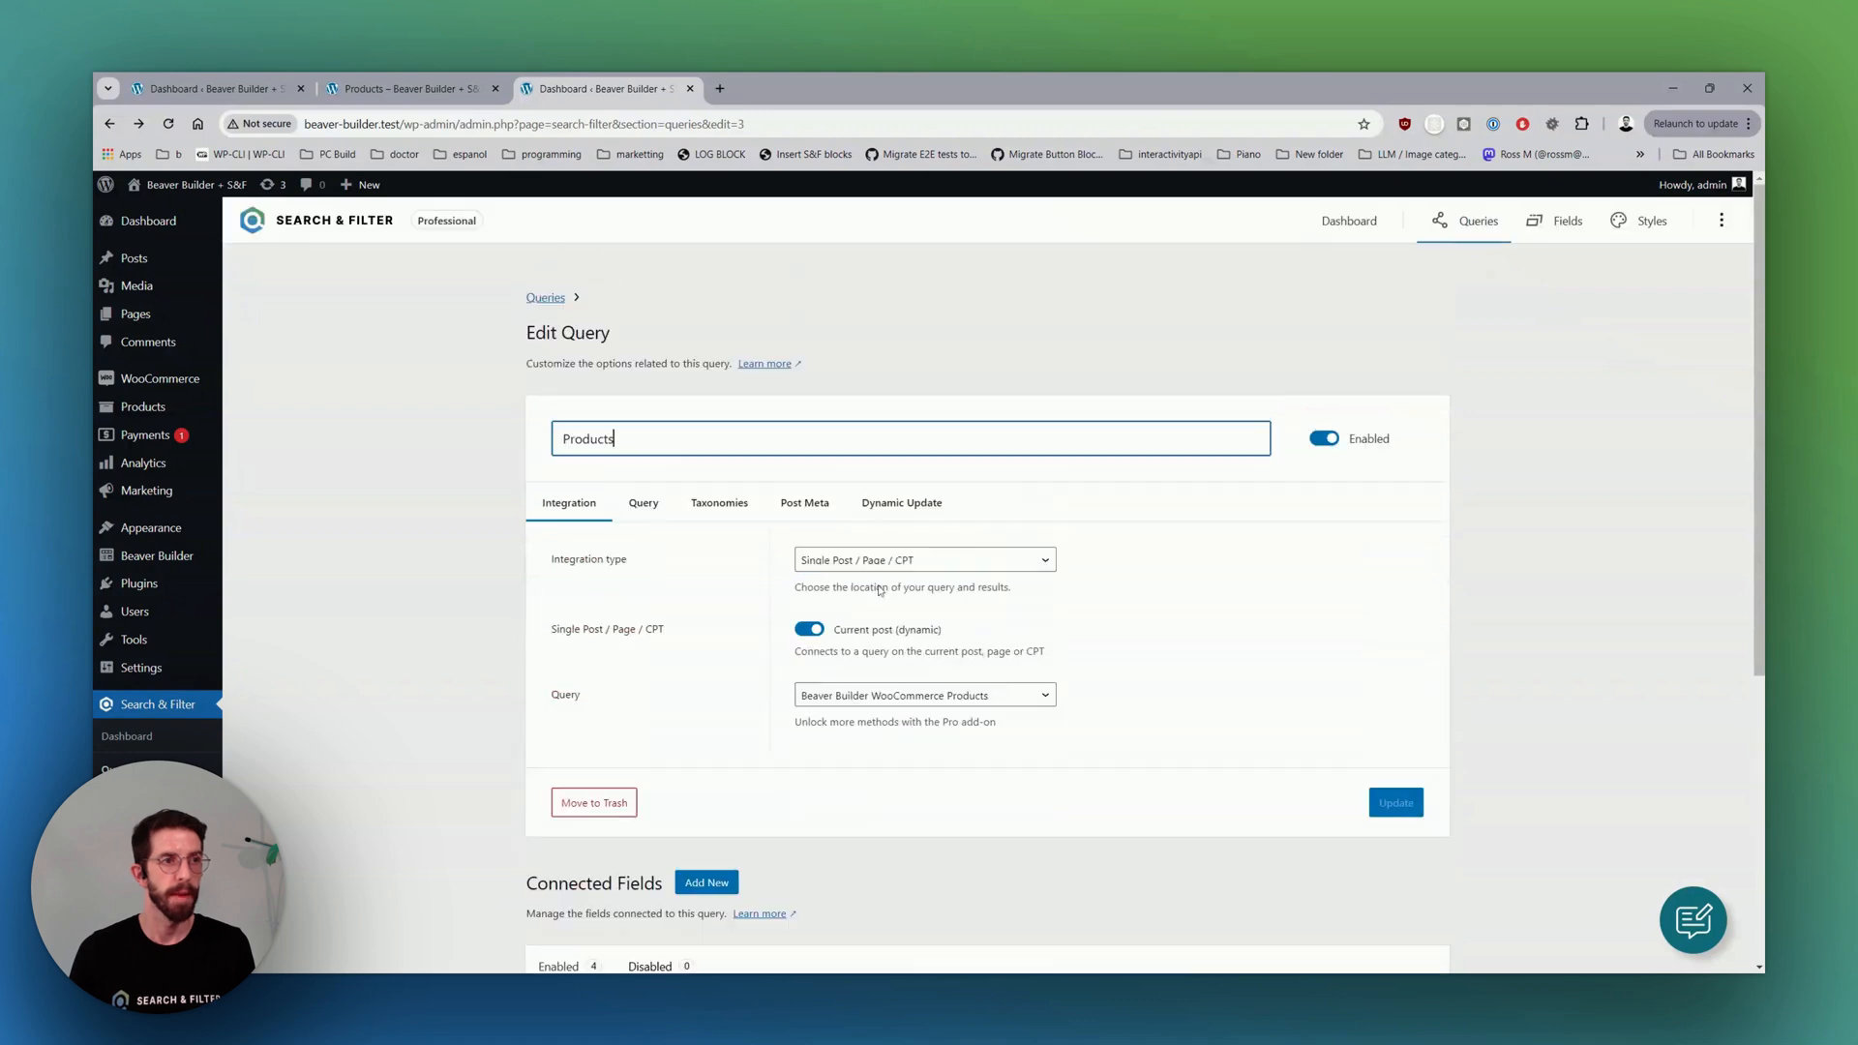
# Add a connected field named Autocomplete using WooCommerce product categories as its data source.
pyautogui.click(803, 503)
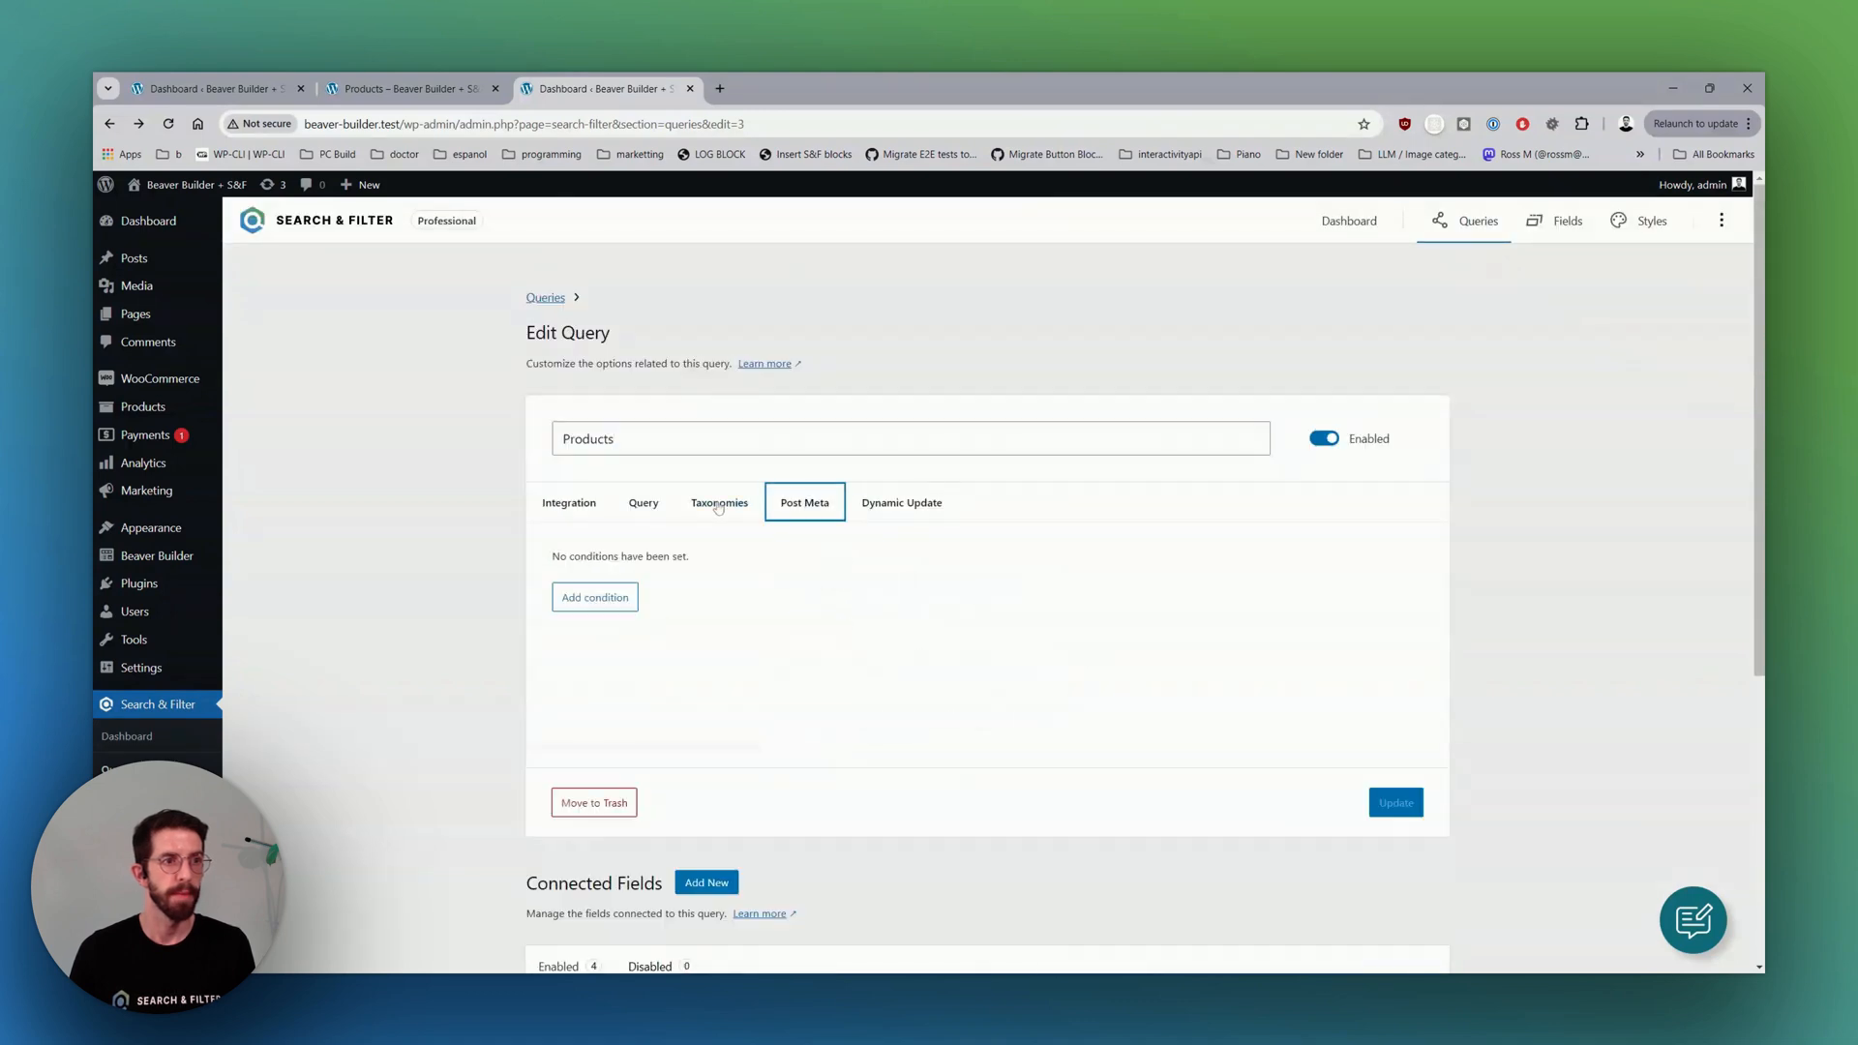
pyautogui.scroll(-3)
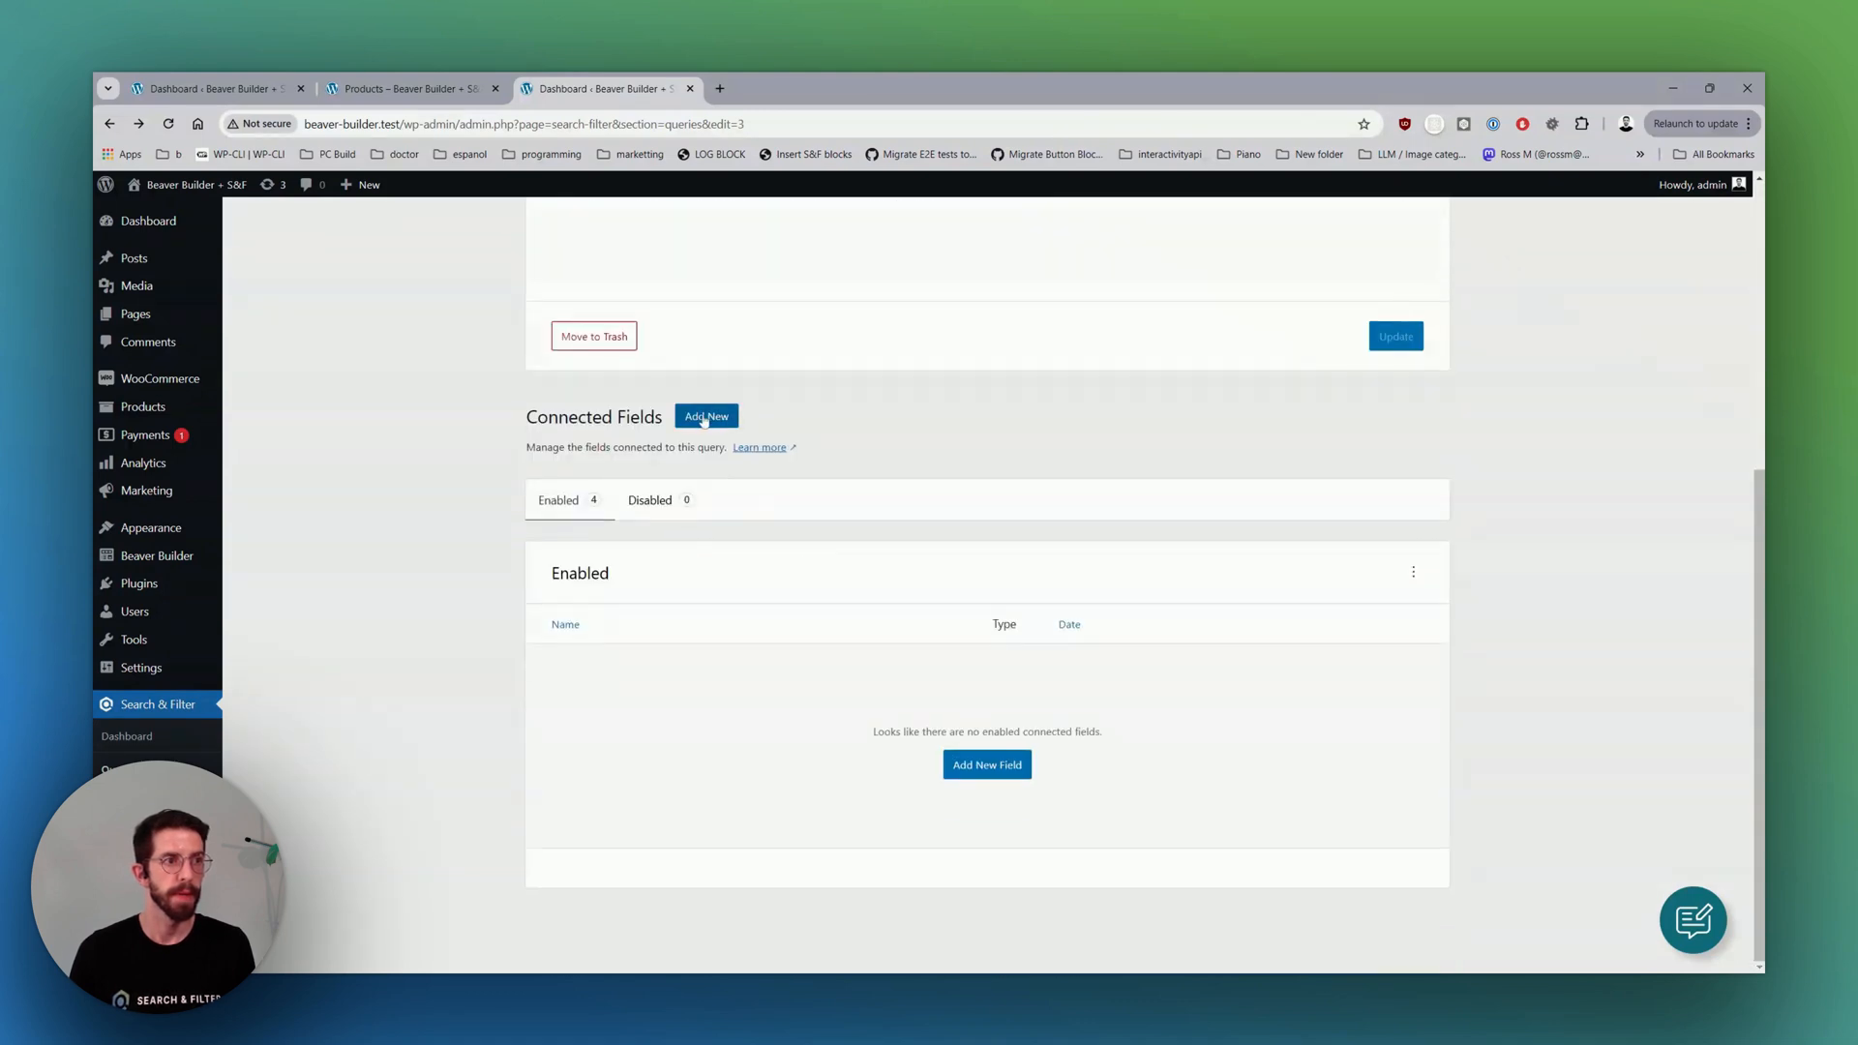
pyautogui.click(707, 416)
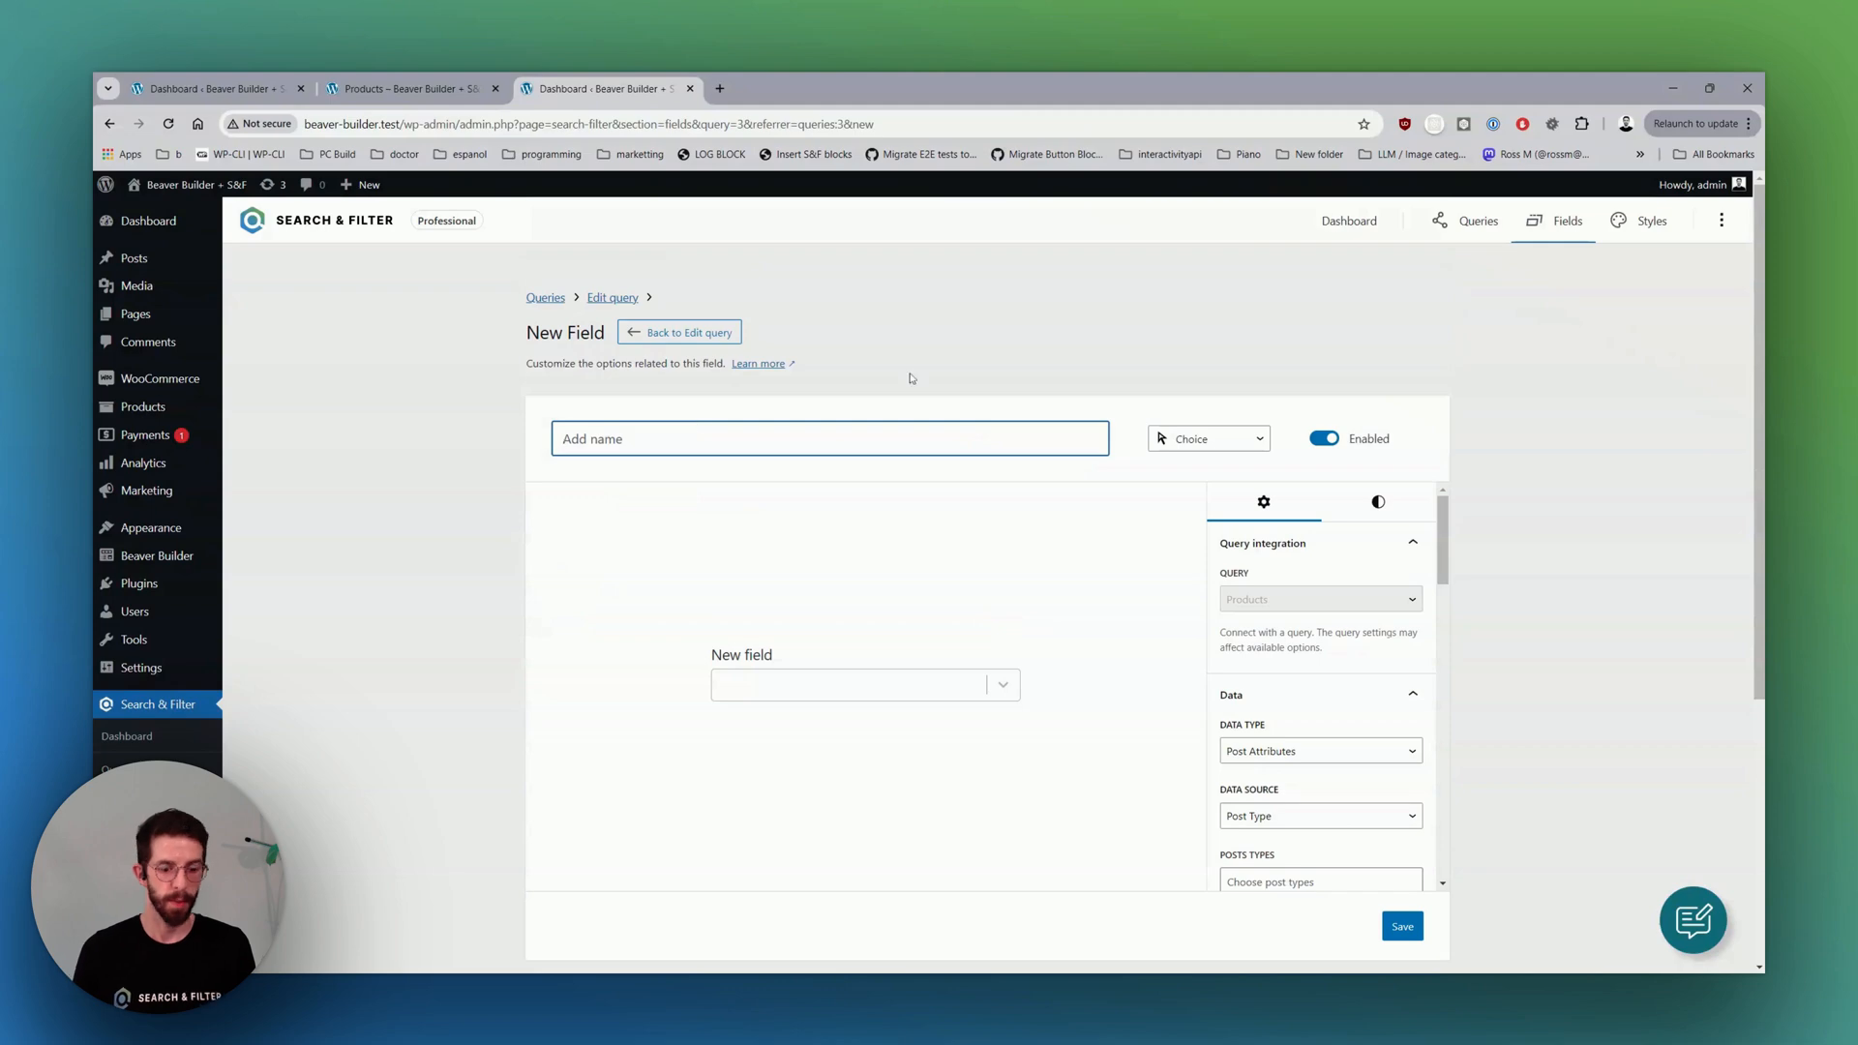
pyautogui.write('Autocompl')
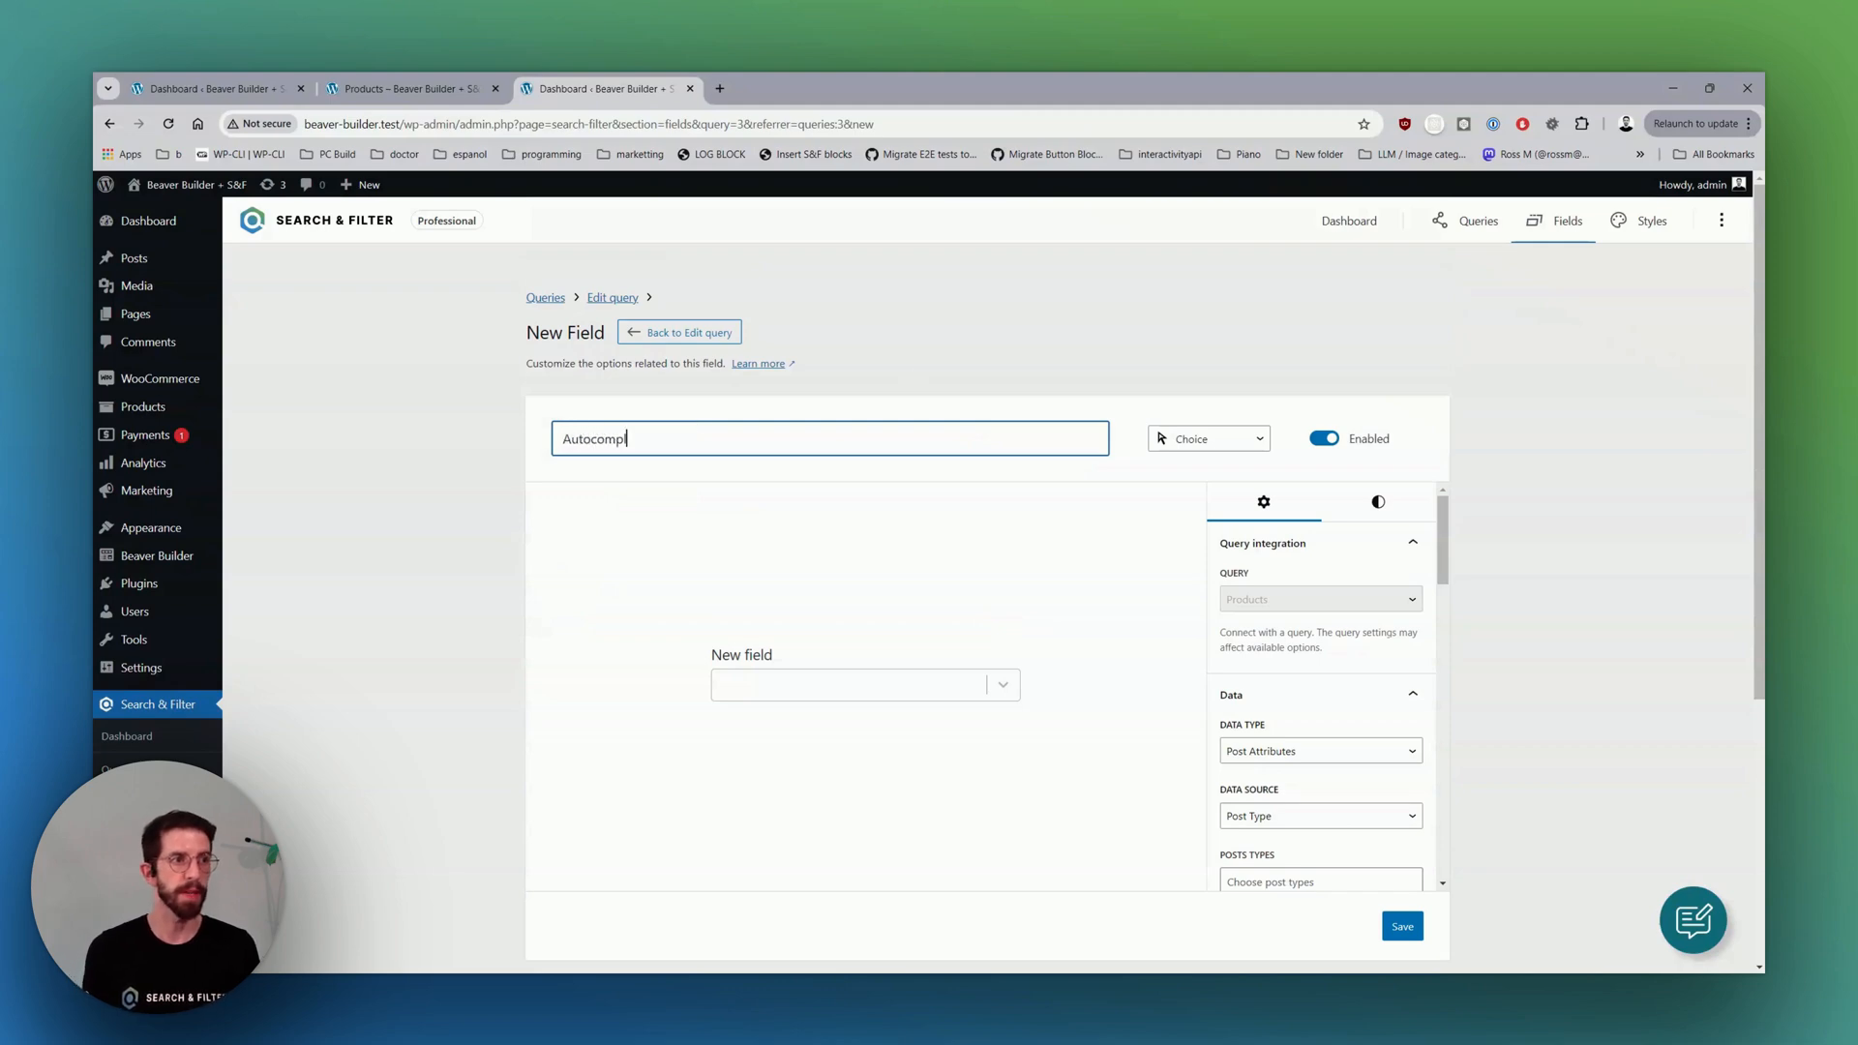
pyautogui.write('ete')
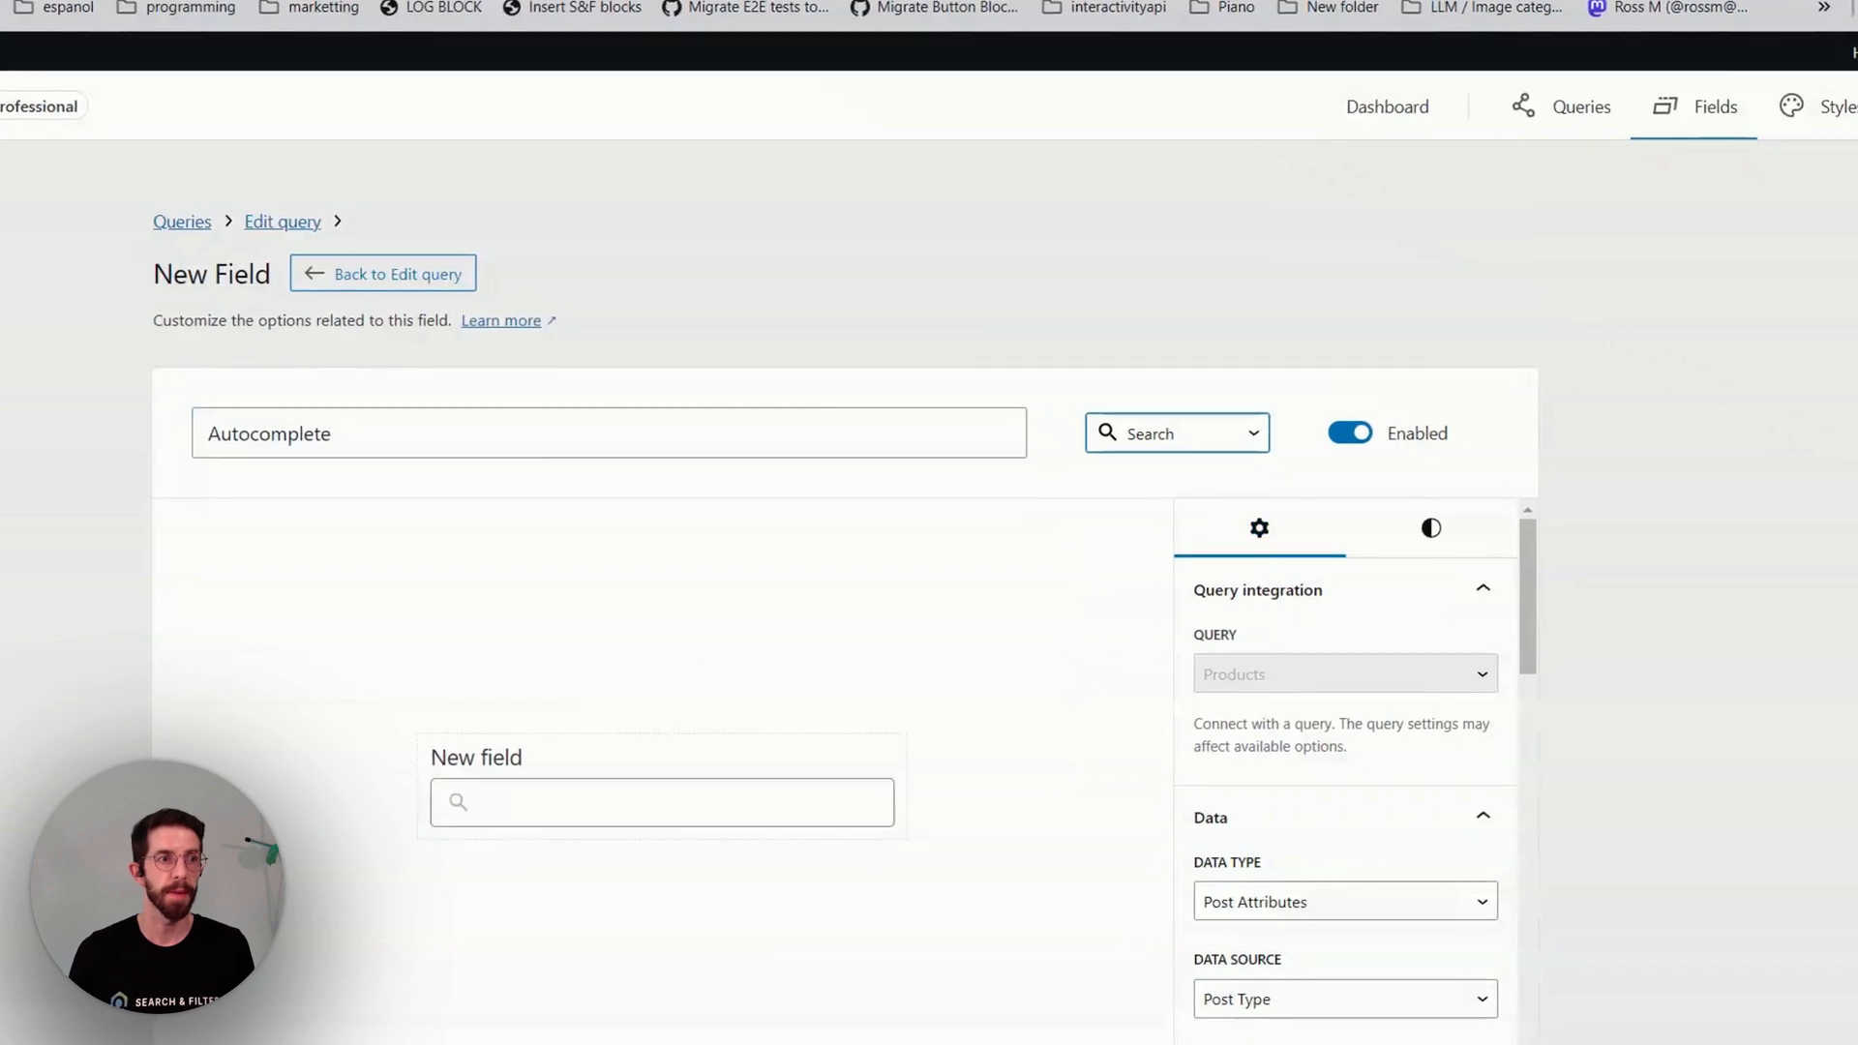
pyautogui.scroll(-3)
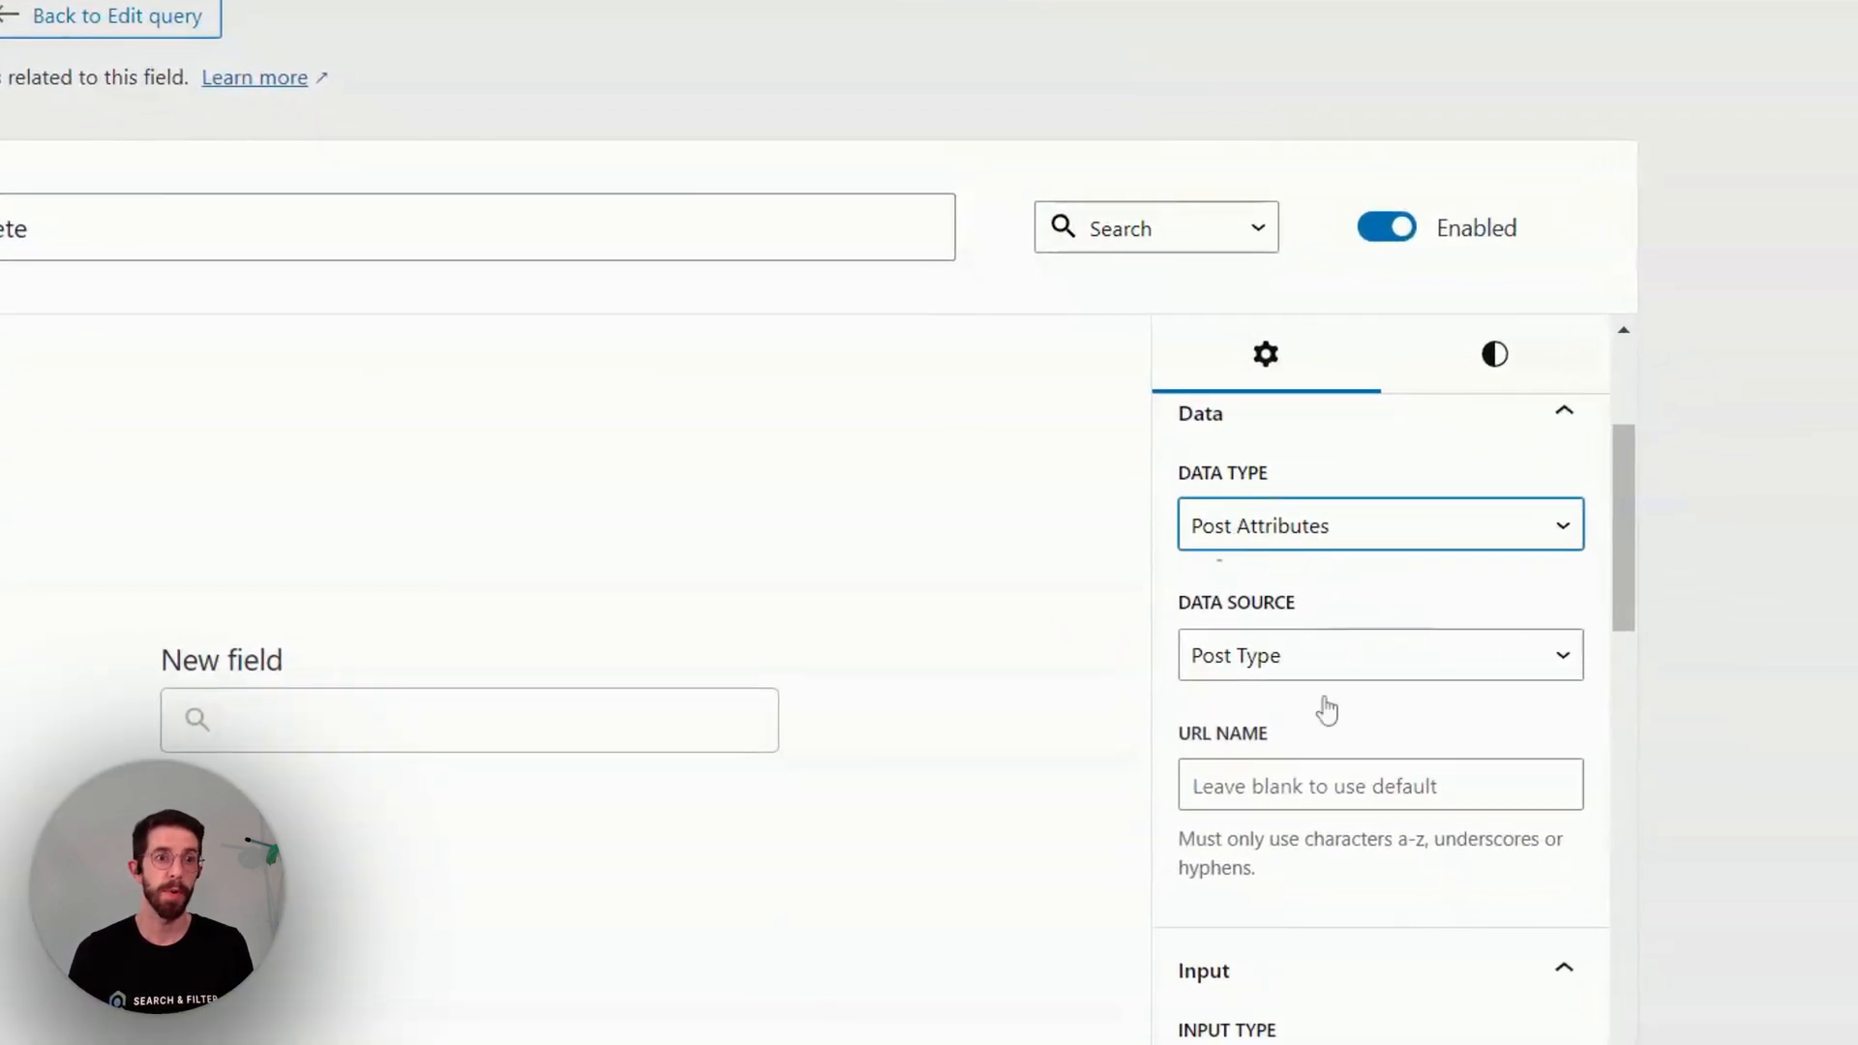
pyautogui.click(1381, 524)
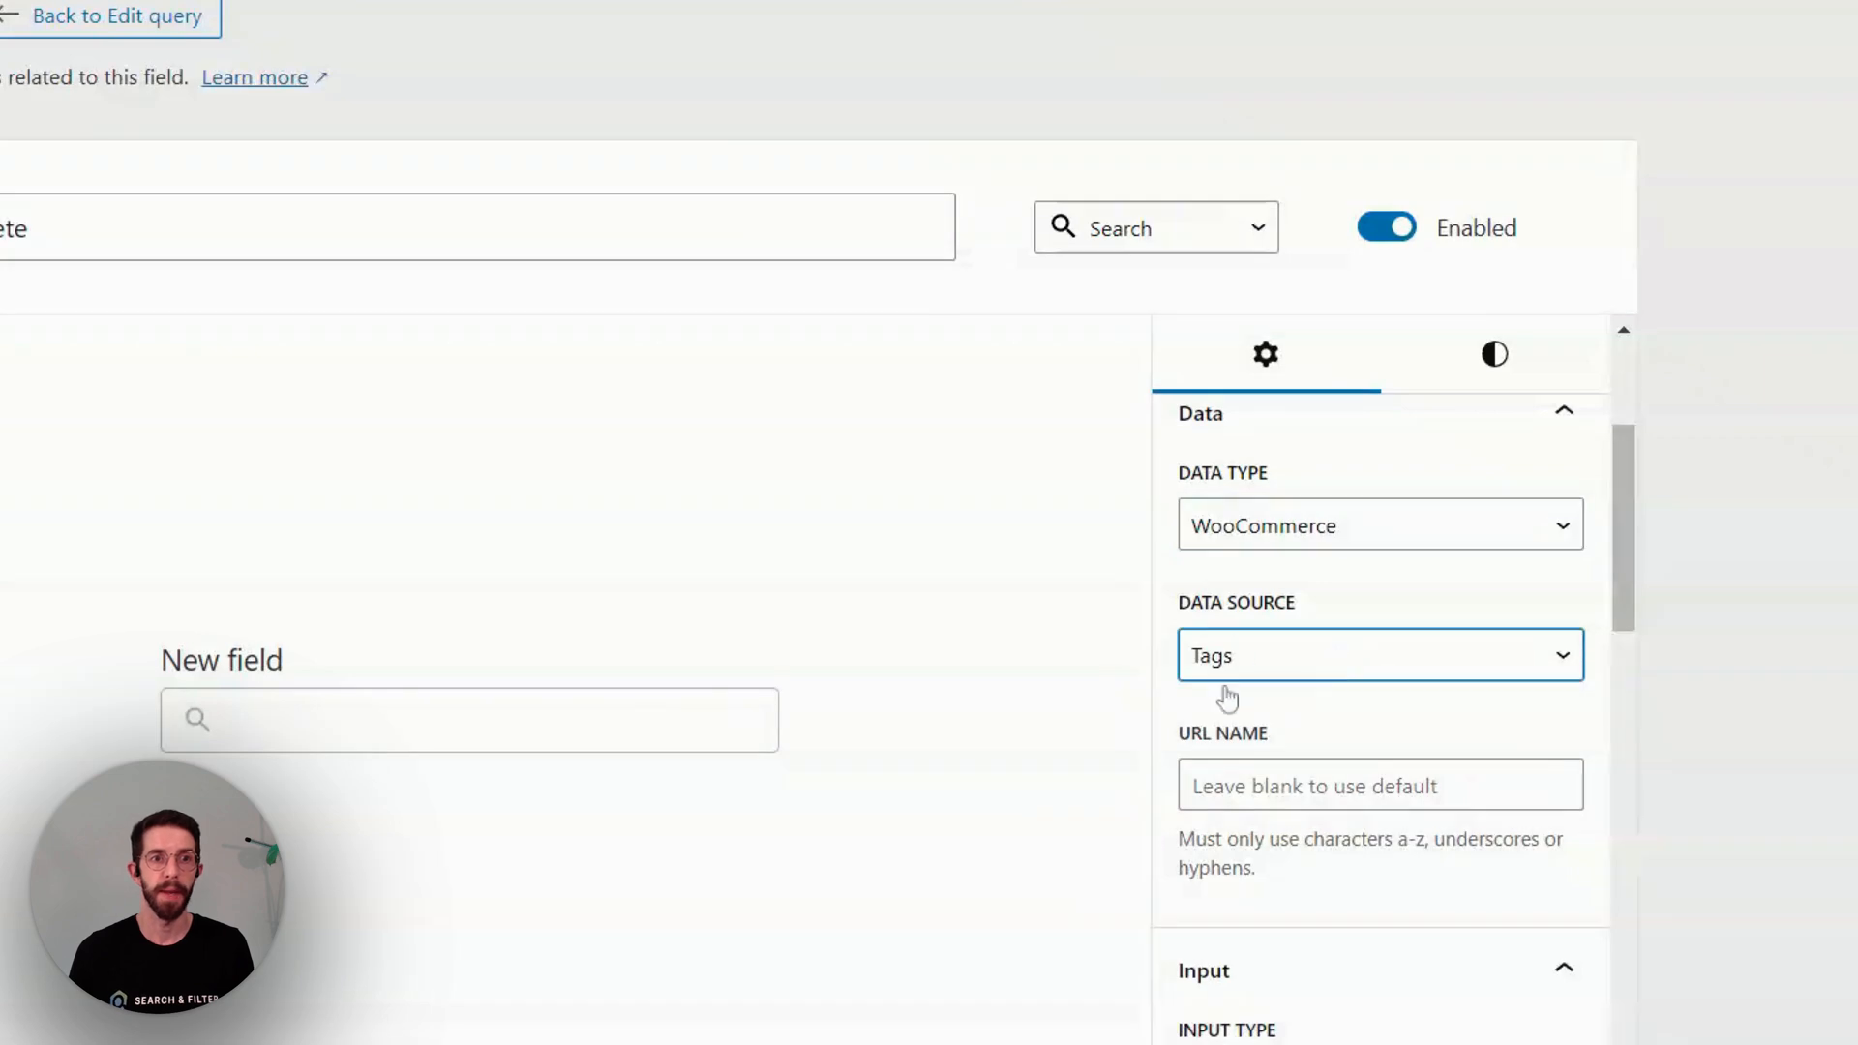
pyautogui.click(1380, 656)
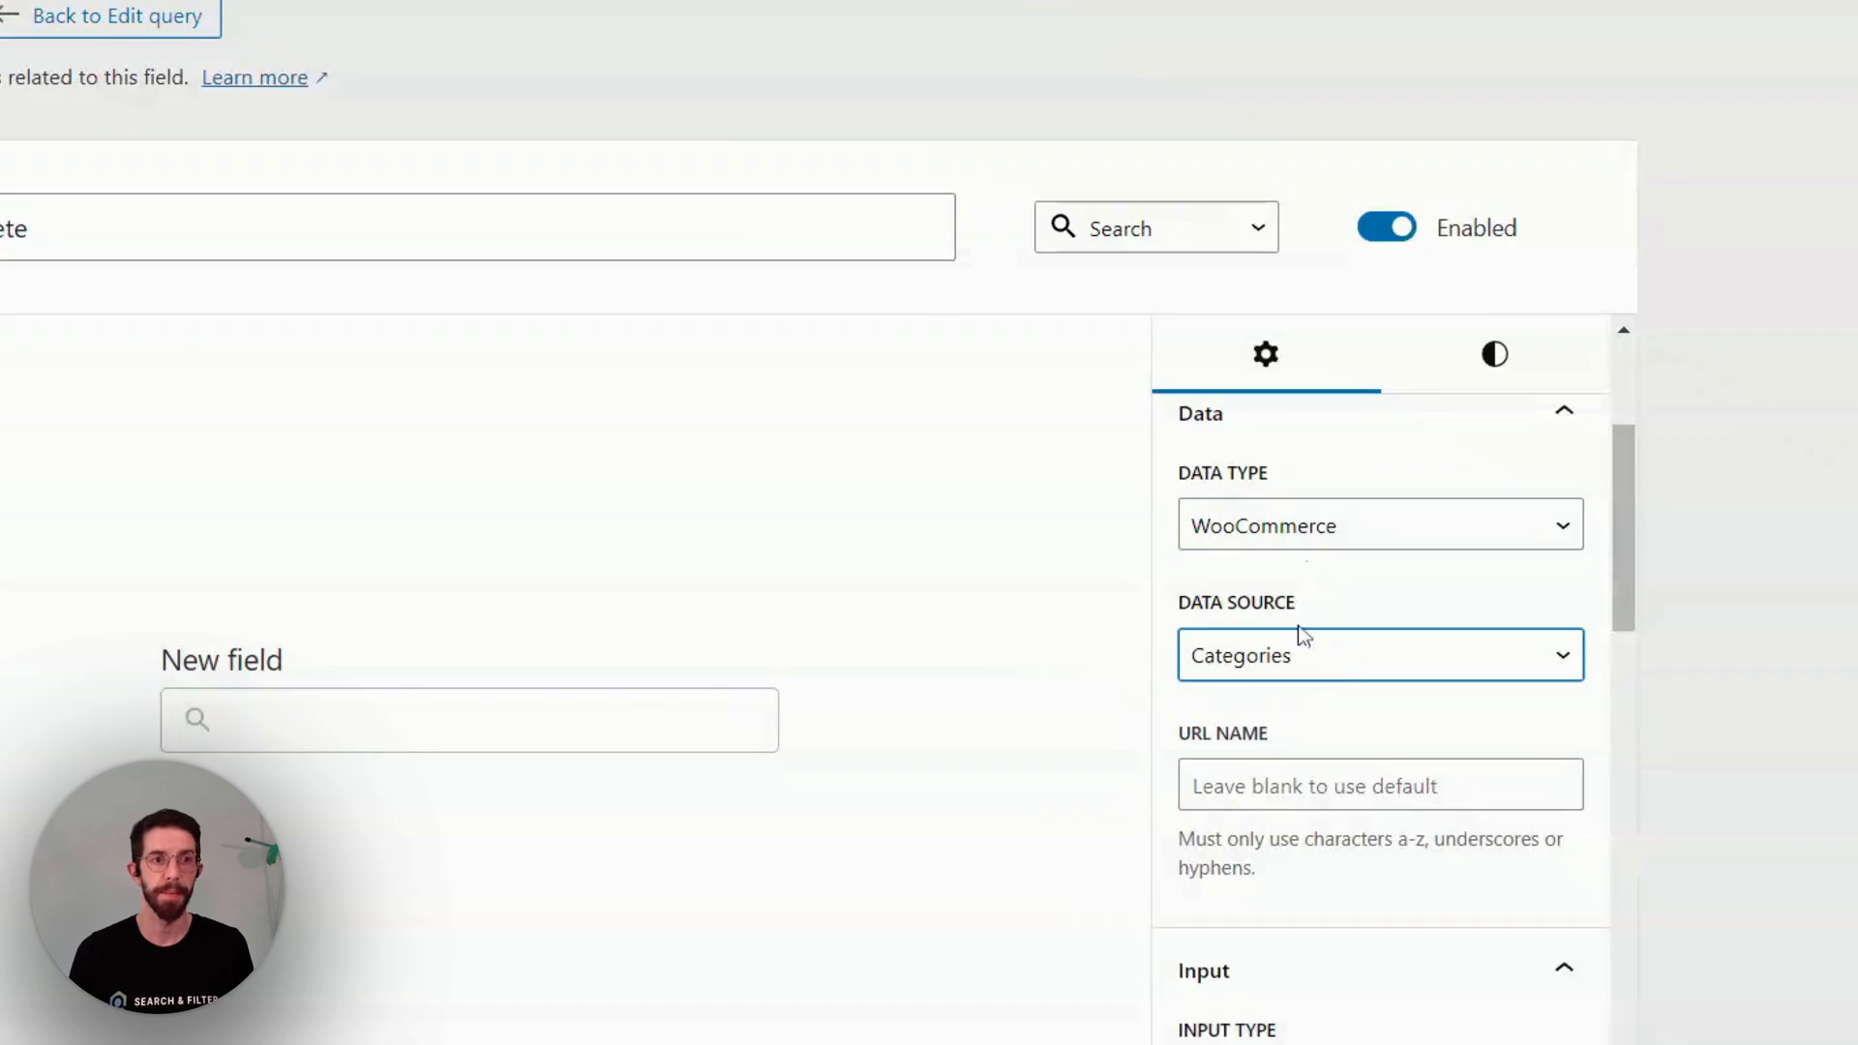
# Make it an autocomplete input with placeholder 'Start typing' and label Categories, save, and return to the query.
pyautogui.scroll(-3)
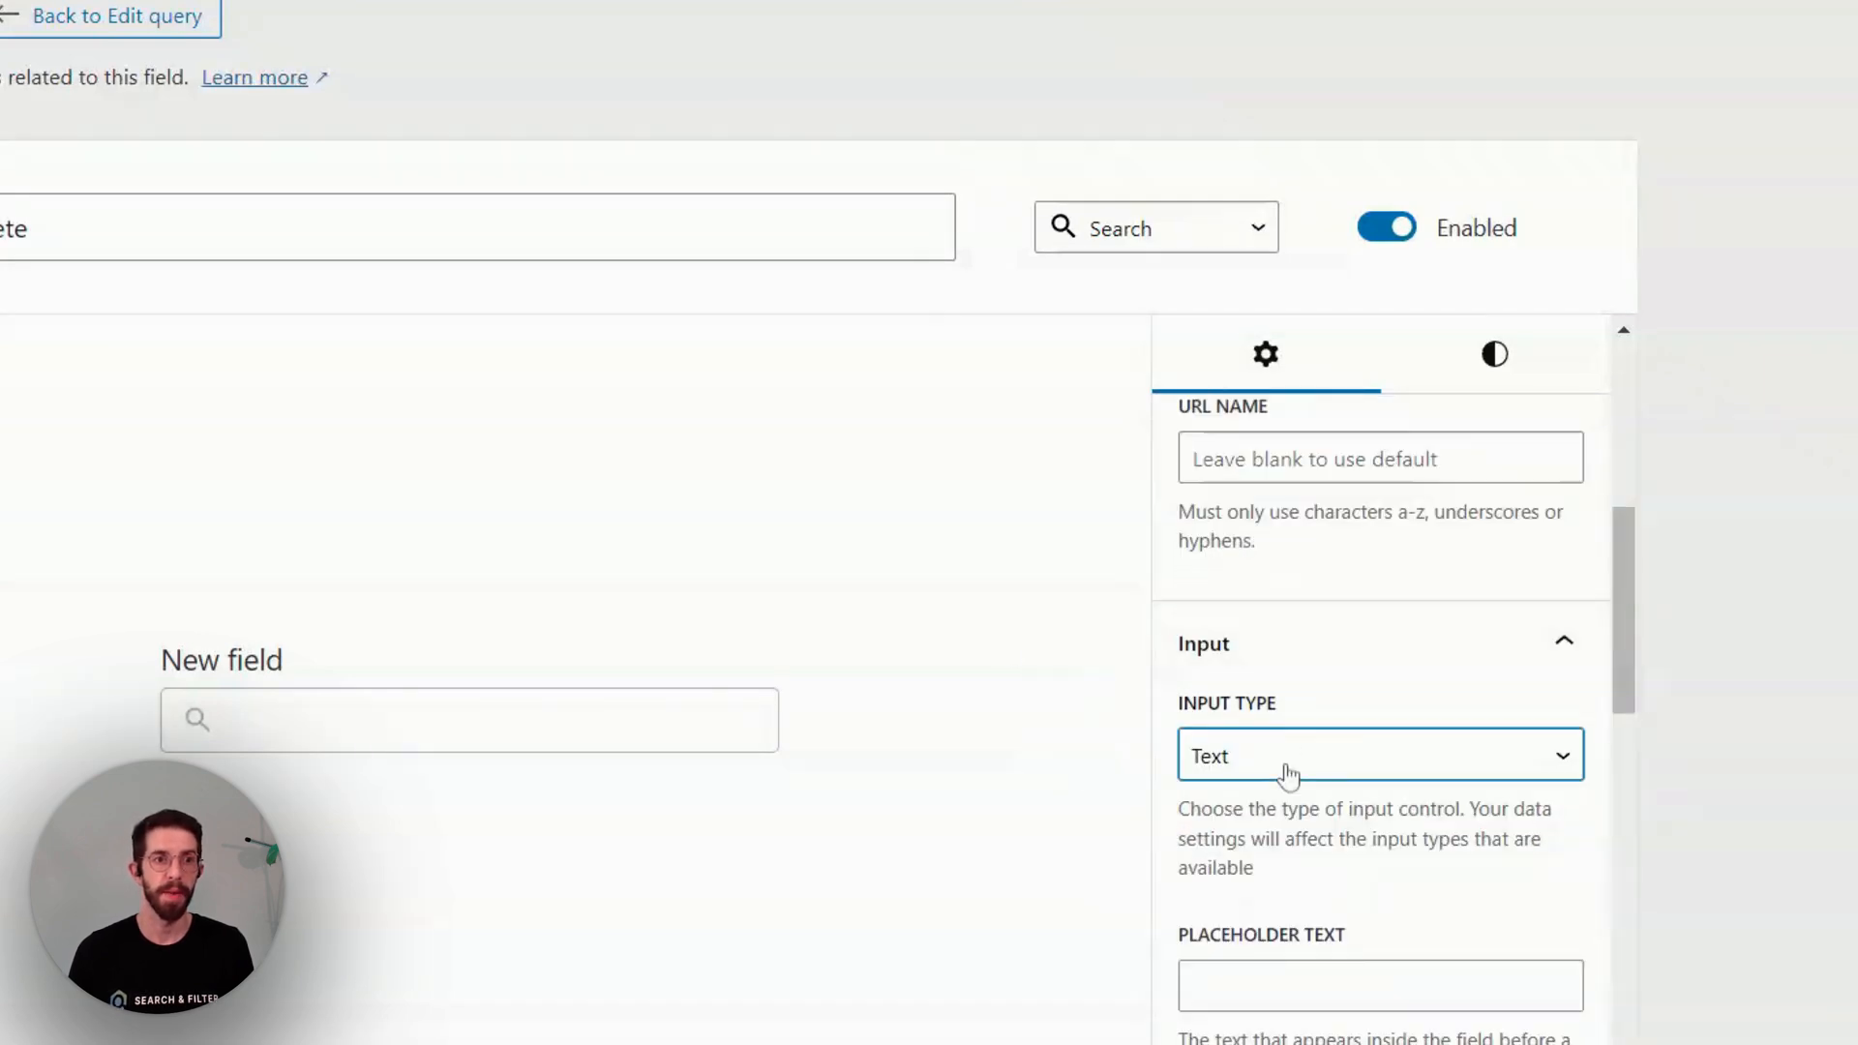
pyautogui.click(1378, 757)
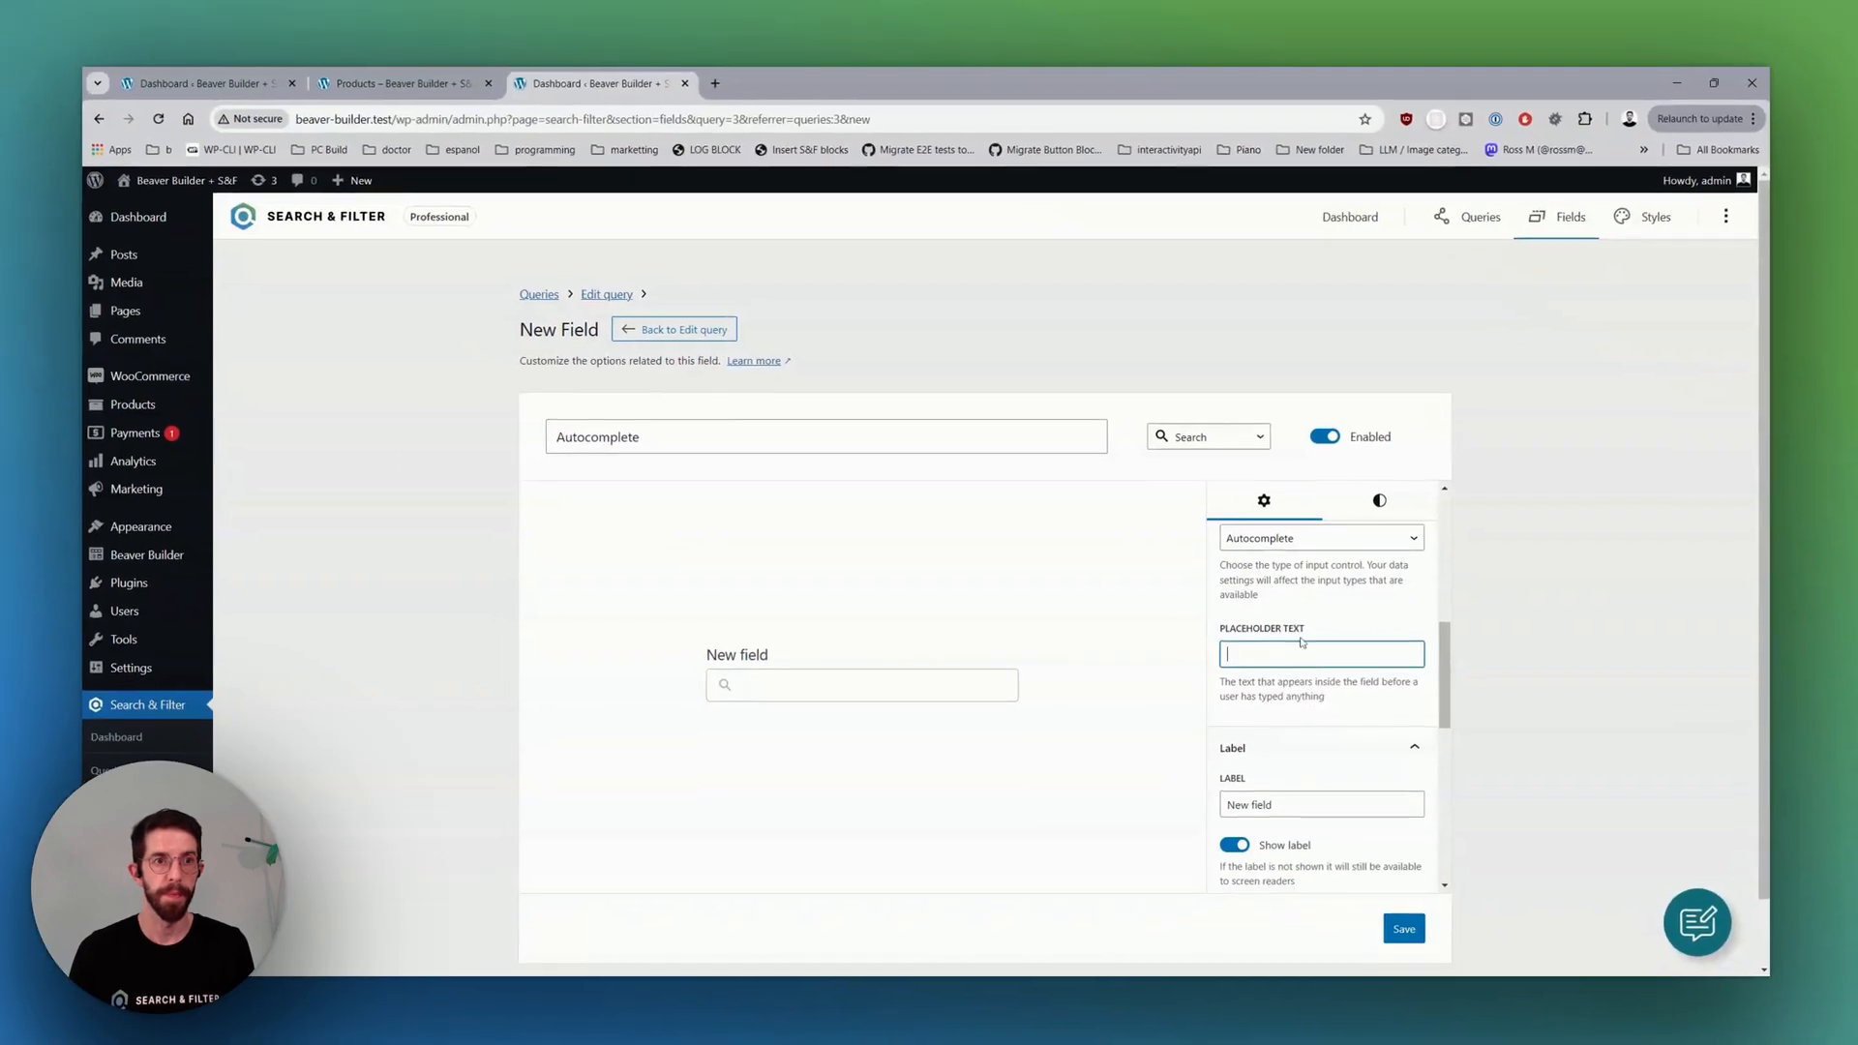
pyautogui.write('Start typin')
pyautogui.click(827, 436)
pyautogui.write(' W')
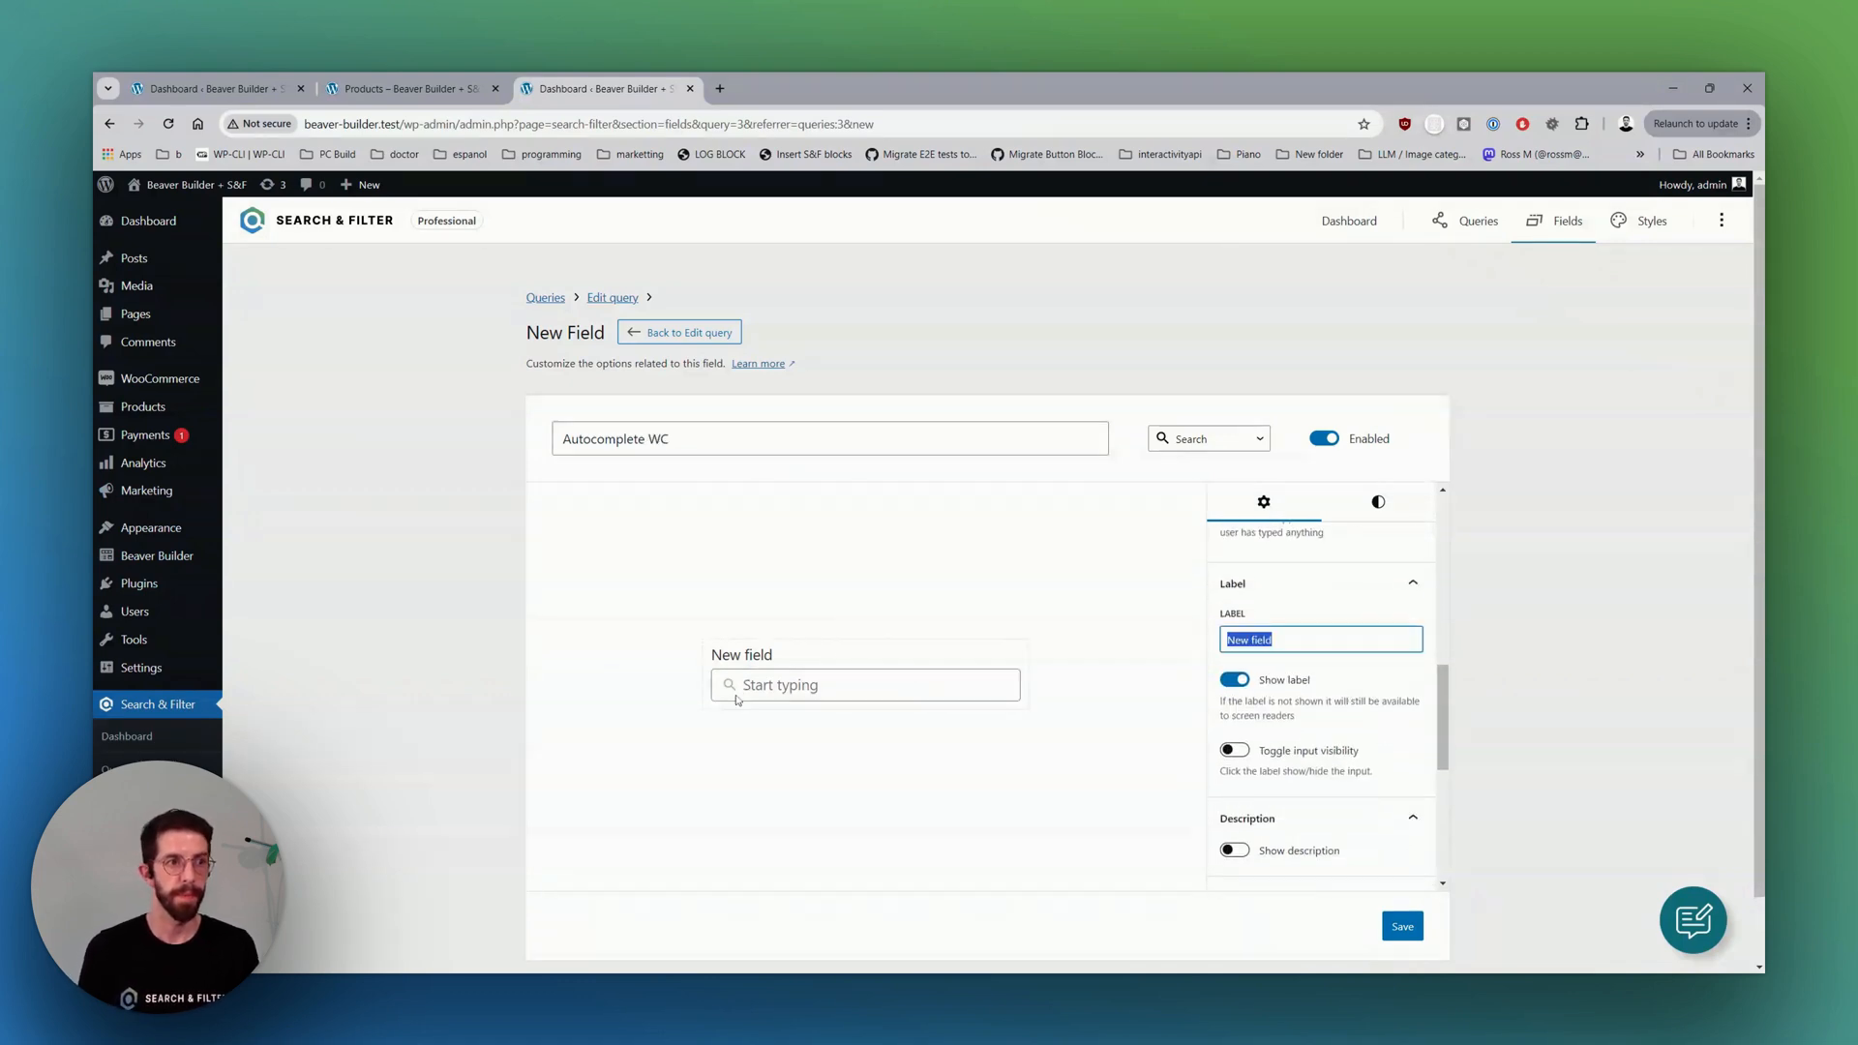
pyautogui.write('Cate')
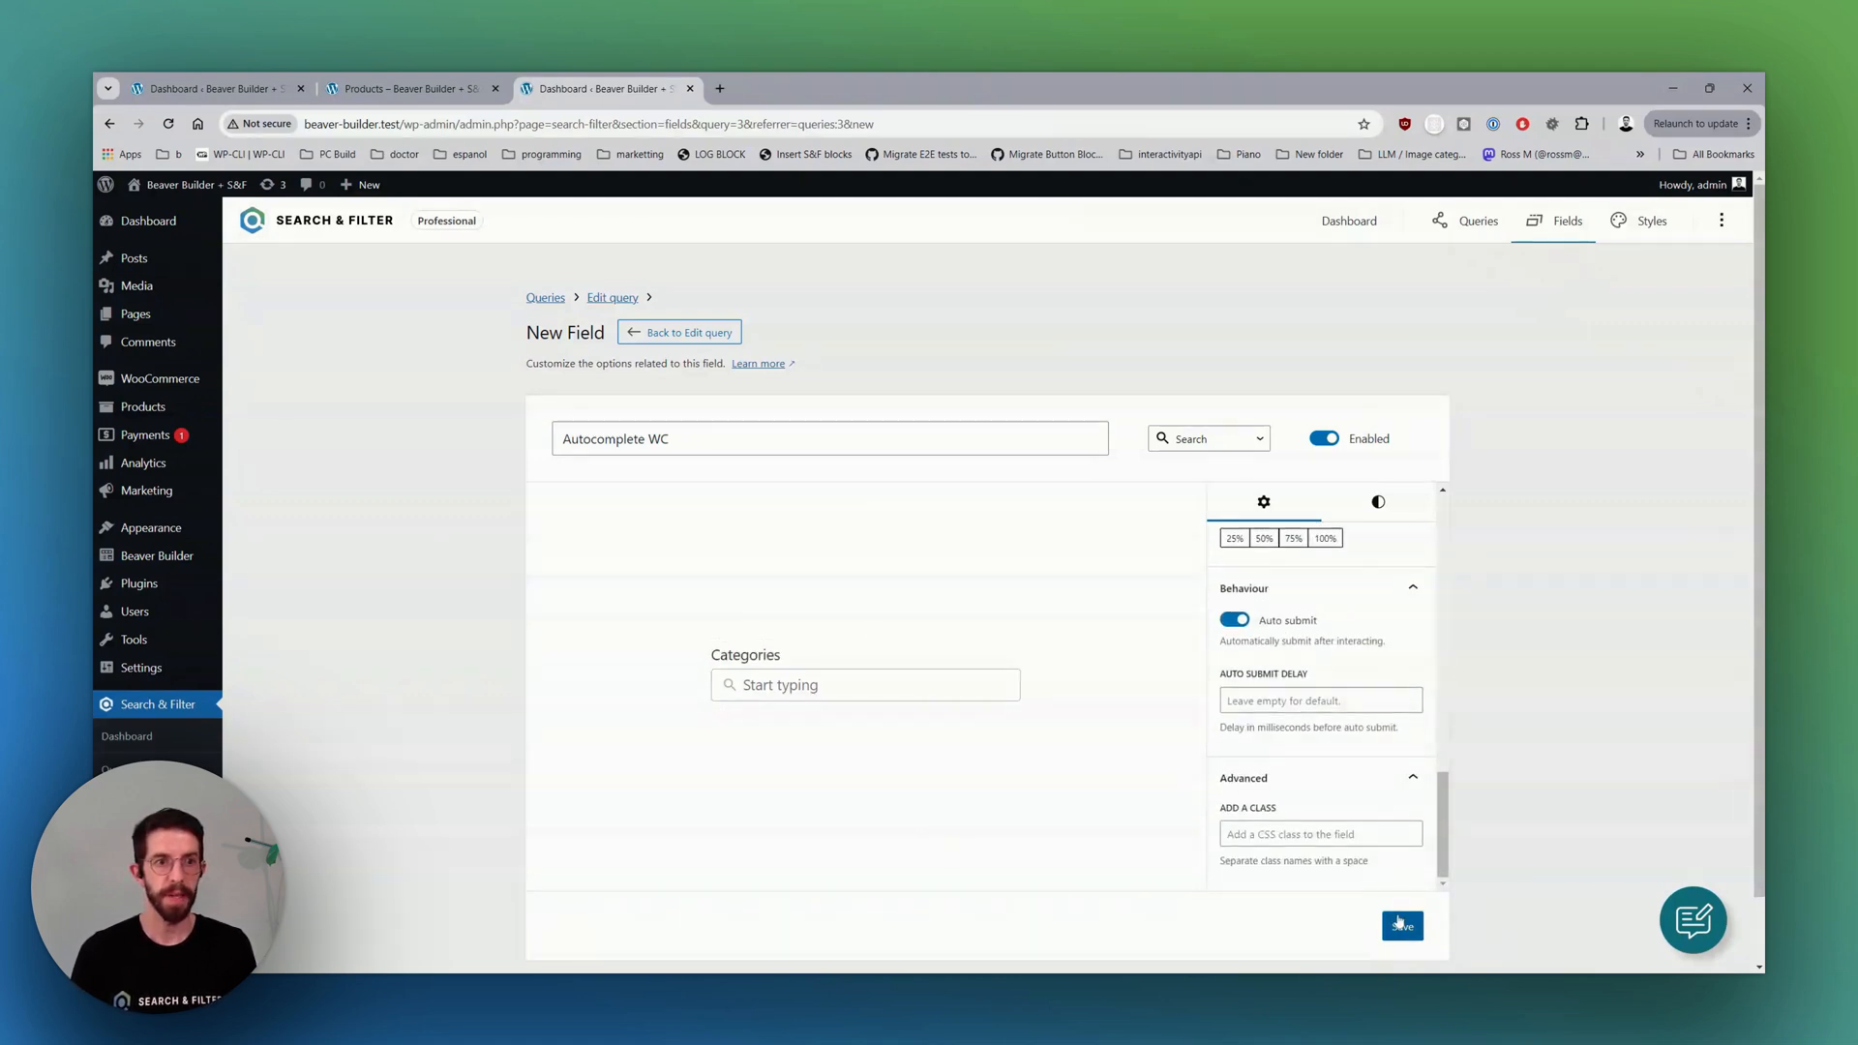
pyautogui.click(1401, 925)
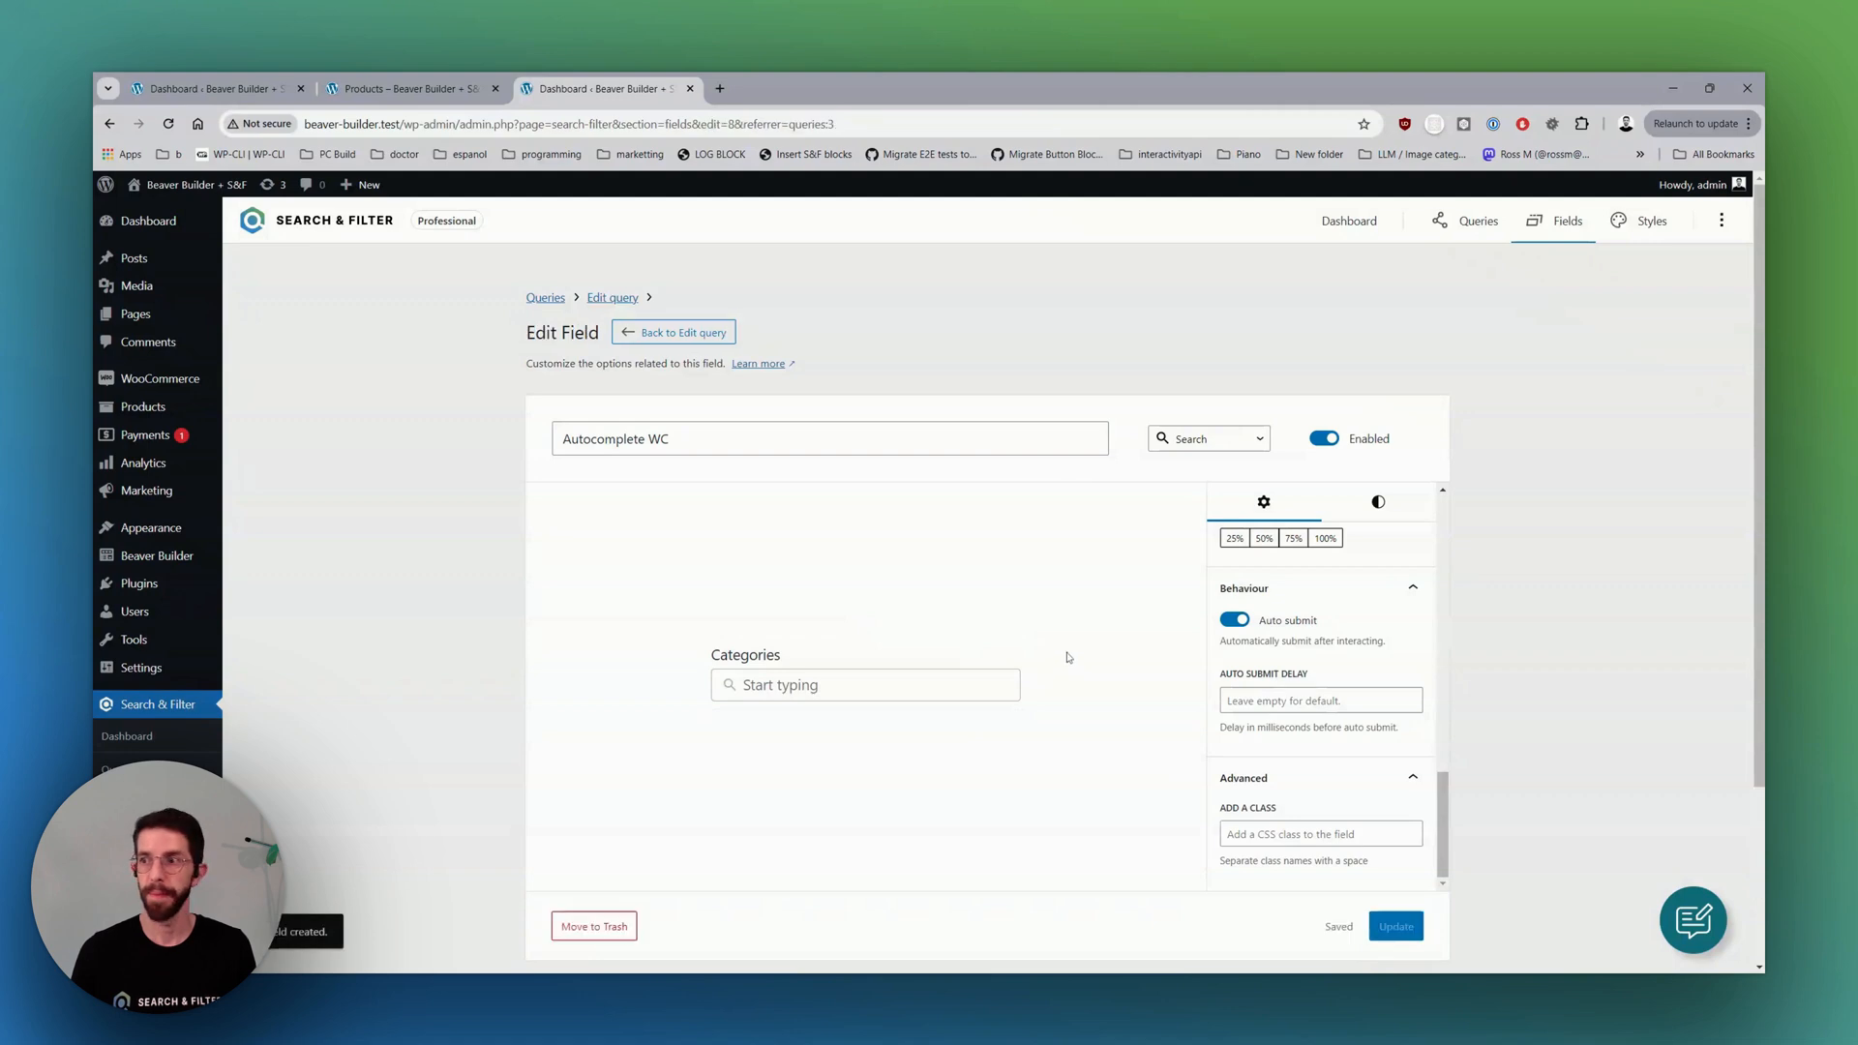
pyautogui.moveTo(1086, 596)
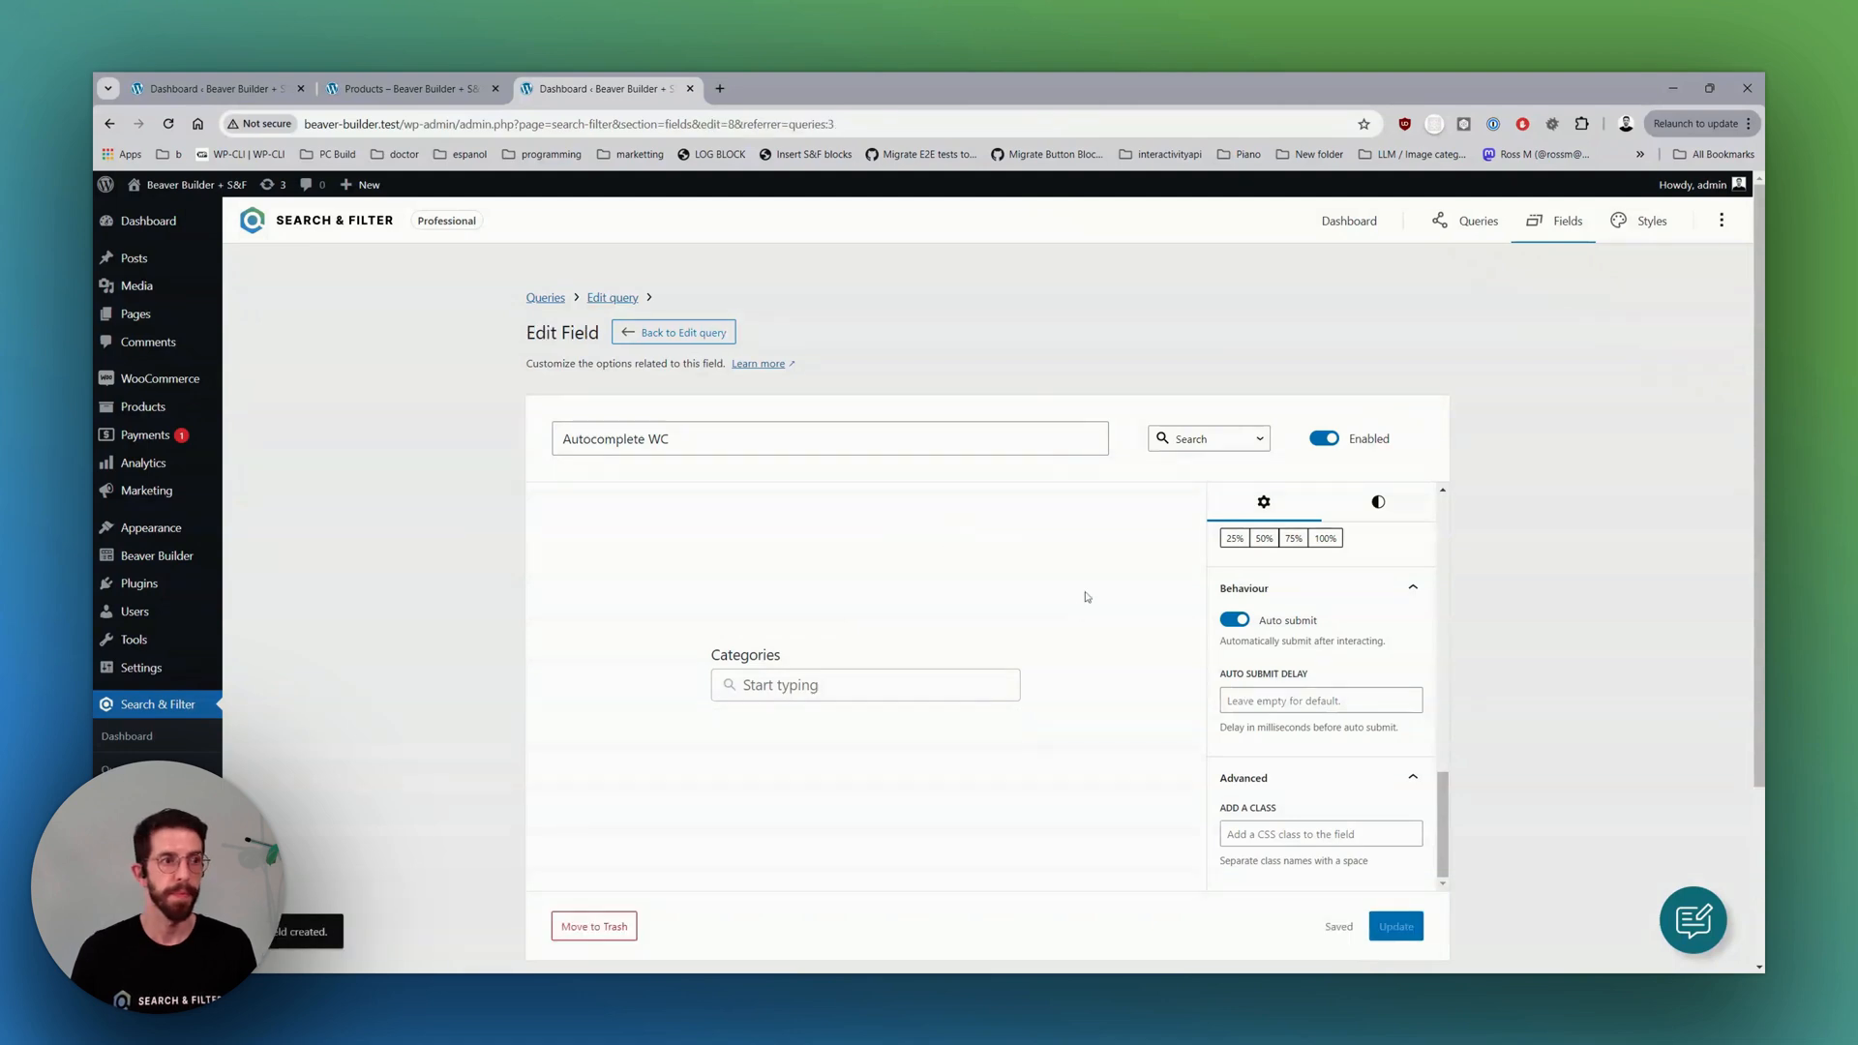
pyautogui.click(673, 331)
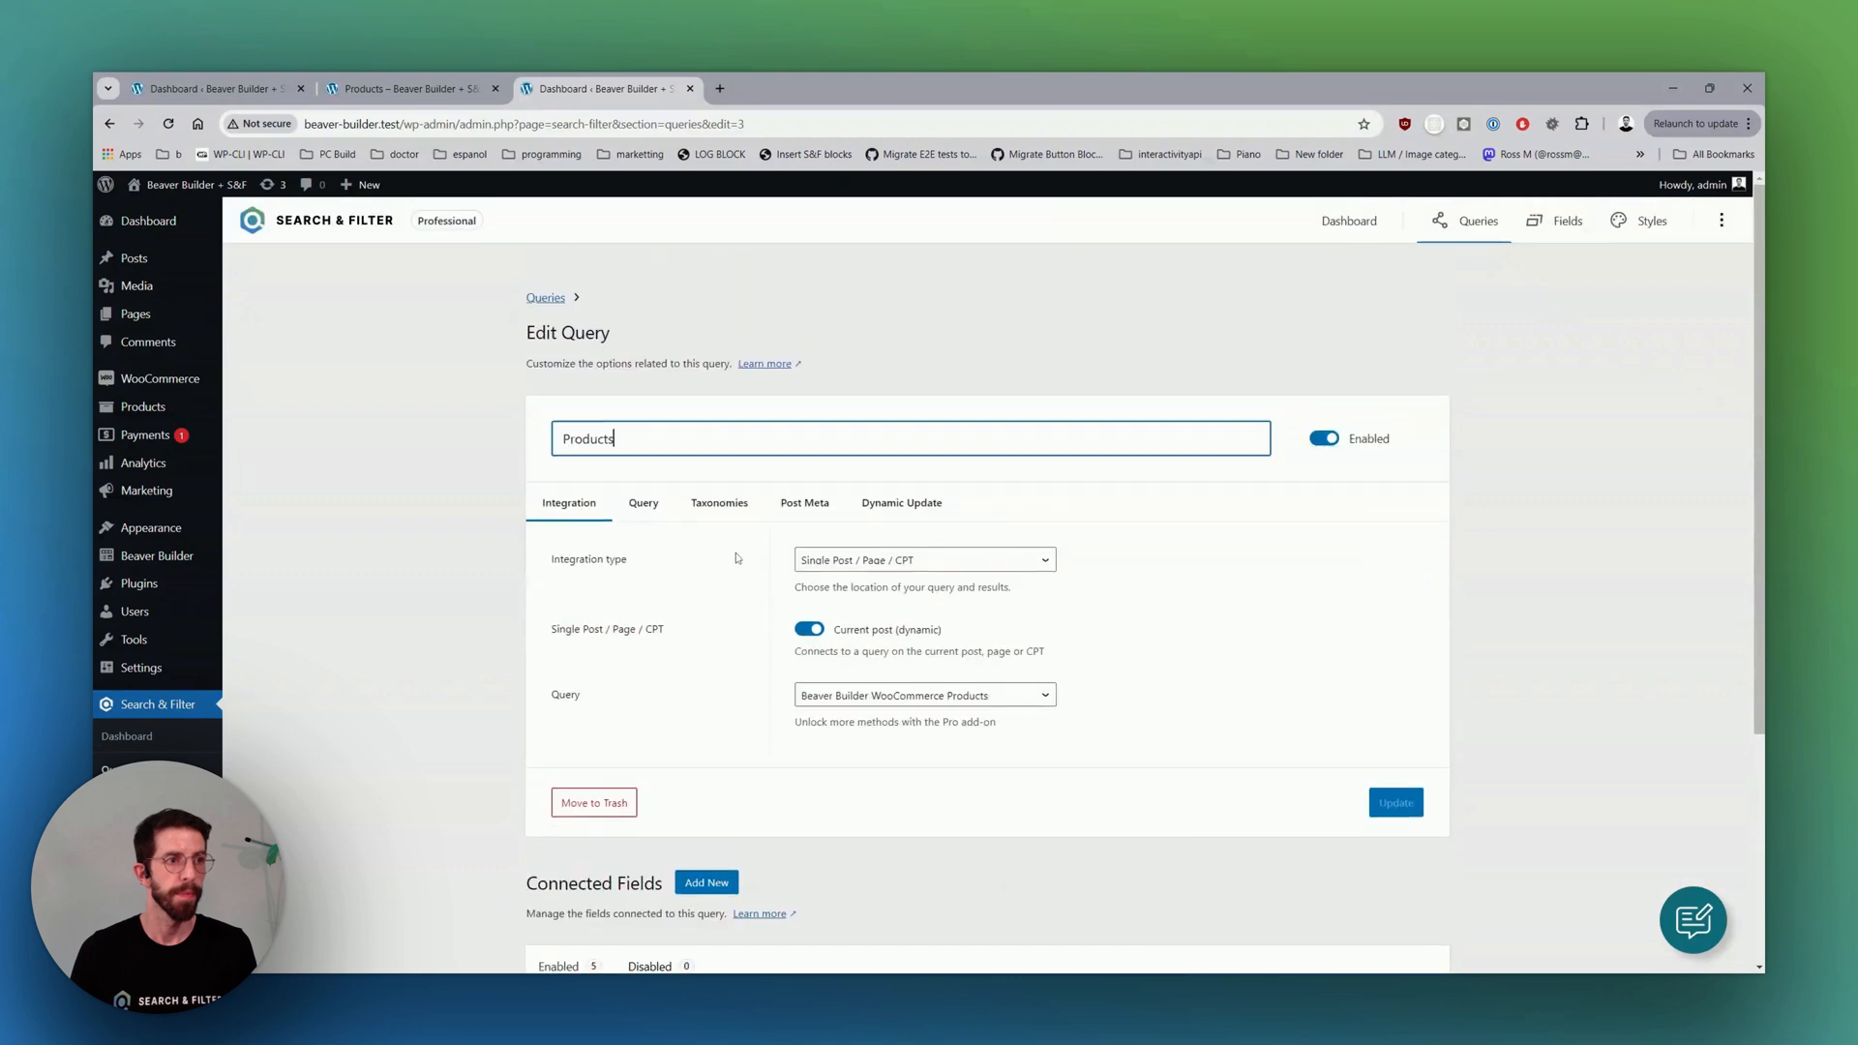
# Add a WooCommerce field for the Size attribute shown as checkboxes.
pyautogui.click(707, 883)
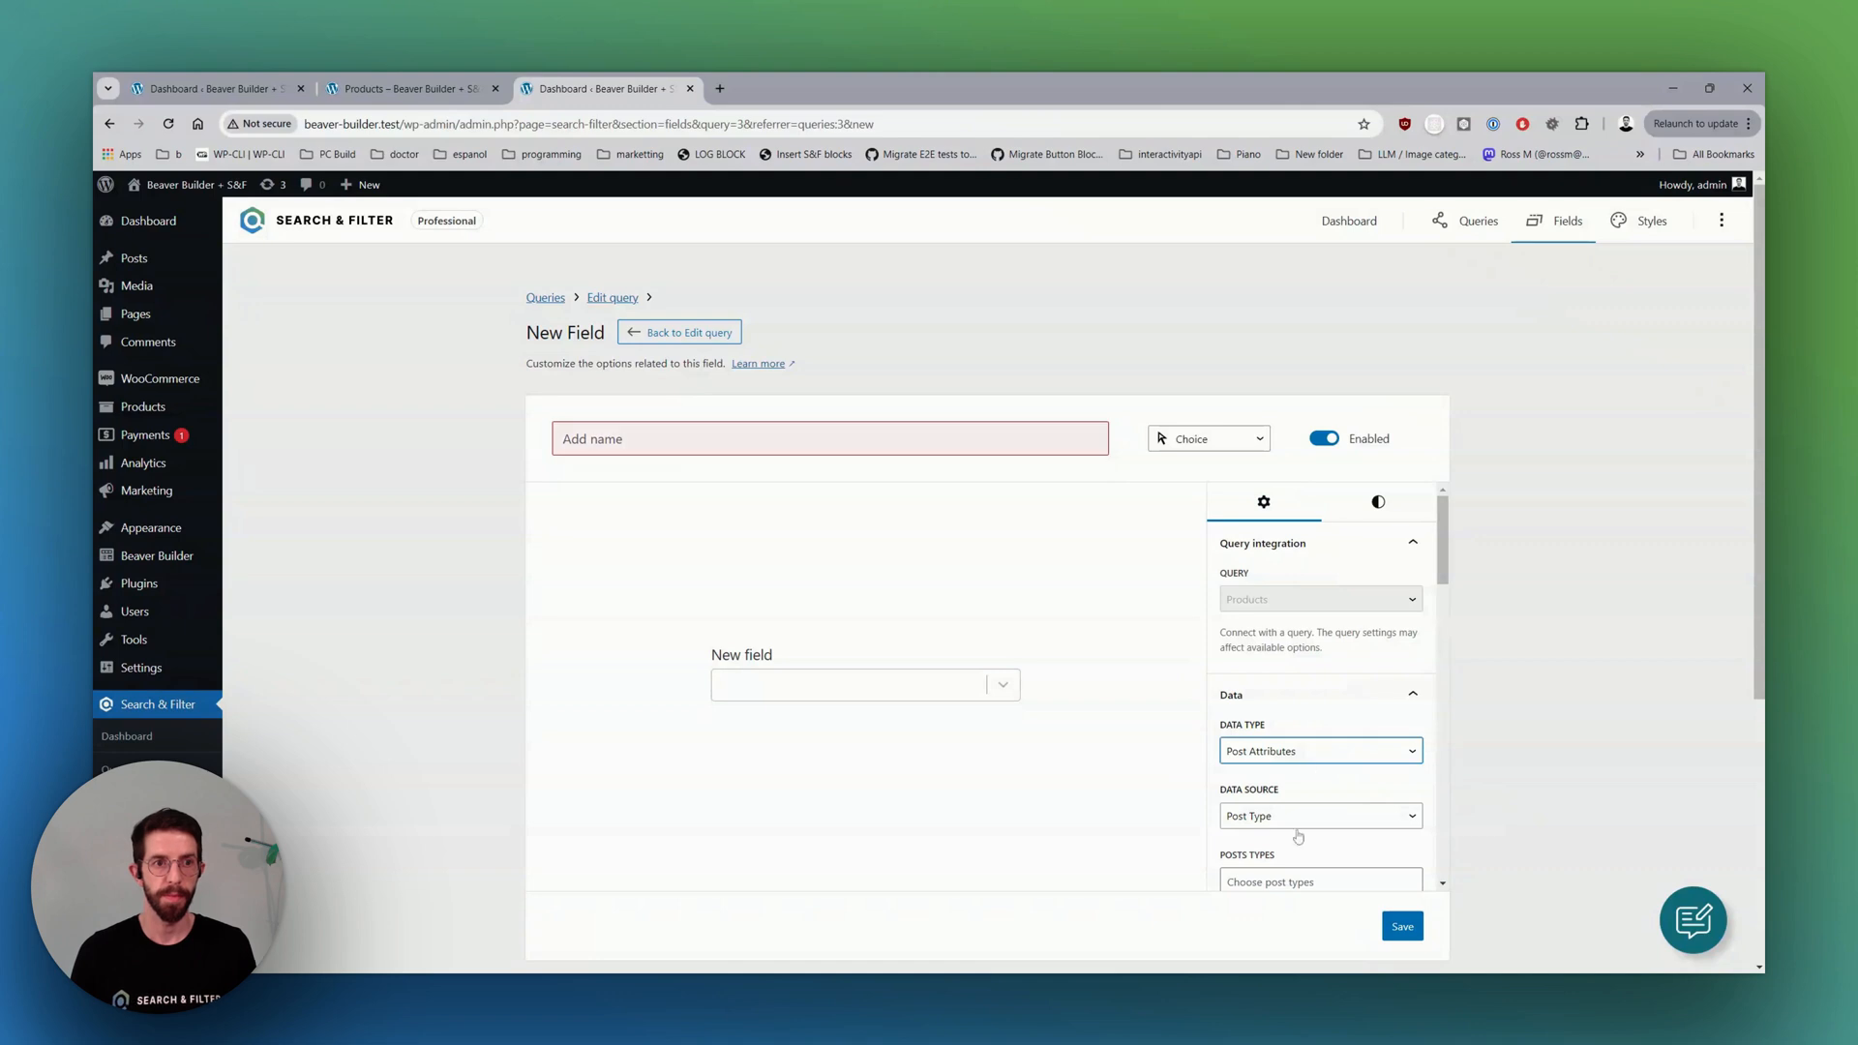
pyautogui.click(1319, 751)
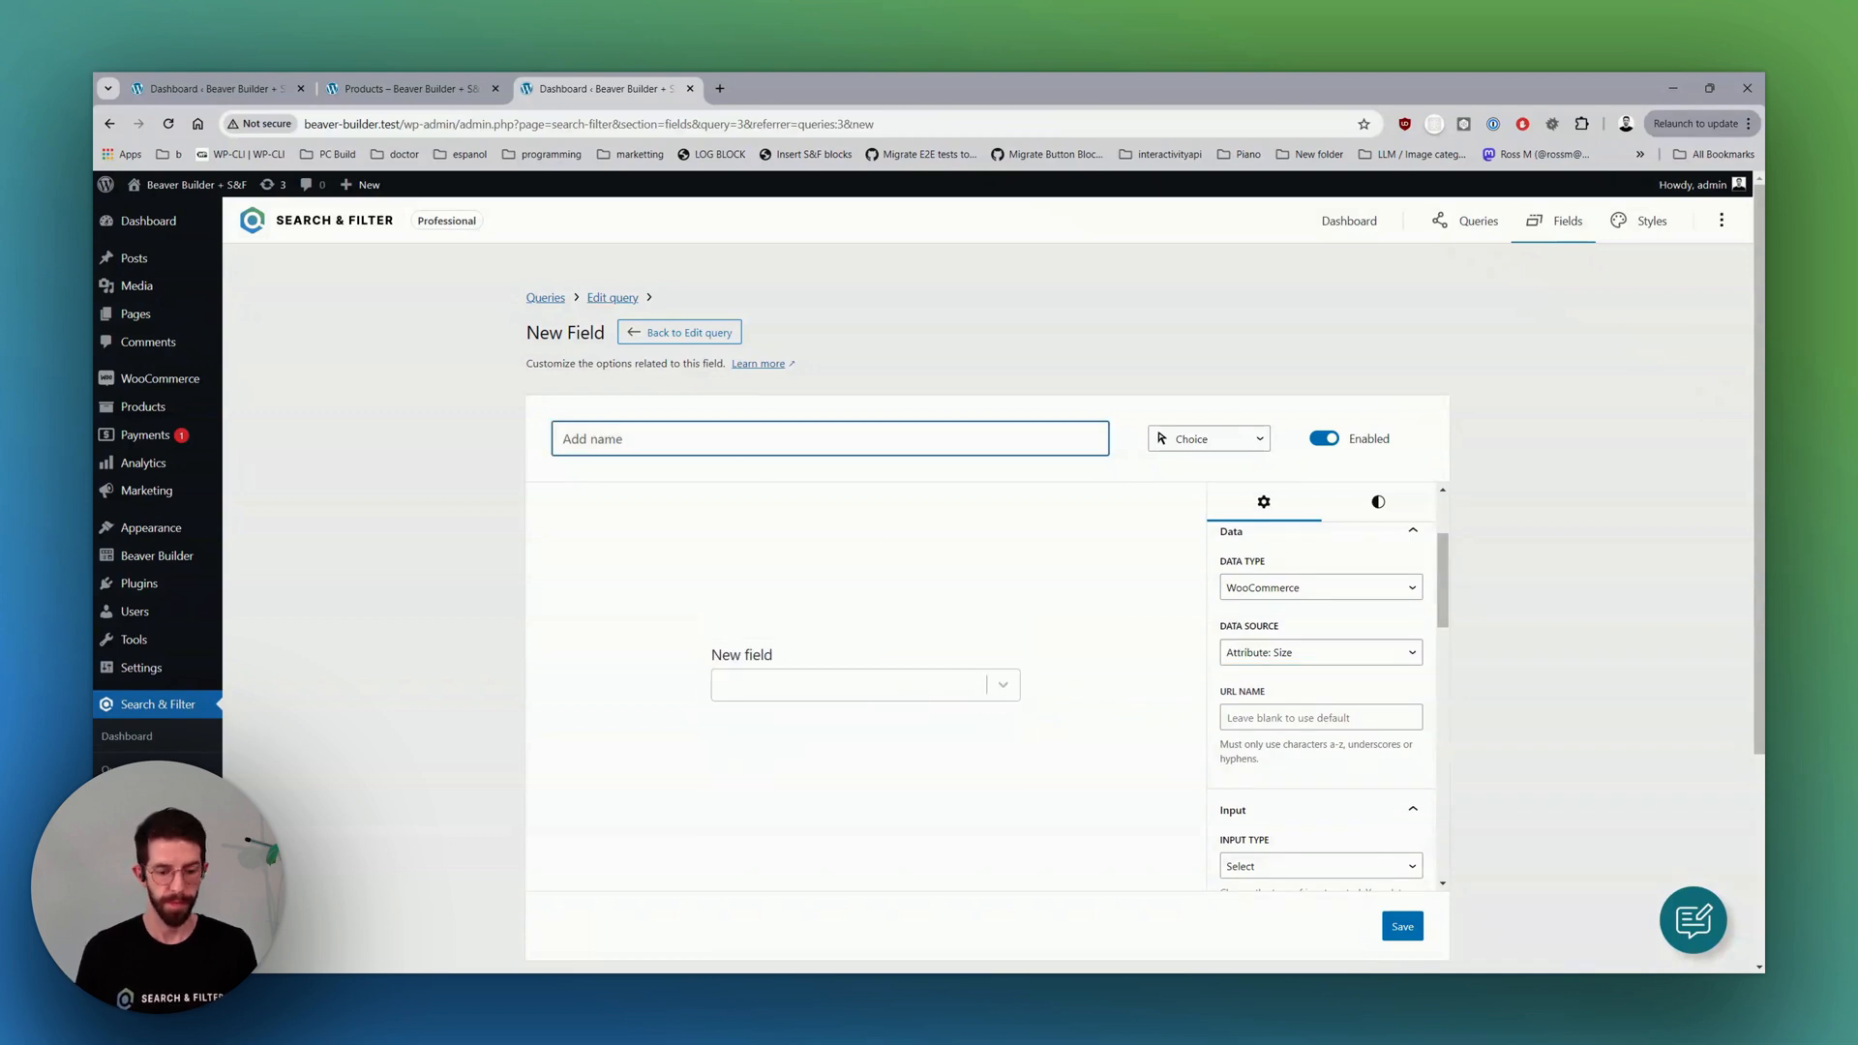
pyautogui.write('Size')
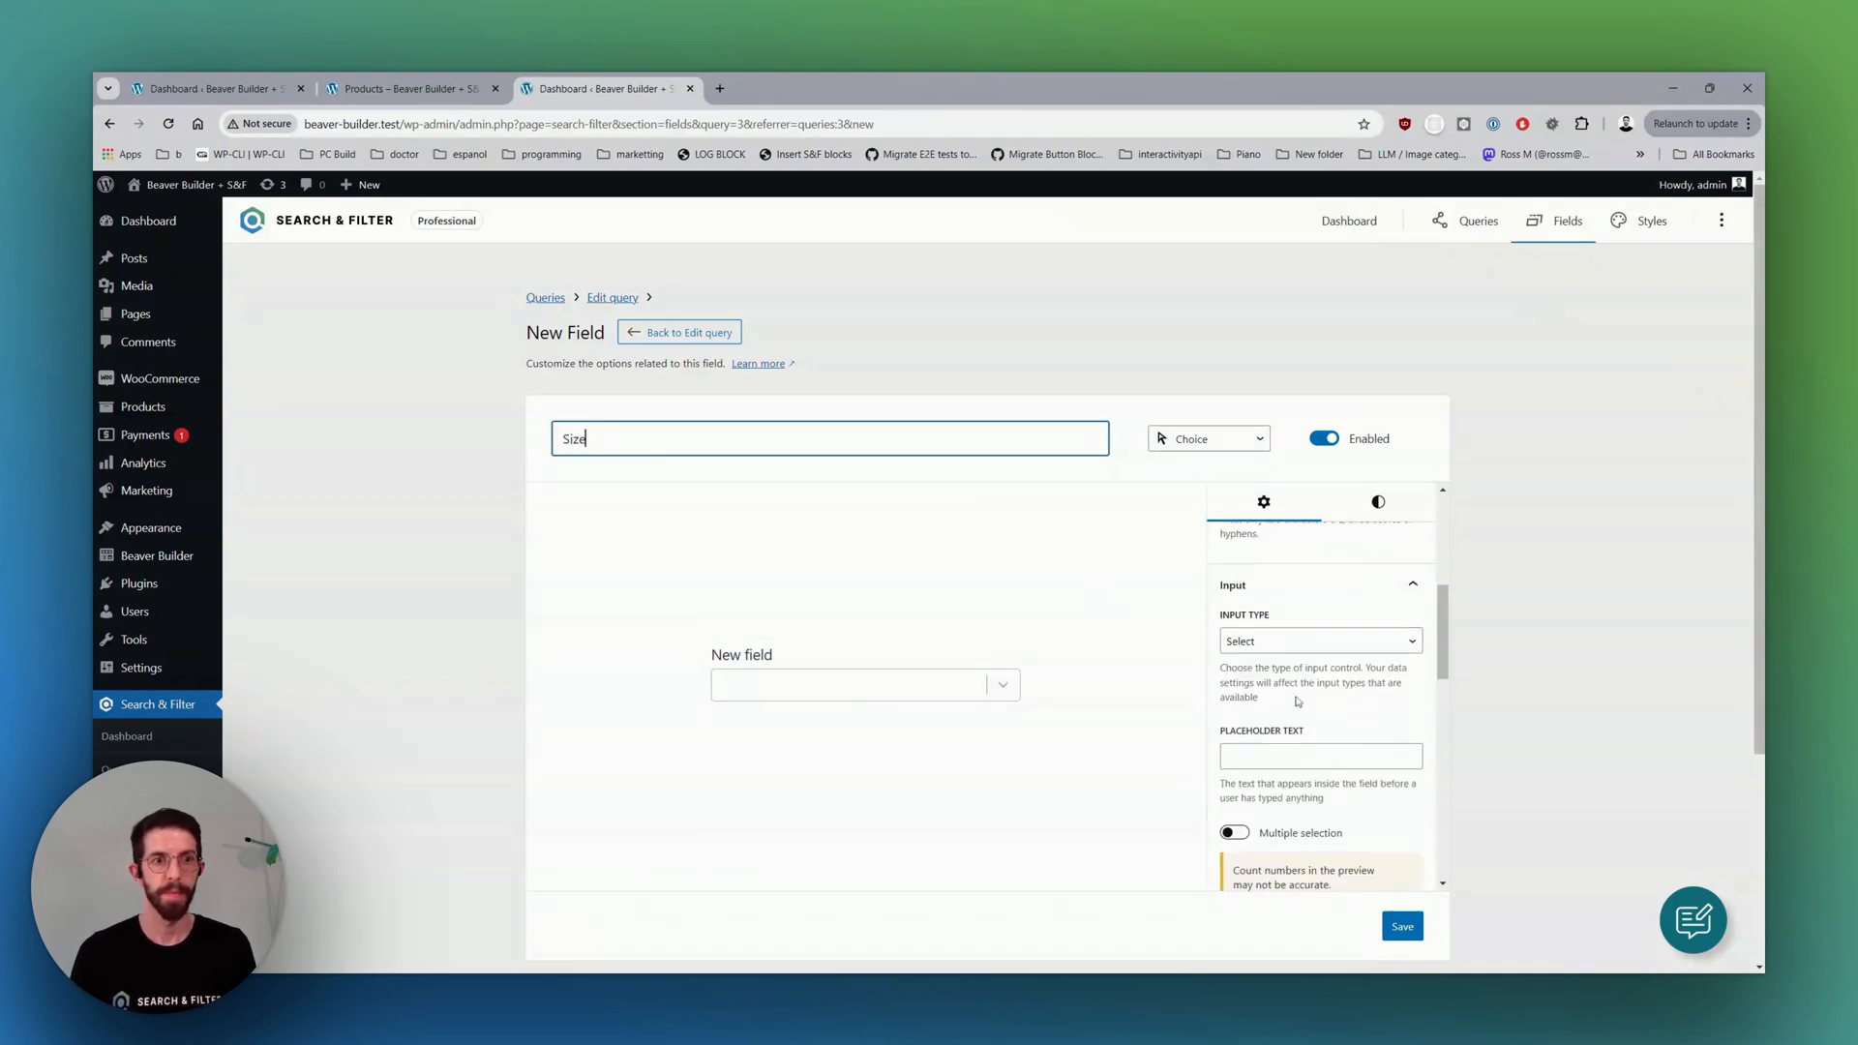
pyautogui.click(1318, 640)
pyautogui.write('S')
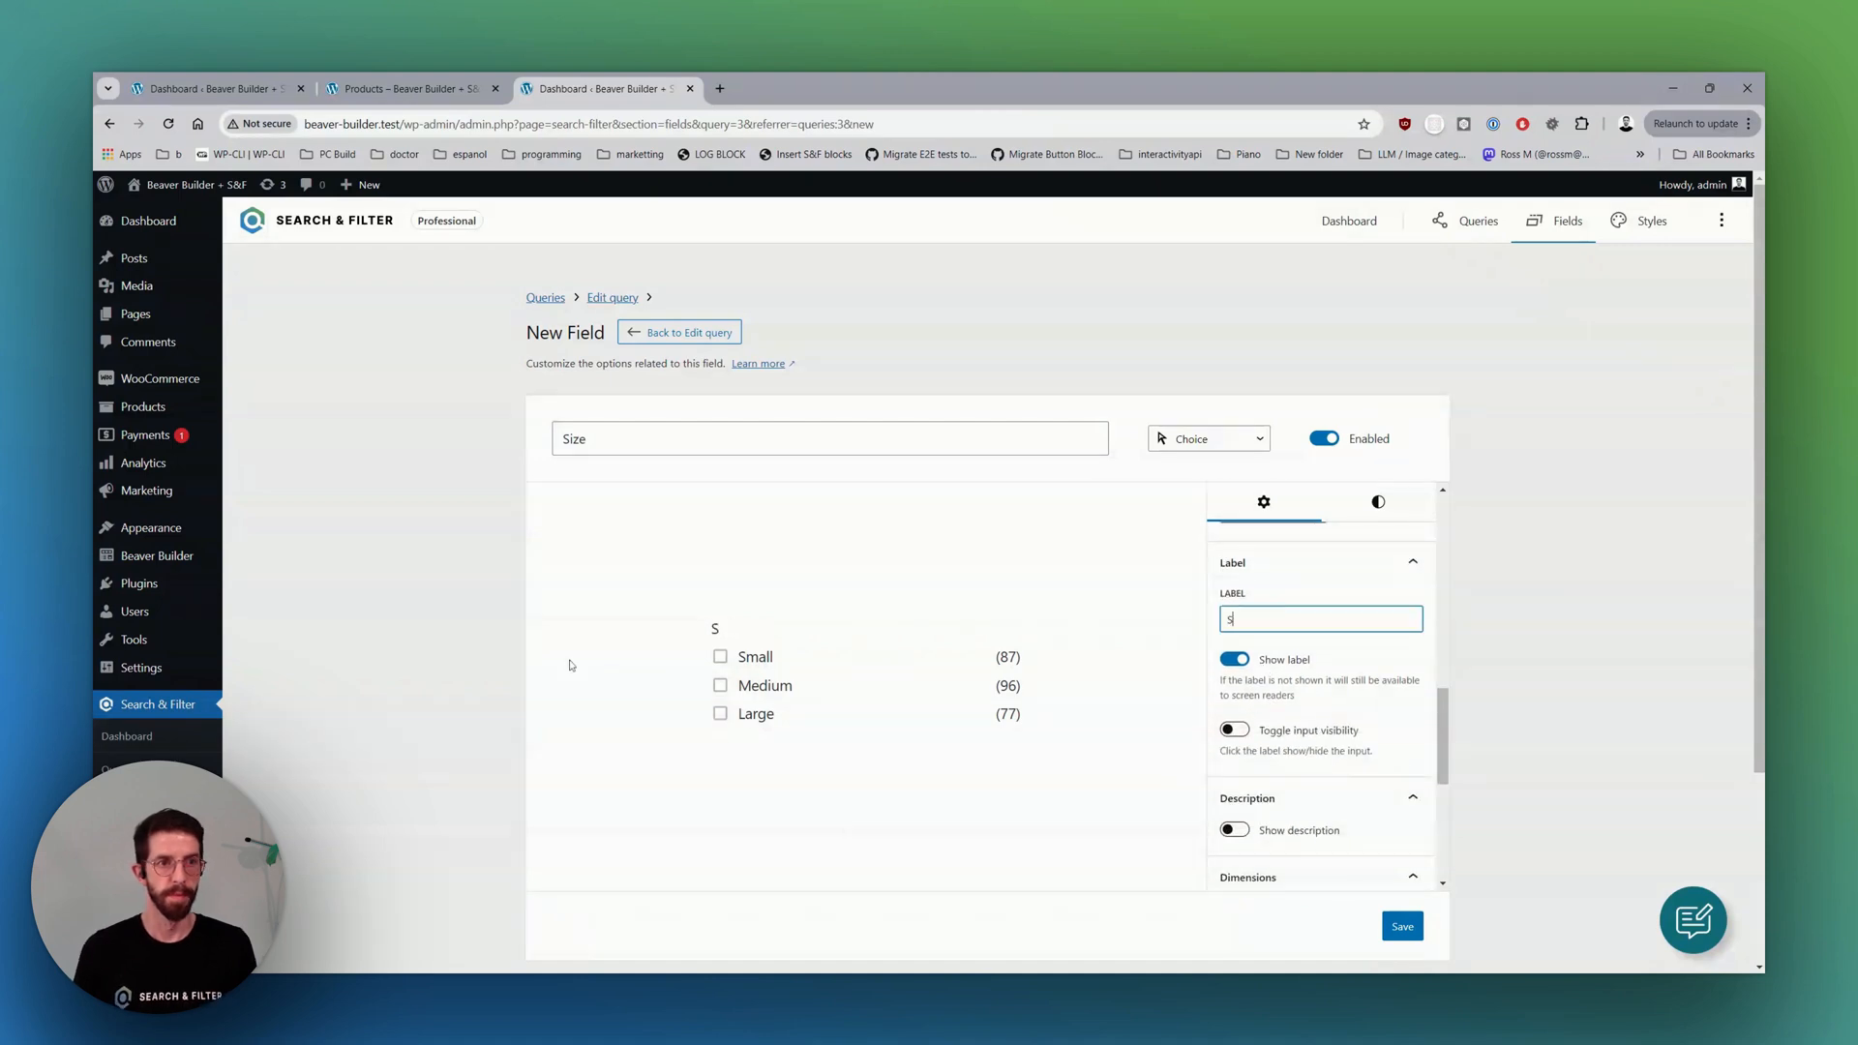
# Label the field Size, save it, and return to the Products query.
pyautogui.write('ize')
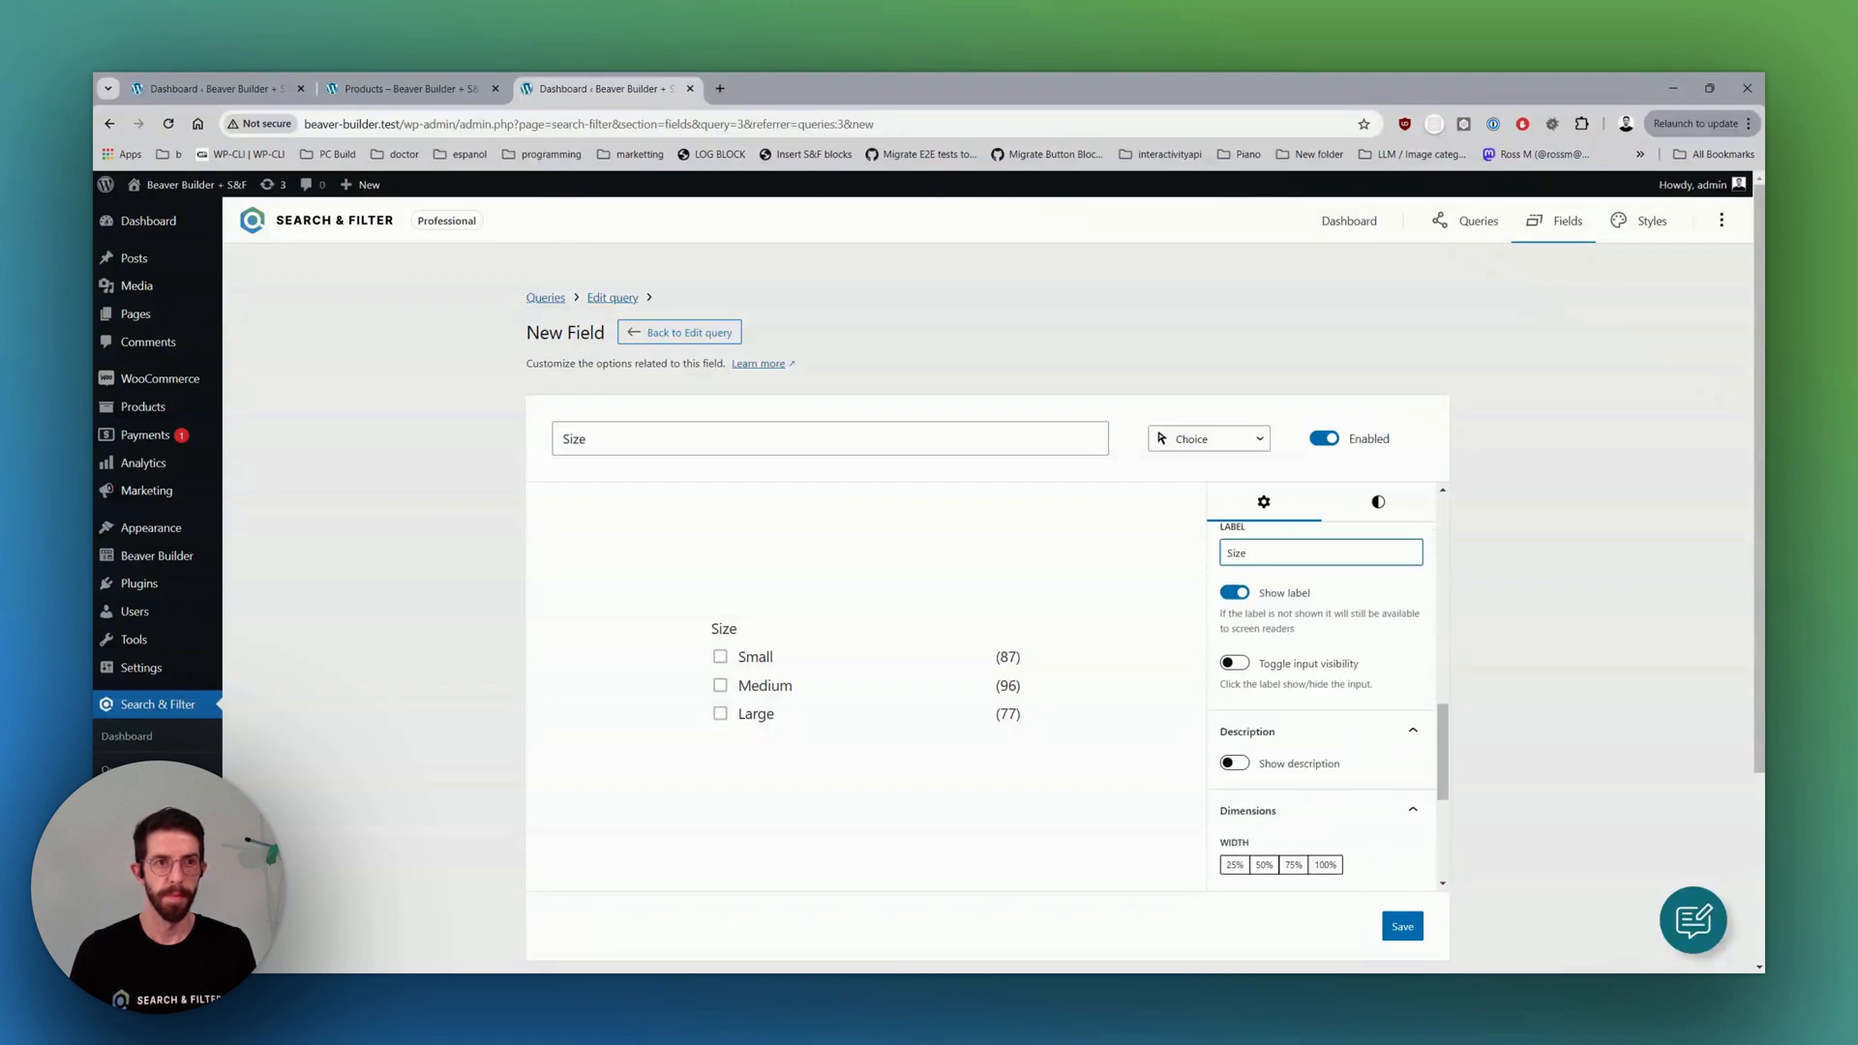
pyautogui.scroll(-3)
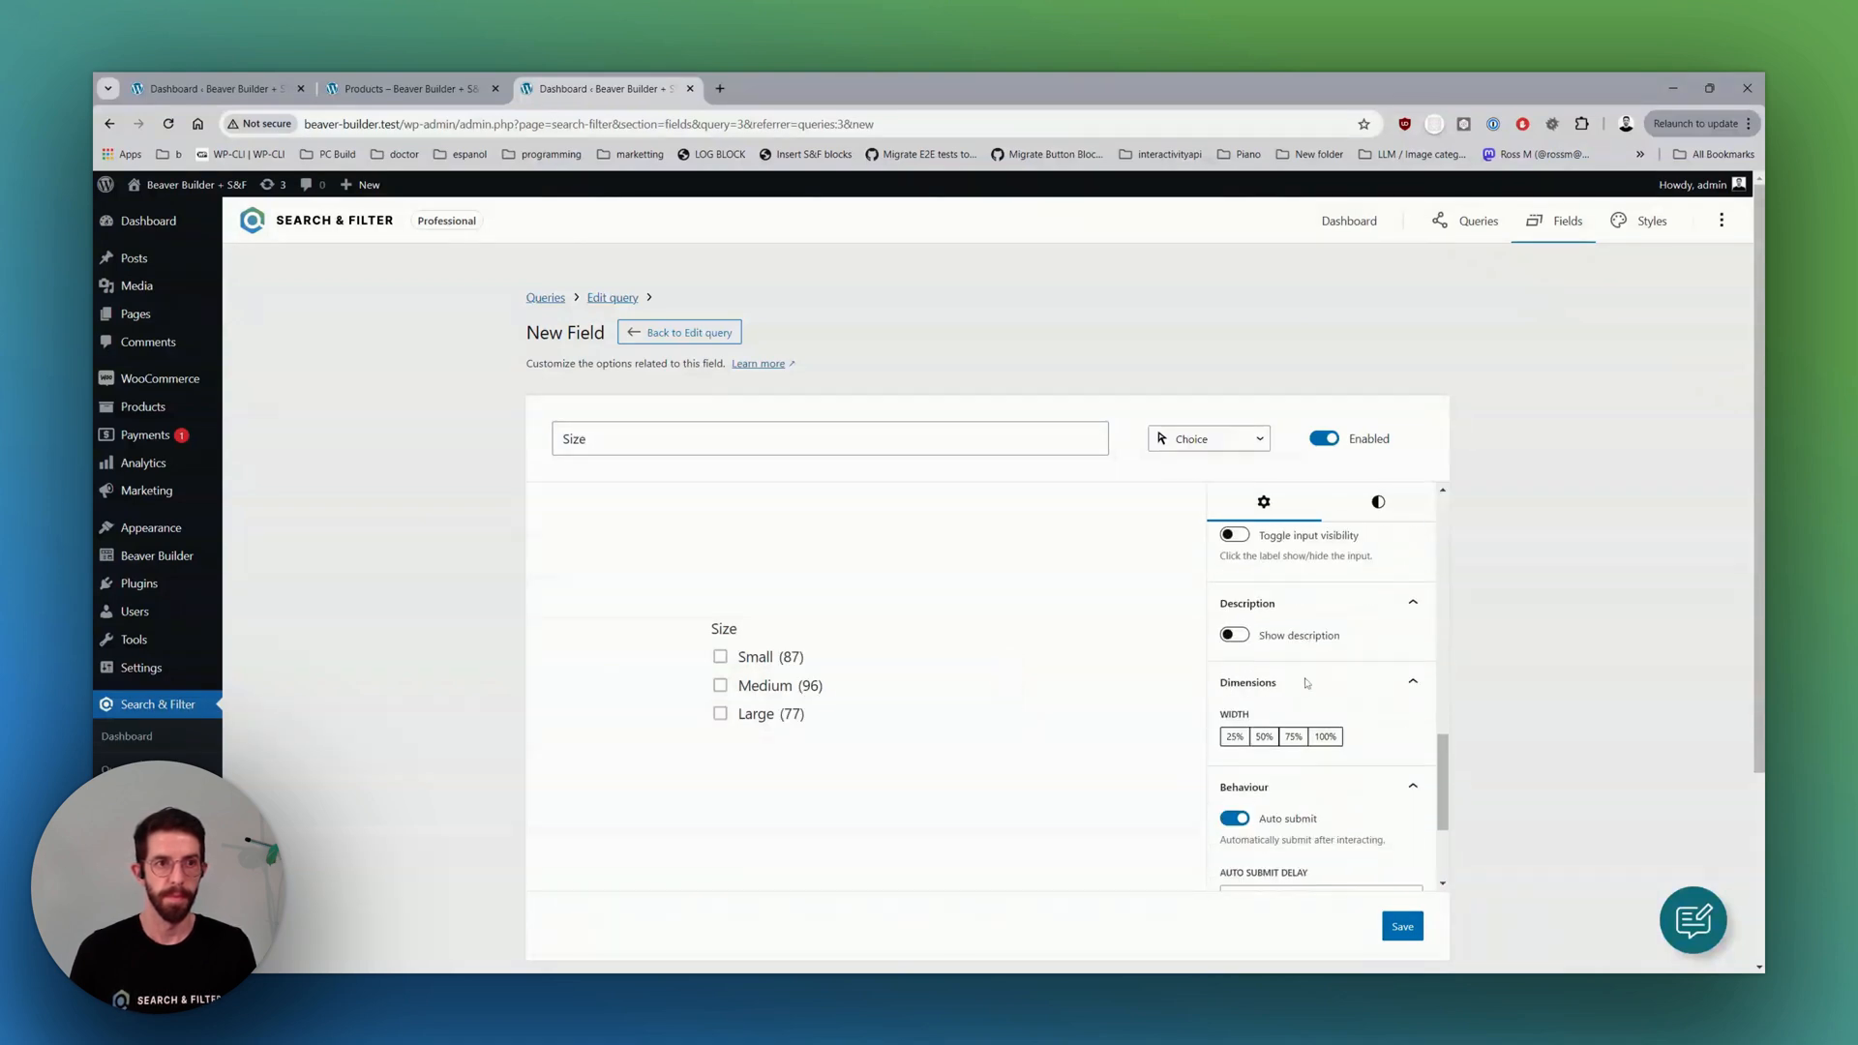
pyautogui.scroll(-3)
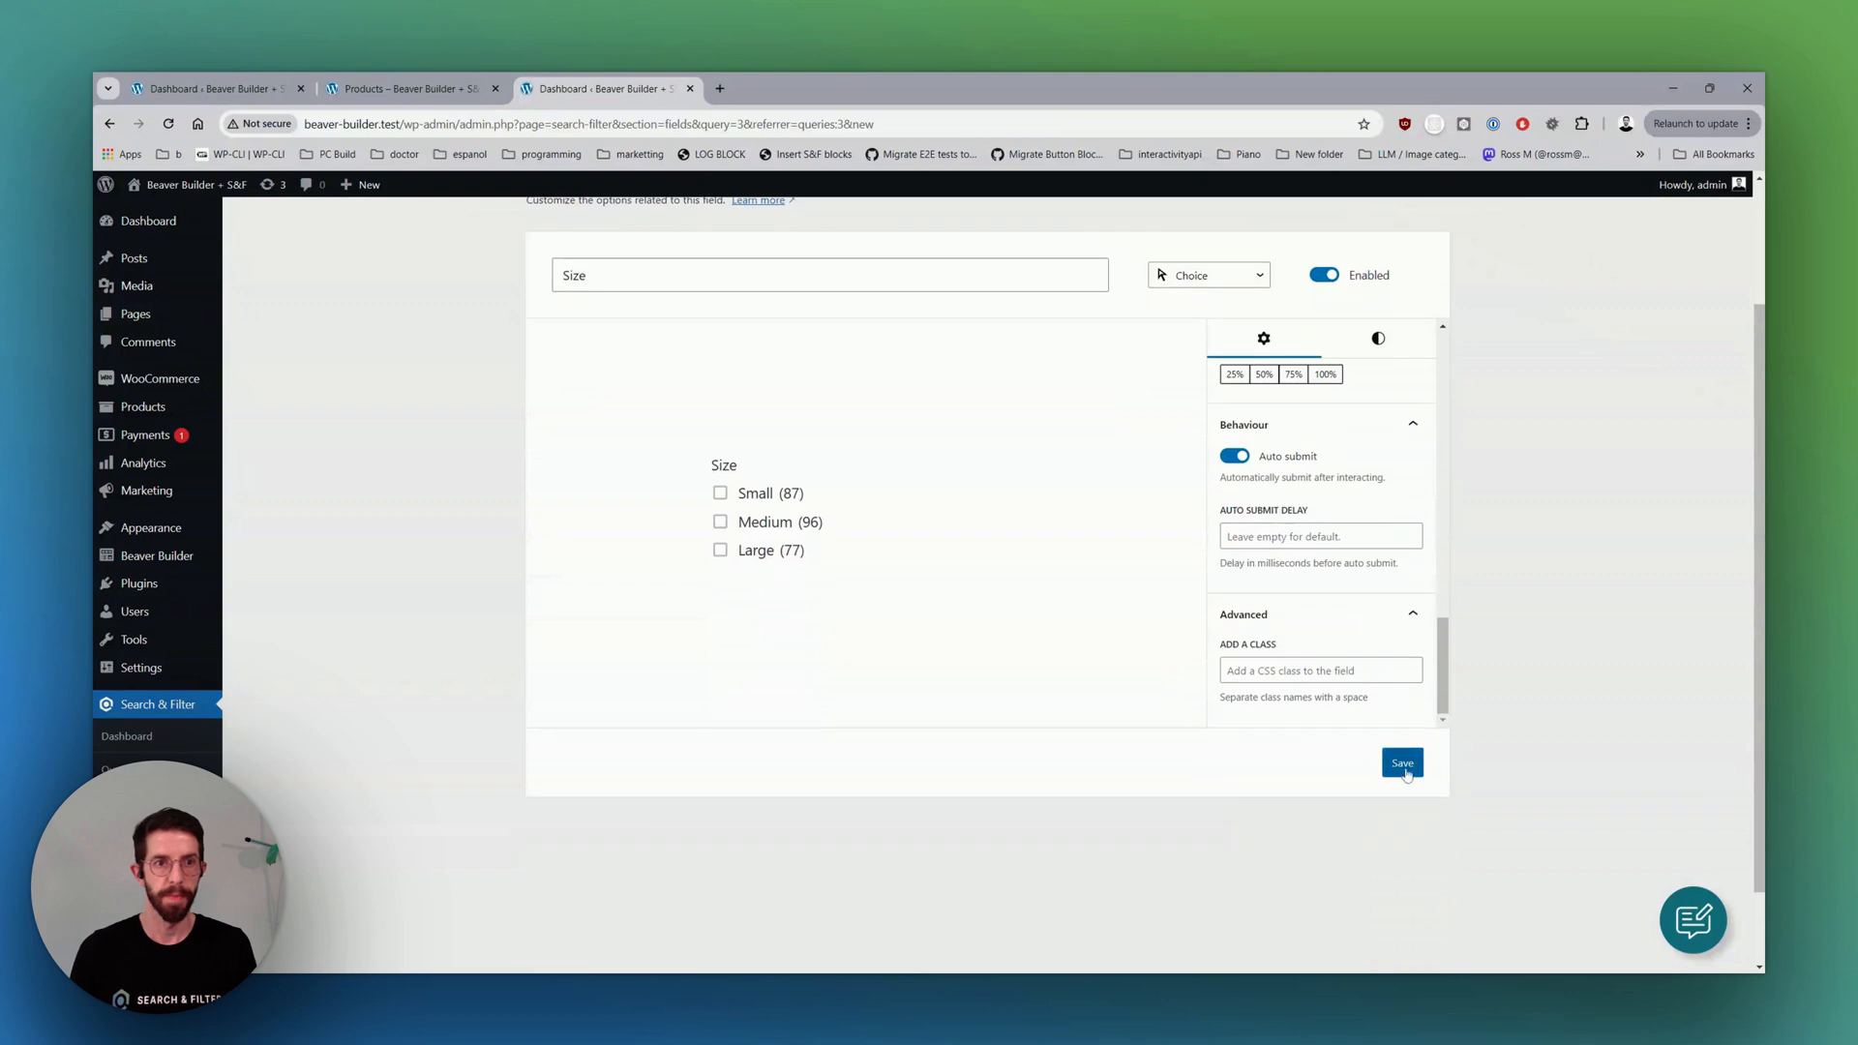
pyautogui.click(1401, 762)
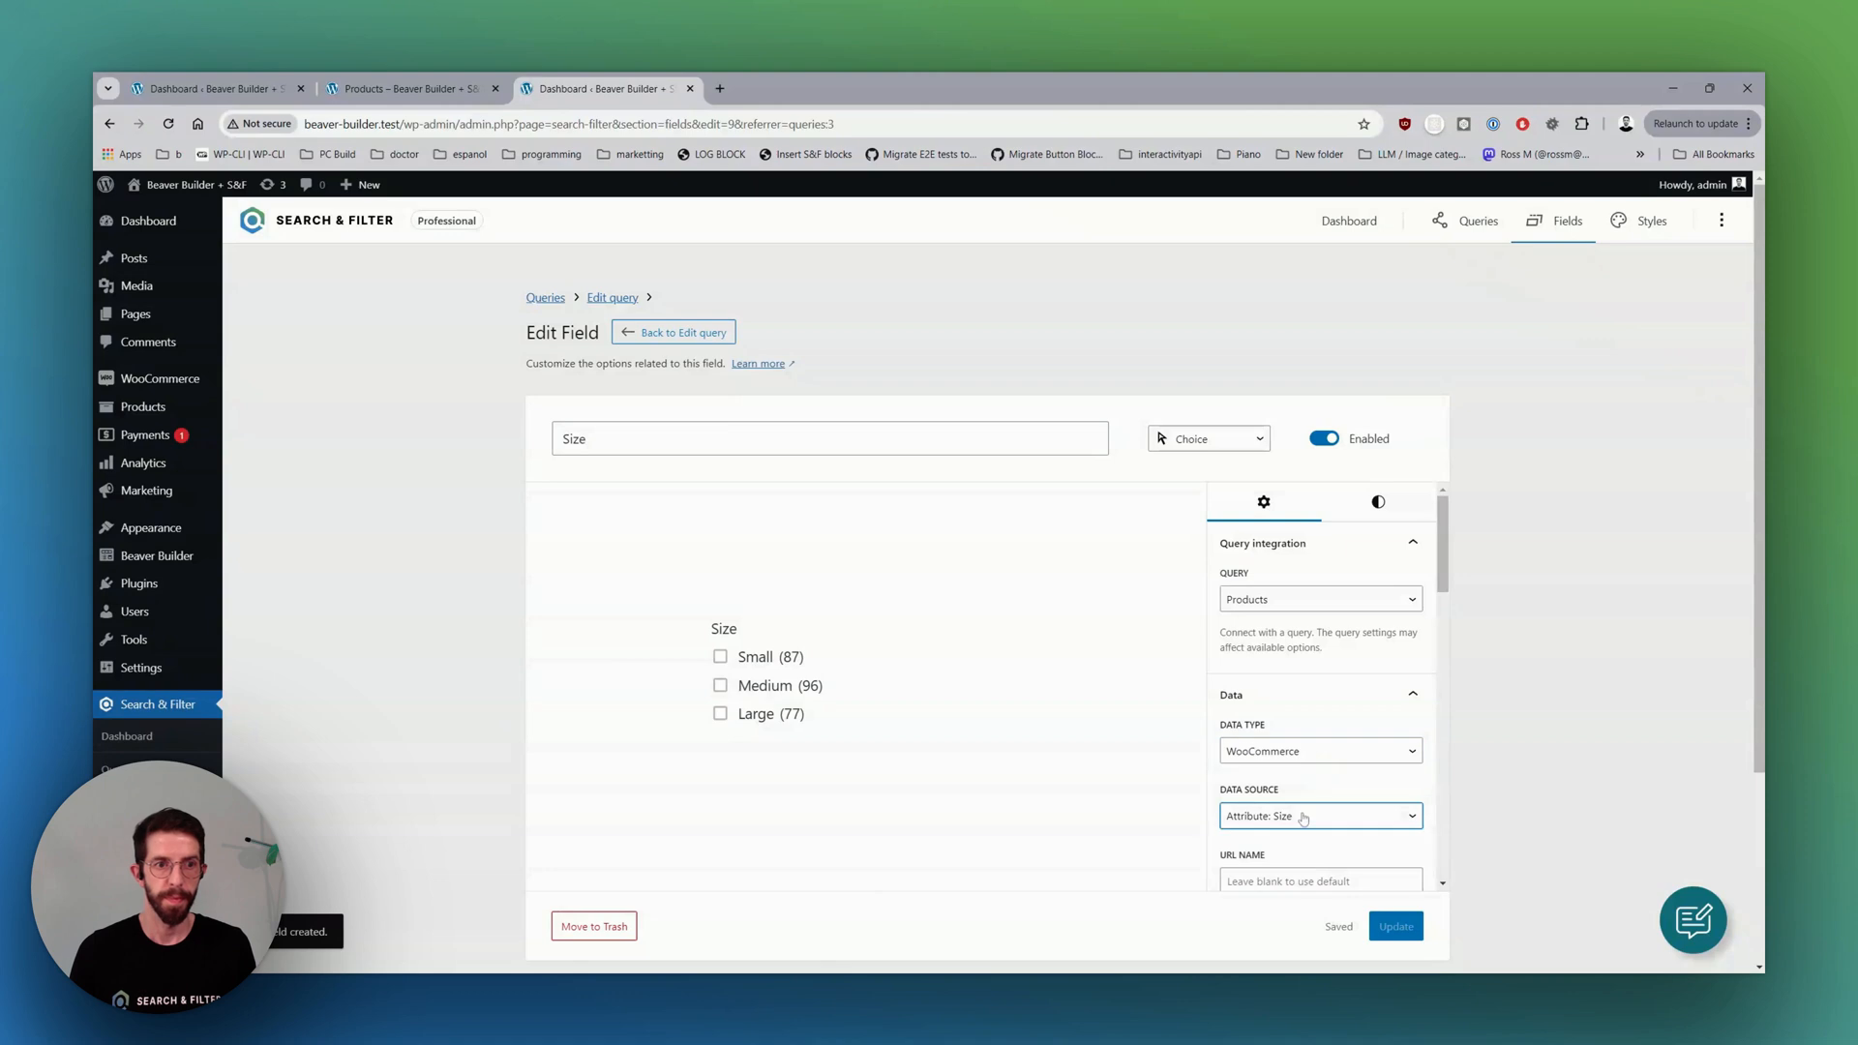
pyautogui.click(681, 331)
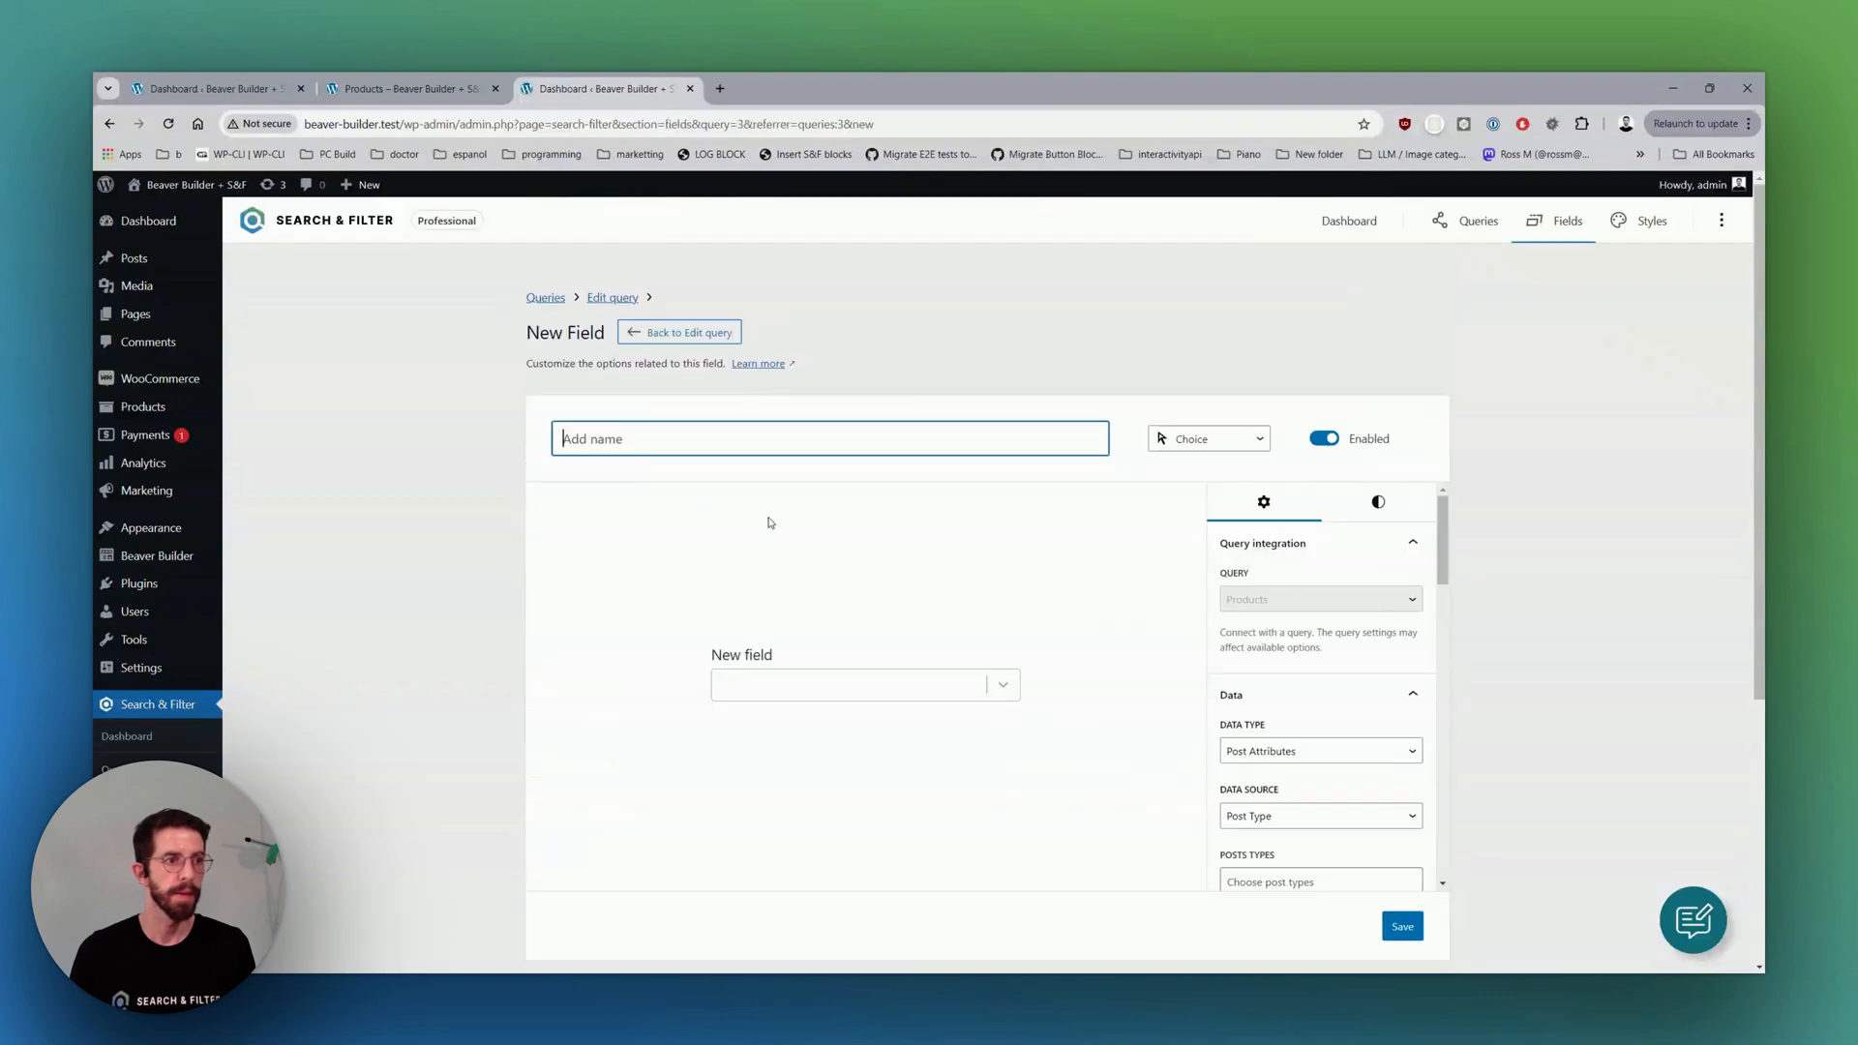
# Name a new field On Sale, source it from WooCommerce sale status and show it as a checkbox.
pyautogui.write('On Sa')
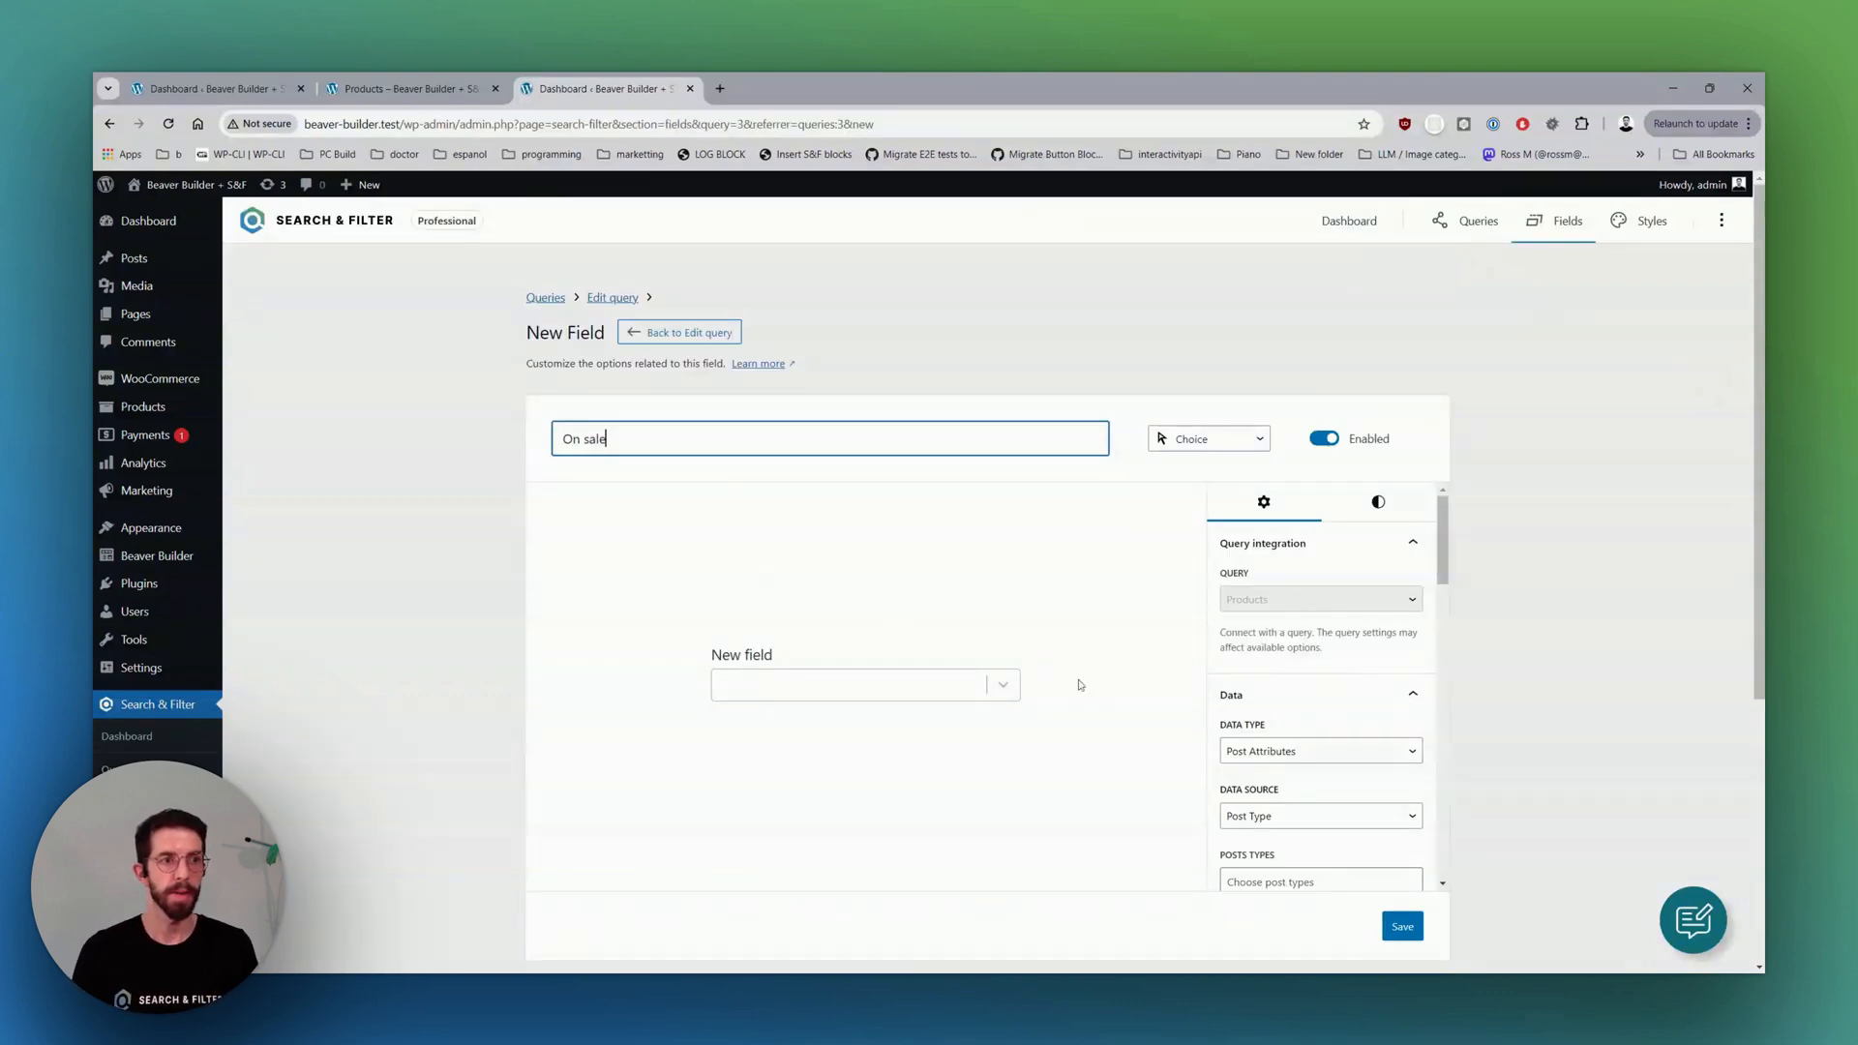
pyautogui.scroll(-3)
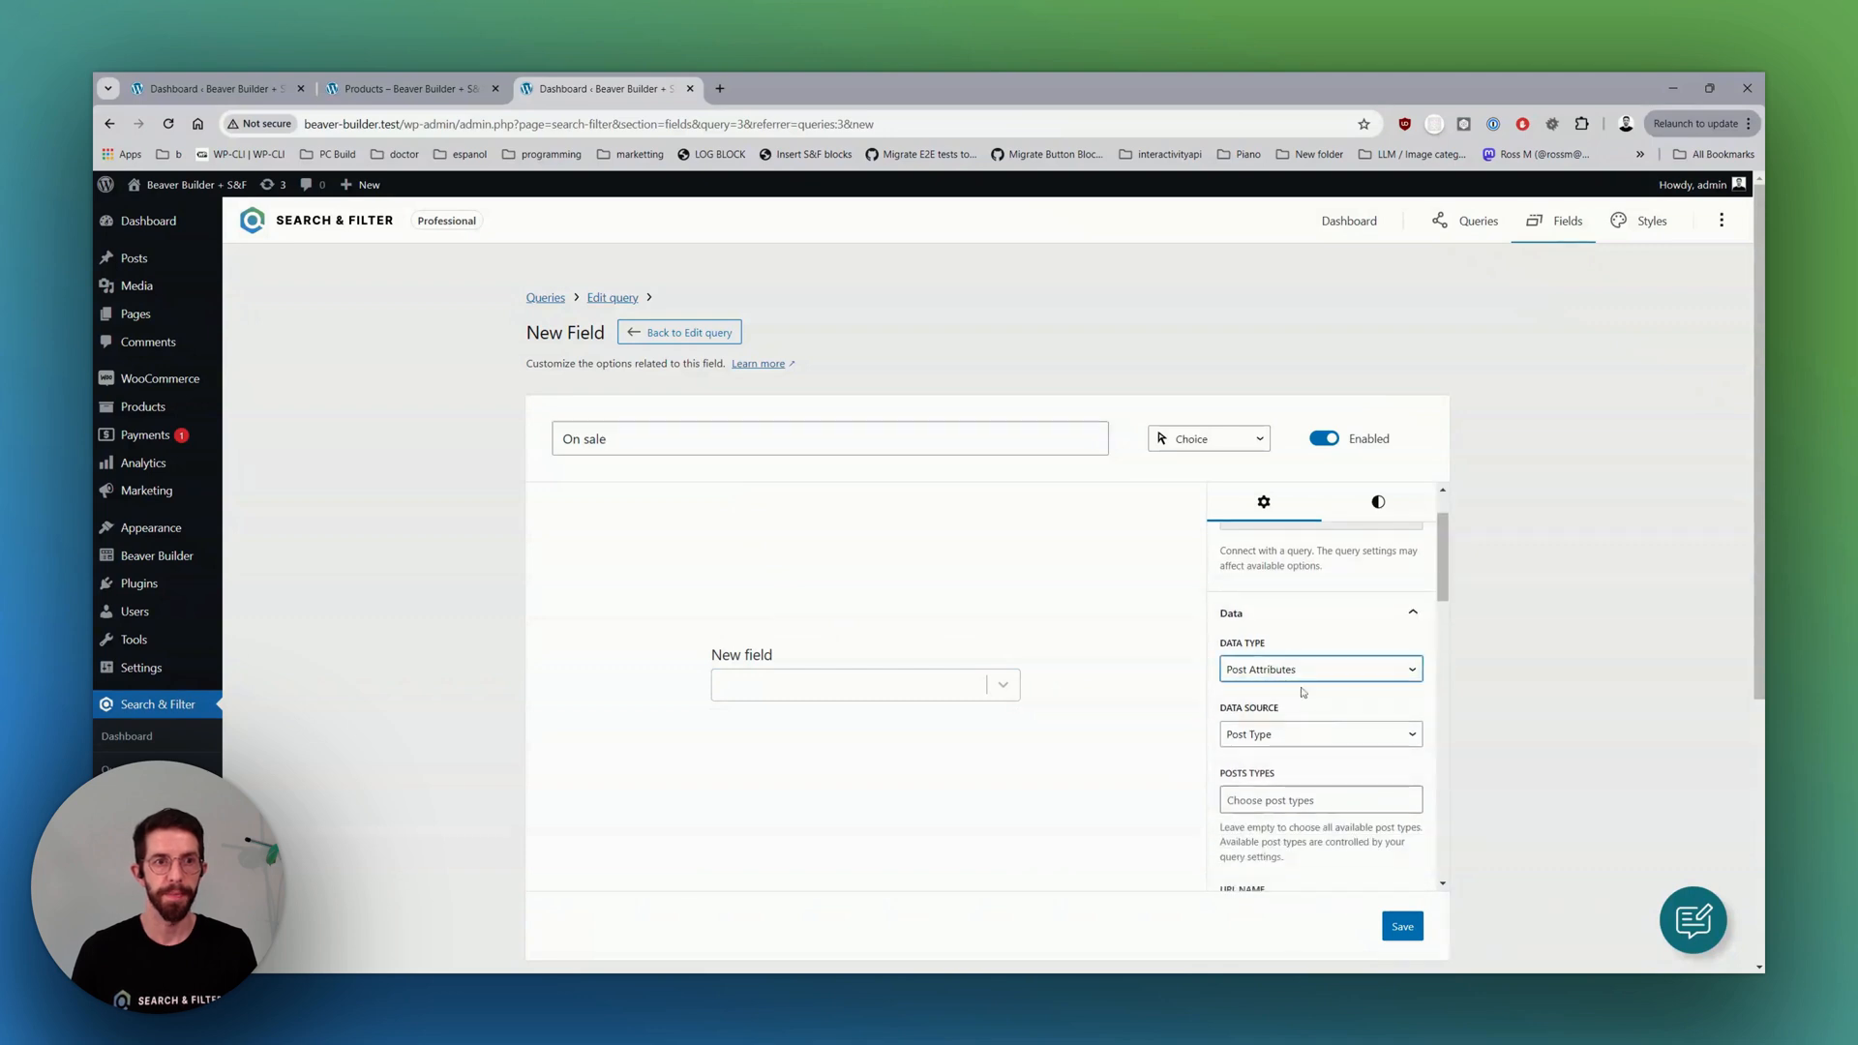
pyautogui.click(1318, 667)
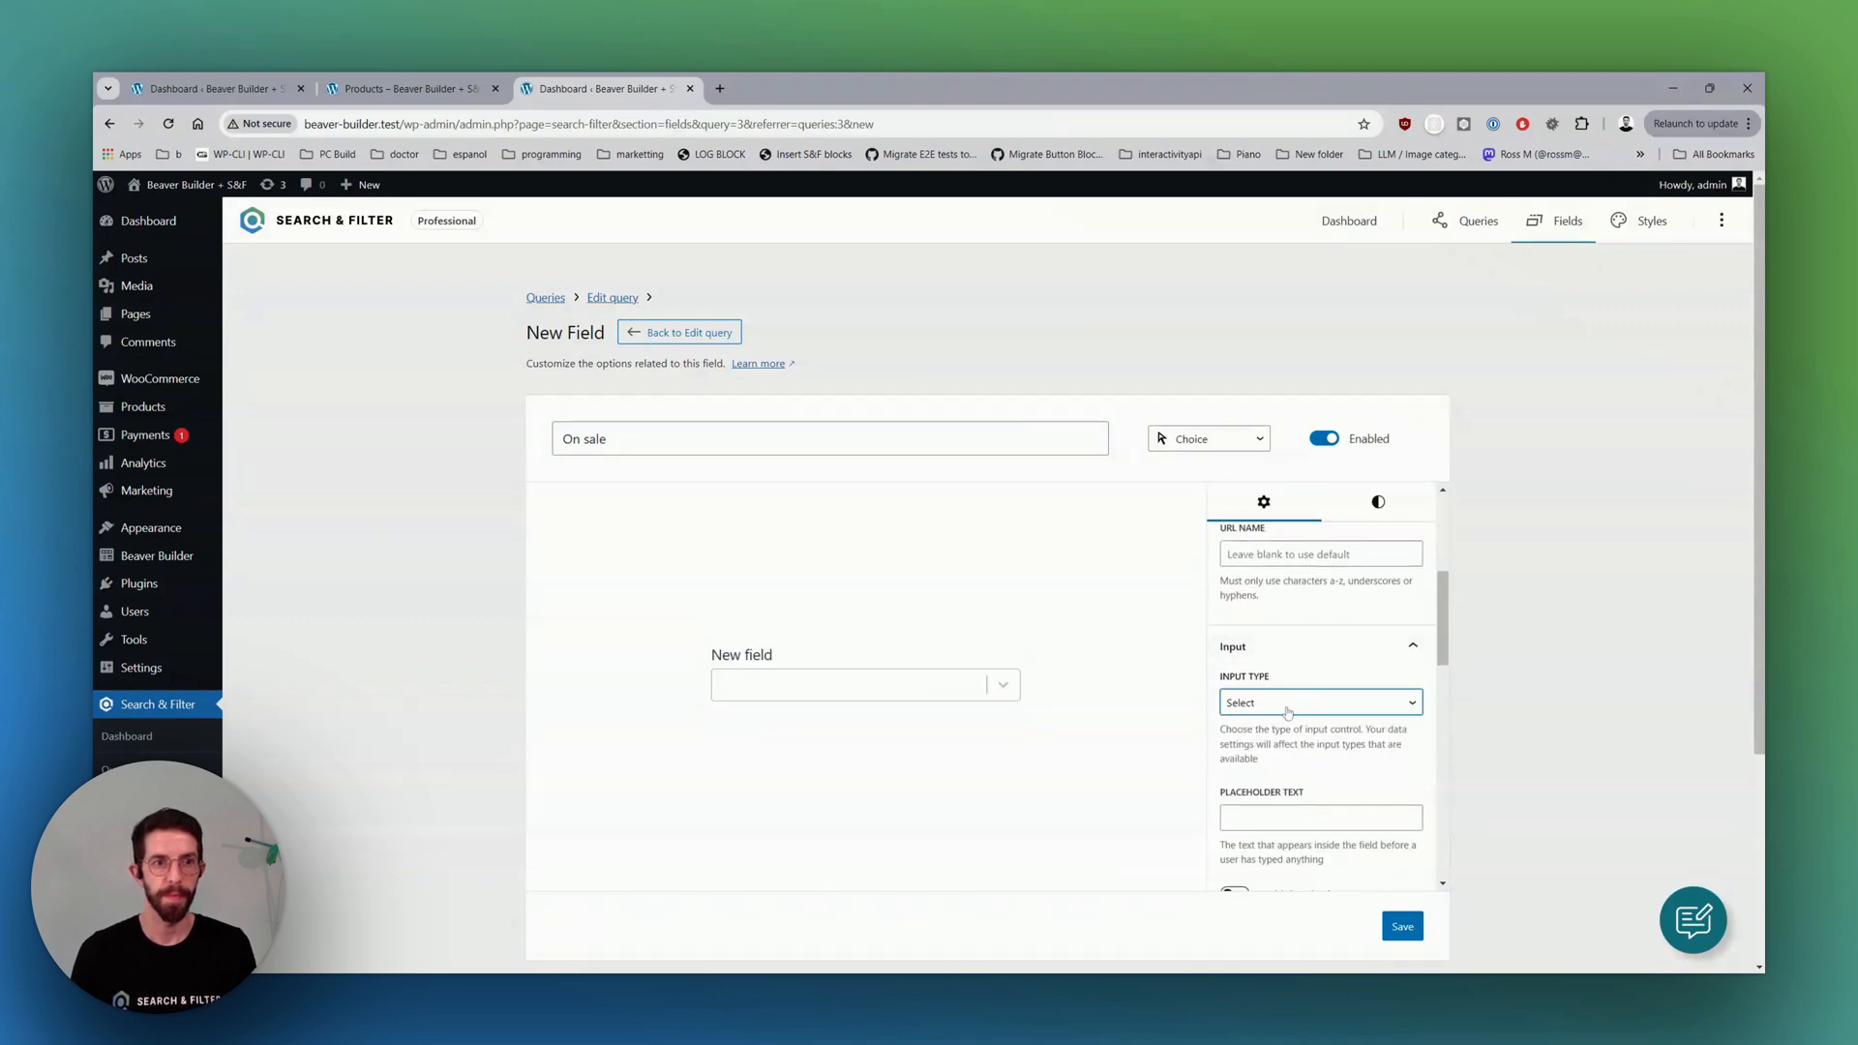
pyautogui.click(1319, 701)
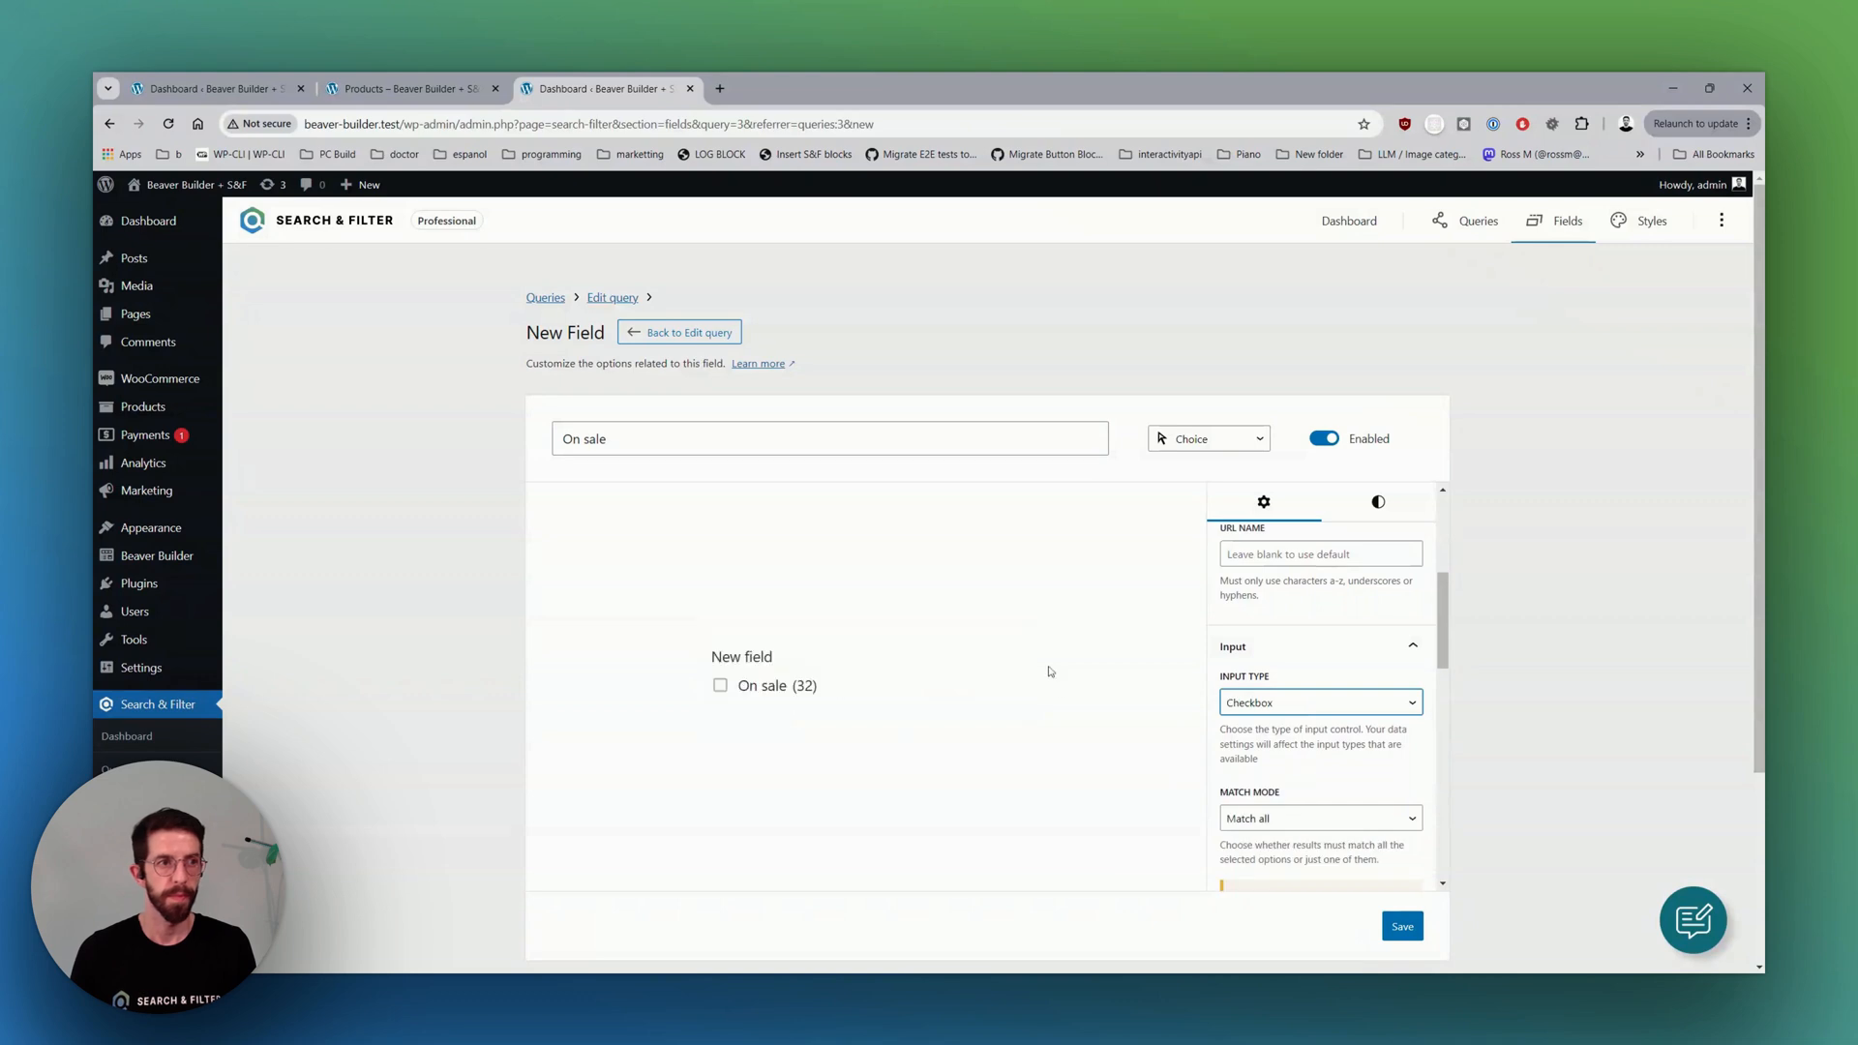
pyautogui.moveTo(1278, 713)
pyautogui.write('O')
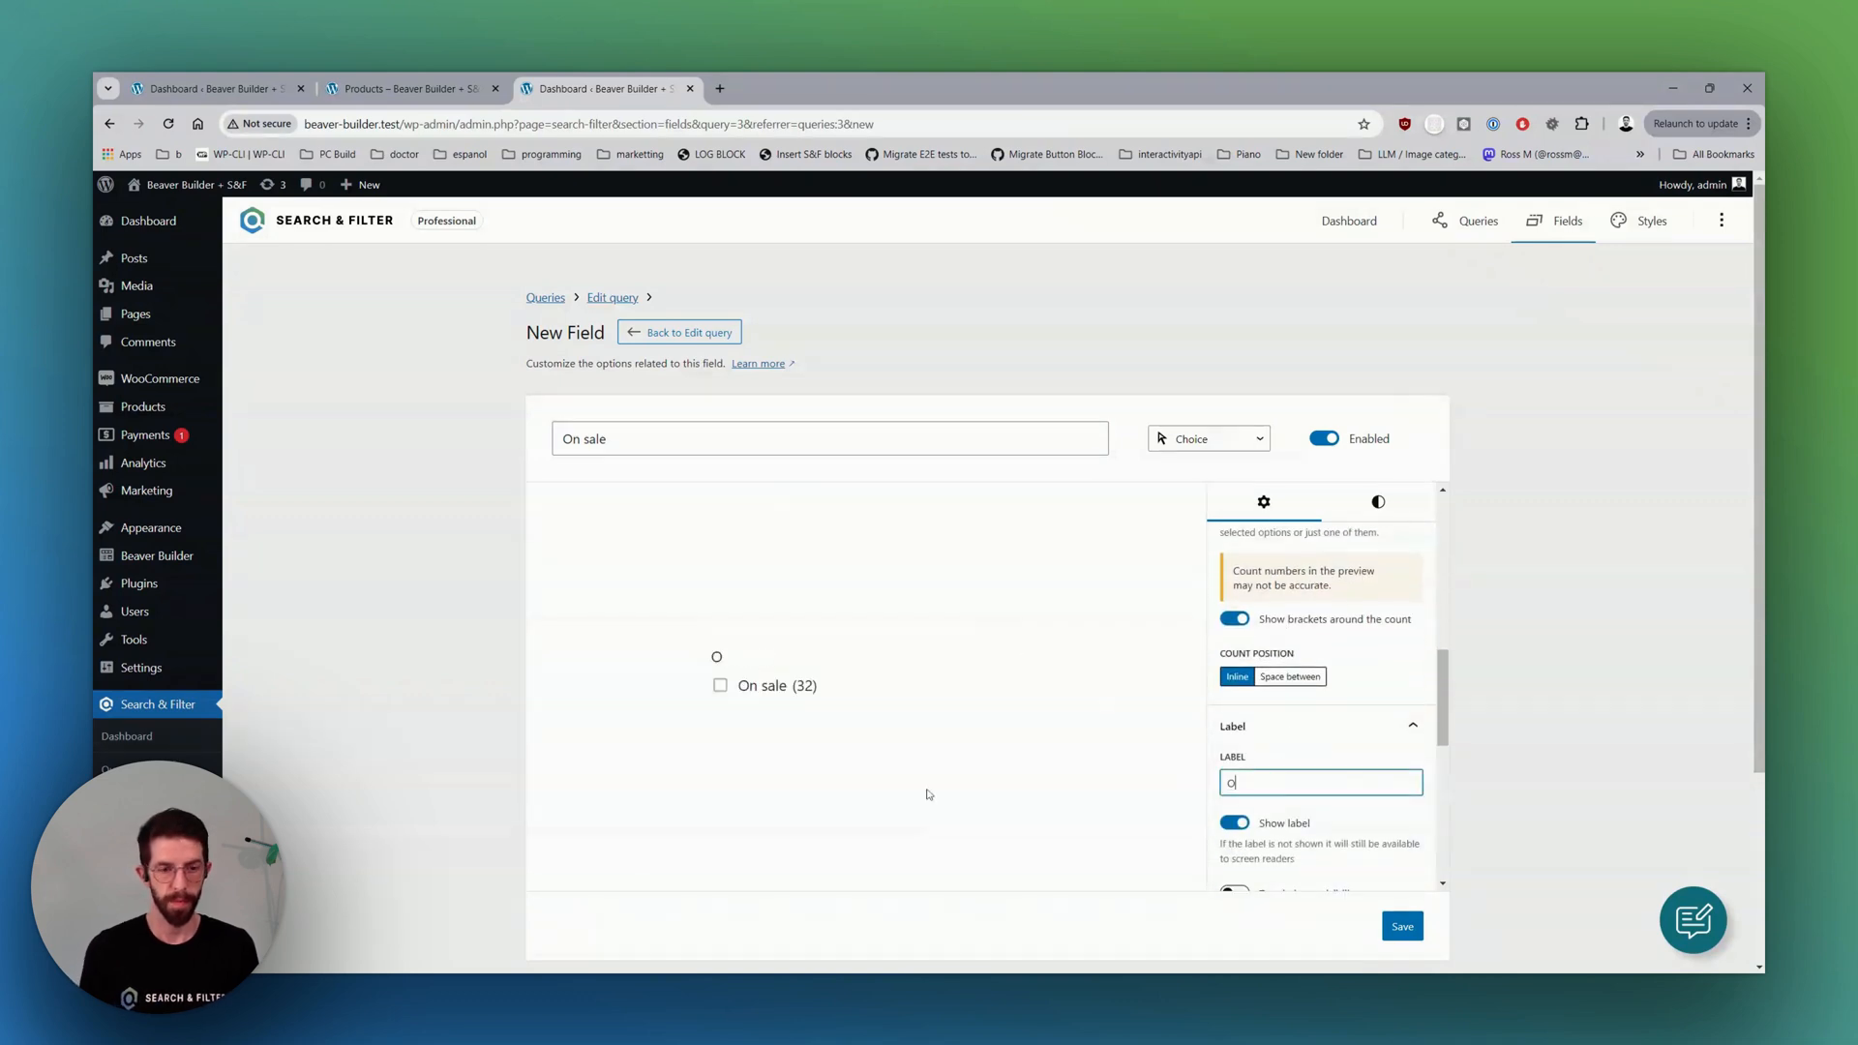
# Label it On sale with the label hidden, save, and rename the field On sale WC.
pyautogui.write('n sale')
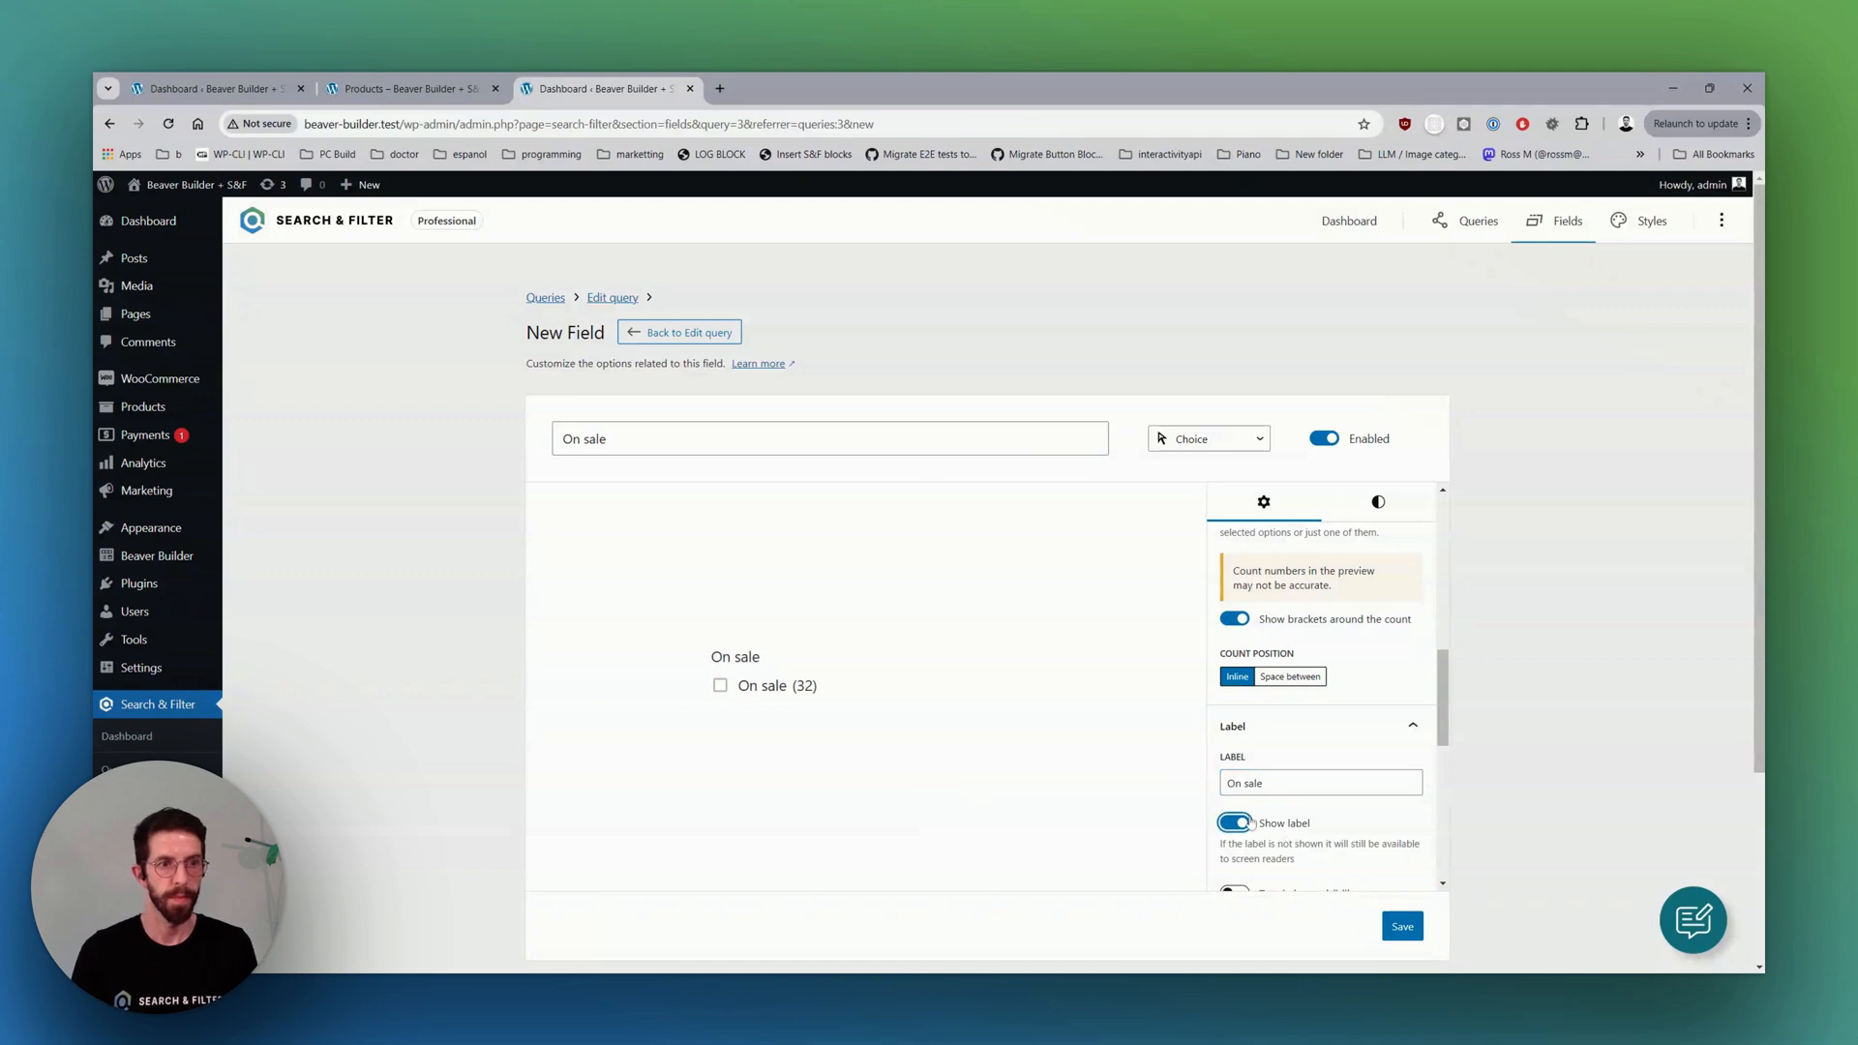
pyautogui.click(1233, 822)
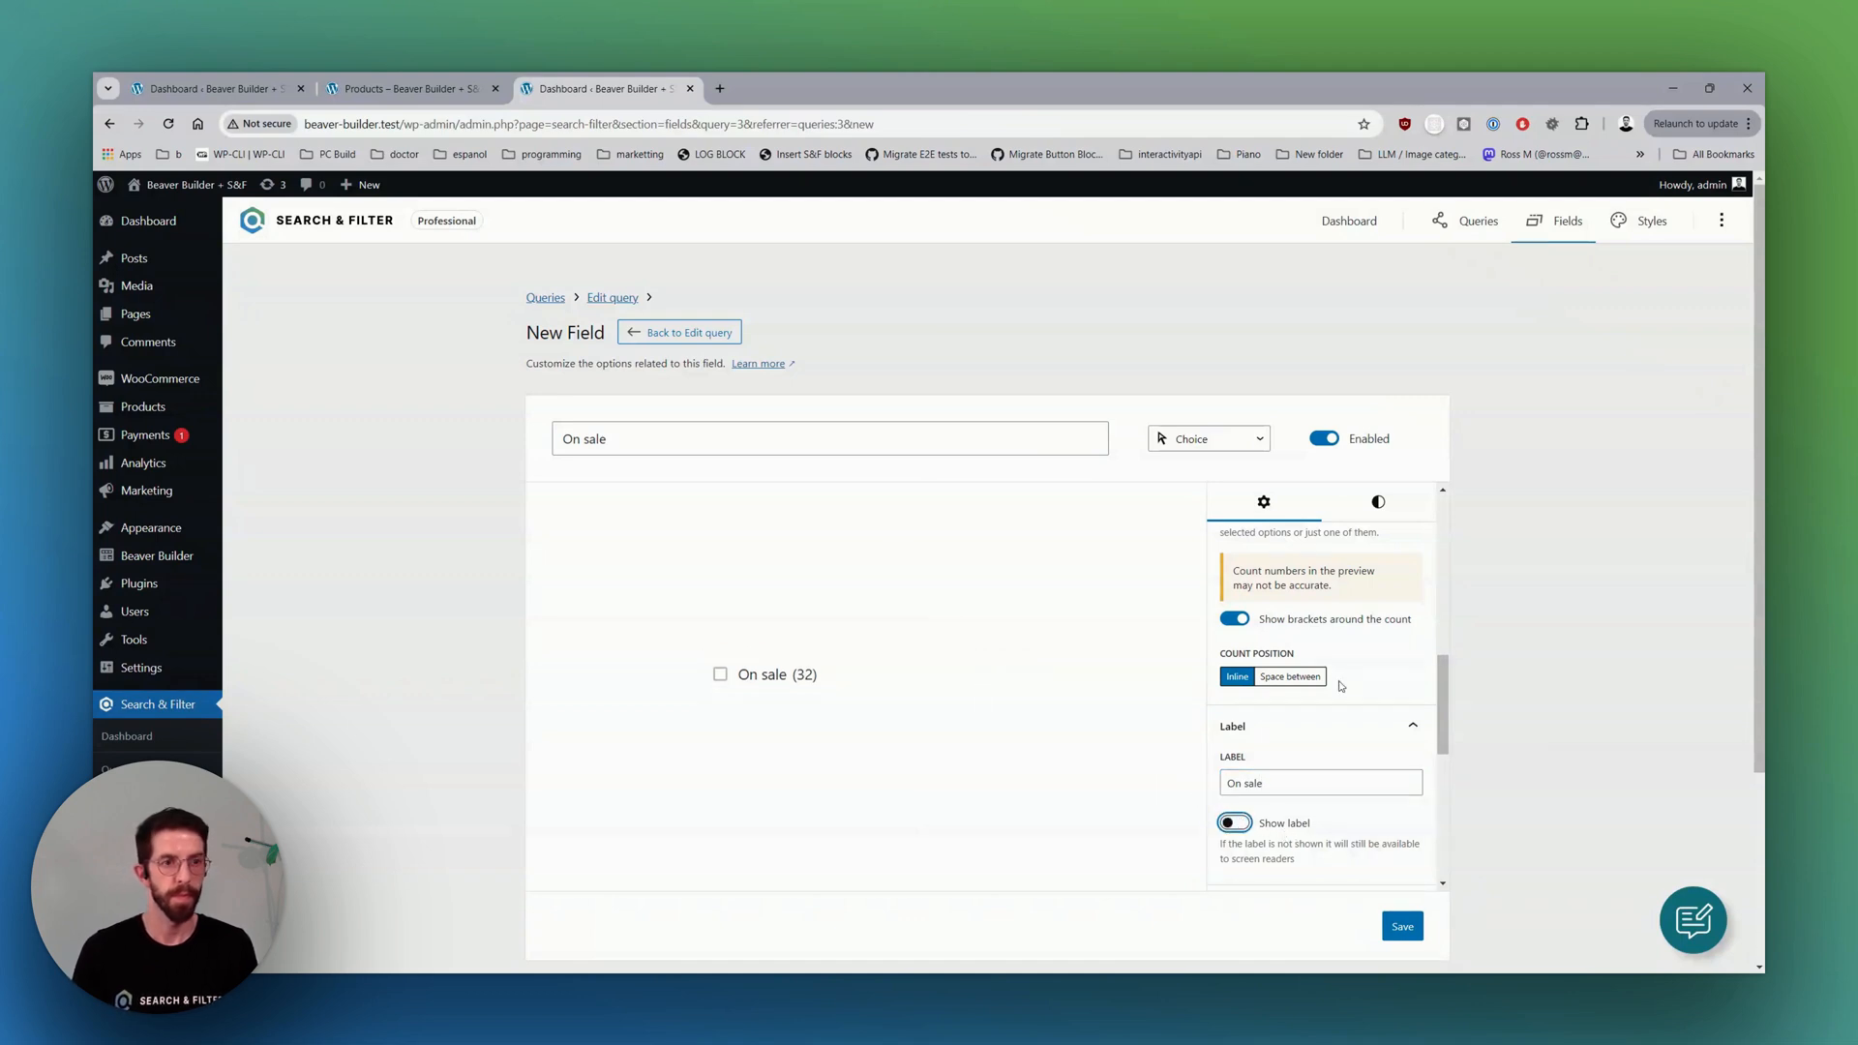
pyautogui.scroll(-3)
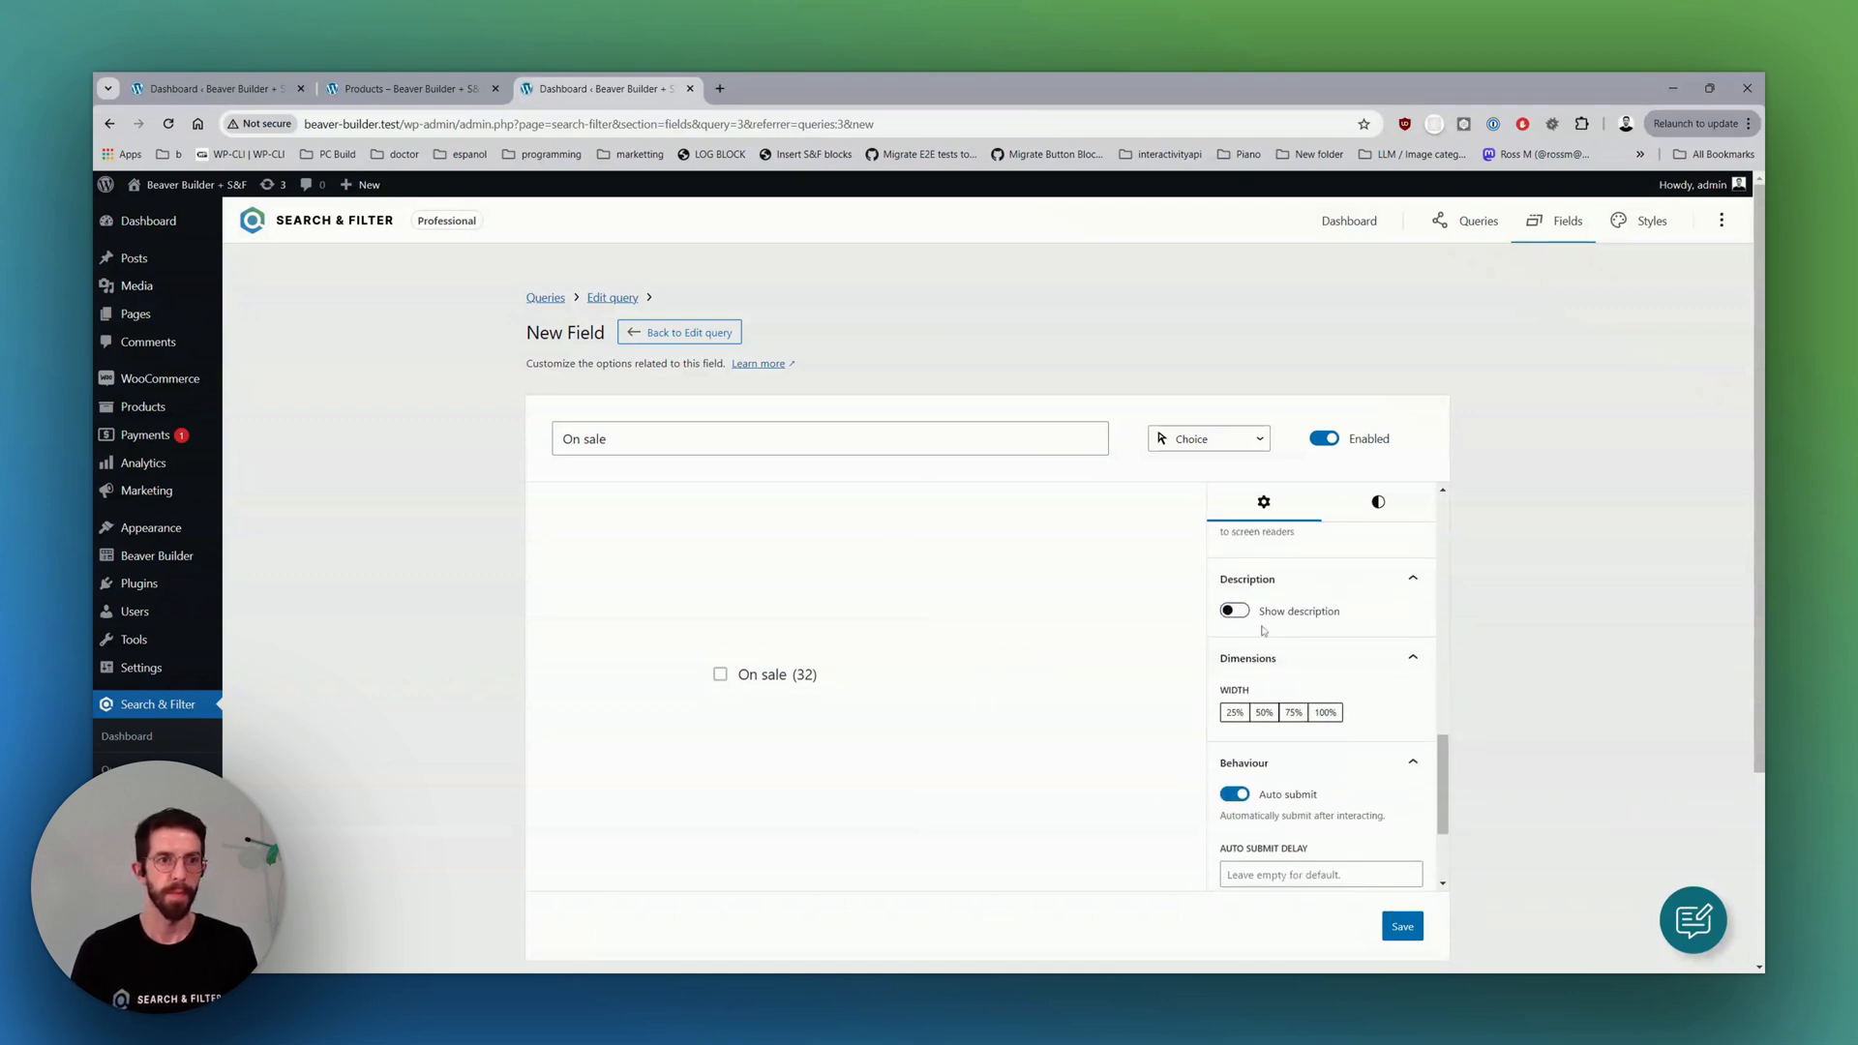
pyautogui.click(1401, 925)
pyautogui.write(' w')
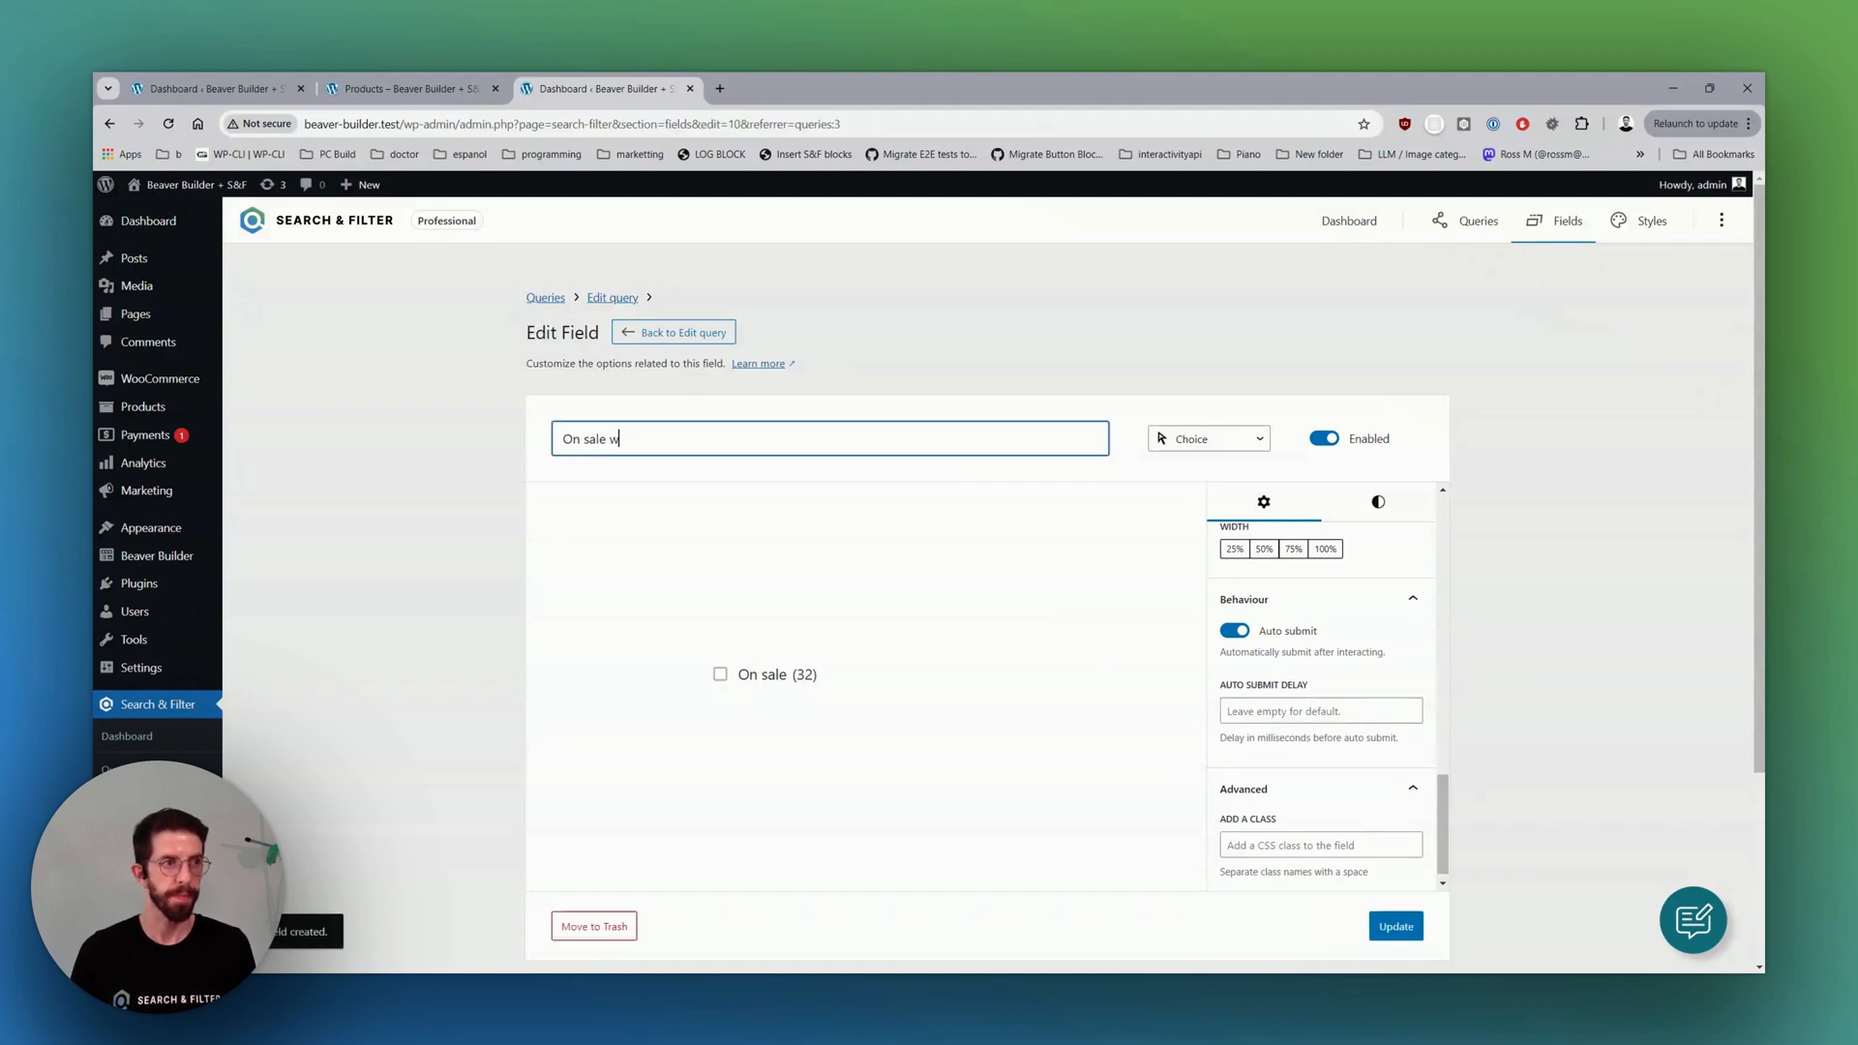
pyautogui.write('WC')
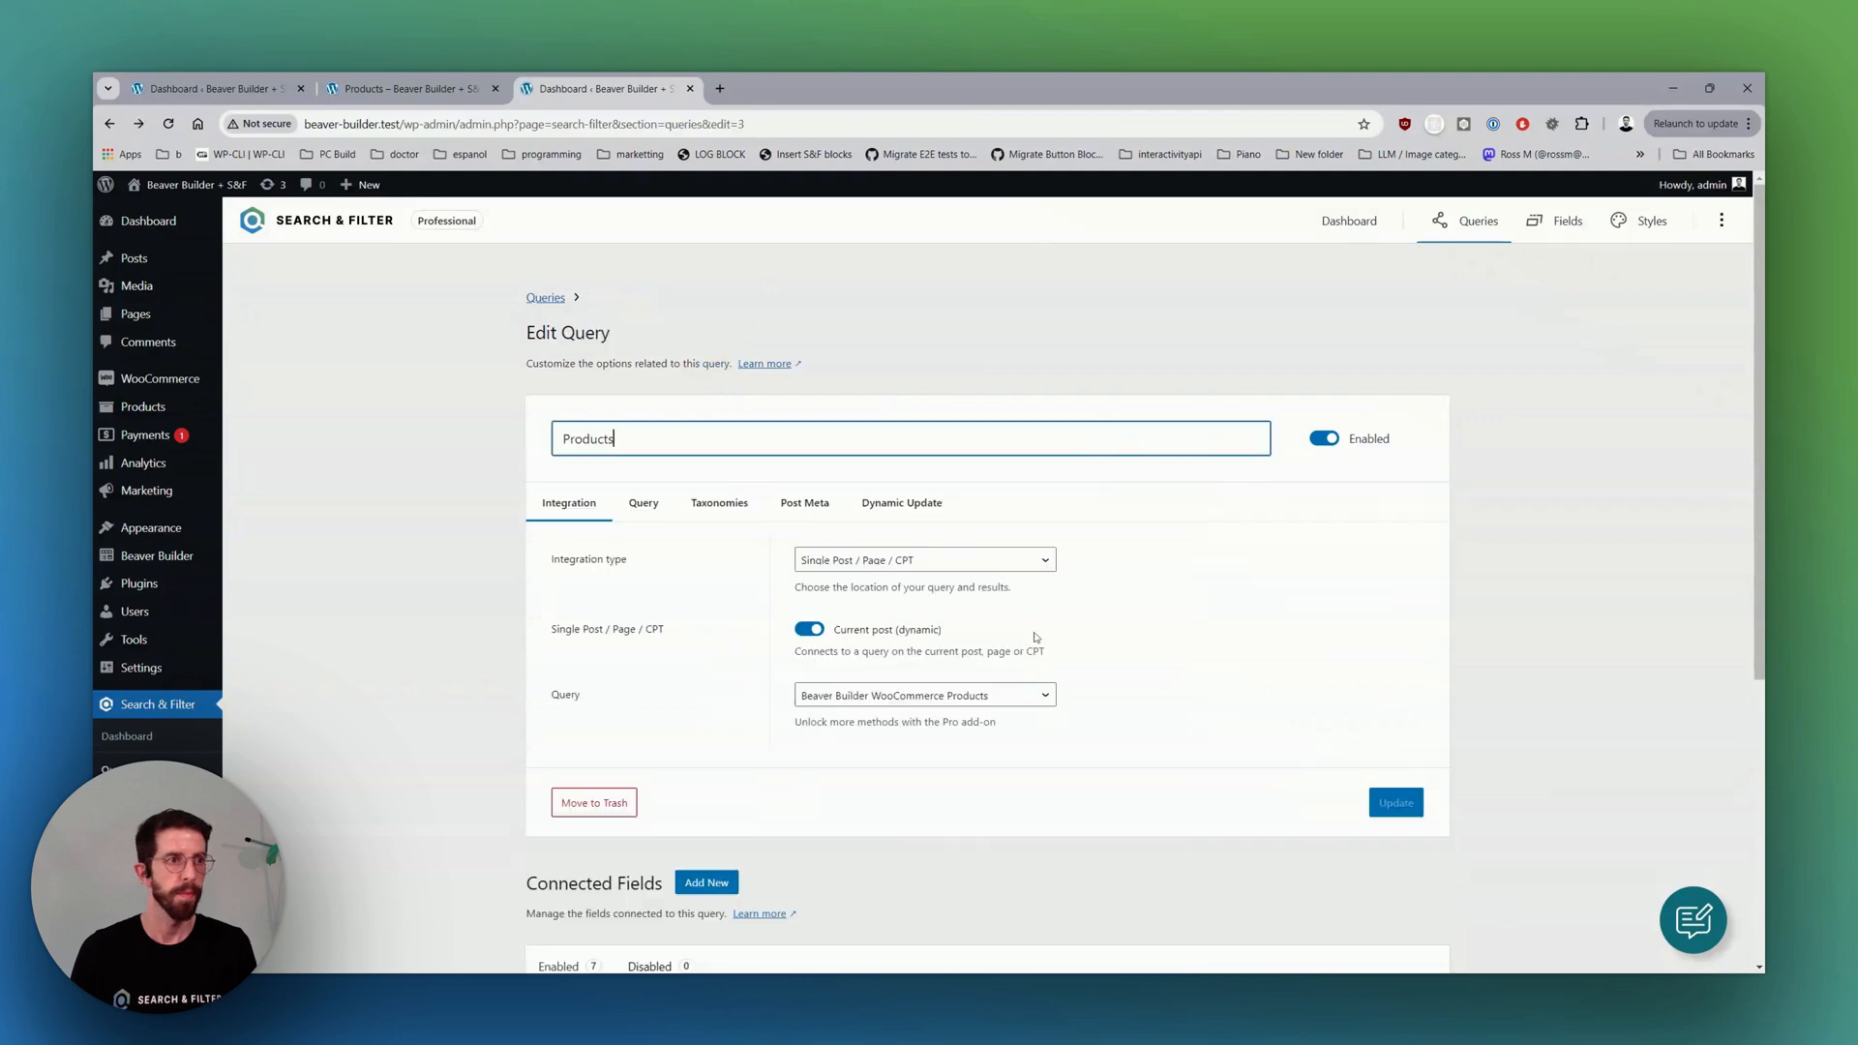
# Add a Control field labelled Reset, save it, and switch to the front-end Products page.
pyautogui.scroll(-3)
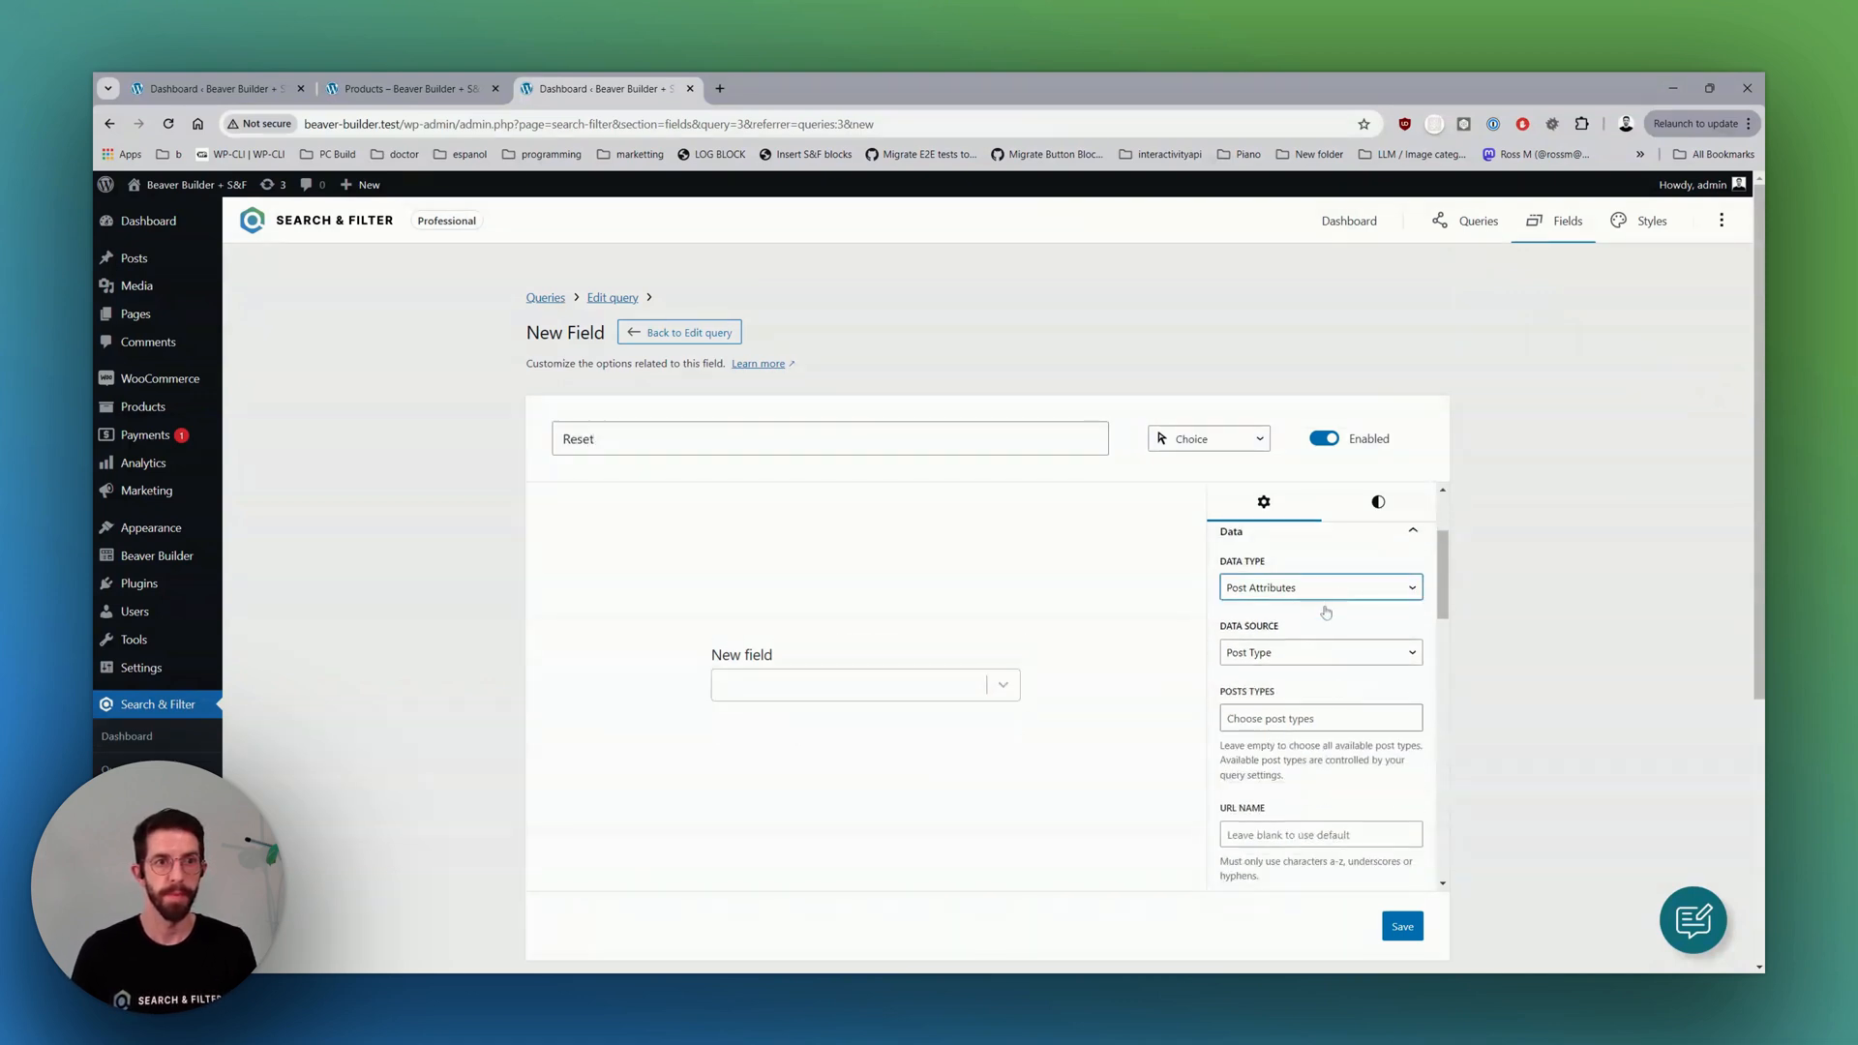
pyautogui.click(1206, 439)
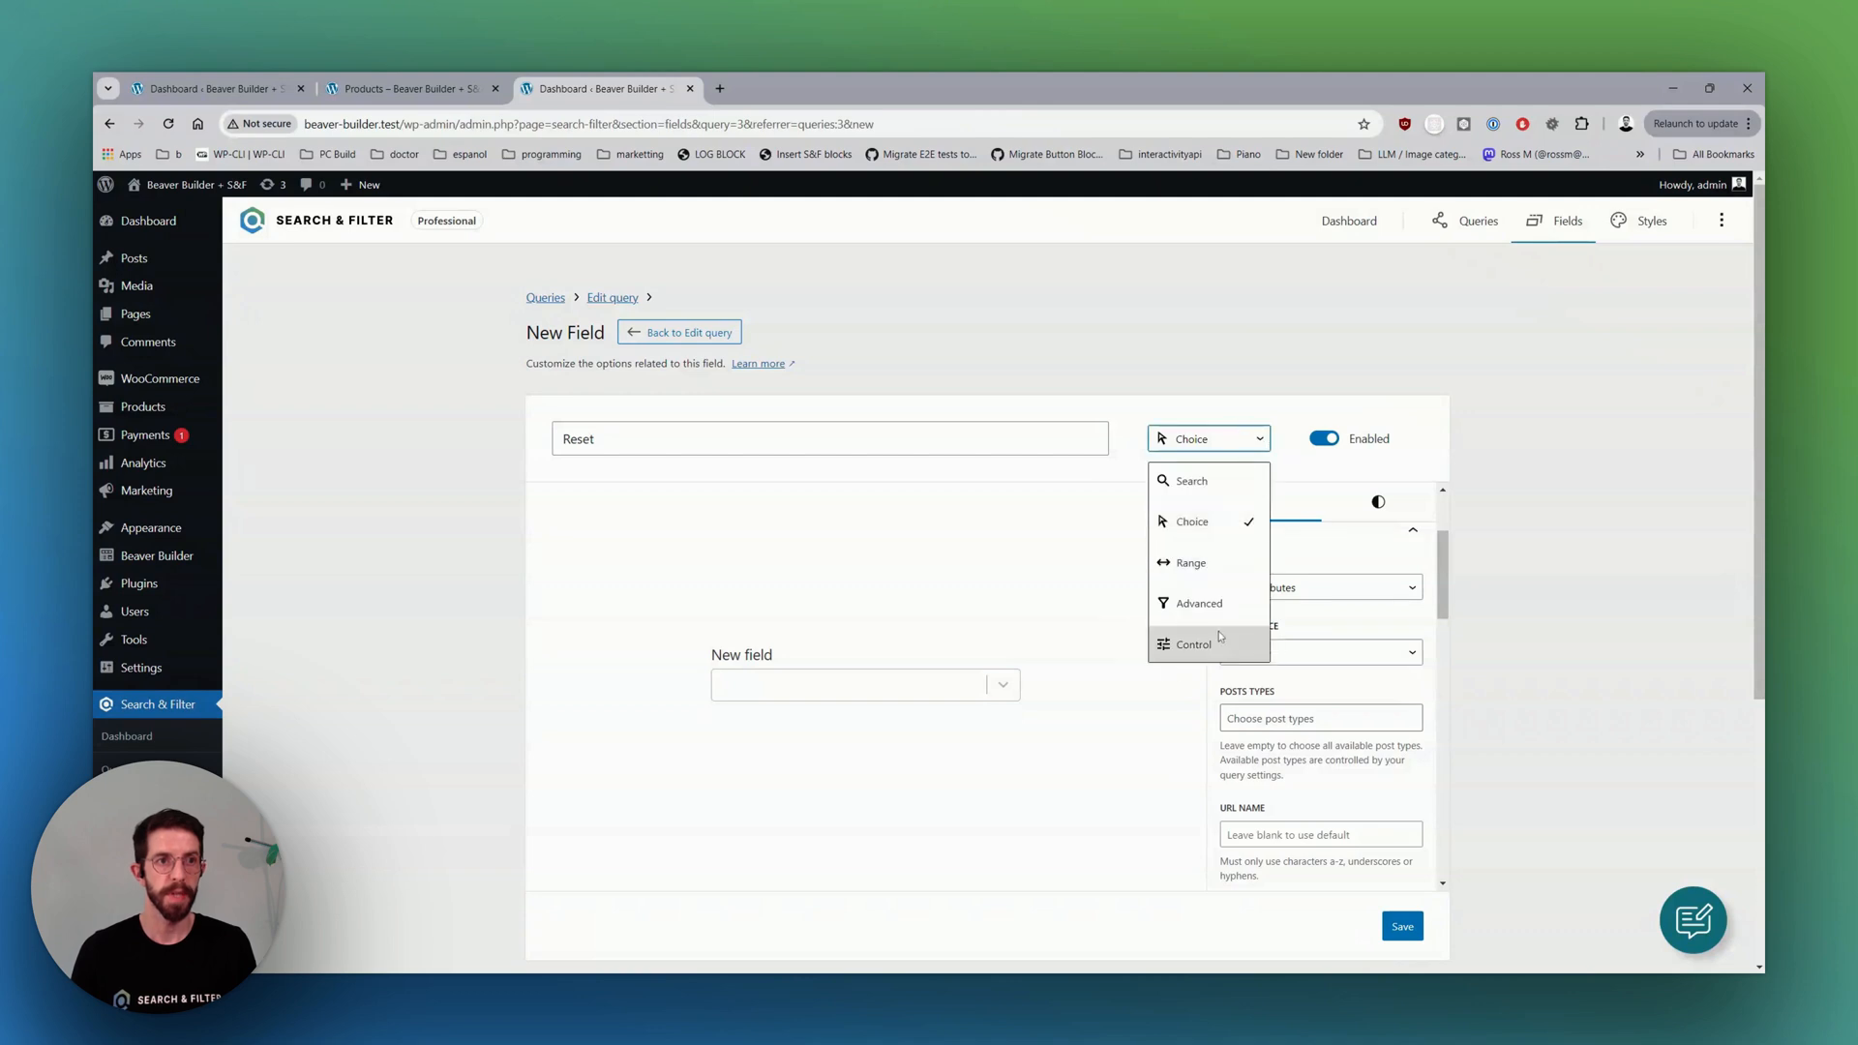
pyautogui.click(1195, 642)
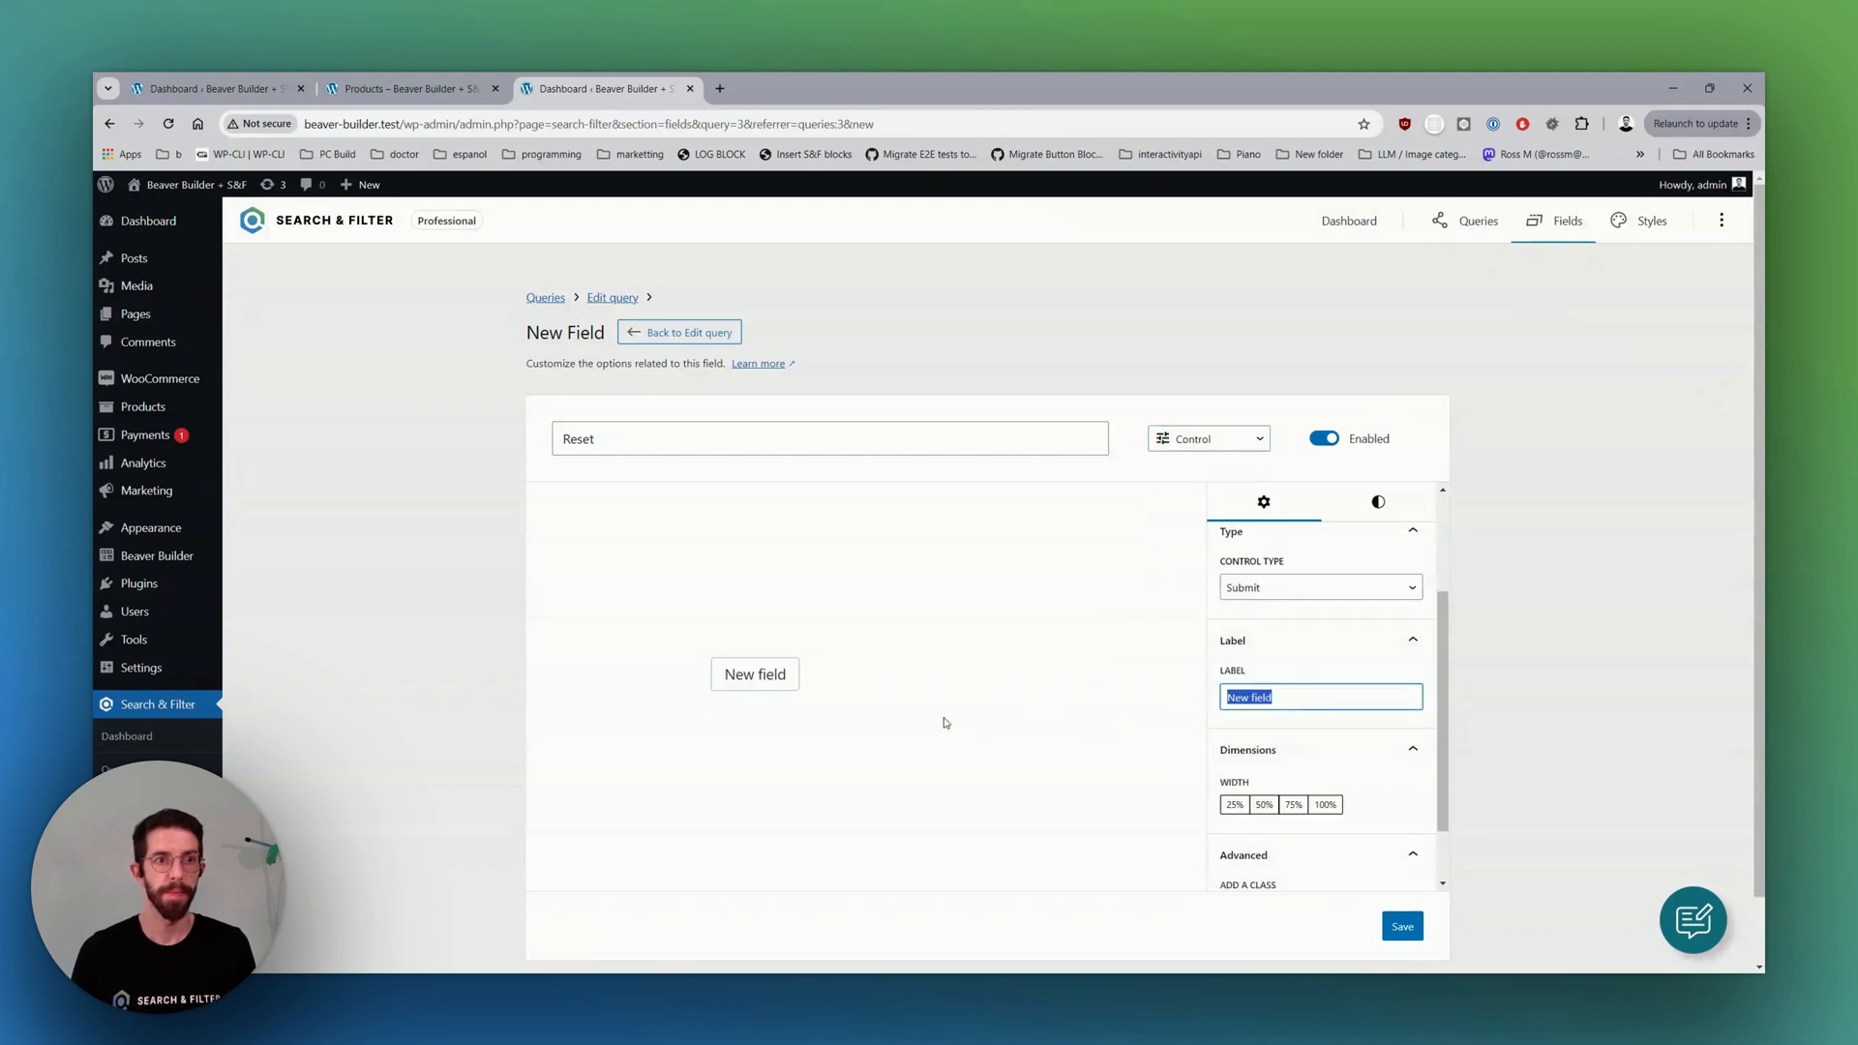
pyautogui.write('Reset')
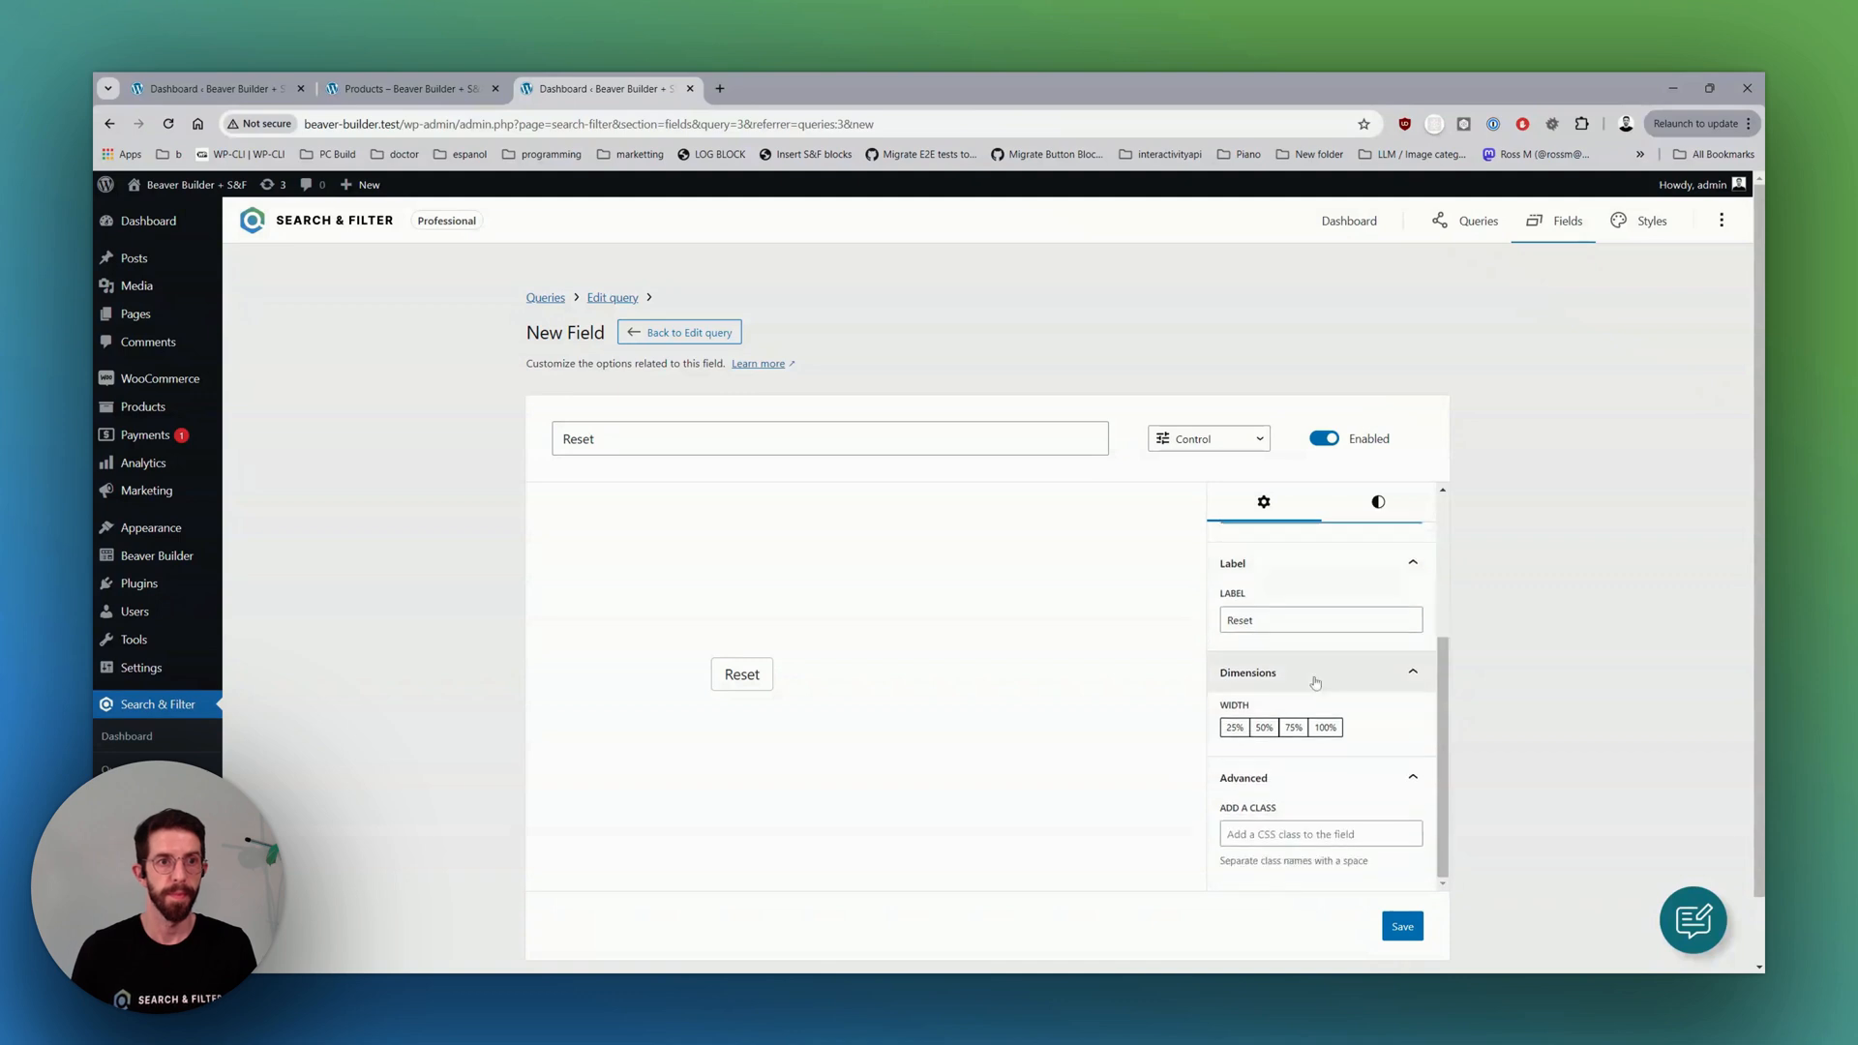
pyautogui.click(1402, 925)
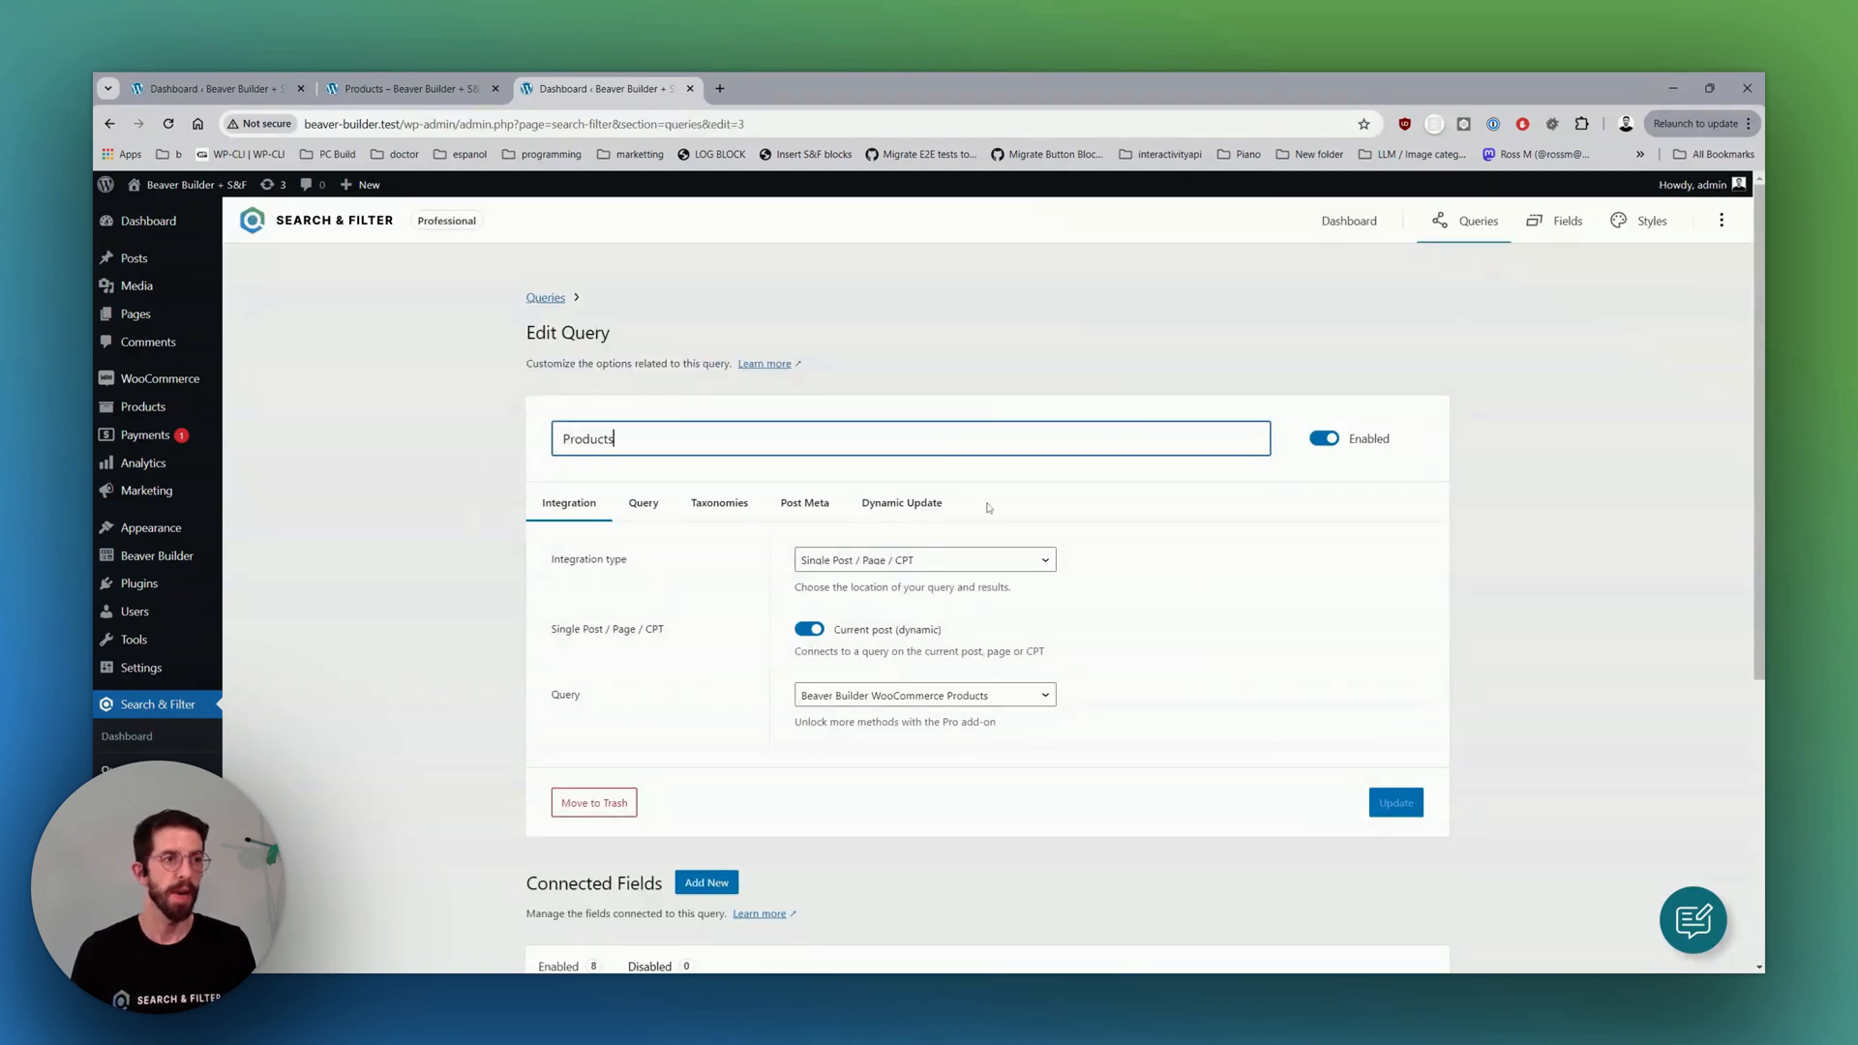
pyautogui.scroll(-3)
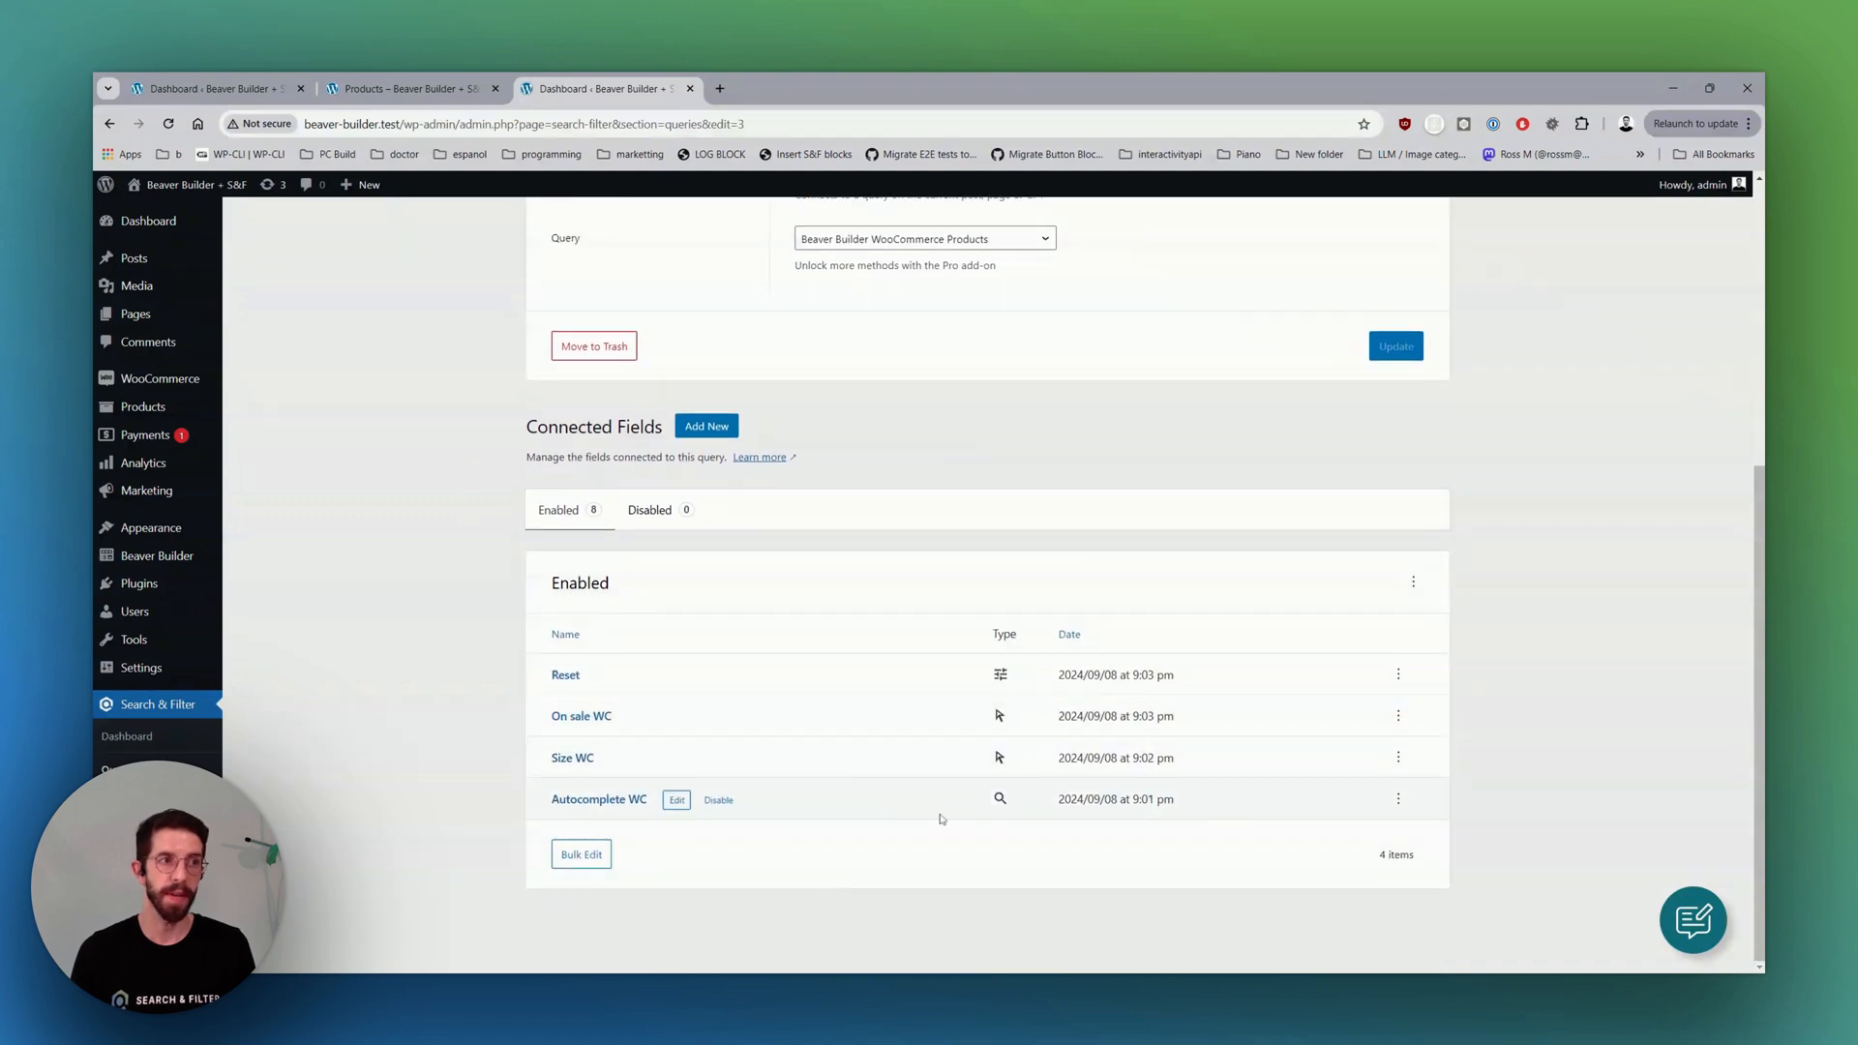
pyautogui.click(409, 87)
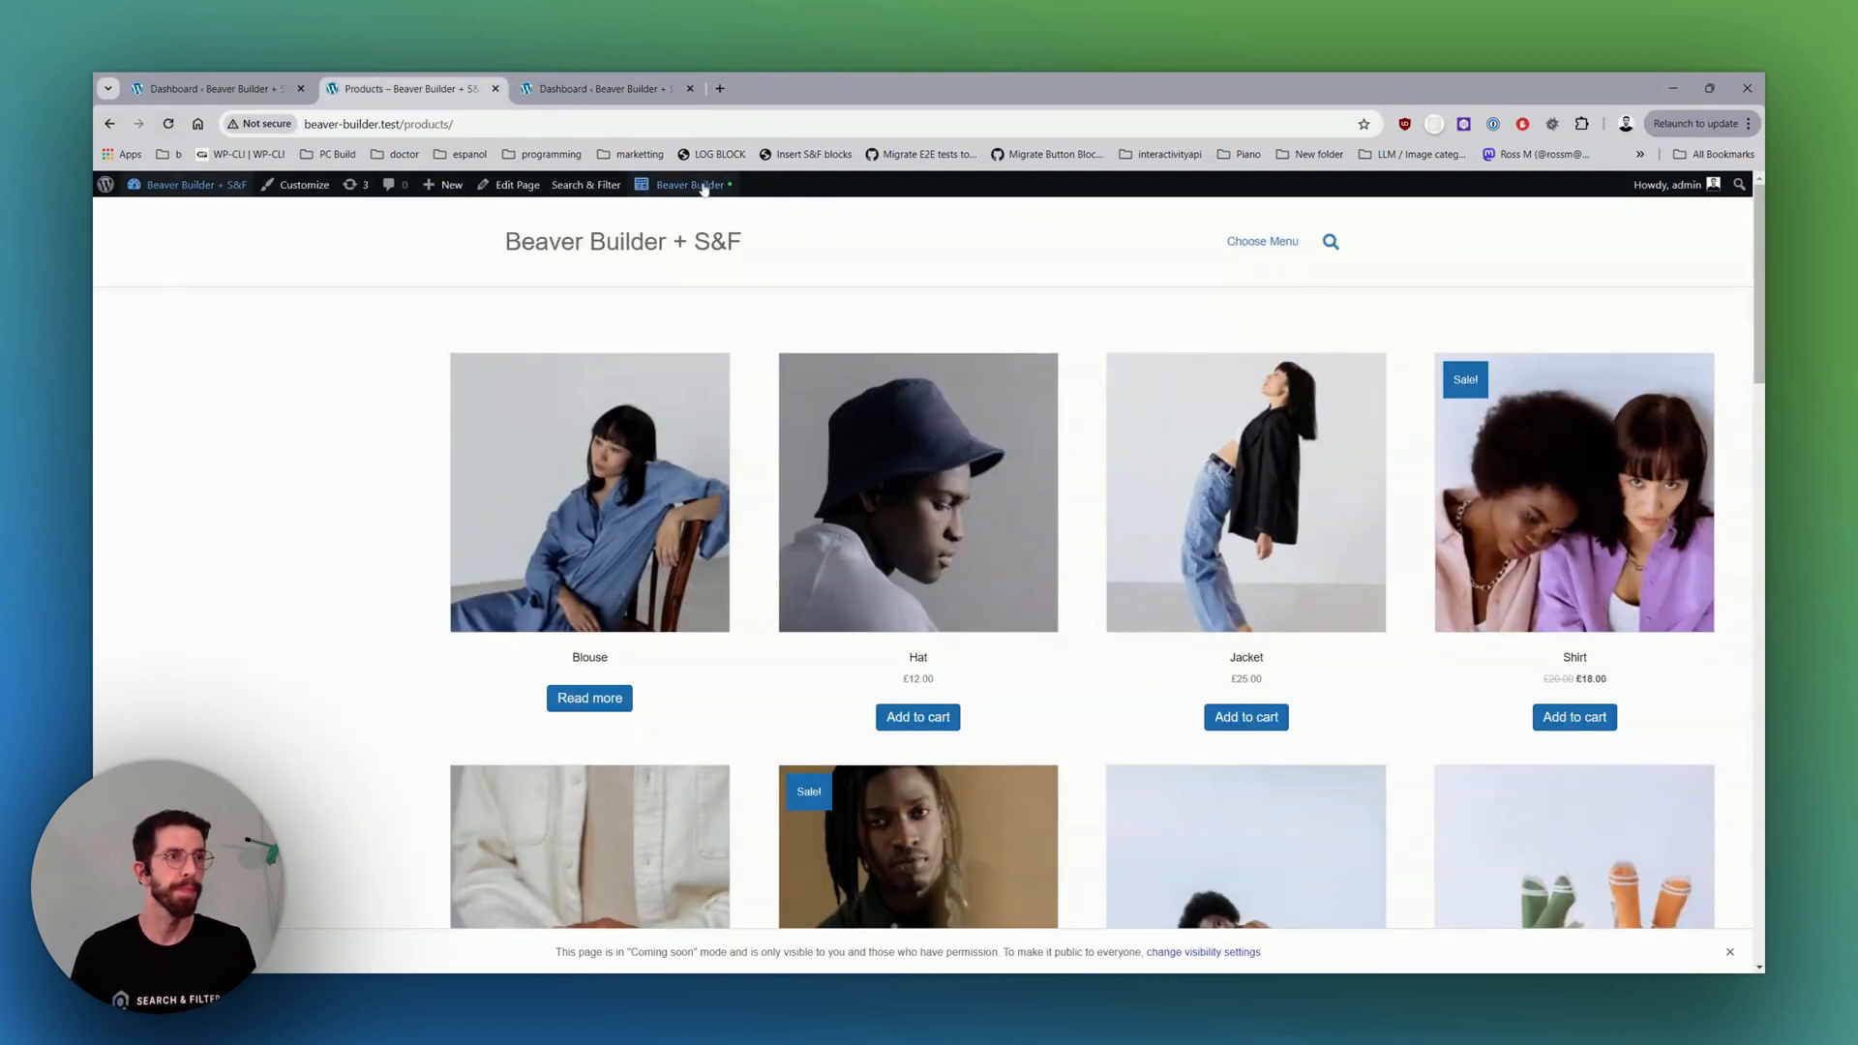
# Open the page in Beaver Builder and set the product grid's source to the Search & Filter query.
pyautogui.click(685, 184)
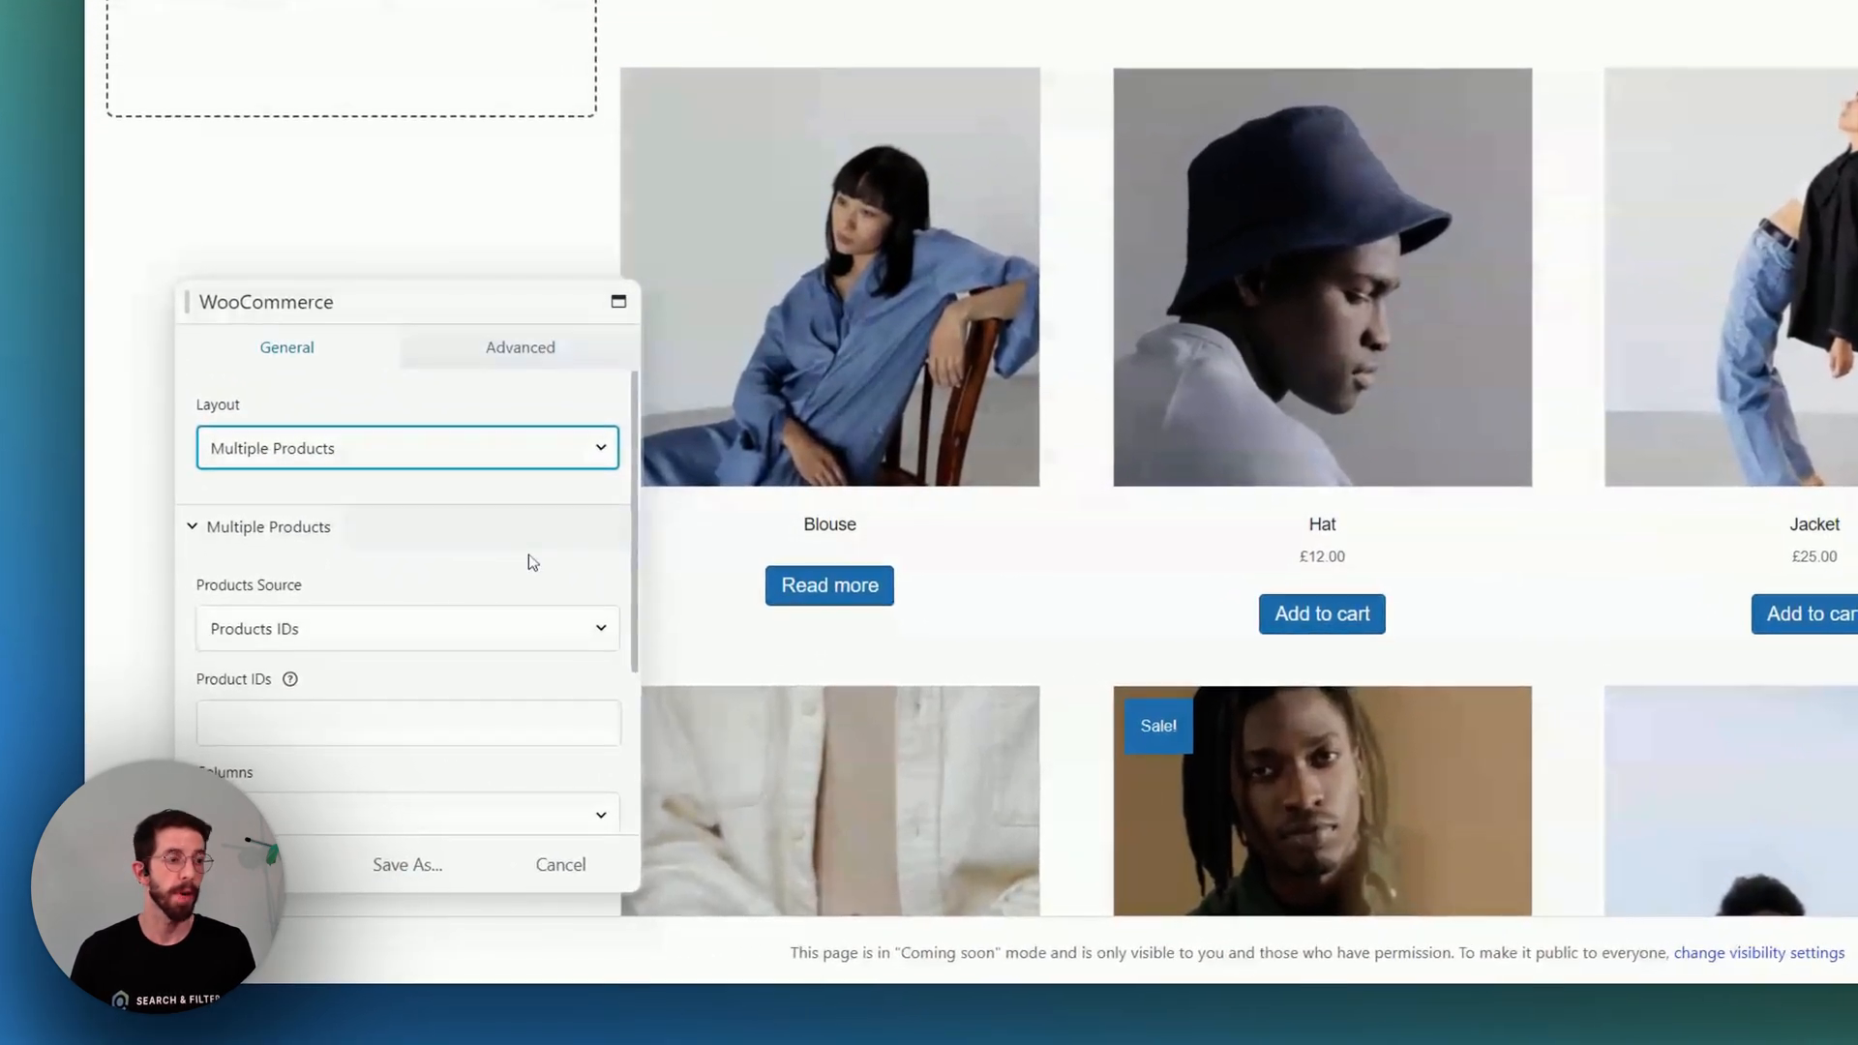
pyautogui.click(406, 627)
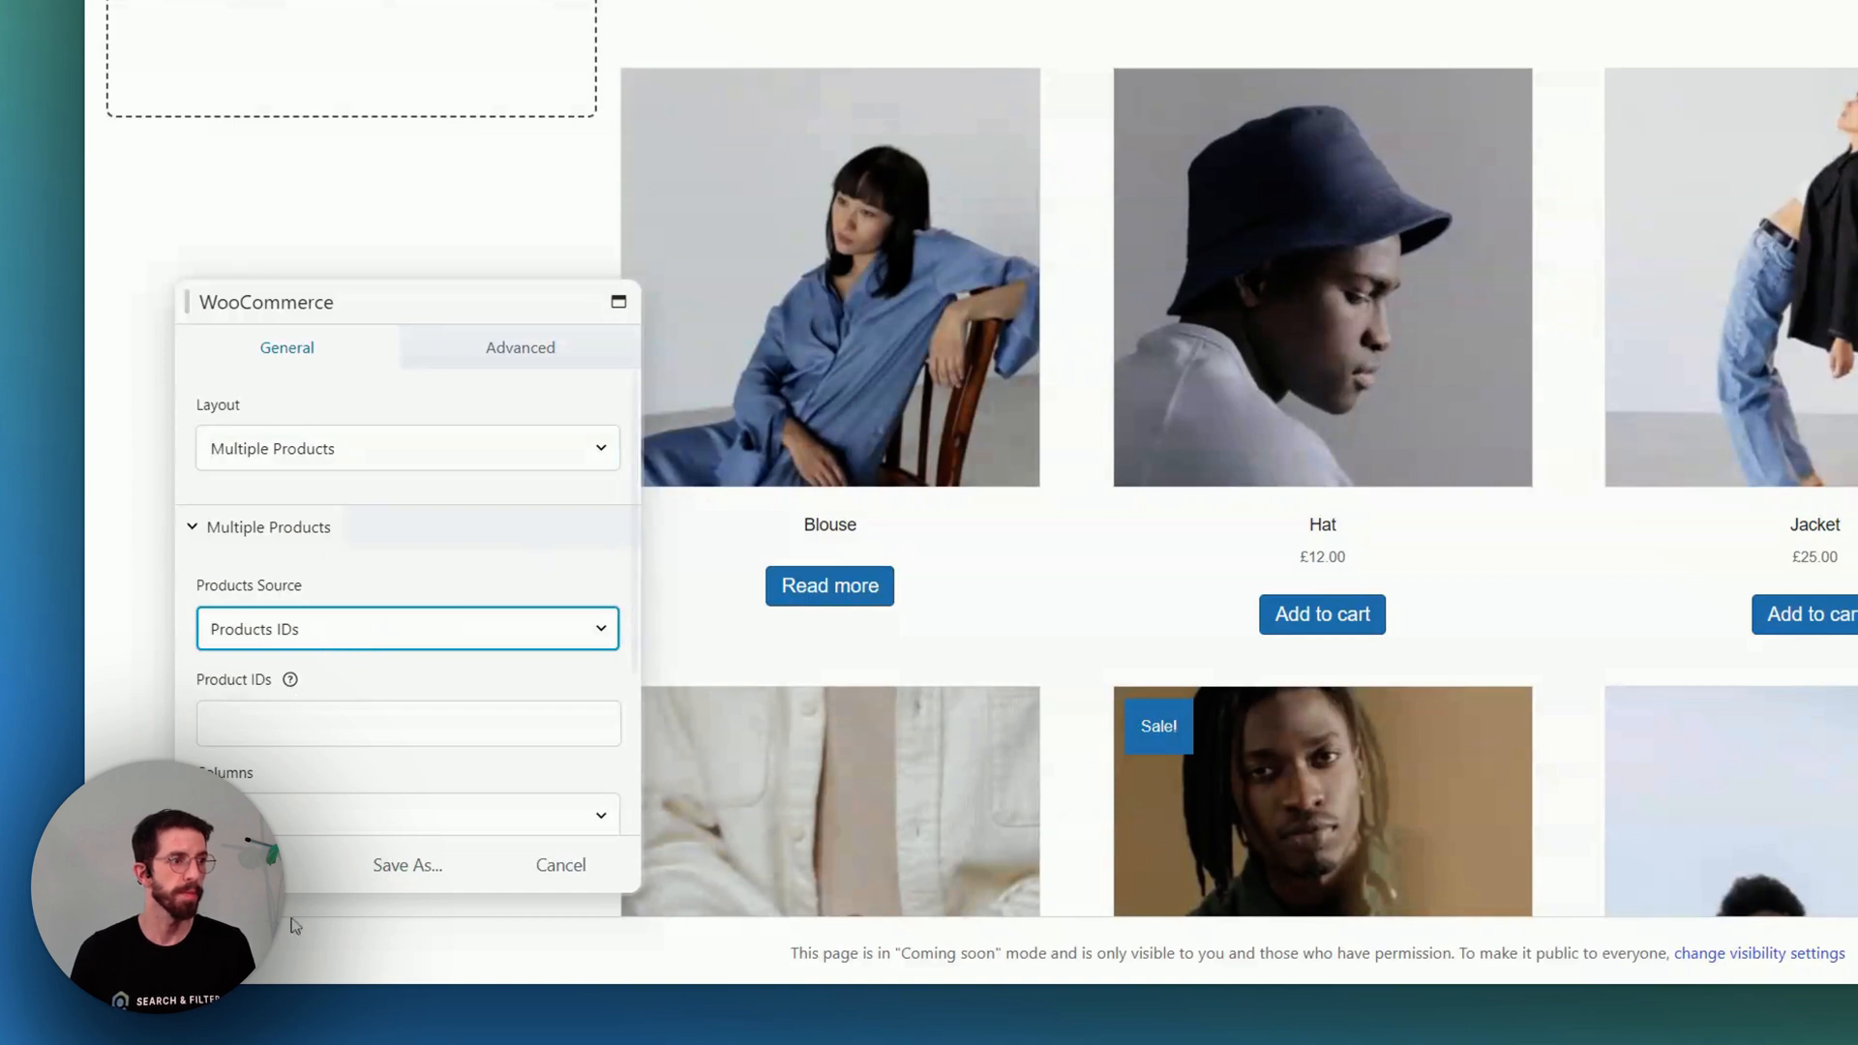
pyautogui.click(407, 627)
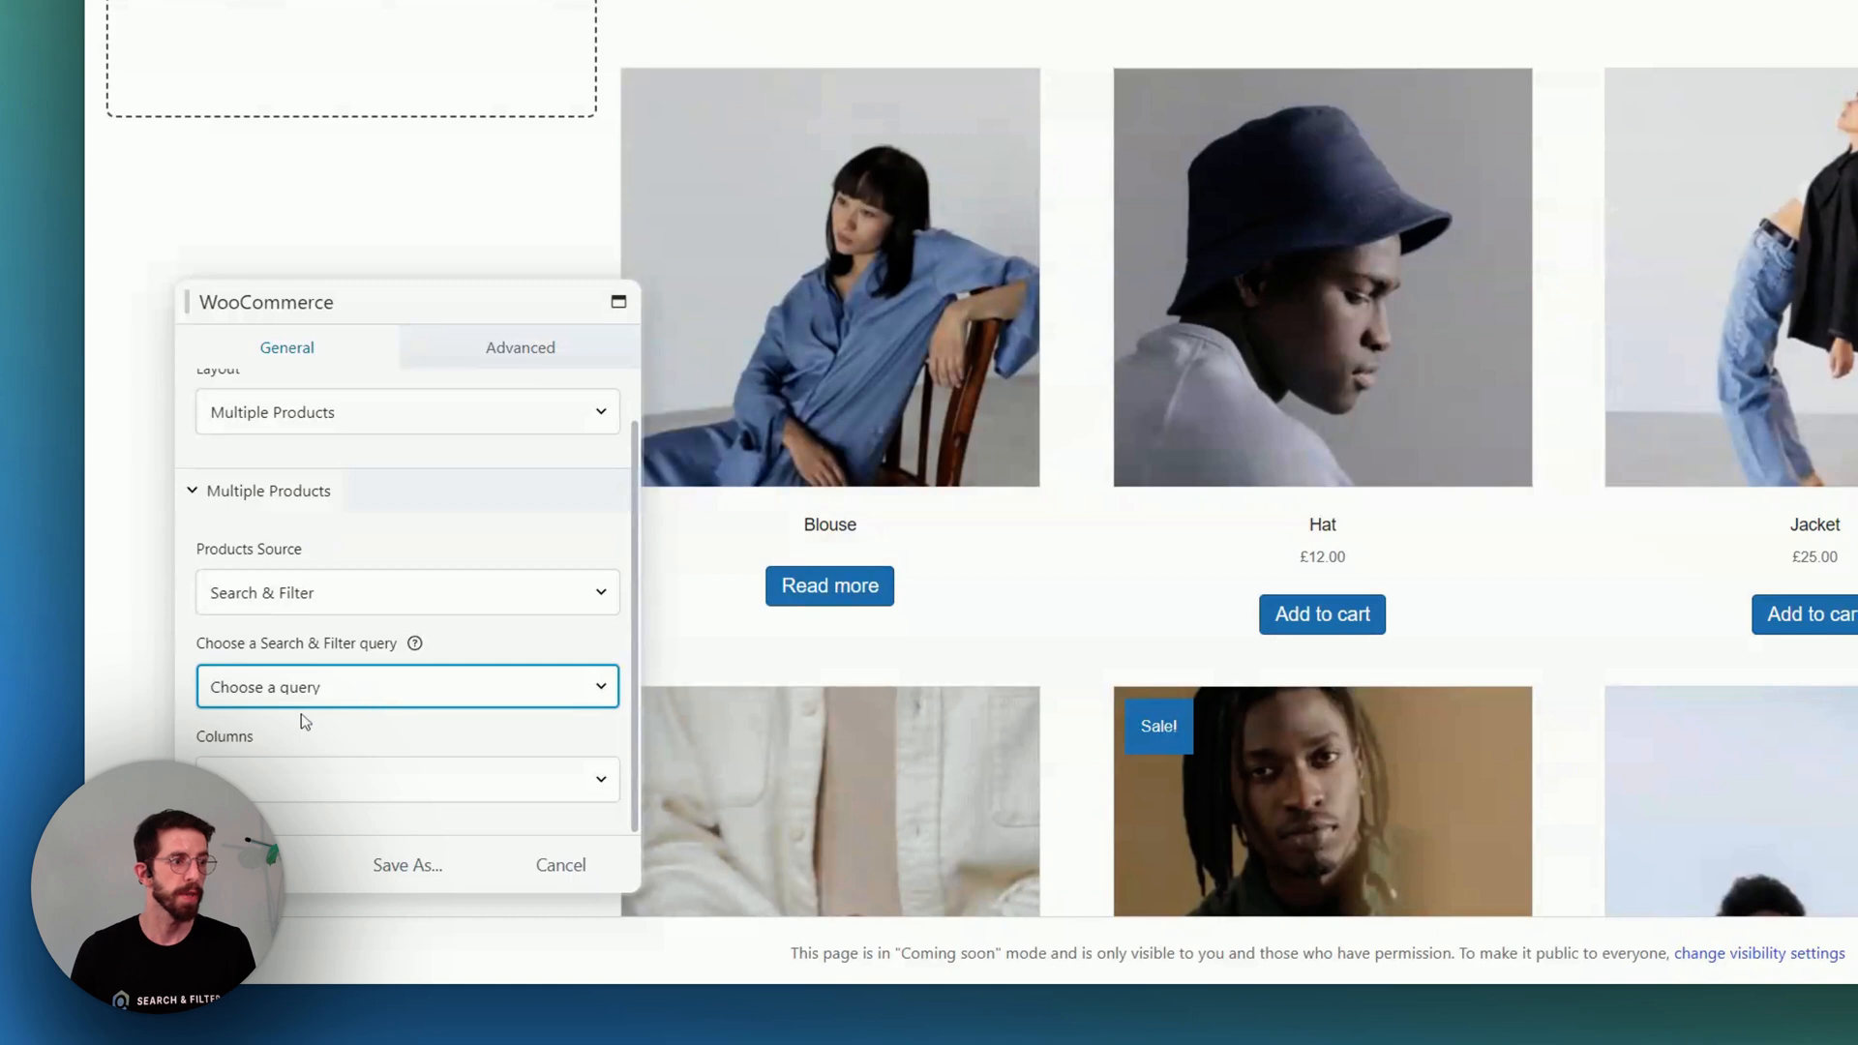
pyautogui.click(406, 687)
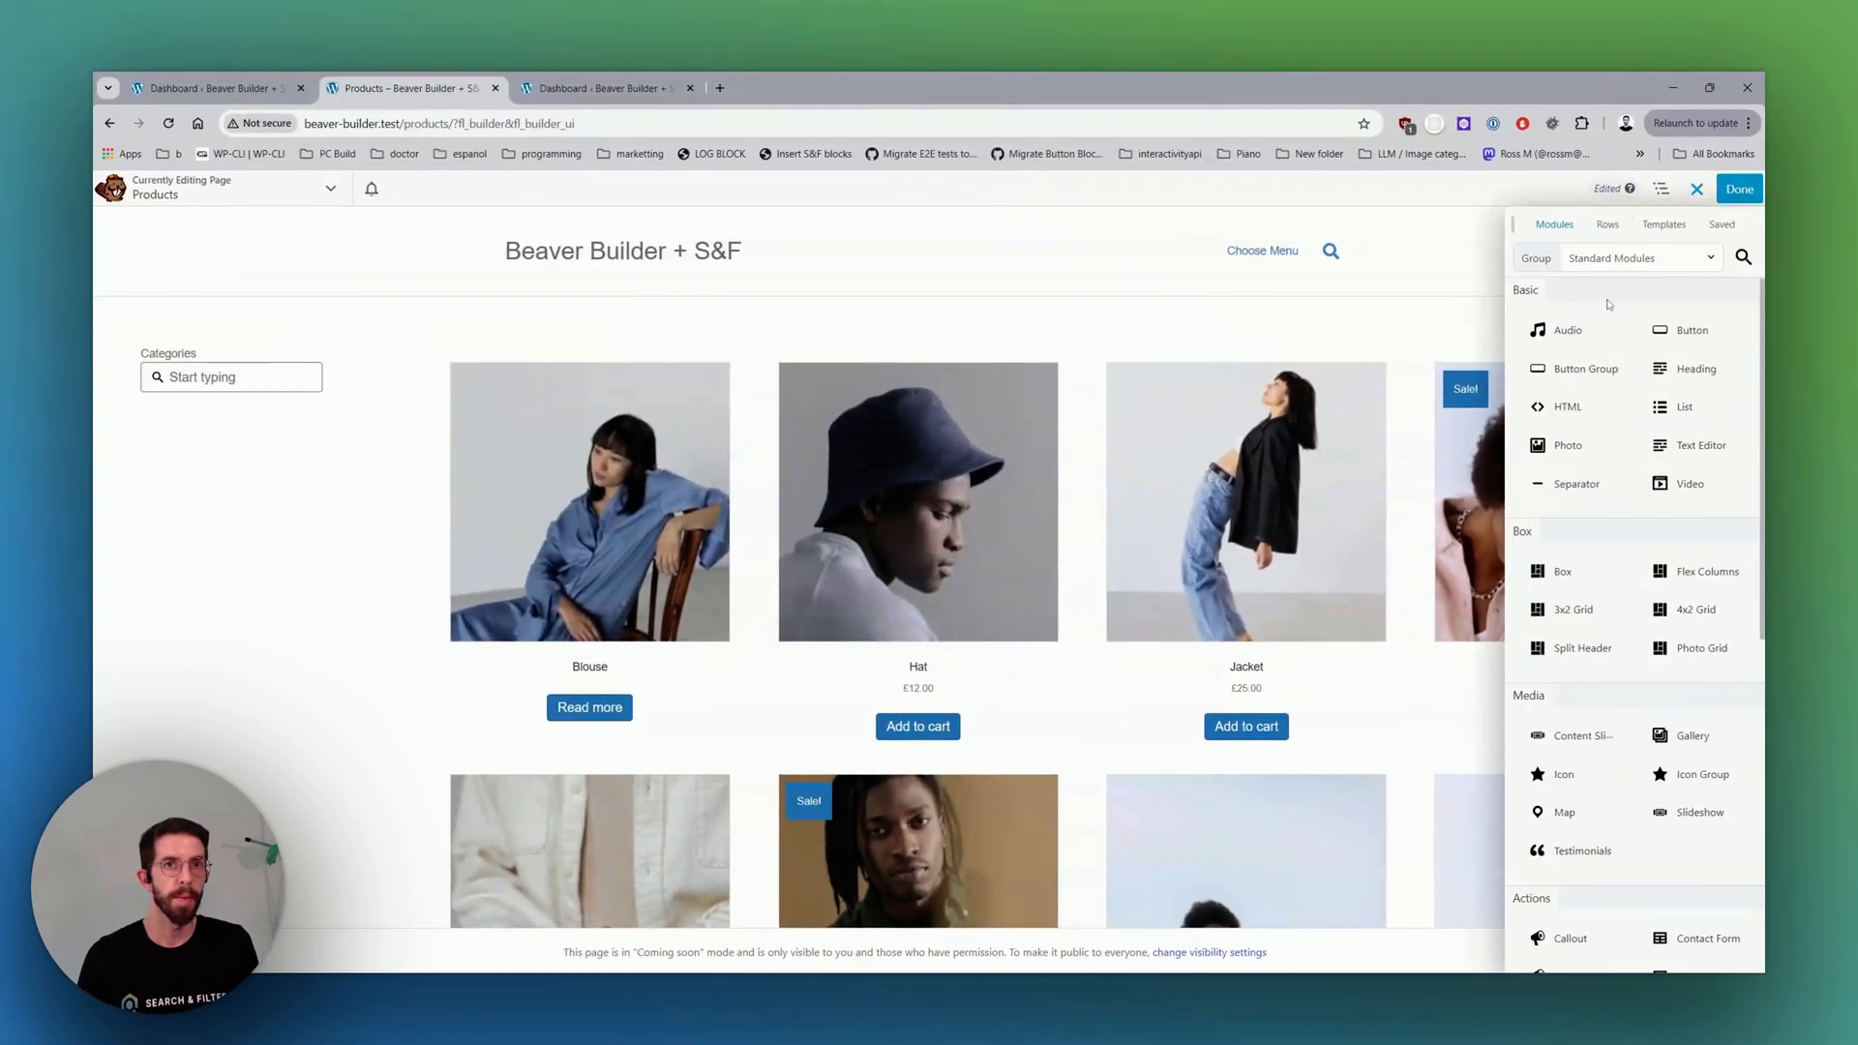
# Set the sidebar module to the Size field and add another field module below for On sale.
pyautogui.scroll(-3)
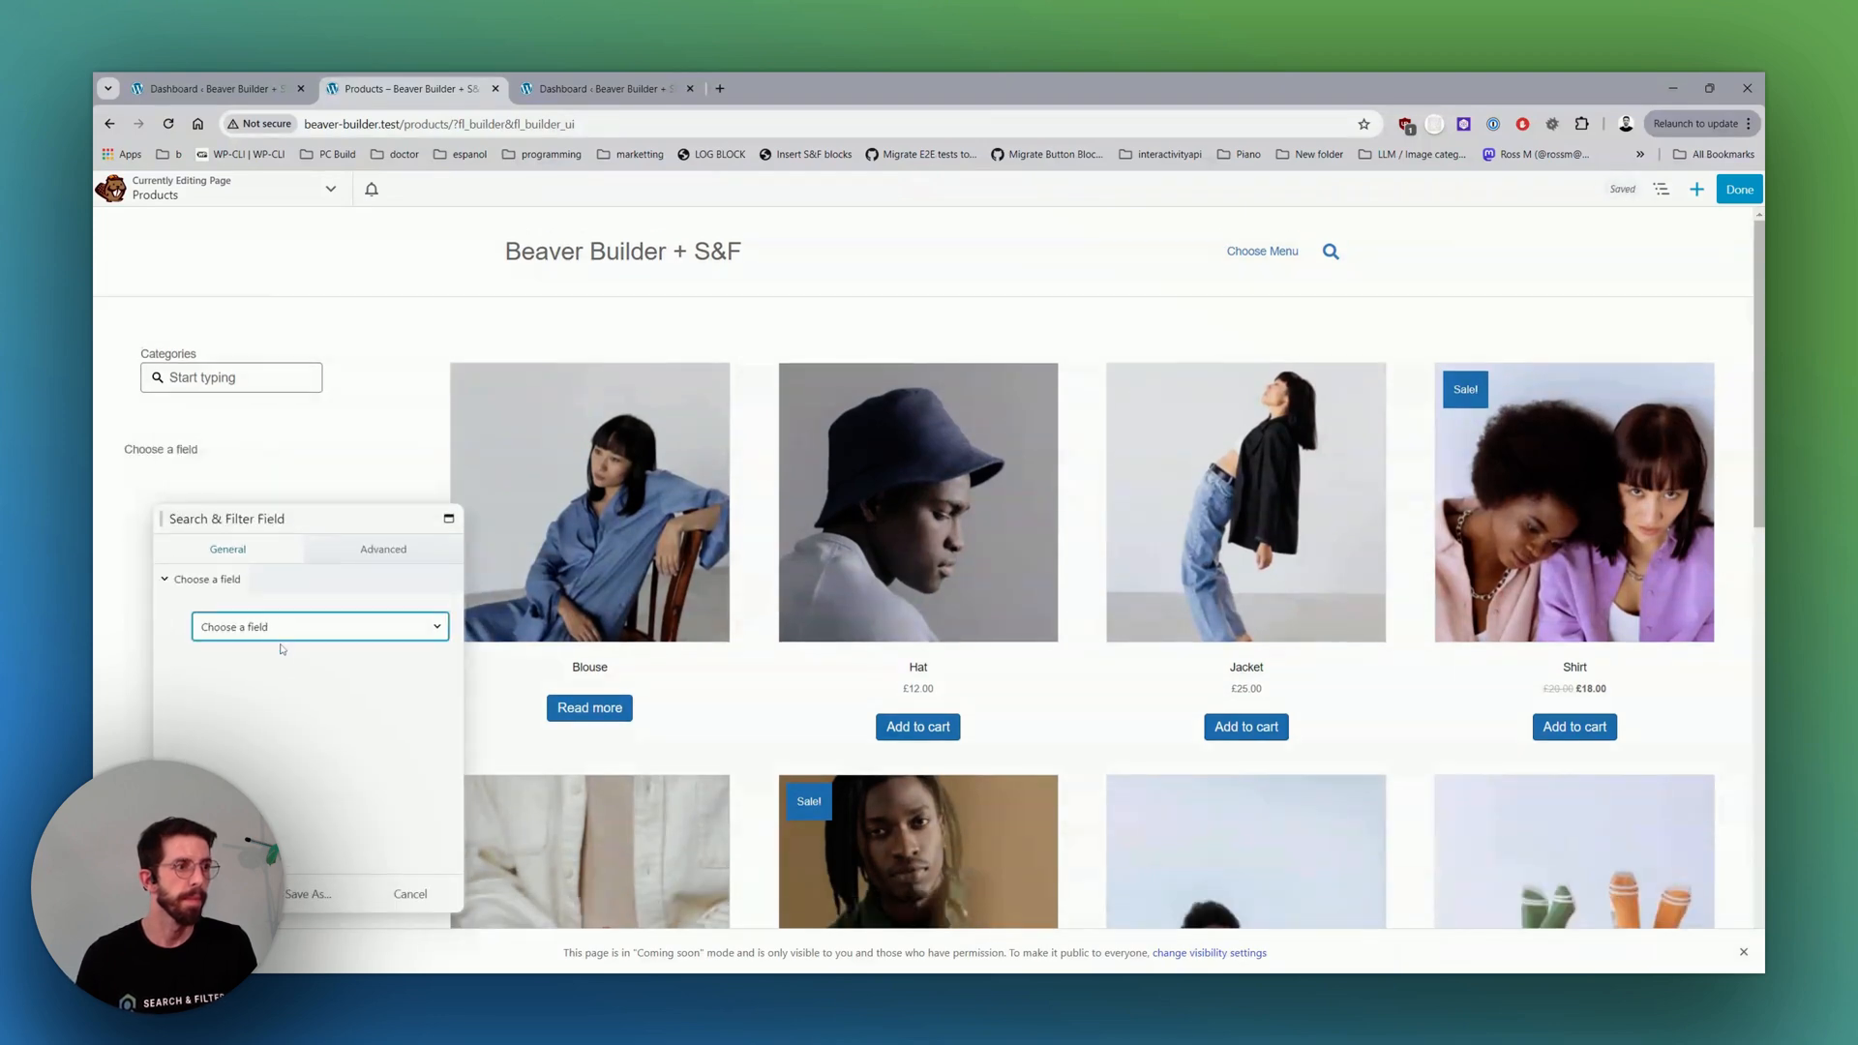
pyautogui.click(320, 625)
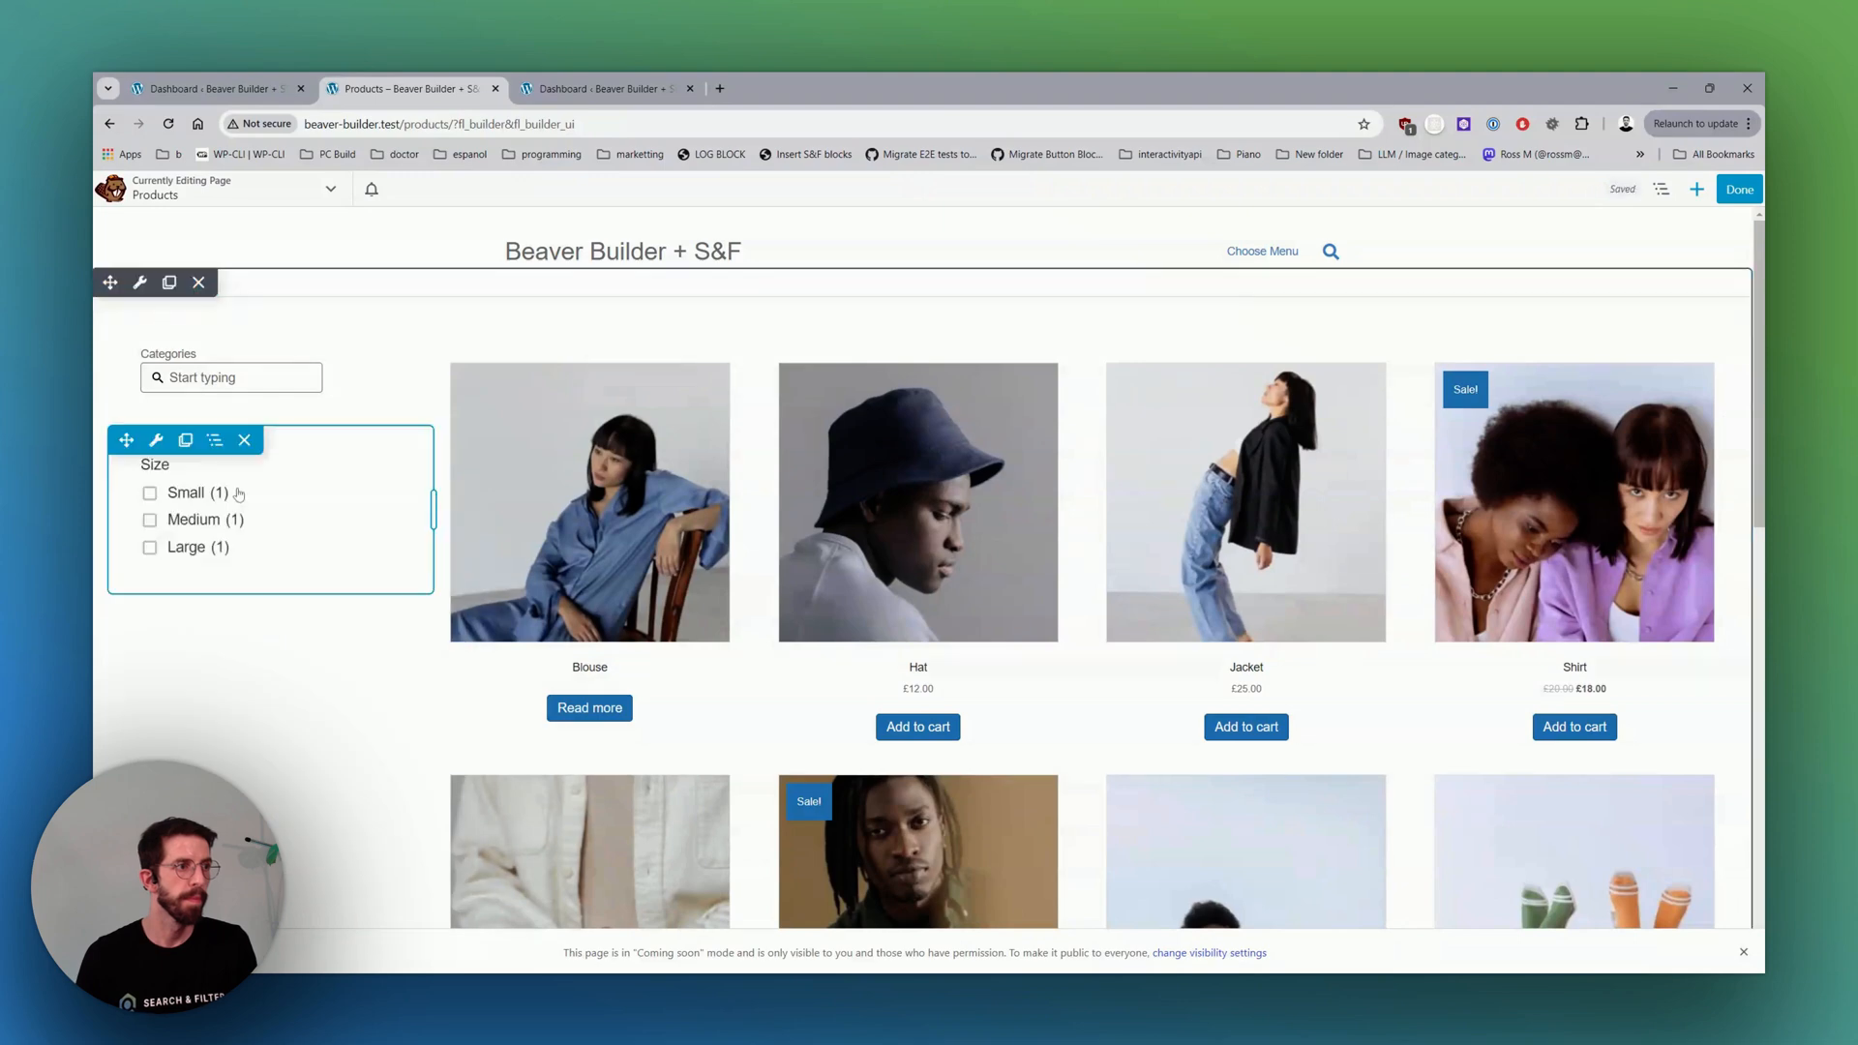
pyautogui.click(1661, 189)
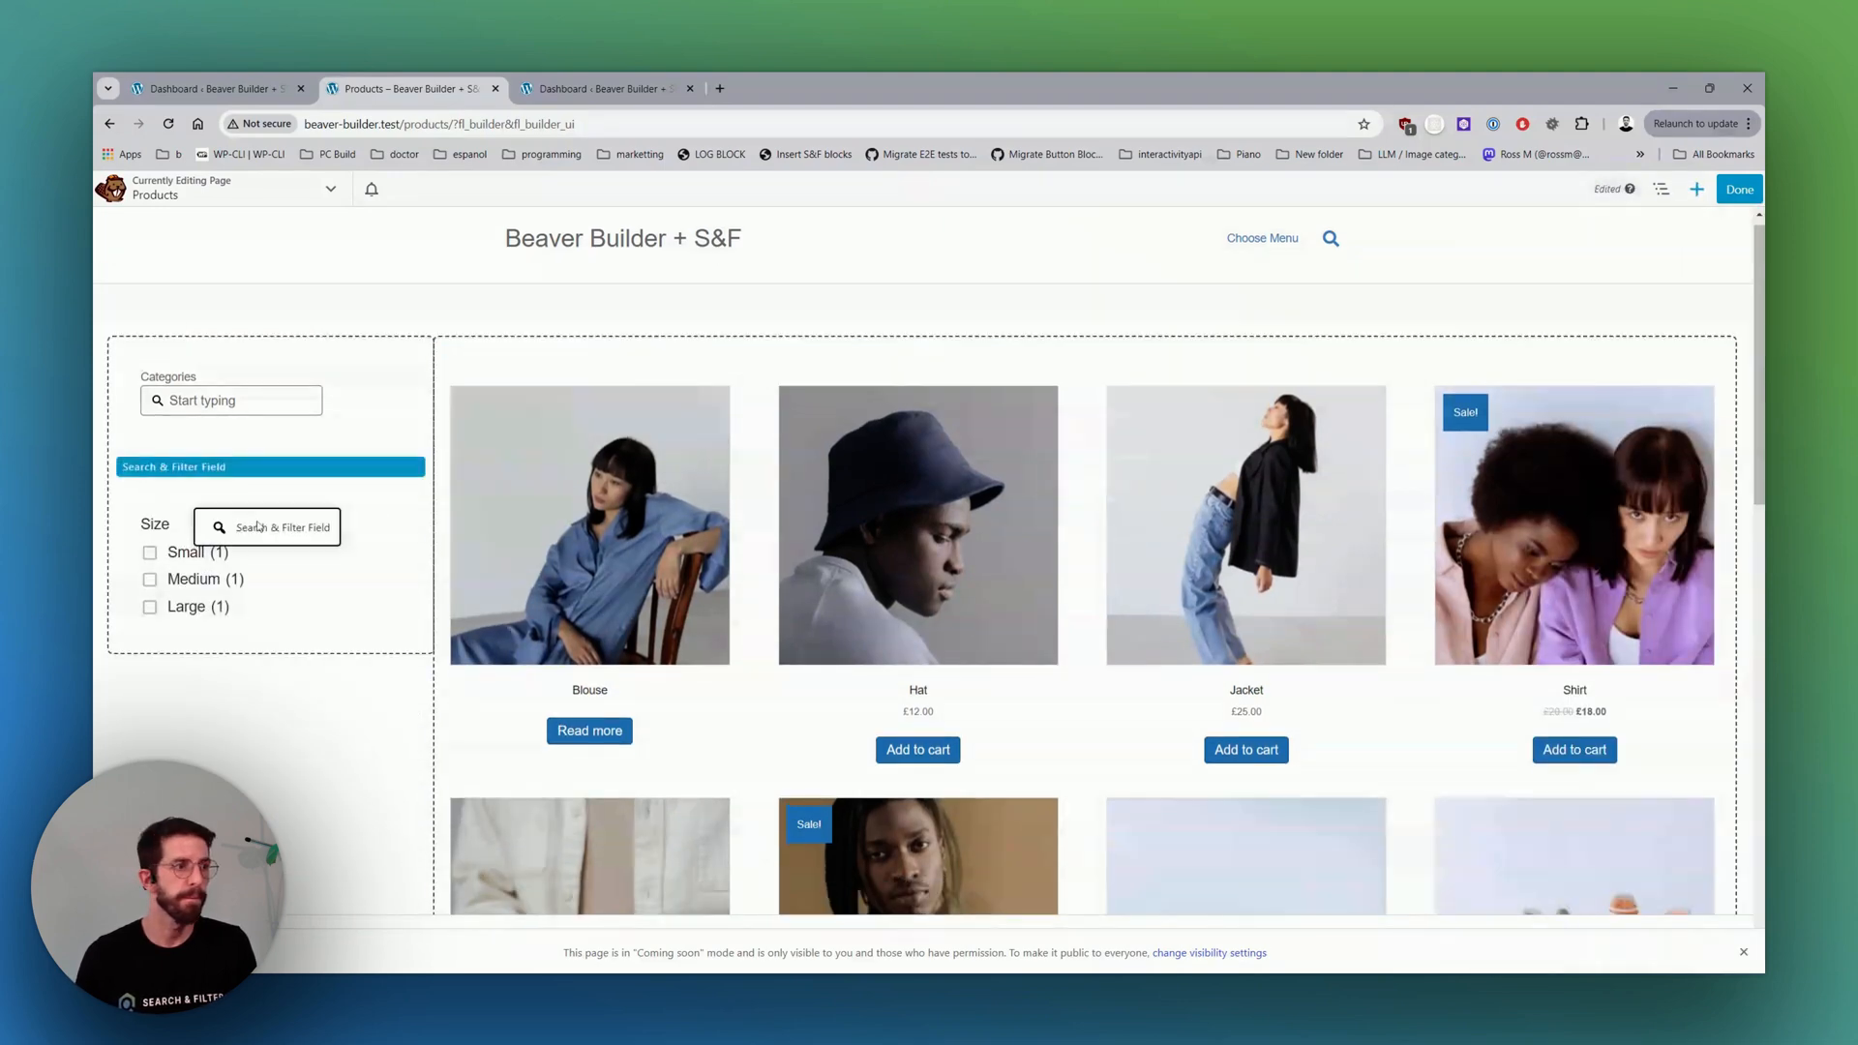
pyautogui.click(271, 527)
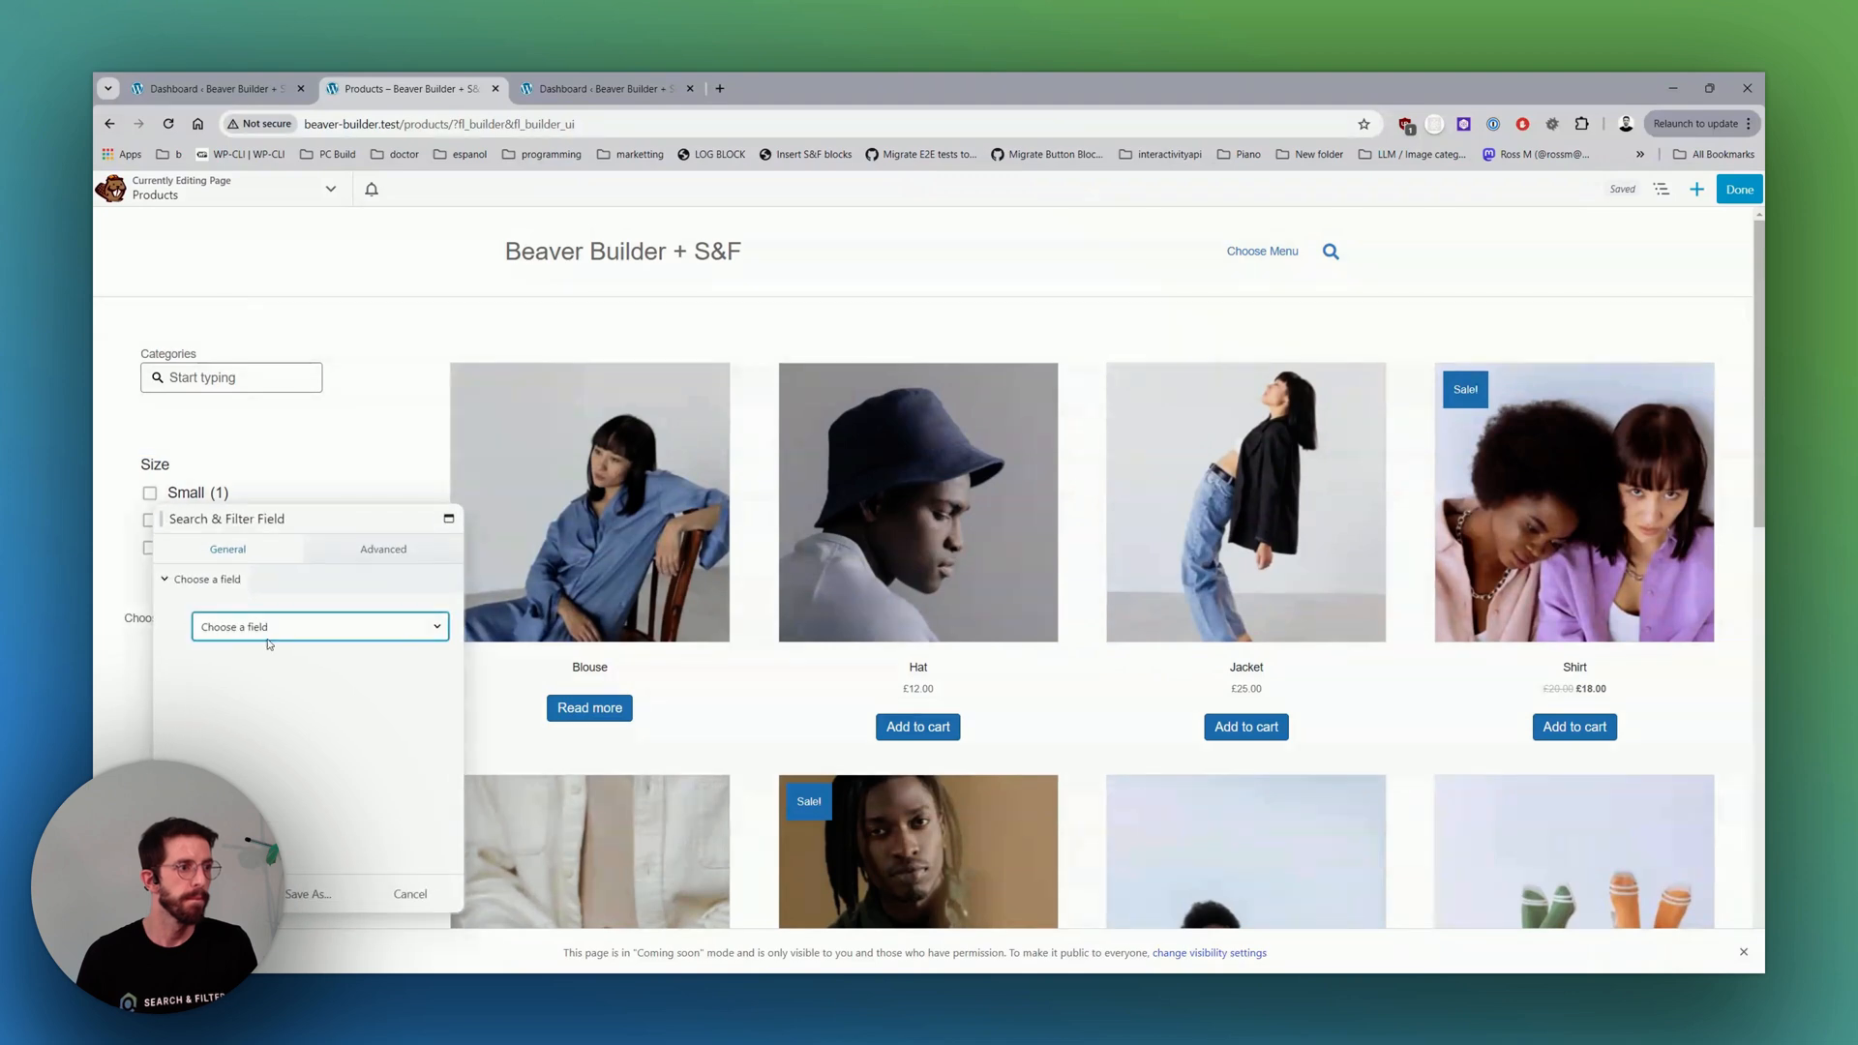
pyautogui.click(320, 626)
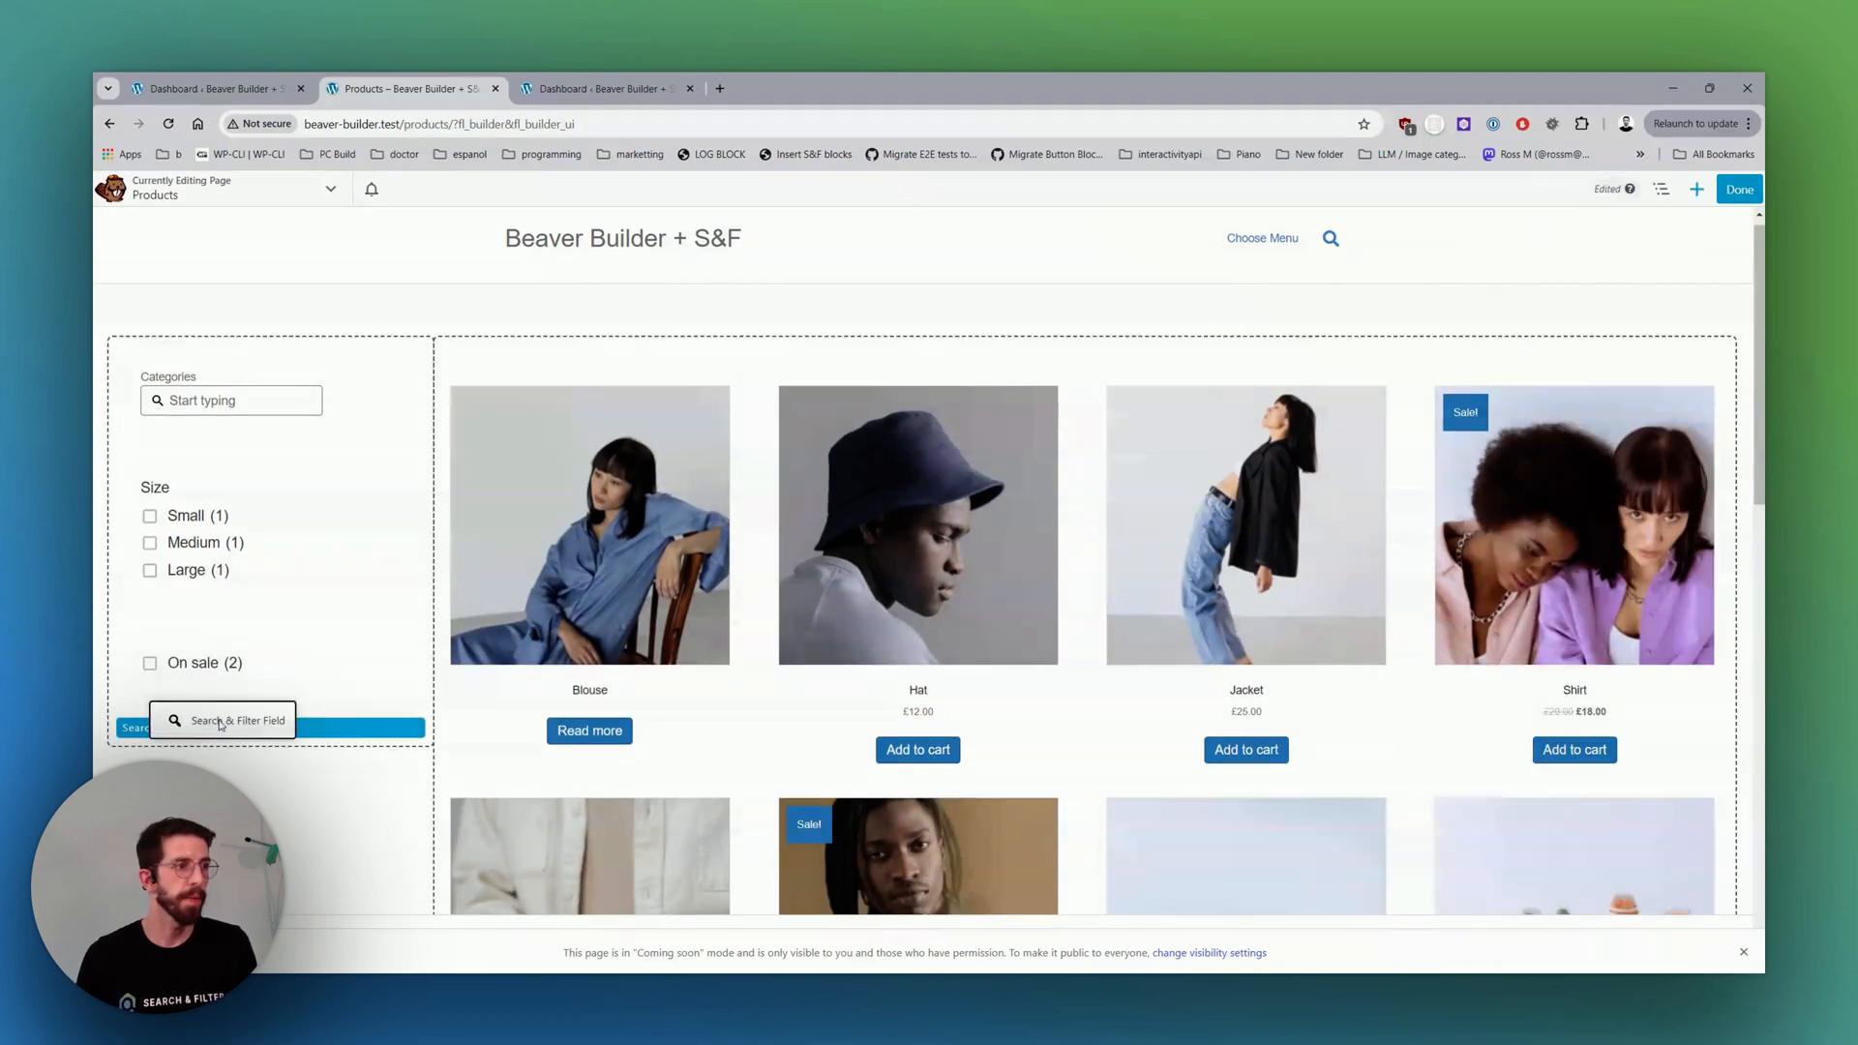
# Add a Reset field module beneath On sale, then finish editing and publish the page.
pyautogui.click(223, 720)
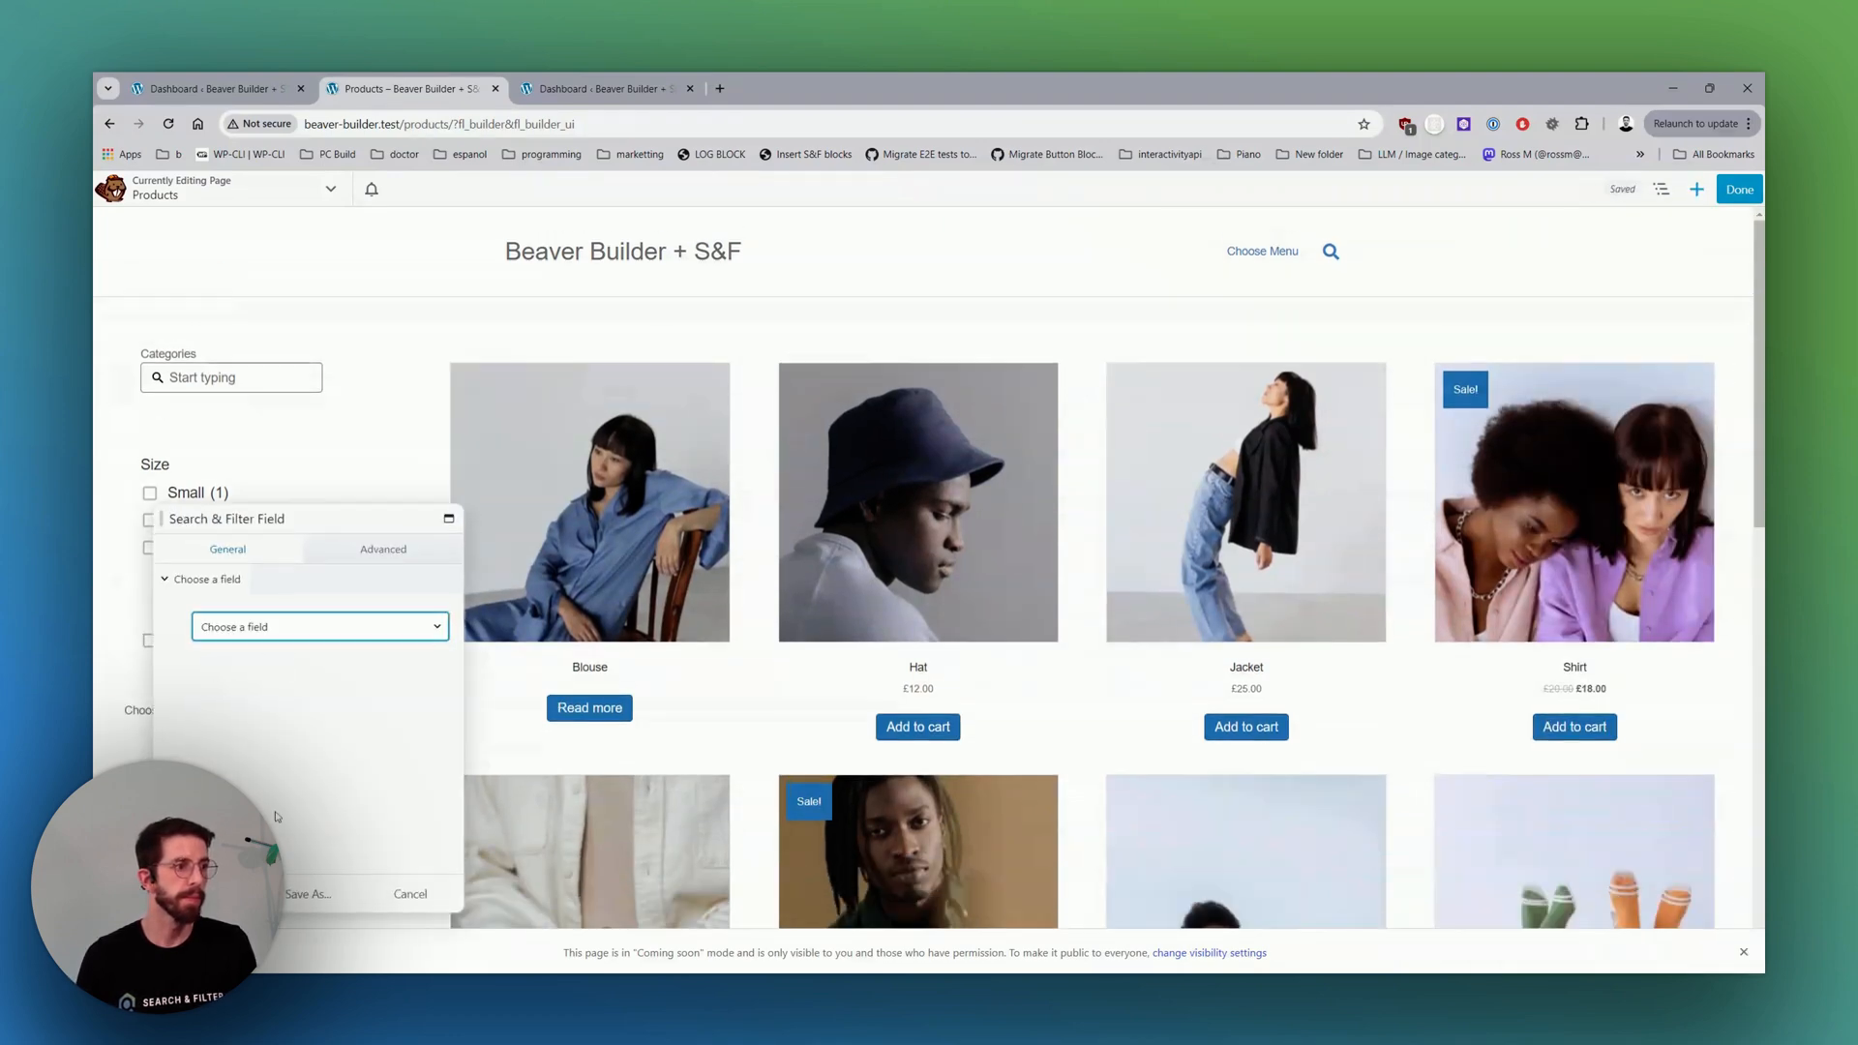
pyautogui.click(409, 894)
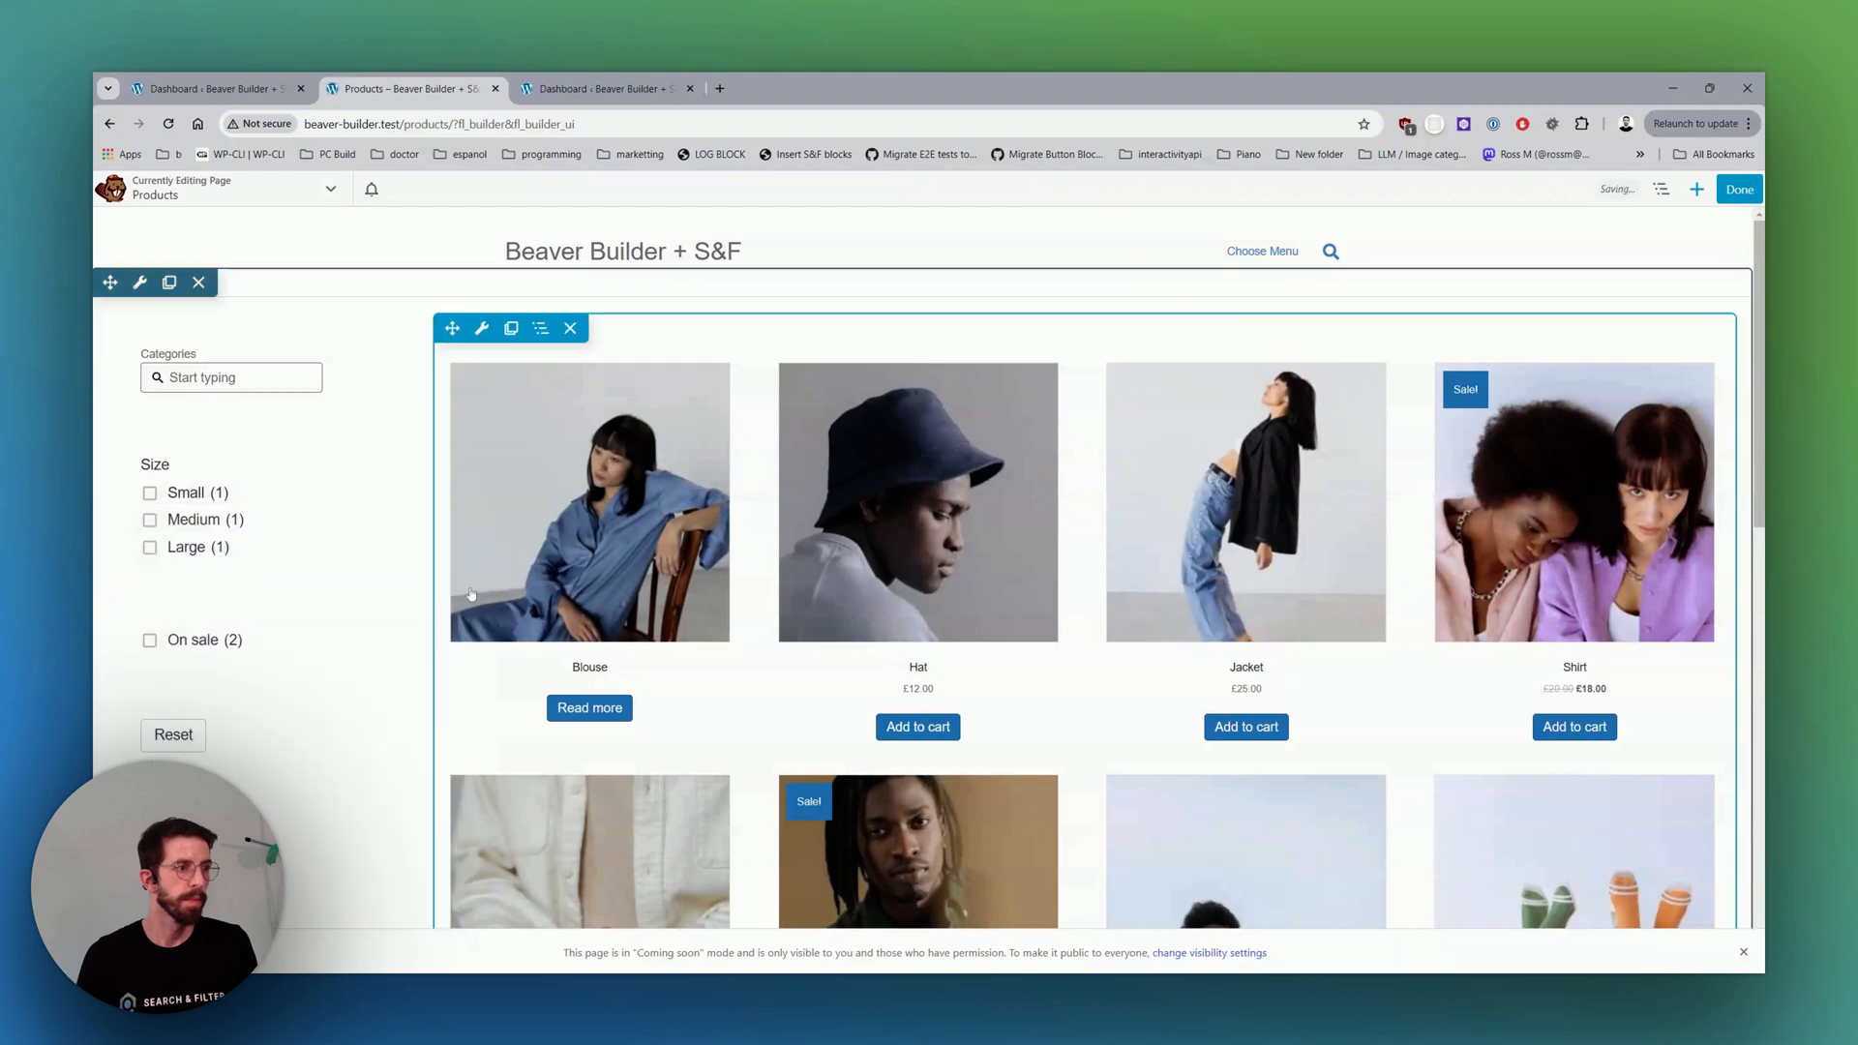
pyautogui.click(1738, 190)
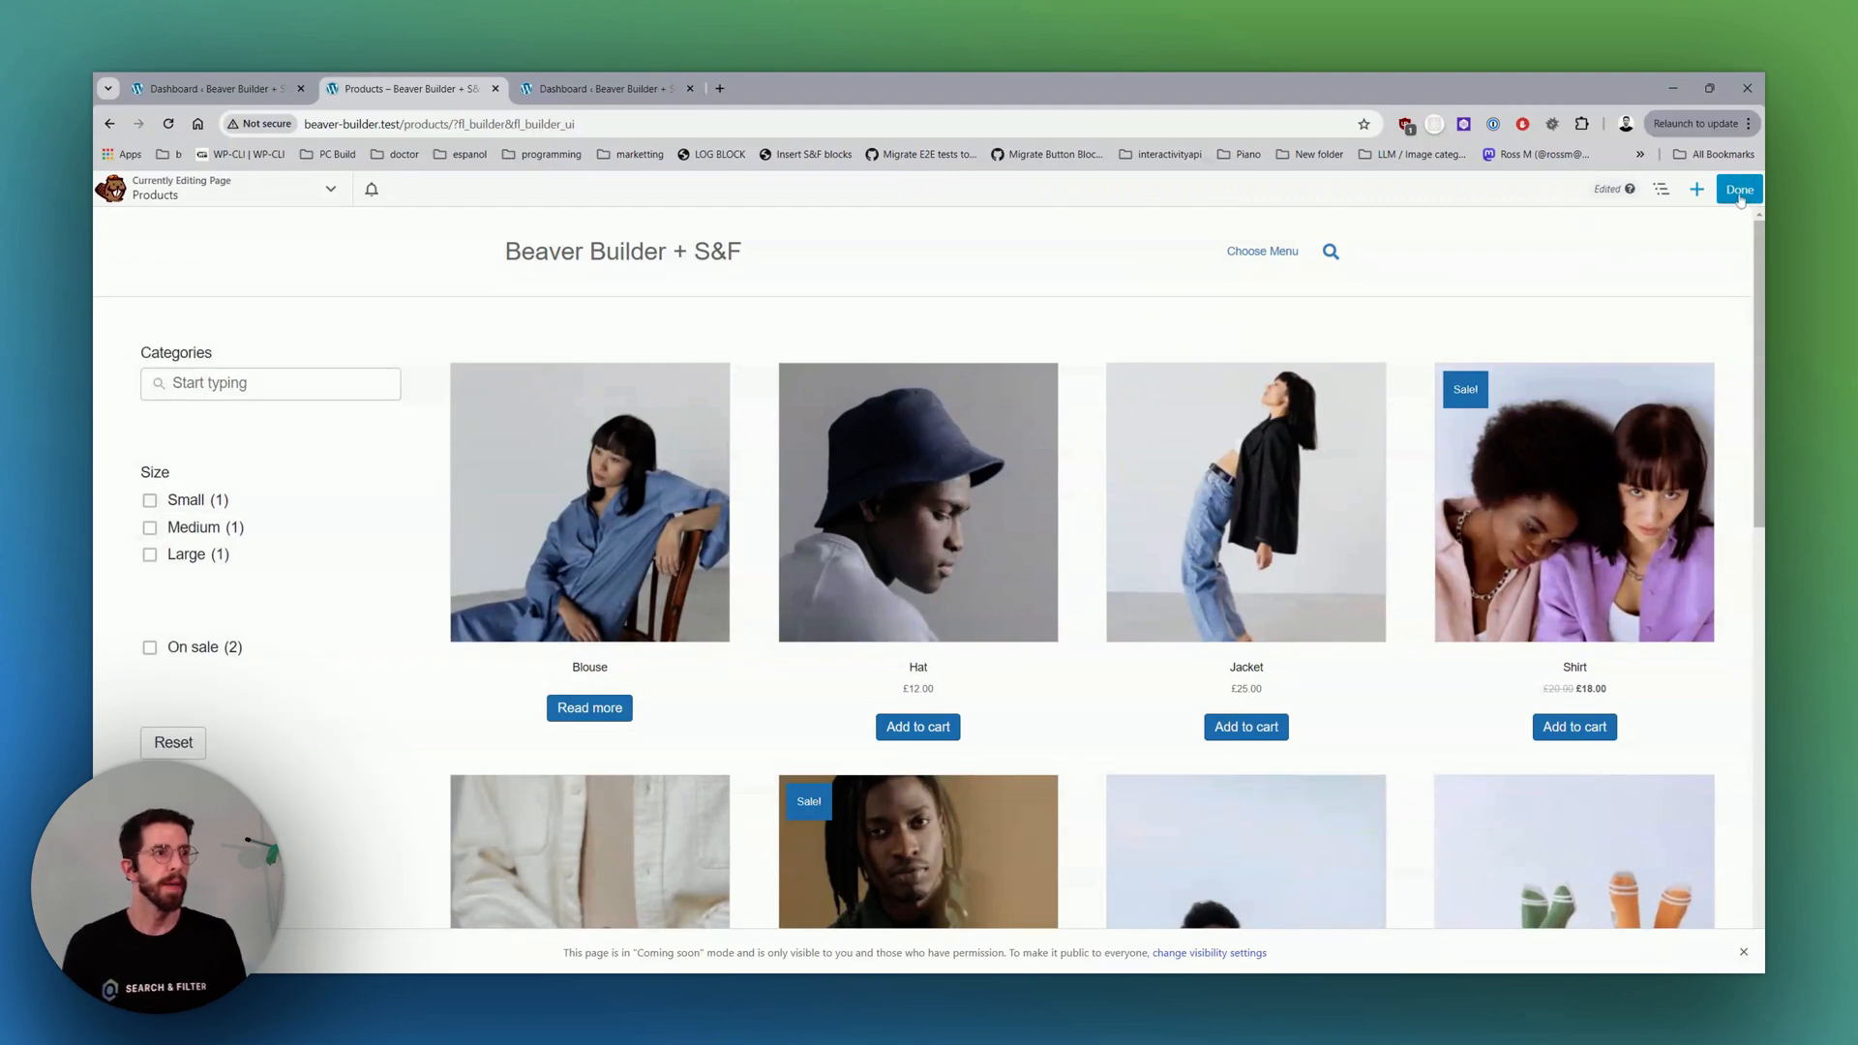
pyautogui.click(1738, 188)
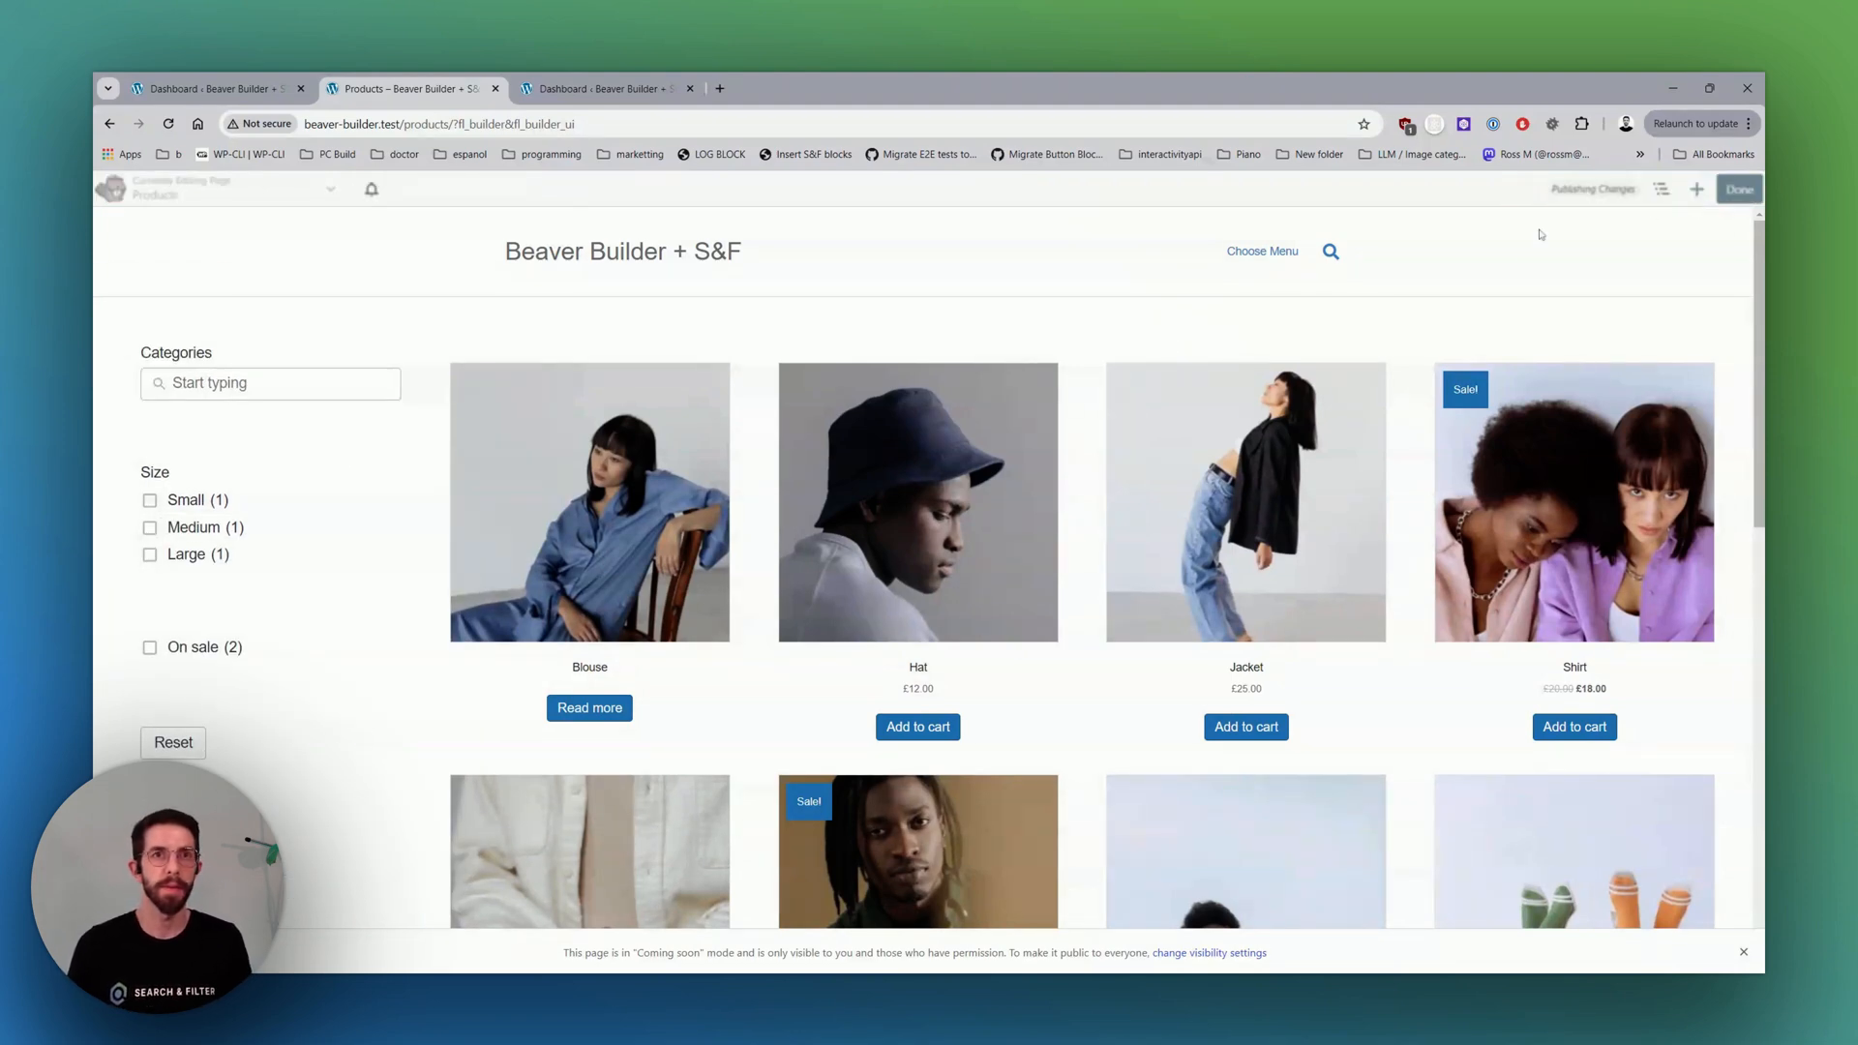
# Filter the live grid by Medium, On sale and category 'shirt', then clear everything with Reset.
pyautogui.click(151, 519)
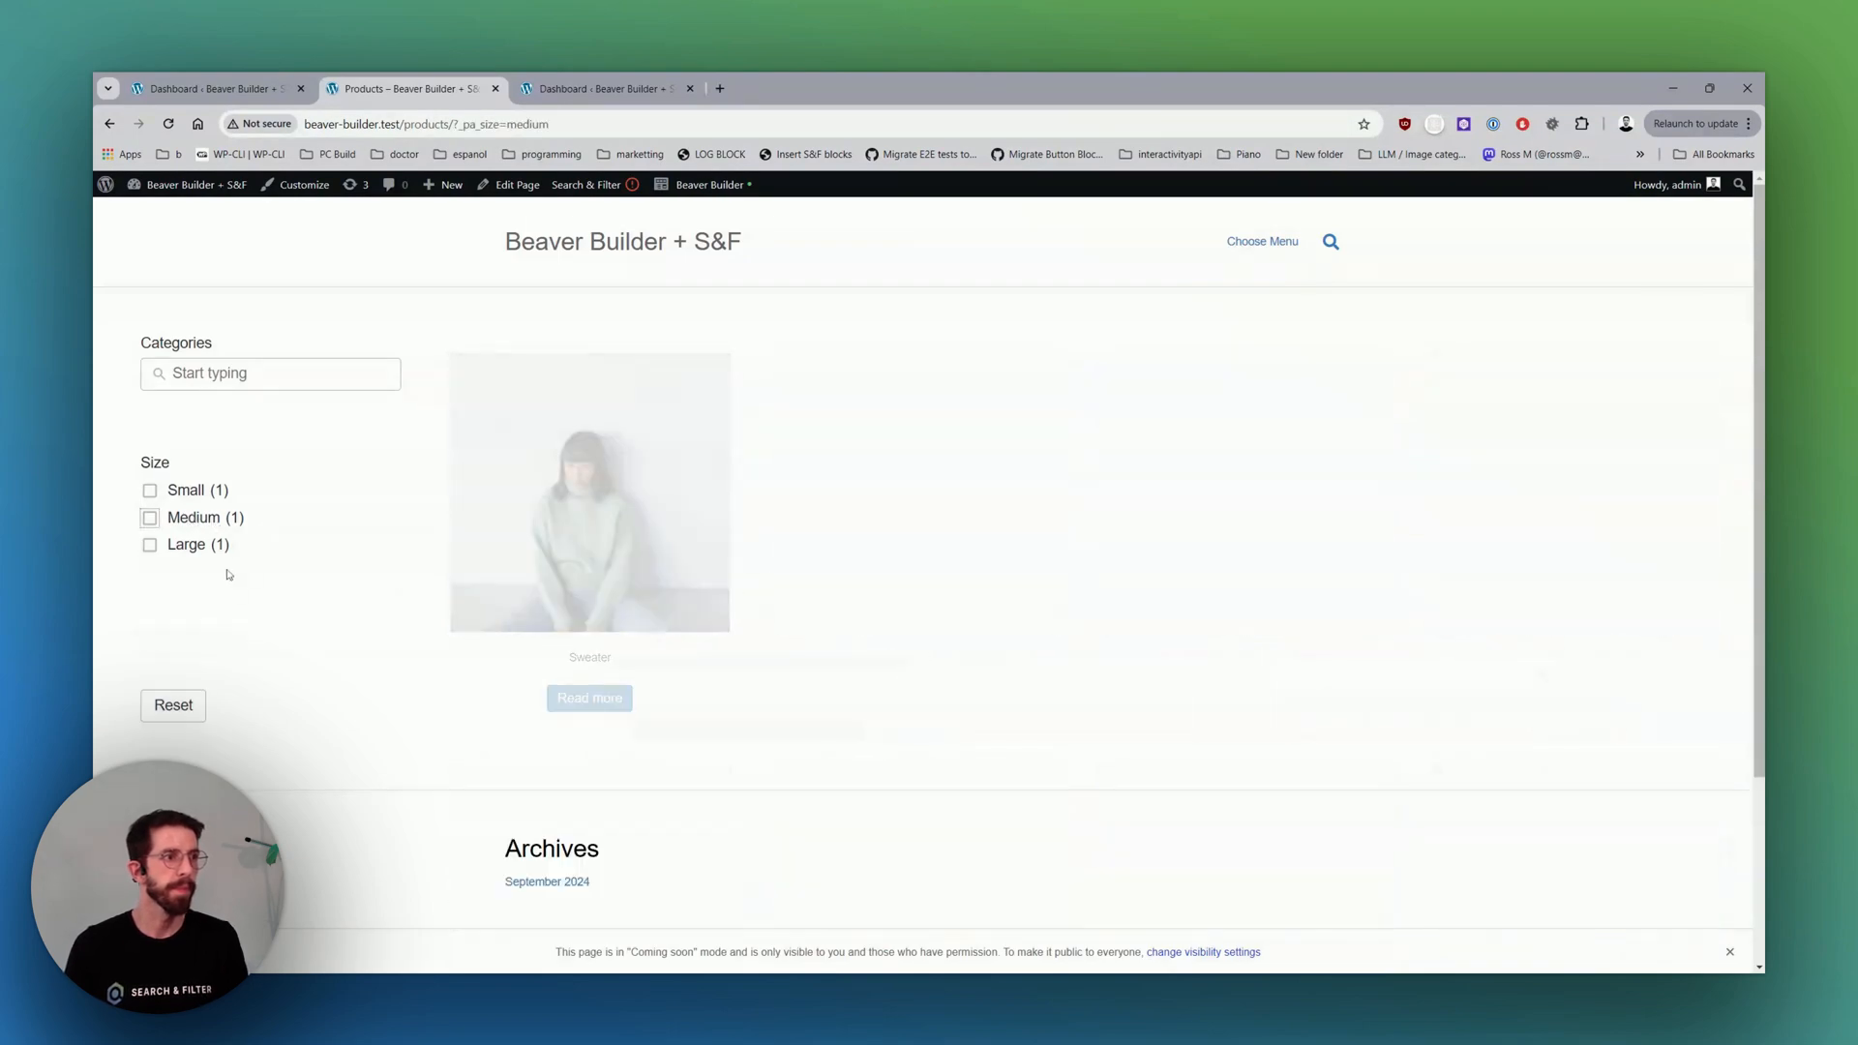
pyautogui.click(149, 555)
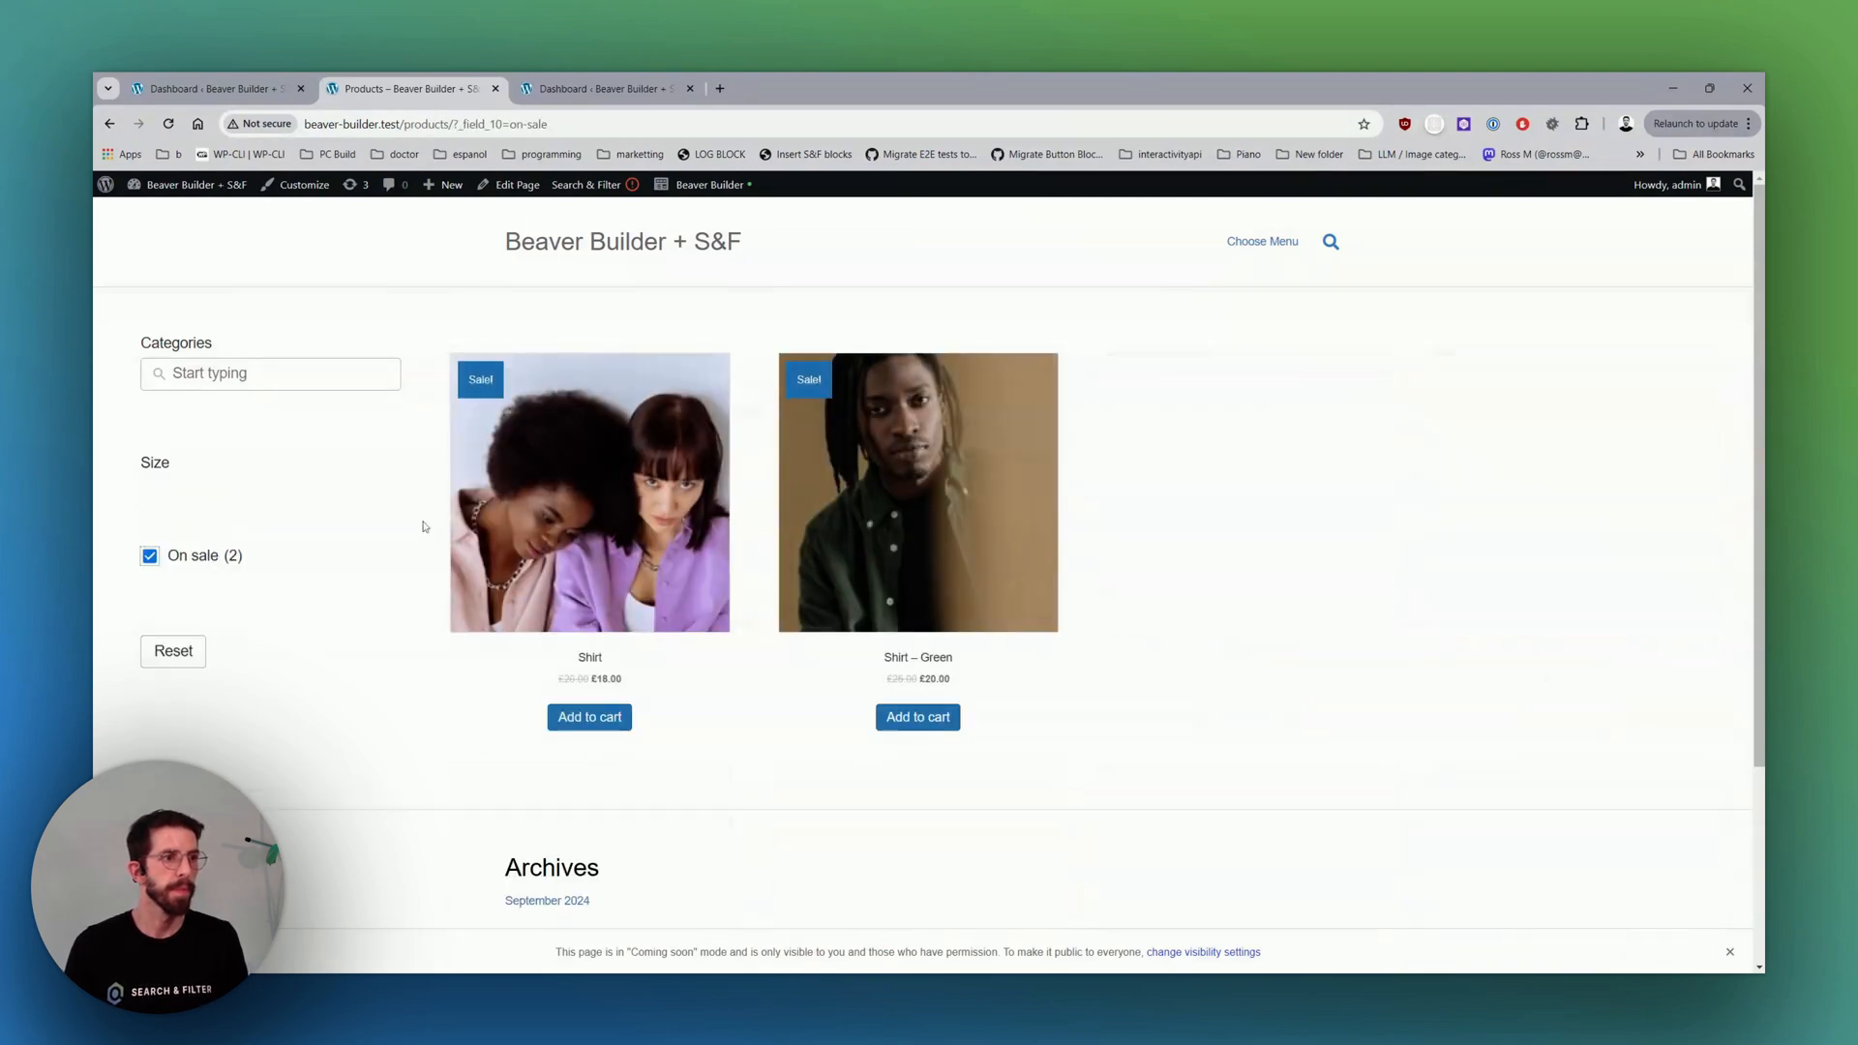
pyautogui.click(149, 556)
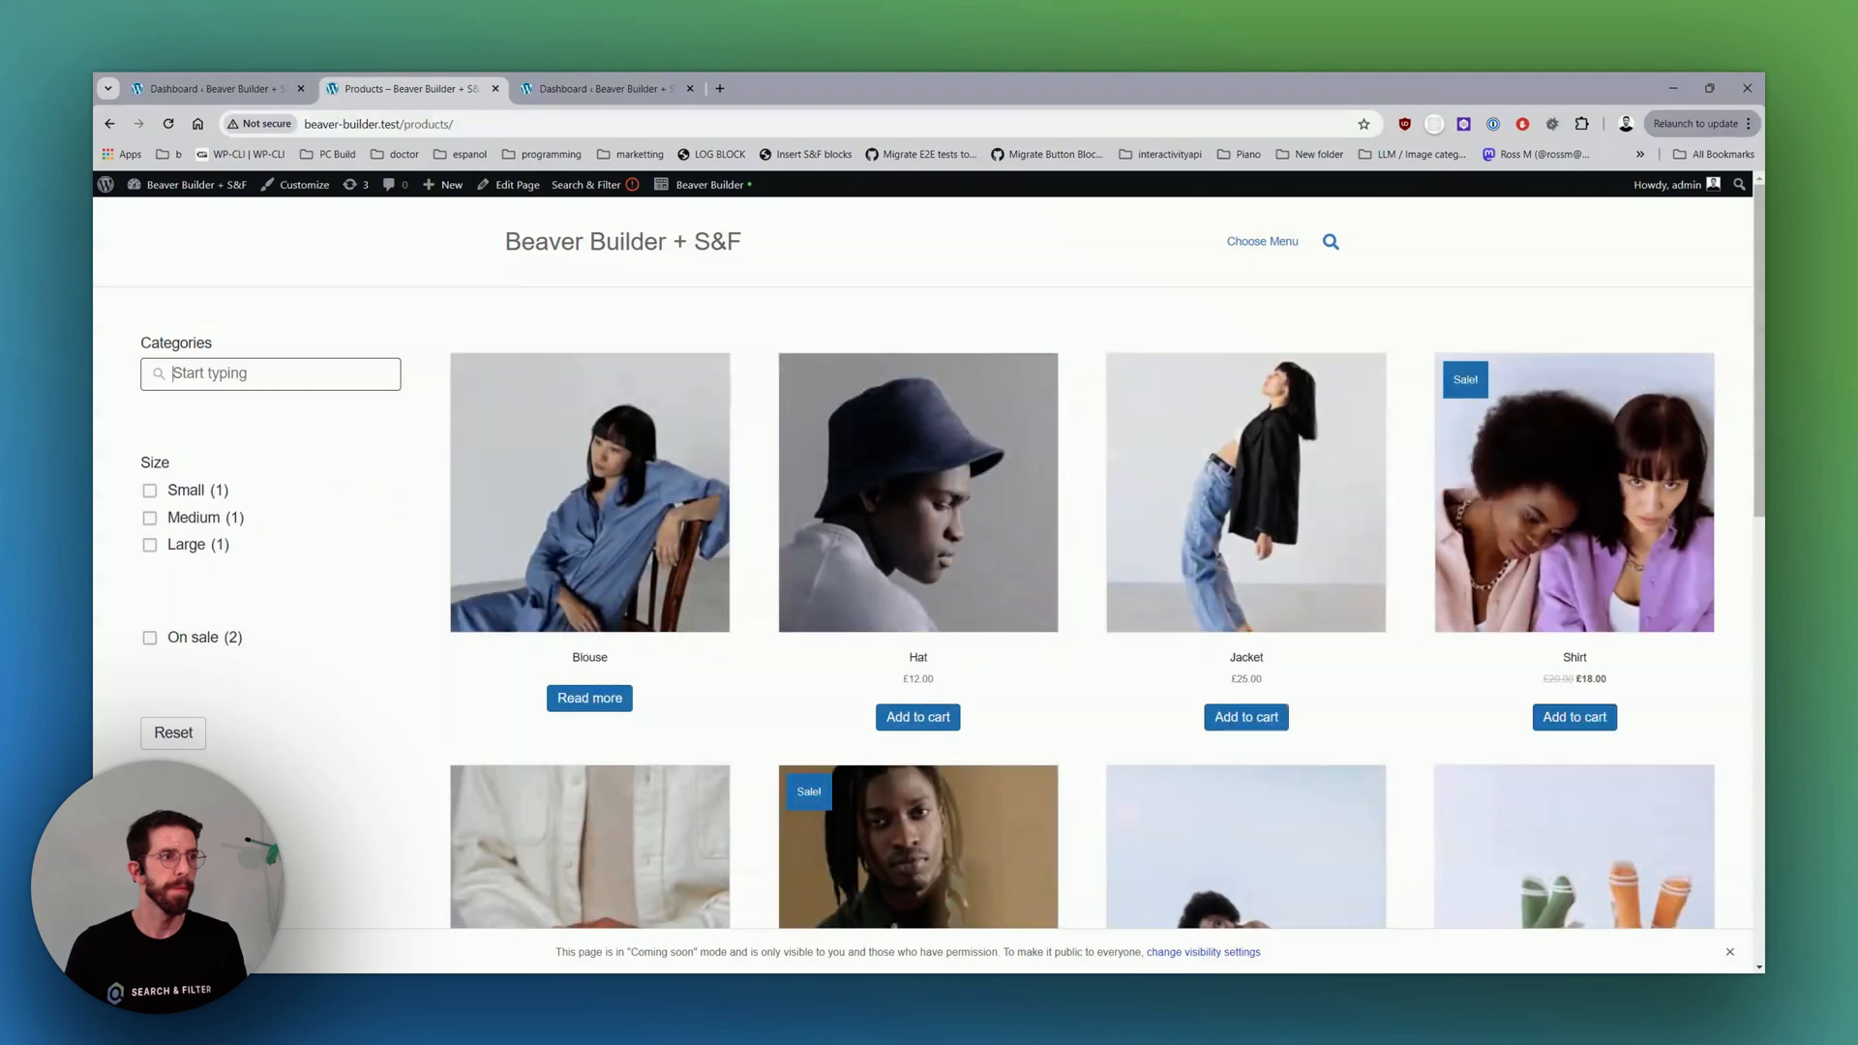
pyautogui.write('shirt')
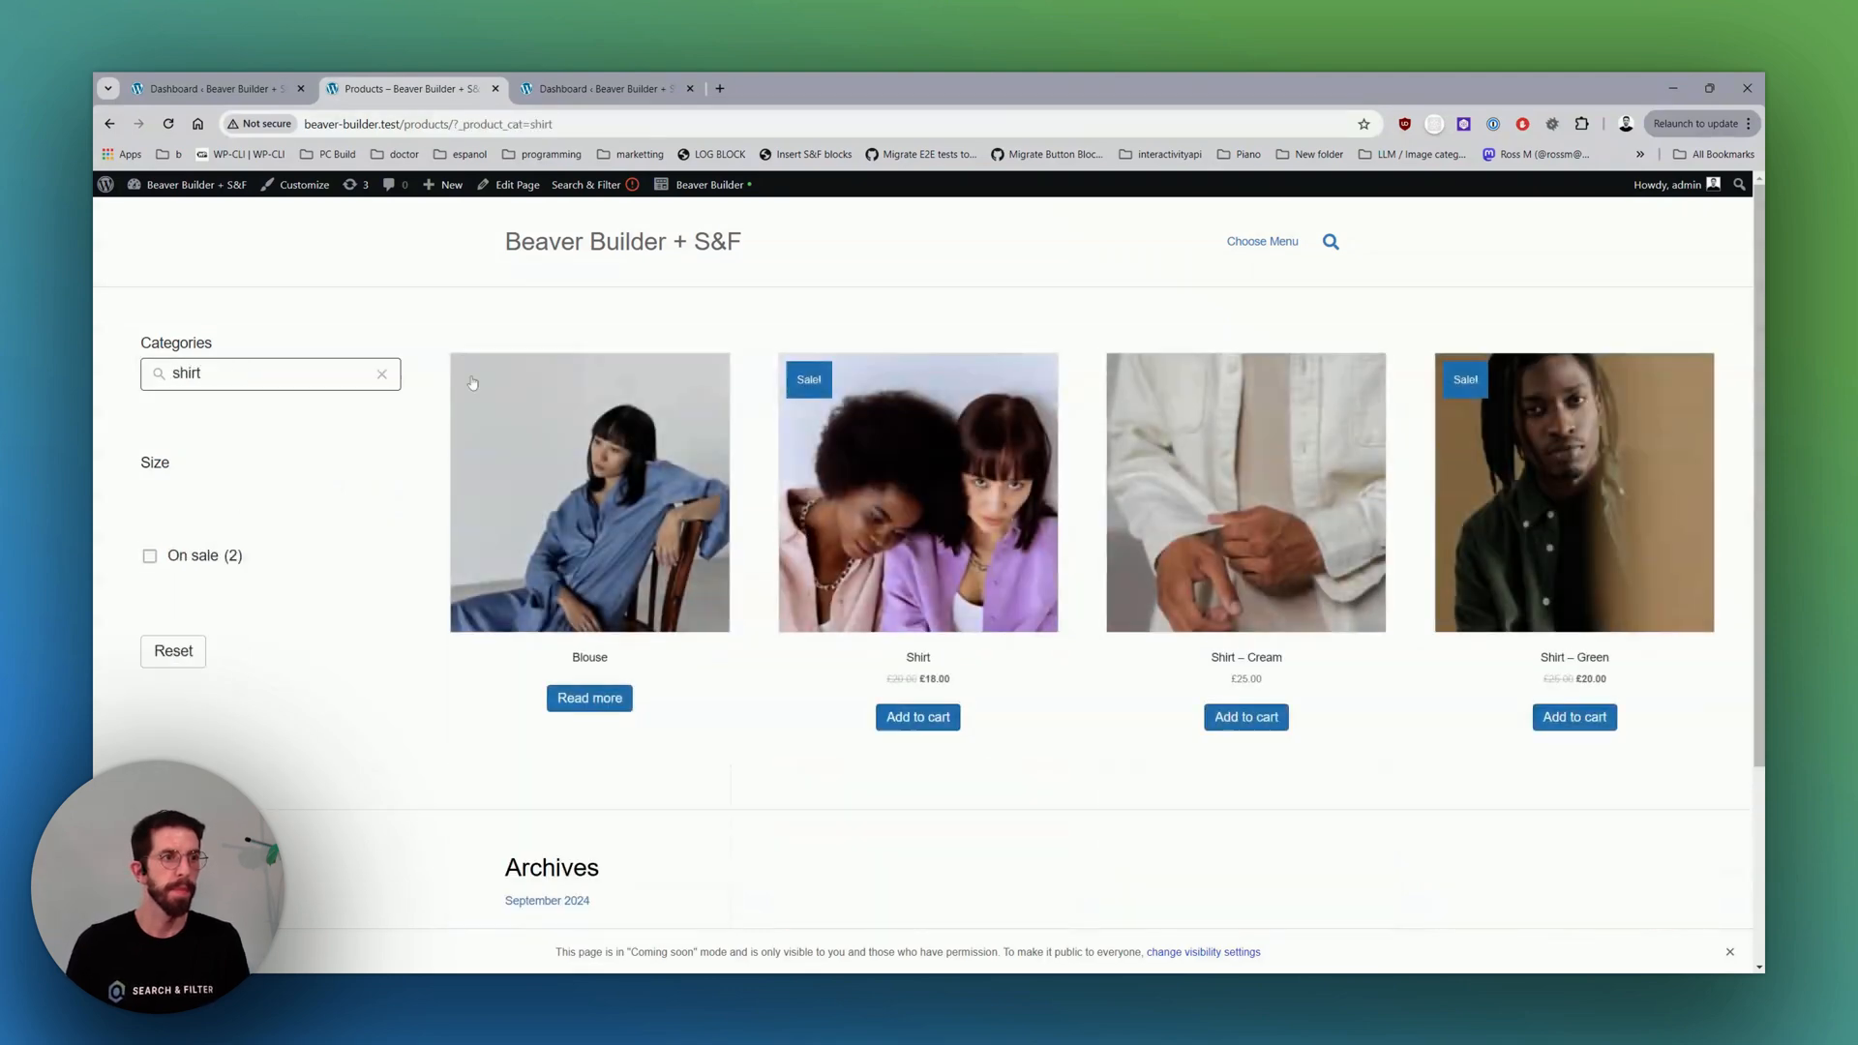
pyautogui.click(381, 373)
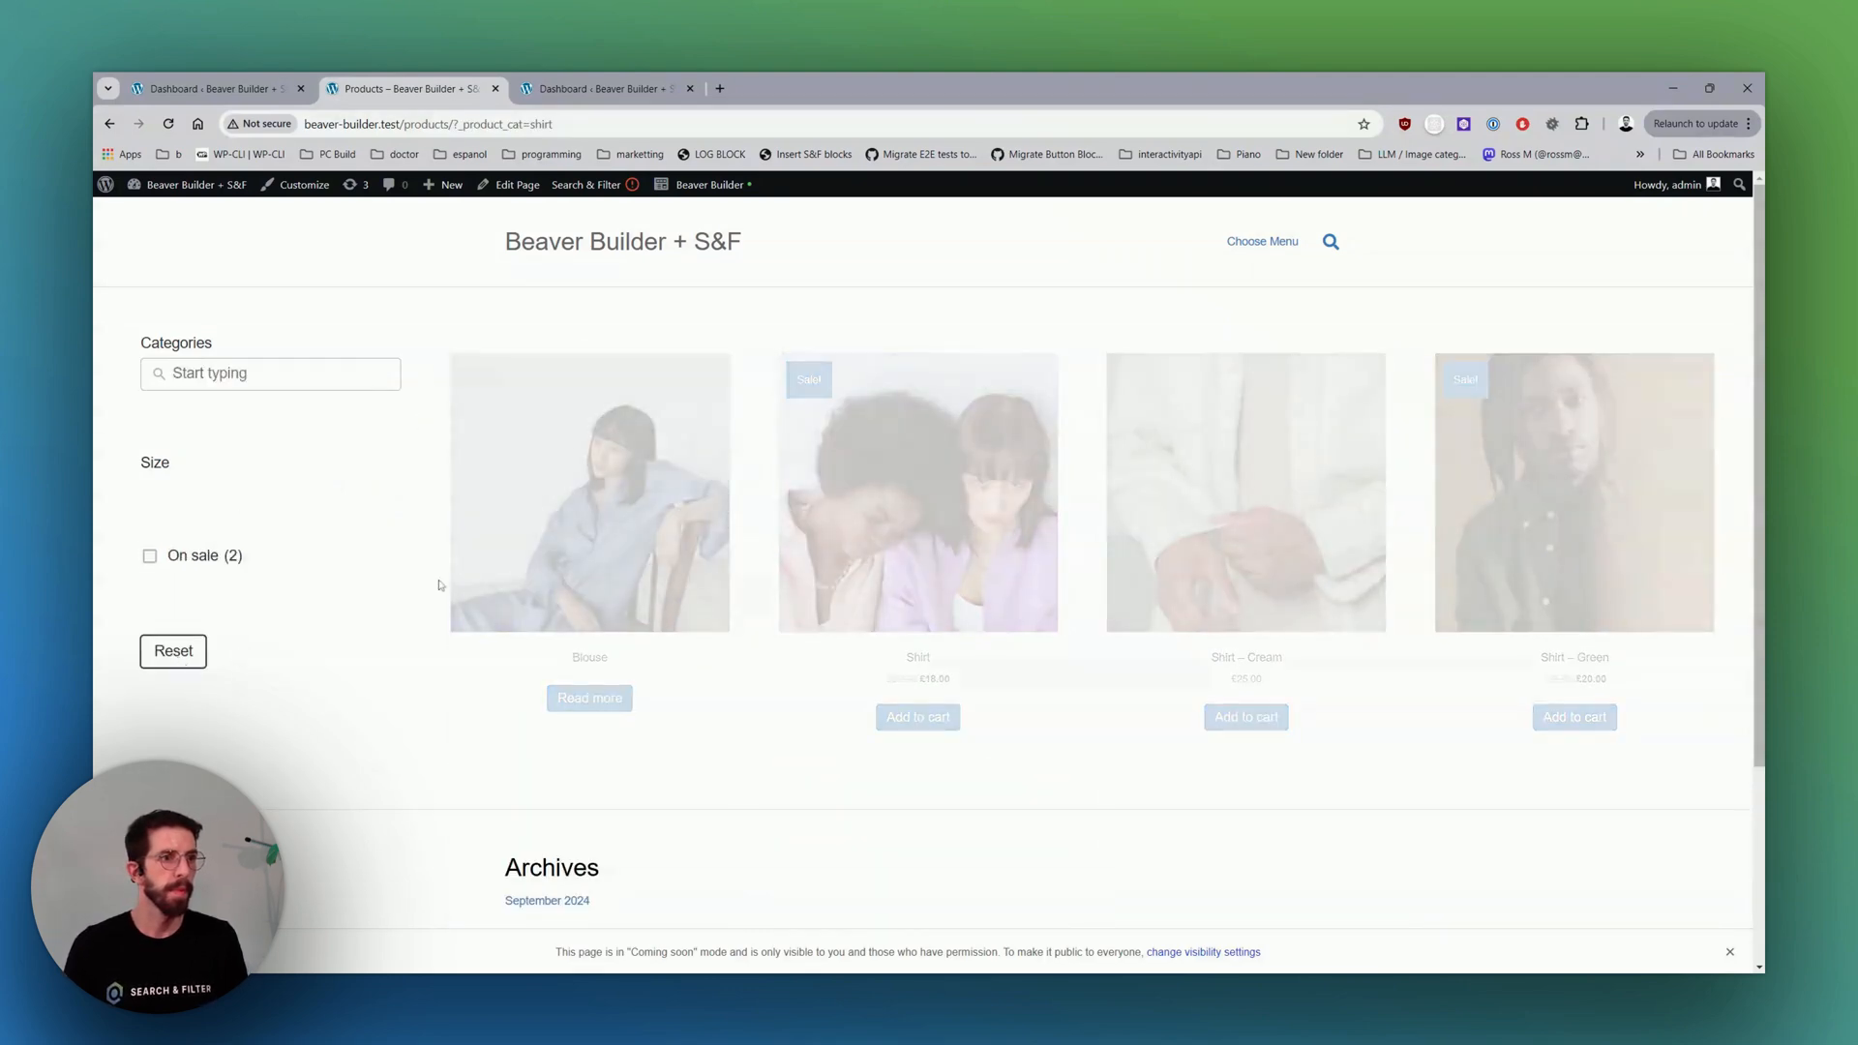